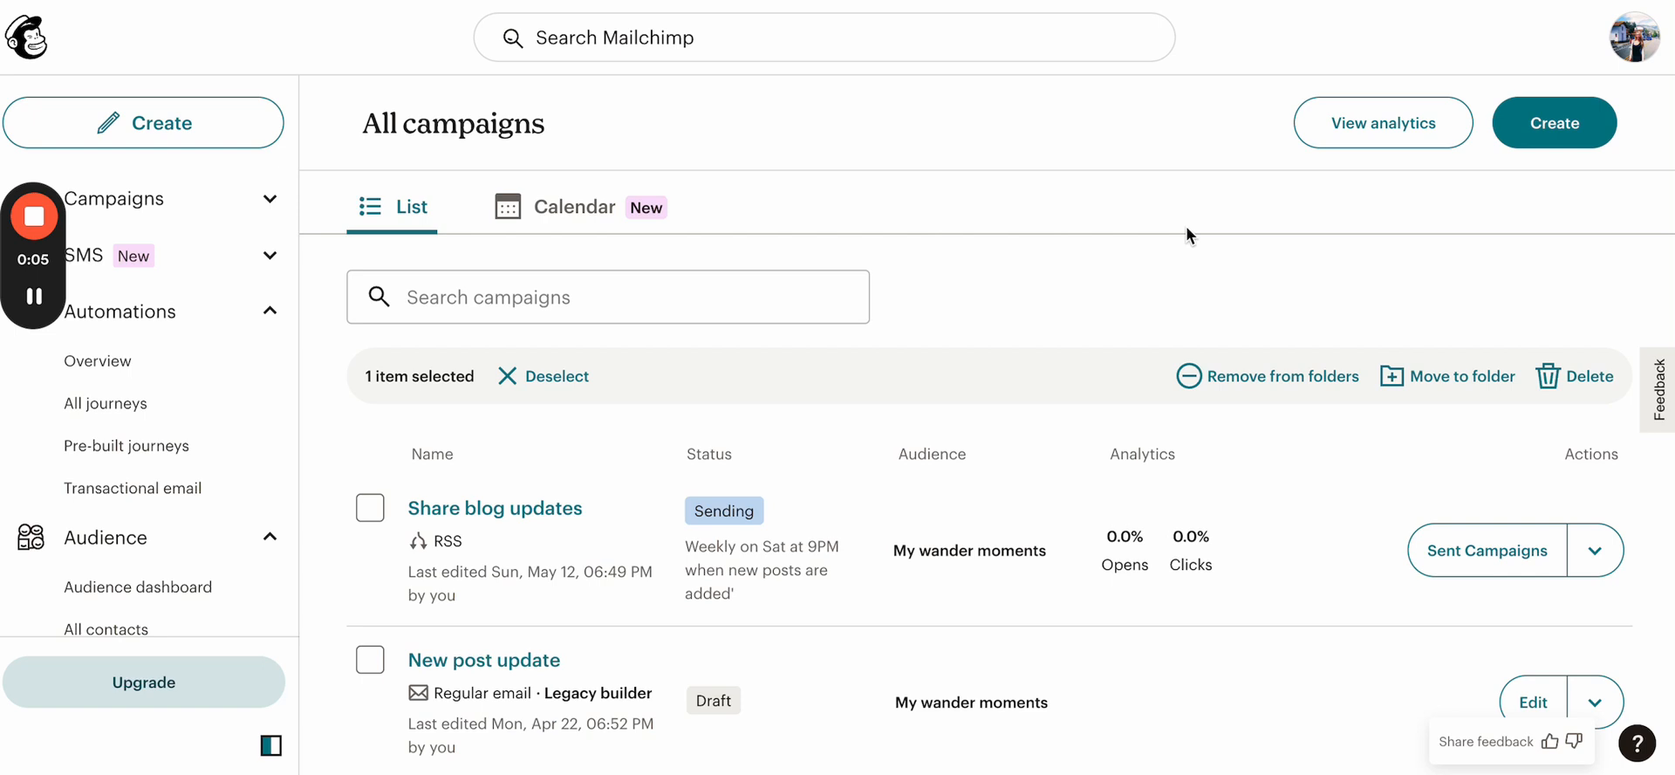
mouse_move(990, 222)
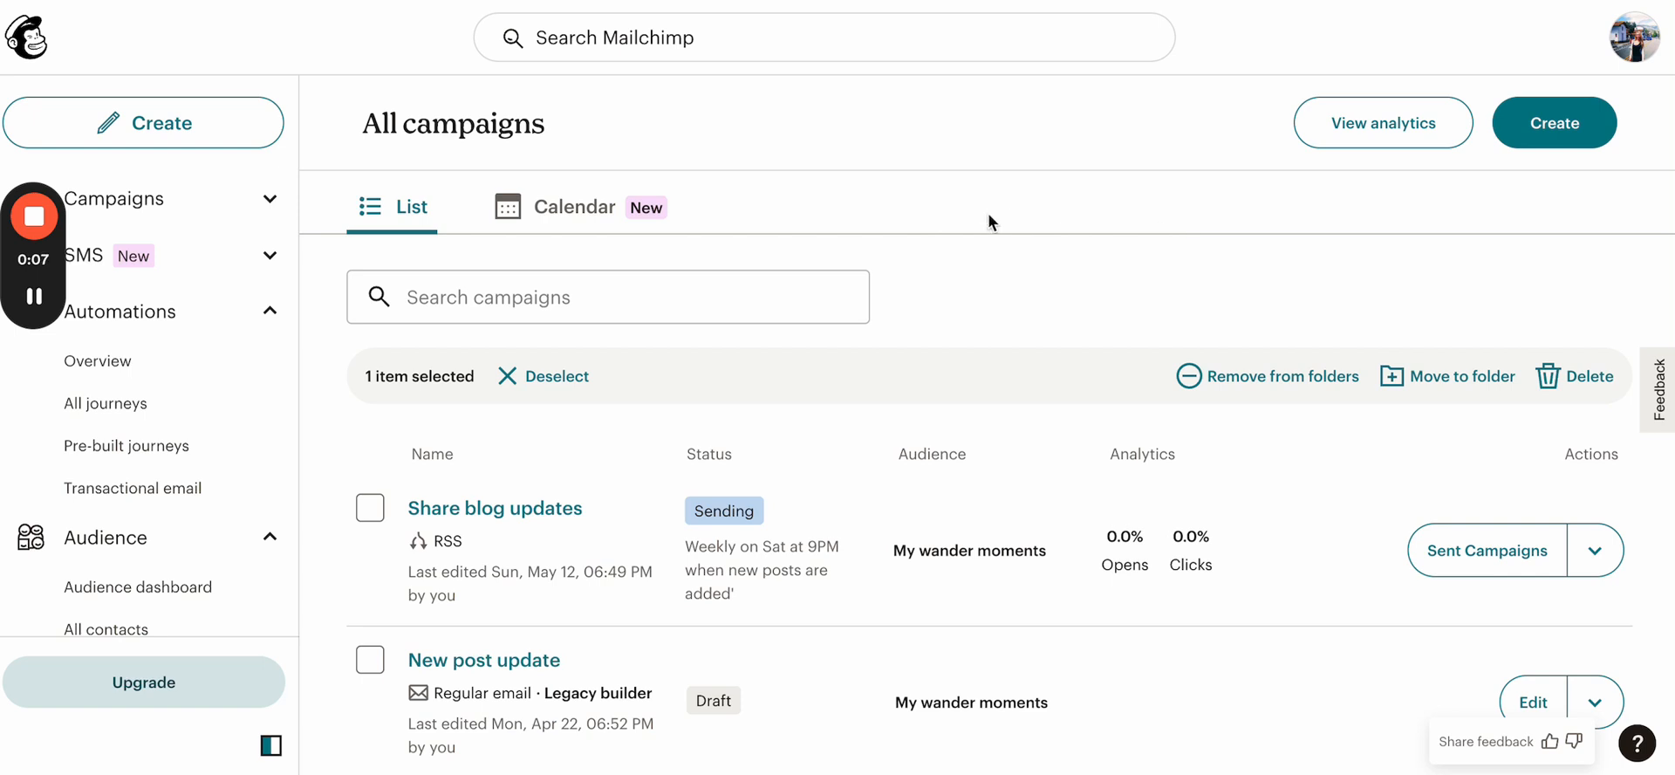
mouse_move(773, 121)
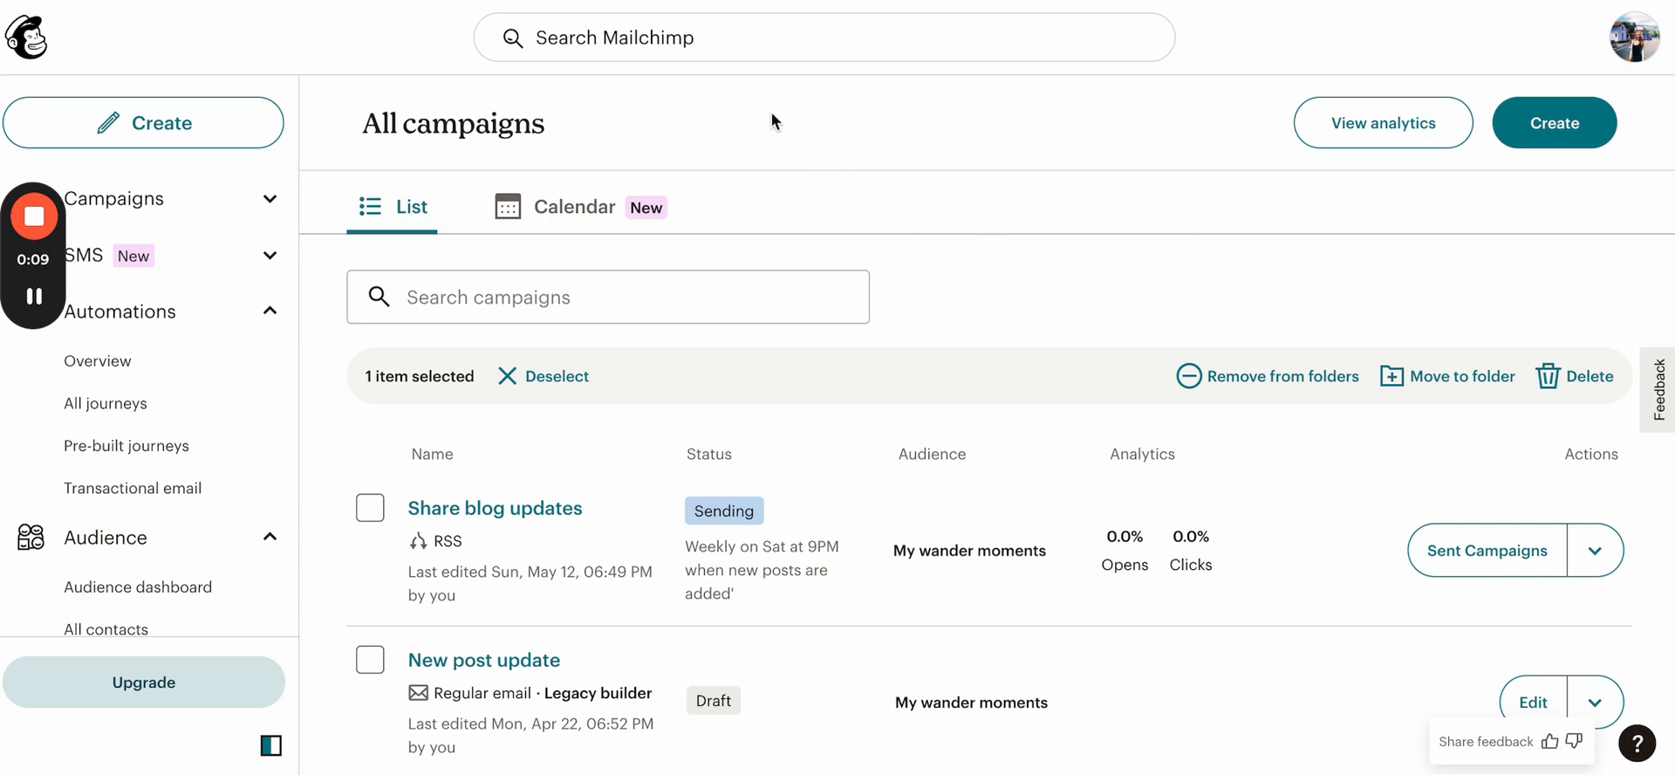
mouse_move(382, 151)
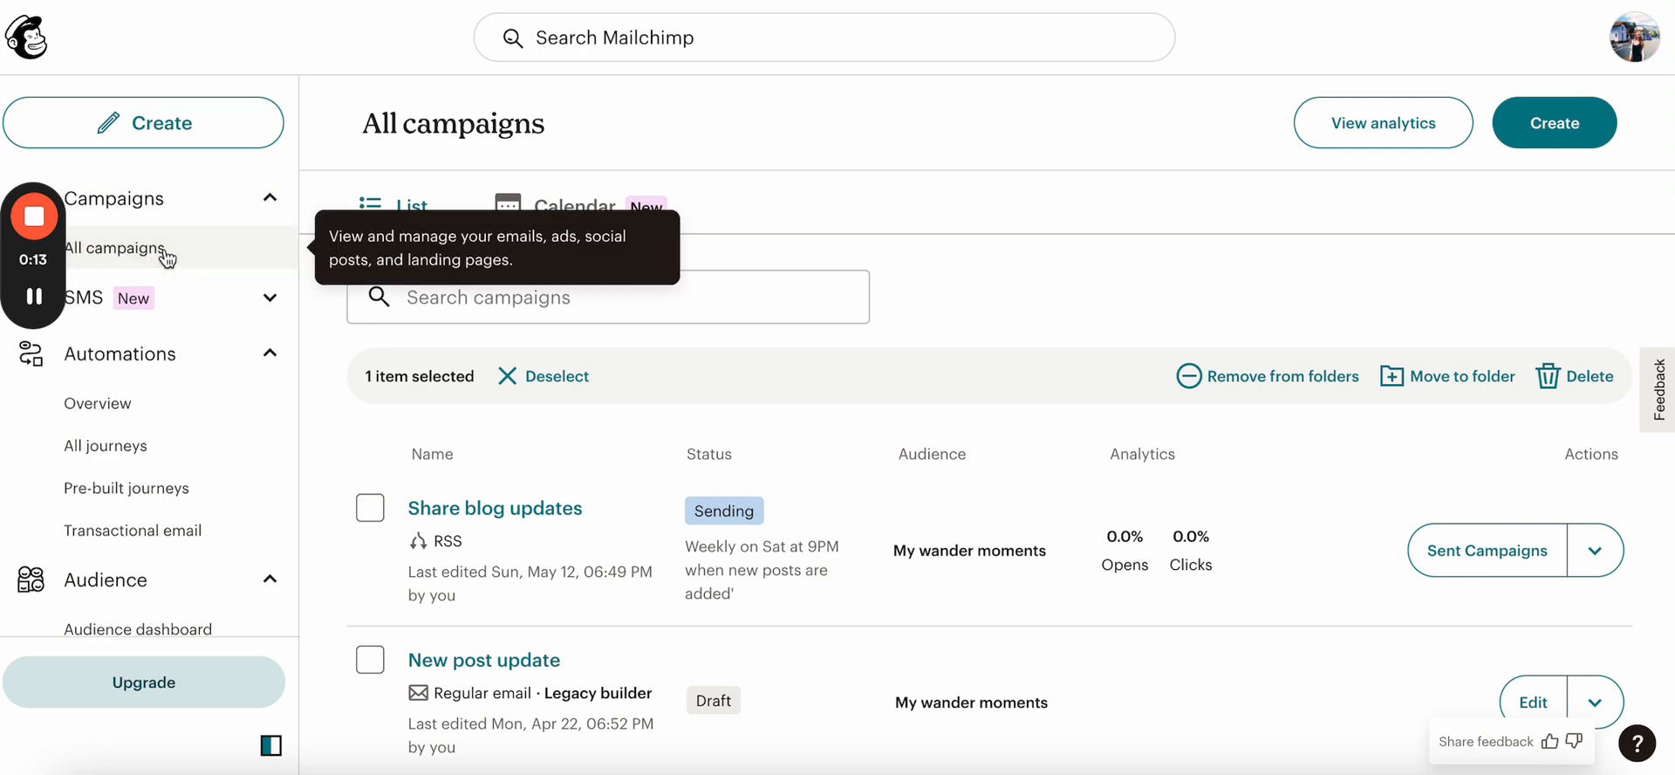
Step: Reach the customer journeys overview from Create to start a Share blog updates RSS campaign
left_click(1553, 122)
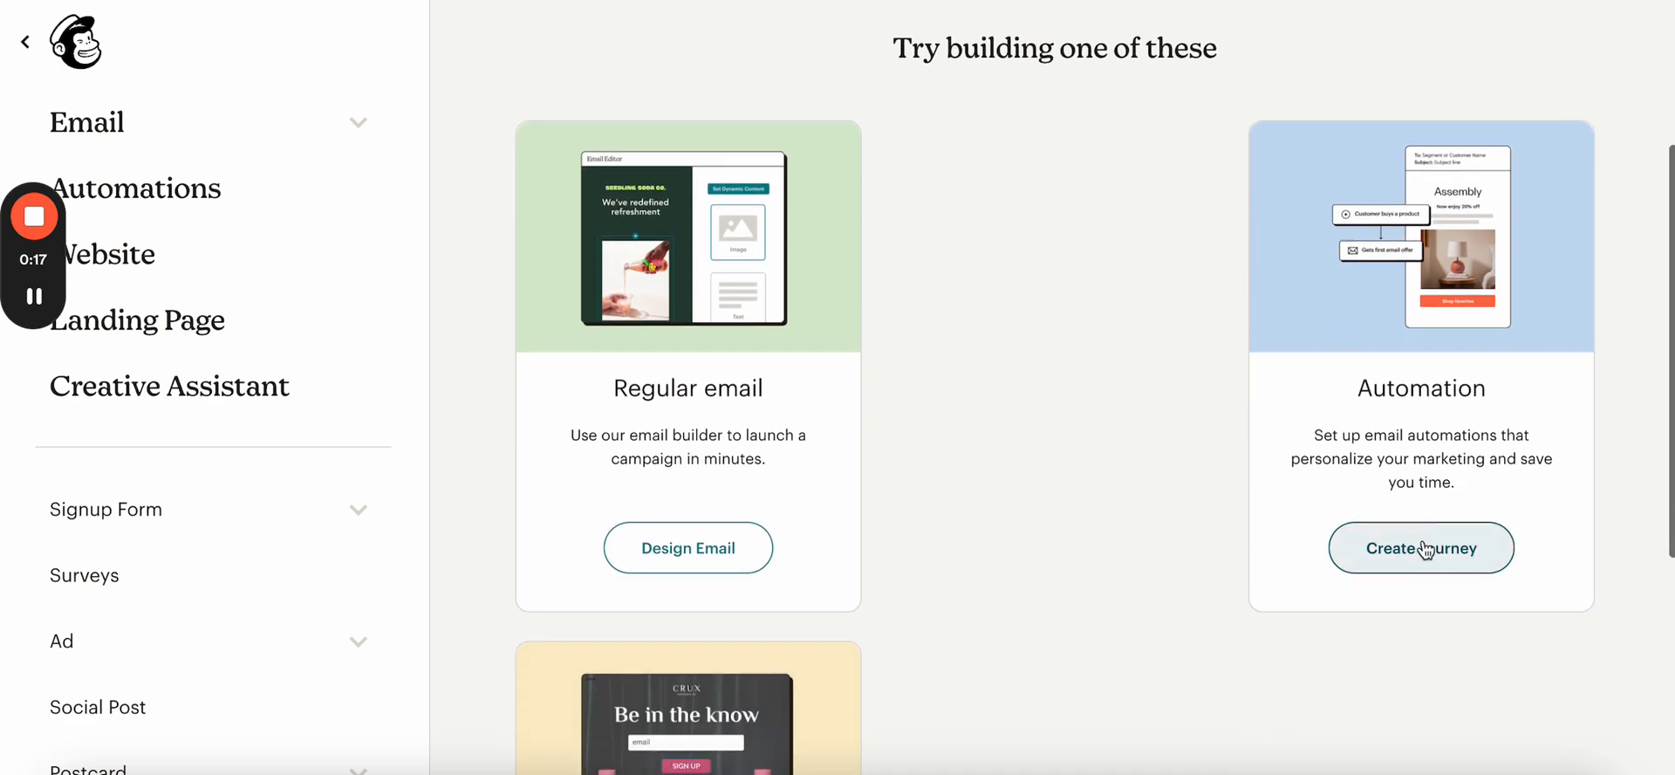
left_click(1420, 548)
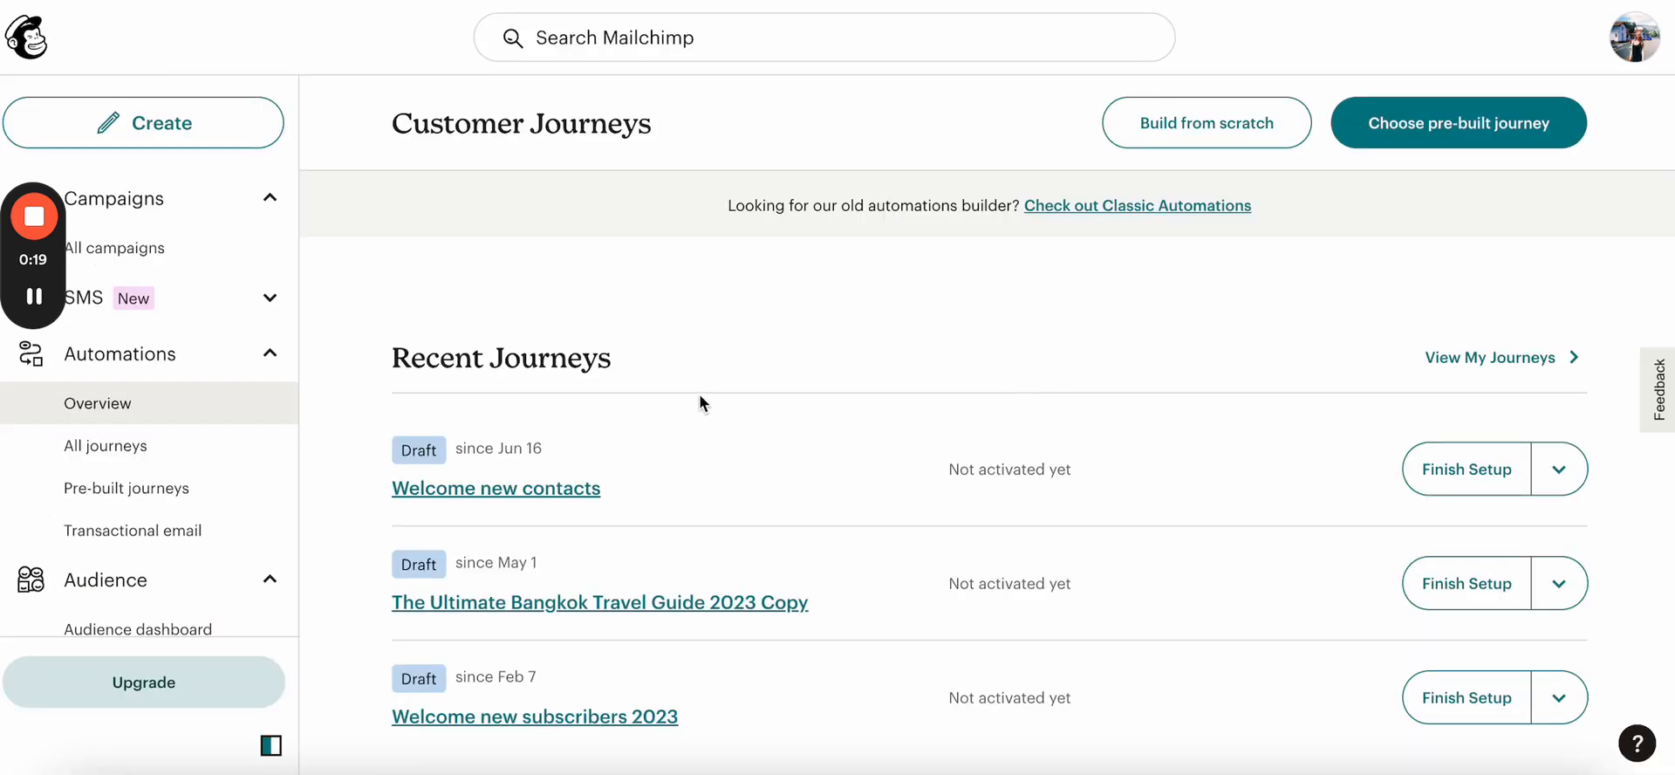
scroll("up", 3)
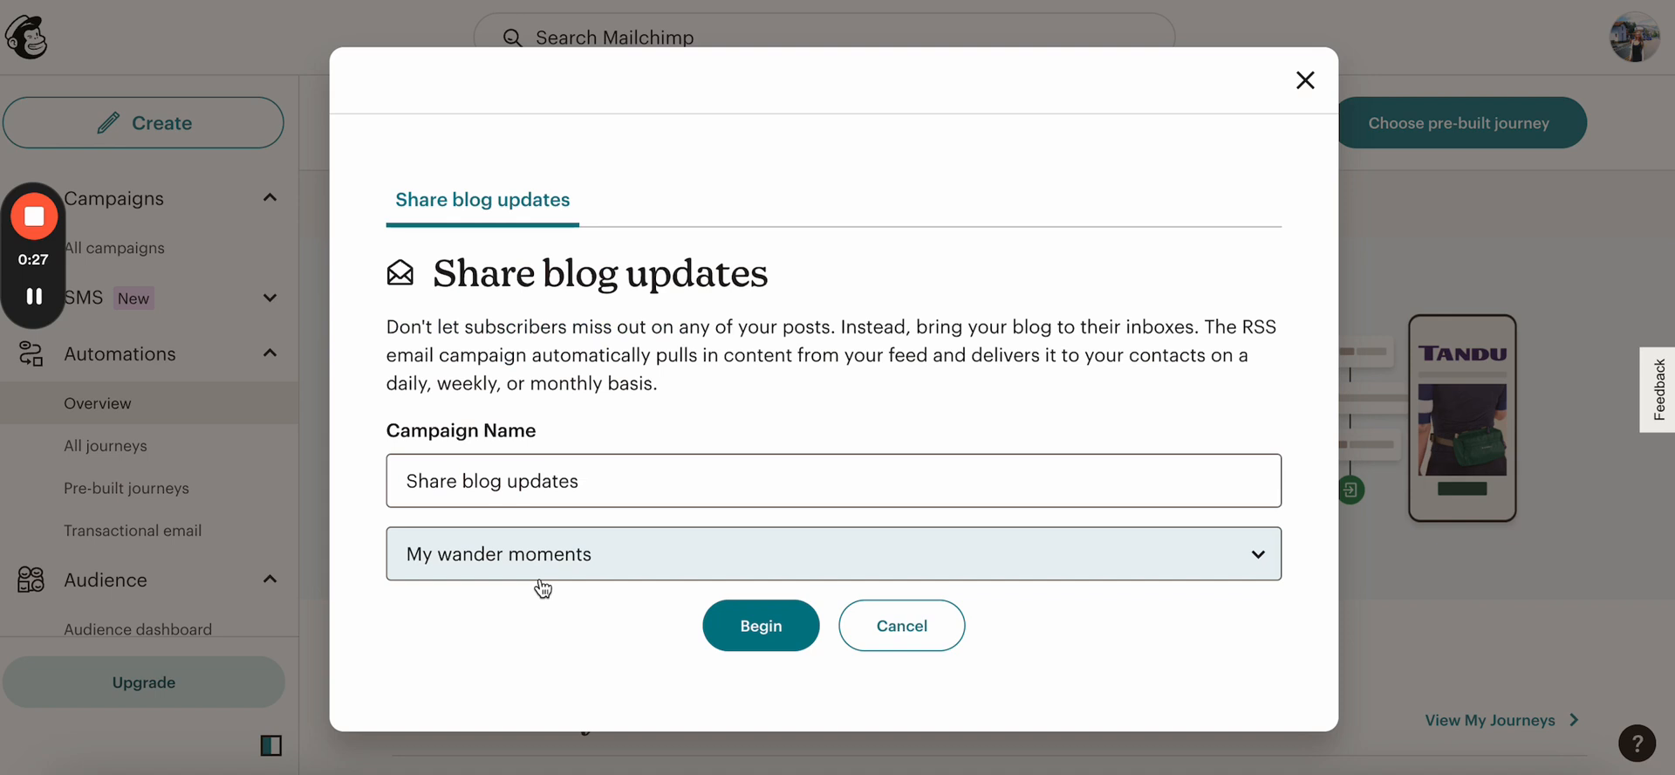
Step: Append TEST to the campaign name, keeping My wander moments as the audience
left_click(833, 480)
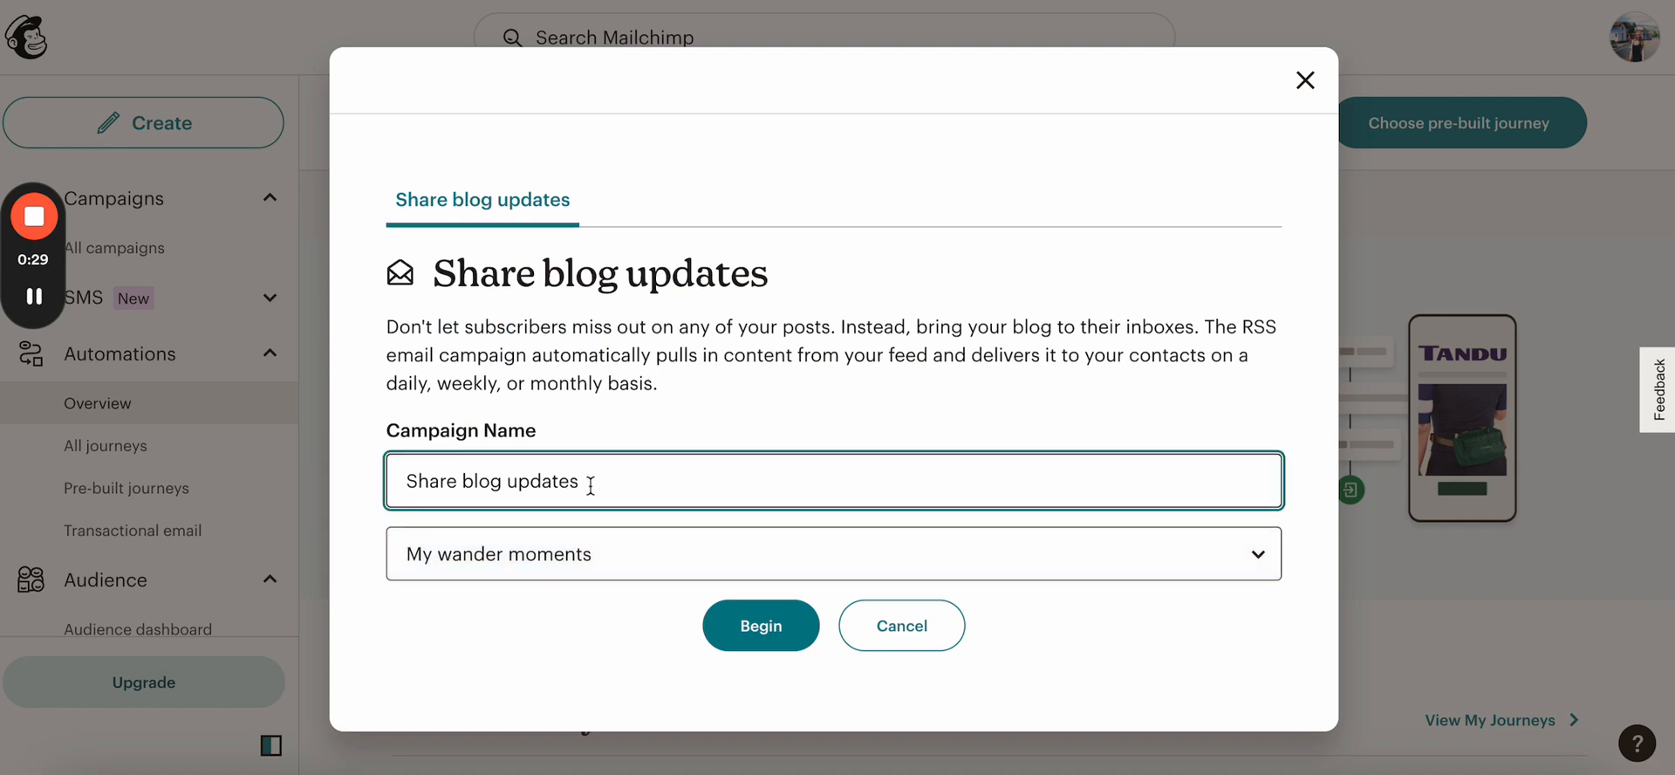
type("TEST")
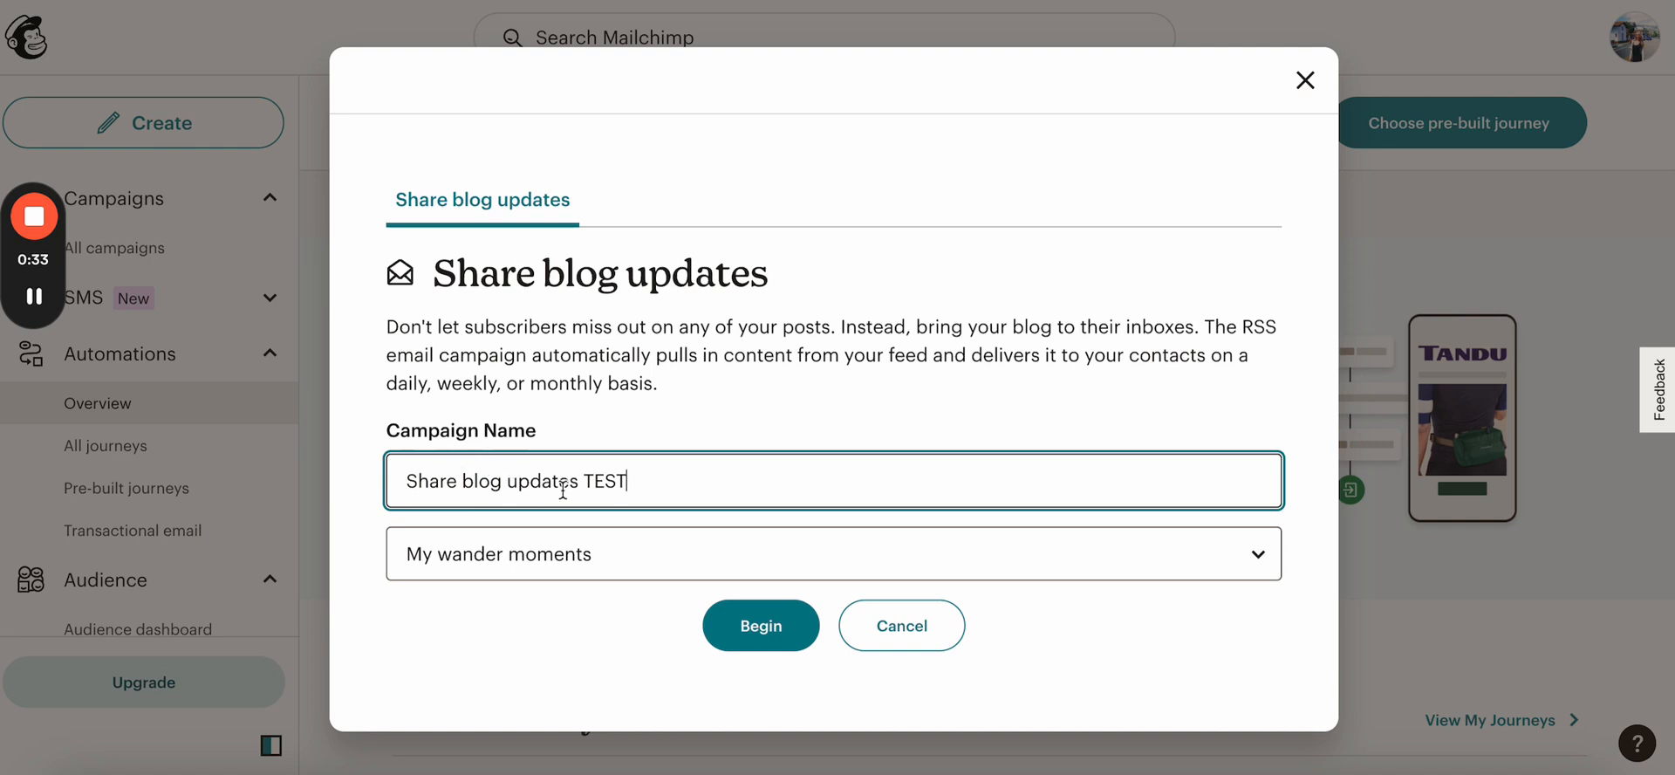
mouse_move(701, 483)
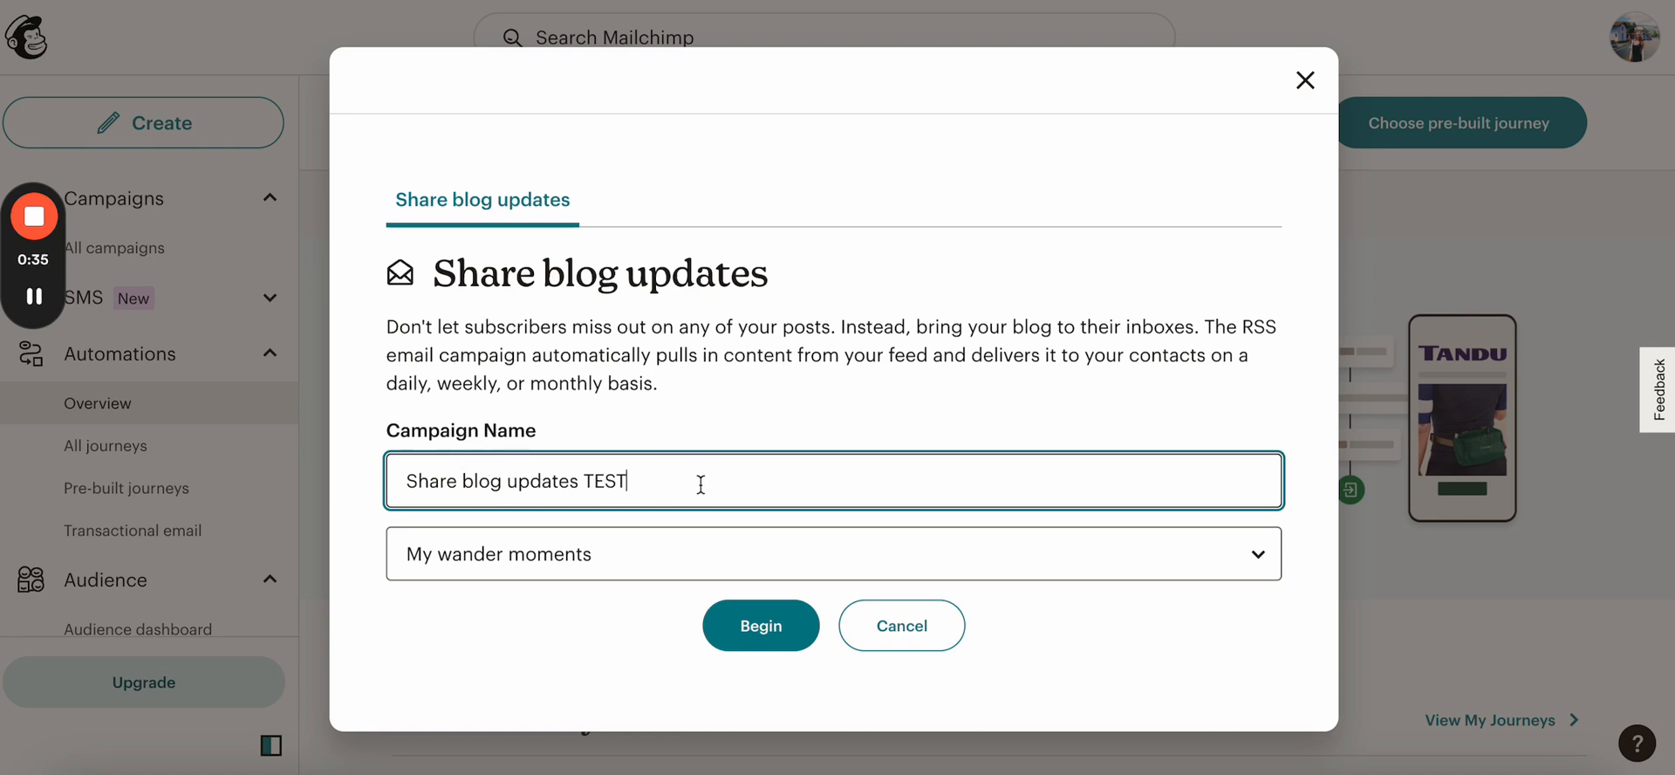
mouse_move(1164, 567)
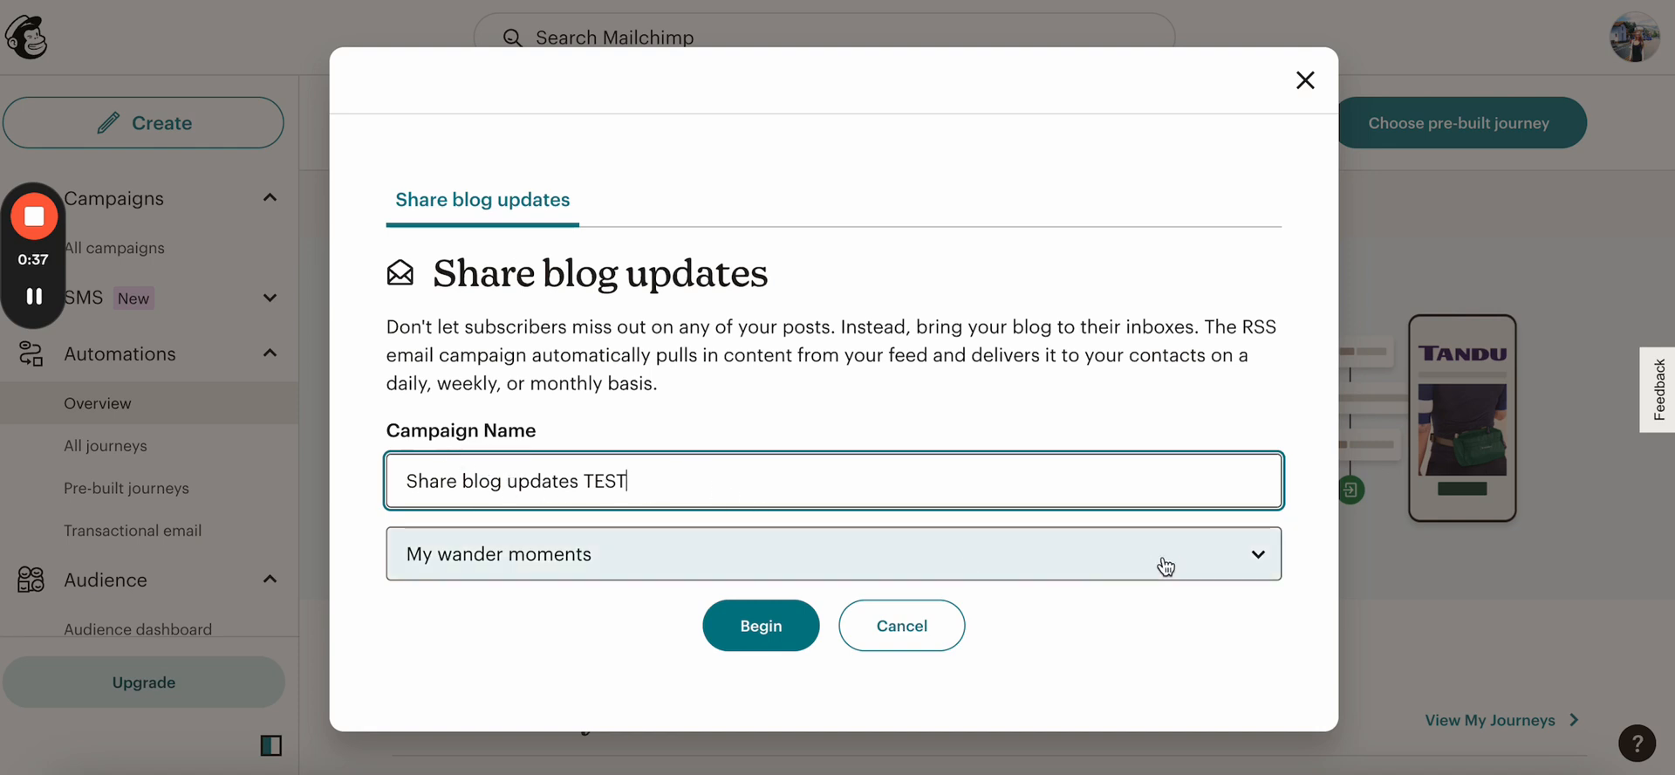
left_click(833, 554)
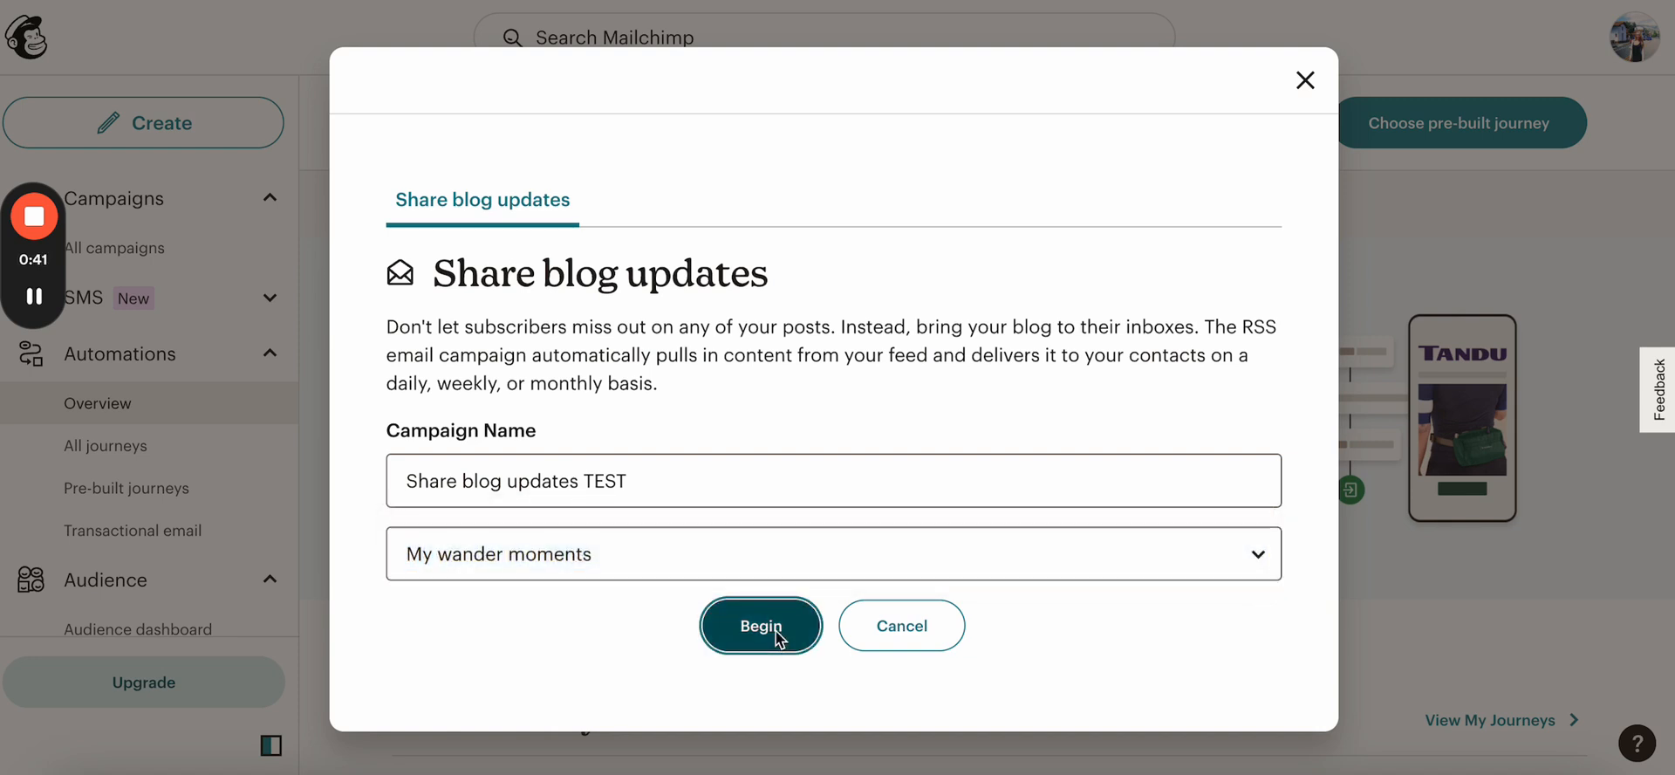
Step: Begin the Share blog updates TEST campaign, landing on its RSS feed and send timing step
left_click(759, 624)
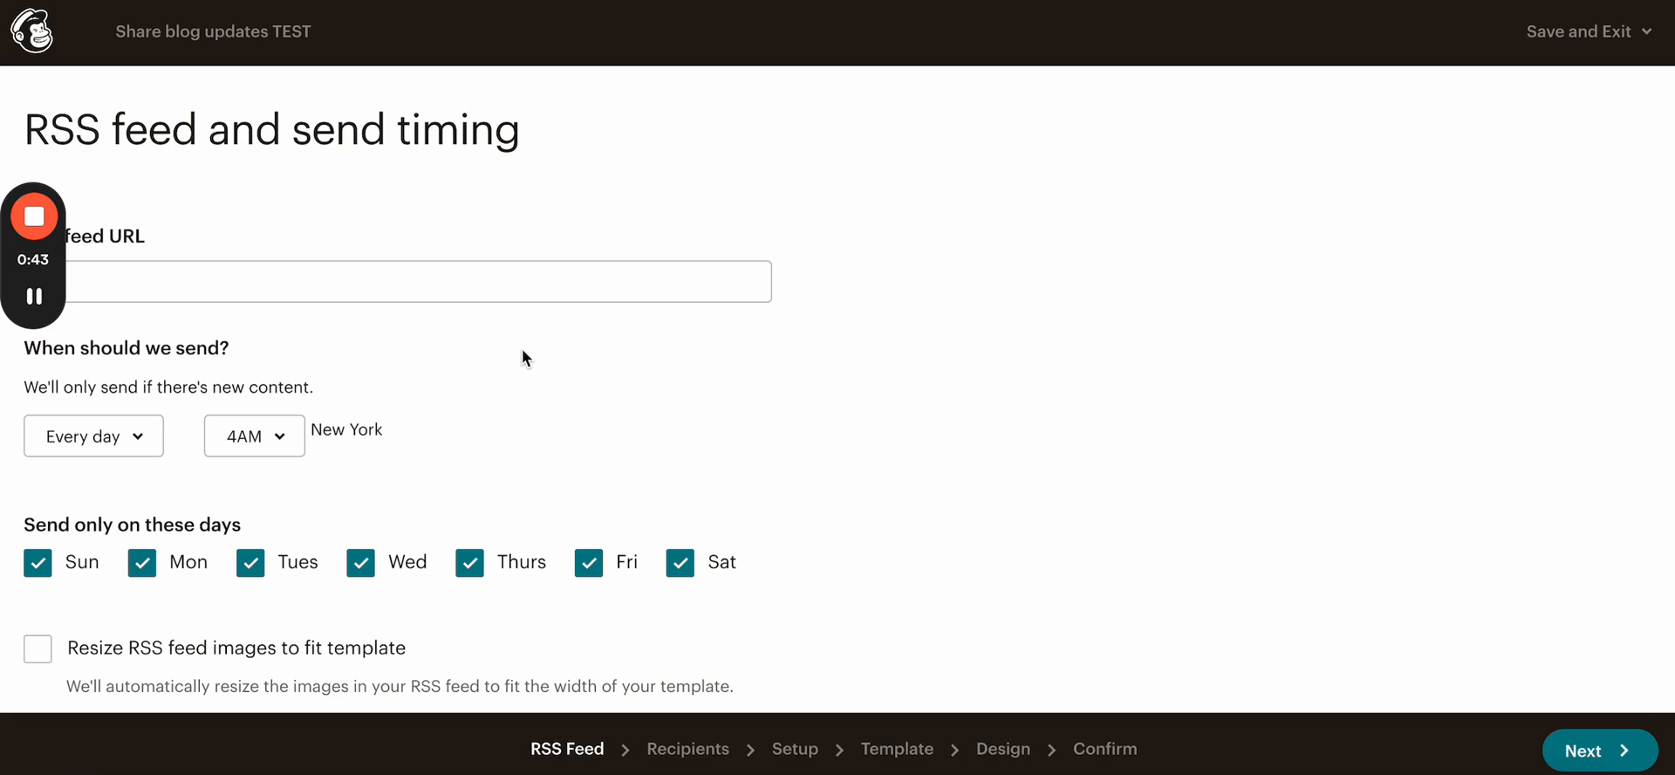
scroll("down", 3)
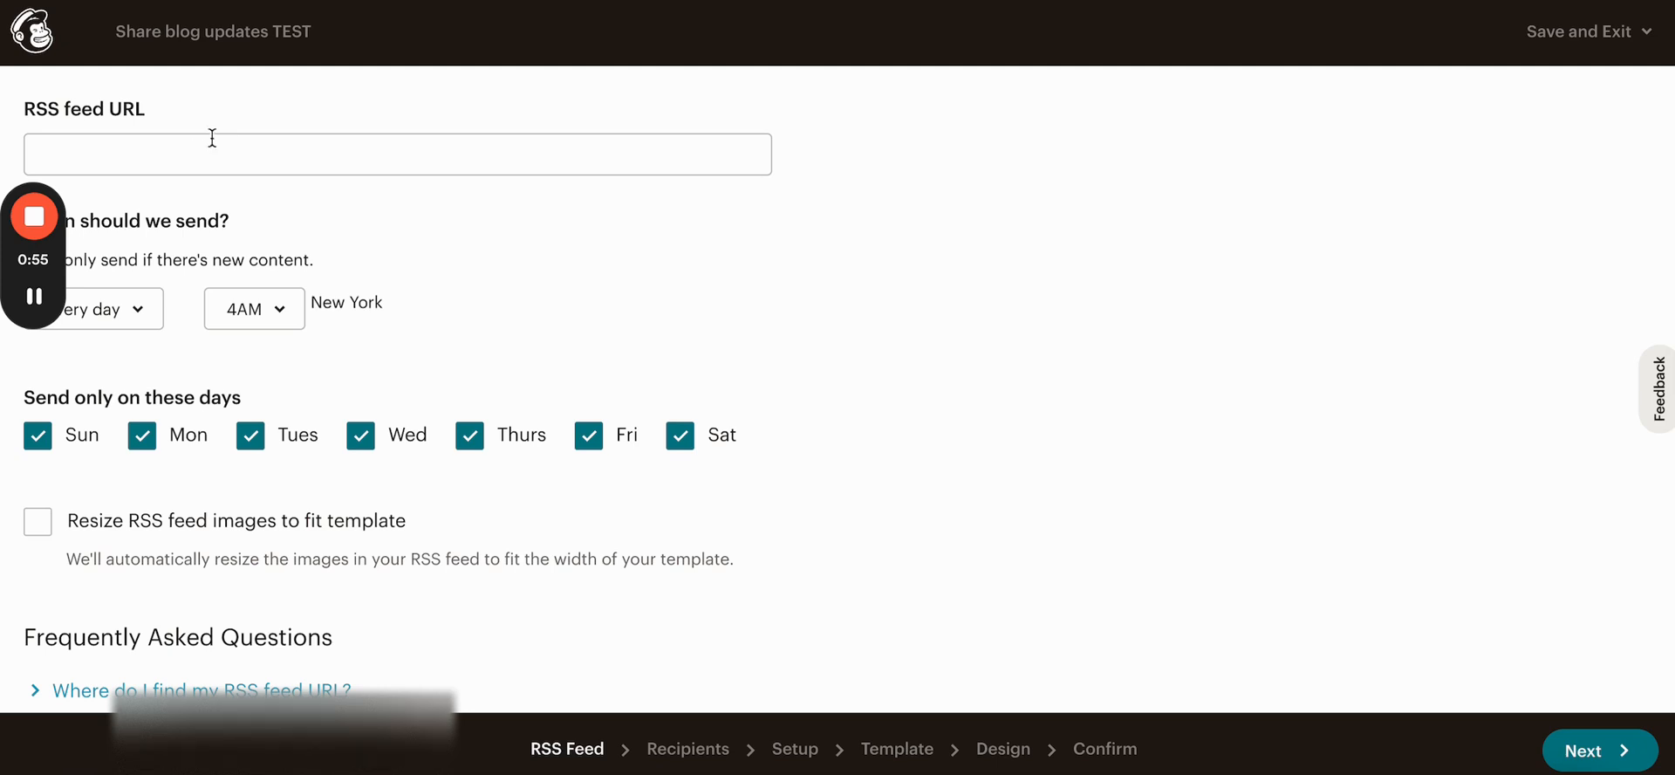
mouse_move(255, 111)
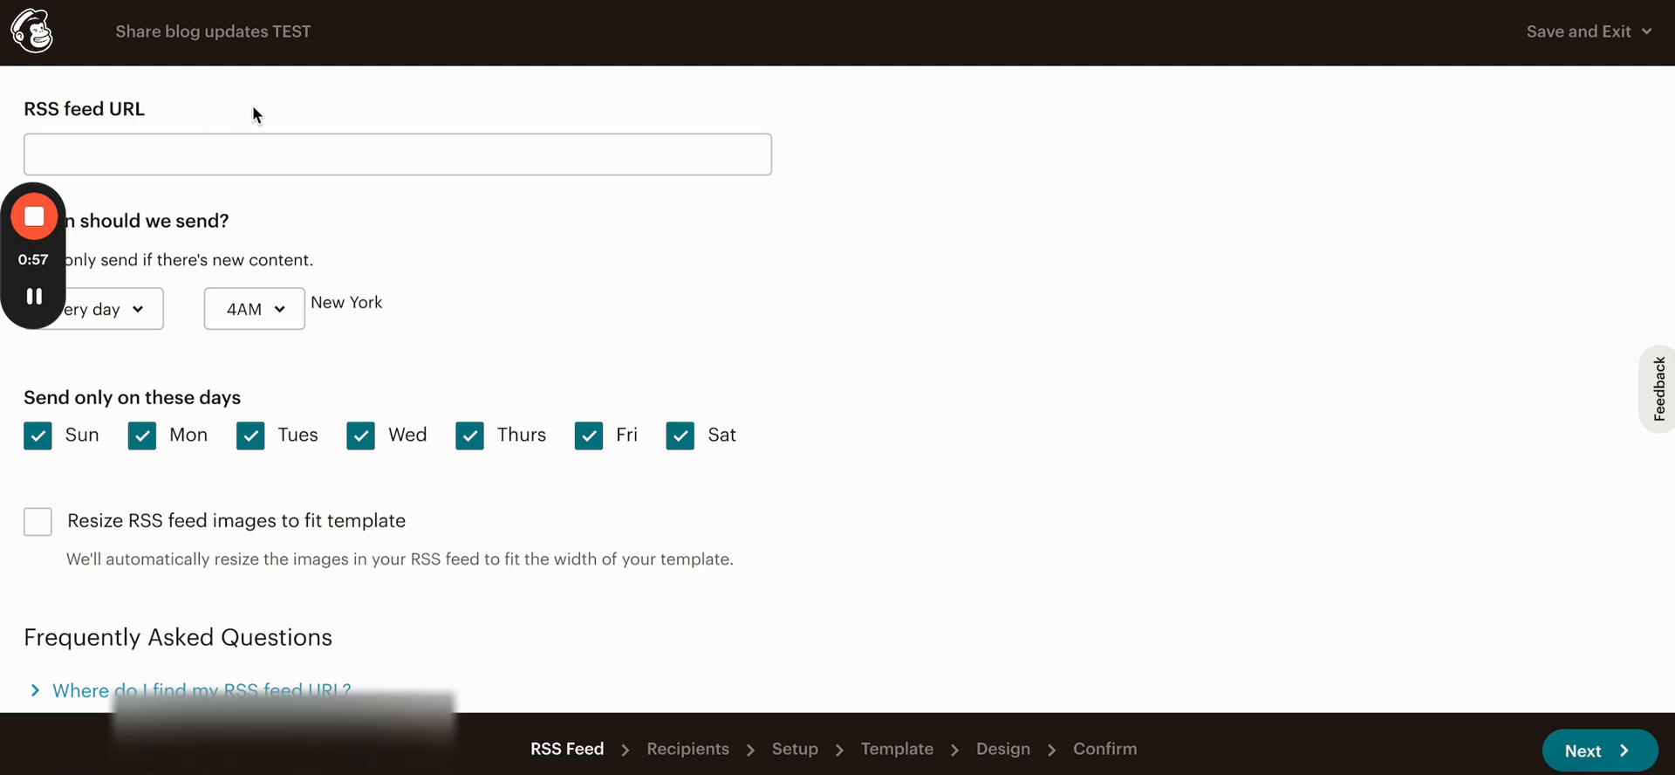
mouse_move(284, 199)
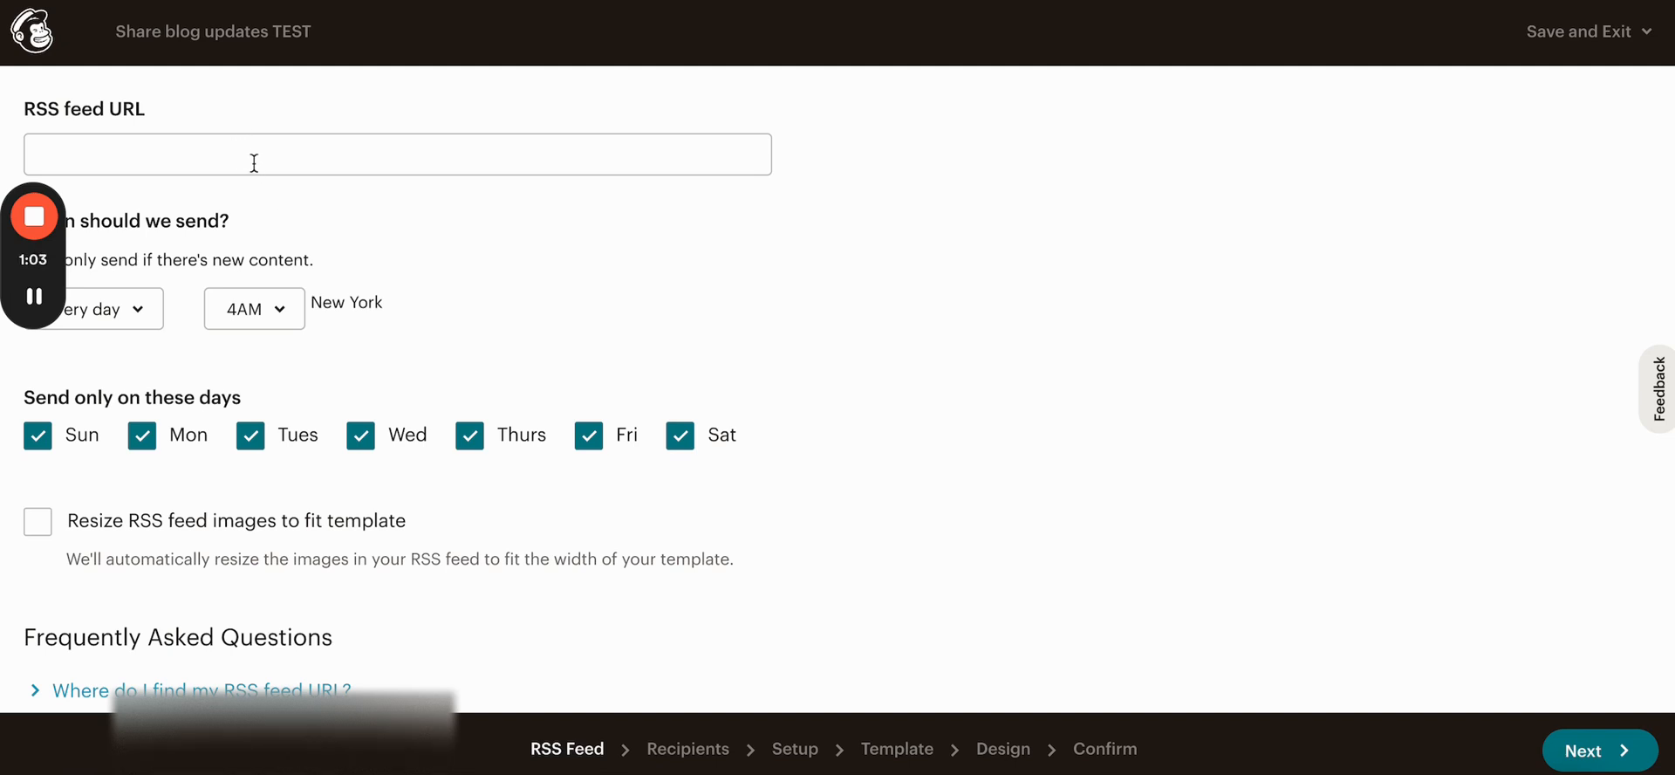
mouse_move(251, 131)
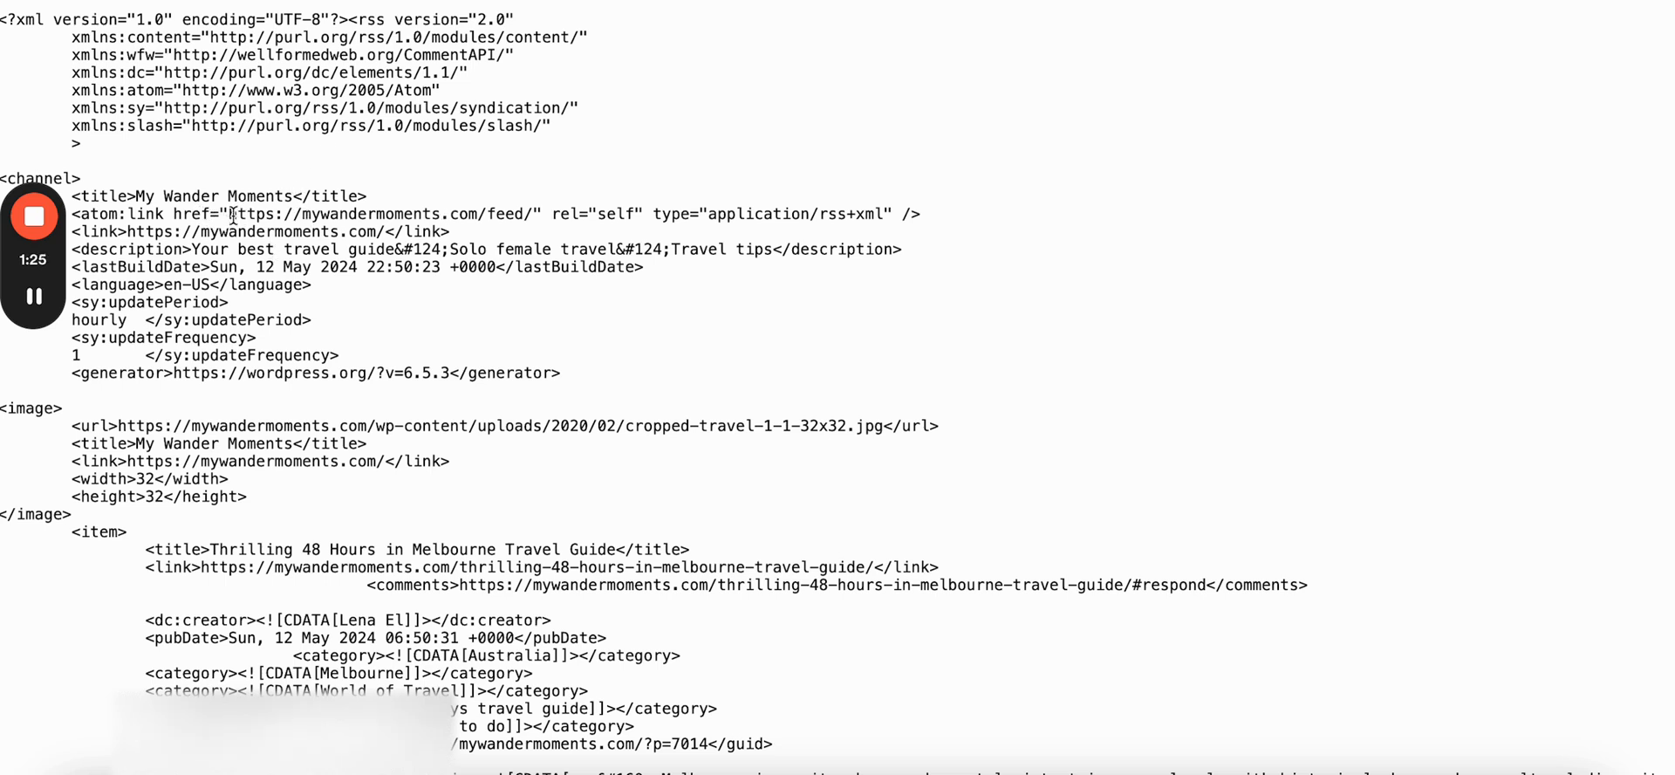
Step: Select the blog's feed address in the raw RSS feed tab
double_click(373, 213)
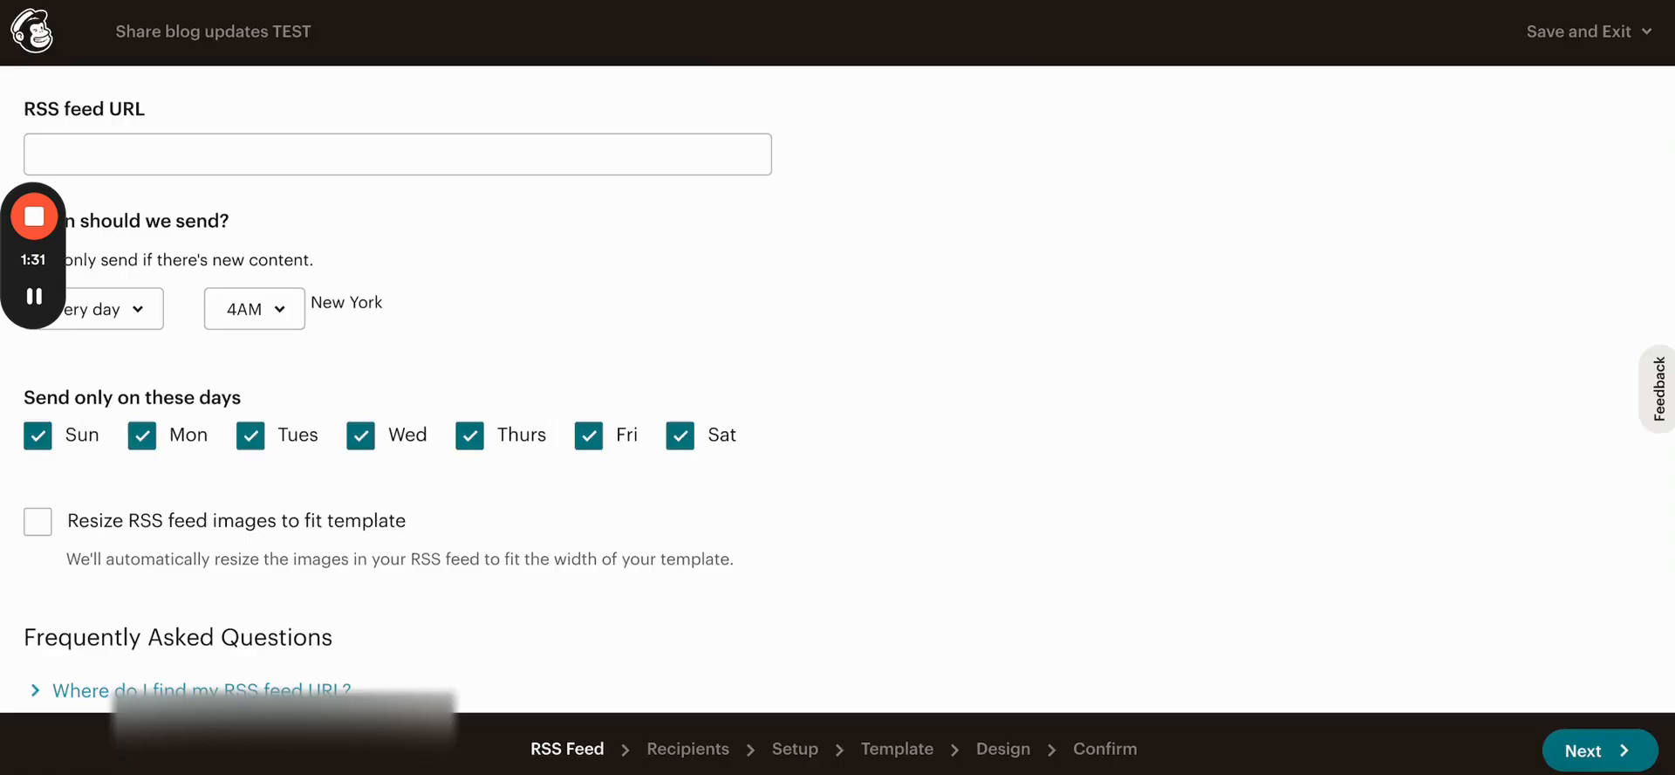
type("https://mywandermoments.com/feed")
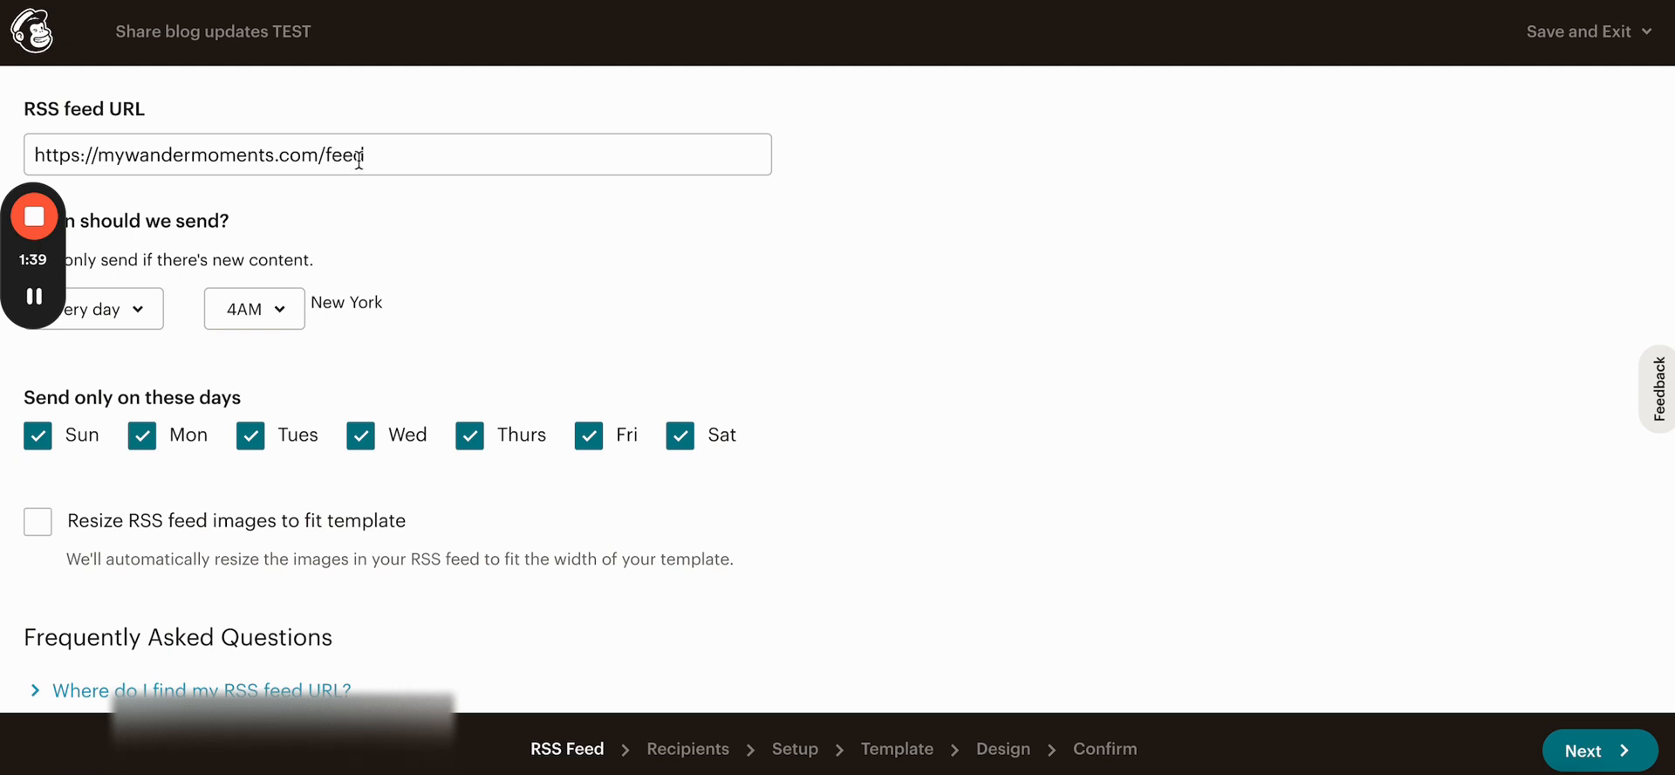
mouse_move(403, 239)
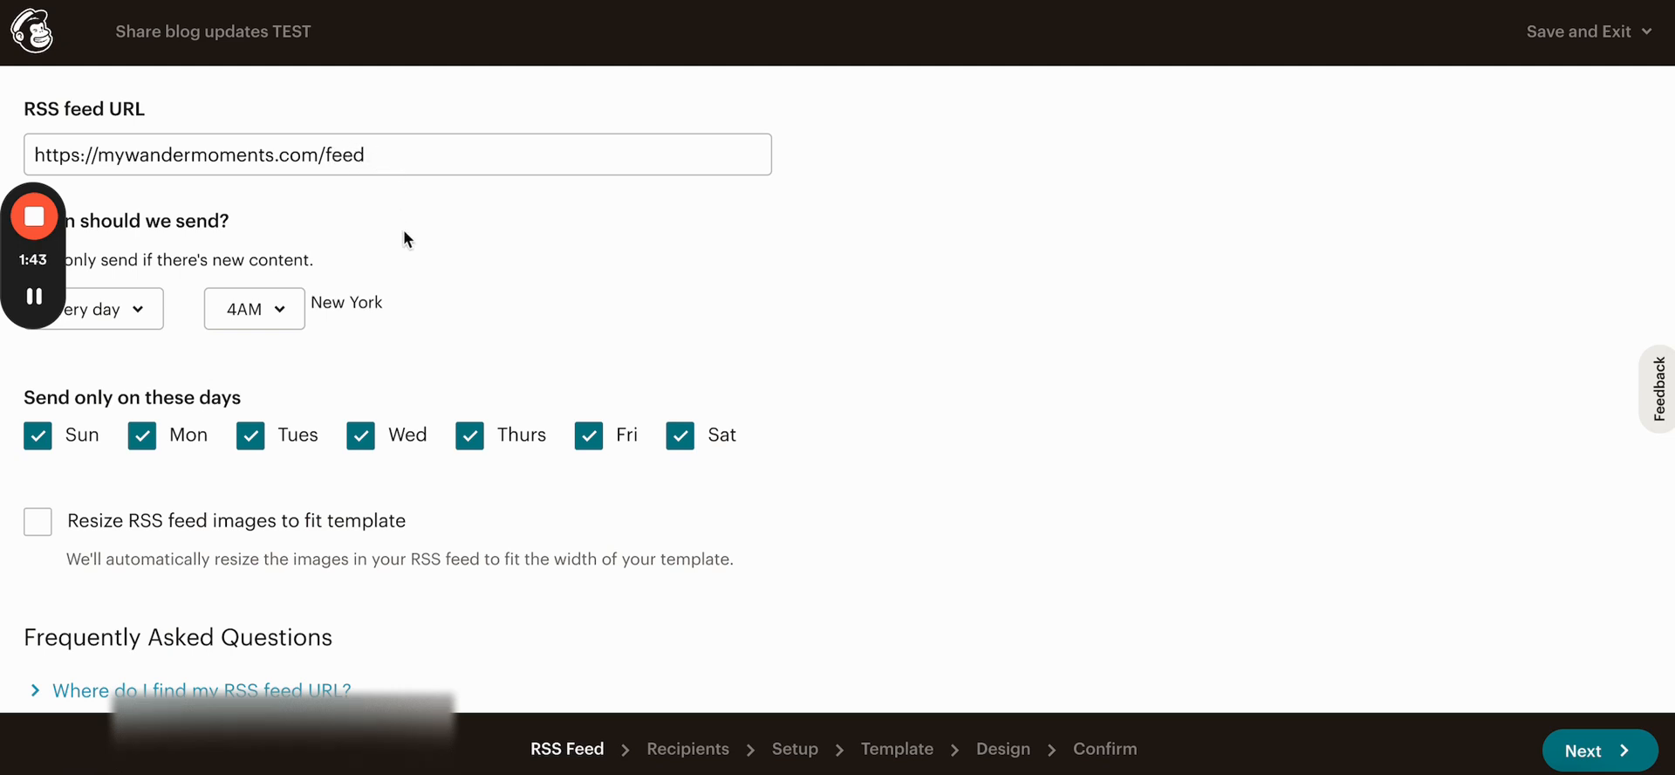
scroll("up", 3)
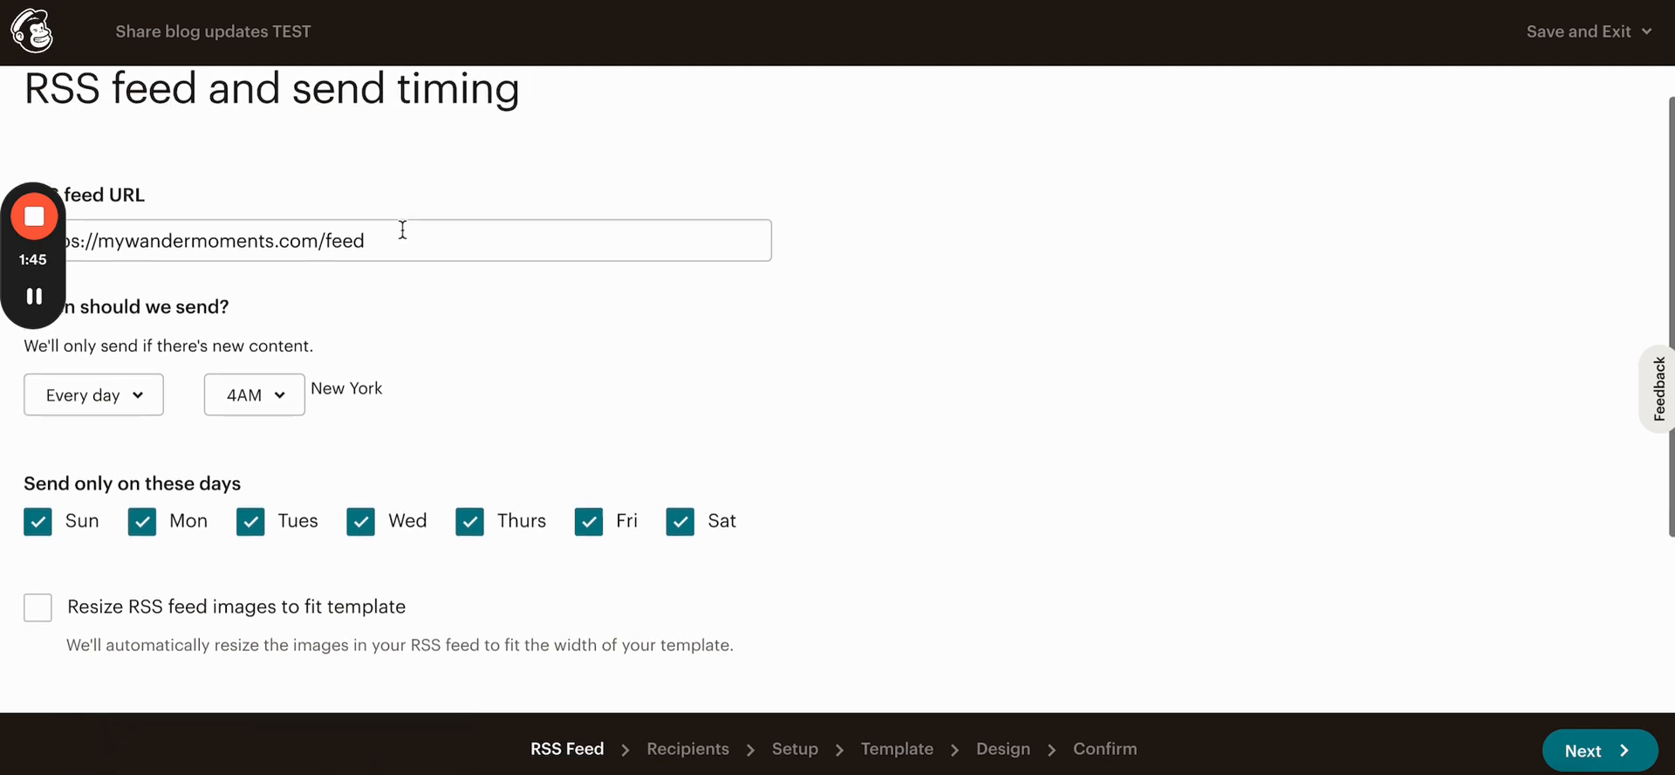
left_click(92, 417)
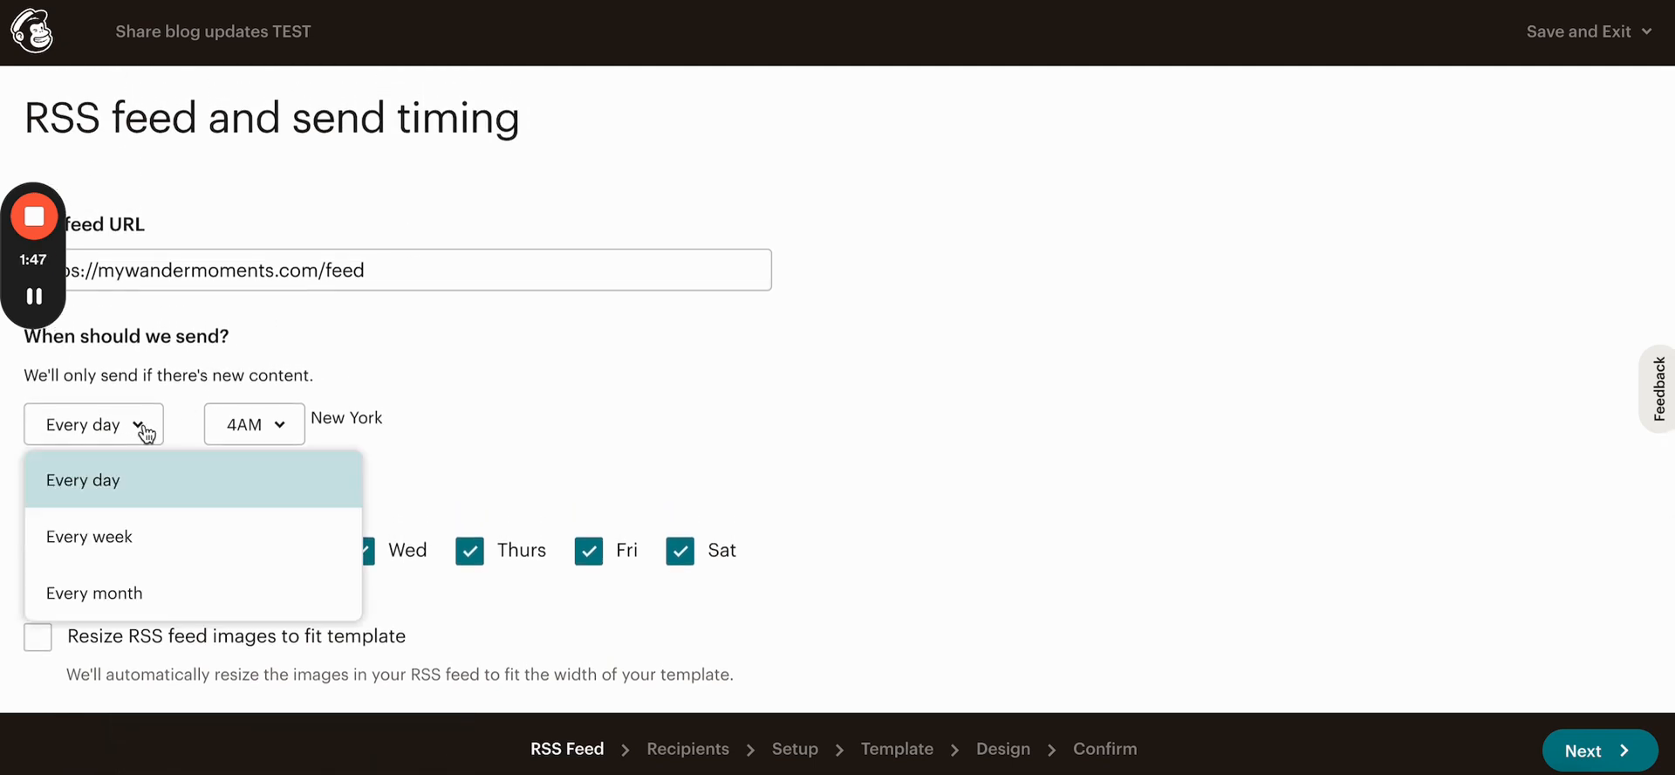
mouse_move(141, 530)
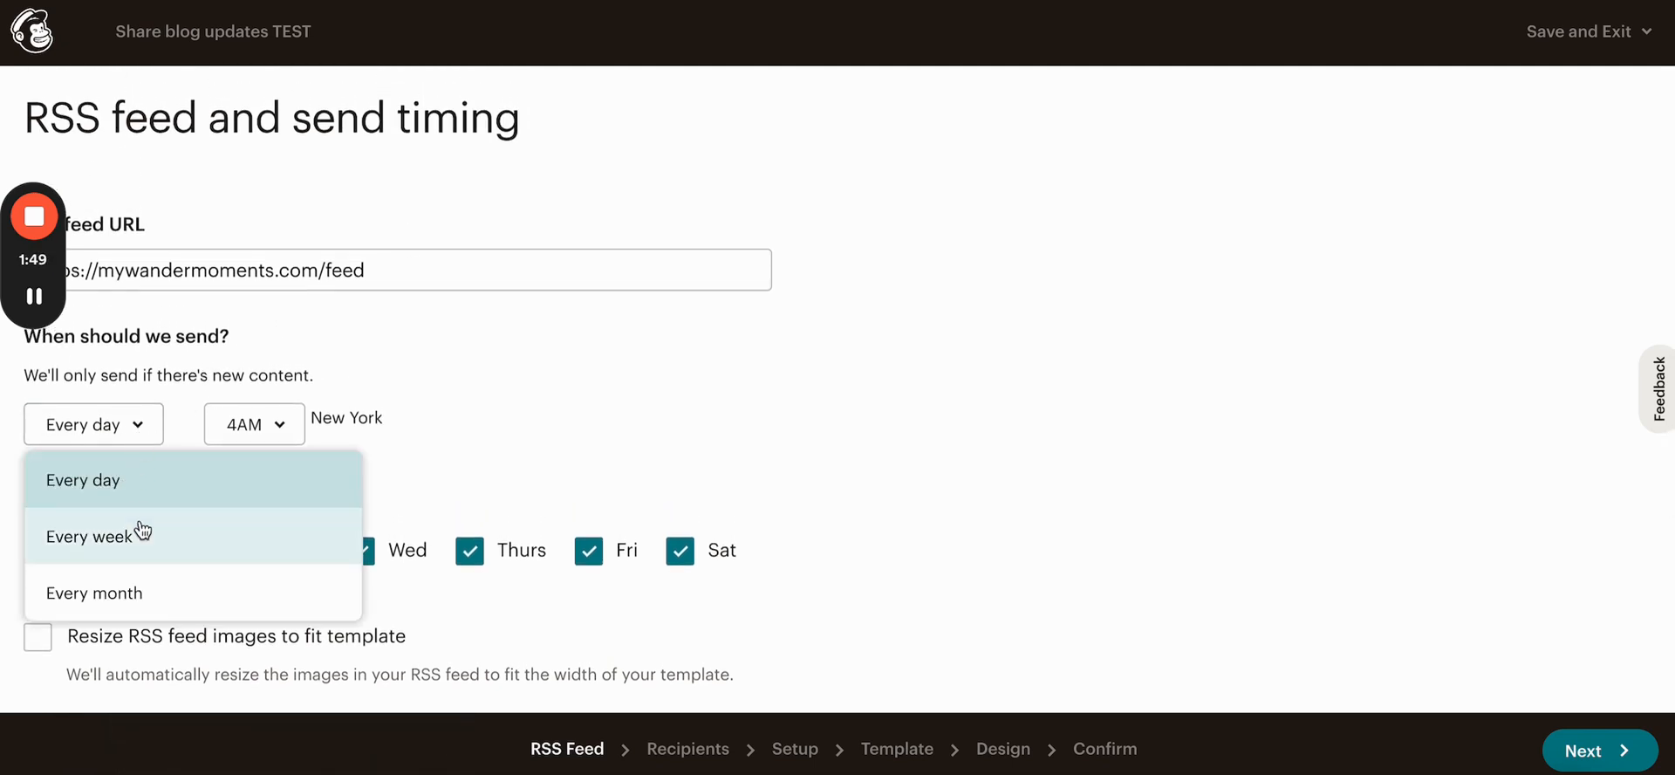
left_click(255, 424)
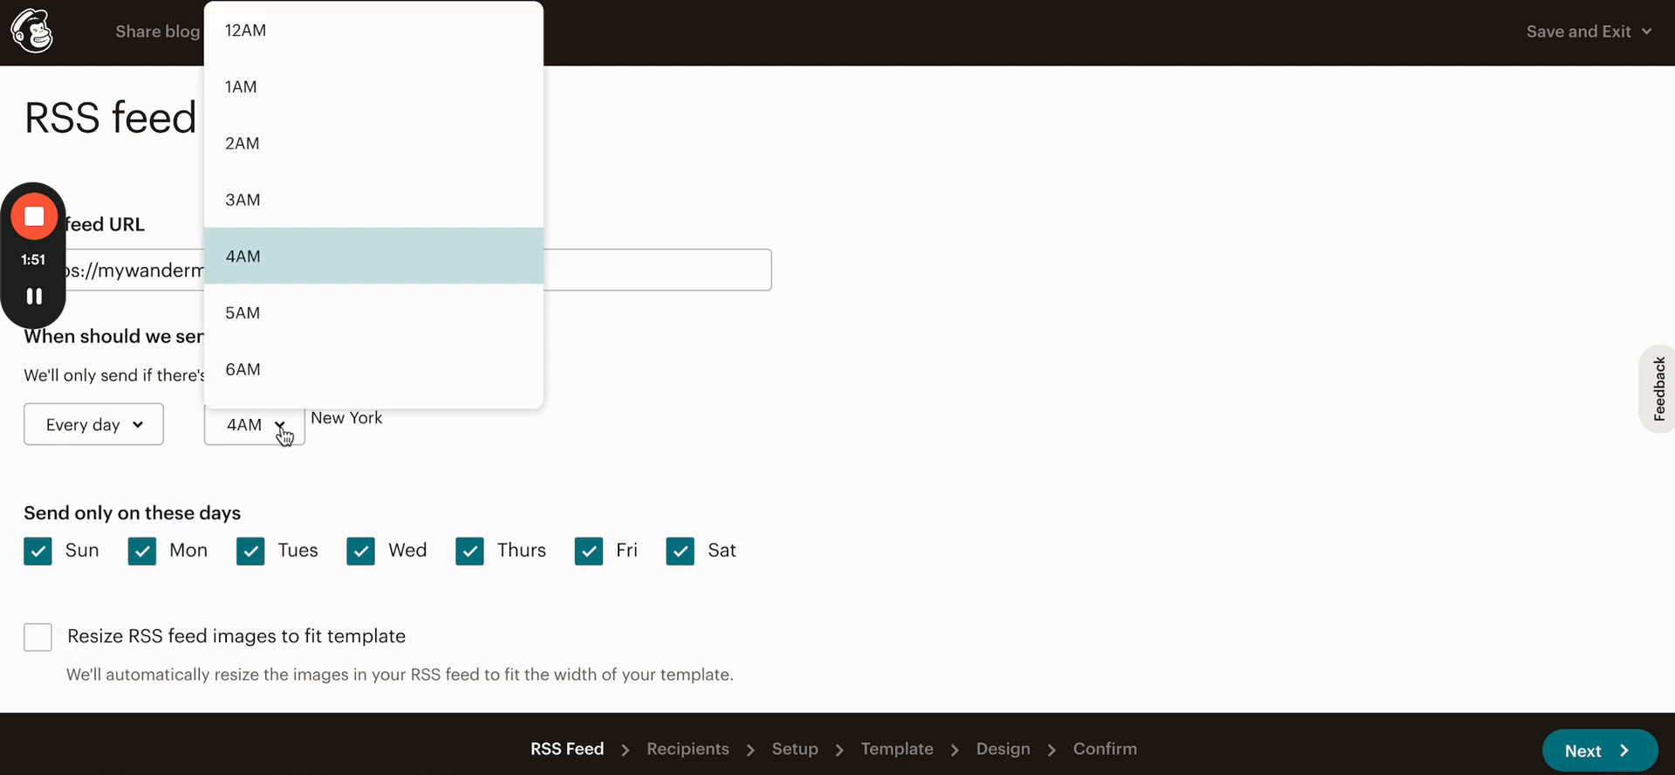
left_click(244, 255)
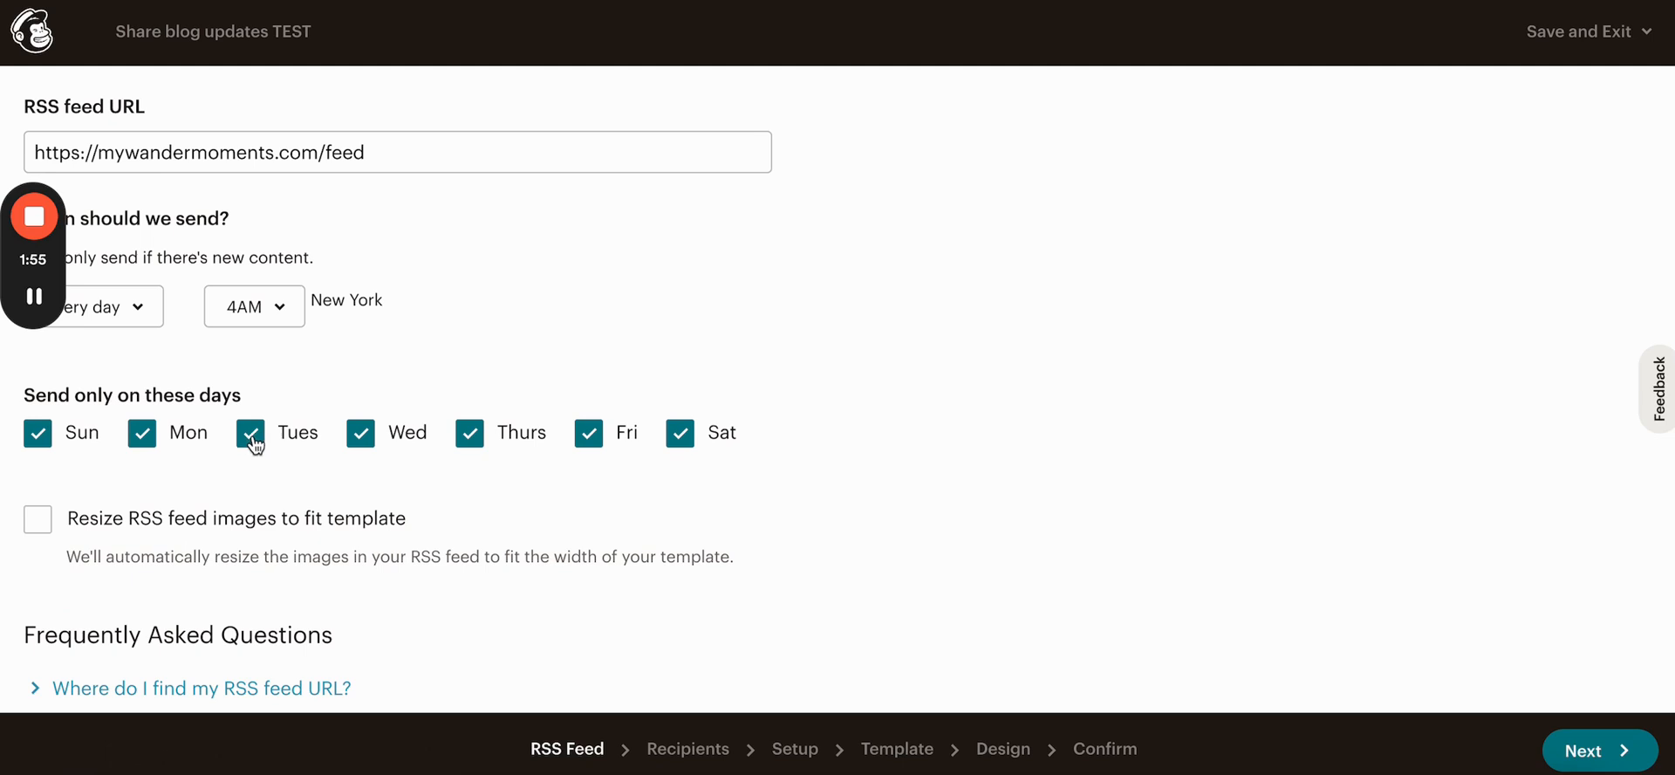
Step: Enable resizing RSS feed images to fit the template
scroll("down", 3)
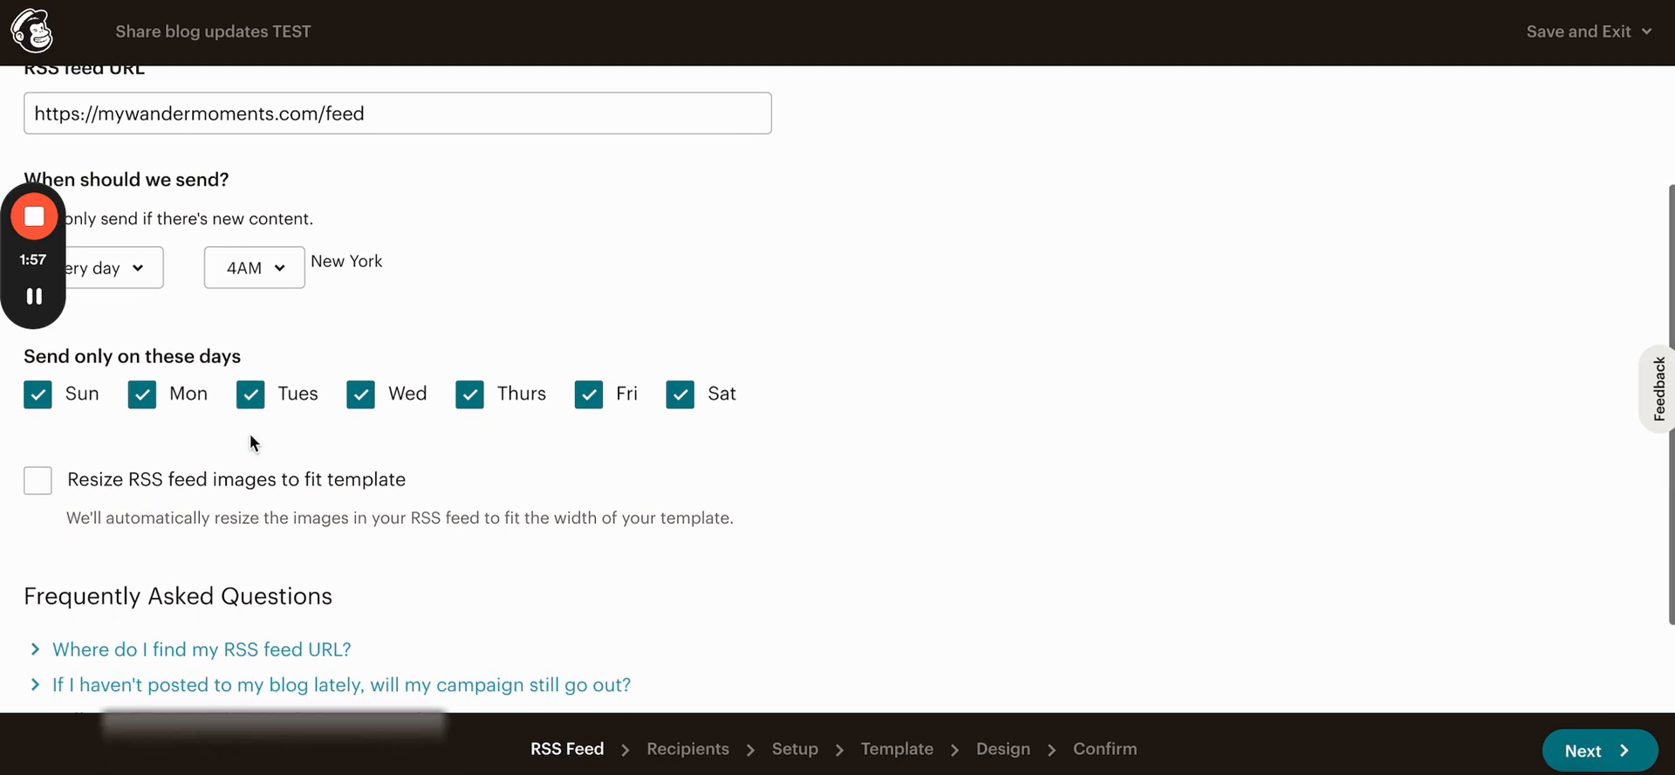
scroll("down", 3)
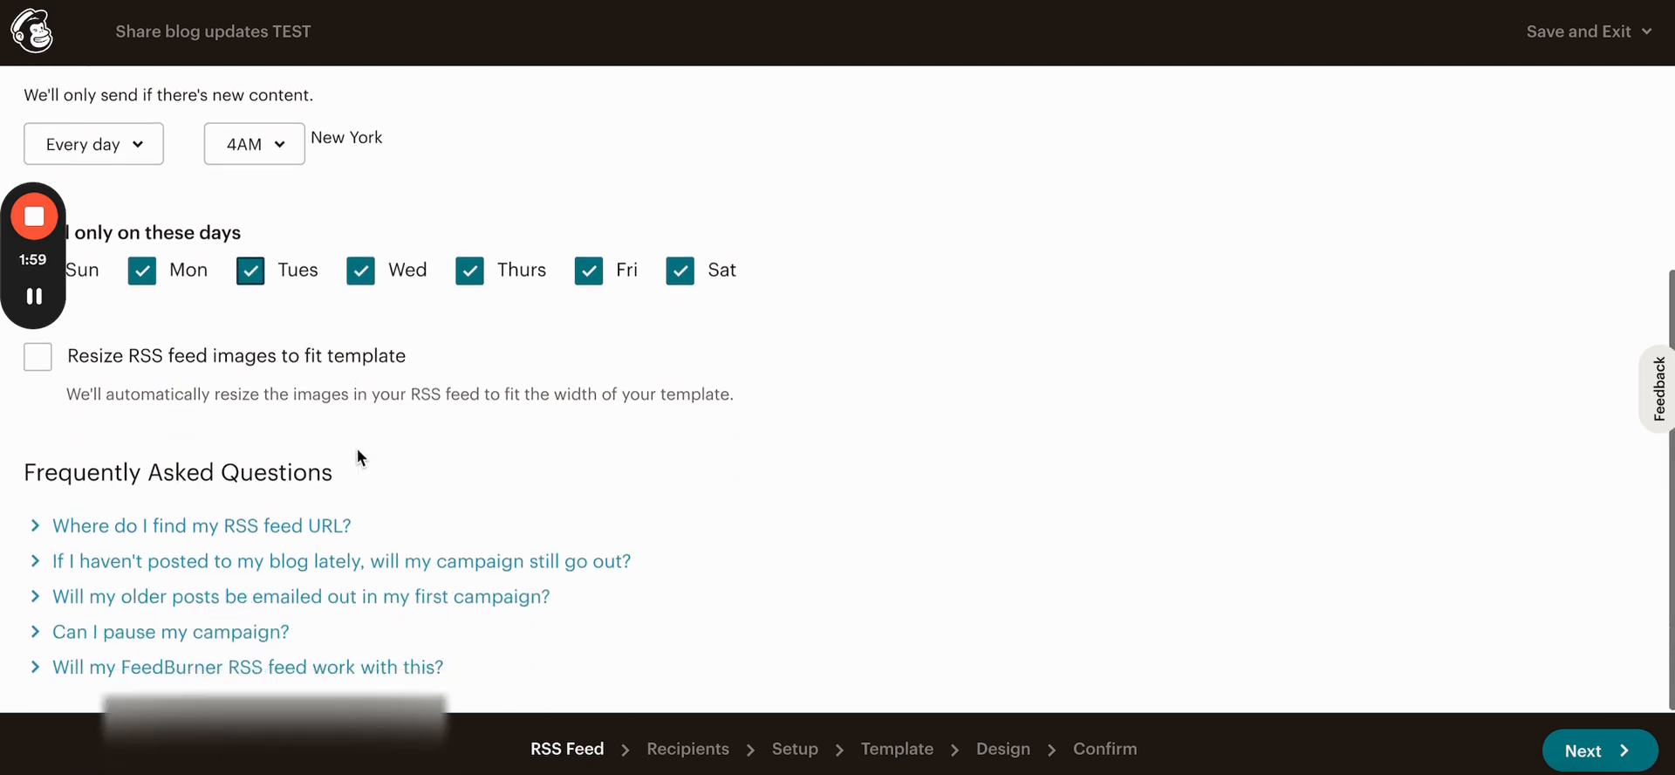
left_click(37, 356)
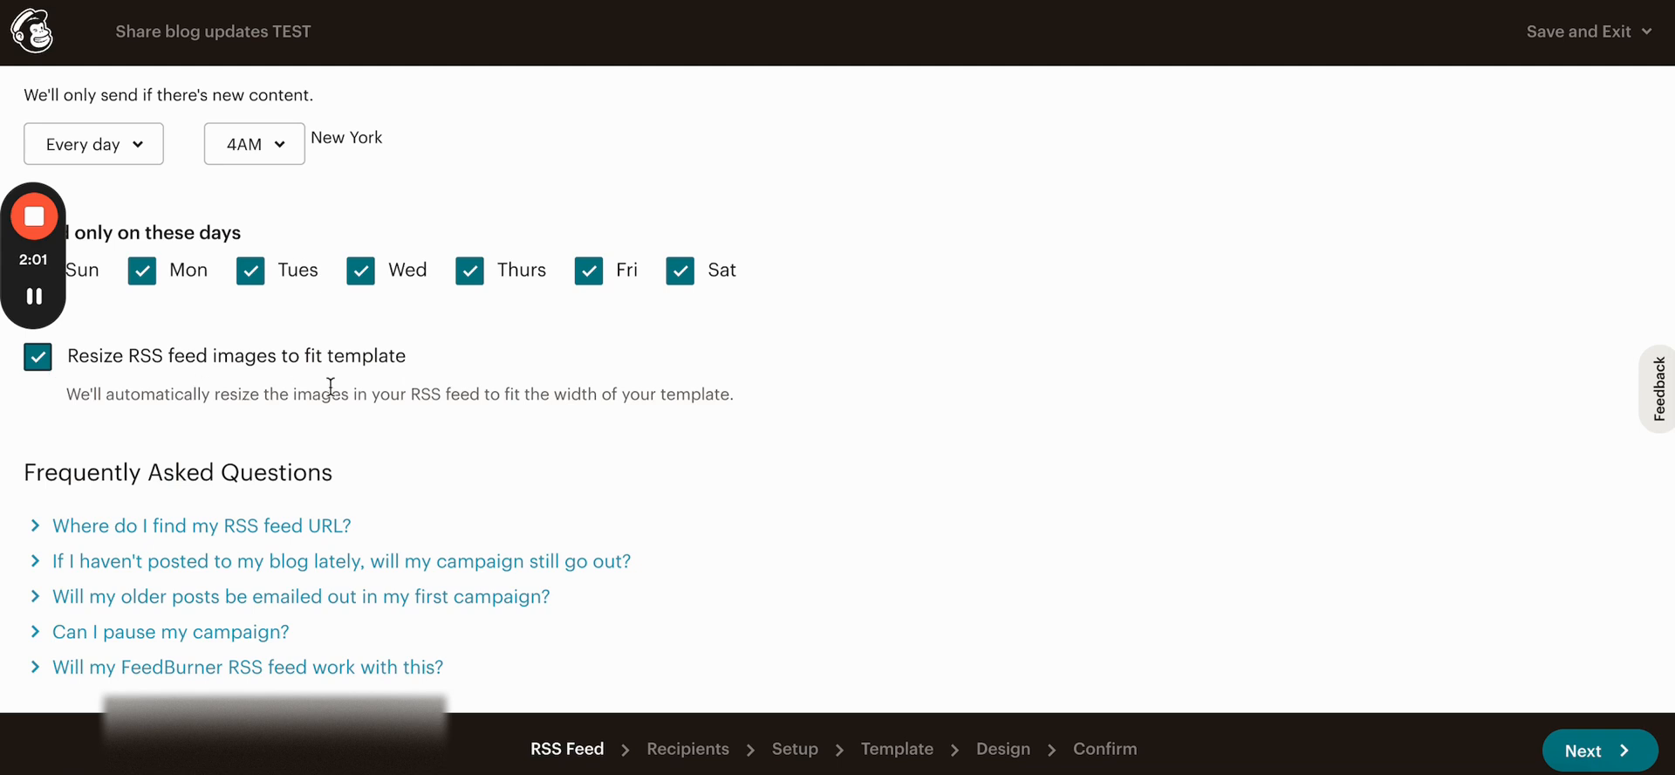
mouse_move(651, 380)
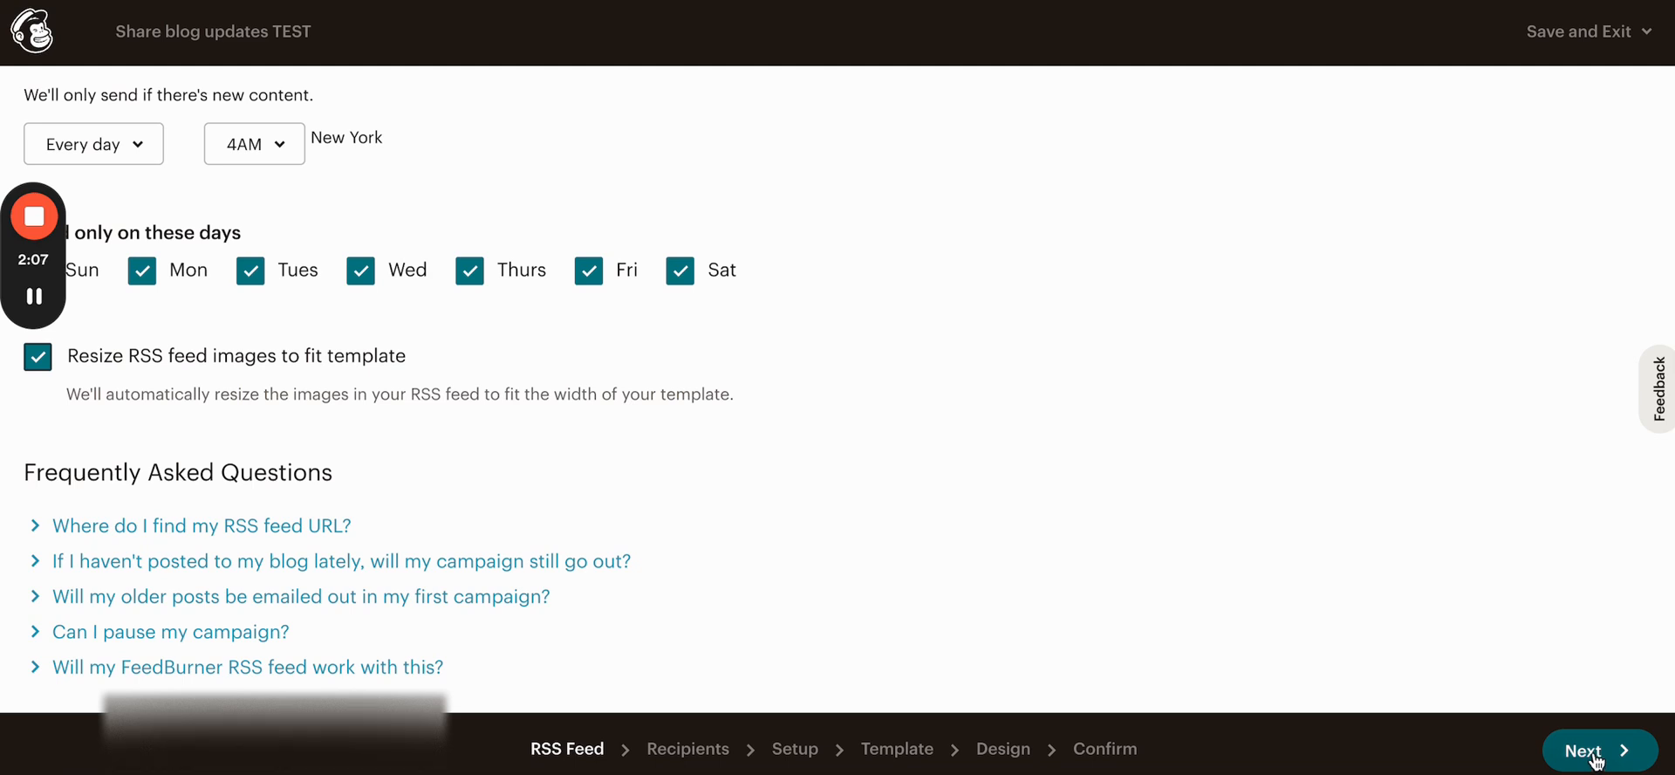
mouse_move(1239, 595)
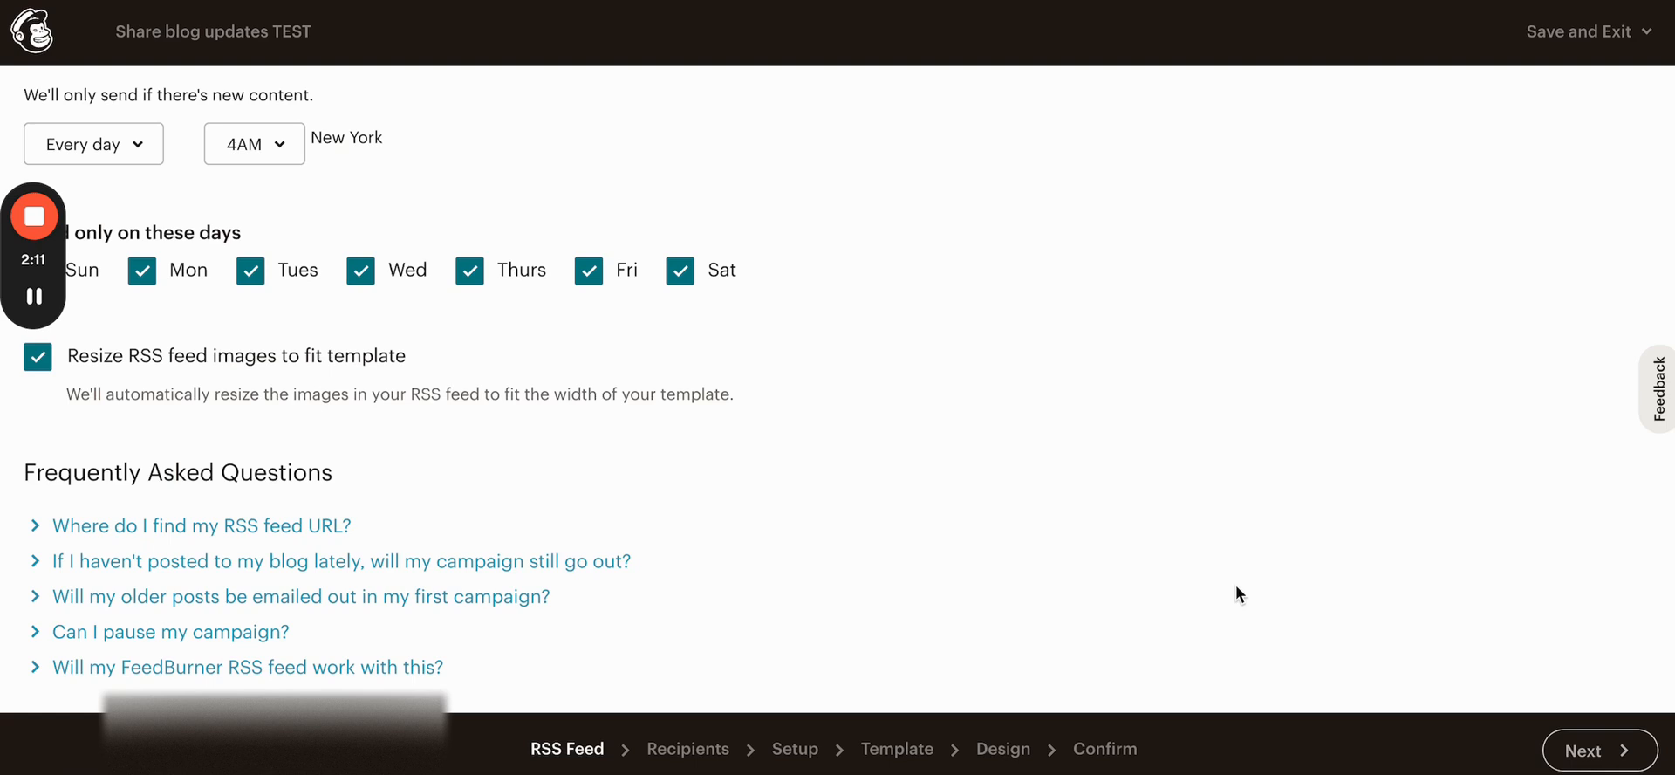
Step: Move on to the Recipients step with the entire My wander moments audience
left_click(1587, 751)
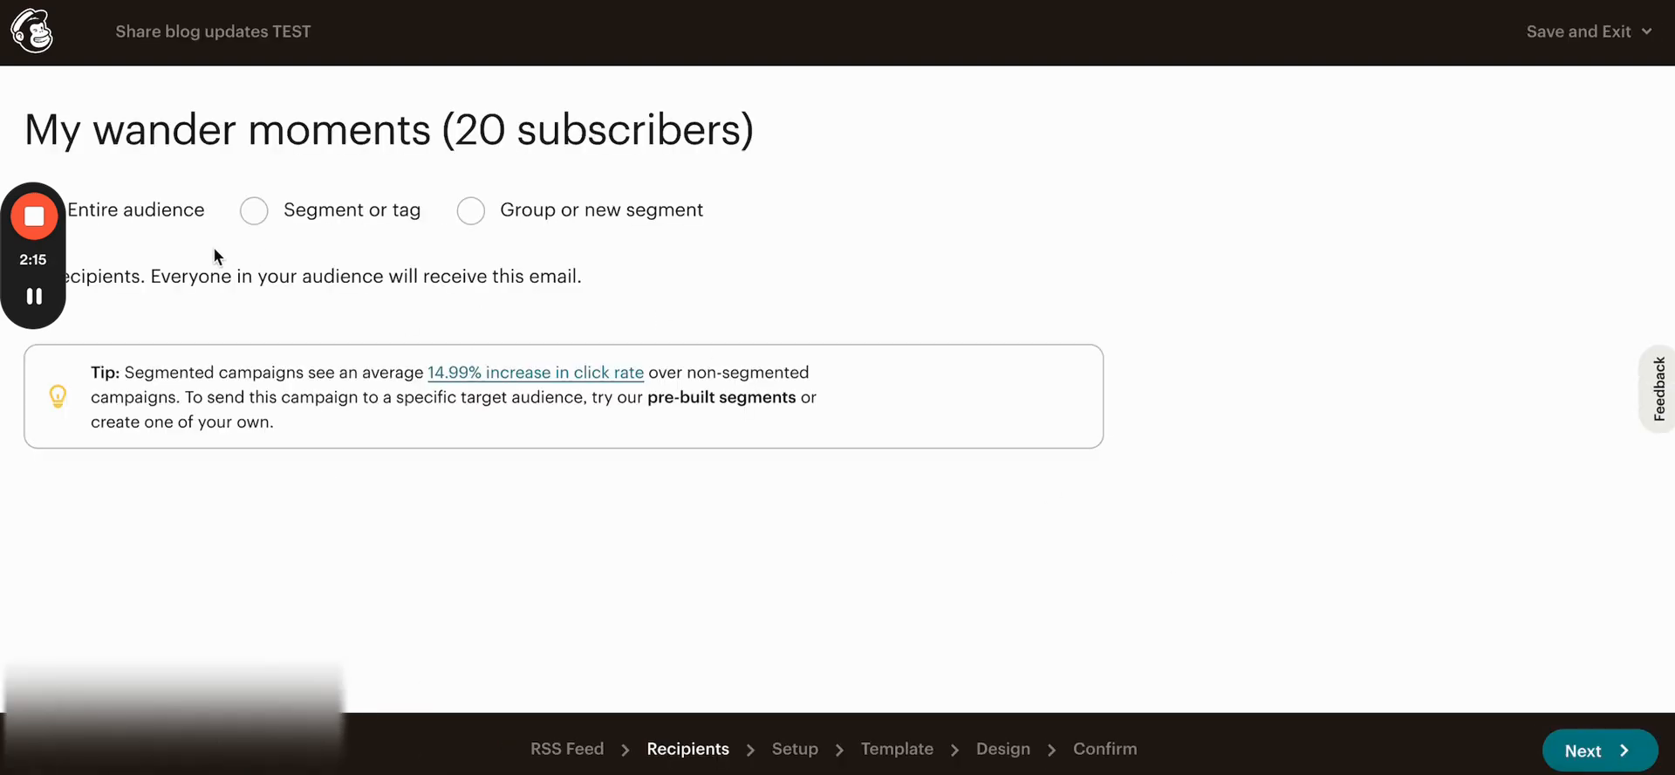
mouse_move(434, 244)
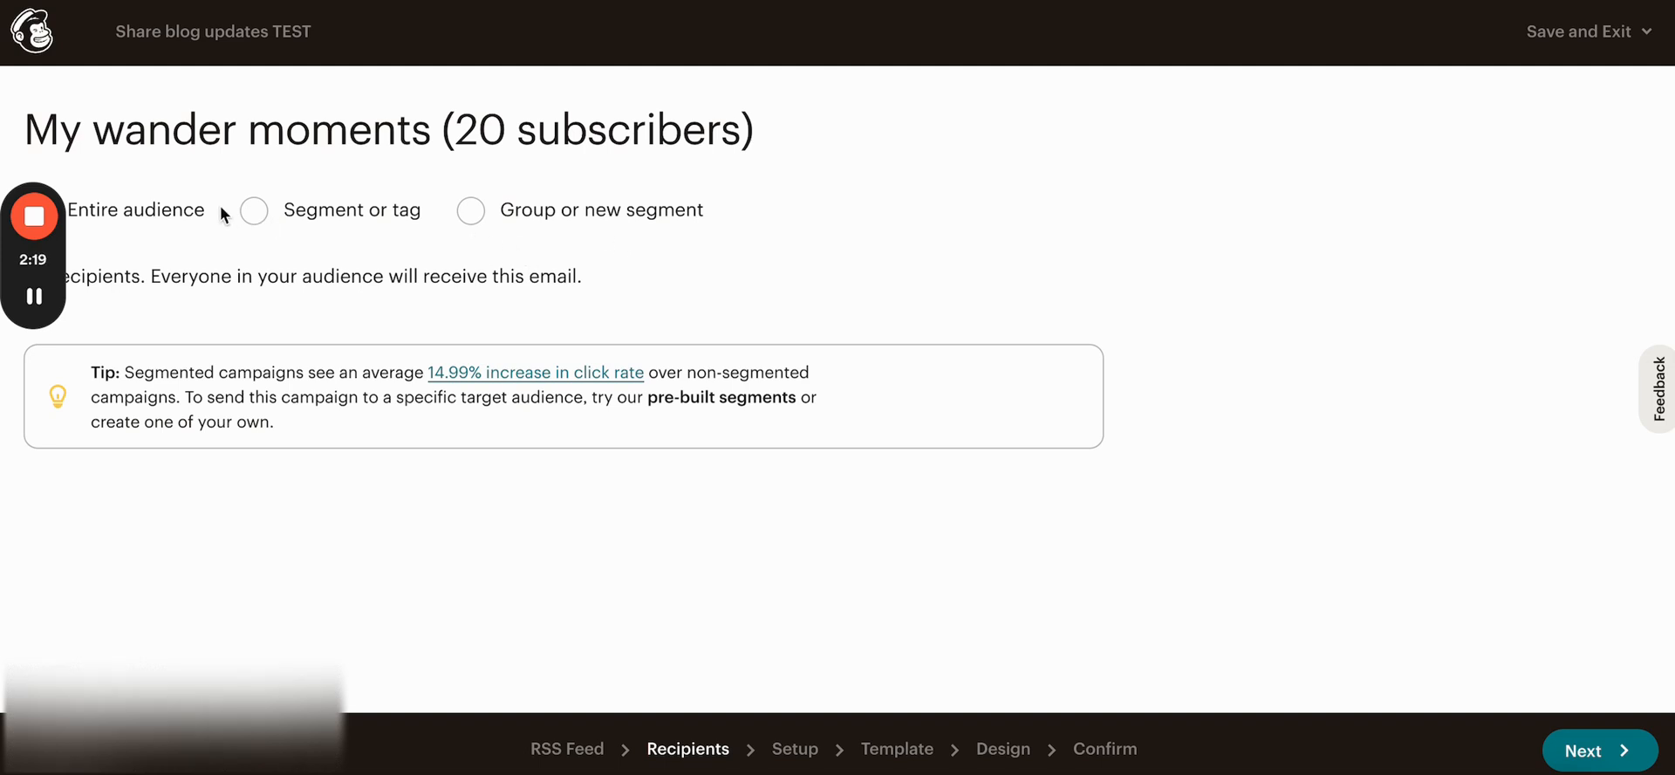
mouse_move(1324, 523)
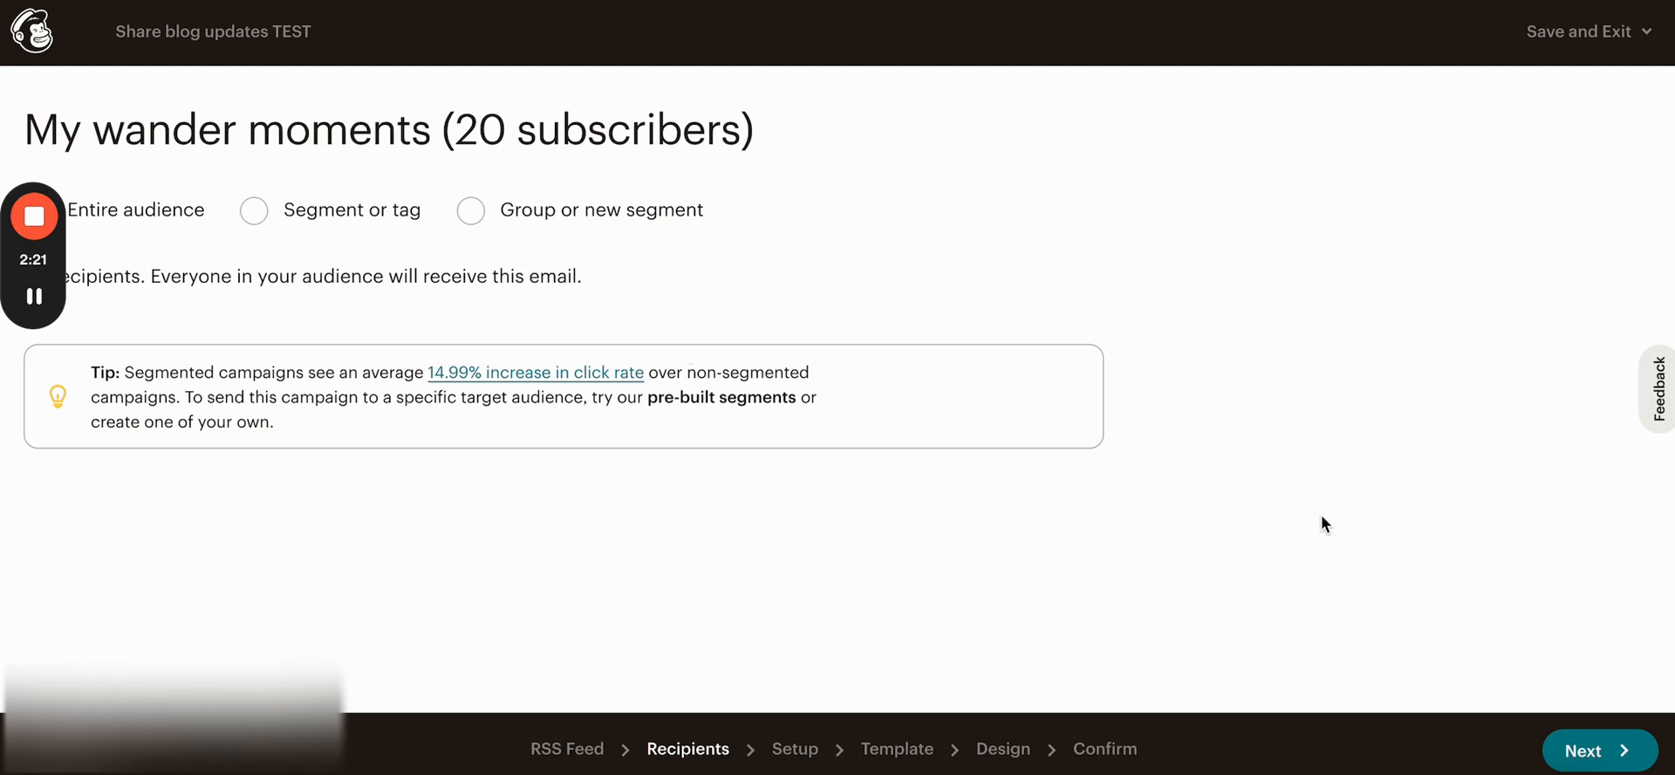
mouse_move(1600, 749)
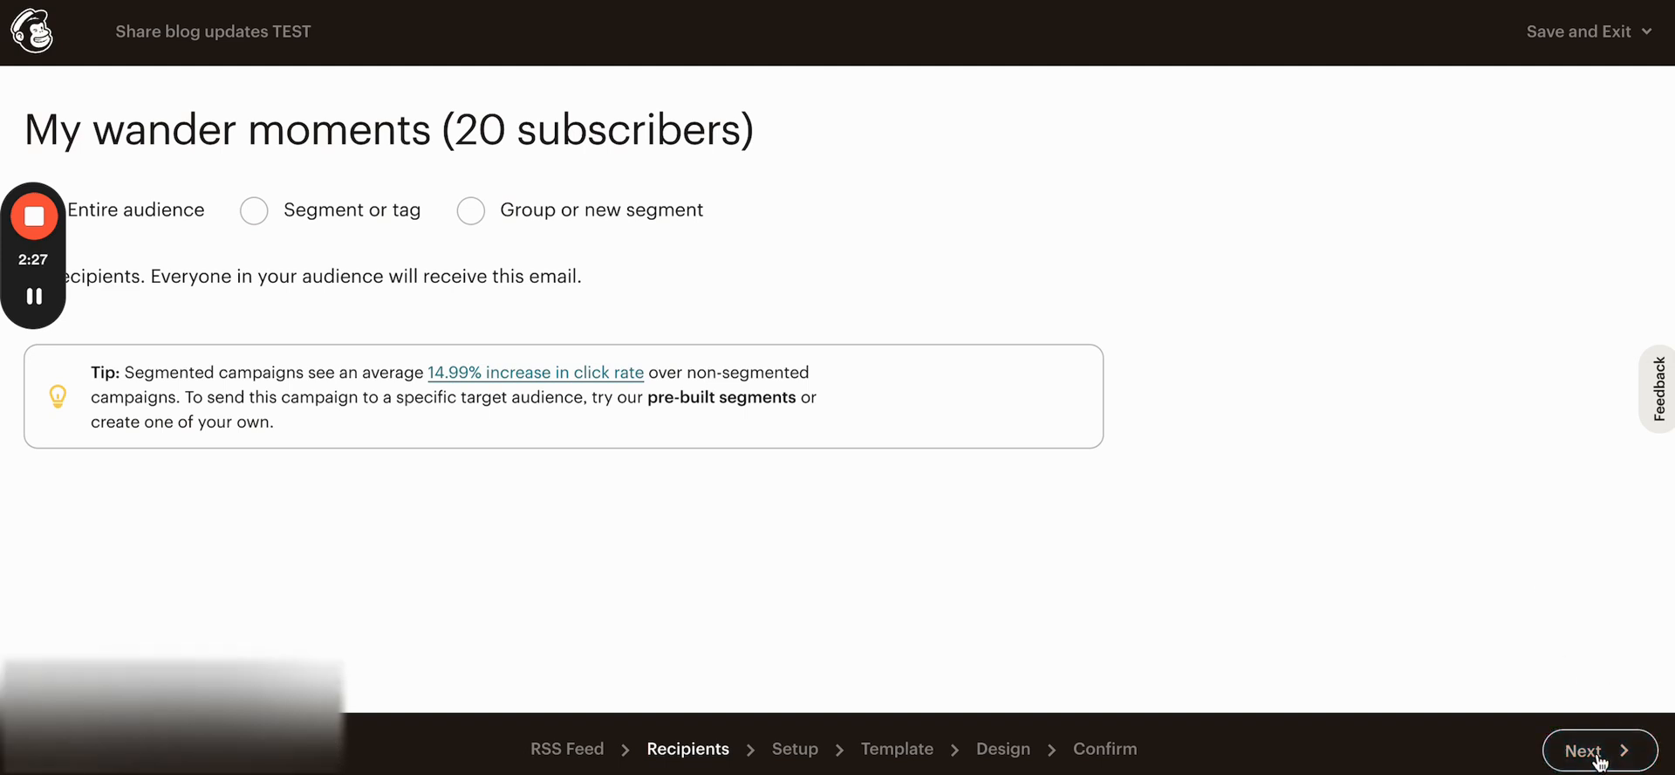
Step: Continue to the Setup step and review the campaign info and preview text field
left_click(1591, 750)
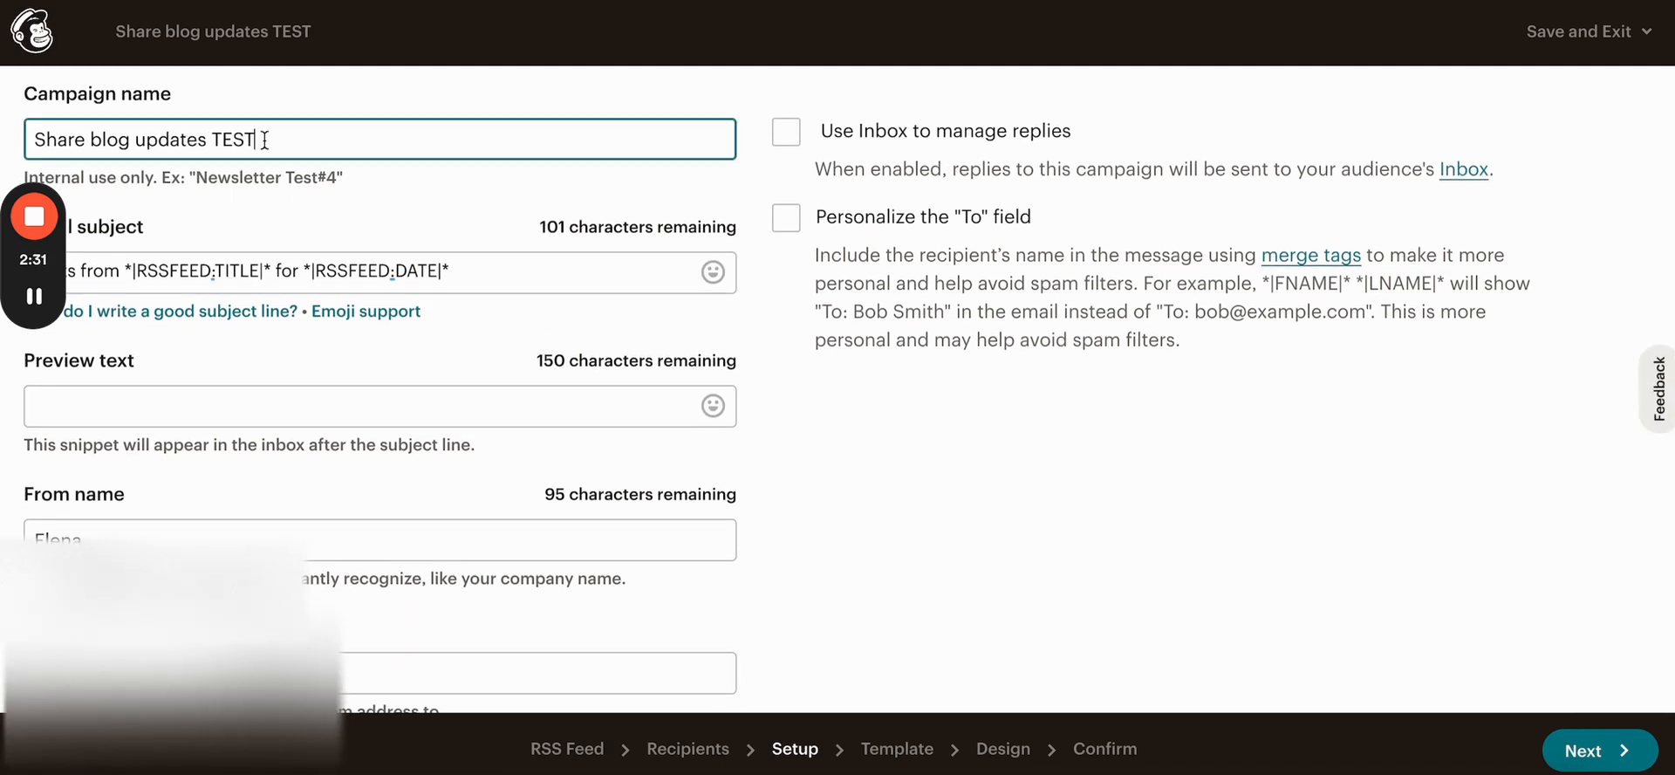
mouse_move(199, 117)
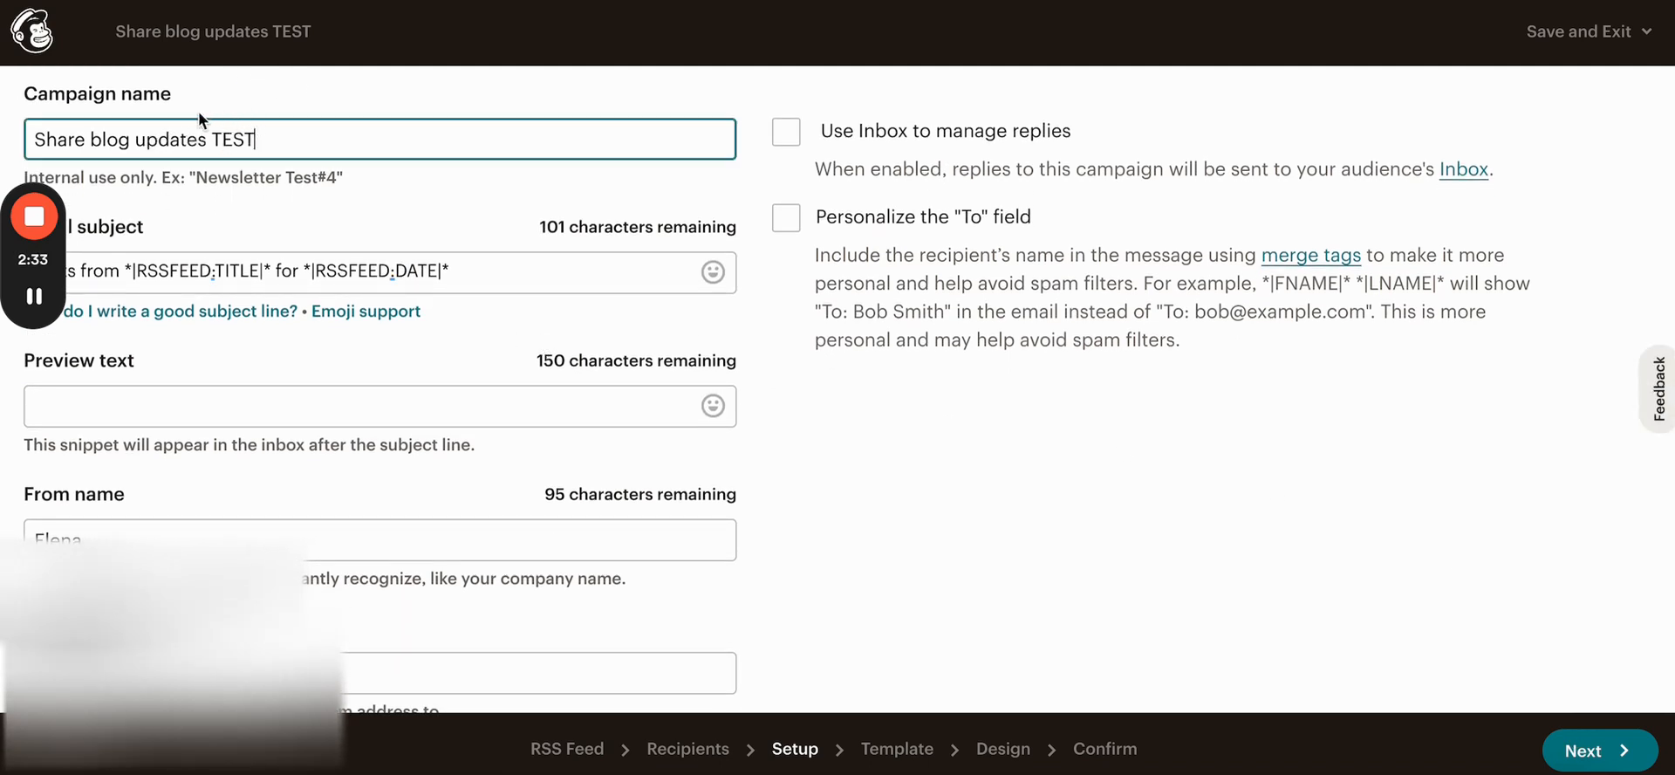
mouse_move(296, 186)
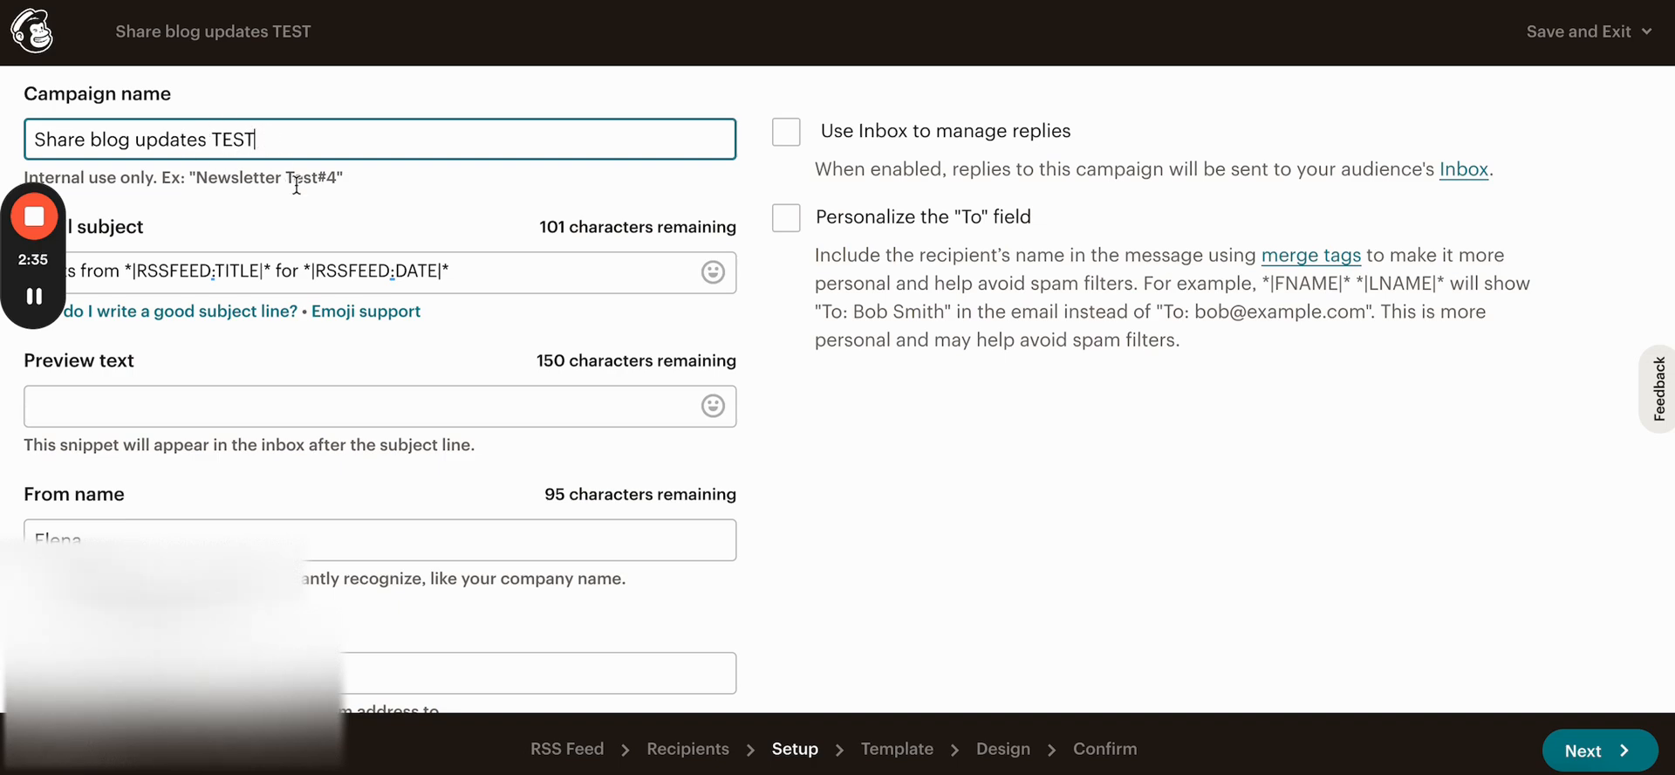
scroll("up", 3)
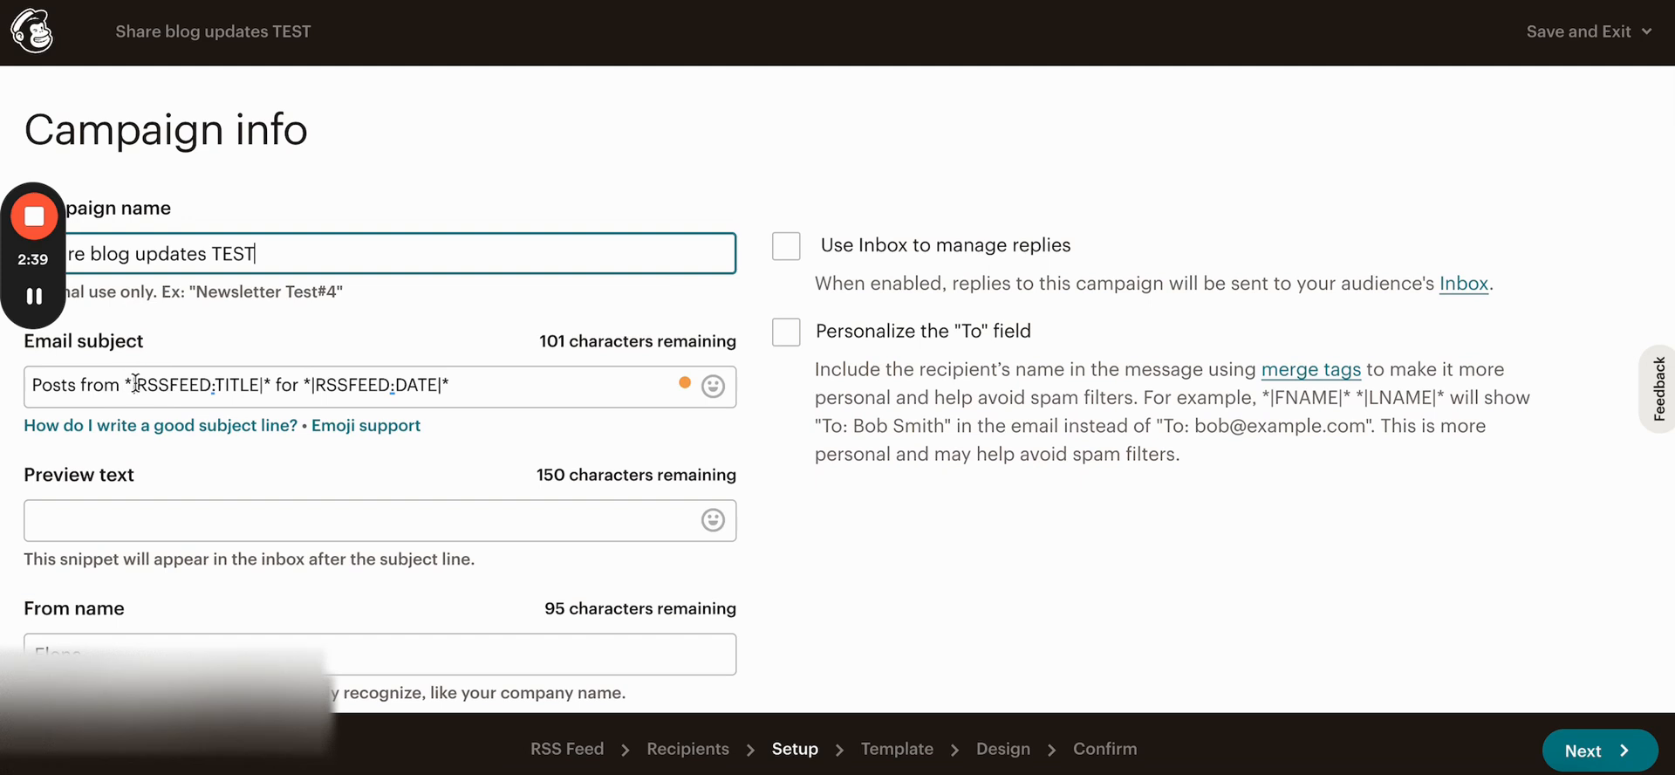
left_click(407, 386)
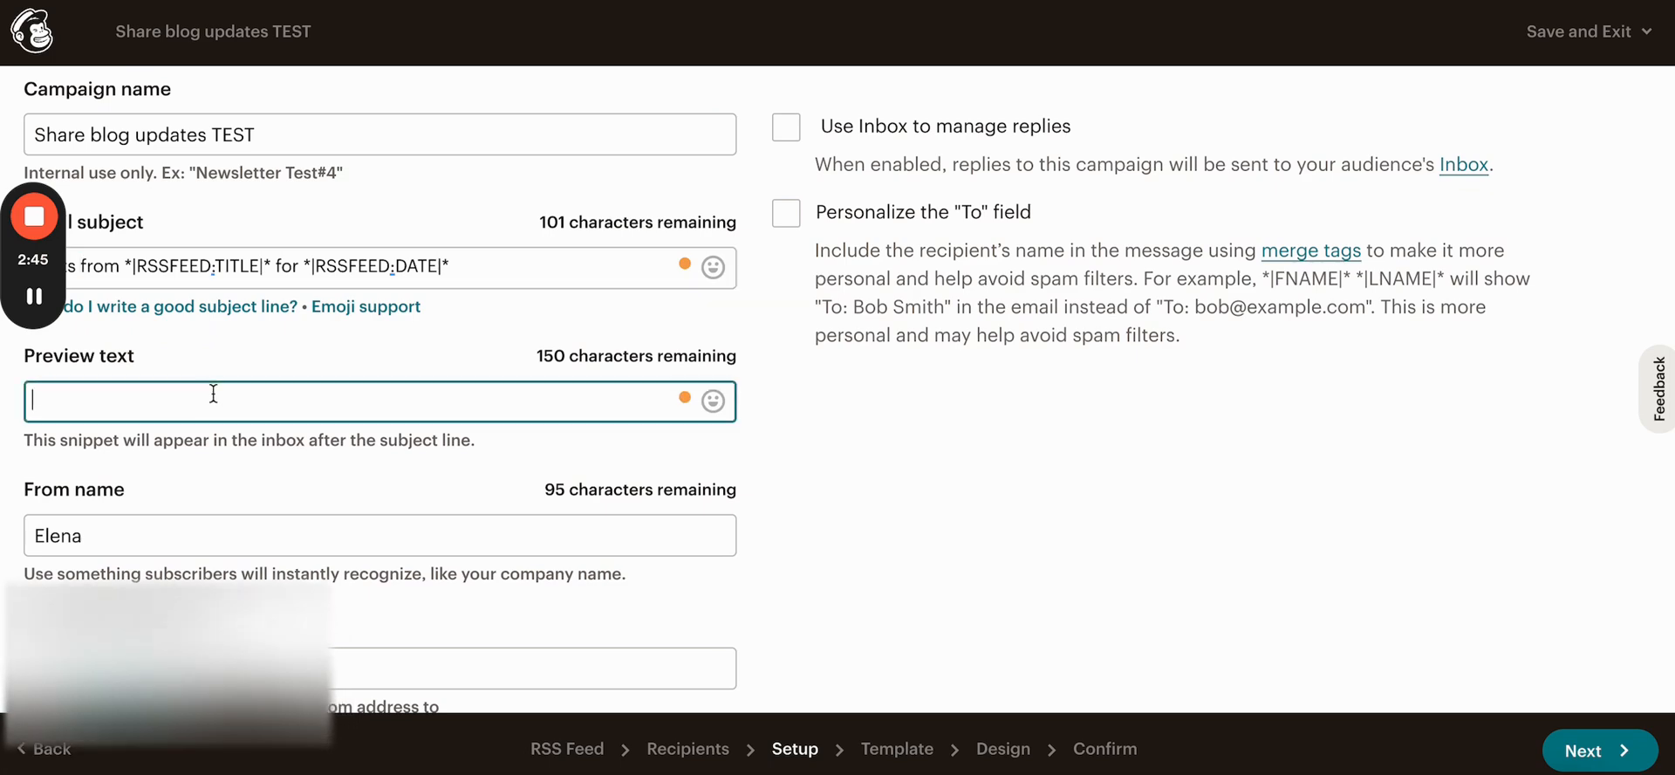
scroll("down", 3)
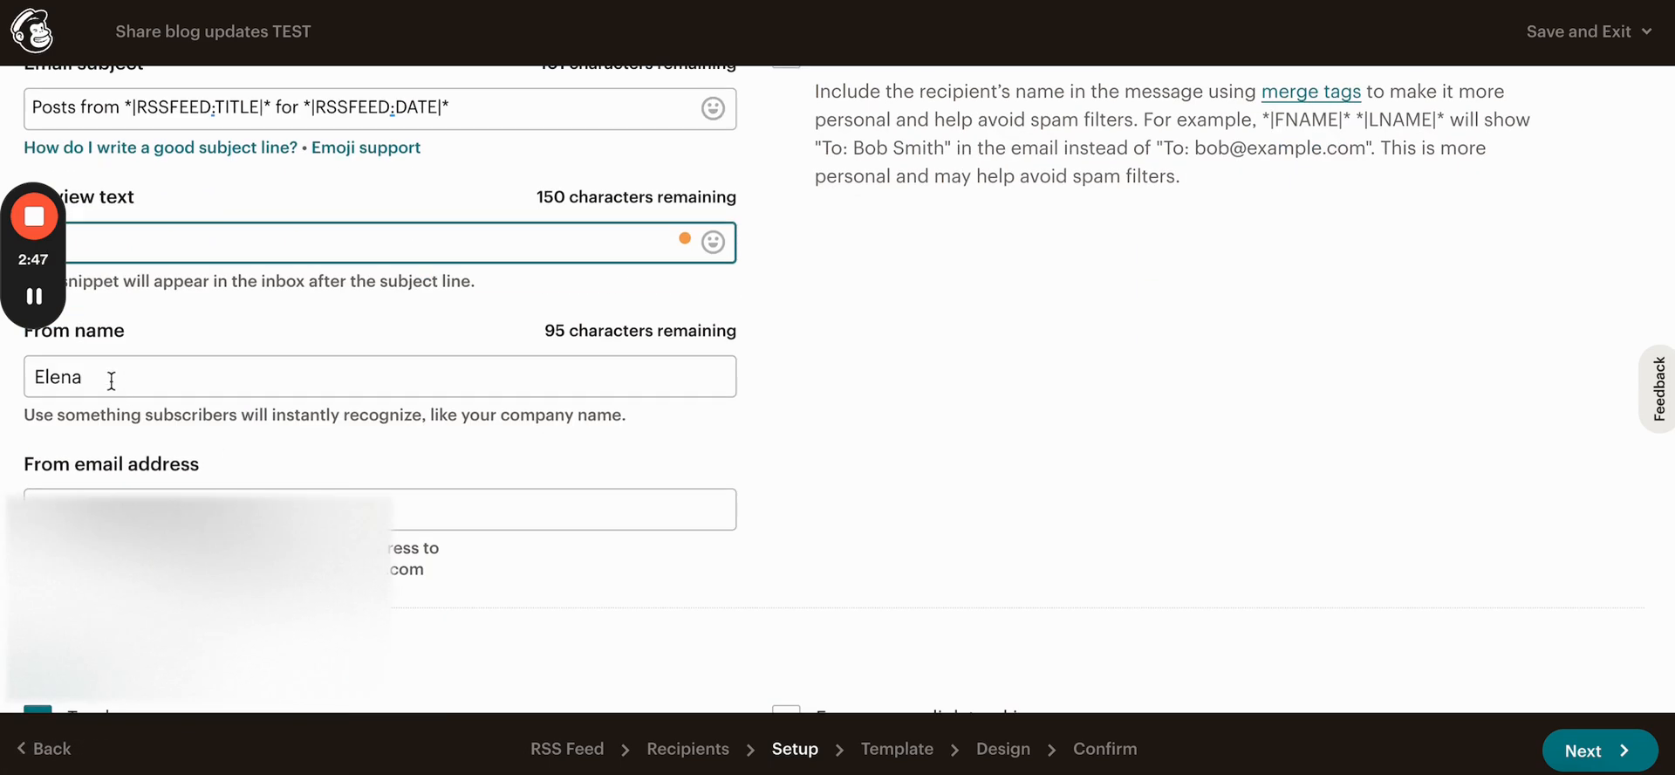
scroll("down", 3)
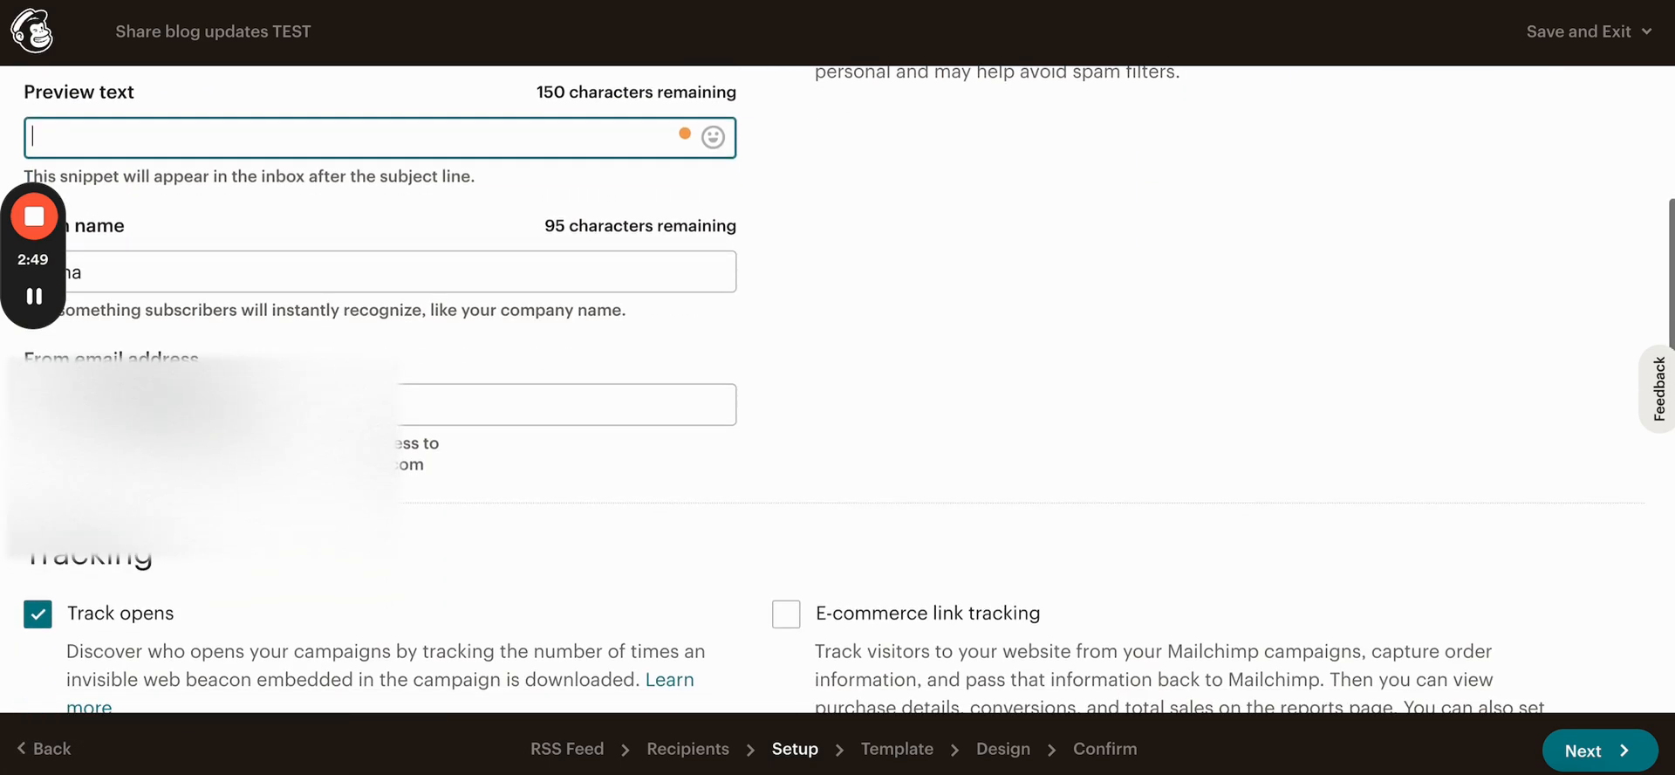
scroll("down", 3)
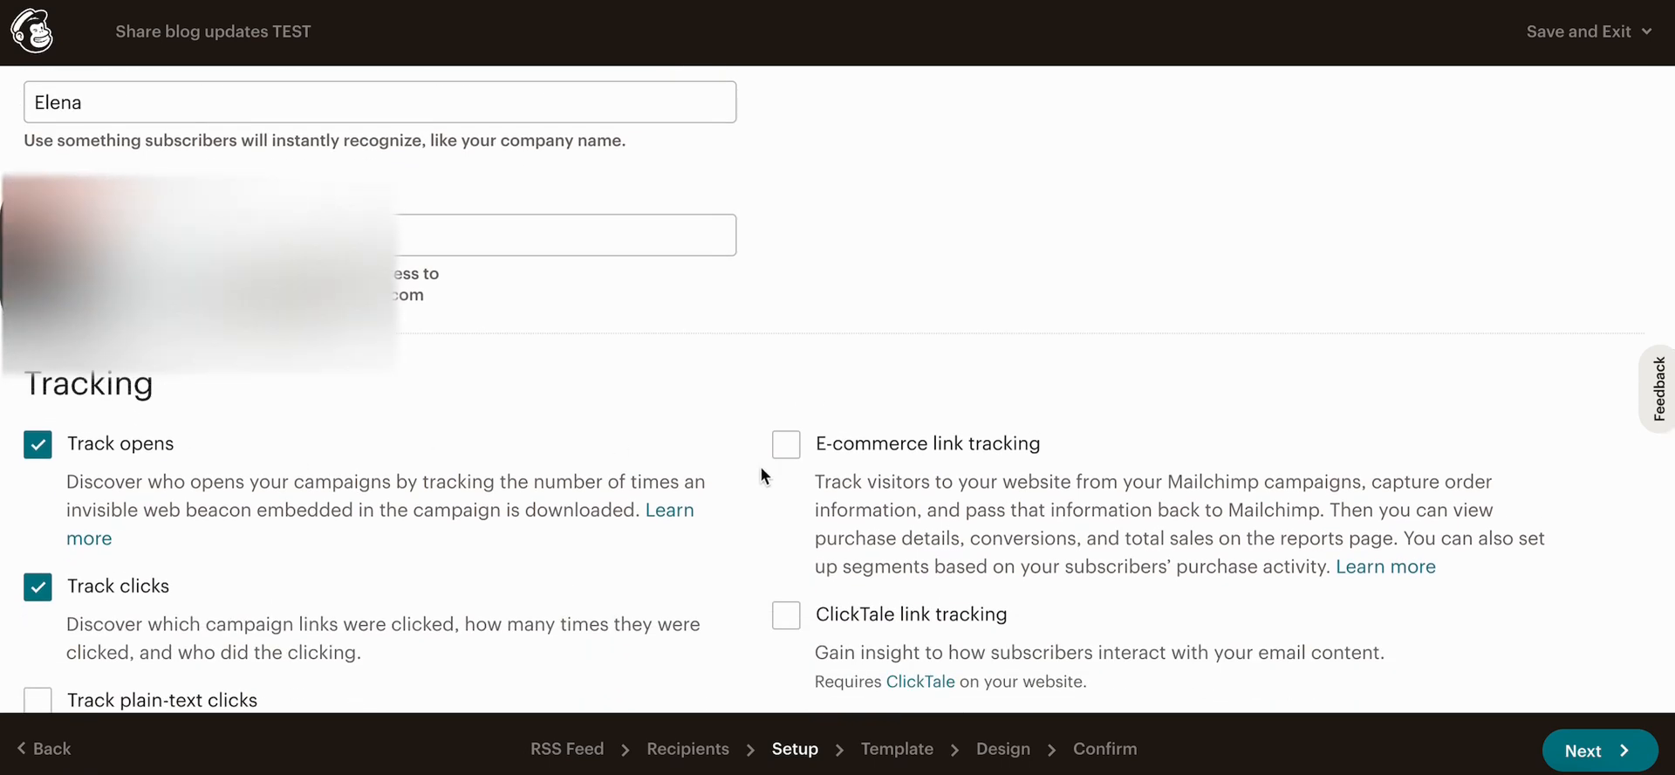
scroll("down", 3)
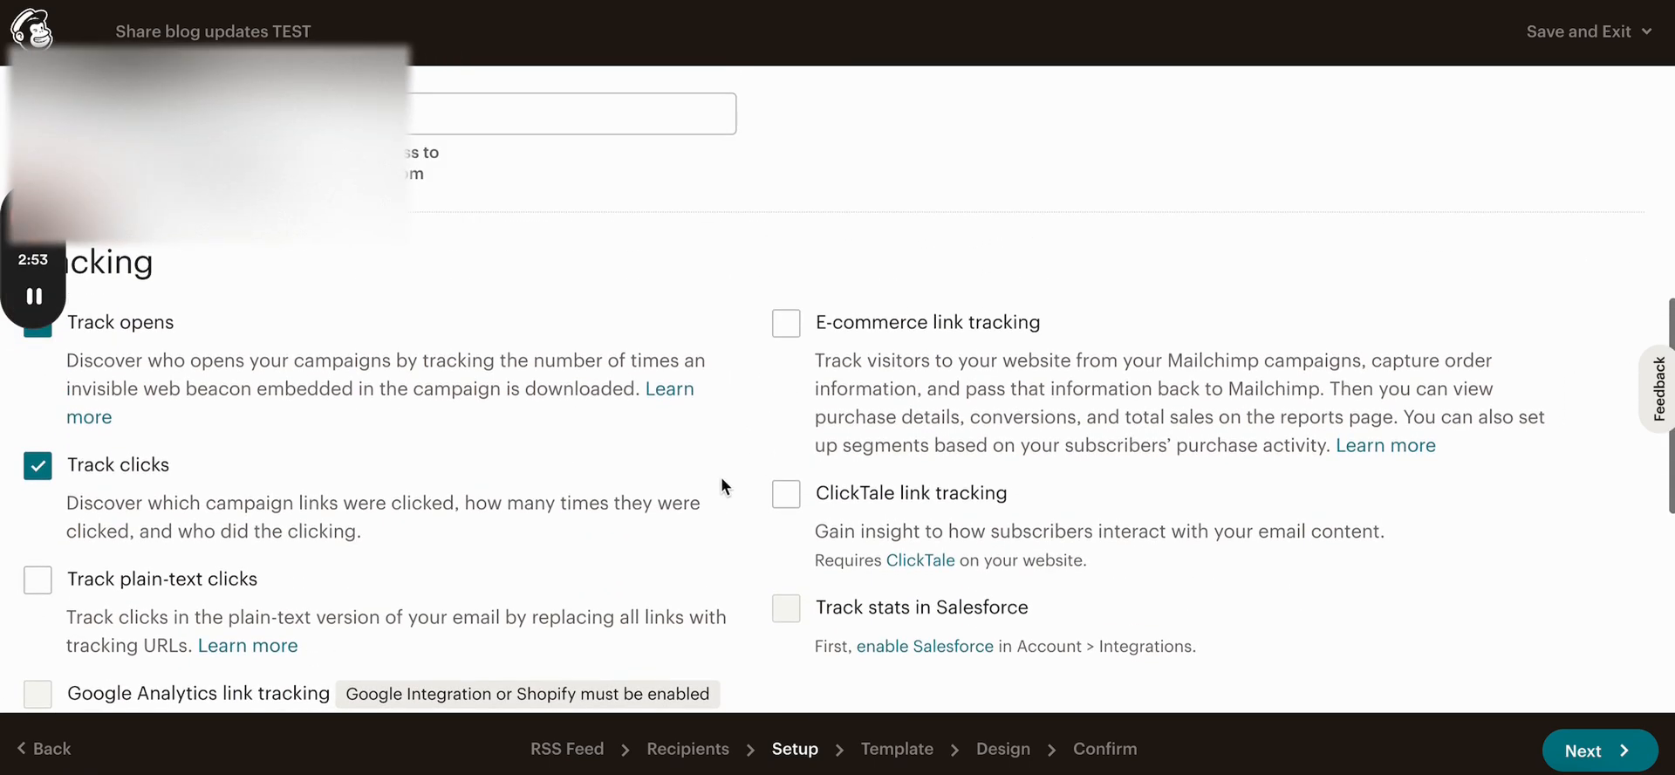
scroll("up", 3)
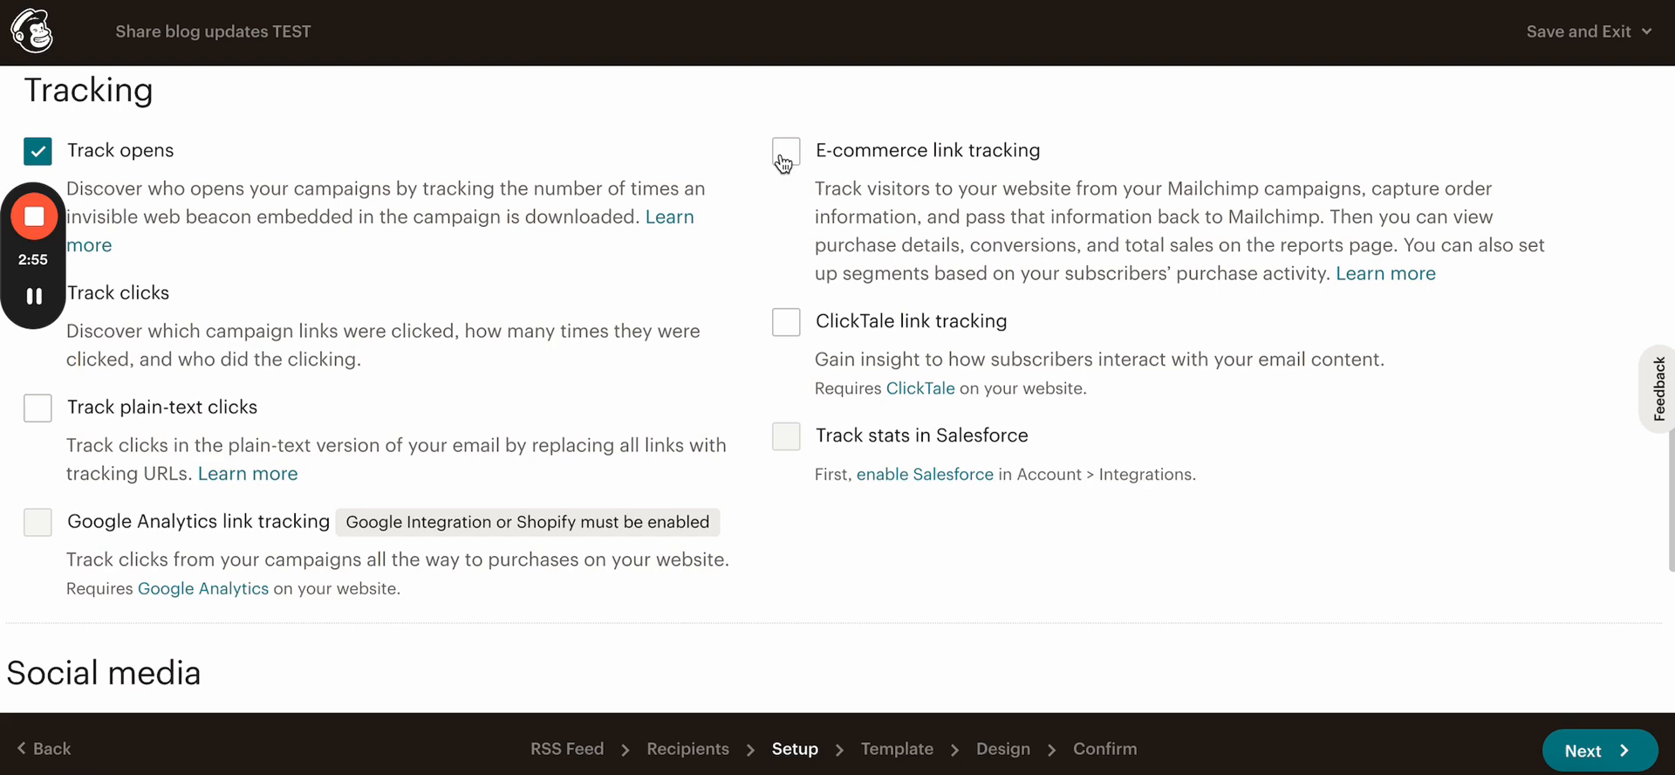
scroll("down", 3)
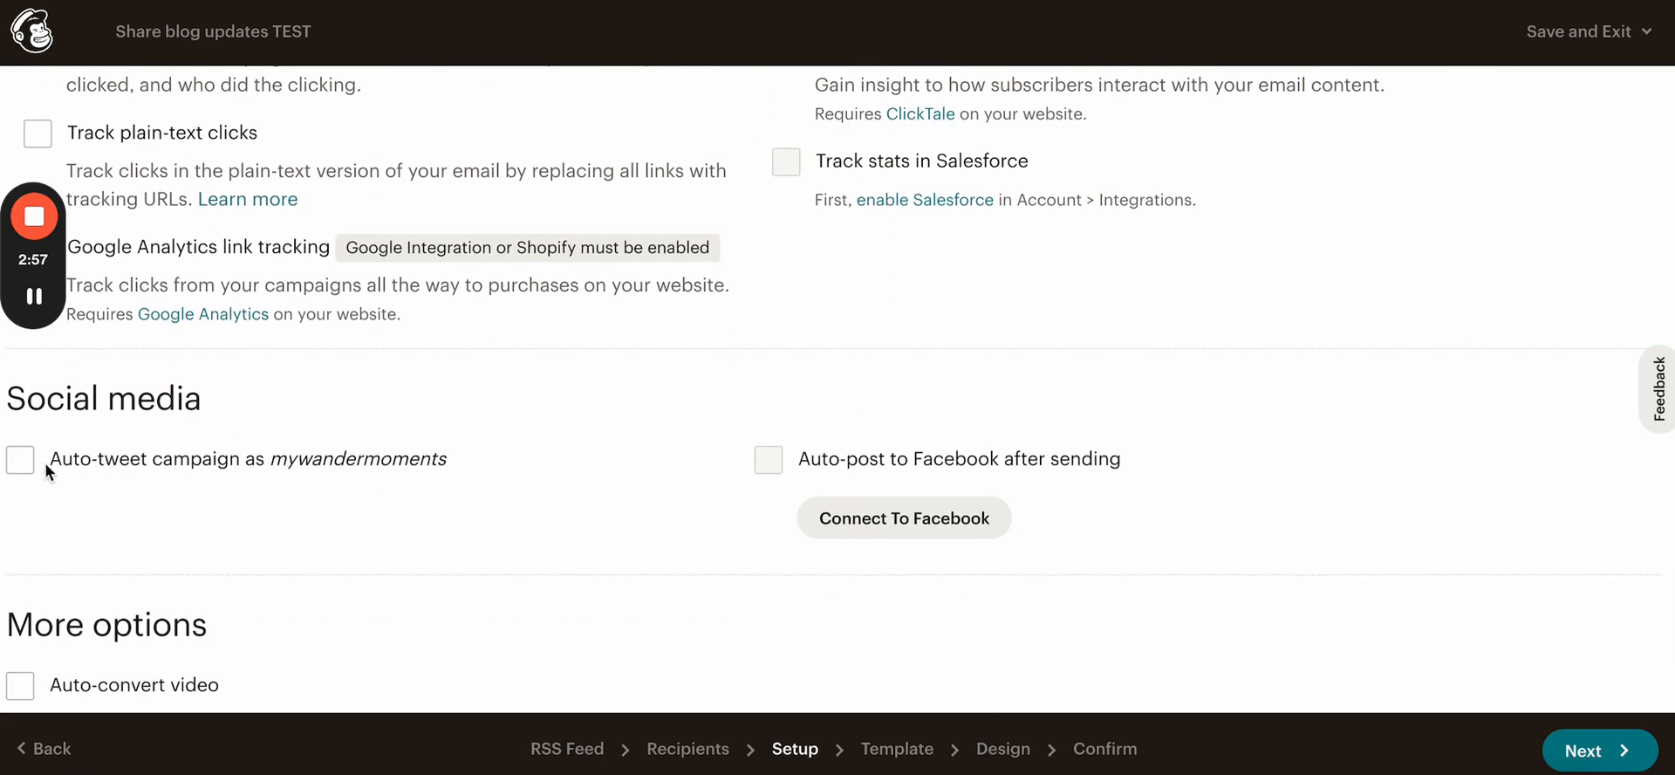
mouse_move(21, 464)
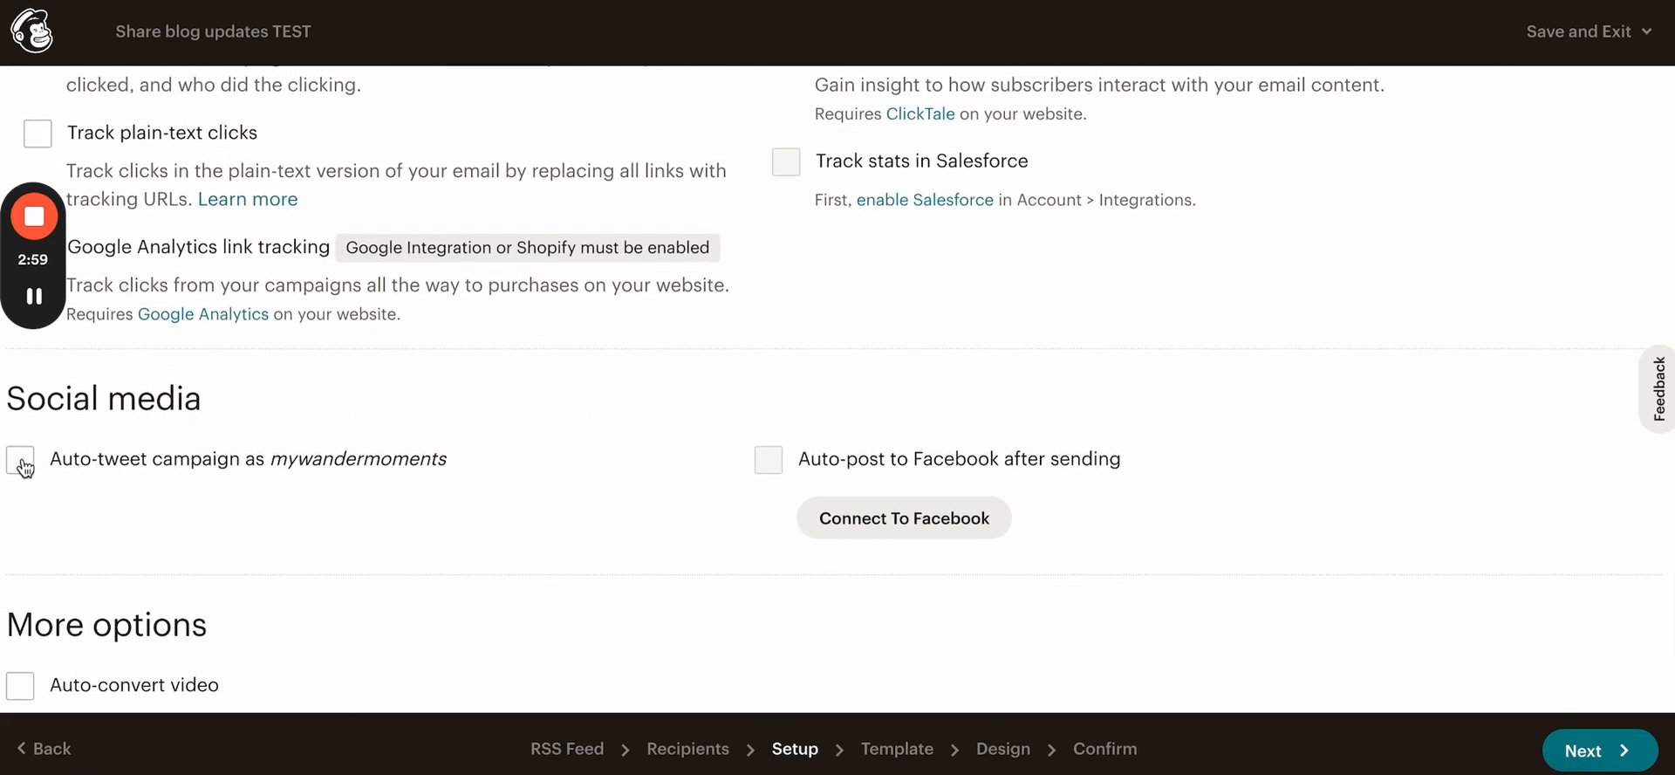
Step: Turn on Auto-tweet campaign and Auto-convert video, then continue to template selection
left_click(19, 459)
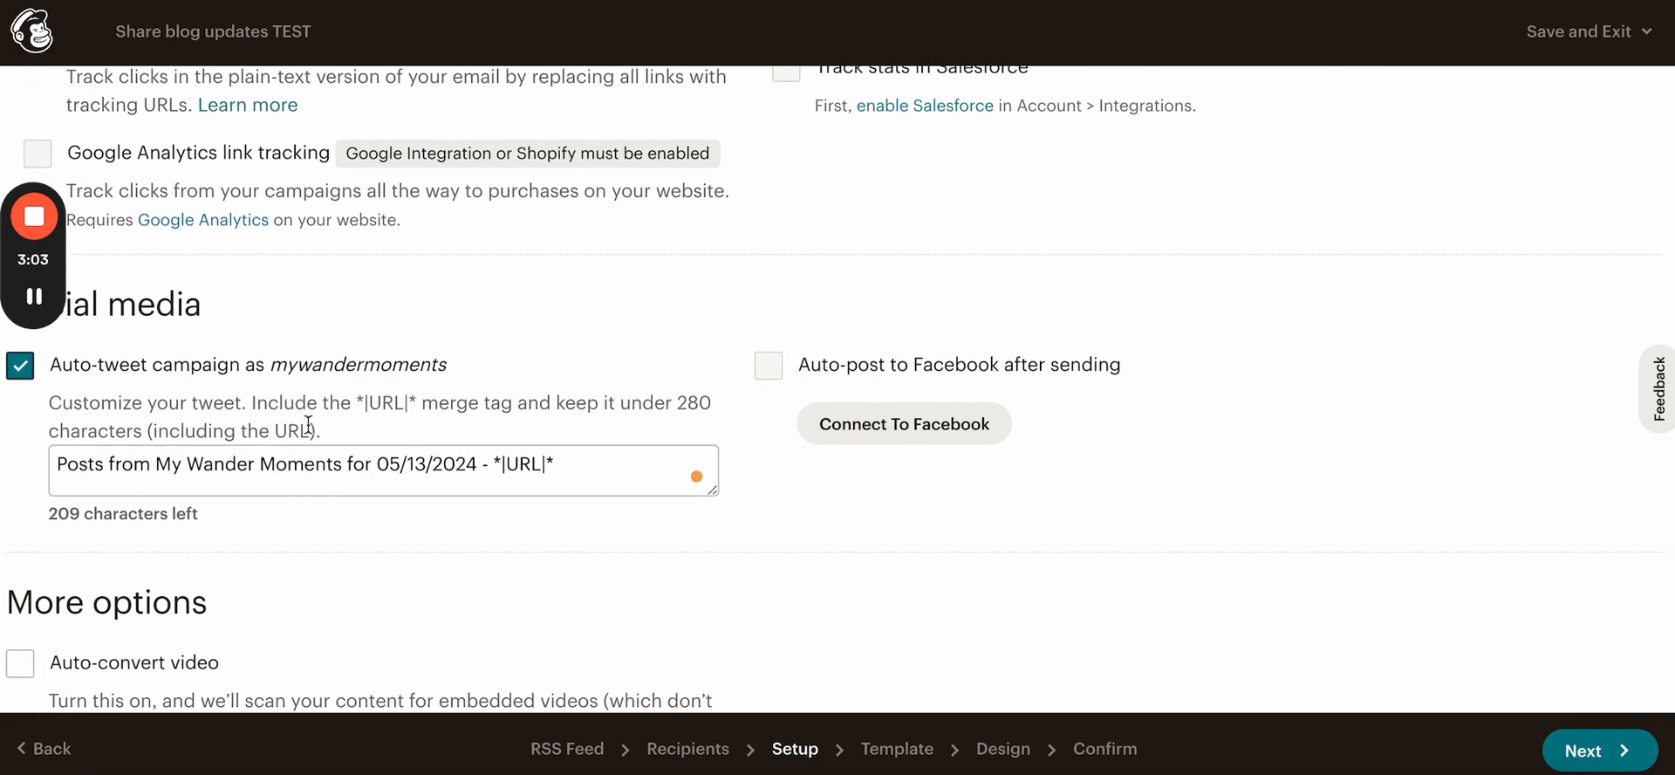
scroll("down", 3)
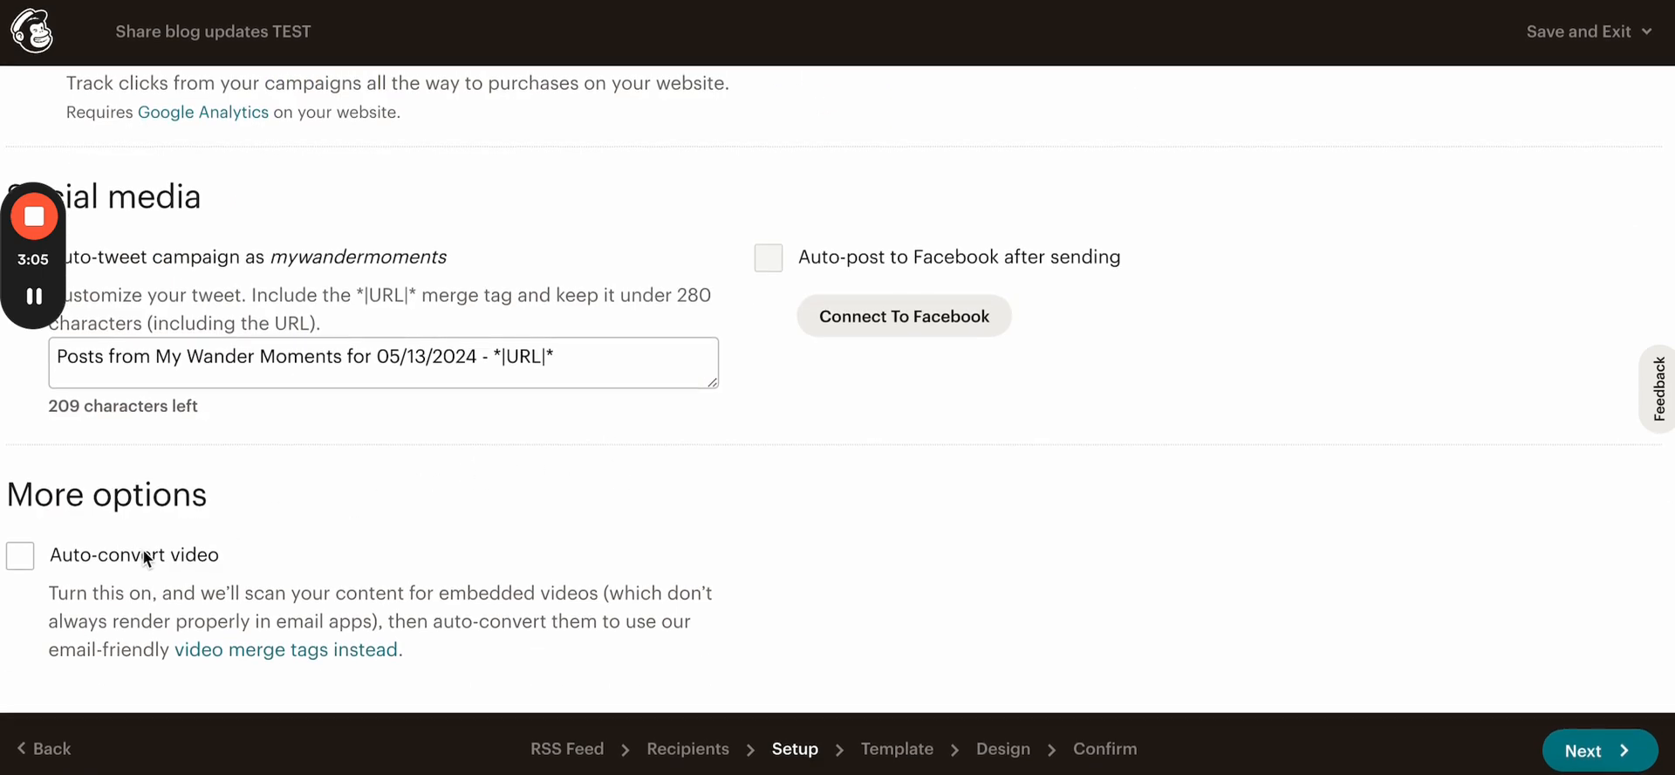
left_click(19, 555)
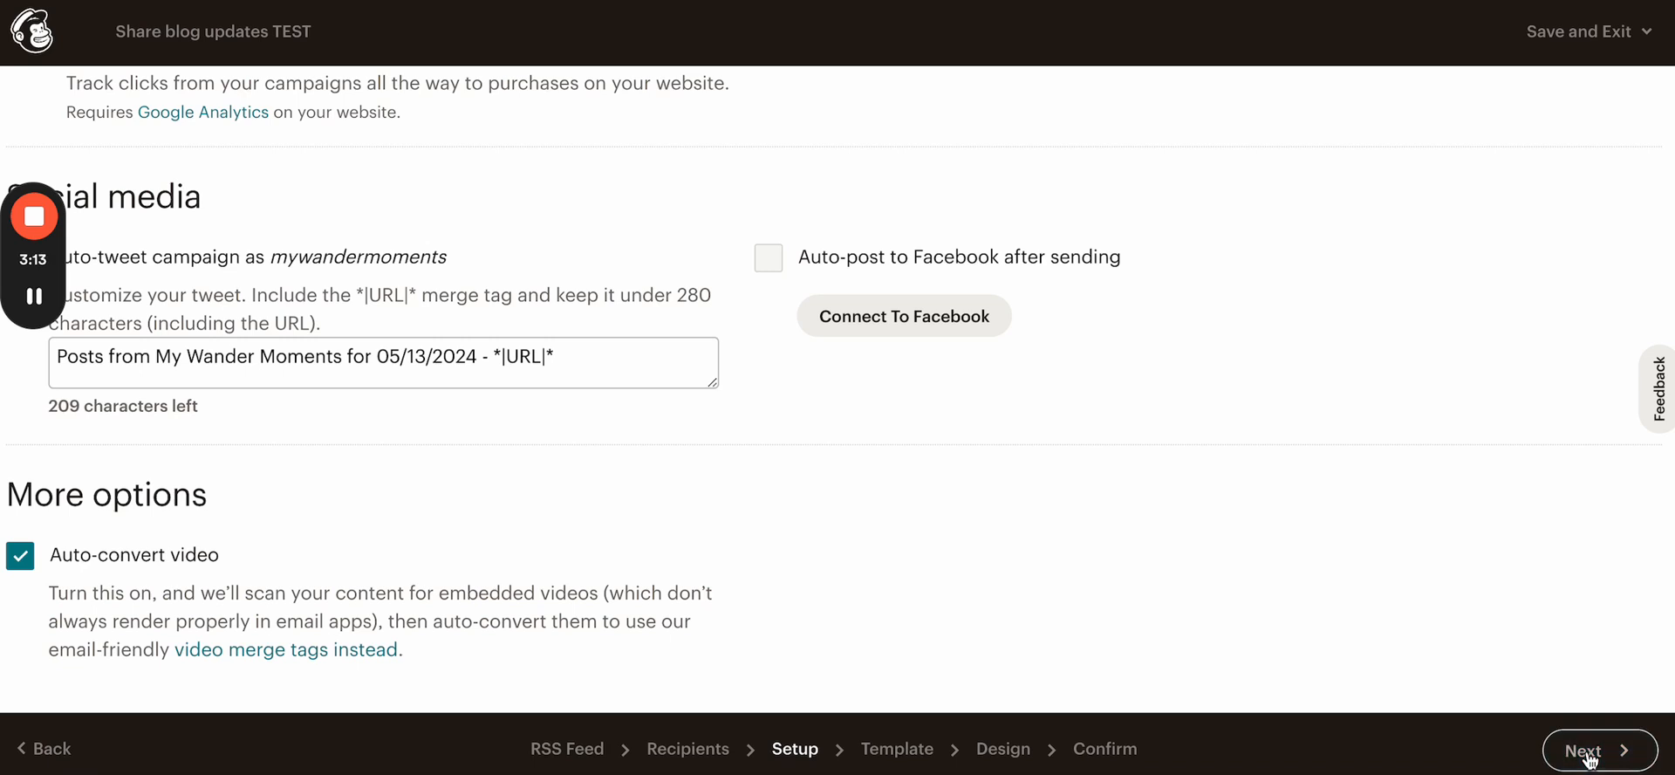
left_click(1600, 748)
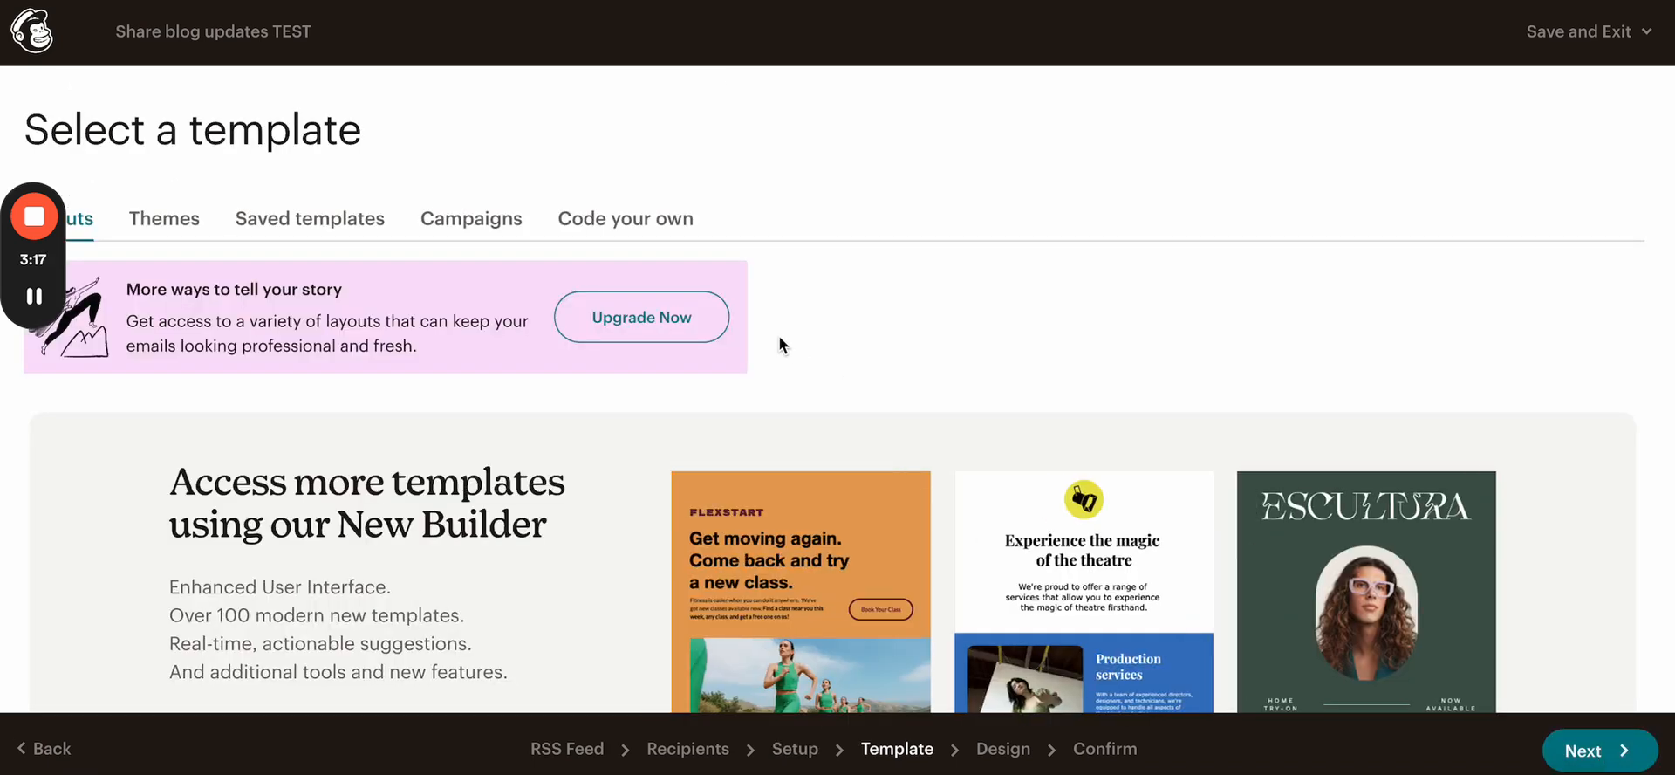
mouse_move(337, 190)
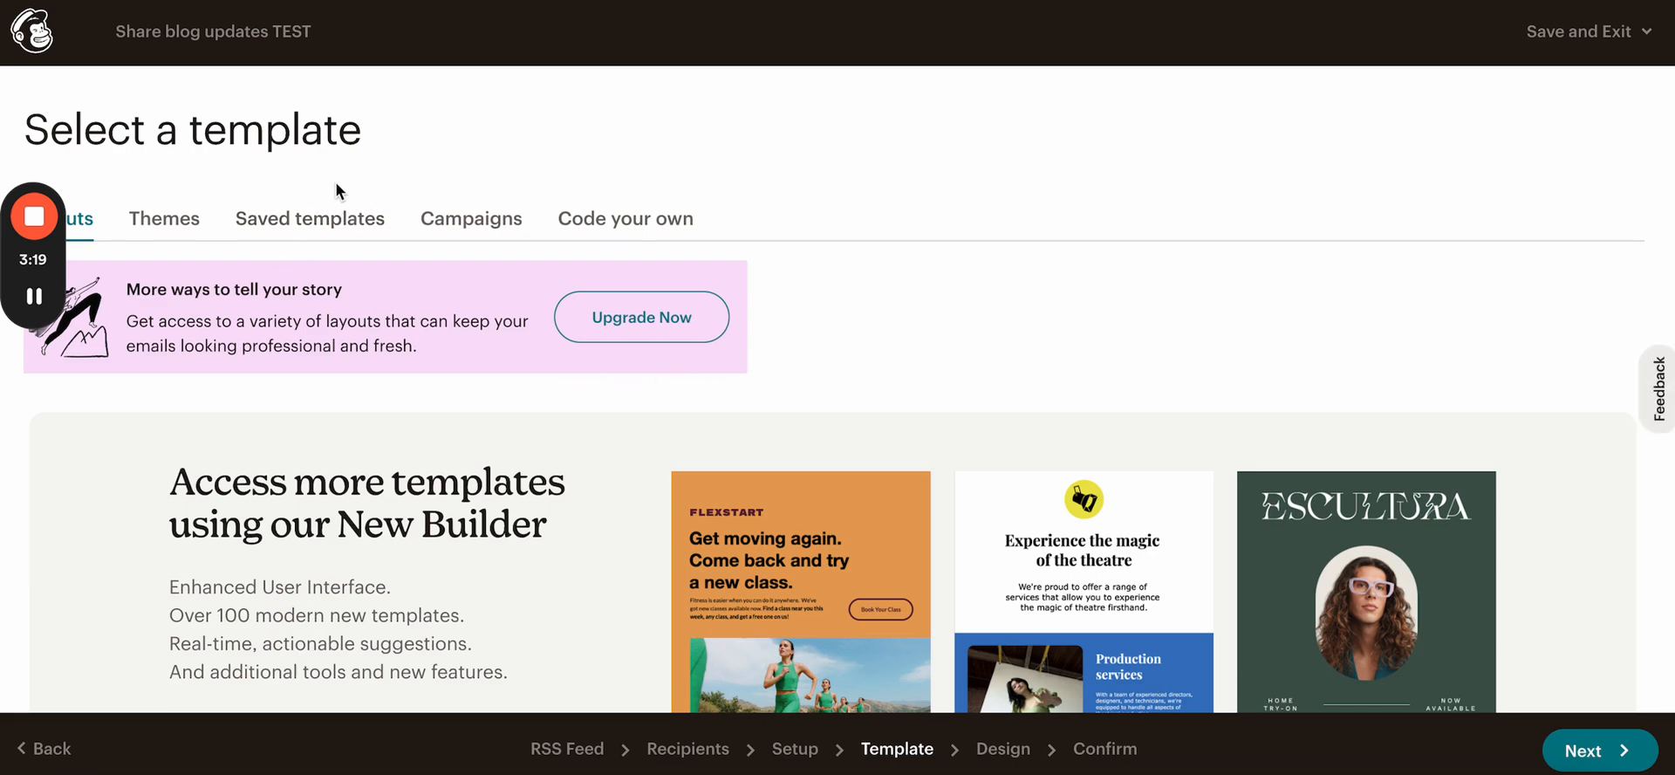
Step: Browse the Themes, Saved templates and Code your own collections before settling on Layouts
left_click(164, 218)
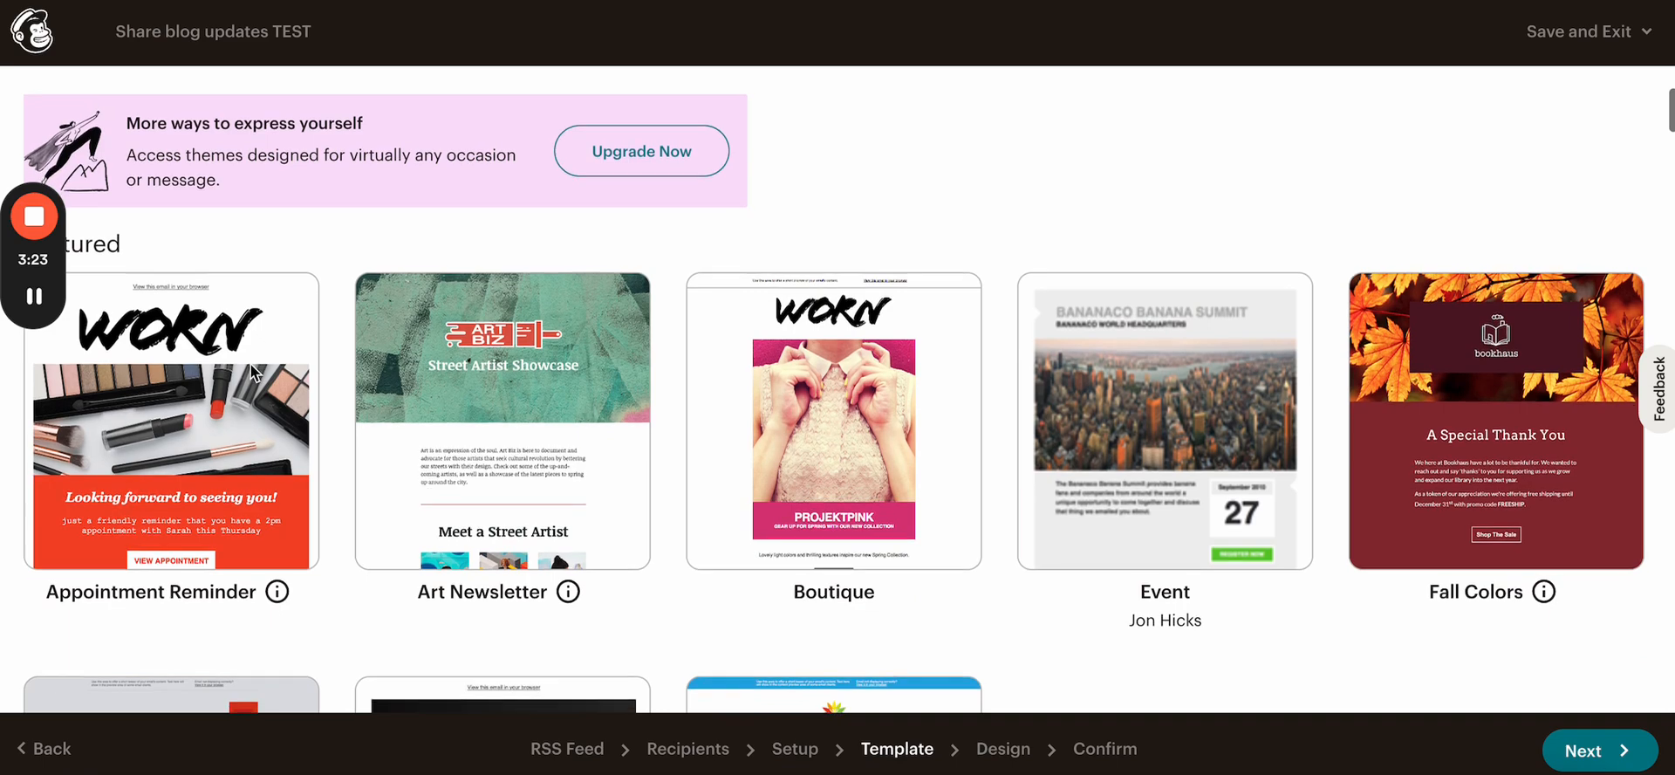
left_click(309, 220)
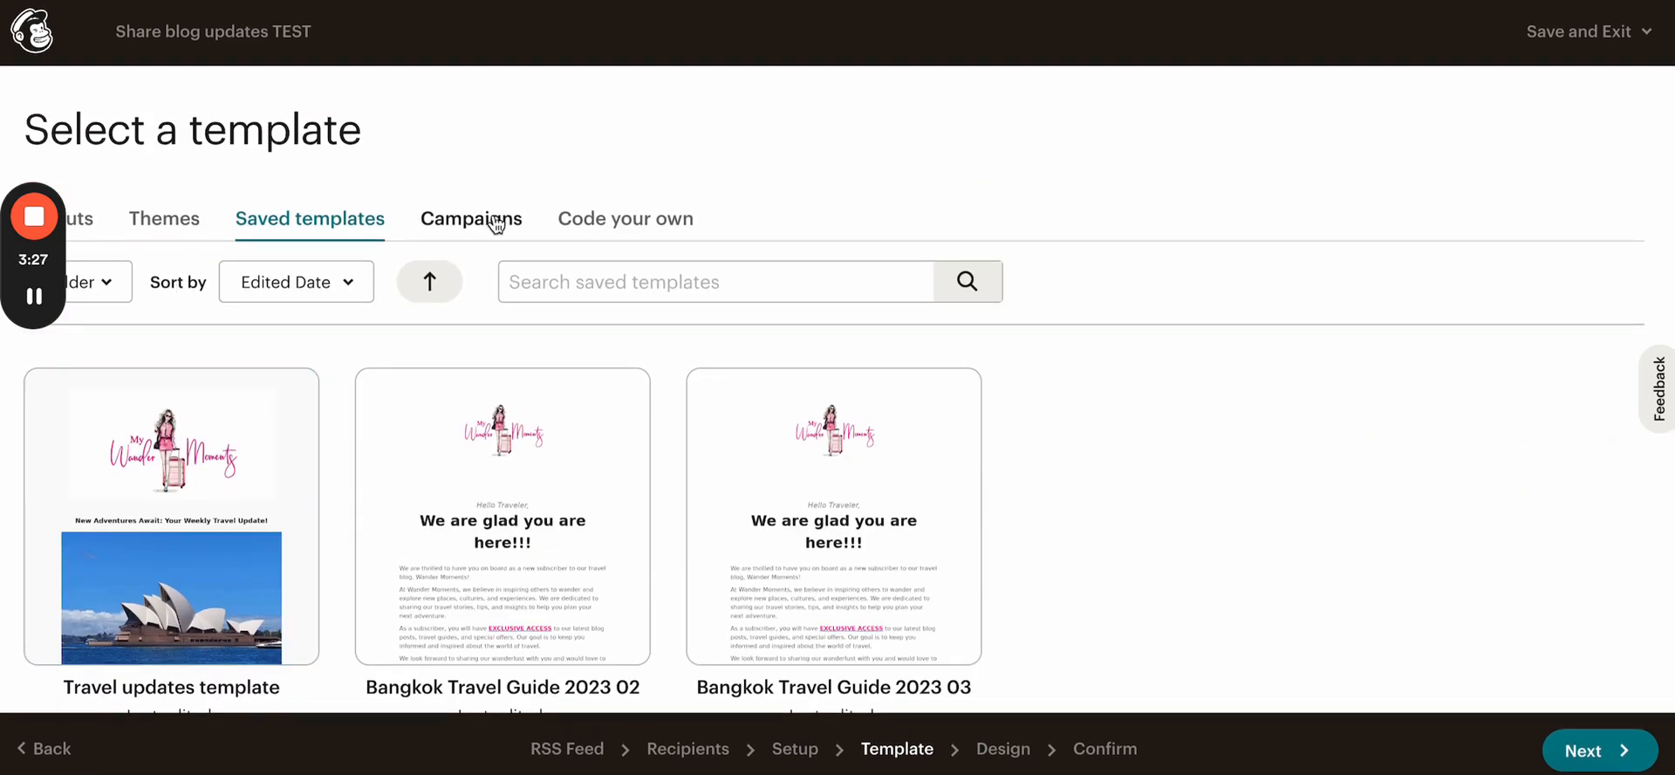
left_click(624, 219)
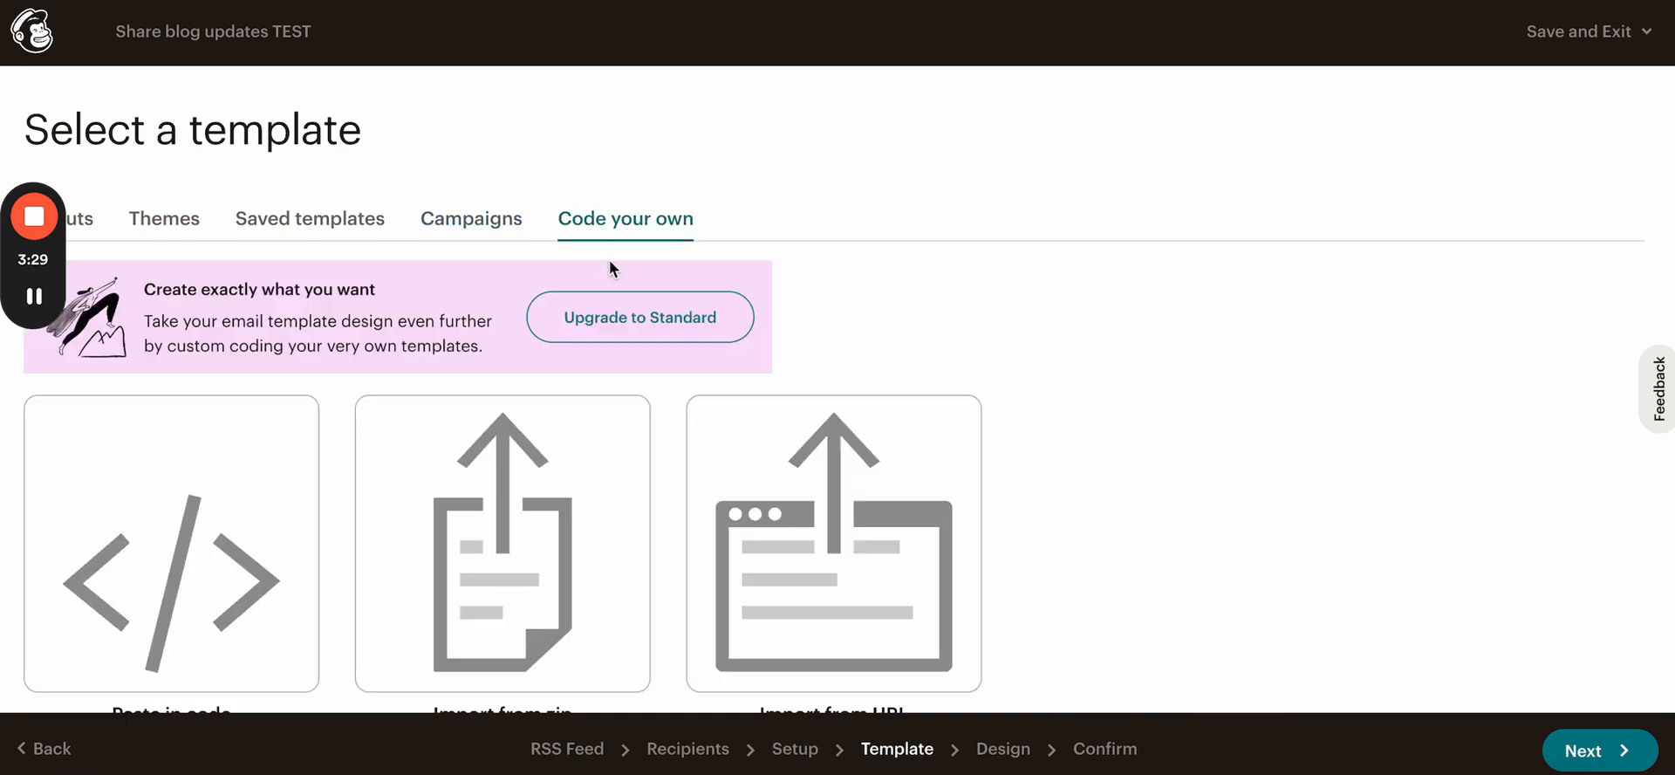
mouse_move(81, 226)
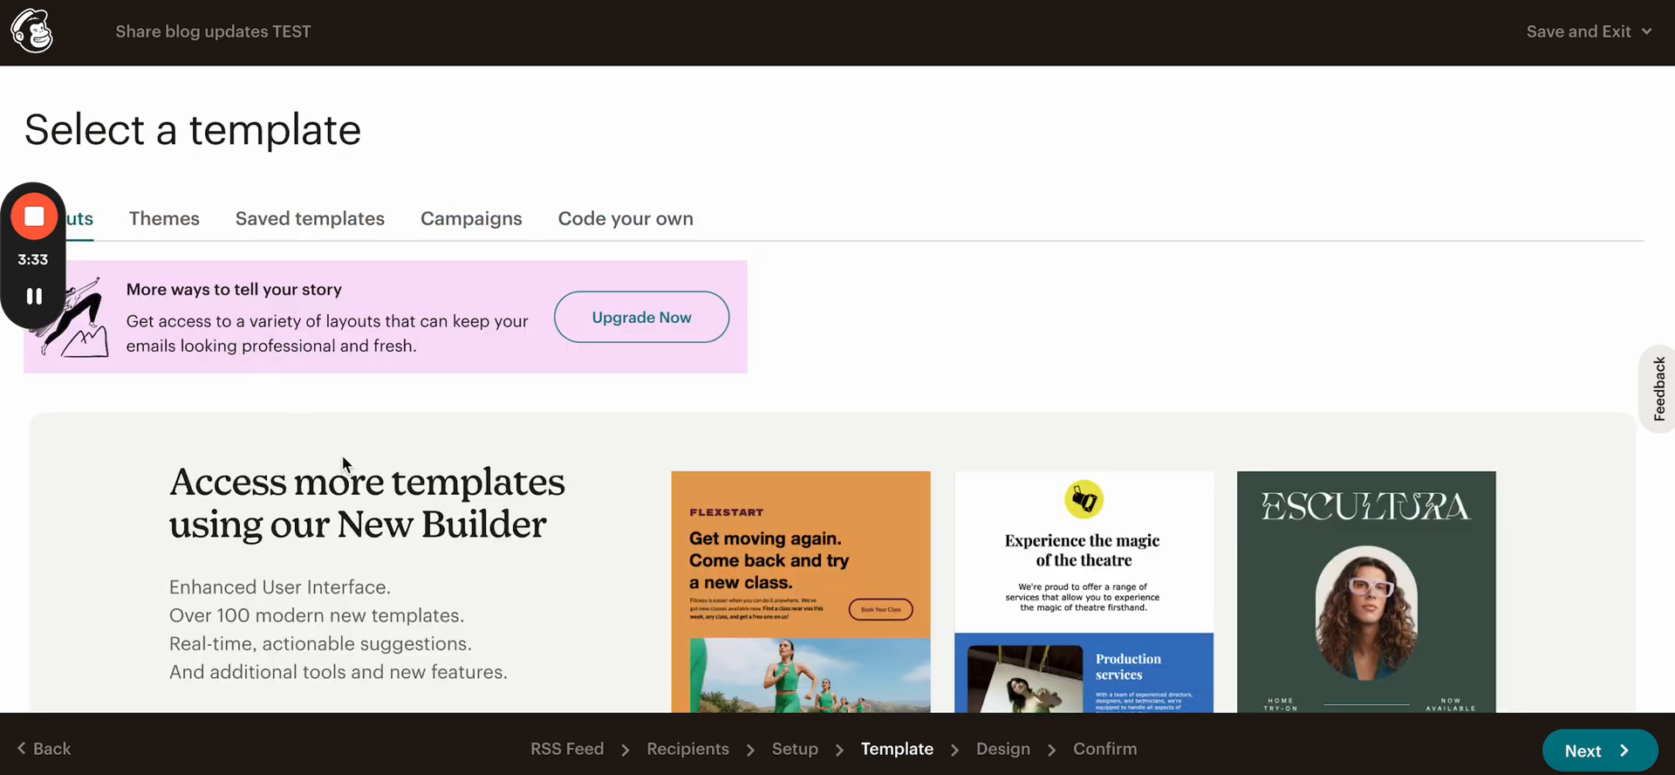
scroll("down", 3)
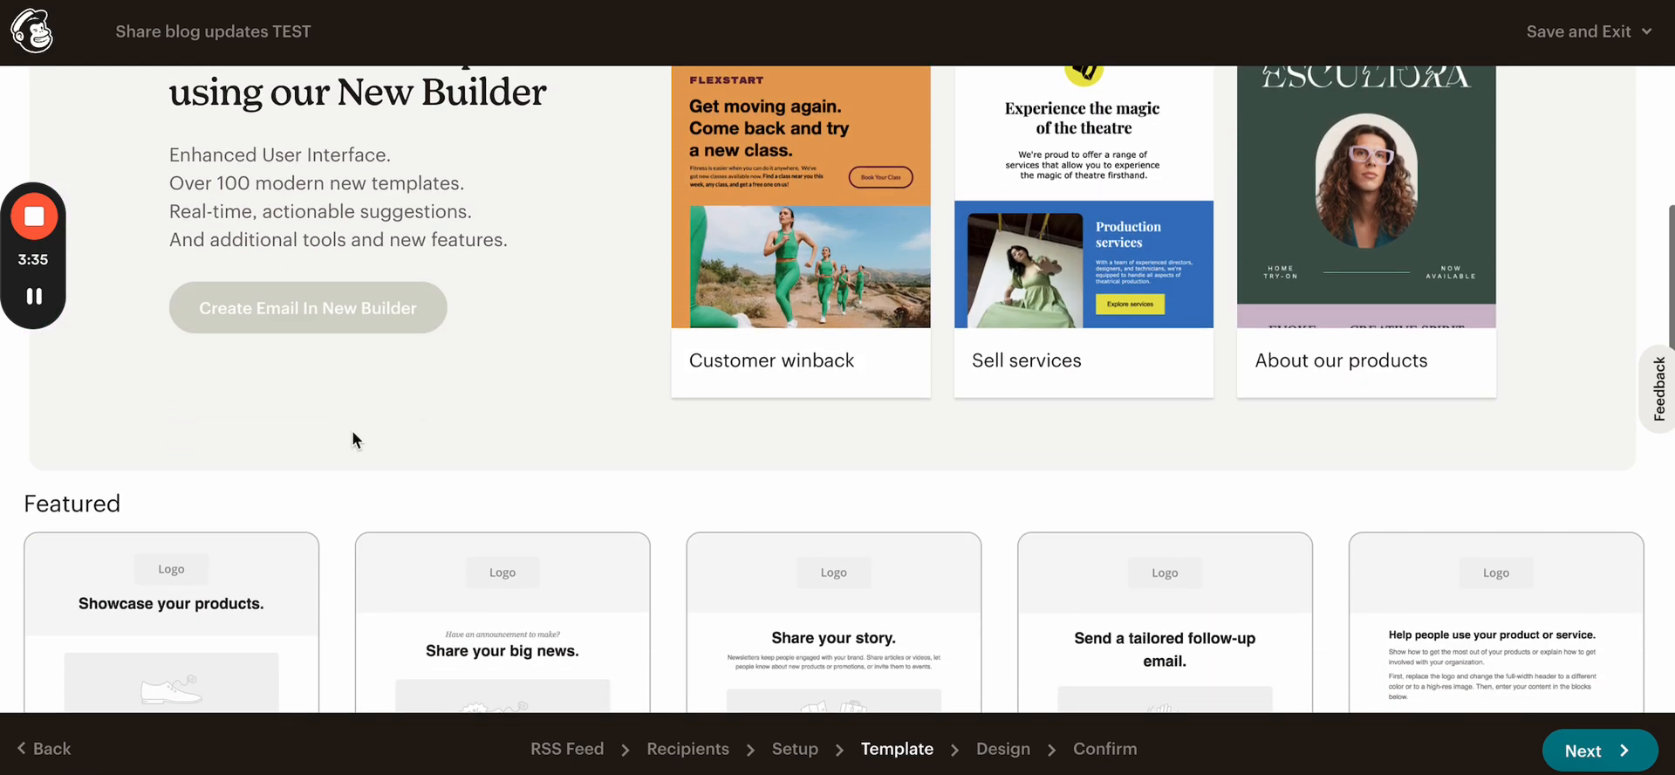
scroll("down", 3)
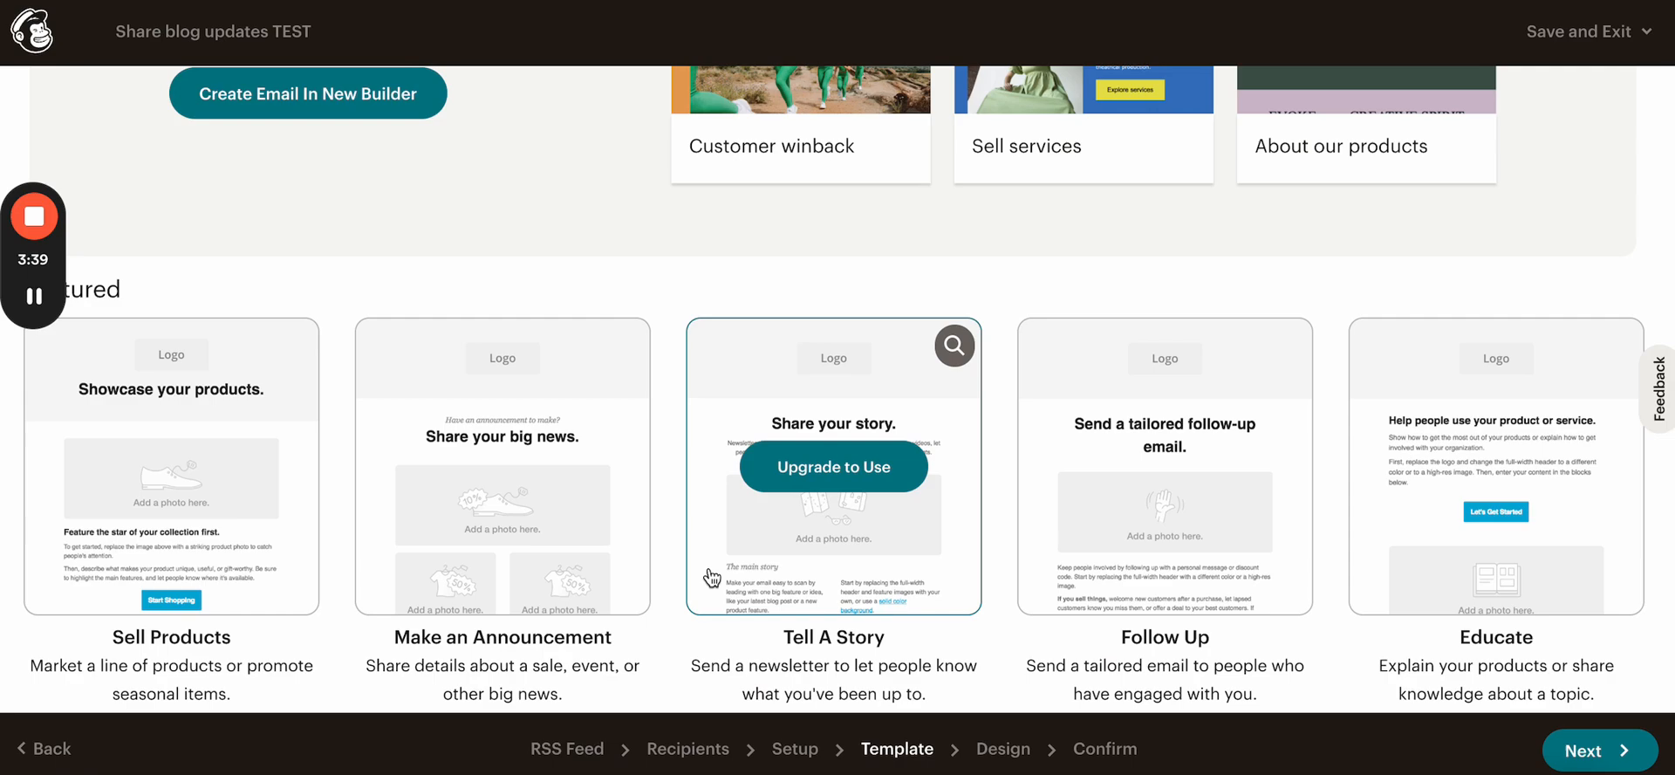
scroll("down", 3)
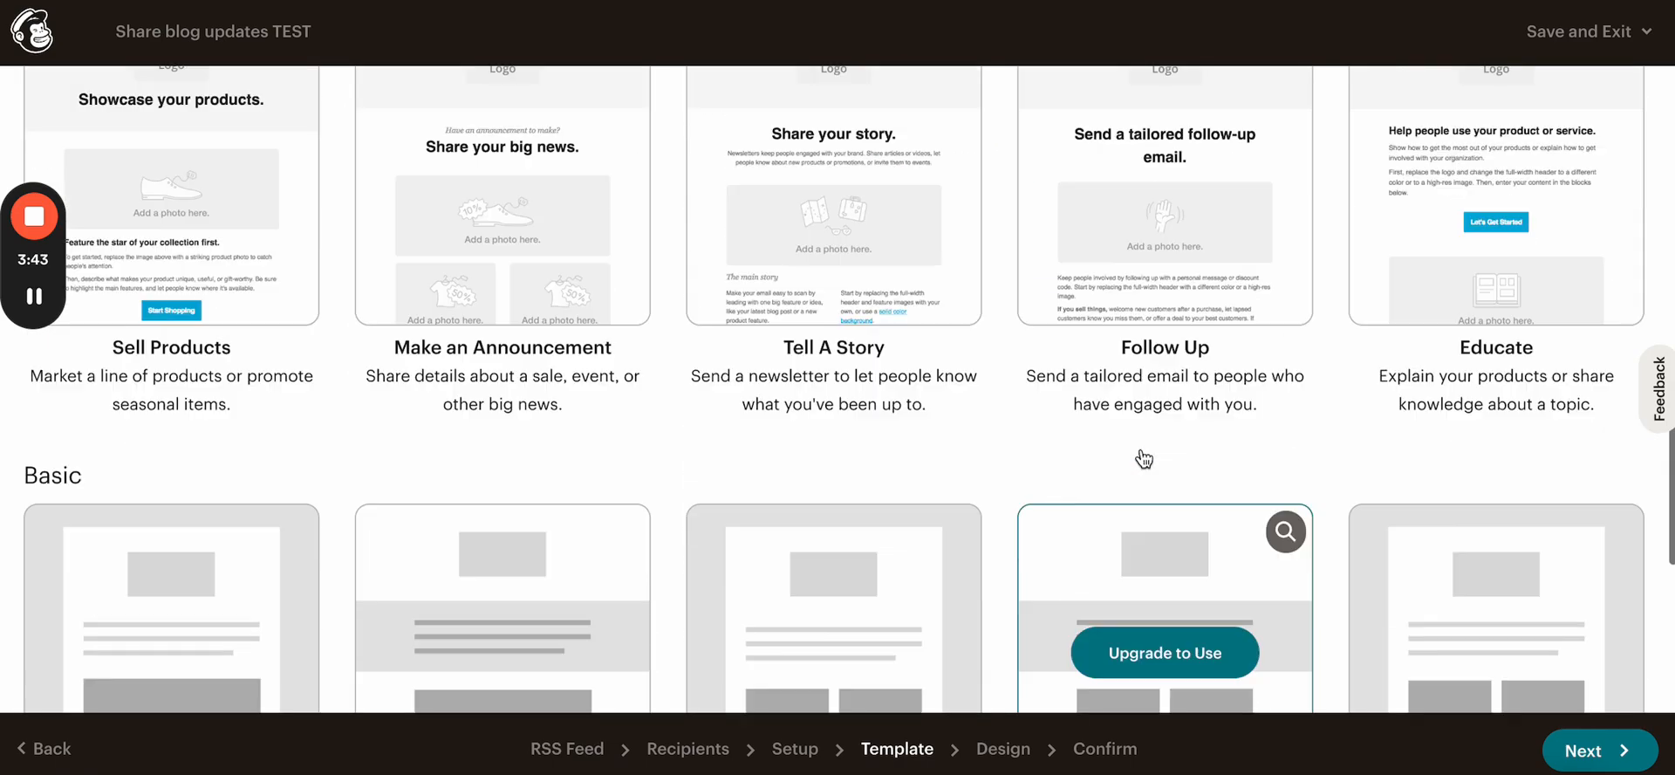
scroll("up", 3)
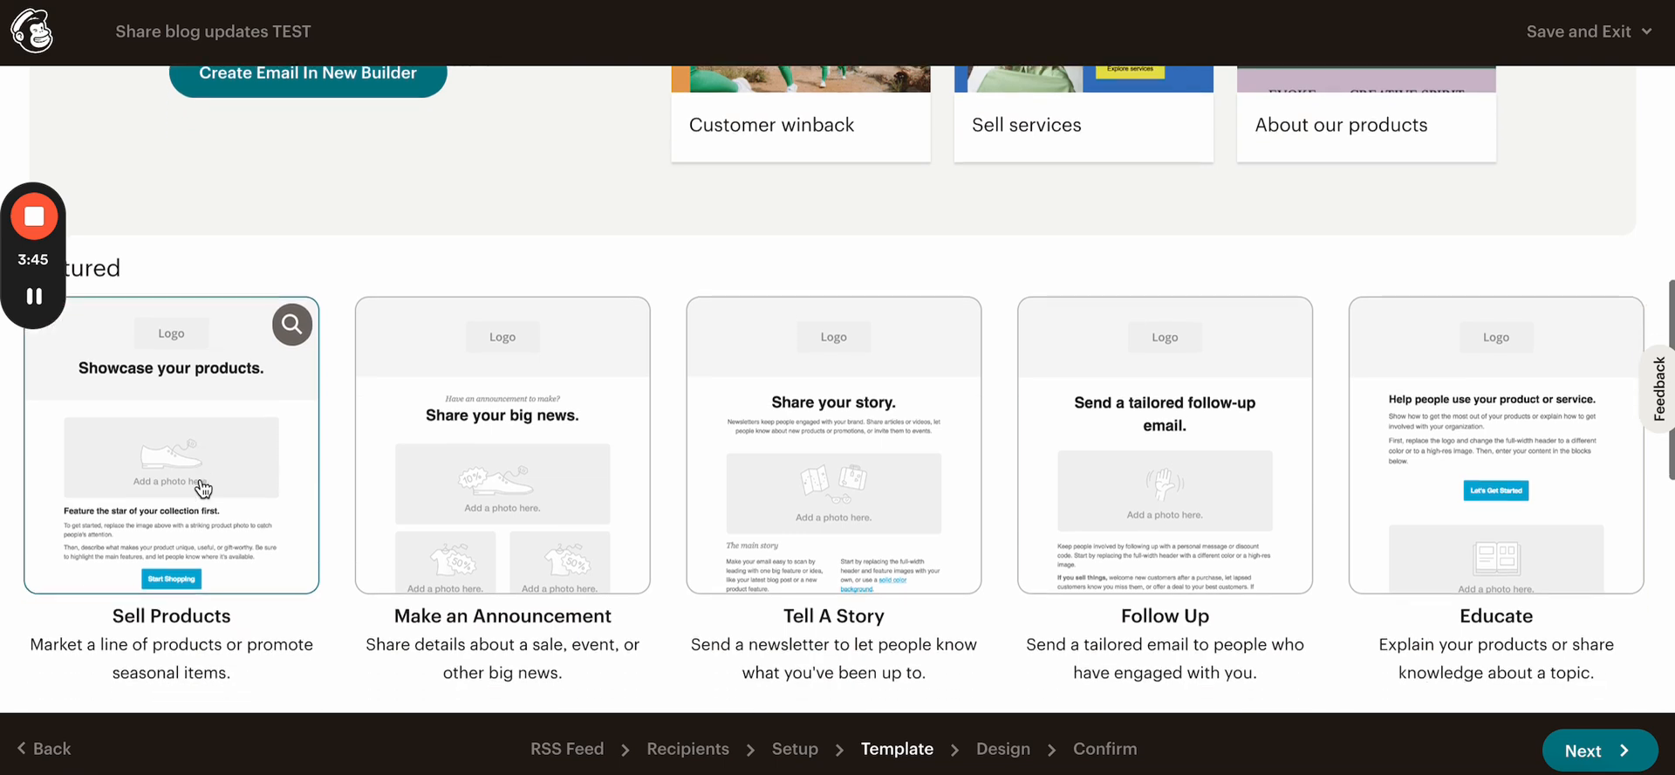
mouse_move(164, 453)
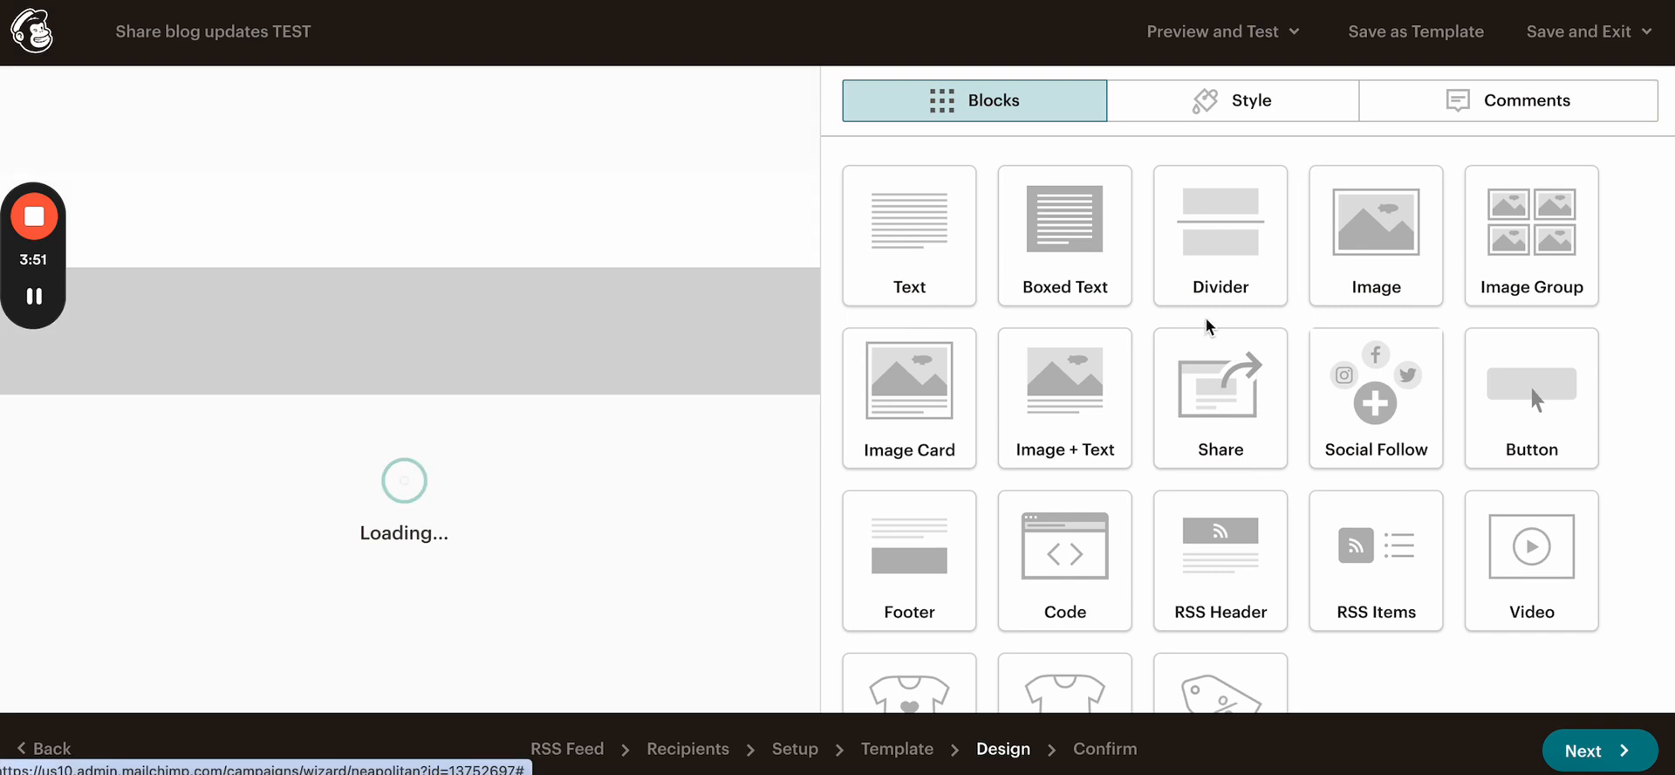
mouse_move(1183, 333)
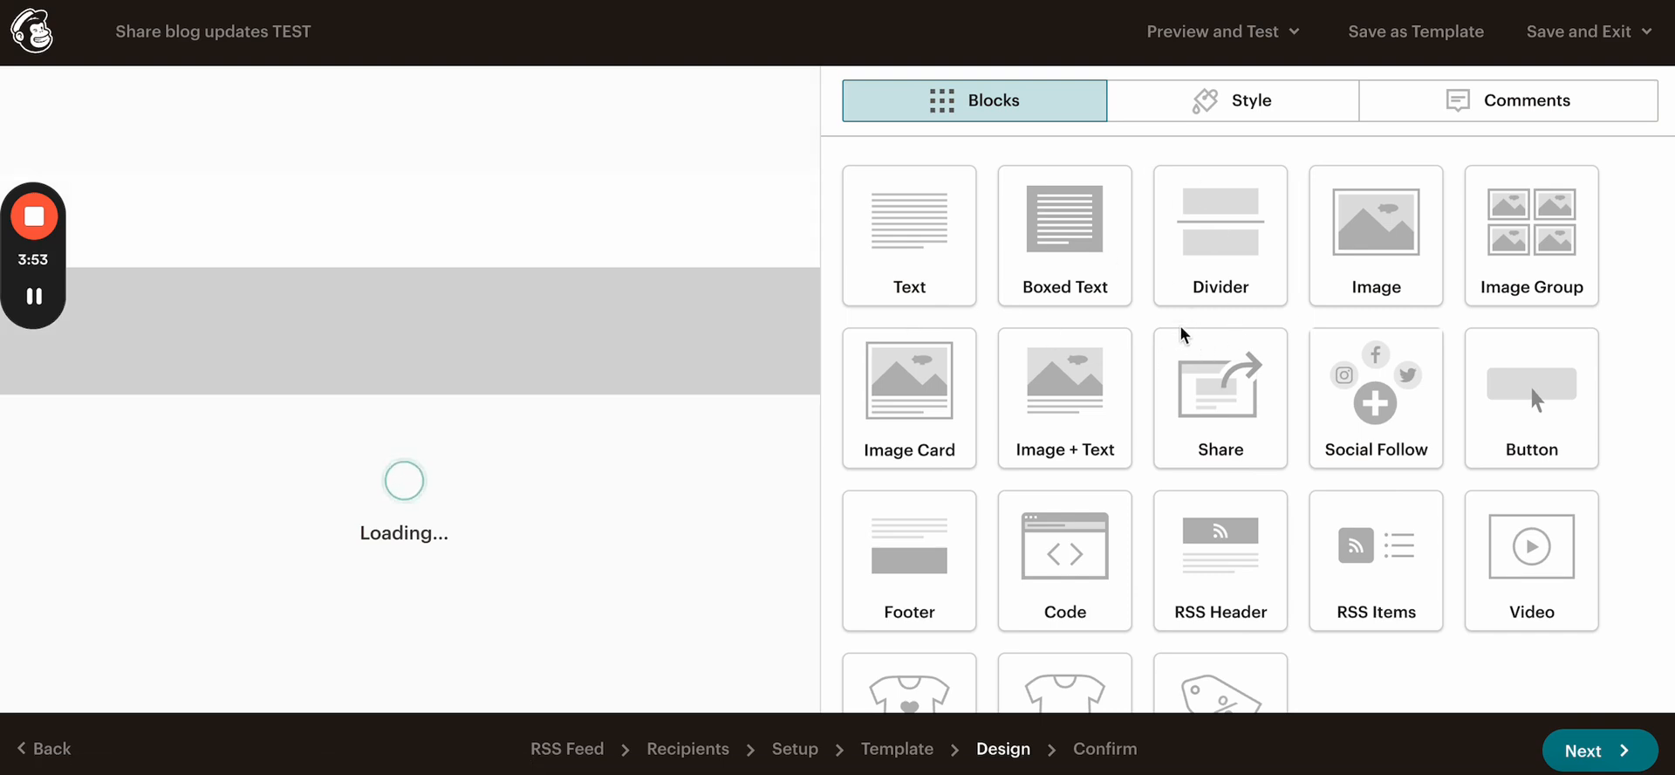
mouse_move(876, 293)
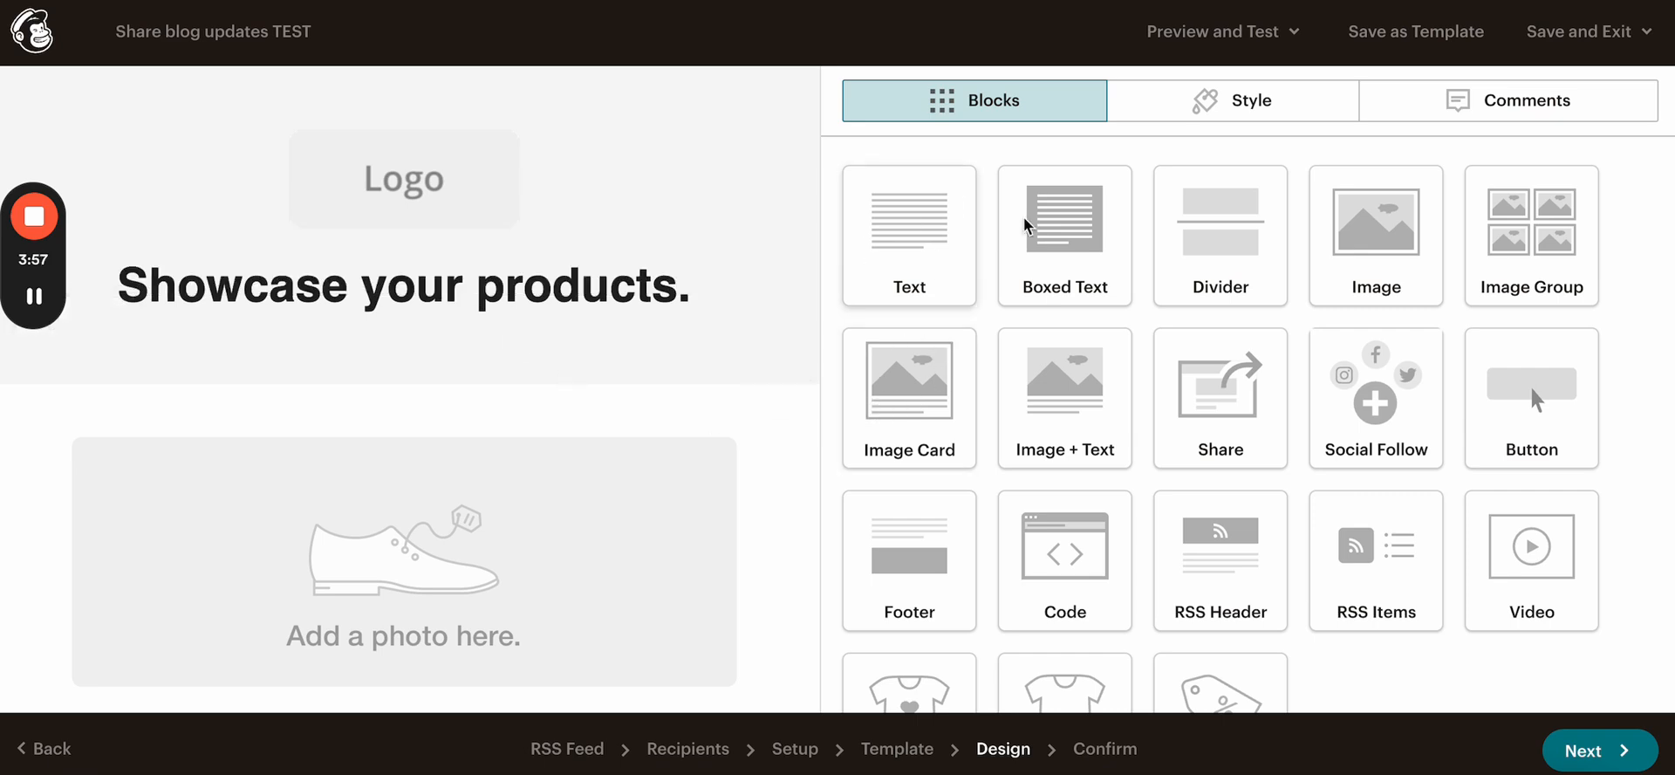
Step: Delete the Logo placeholder block and drag an empty Image block above the Showcase your products heading
left_click(403, 286)
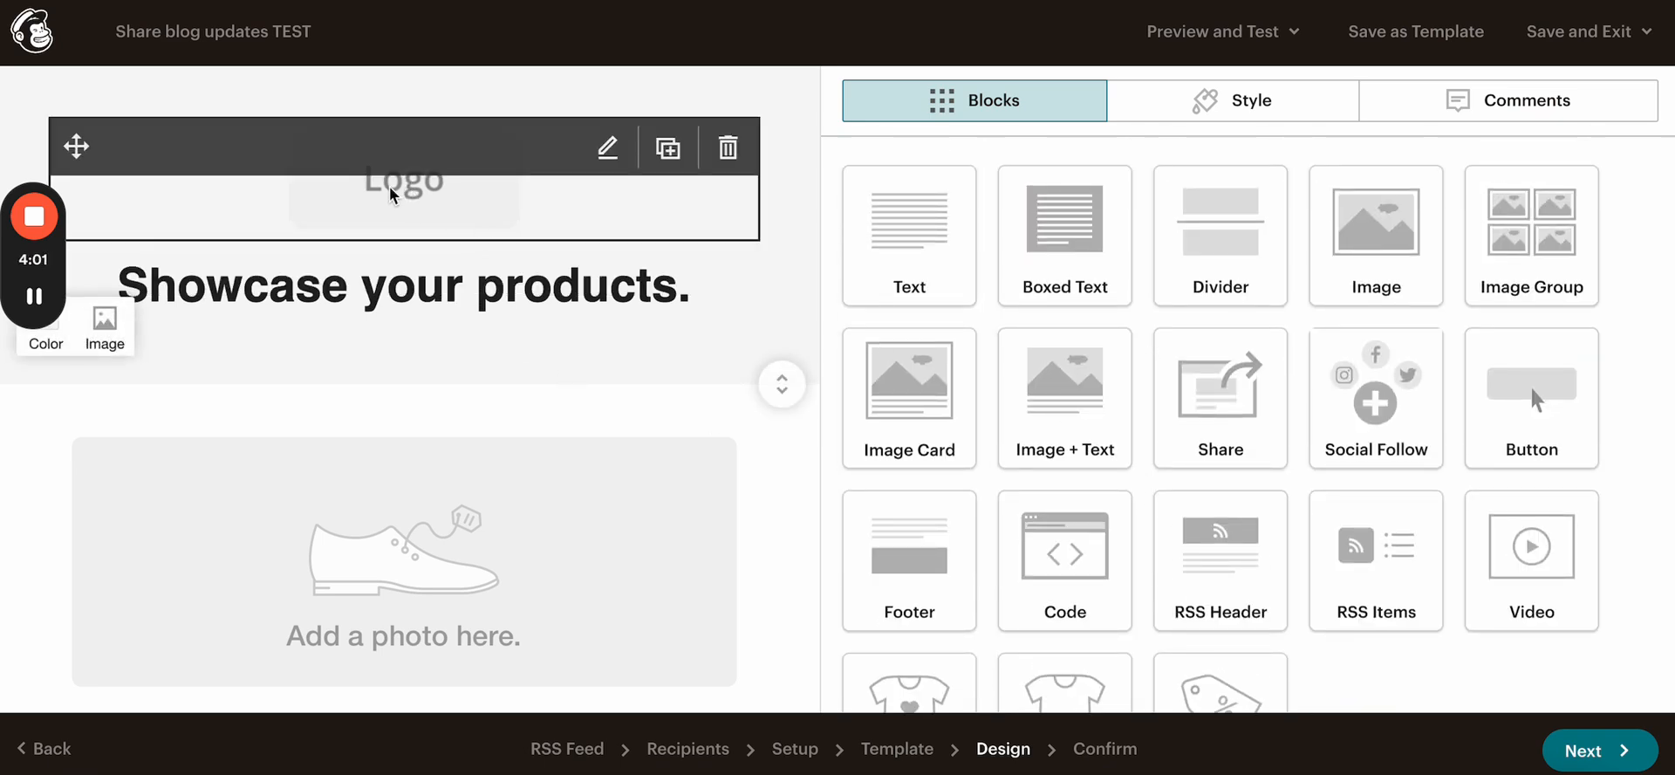
mouse_move(438, 200)
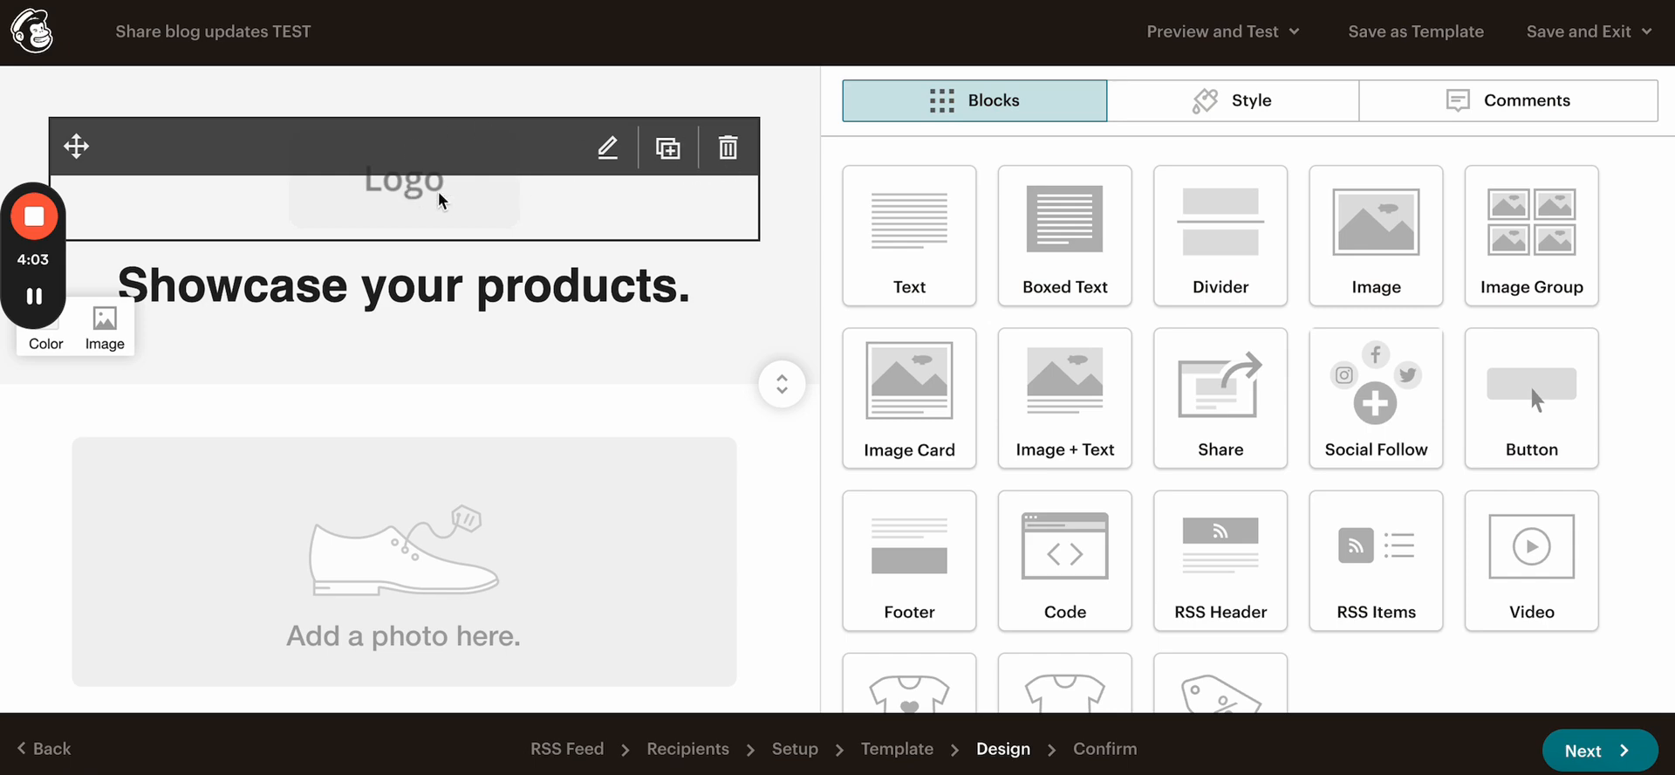
left_click(727, 147)
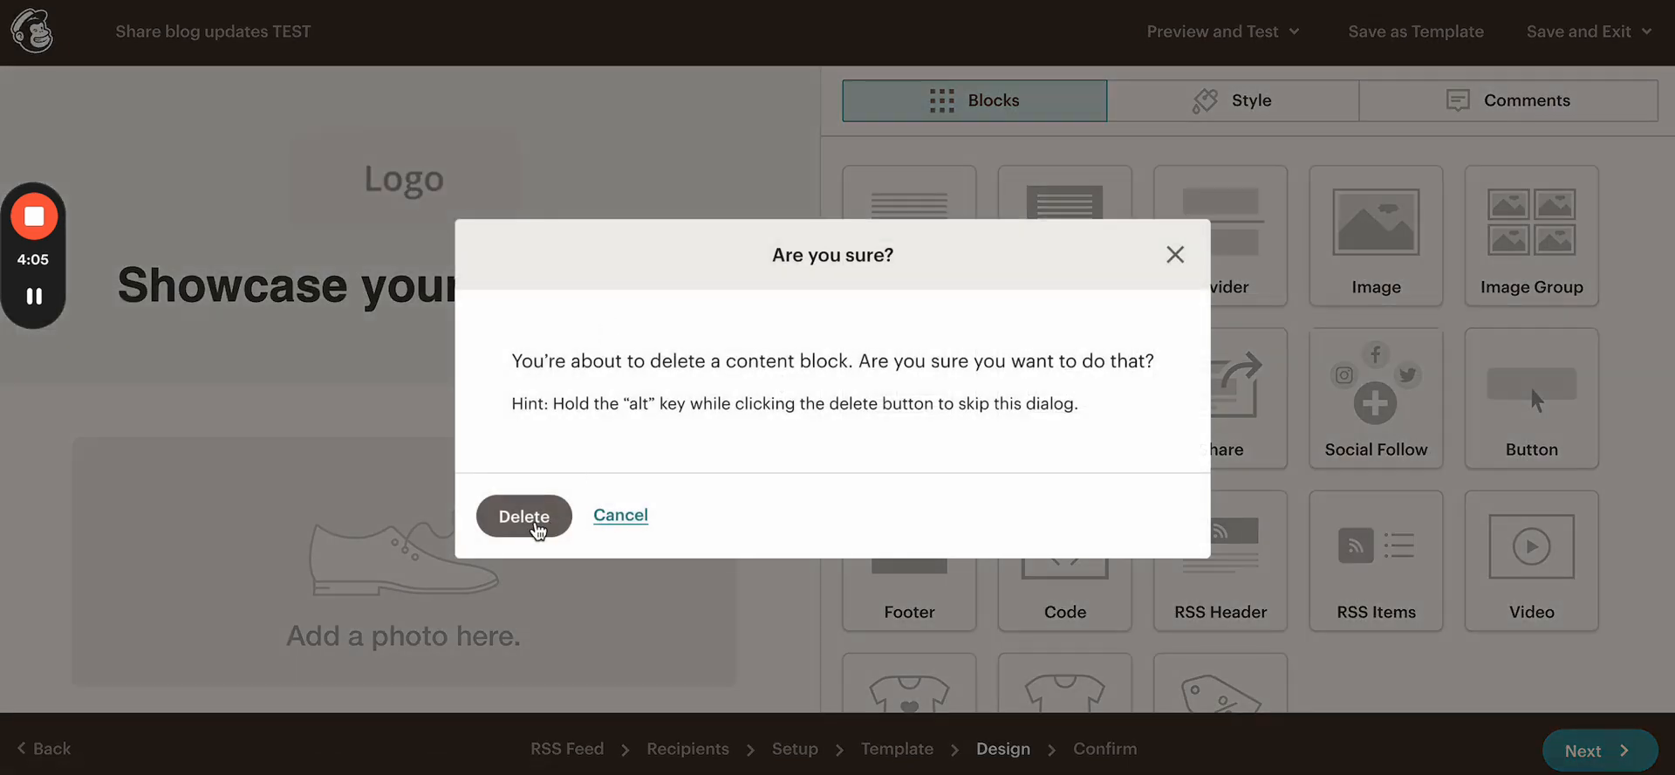
left_click(523, 517)
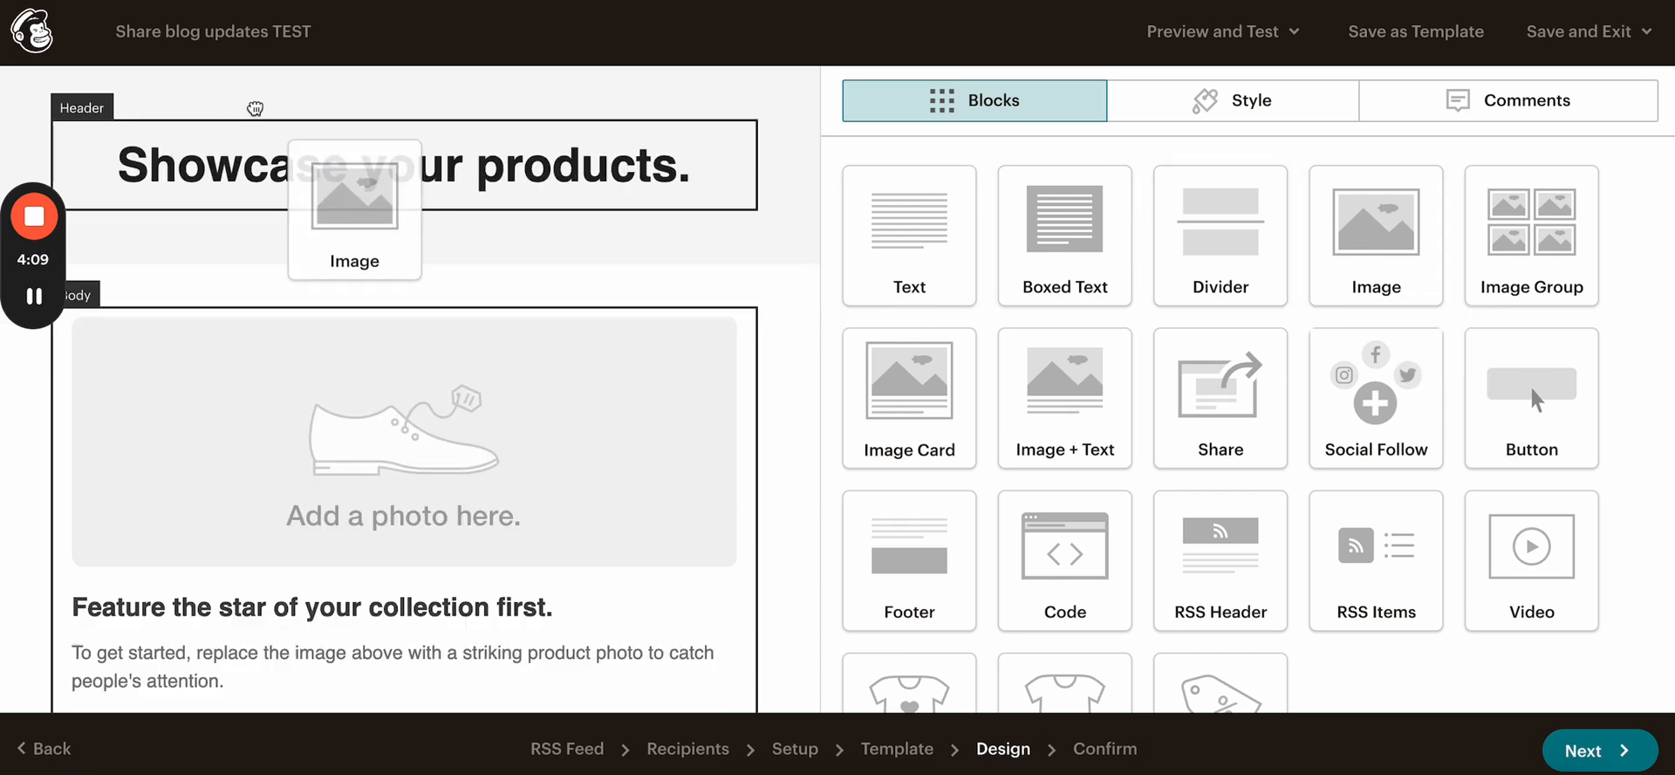
left_click_drag(354, 213, 291, 251)
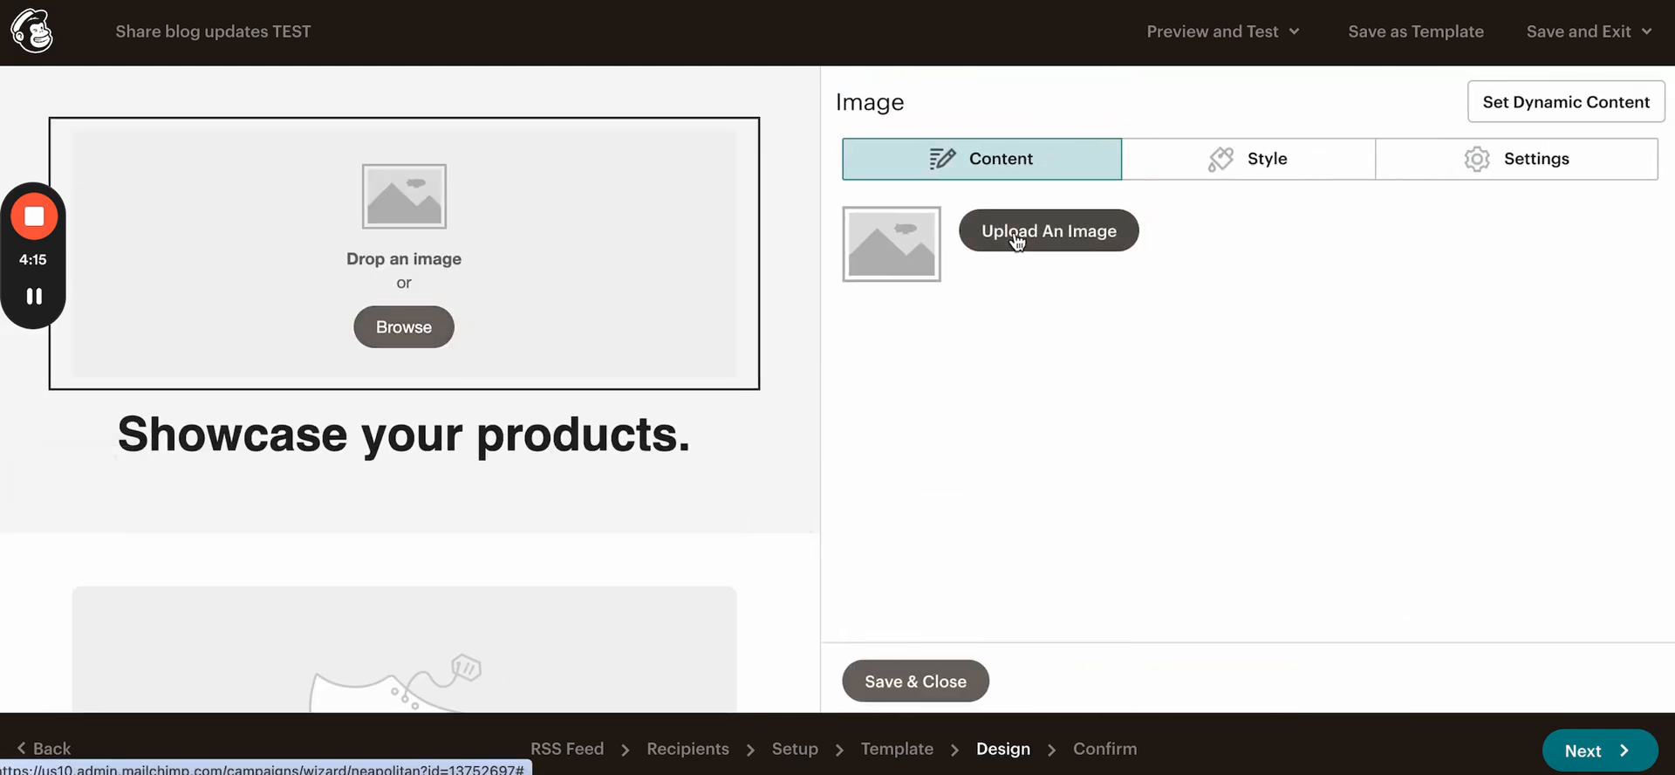
Step: Insert community-logo-design-free-vector.jpg from Content Studio's My Files into the header image block
left_click(1049, 231)
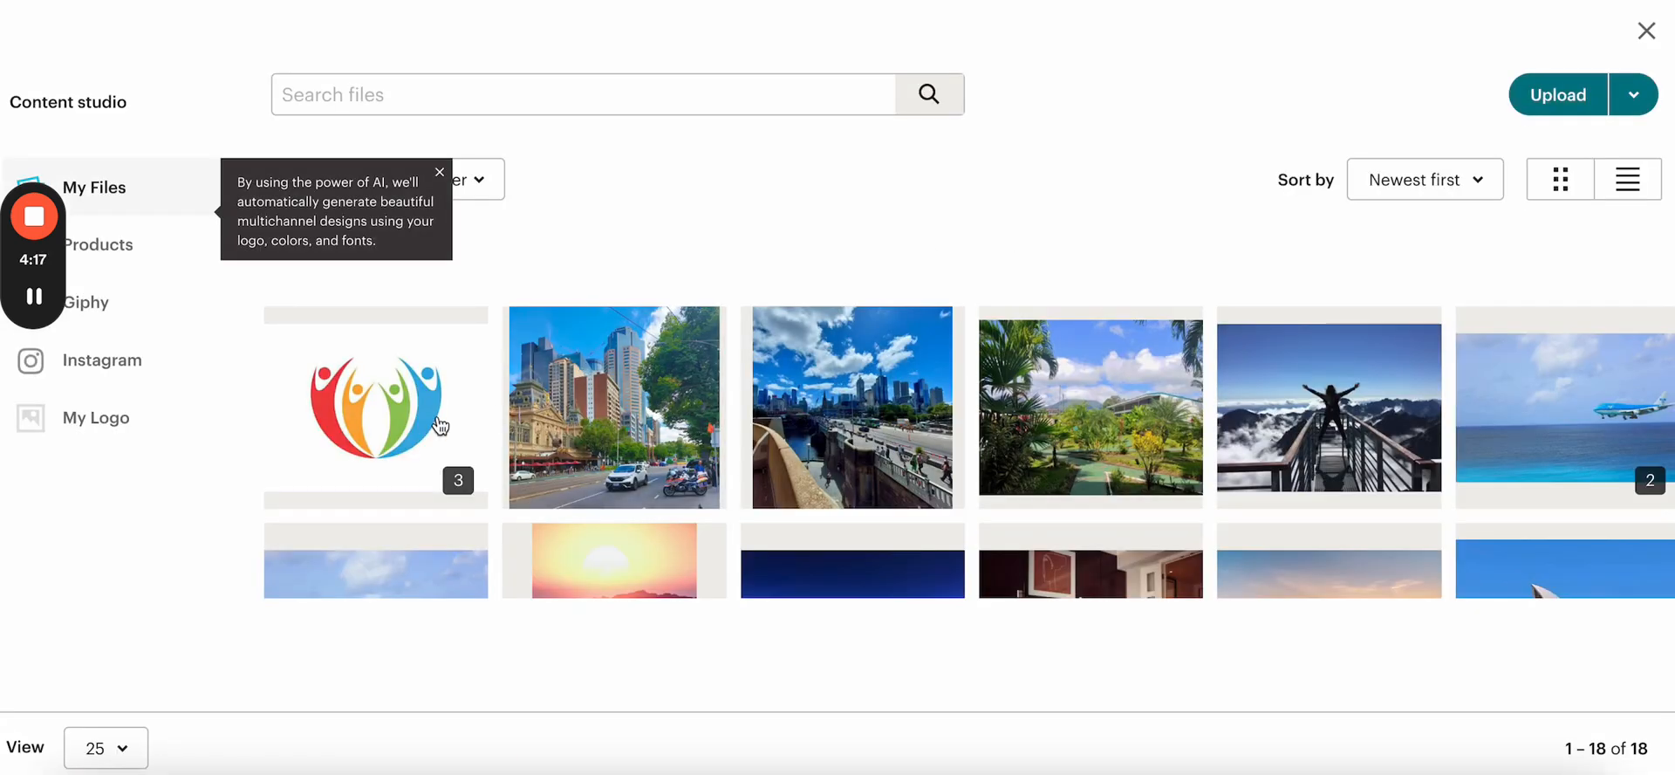
left_click(375, 406)
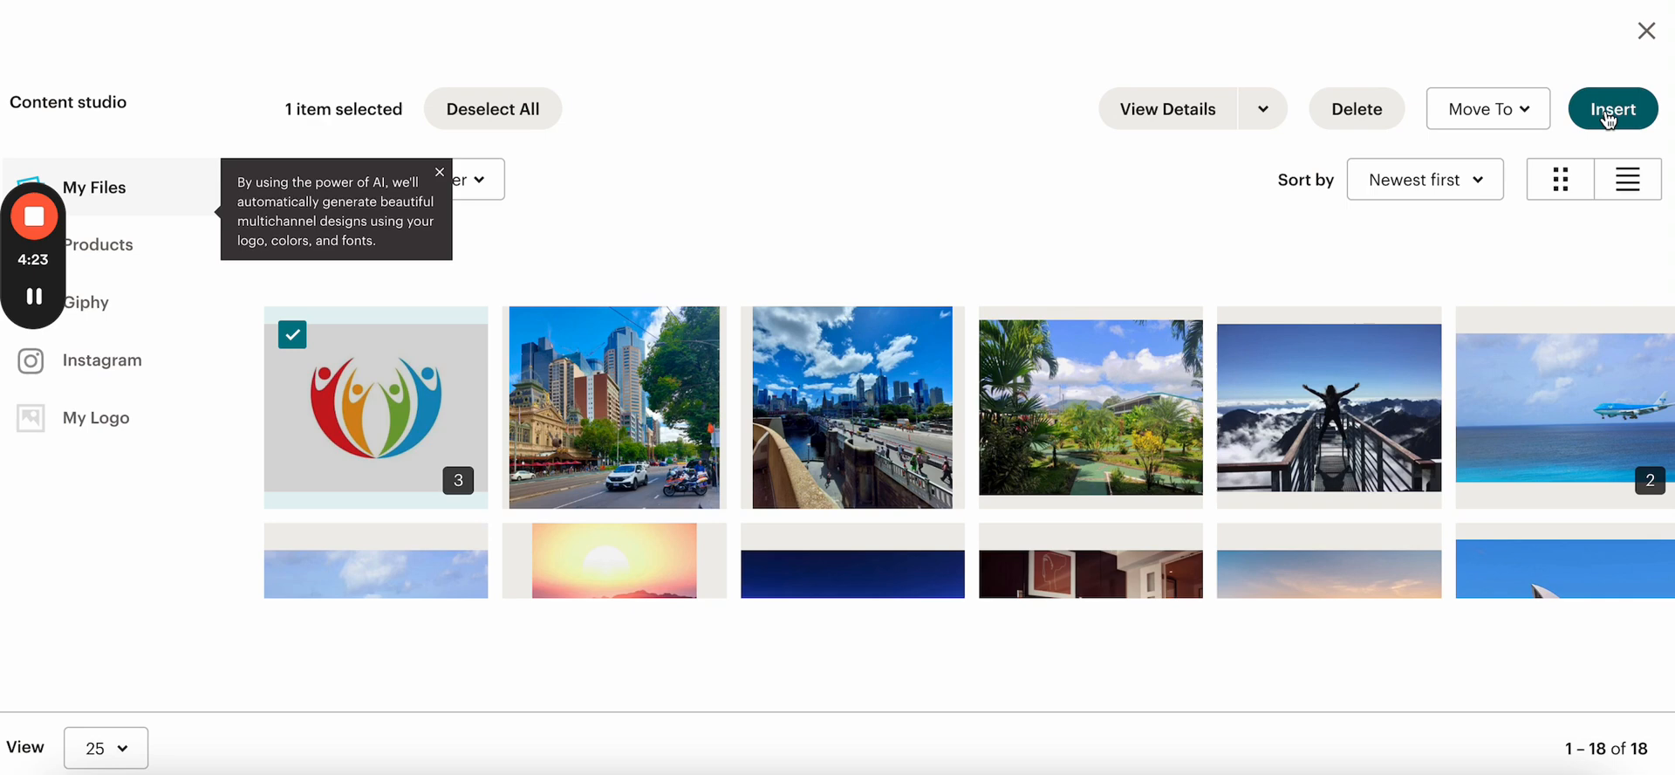
left_click(1611, 108)
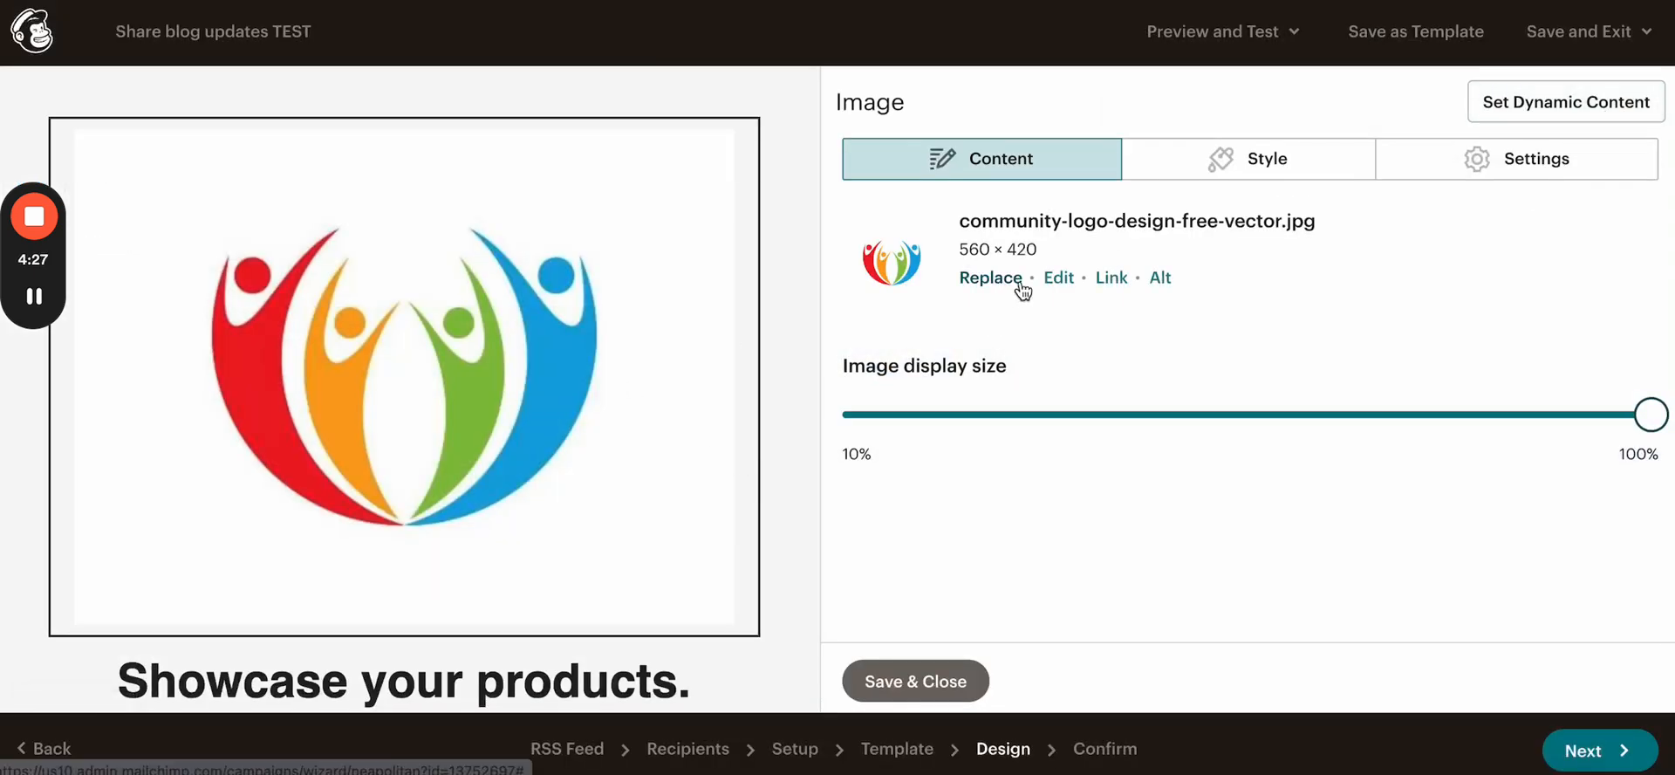
mouse_move(689, 368)
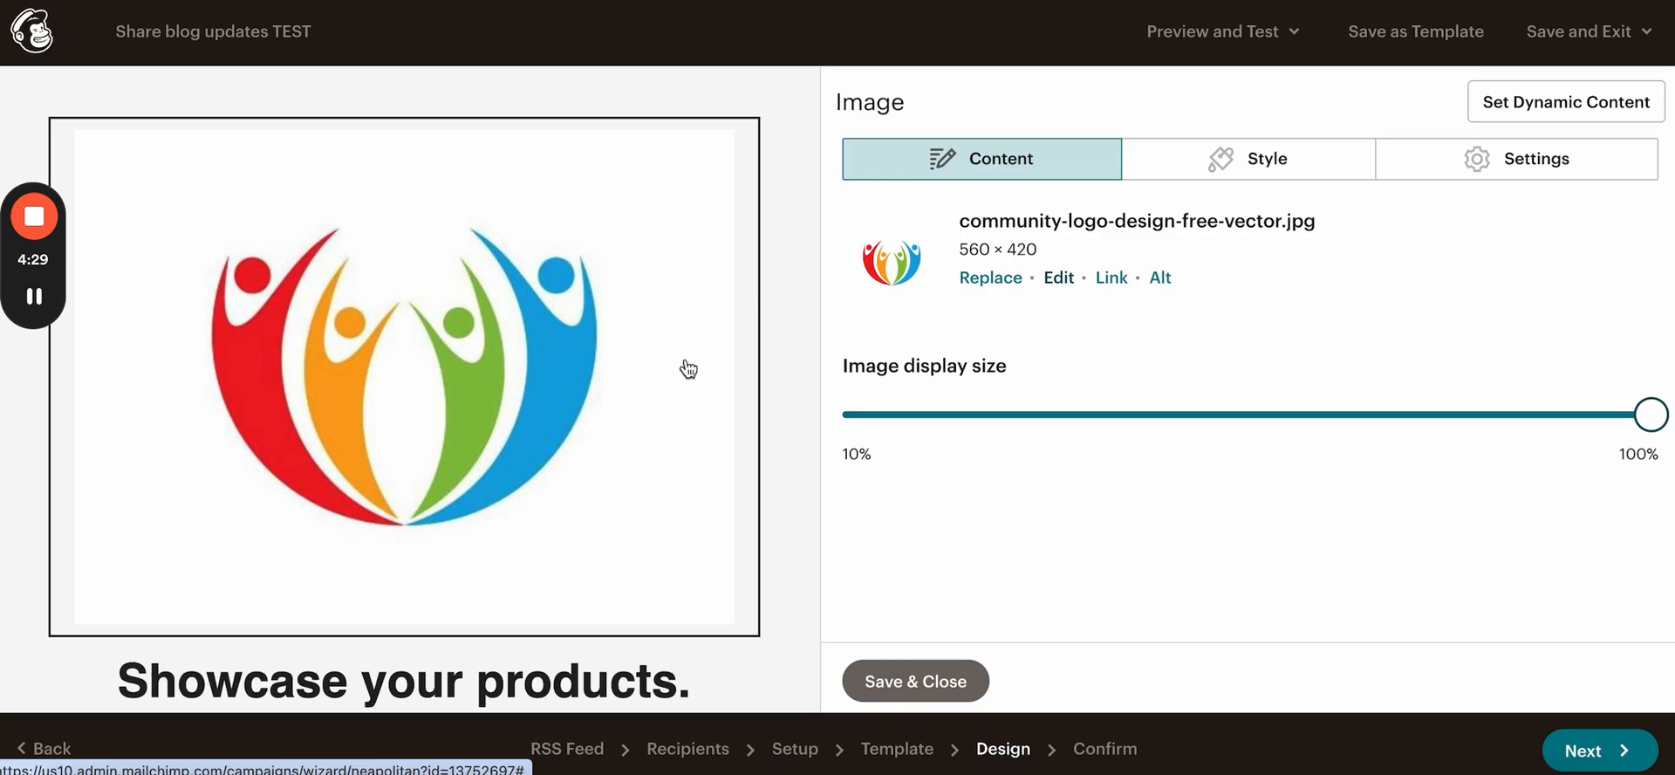
left_click(1057, 278)
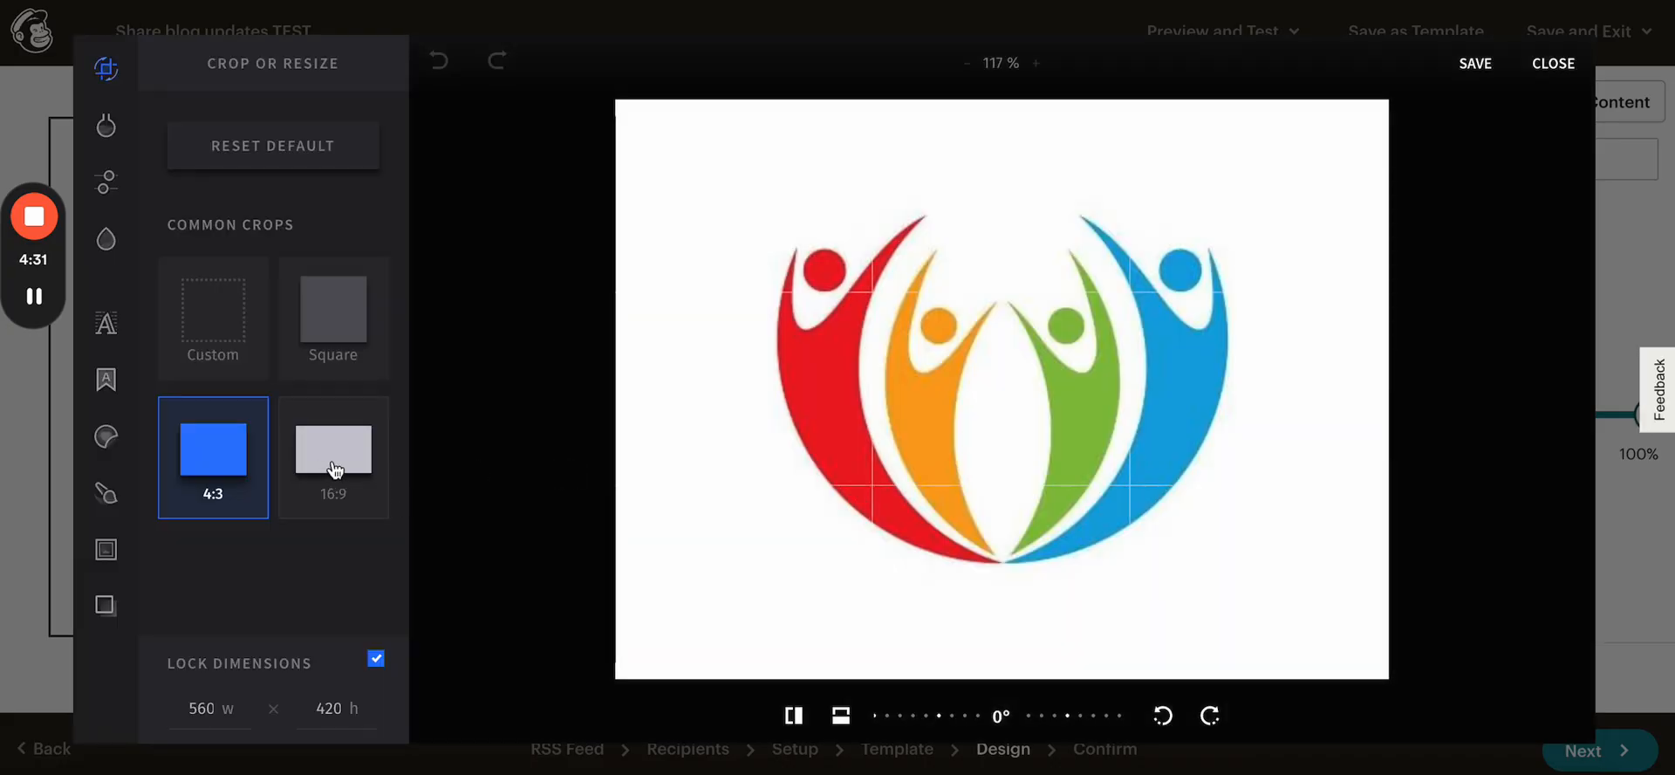
left_click(332, 318)
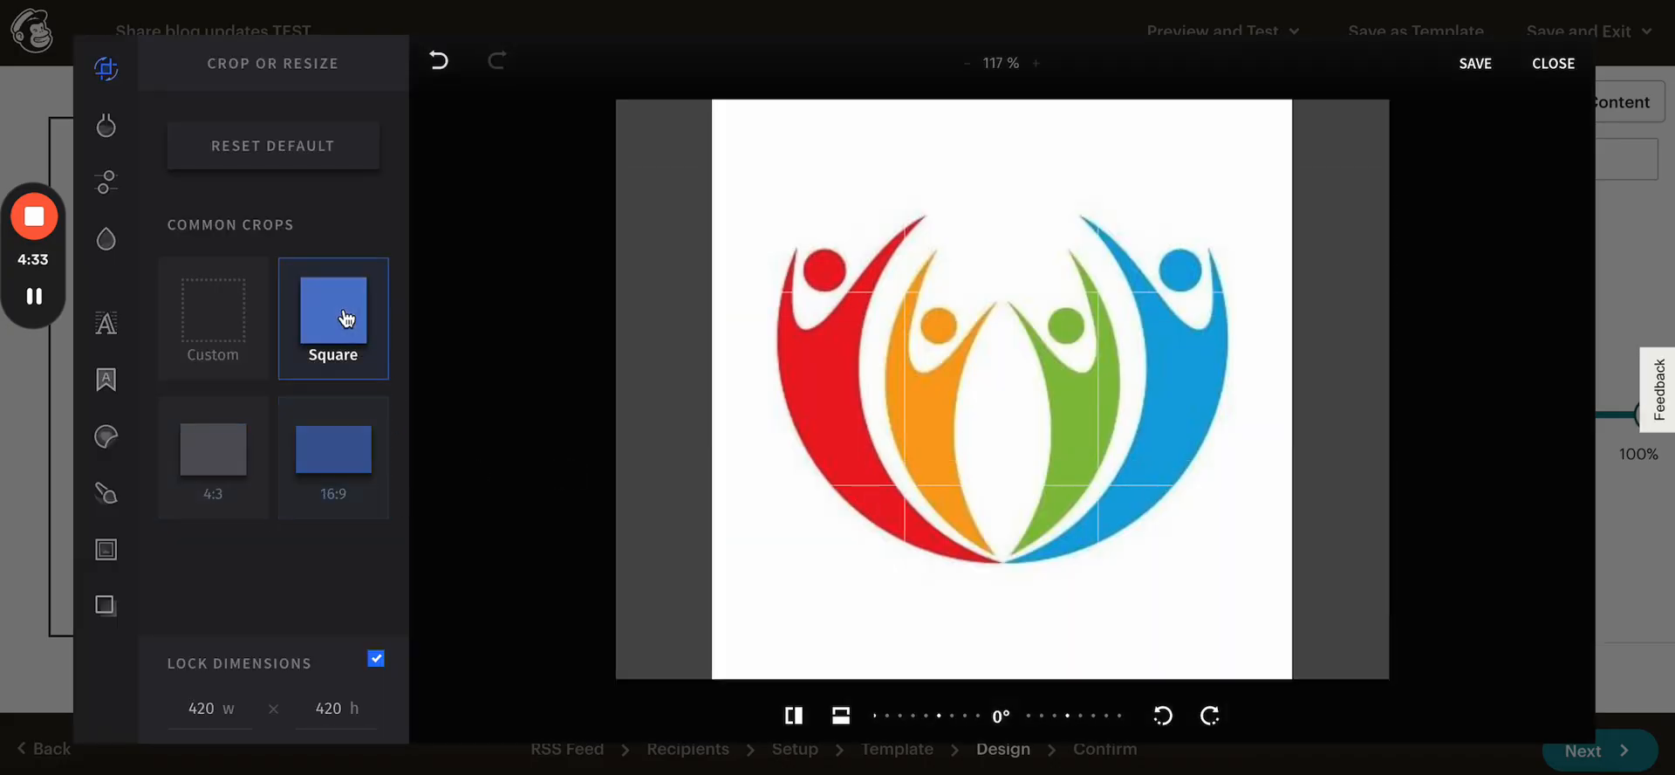
left_click(213, 448)
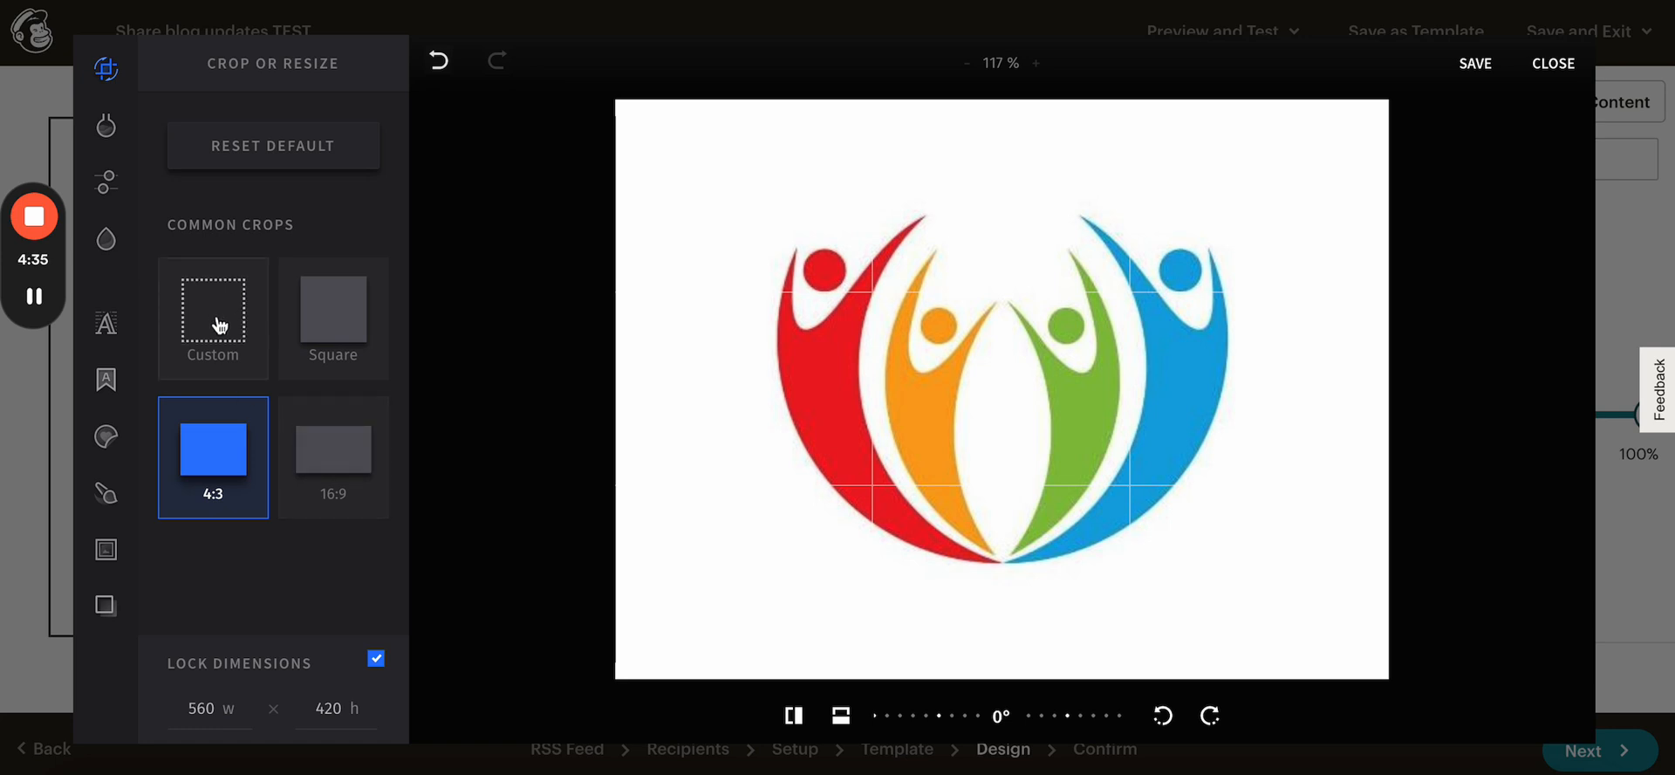
left_click(213, 317)
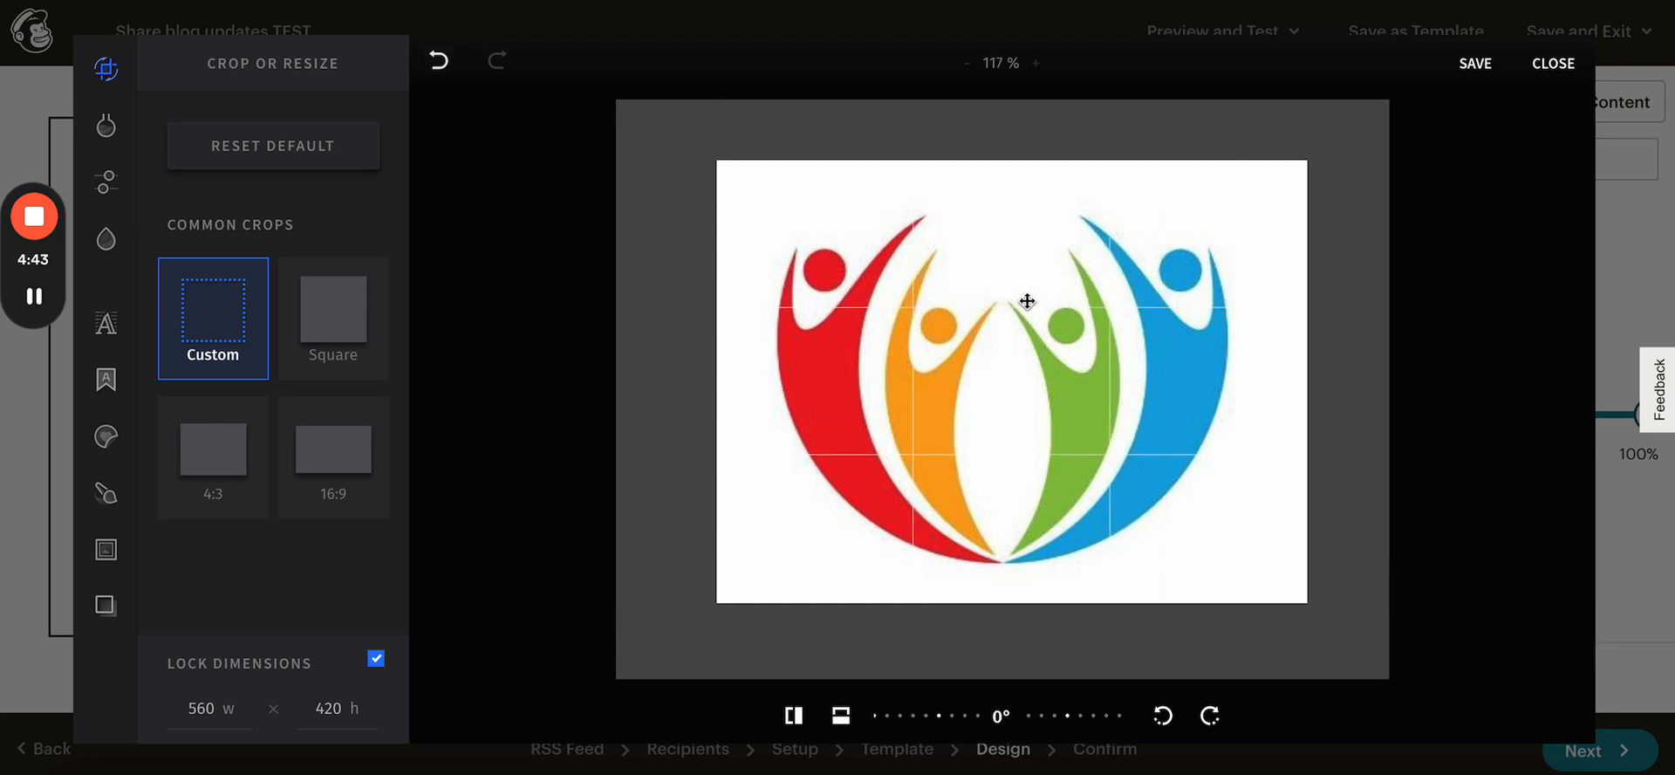
mouse_move(1560, 72)
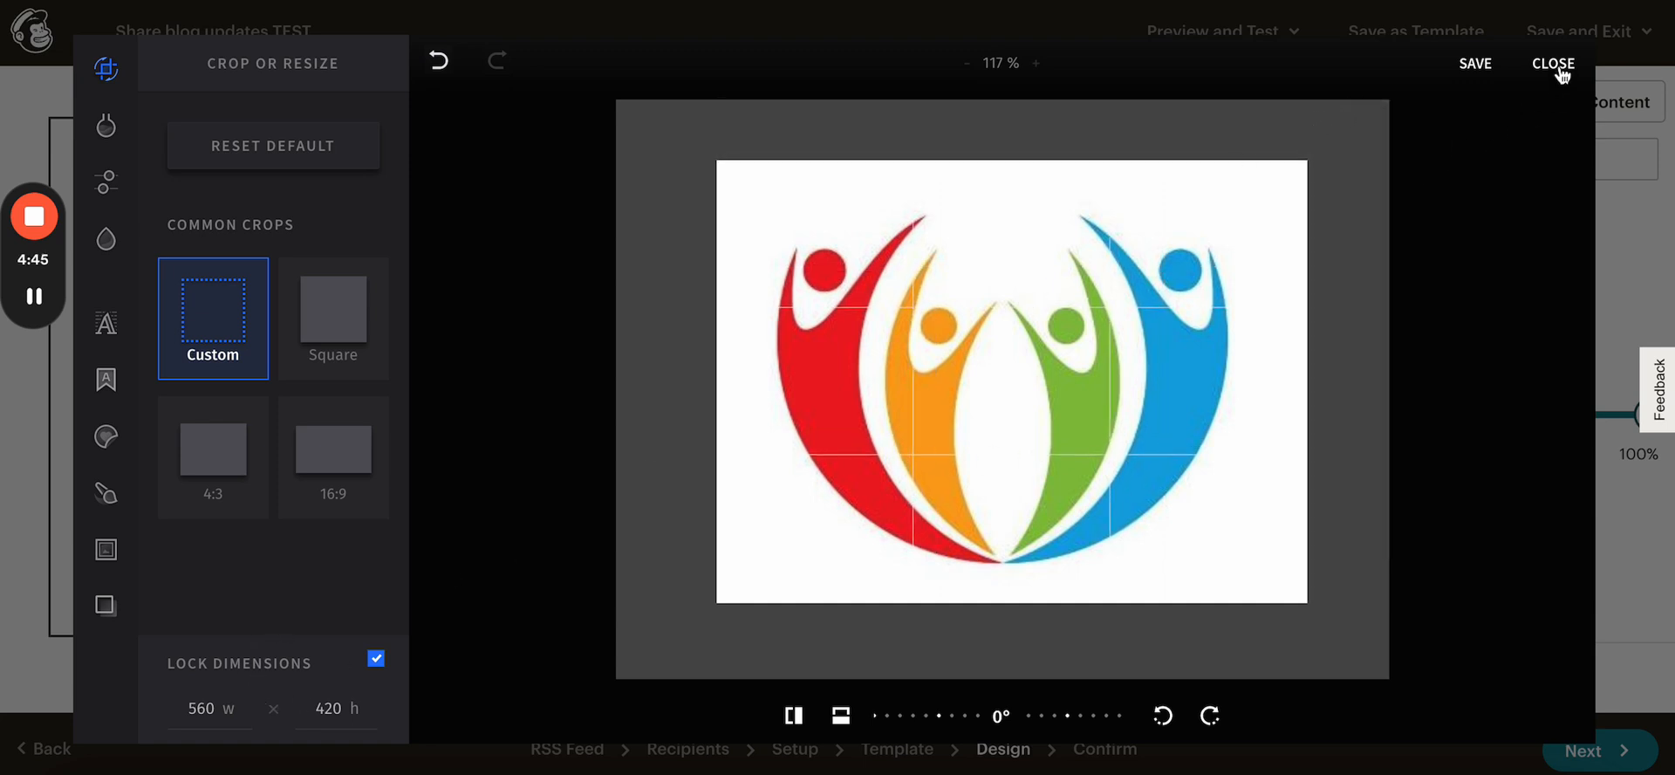
left_click(1553, 63)
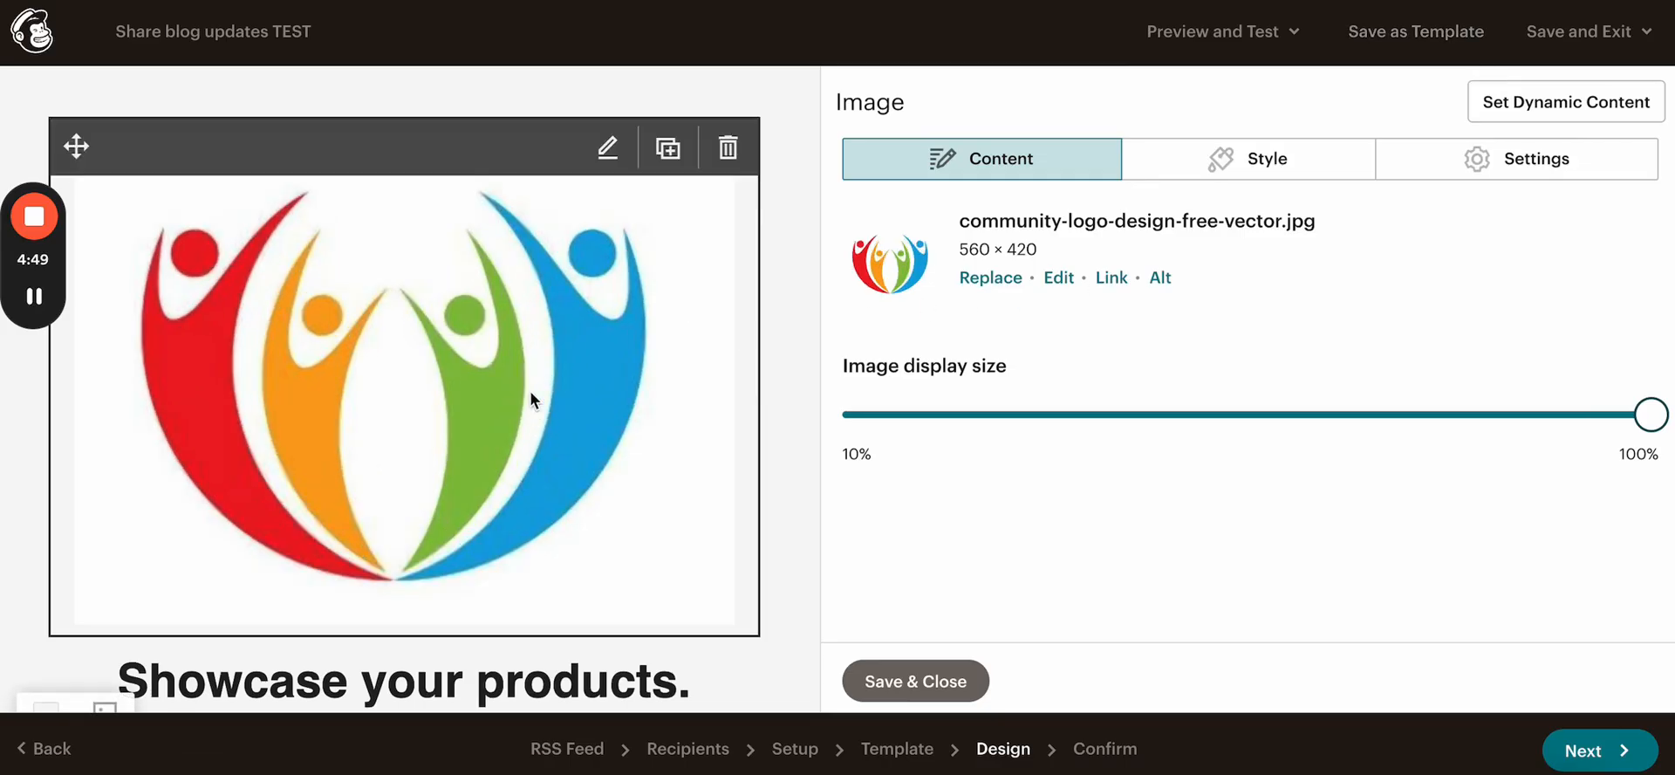
Step: Replace the heading text with 'Hello, Traveler. Here are your weekly updates.'
scroll("down", 3)
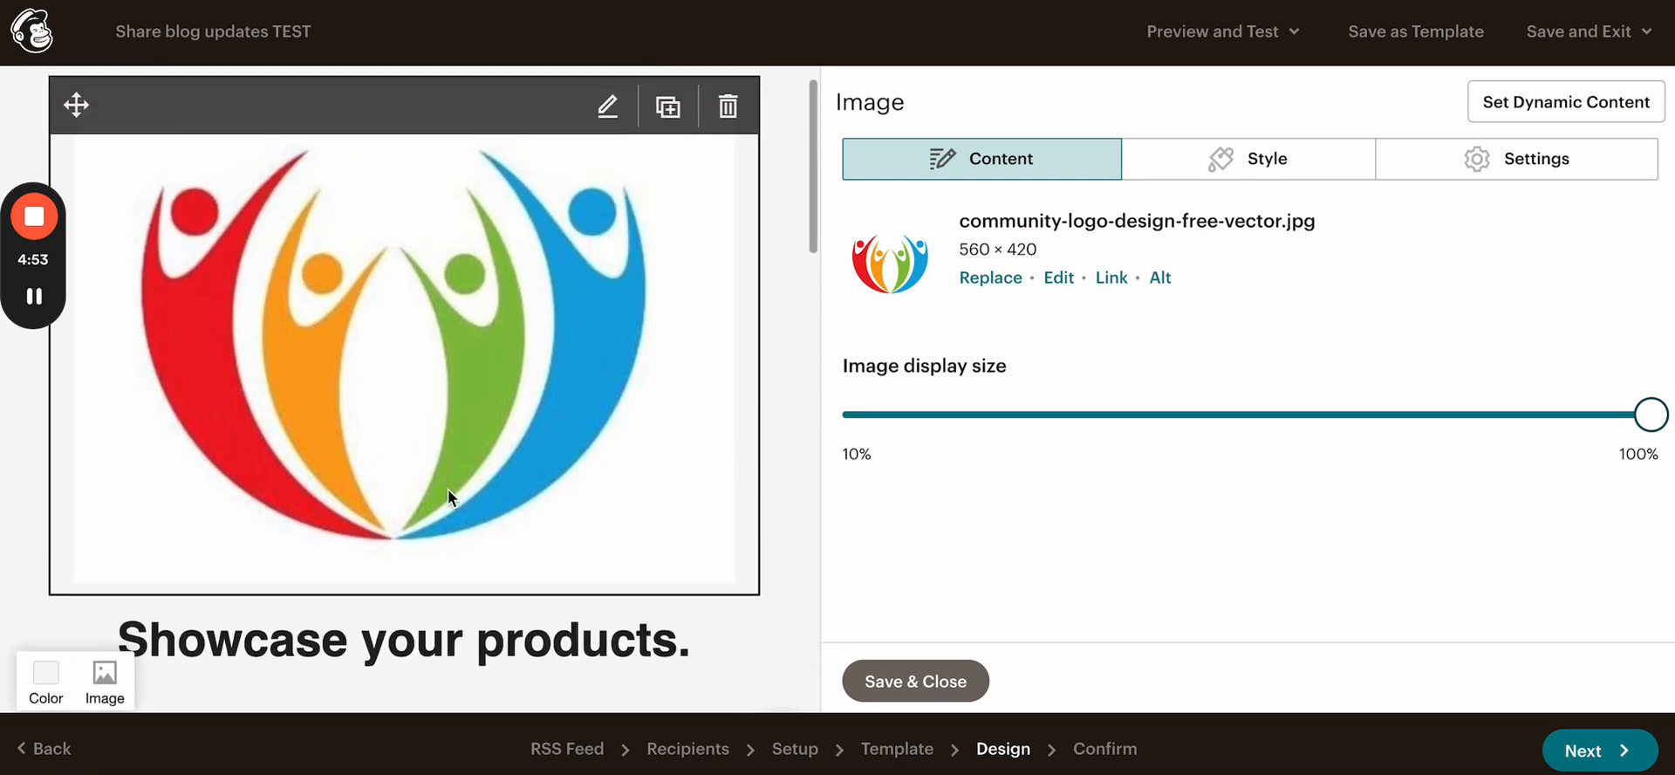
scroll("down", 3)
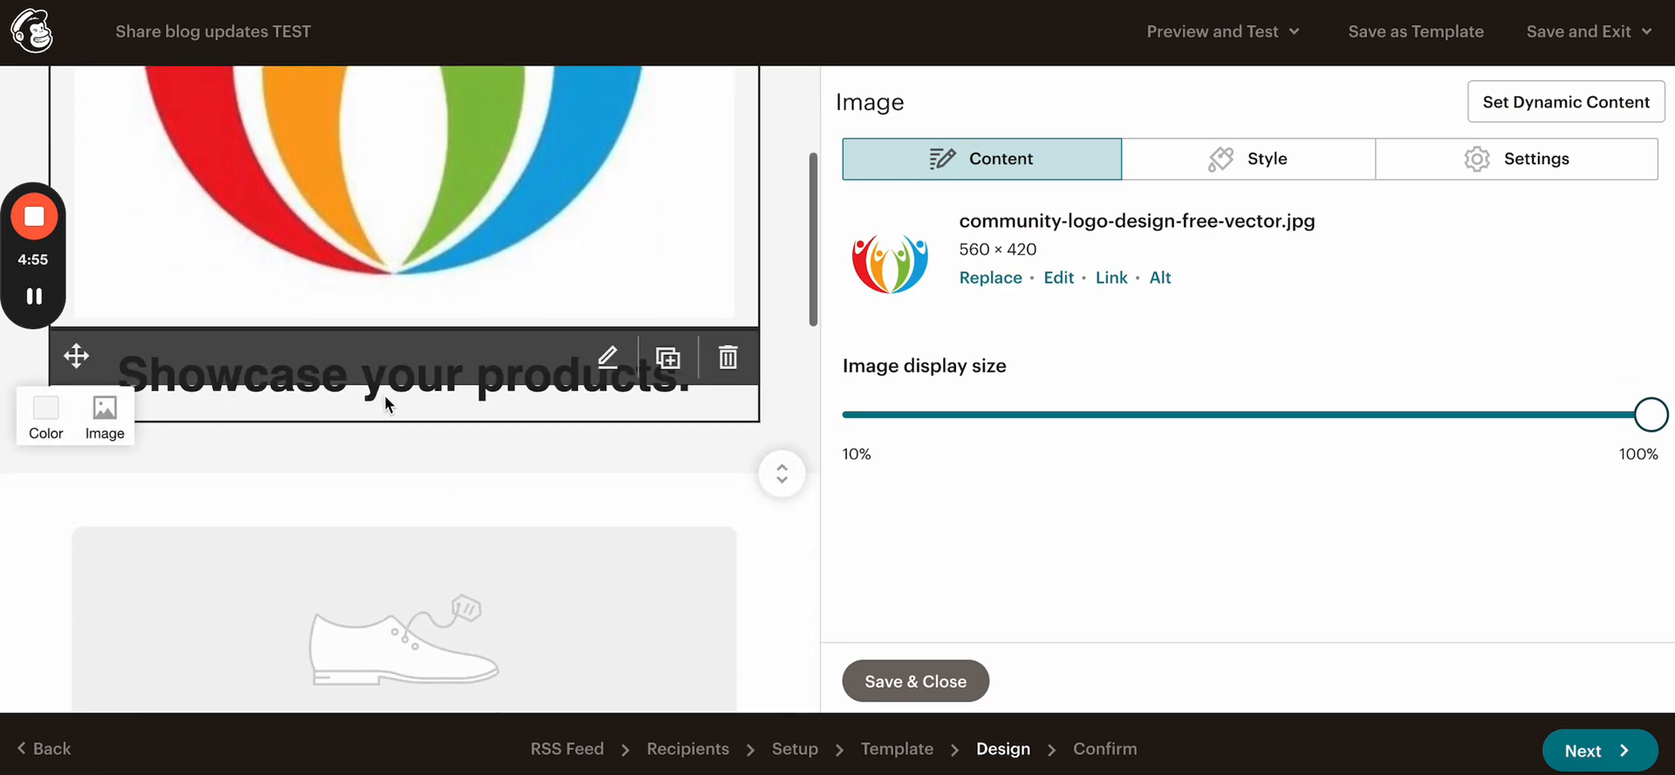
left_click(607, 358)
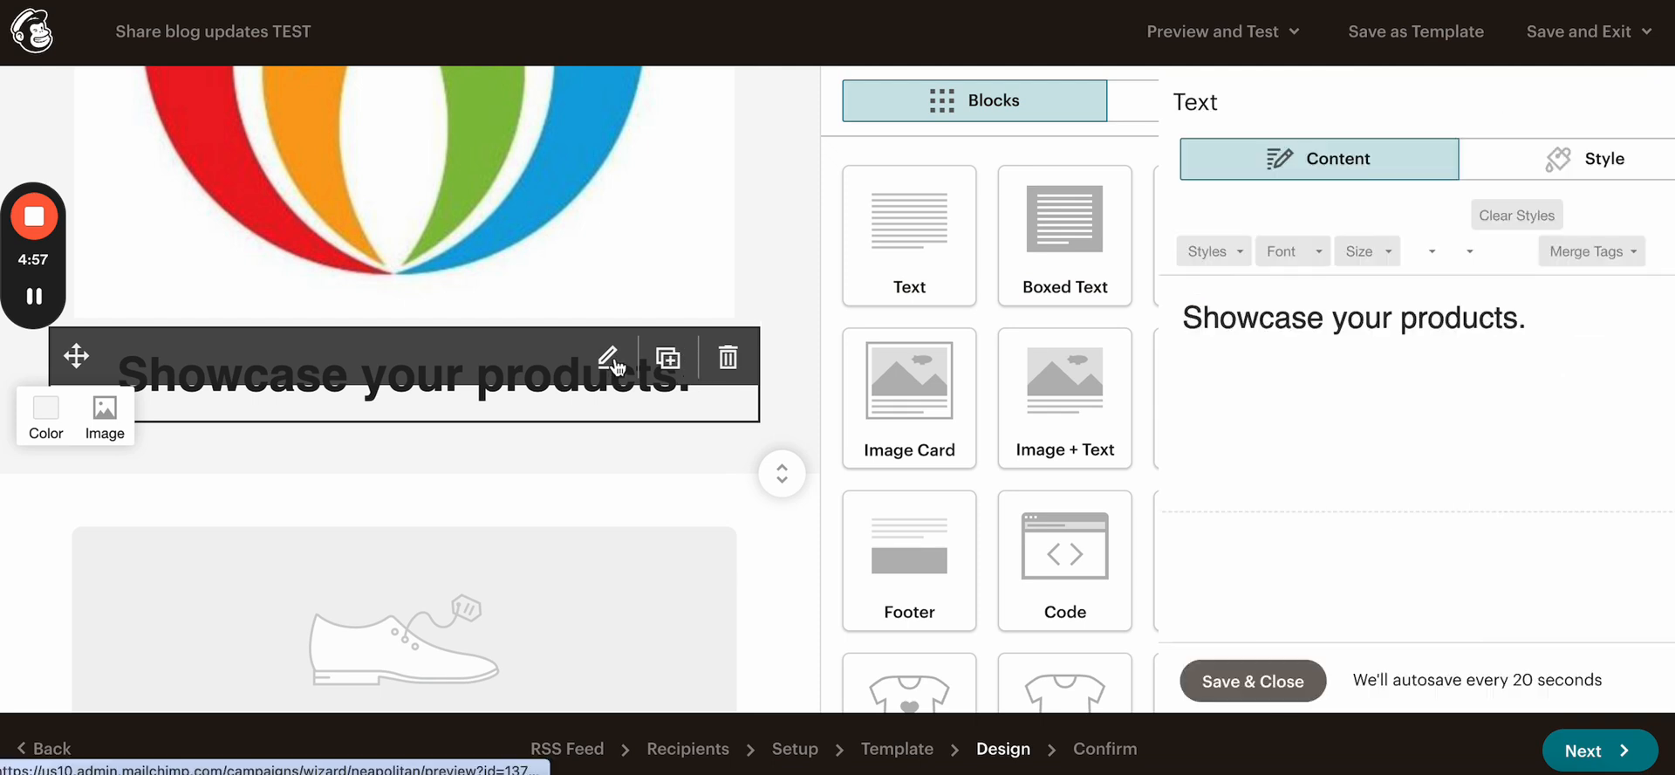
left_click(607, 355)
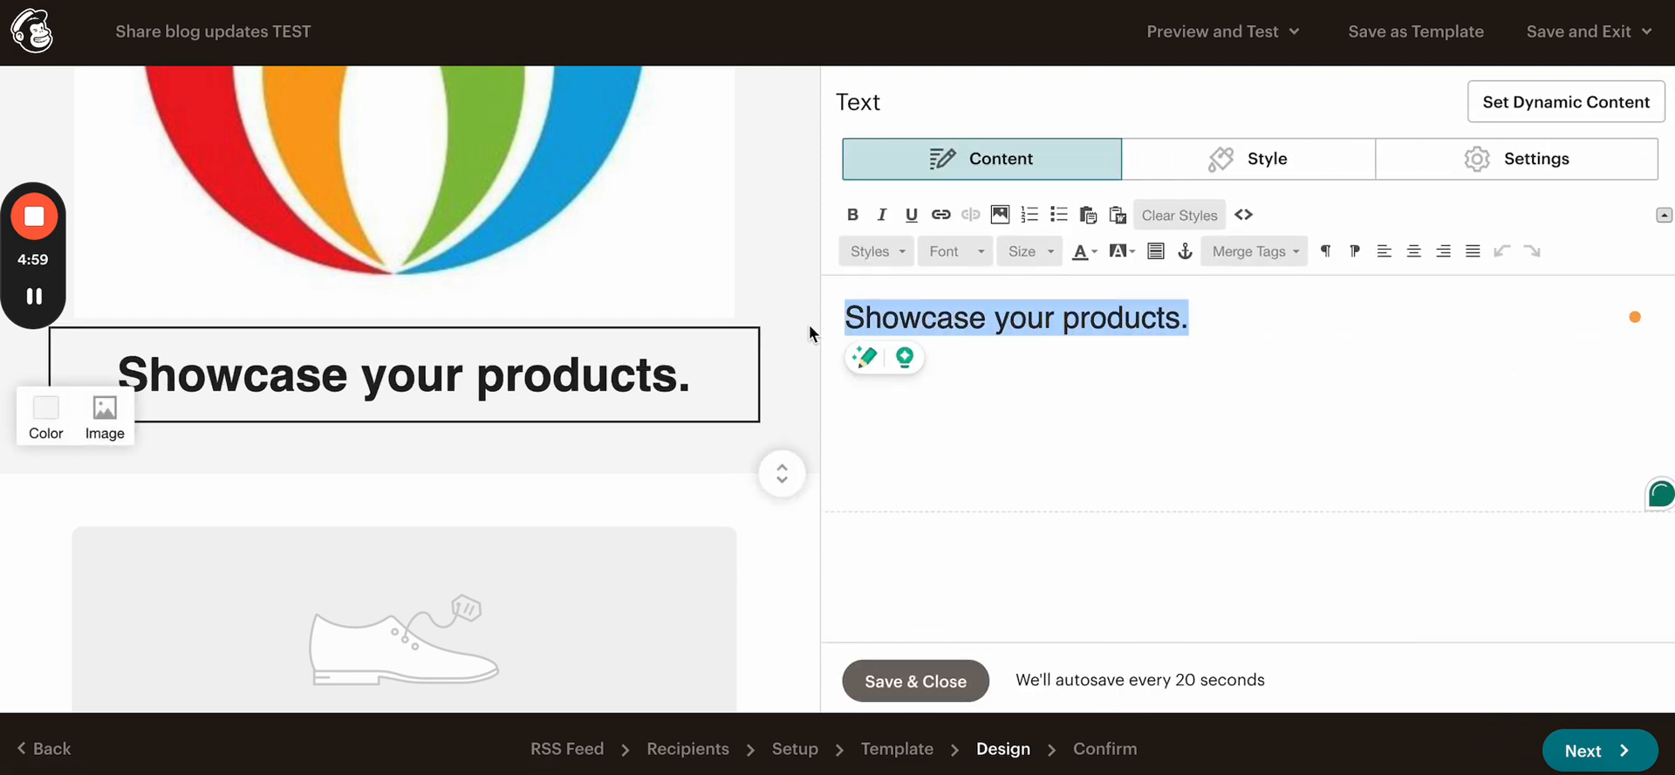
type("H")
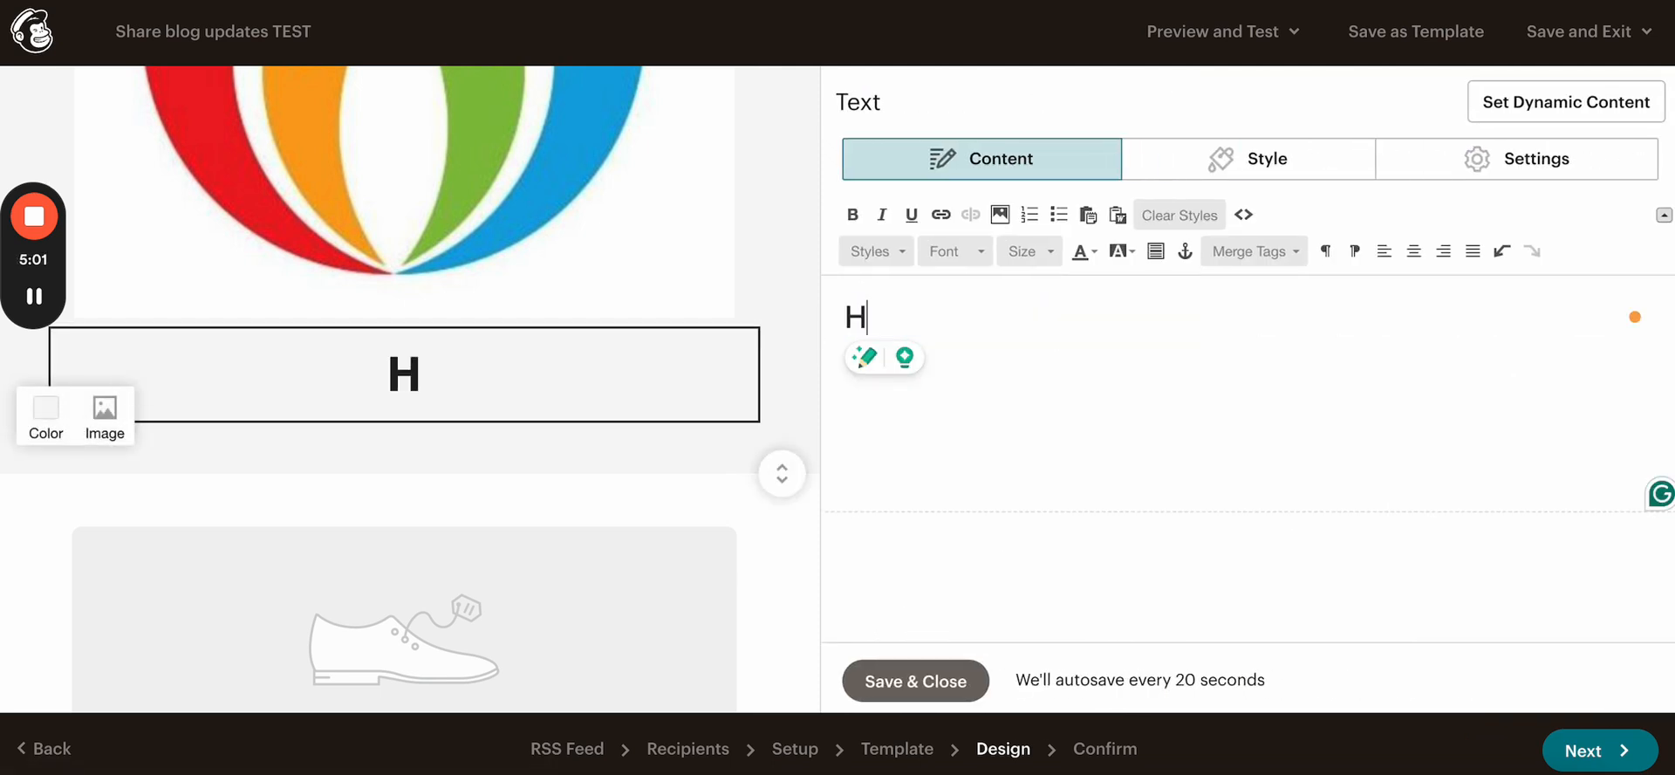
type("ello,")
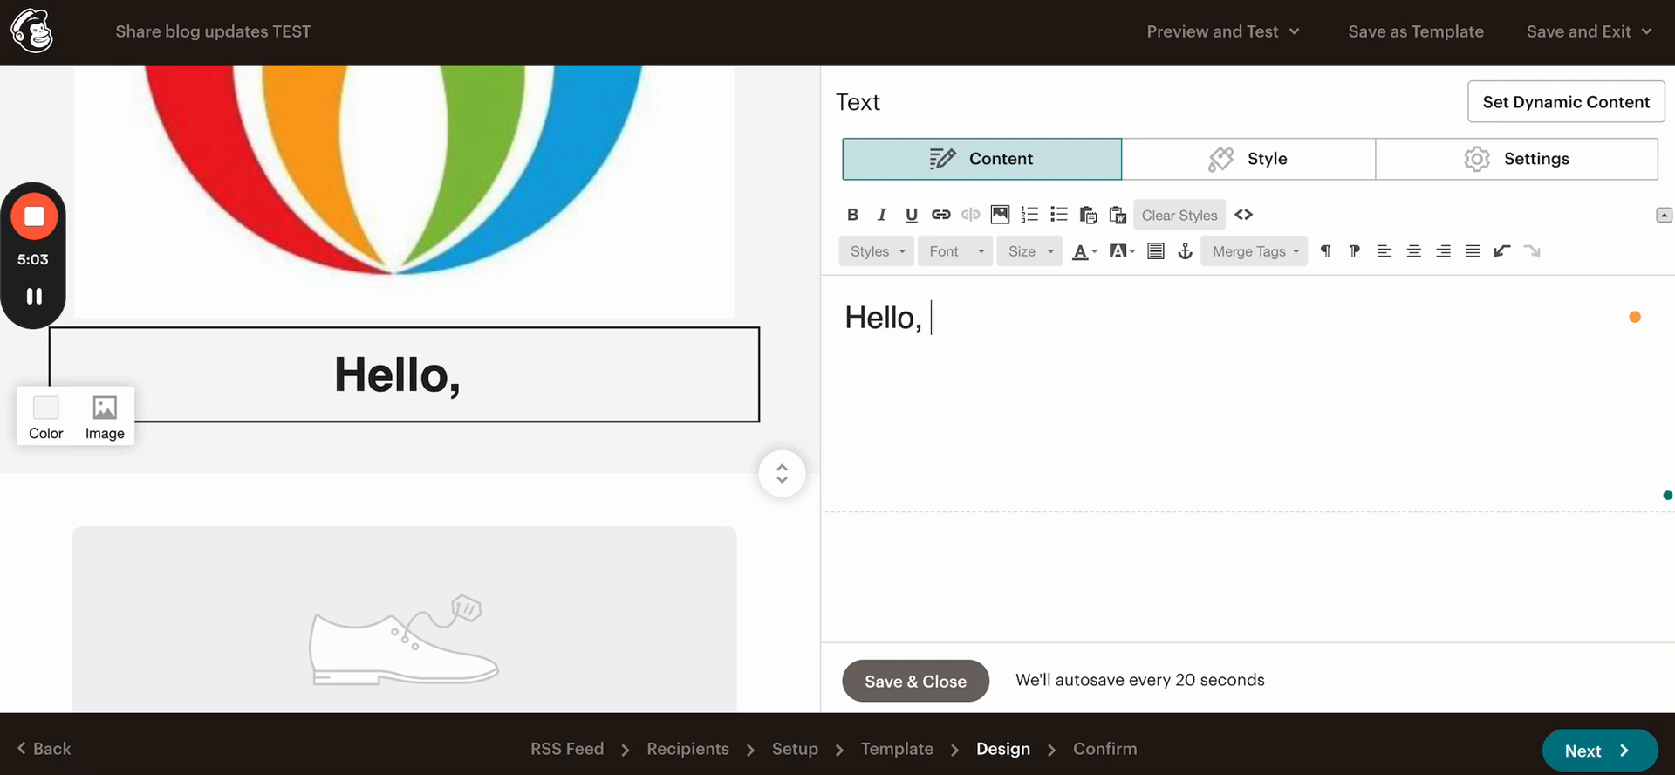
type("trave")
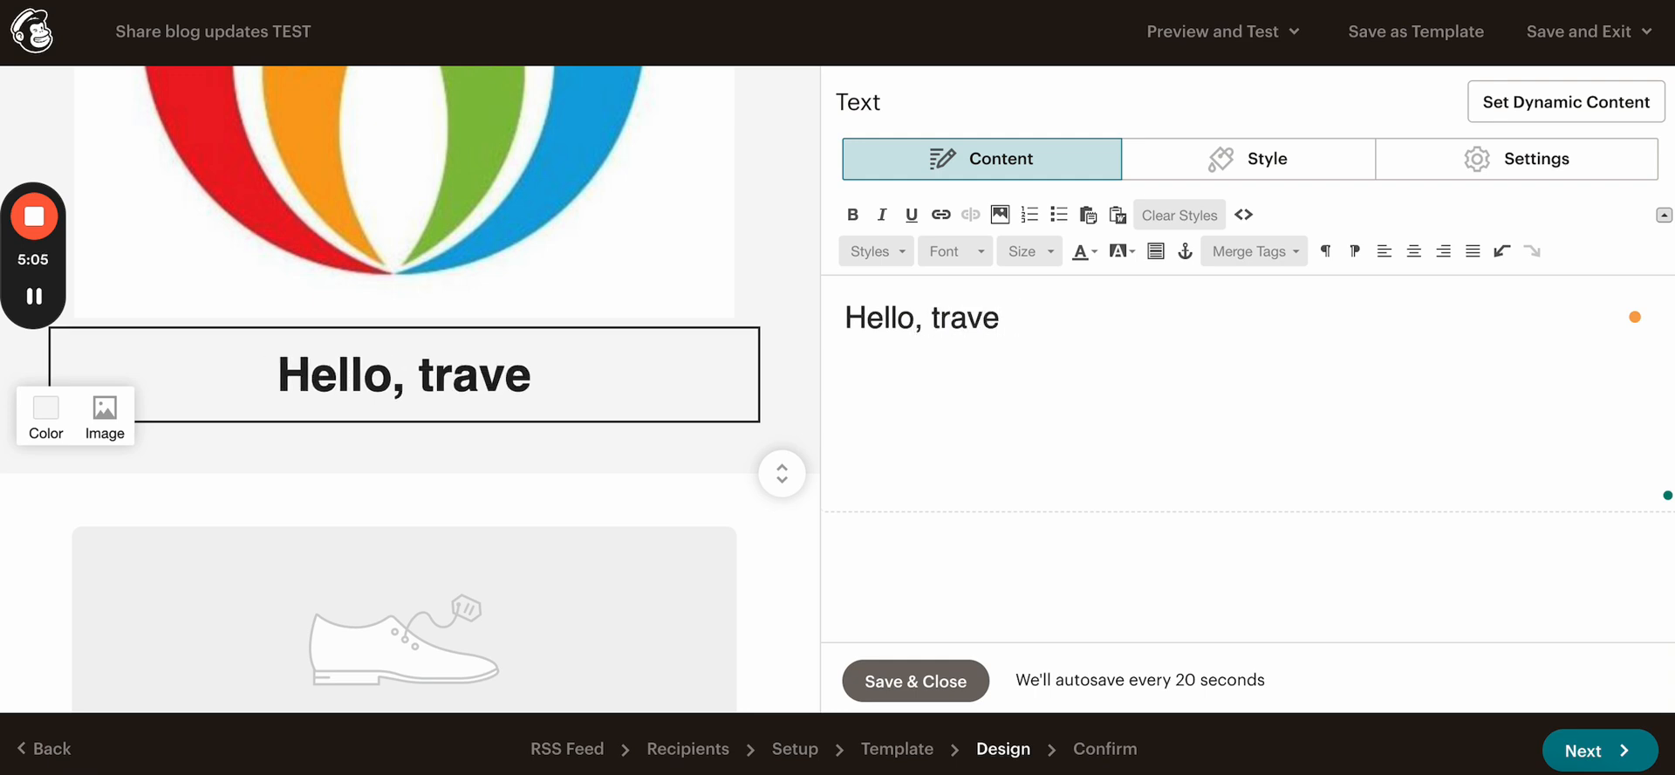
type("ler. here are")
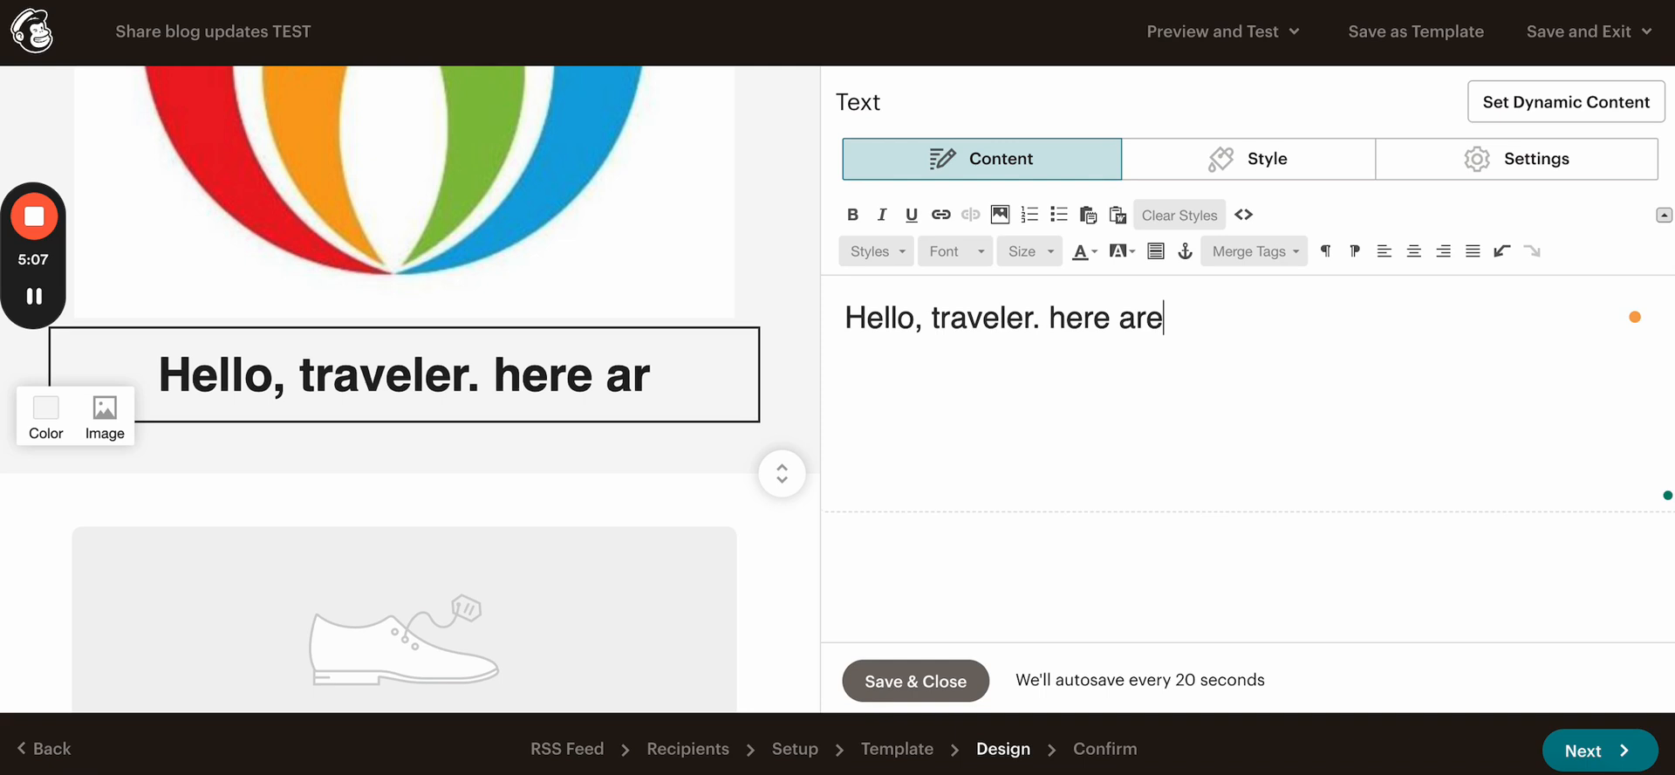
type("yo")
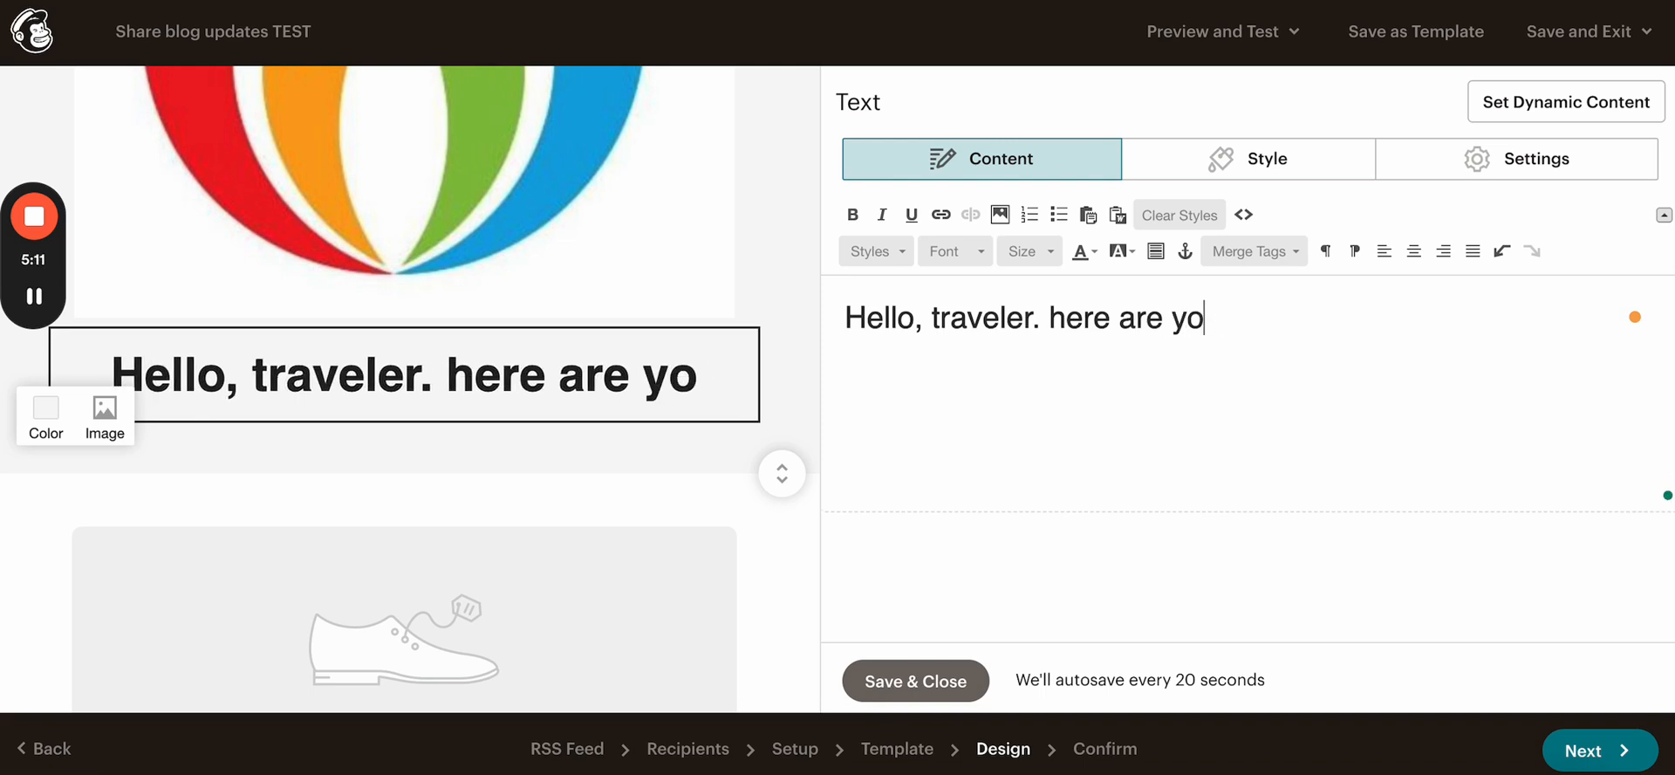
type("ur wek")
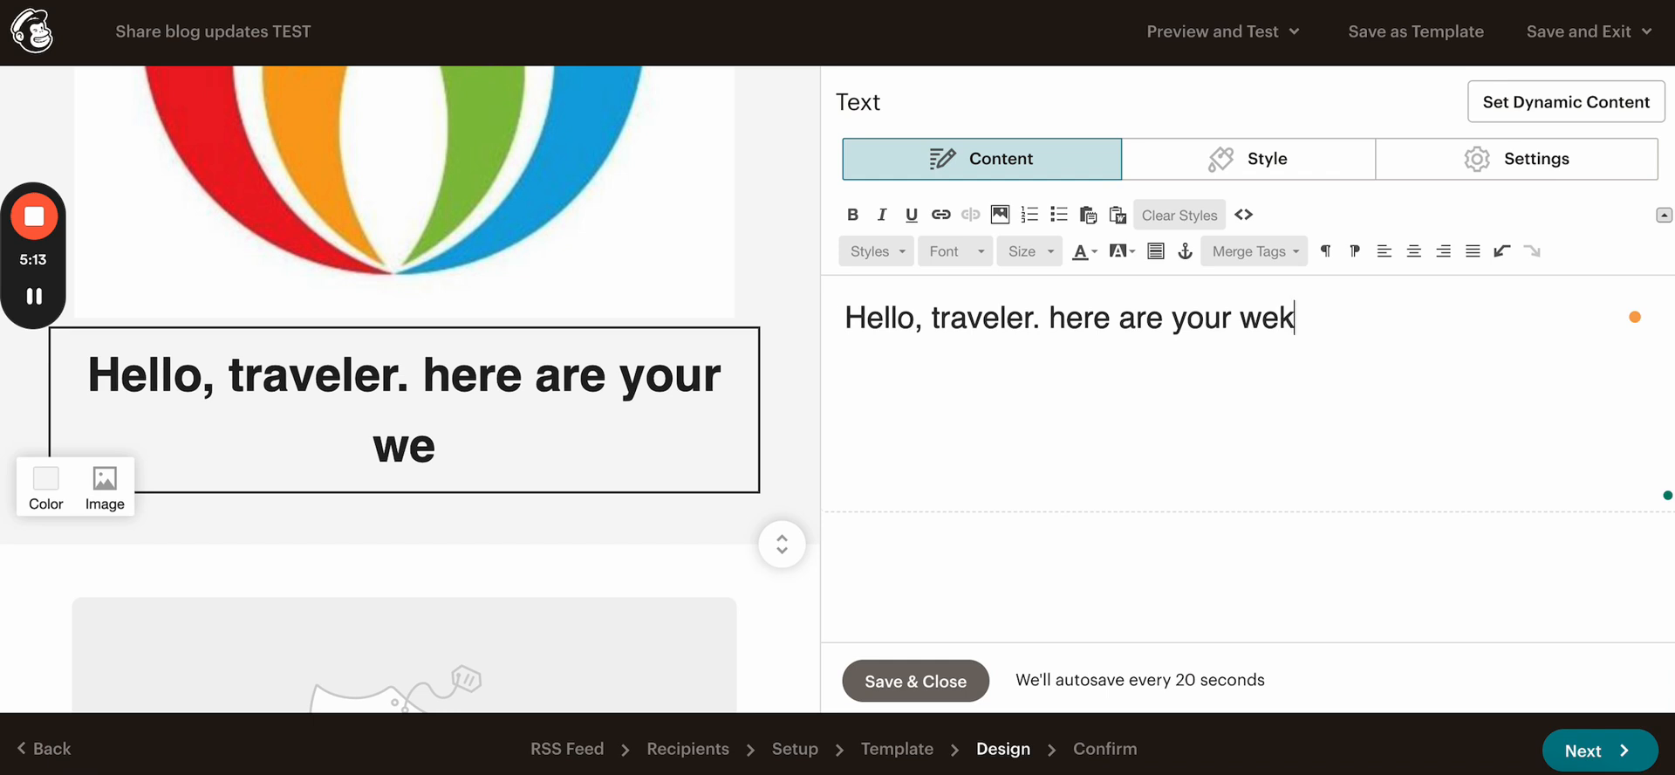
type("ekly ud")
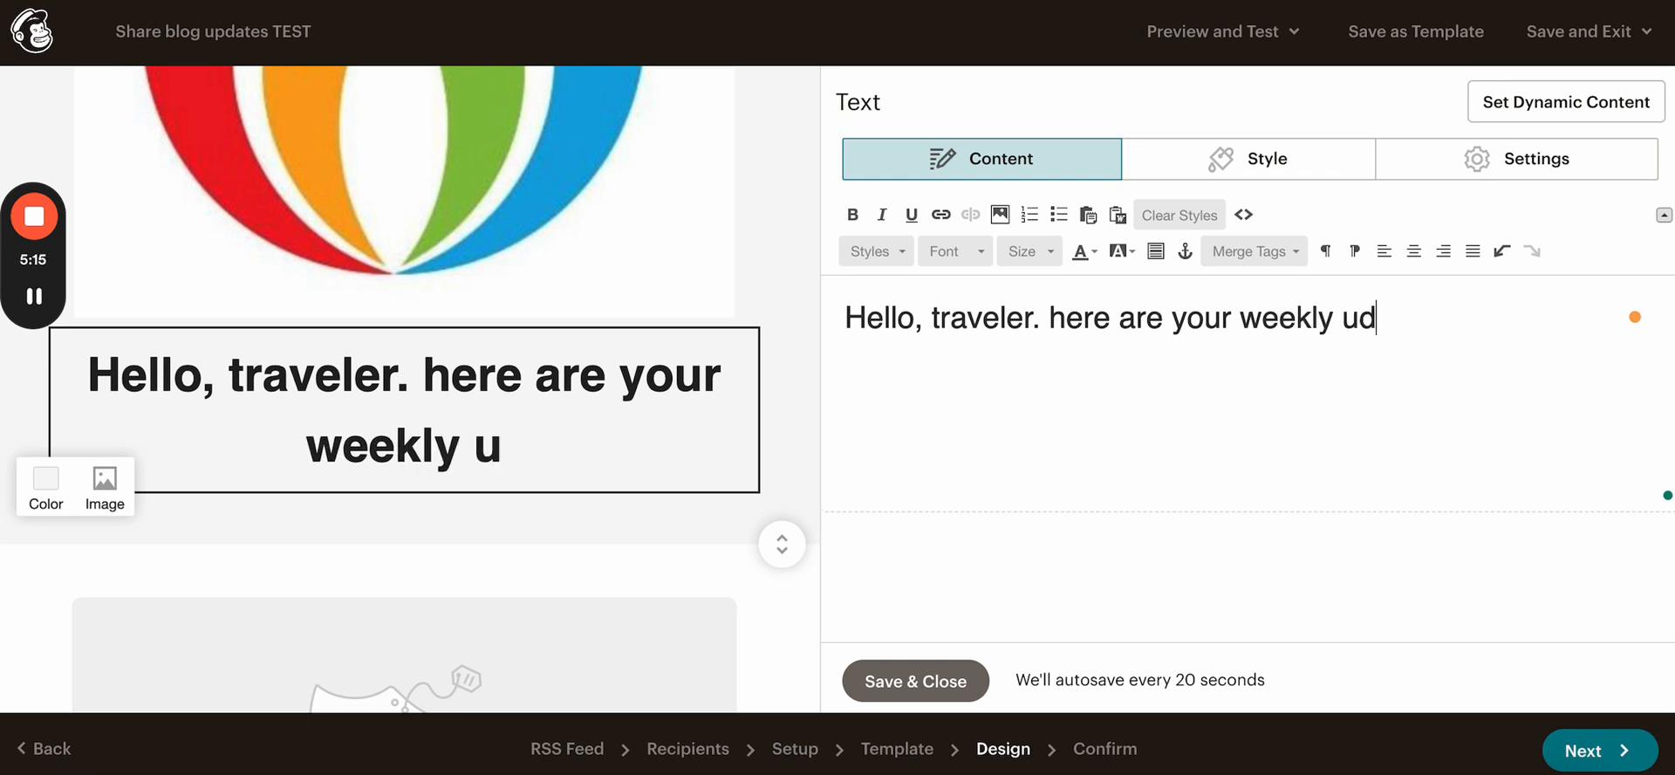
type("ates")
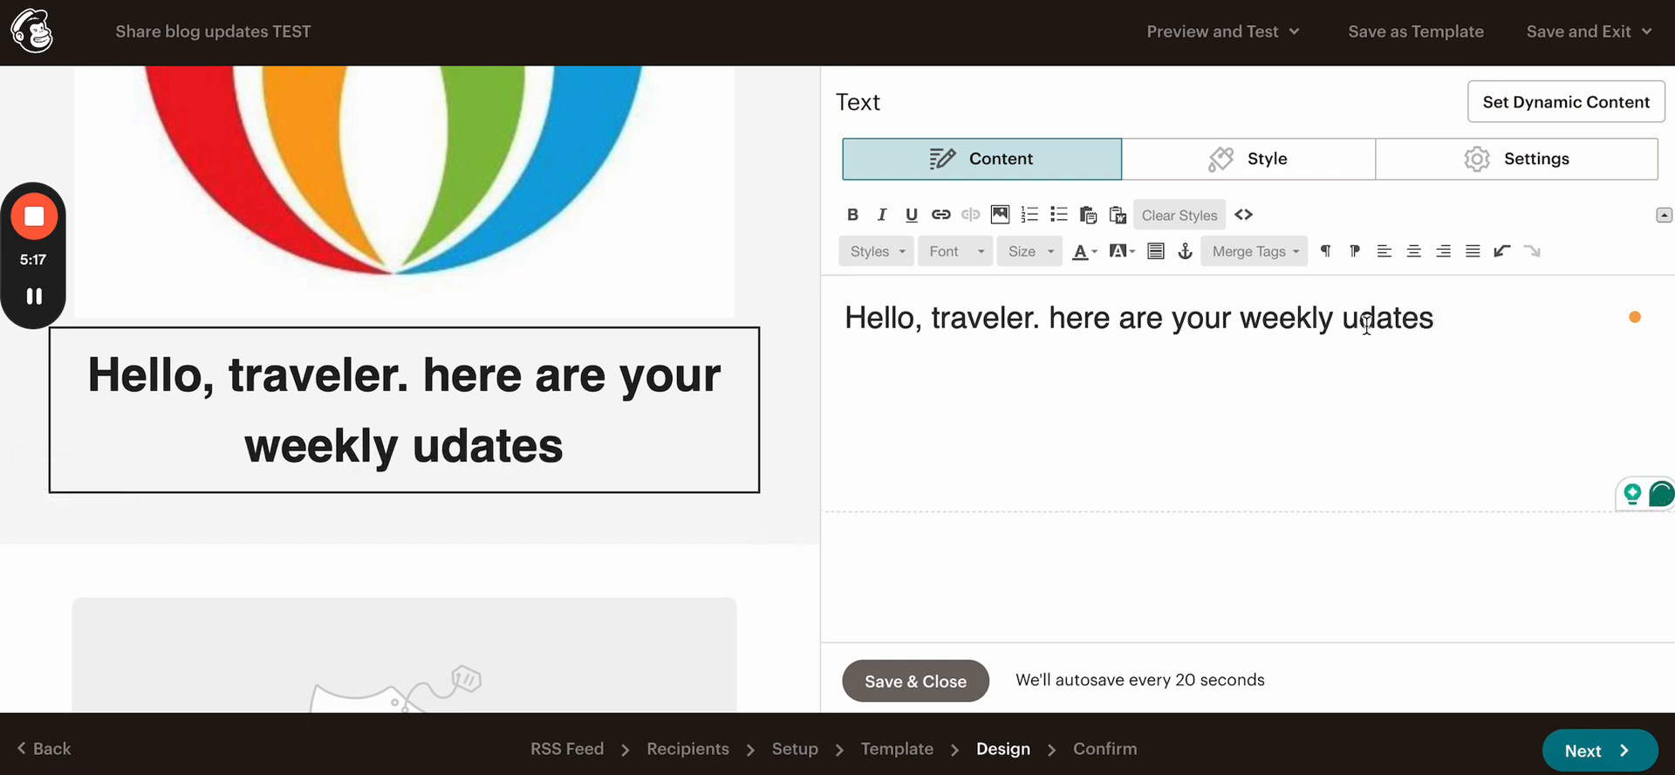
type("p")
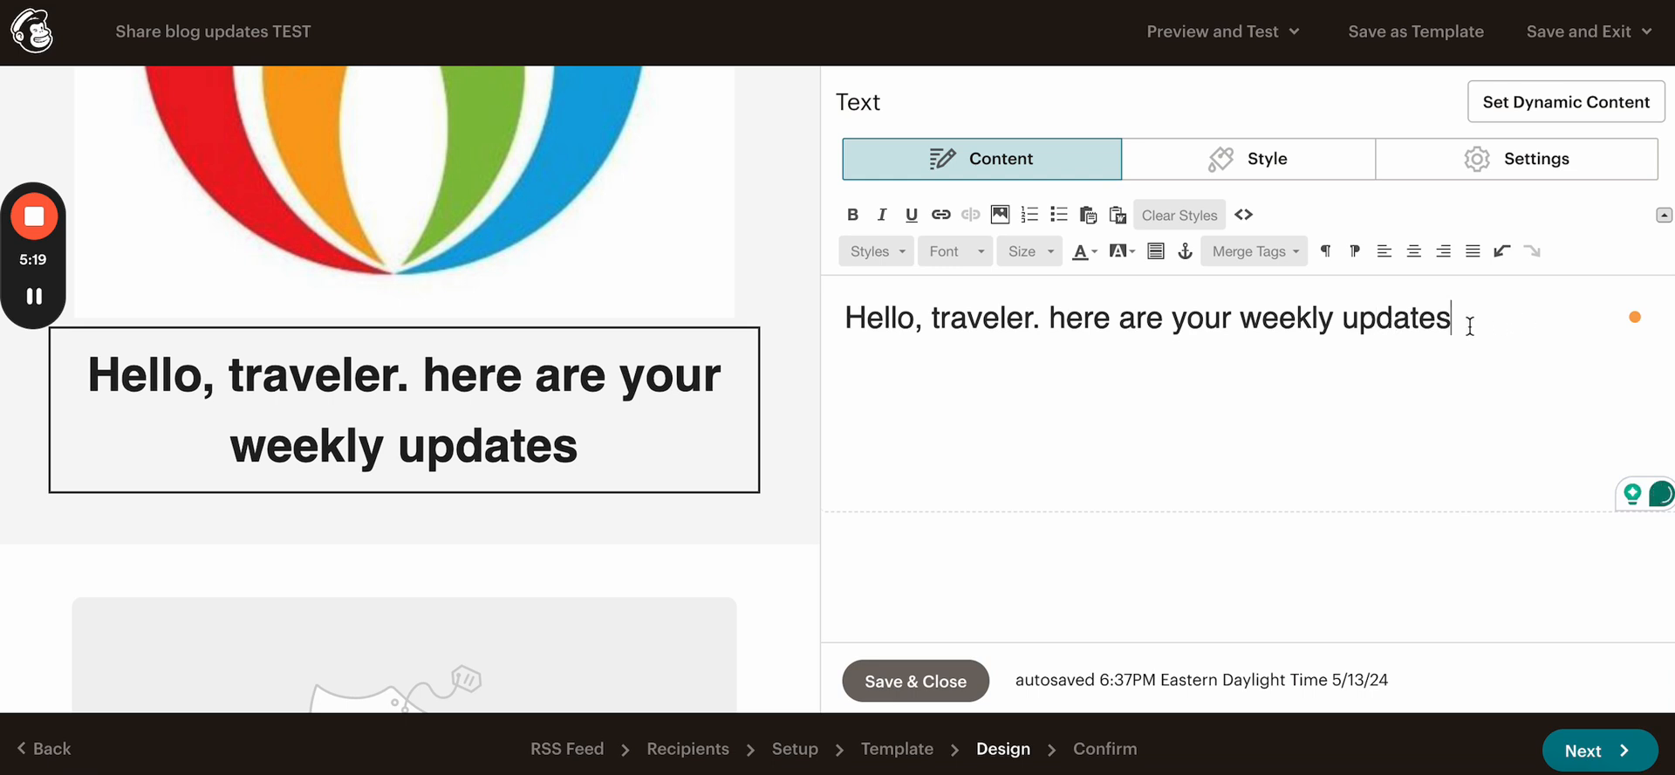
type(".")
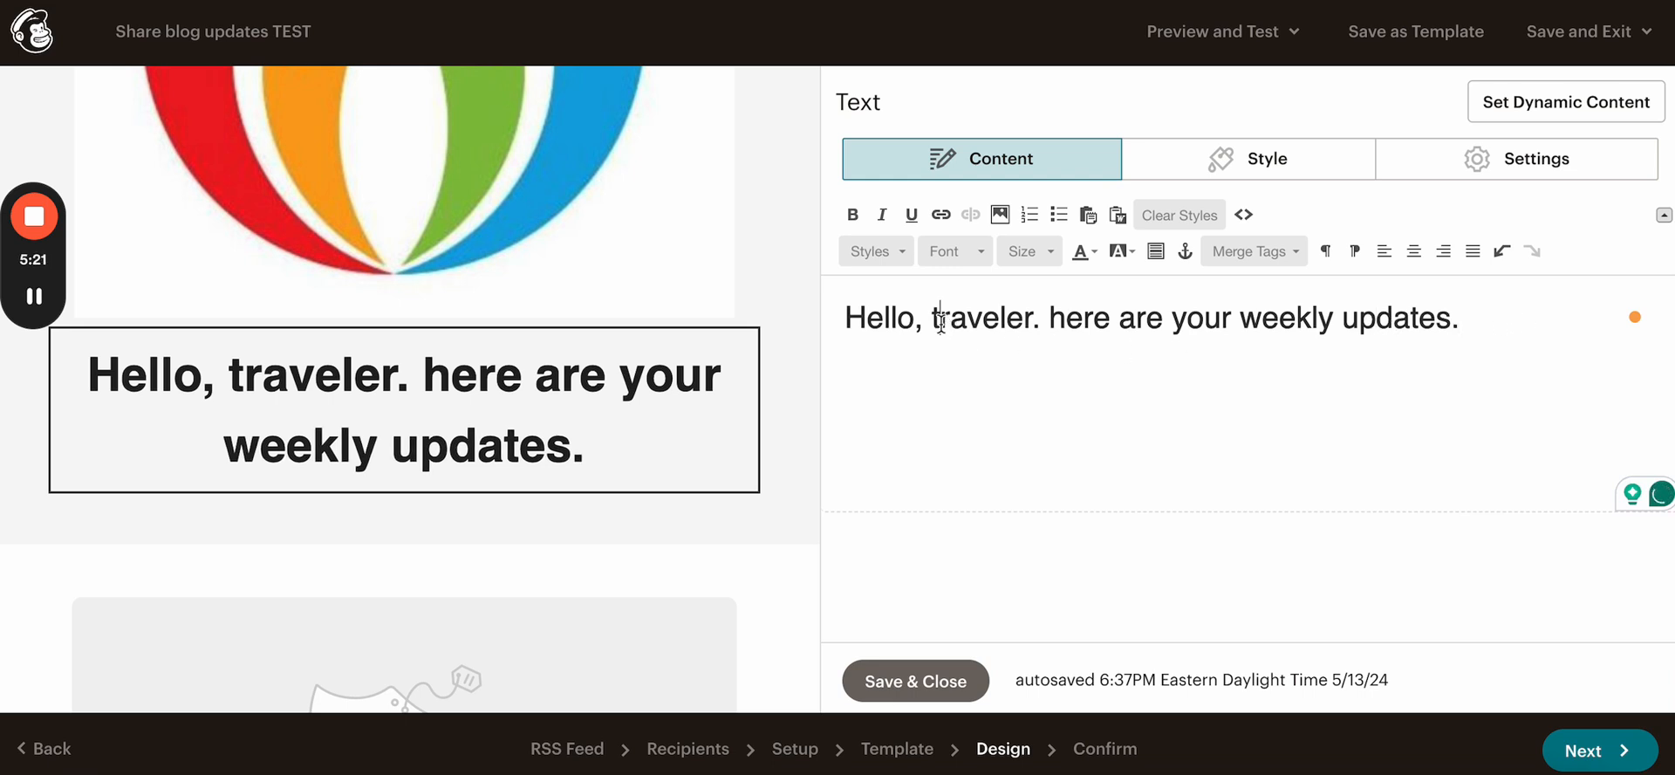
type("Traveler")
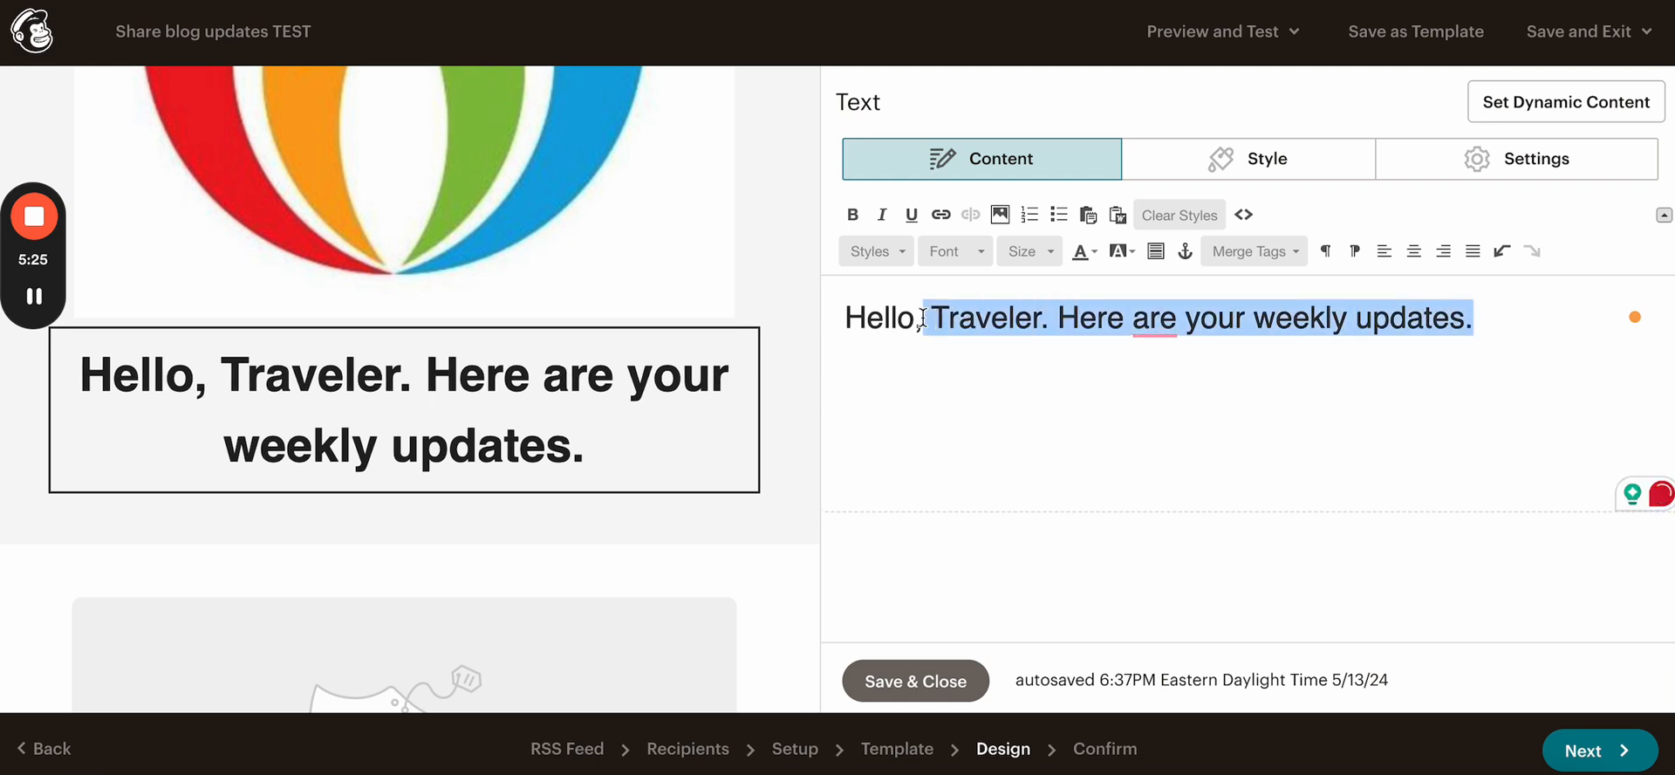
Step: Colour the greeting dark navy and set its font size to 18
left_click(1081, 250)
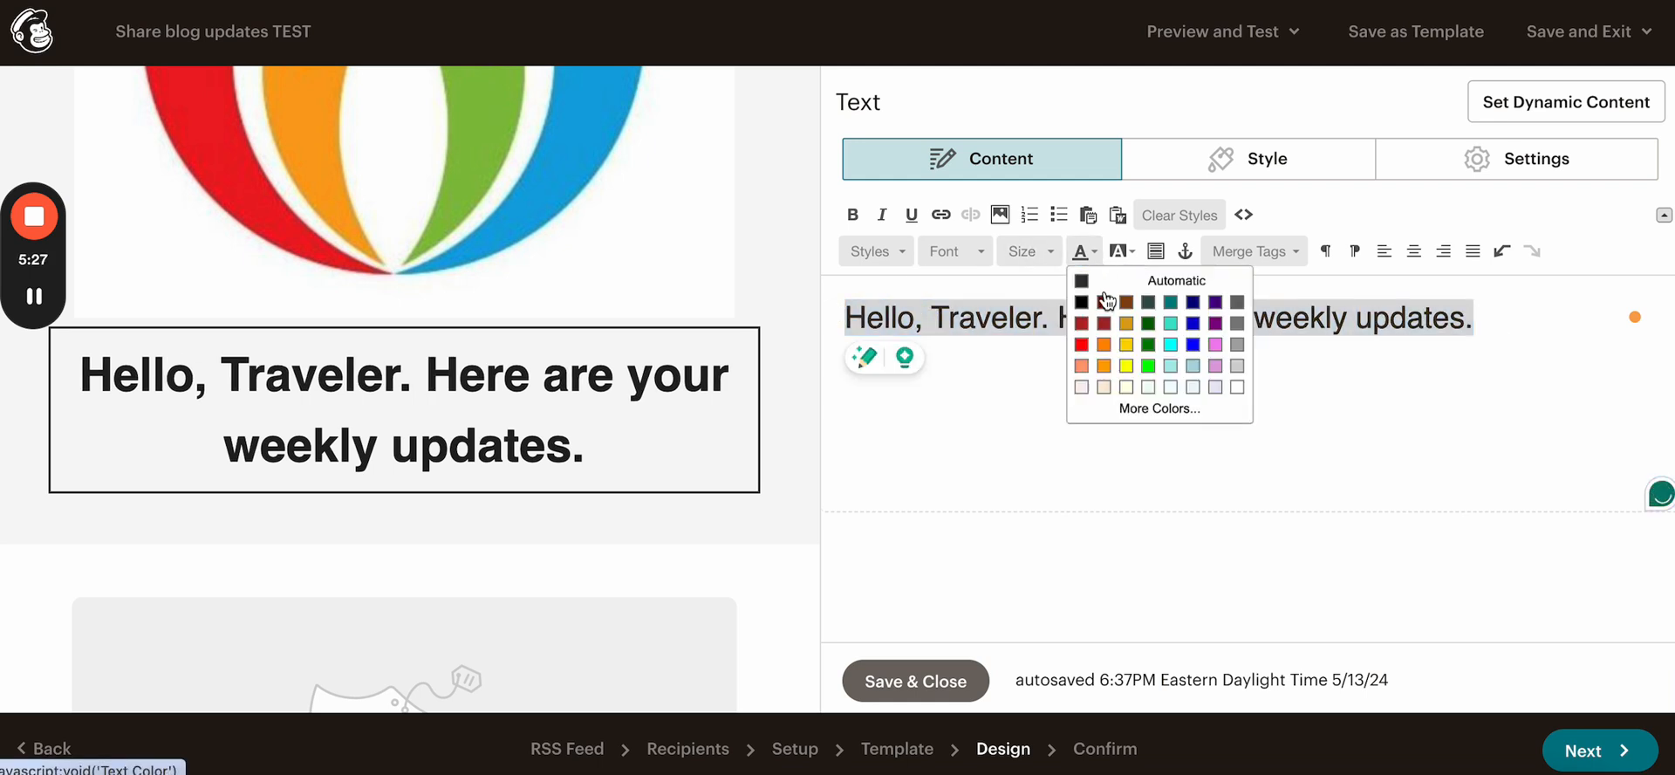
left_click(1169, 322)
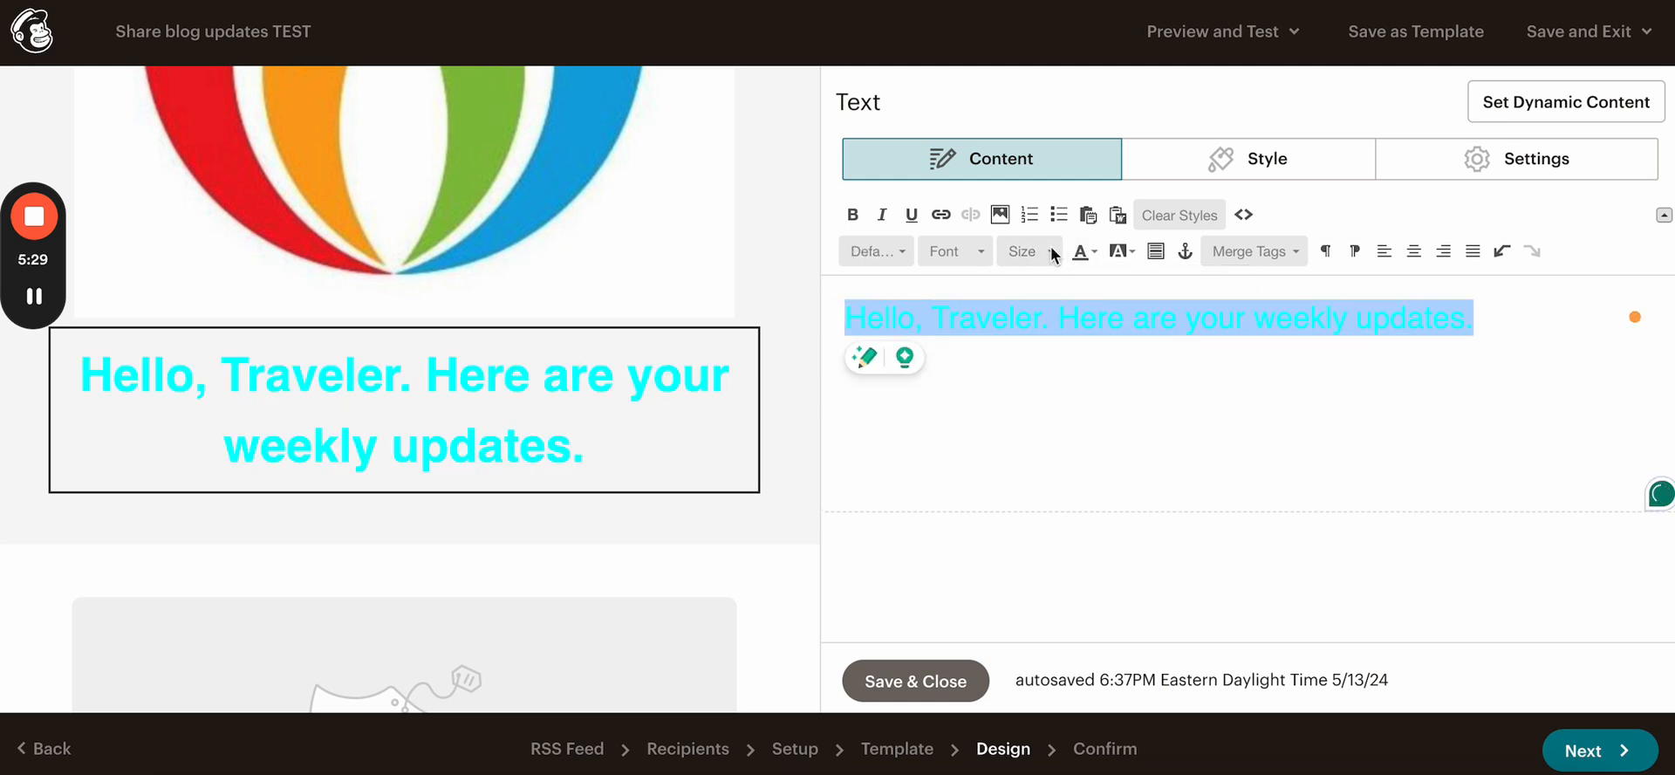
left_click(1078, 252)
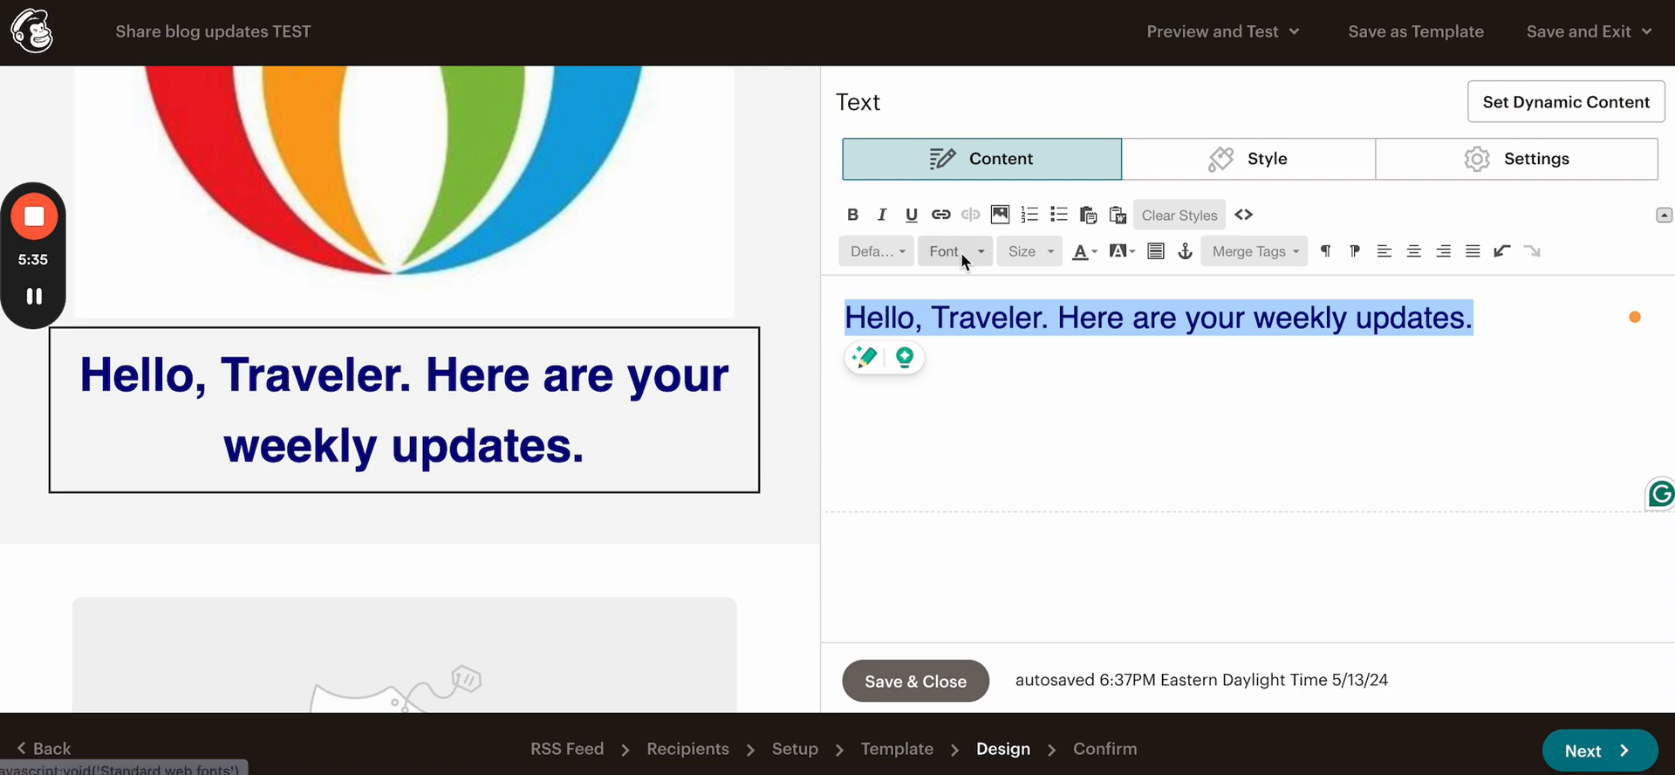
left_click(1022, 249)
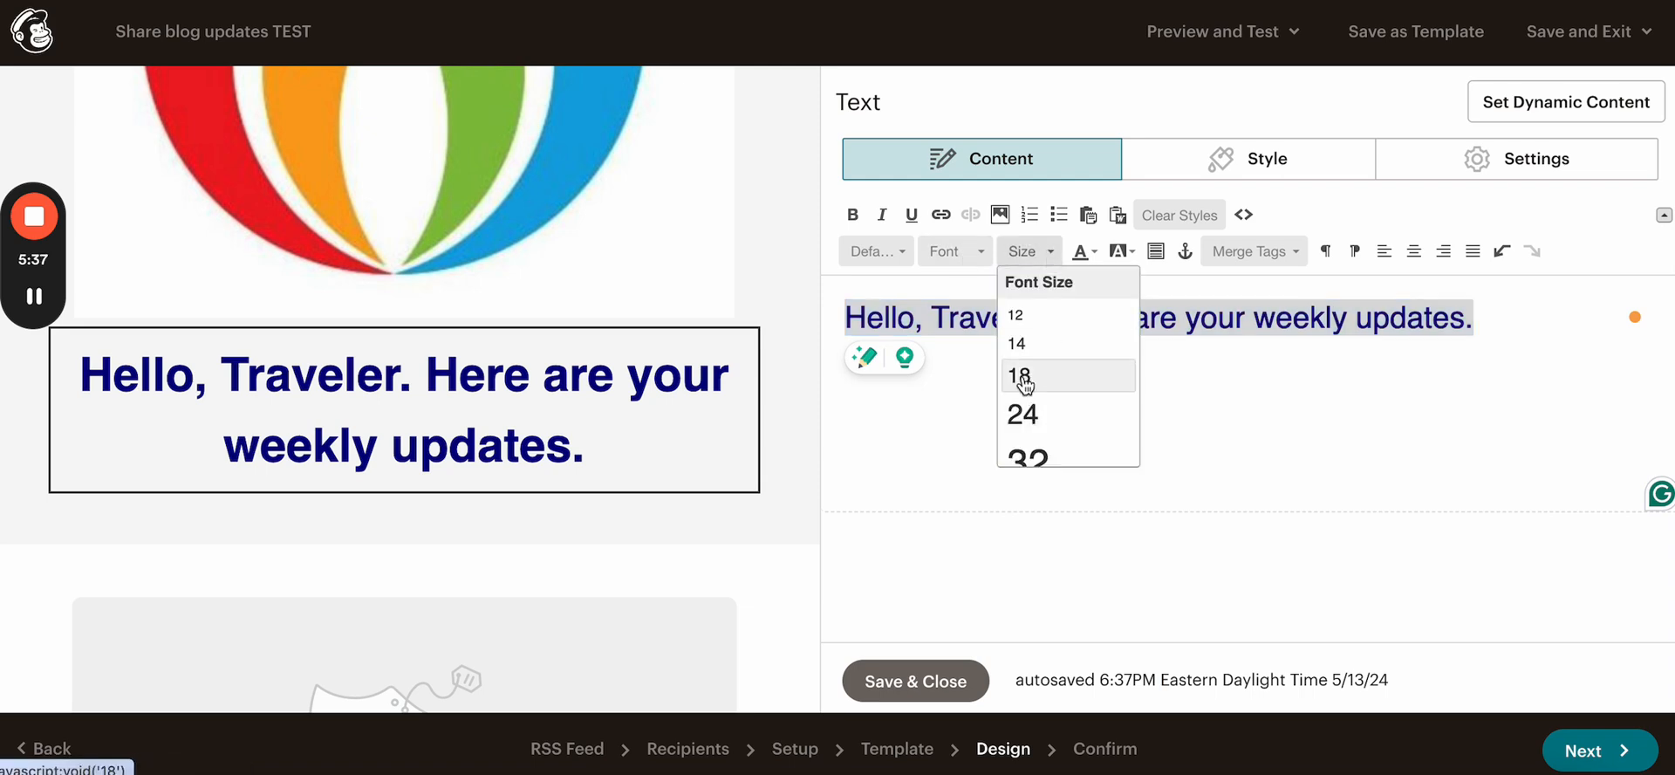
left_click(1020, 375)
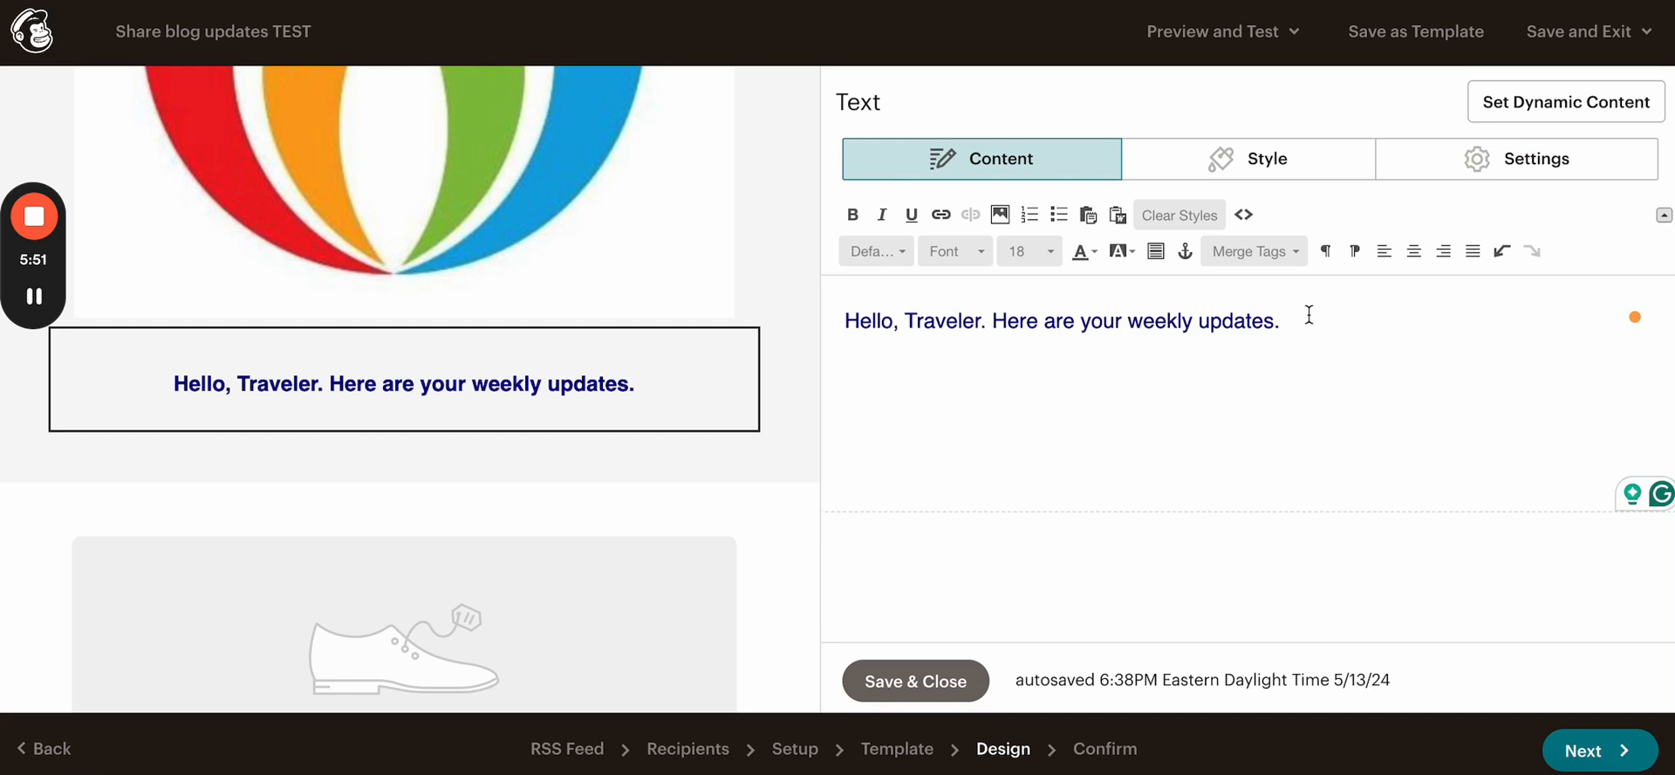
Step: Insert the *|FNAME|* merge tag and delete the word Traveler from the greeting
left_click(1253, 249)
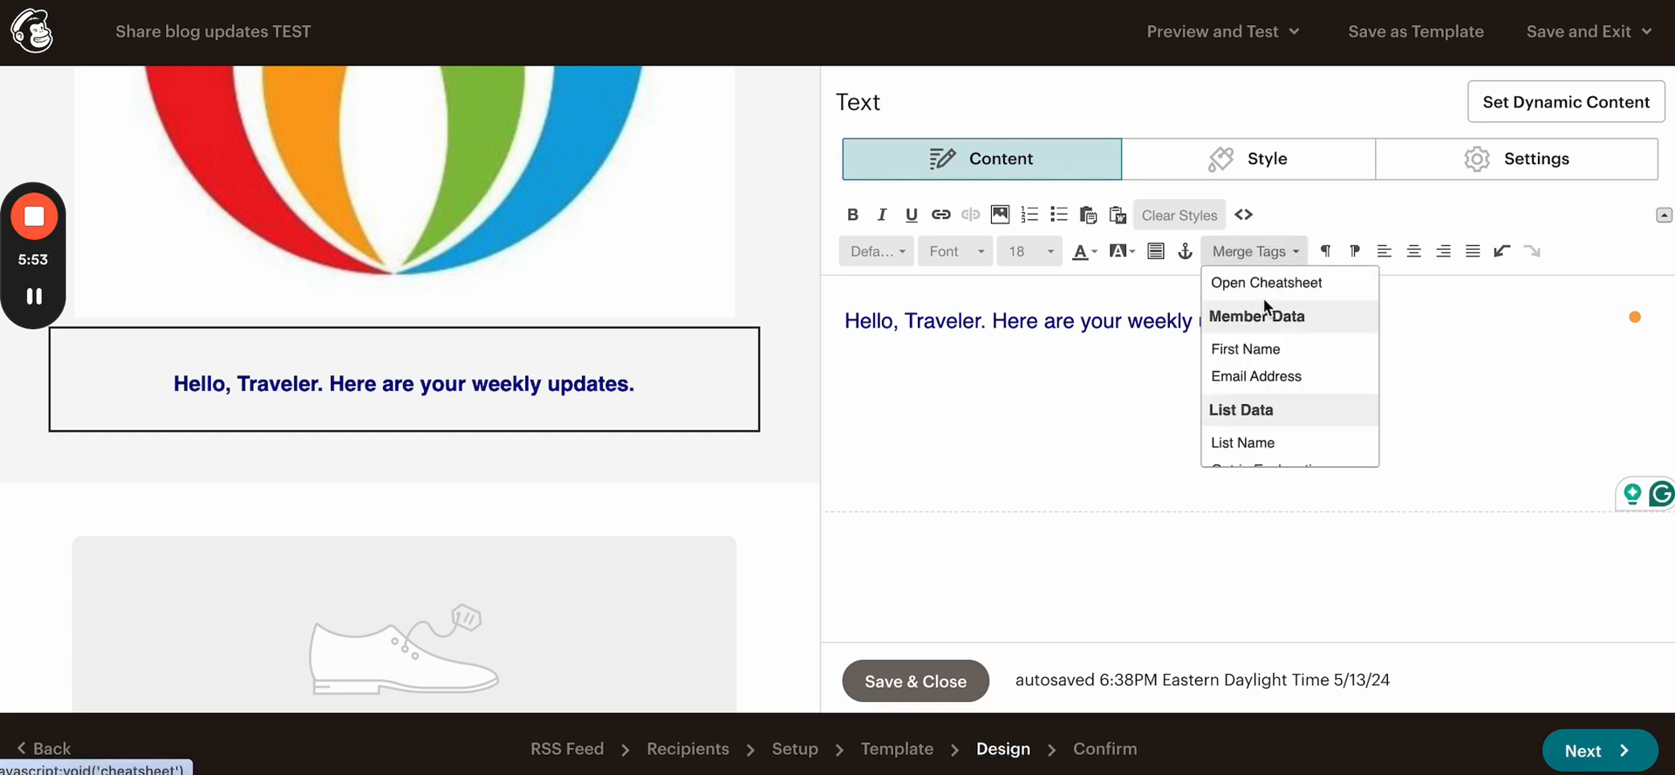
left_click(1245, 349)
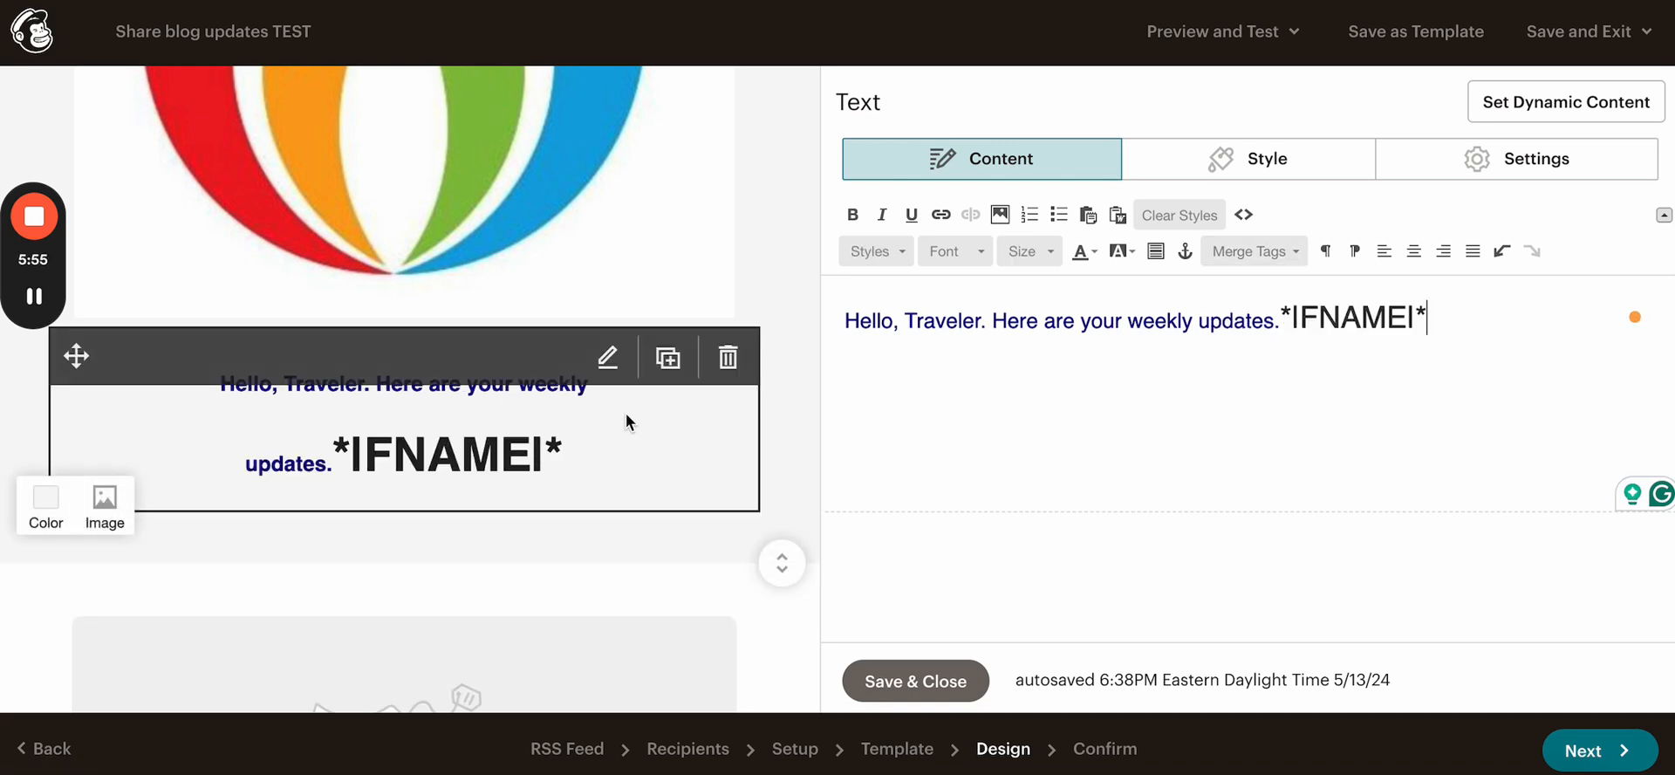
mouse_move(1212, 410)
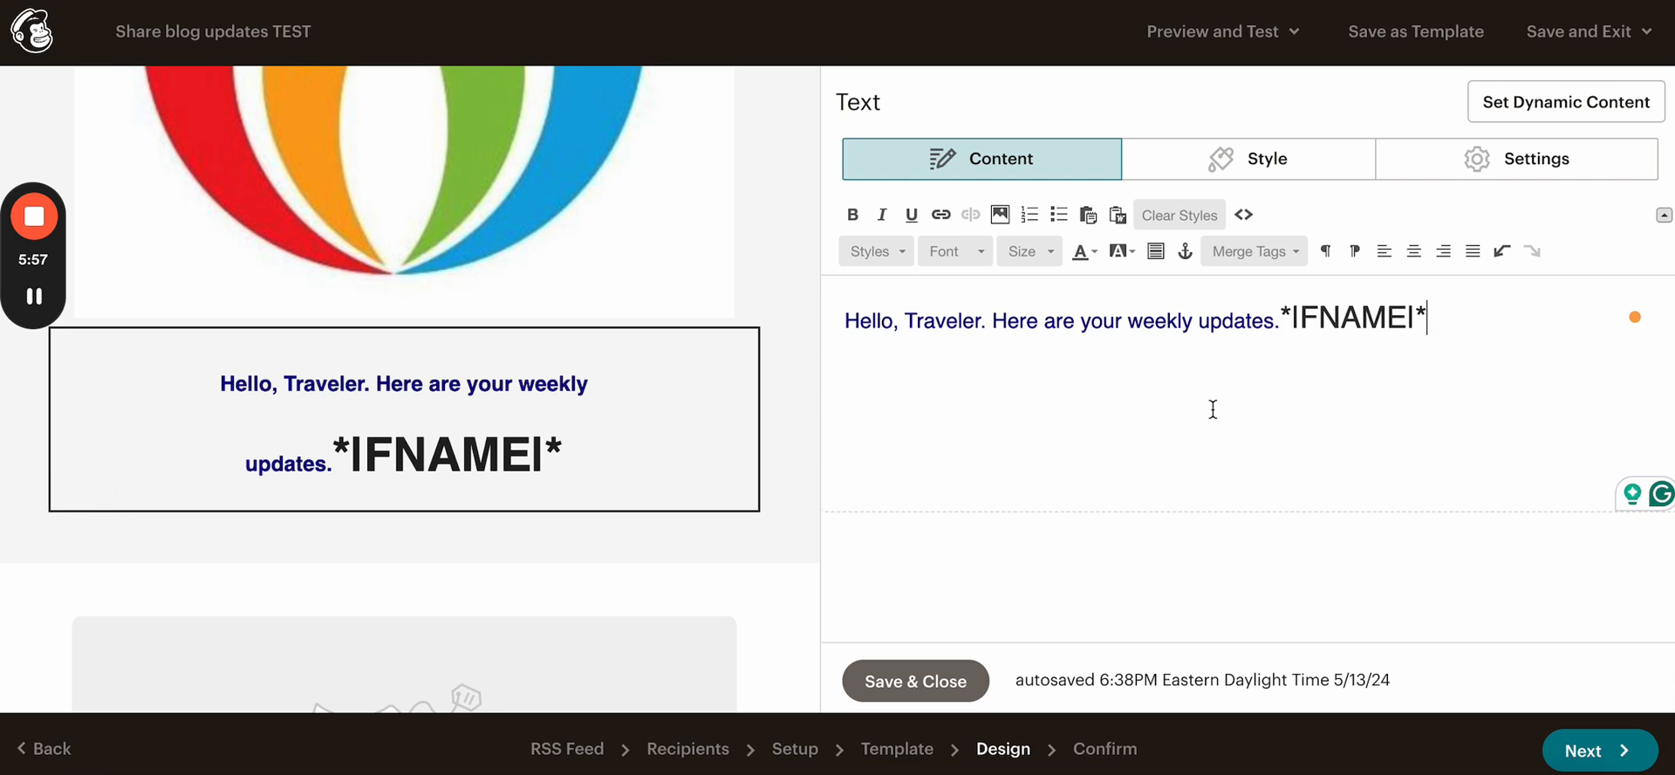
mouse_move(513, 515)
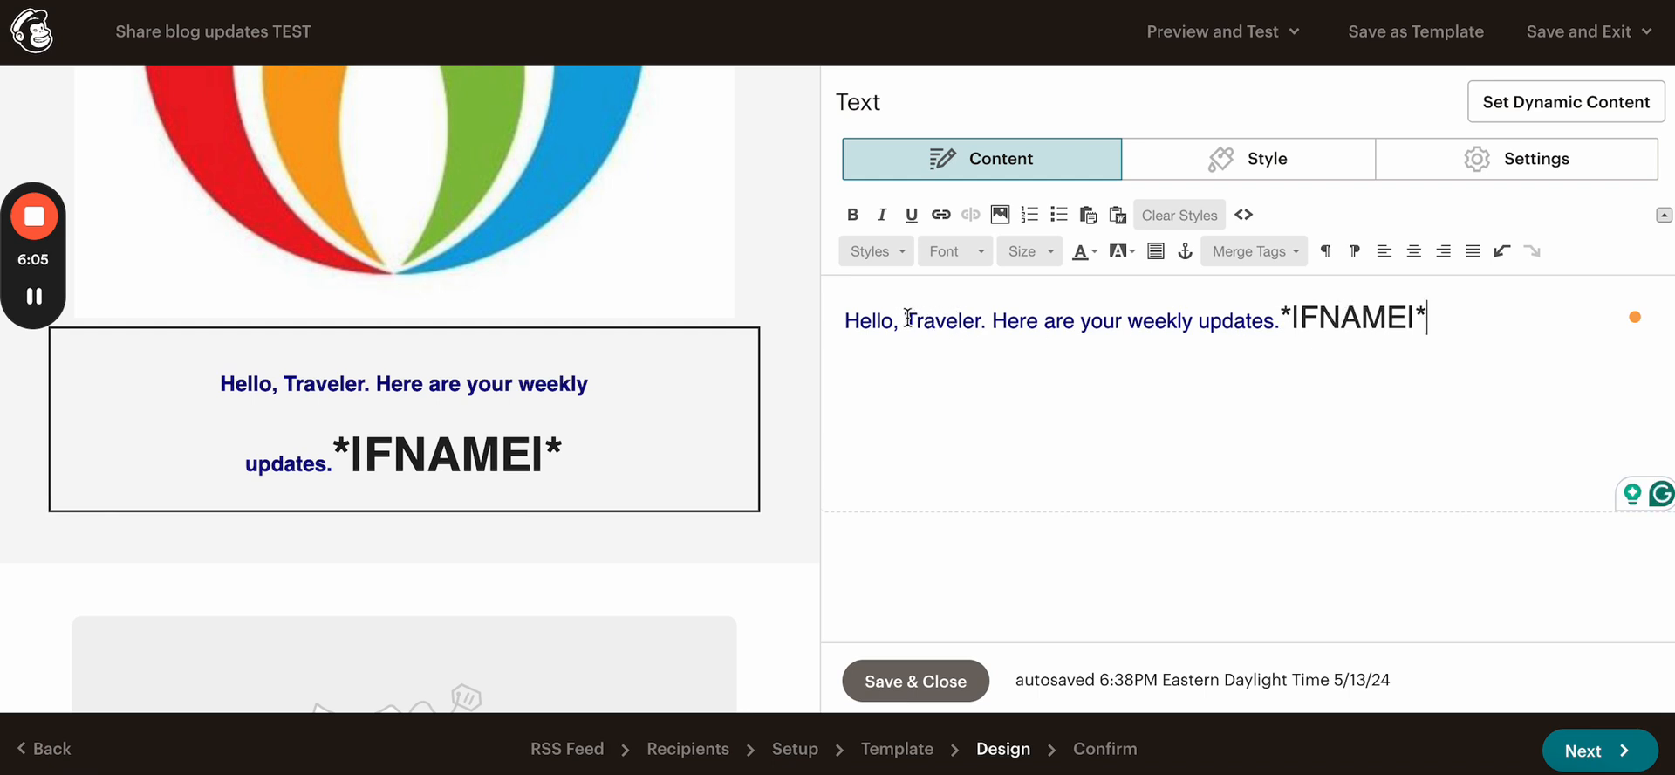
double_click(944, 320)
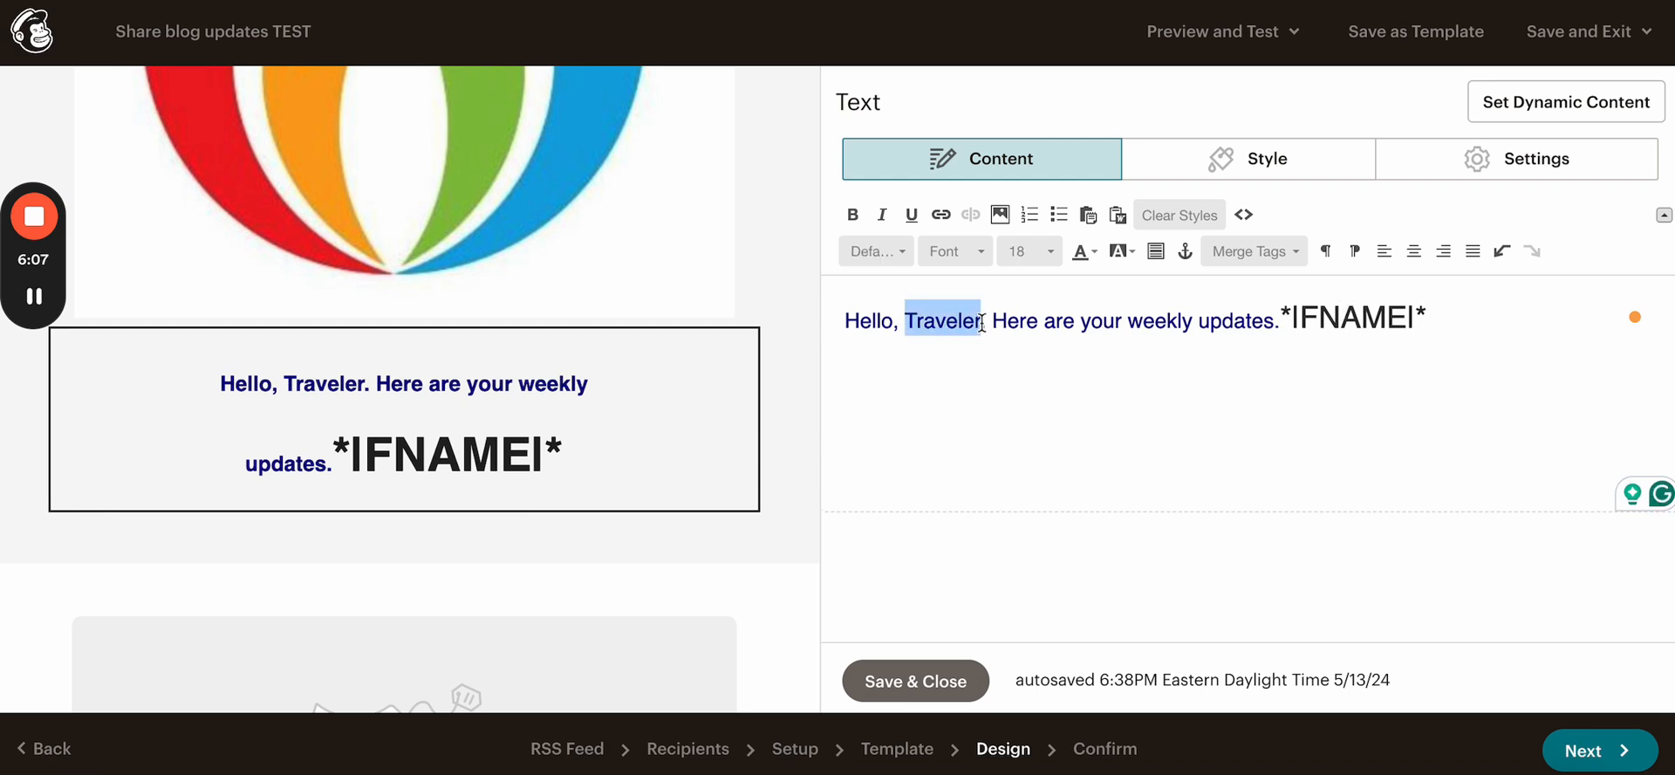
key("Delete")
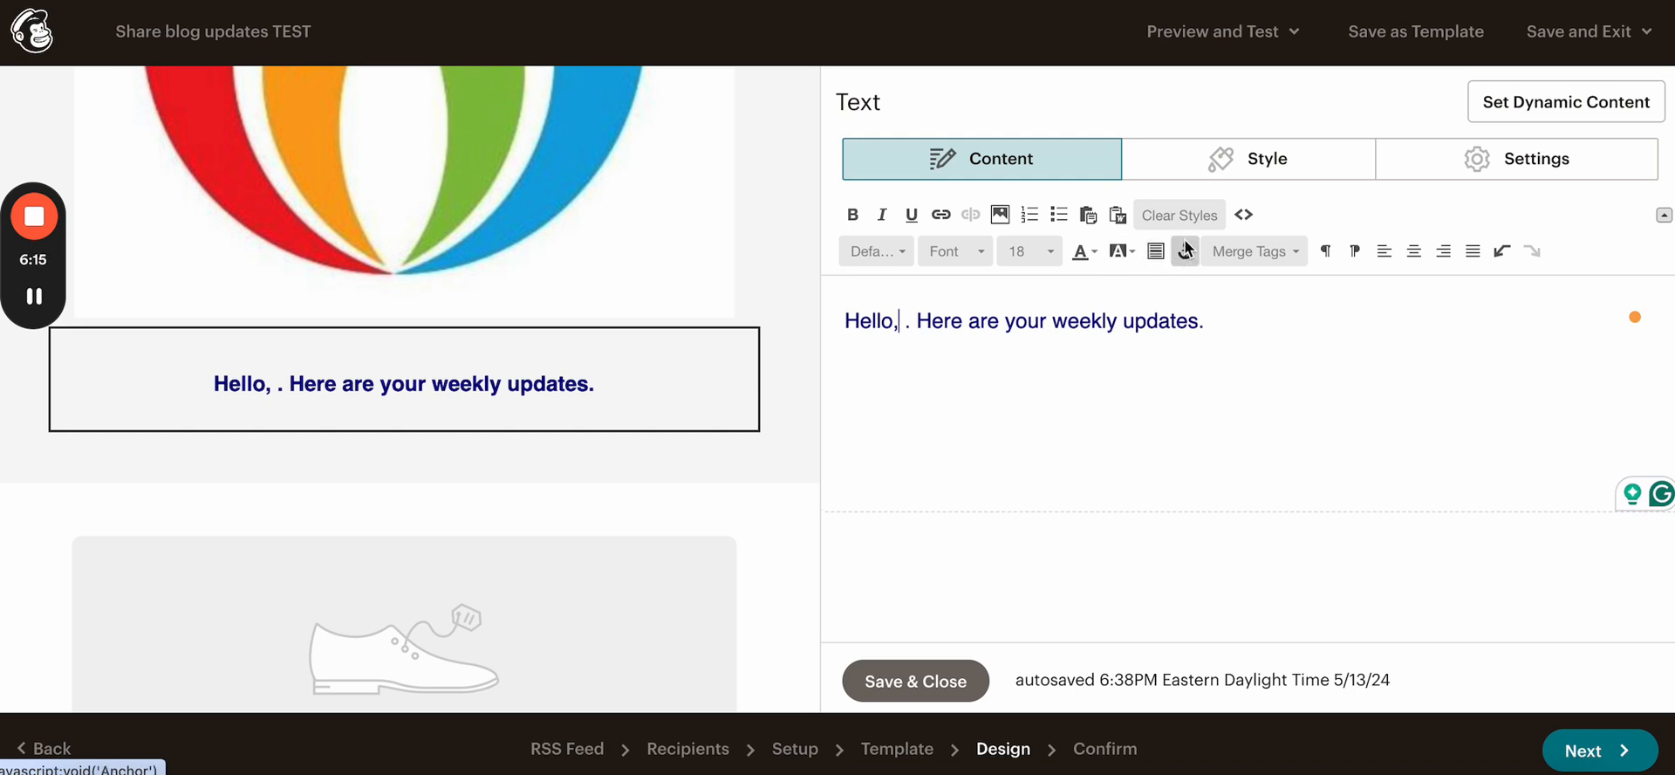
mouse_move(1120, 249)
type("*|FNAME|*")
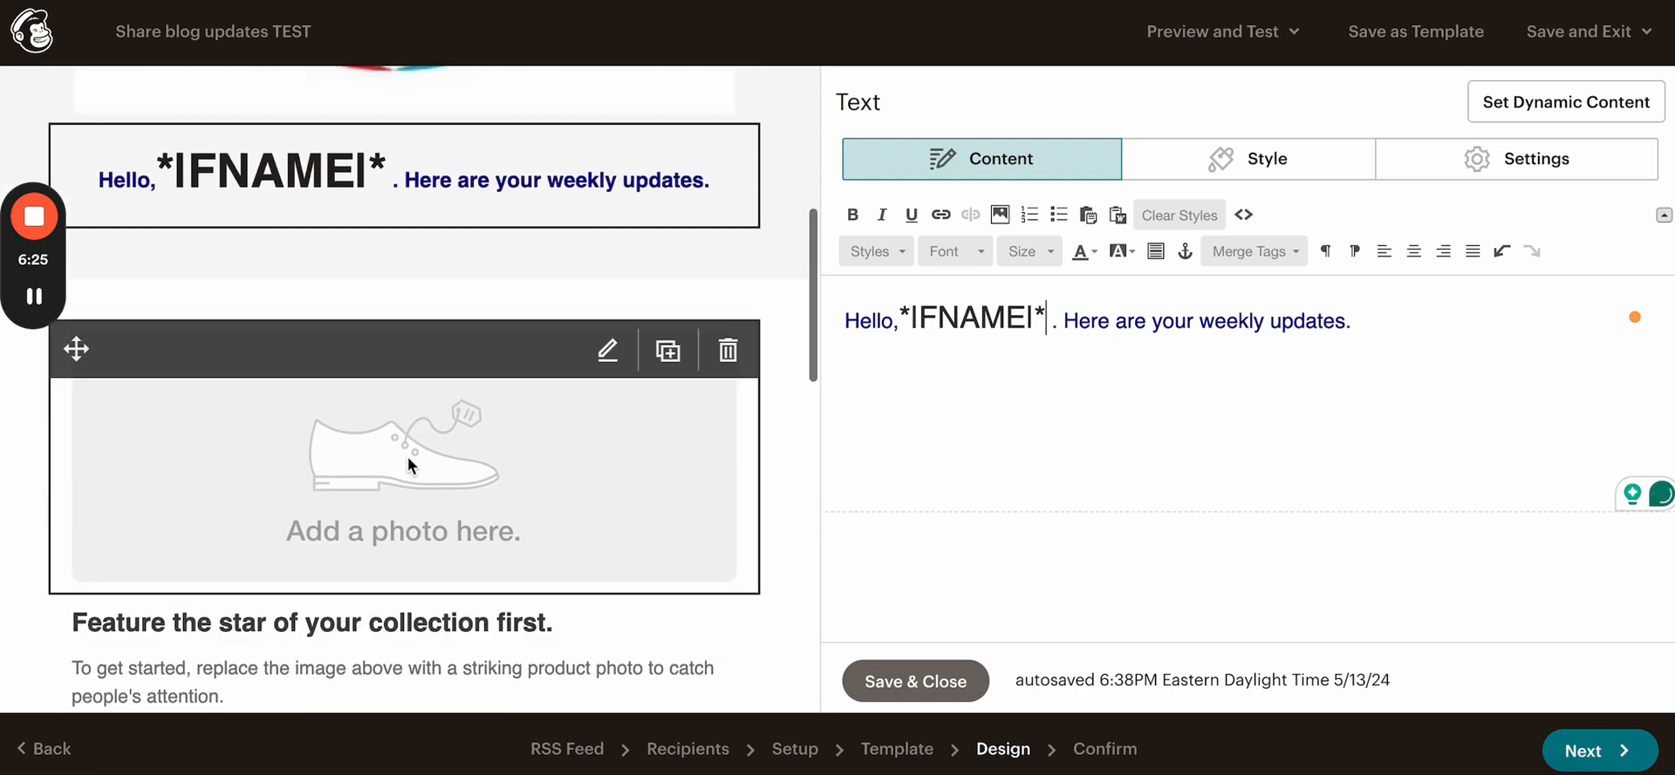
Step: Replace the placeholder shoe photo with the airplane wing above clouds photo from Content Studio
scroll("up", 3)
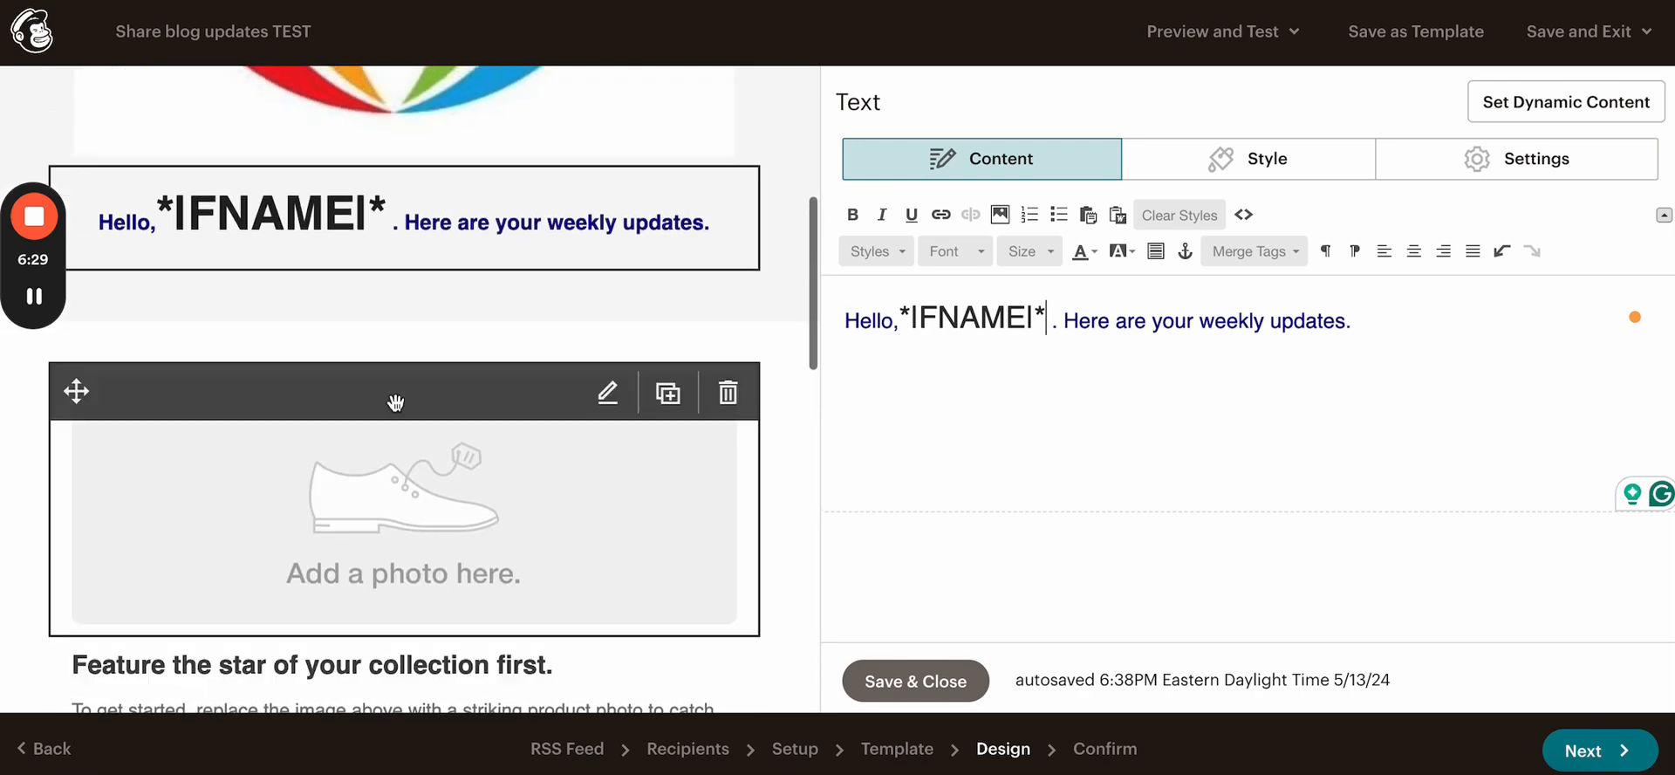
scroll("down", 3)
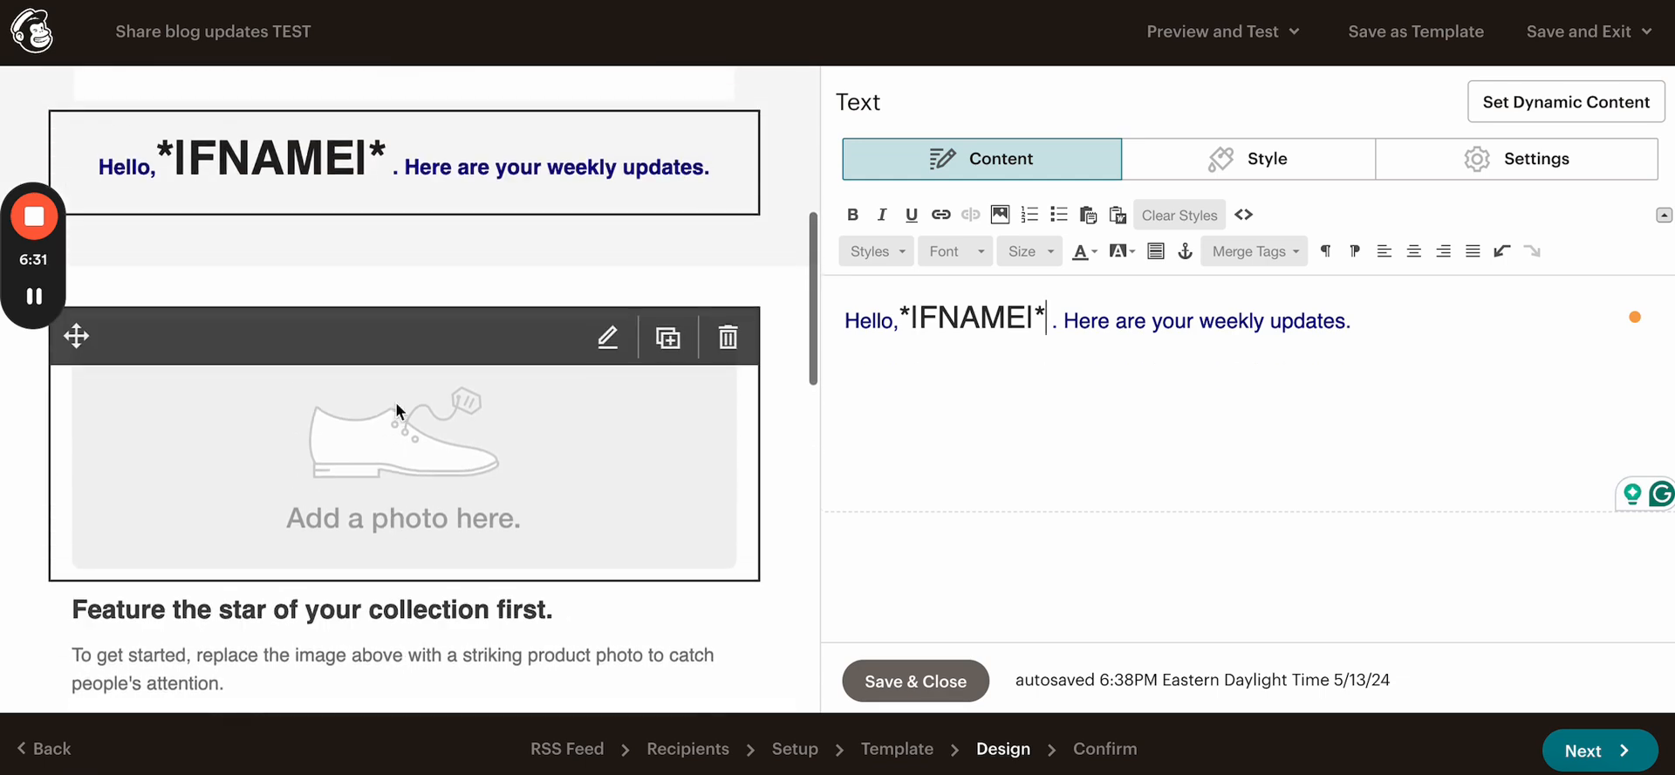
scroll("down", 3)
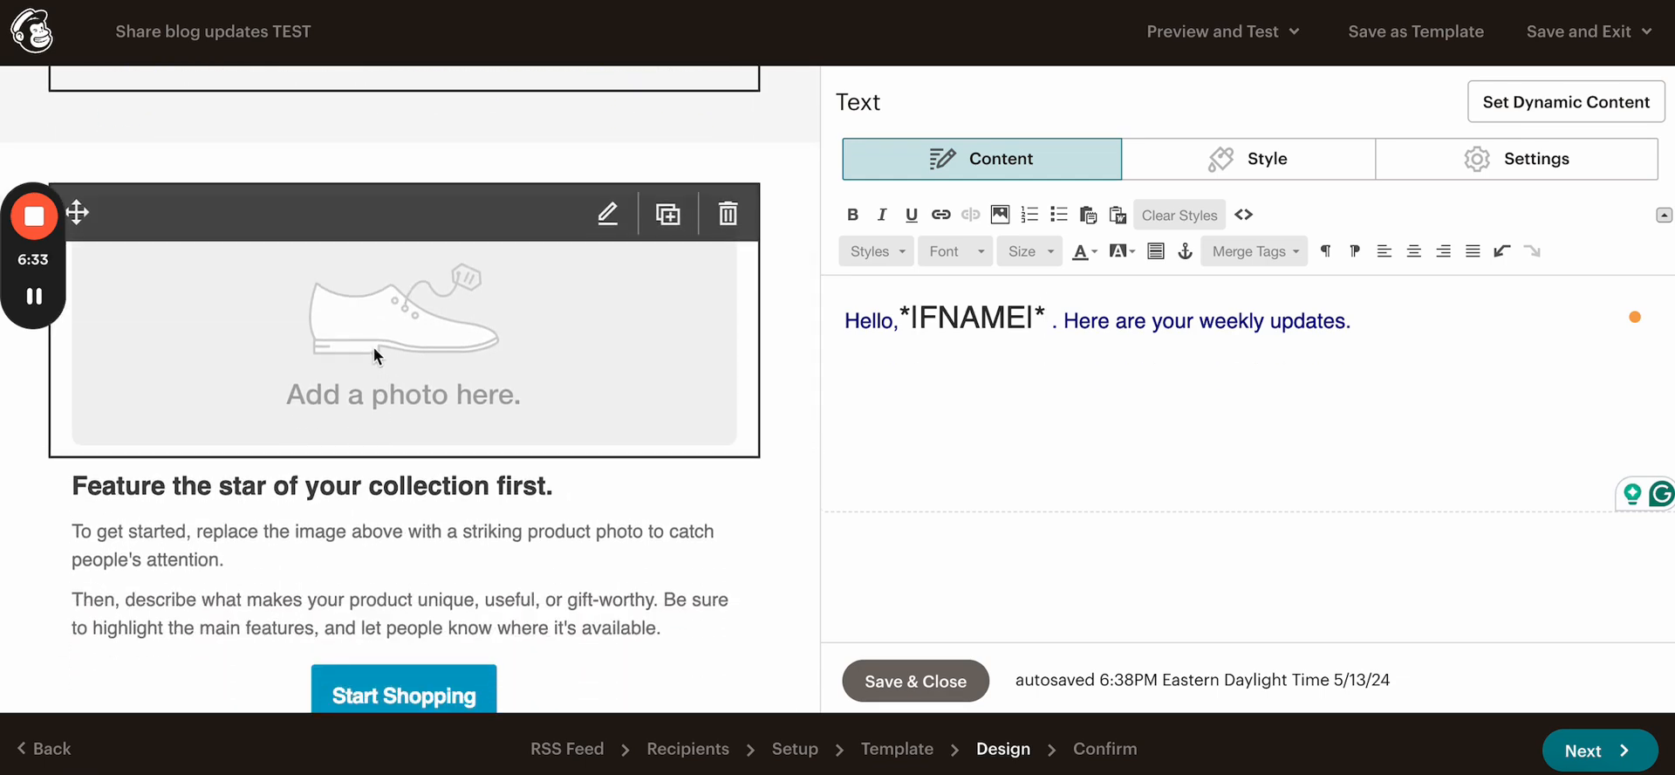
left_click(403, 342)
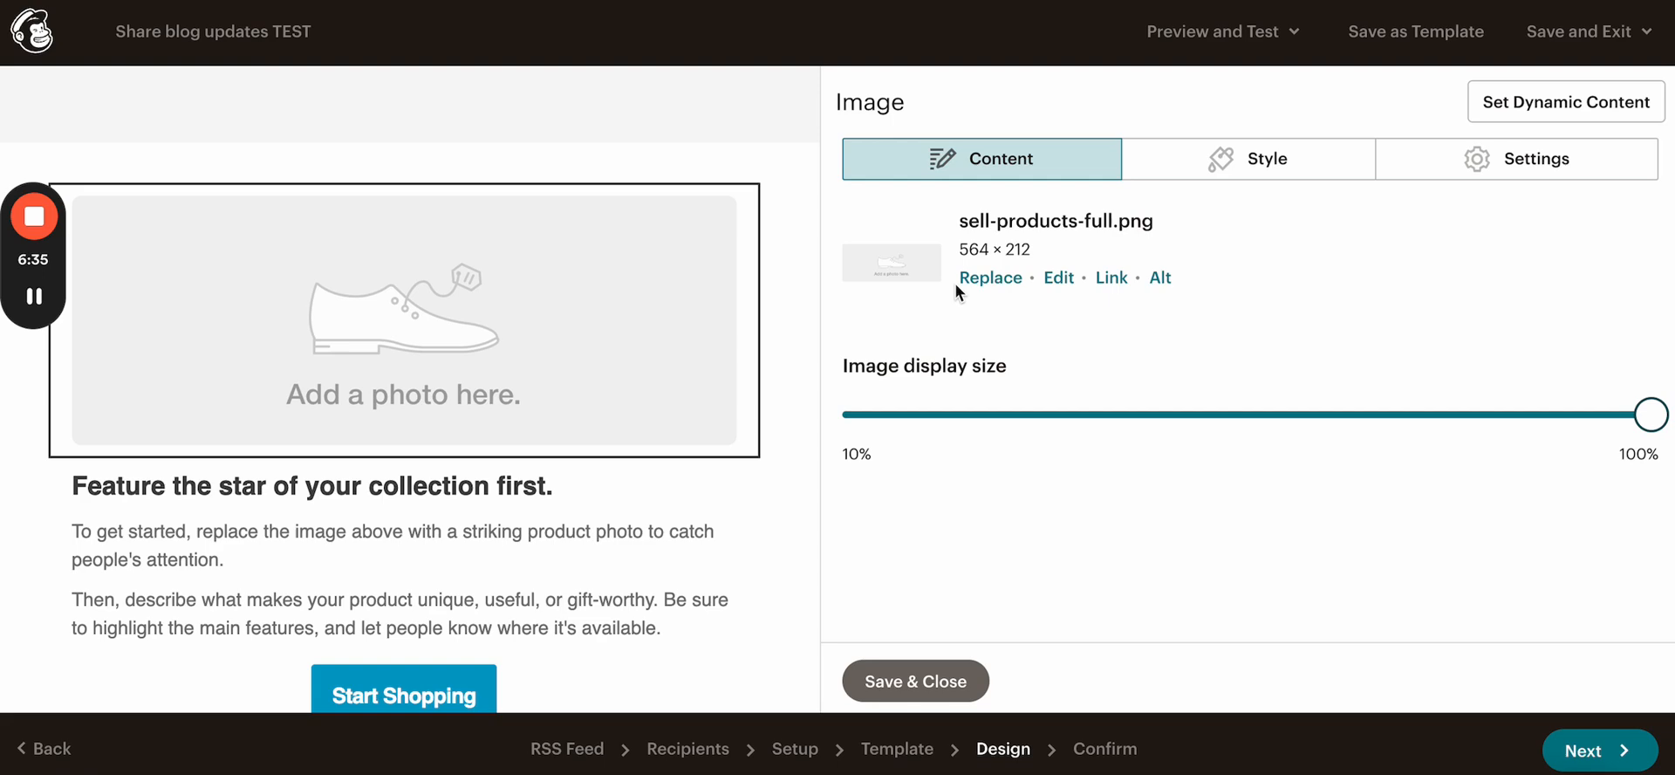
mouse_move(721, 333)
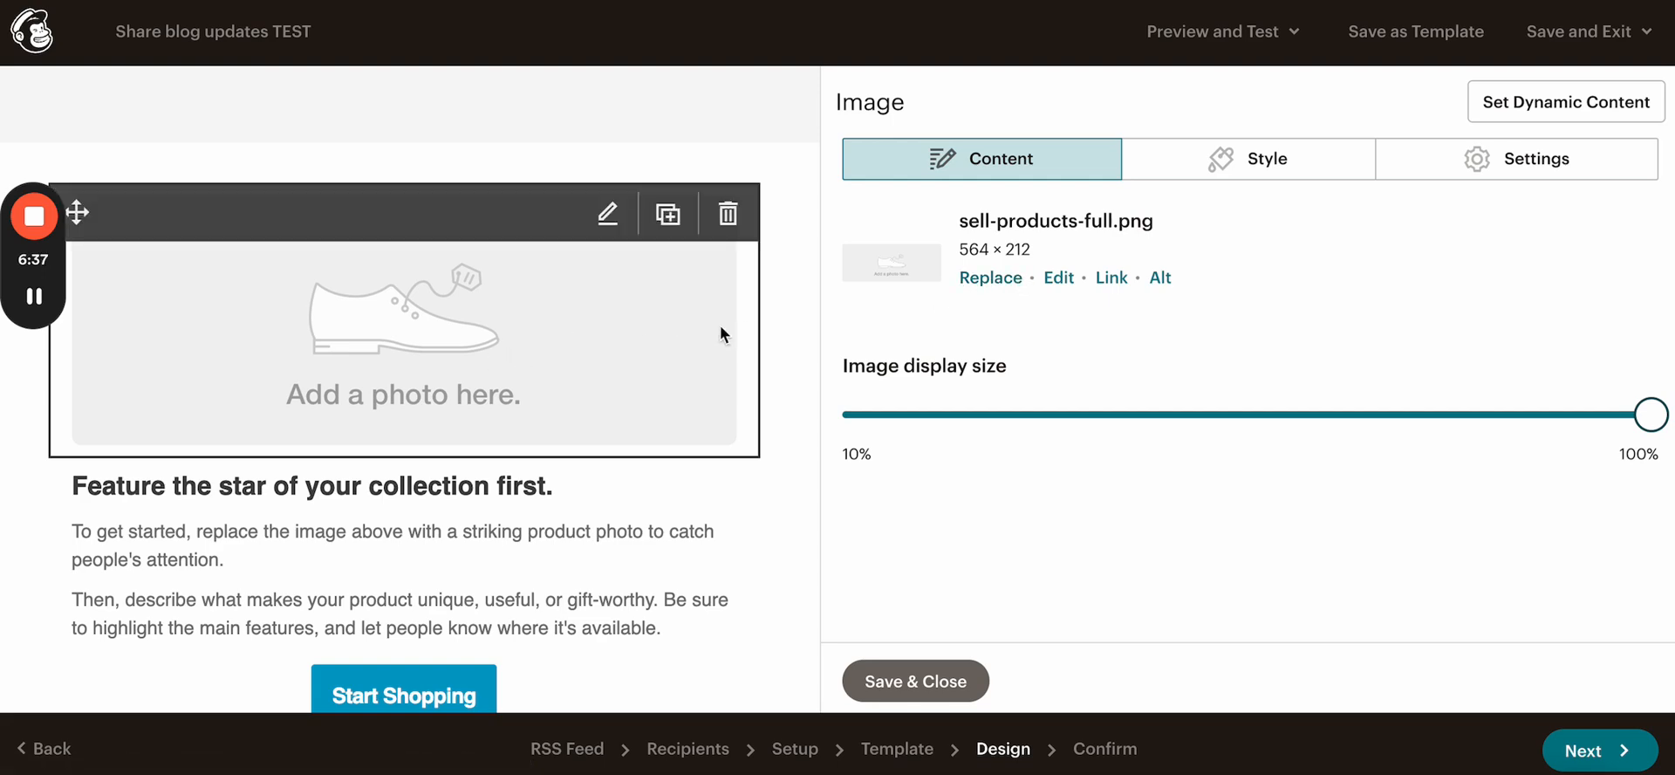
left_click(989, 278)
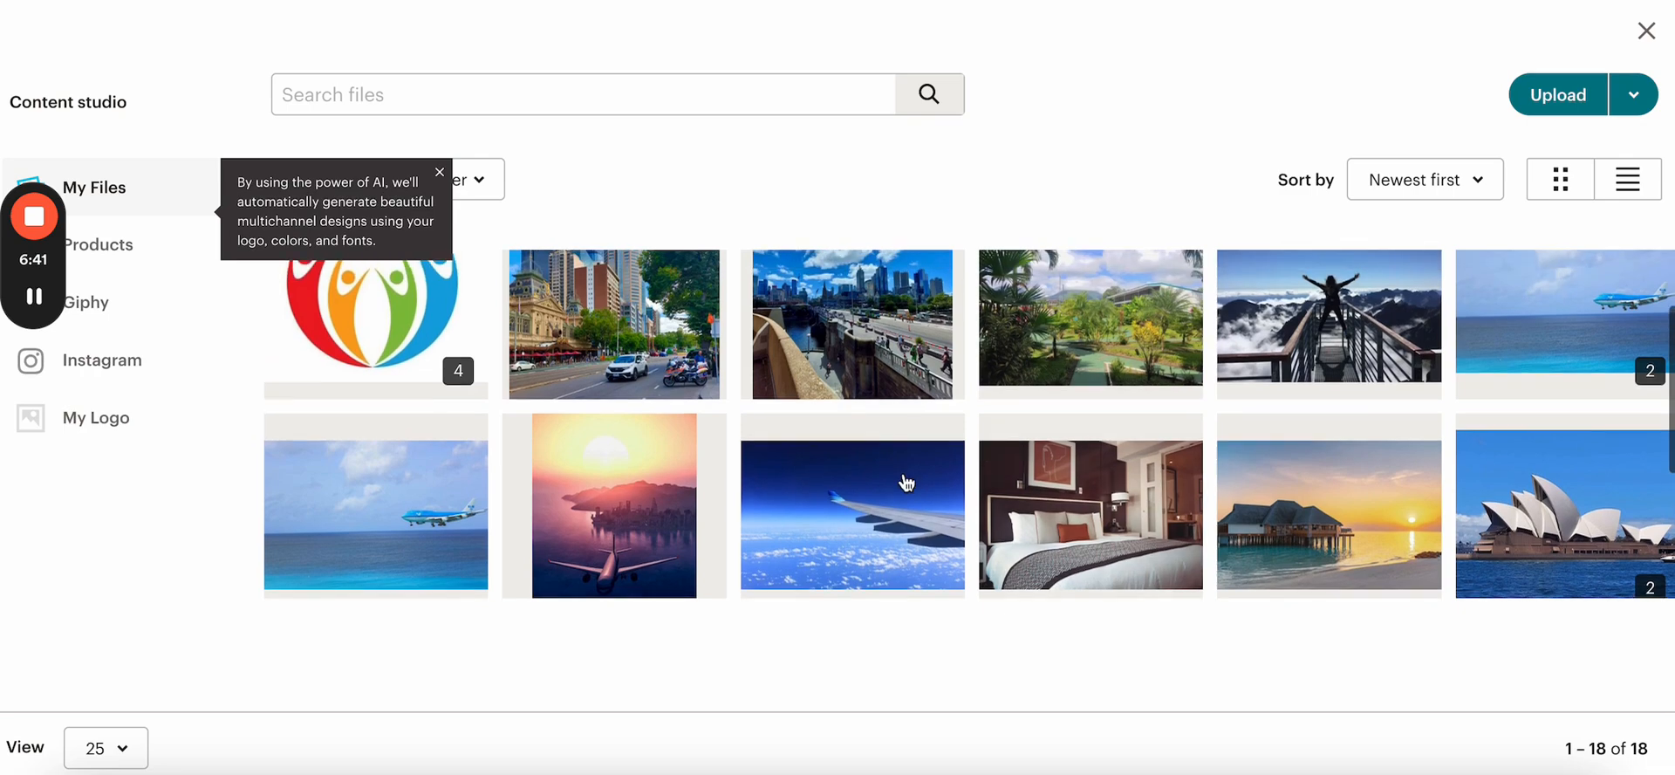
left_click(851, 504)
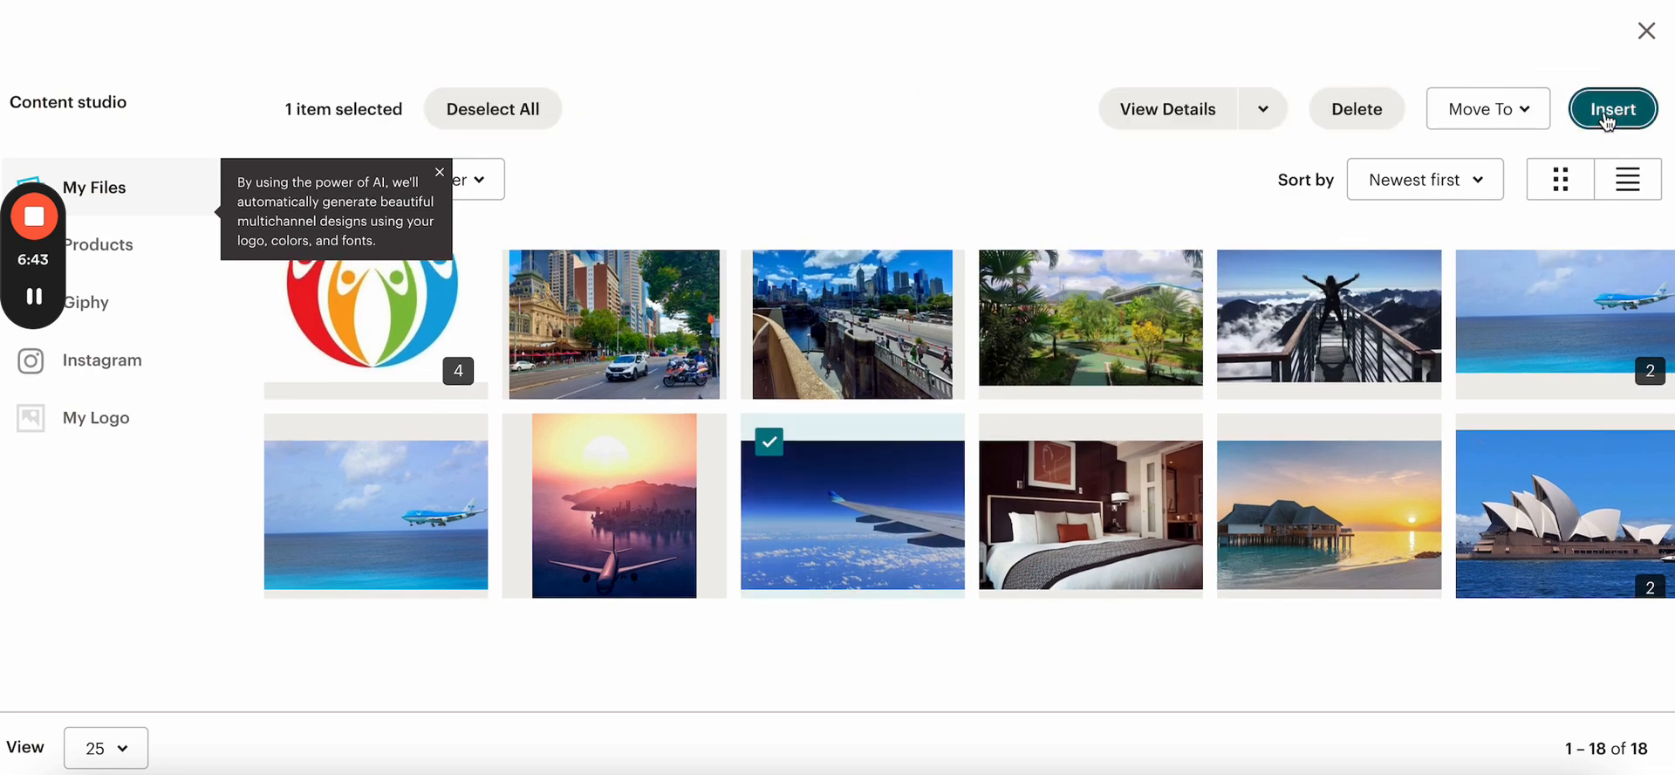
left_click(1612, 108)
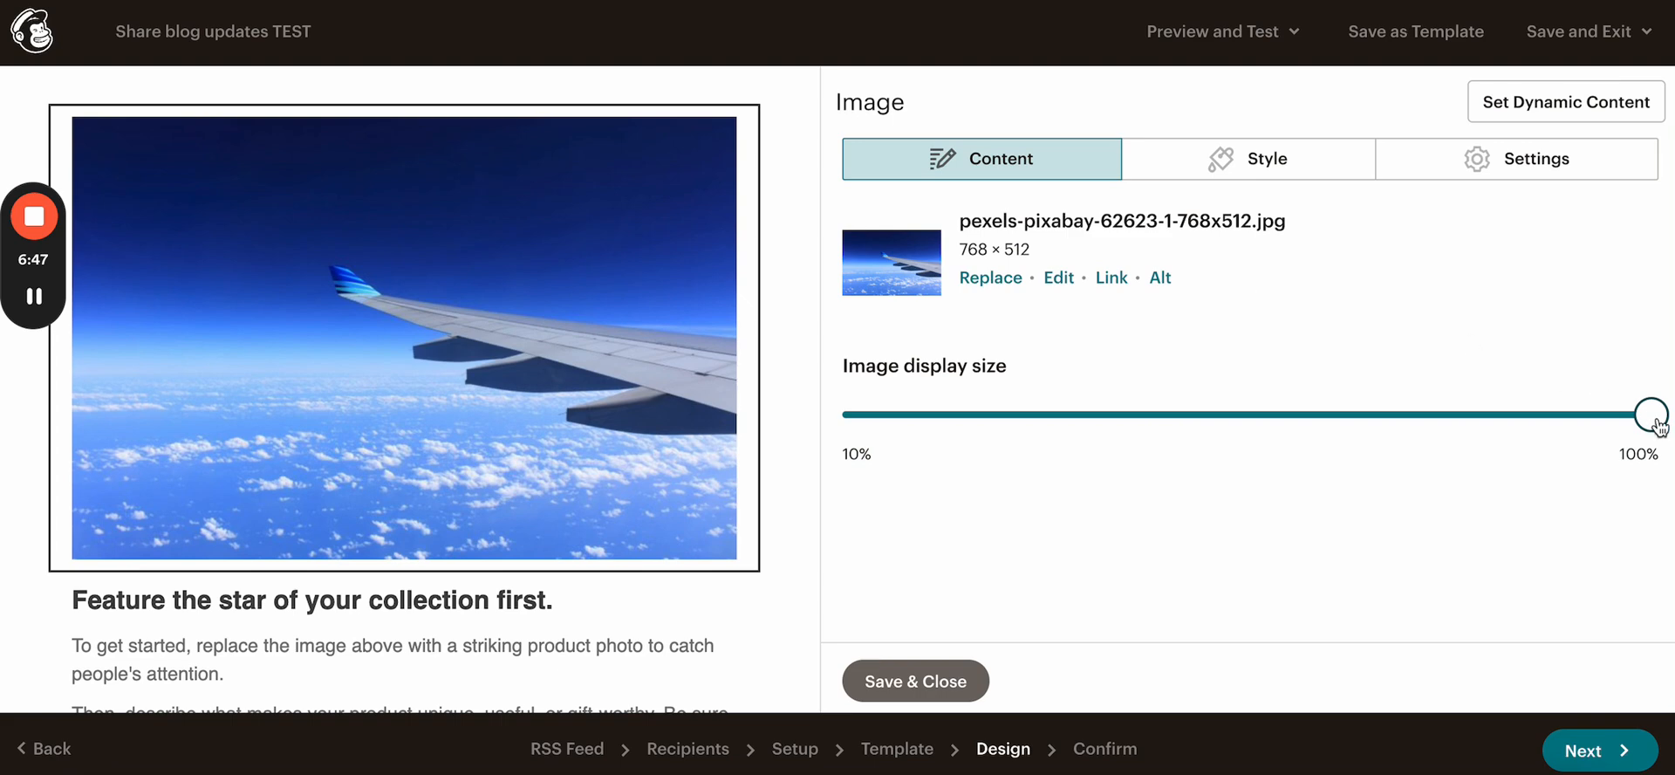
Step: Reduce the wing photo's display size to about 50%
left_click_drag(1650, 413, 1239, 413)
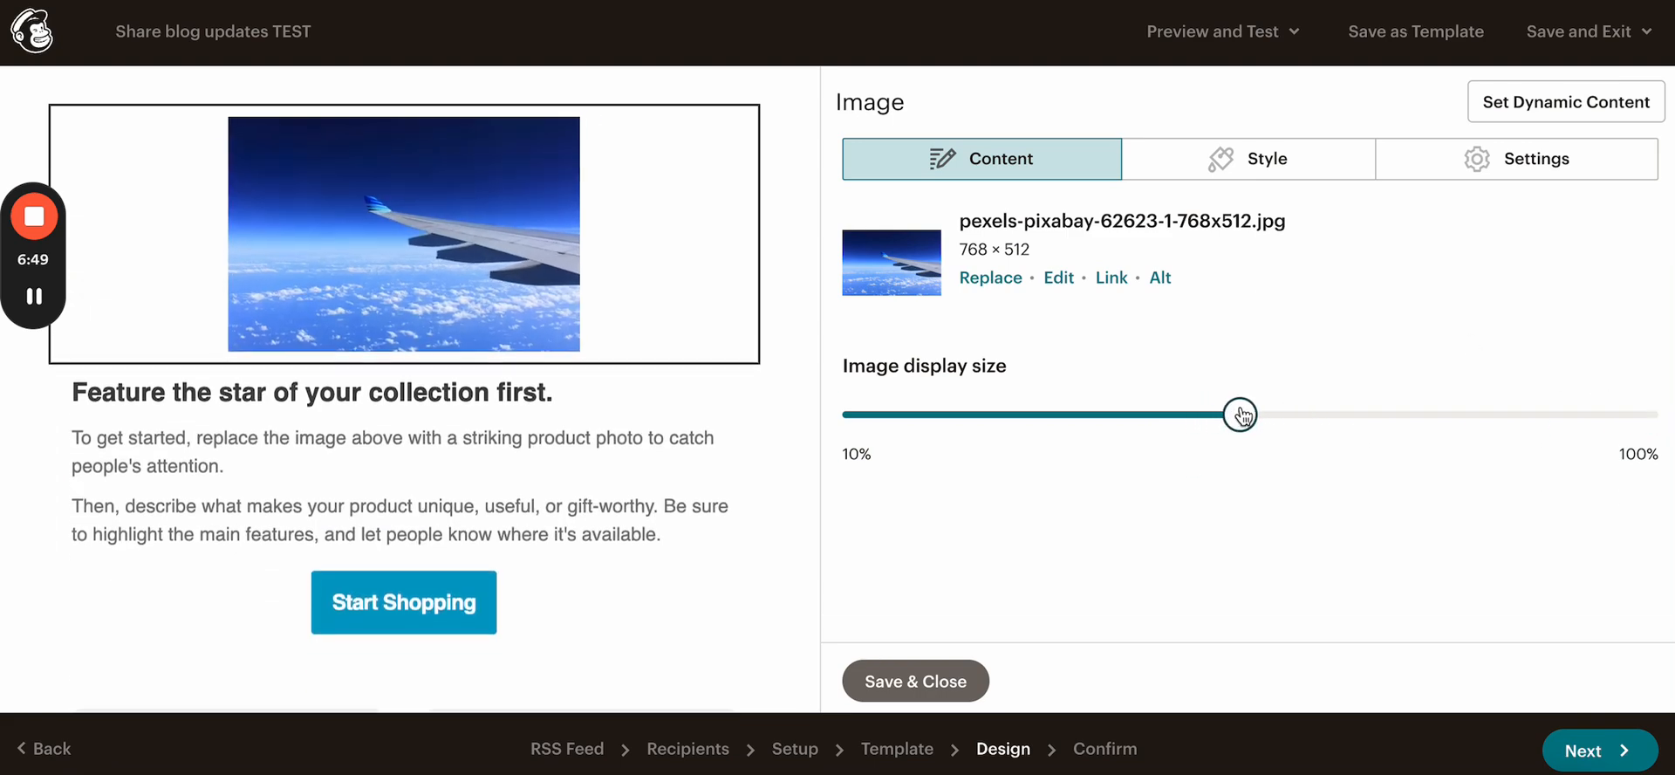
left_click_drag(1239, 415, 1404, 415)
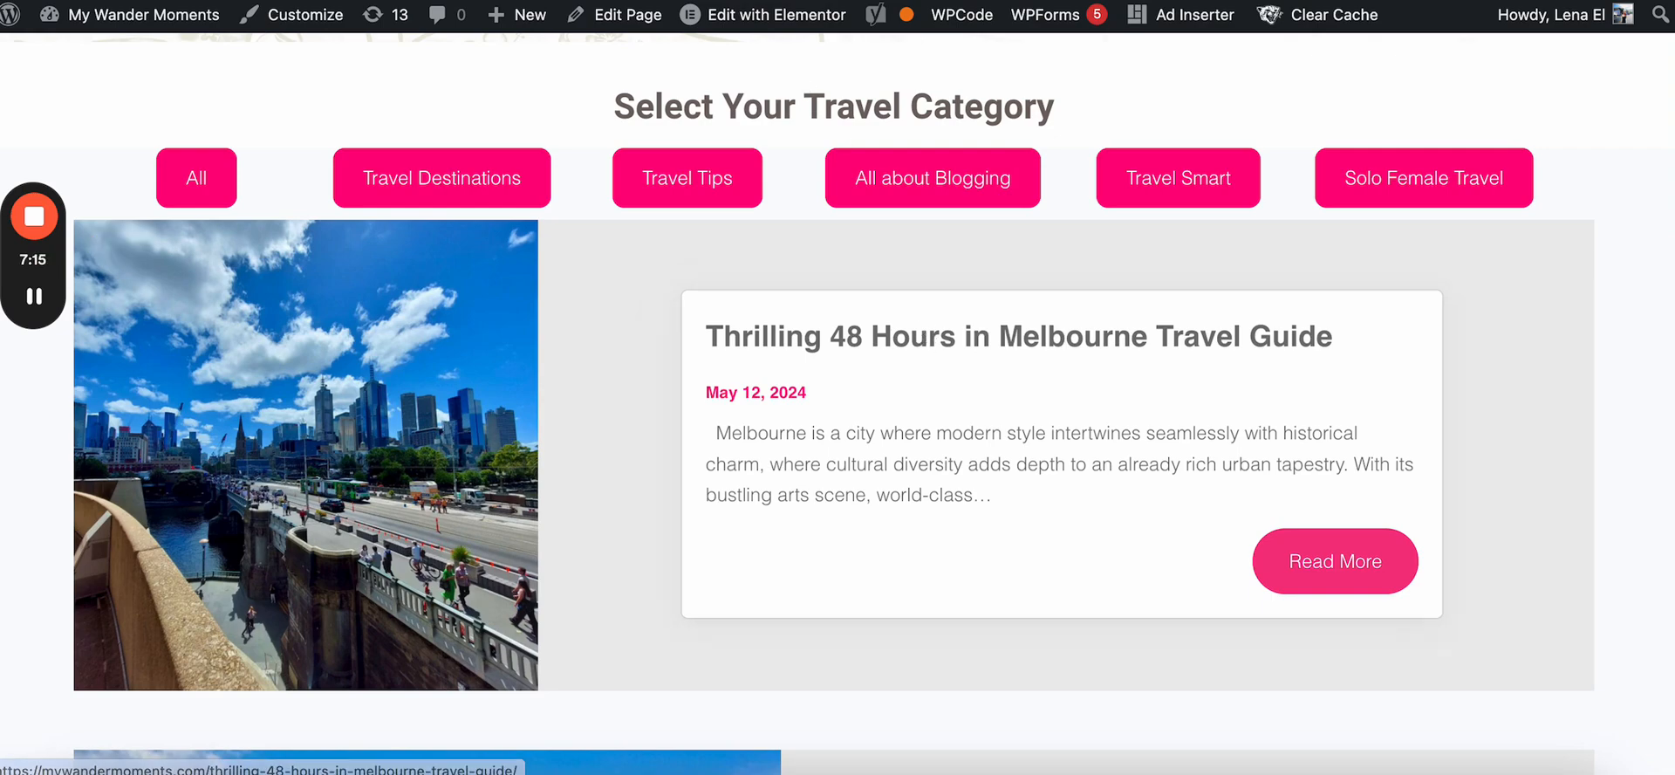
Step: Copy the link address of the Melbourne travel guide post
left_click(1335, 562)
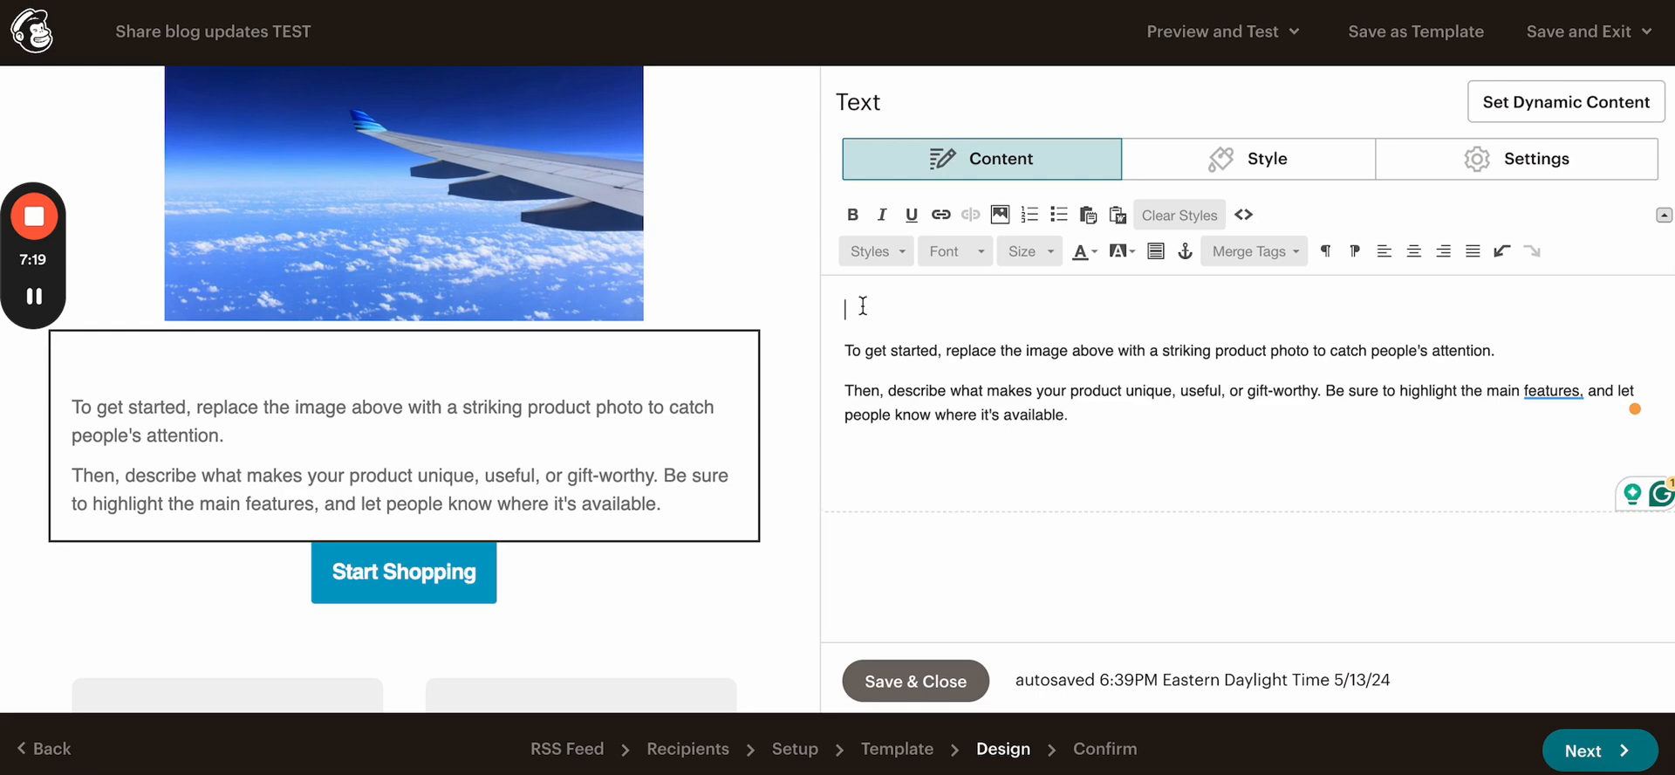
Step: Write the heading '48 hours in Melbourne' and link it to the Melbourne guide post URL
type("https://mywandermoments.com/thrilling-48-hours-in-melbourne-travel-guide/")
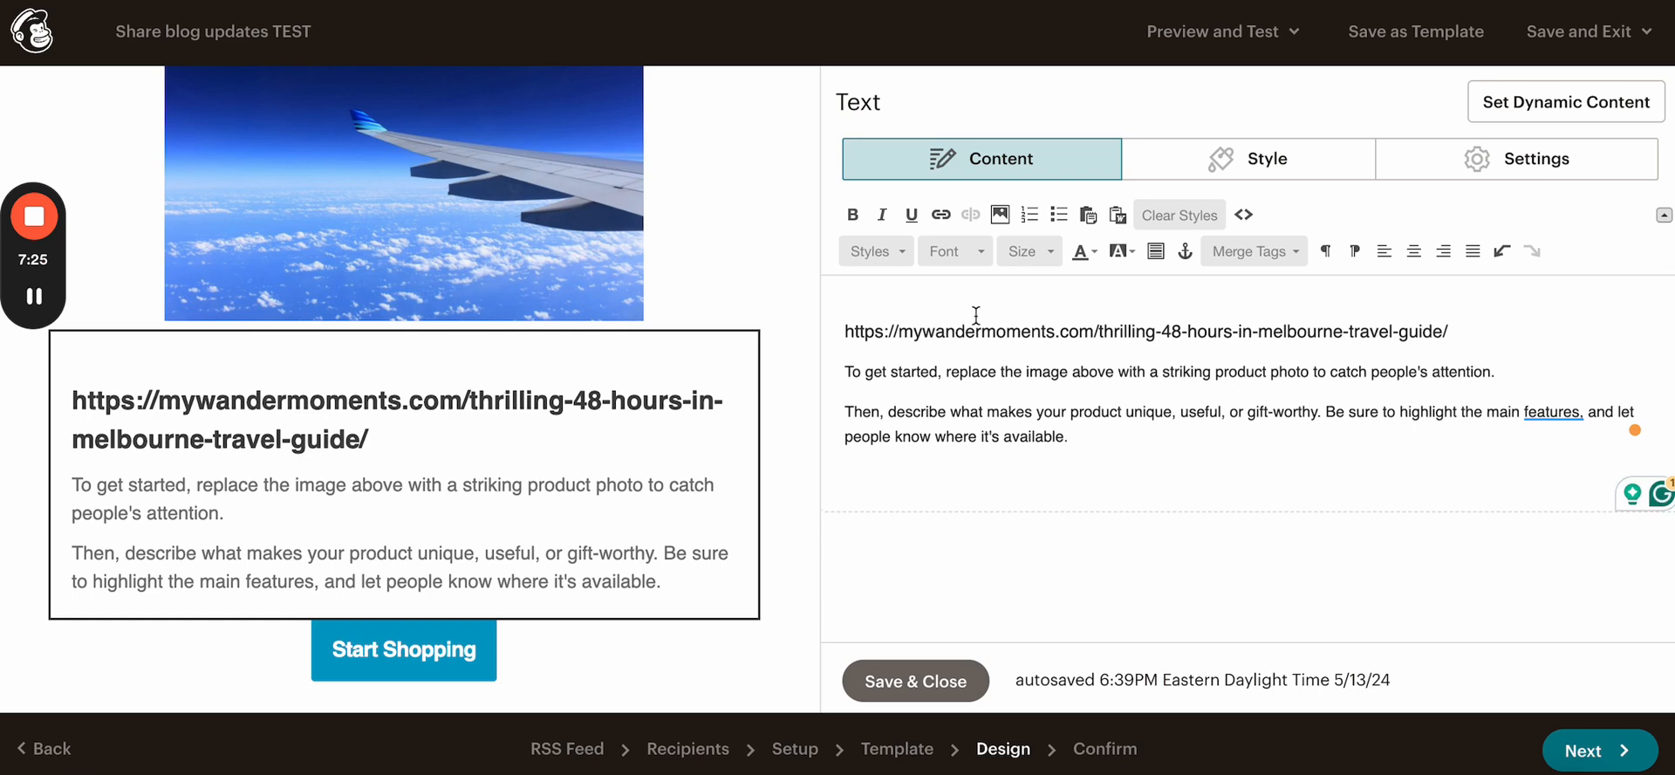
type("48")
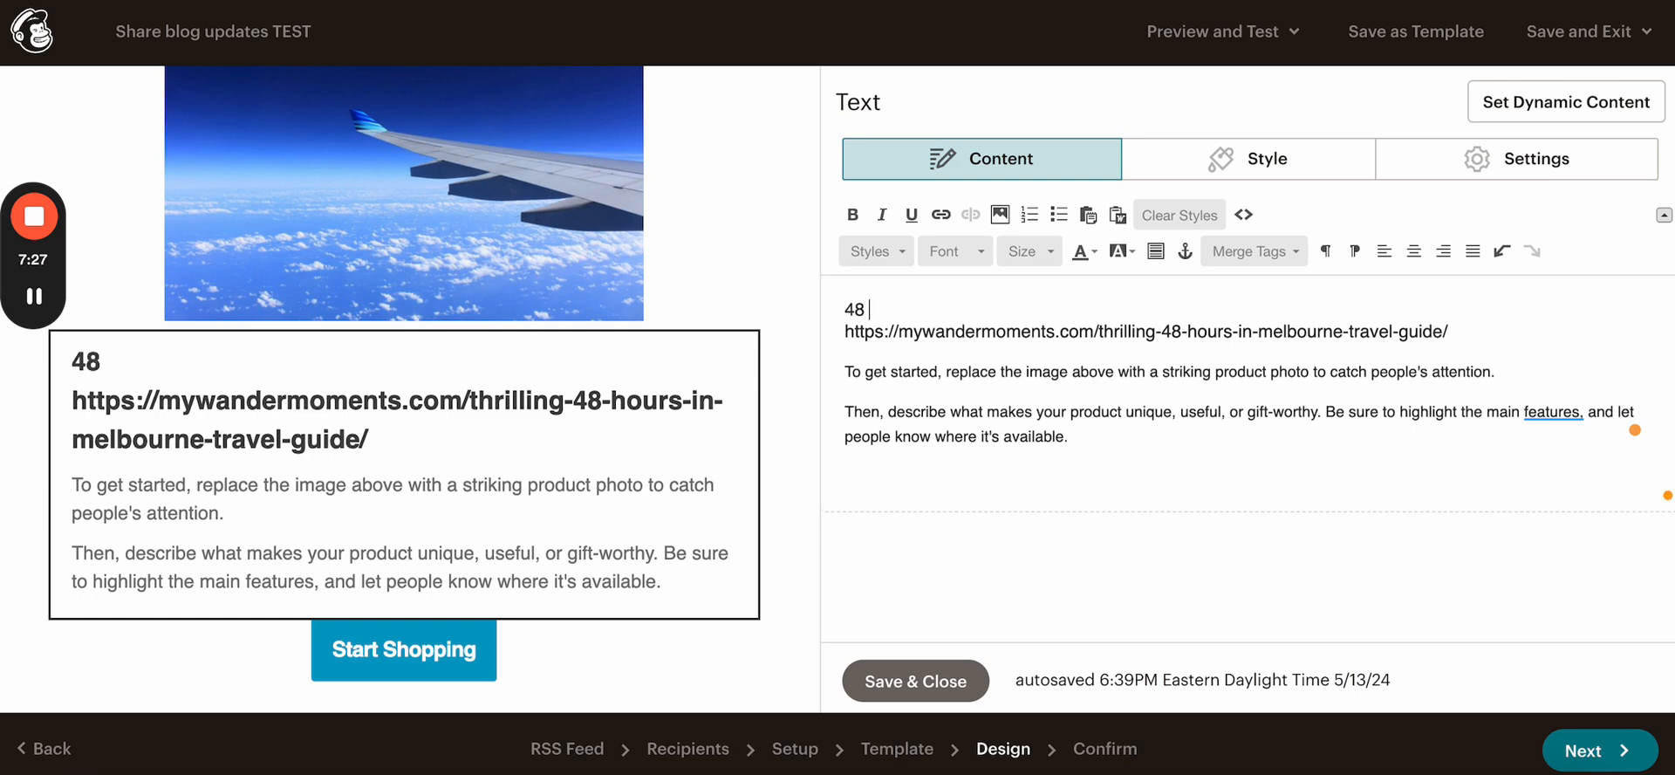
type("hours in Mel")
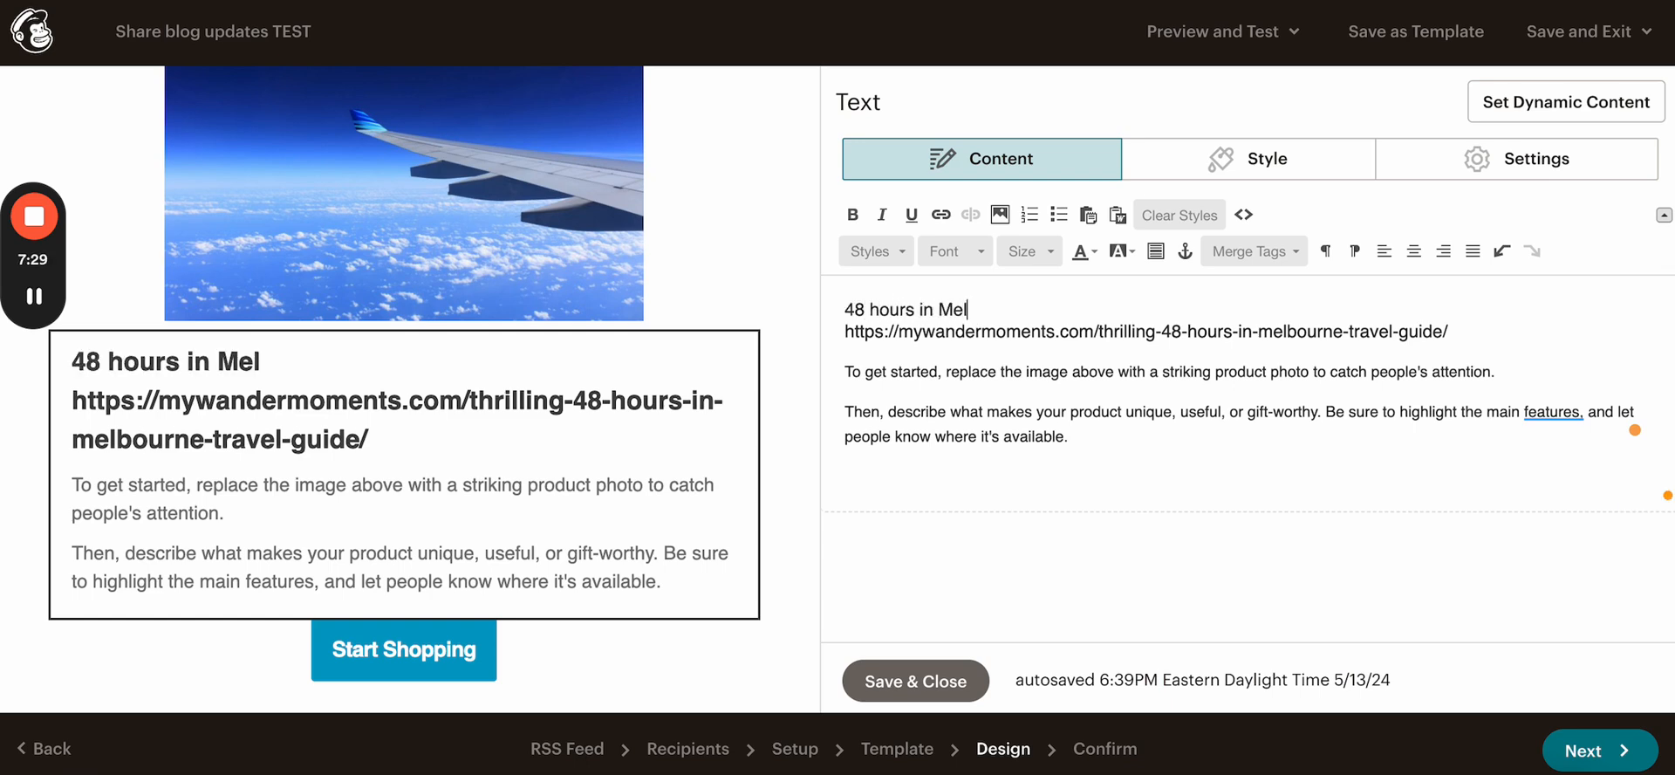
type("bourne")
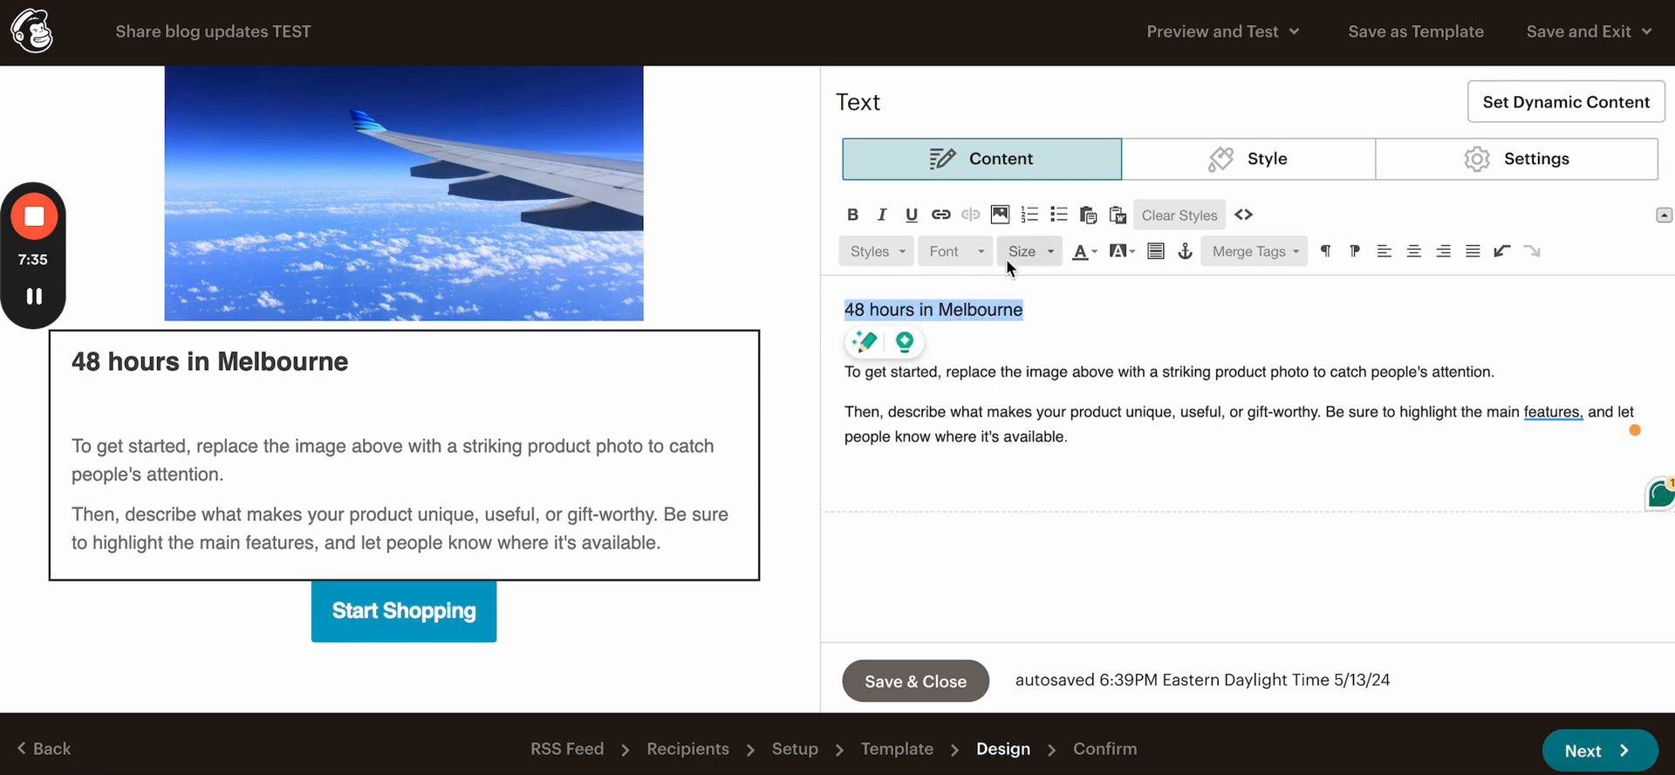
mouse_move(974, 249)
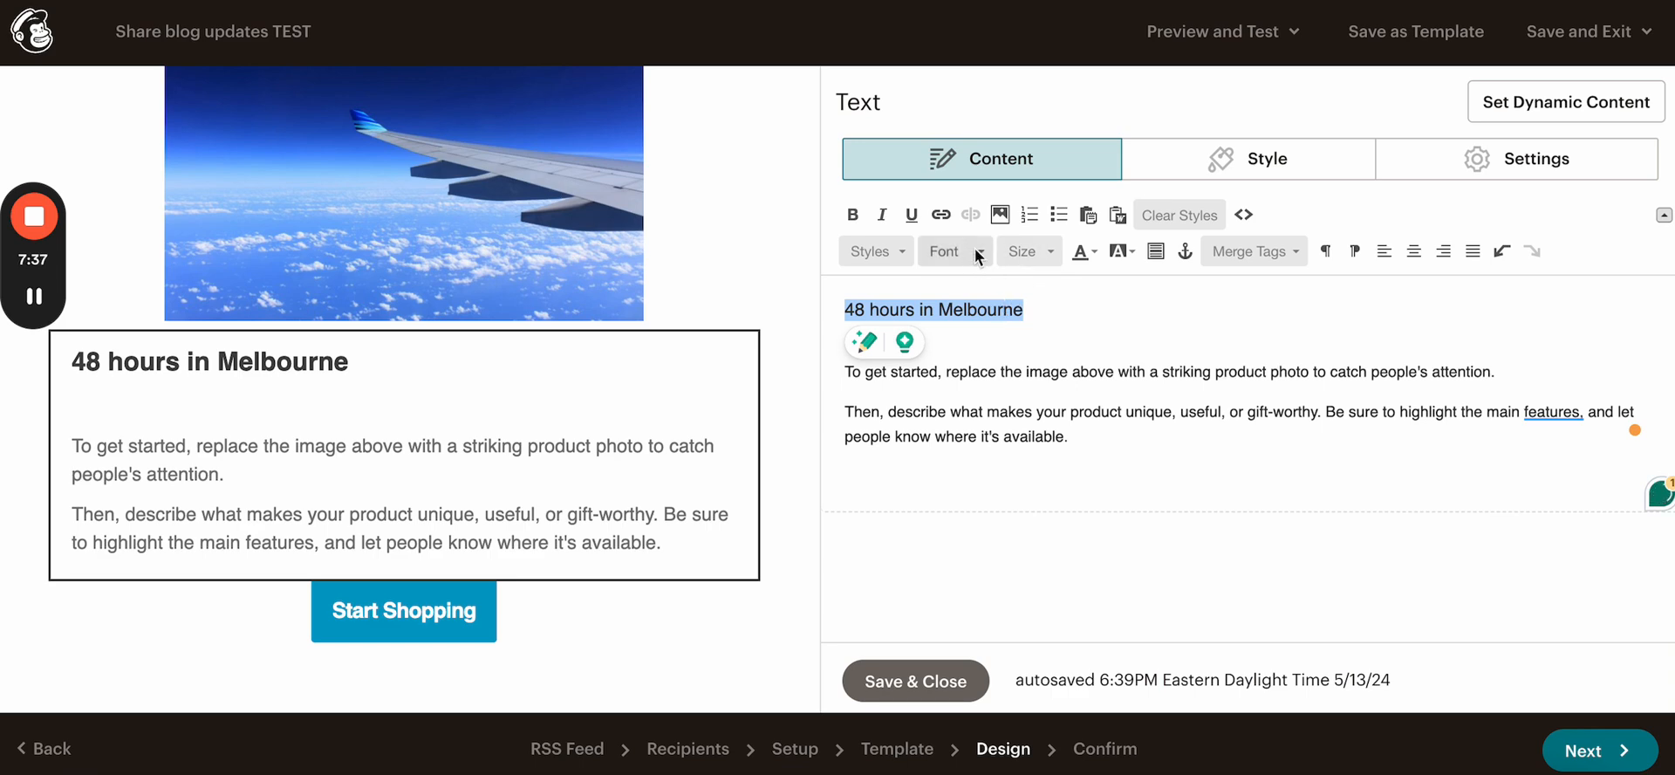
left_click(940, 213)
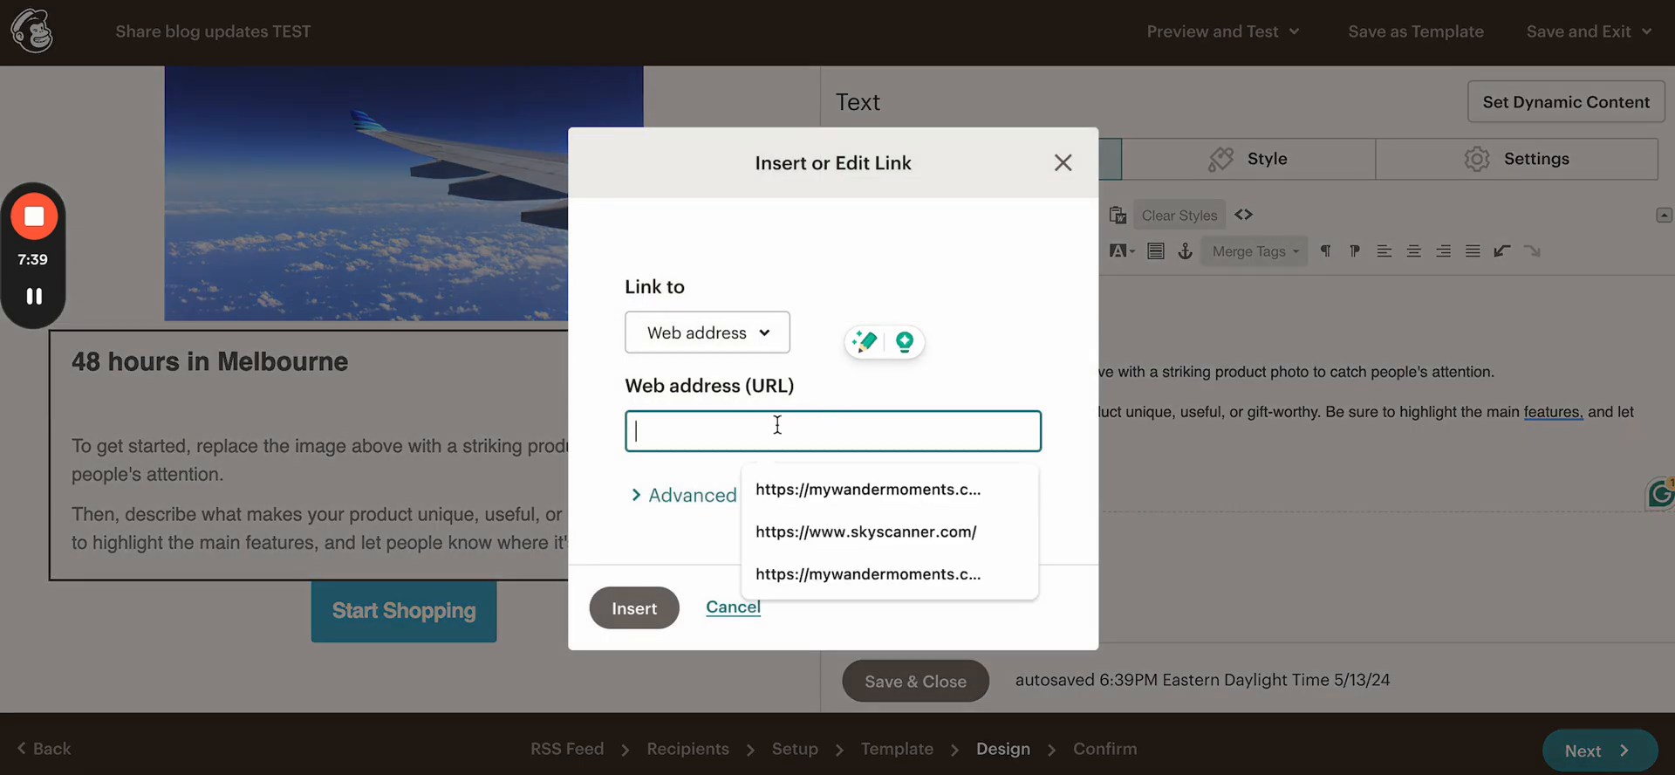
left_click(733, 606)
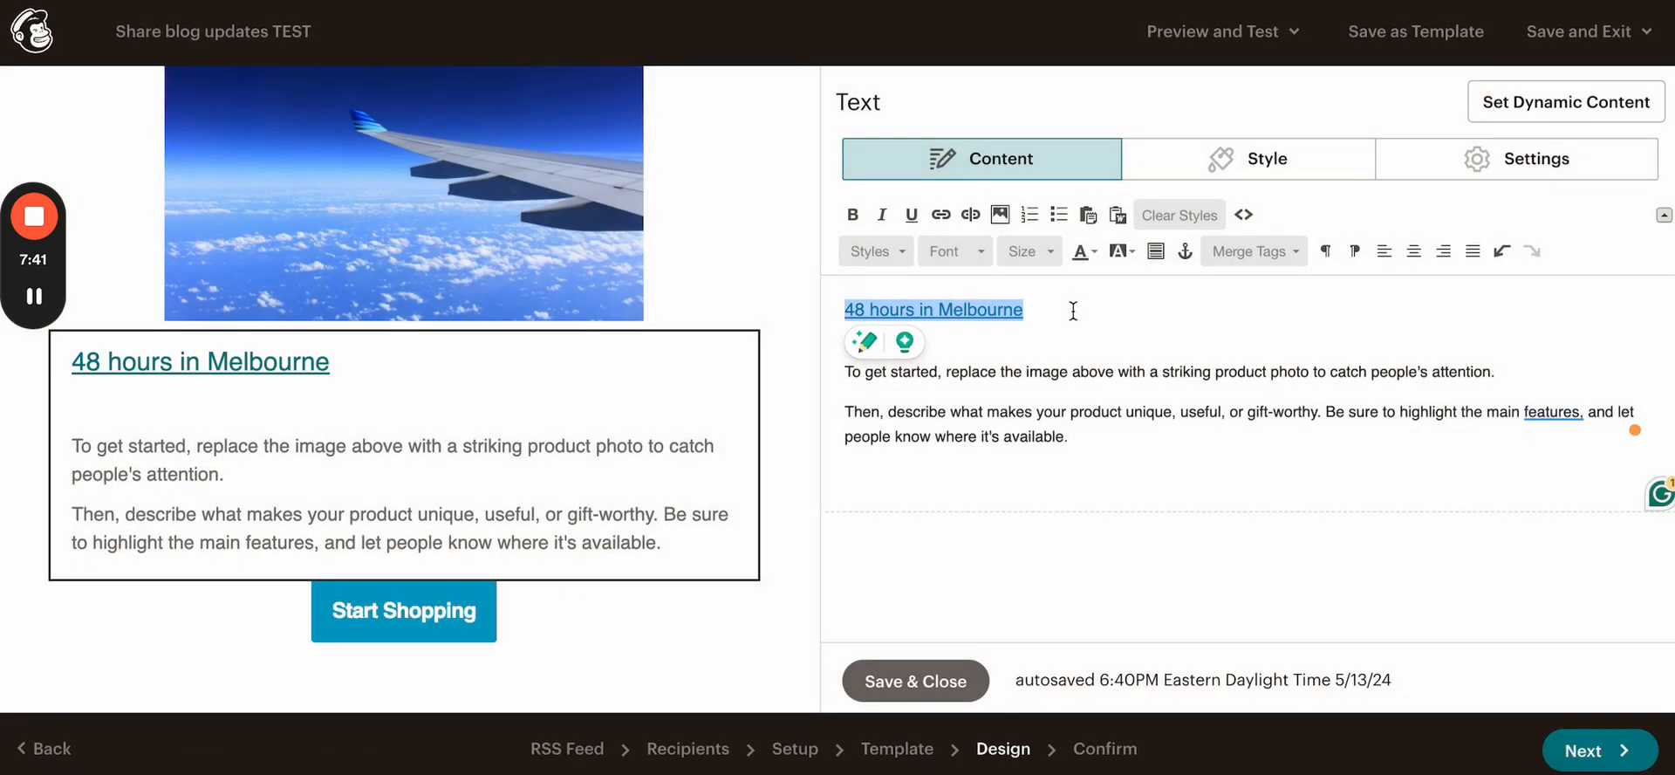
Step: Start recolouring the heading with custom colour code 007f in More Colors
left_click(1084, 250)
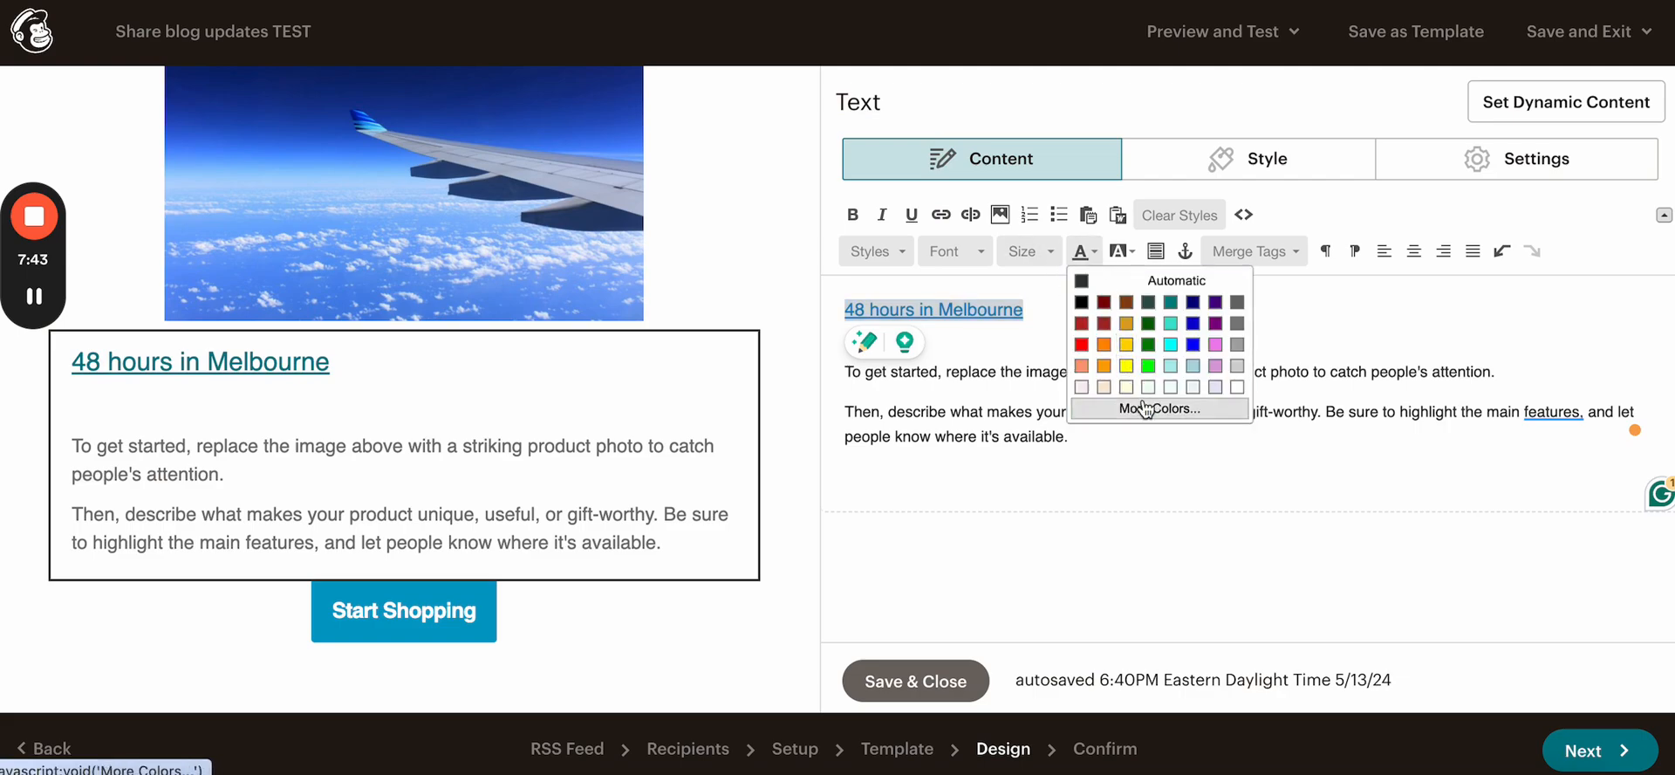
left_click(1158, 408)
type("#ff")
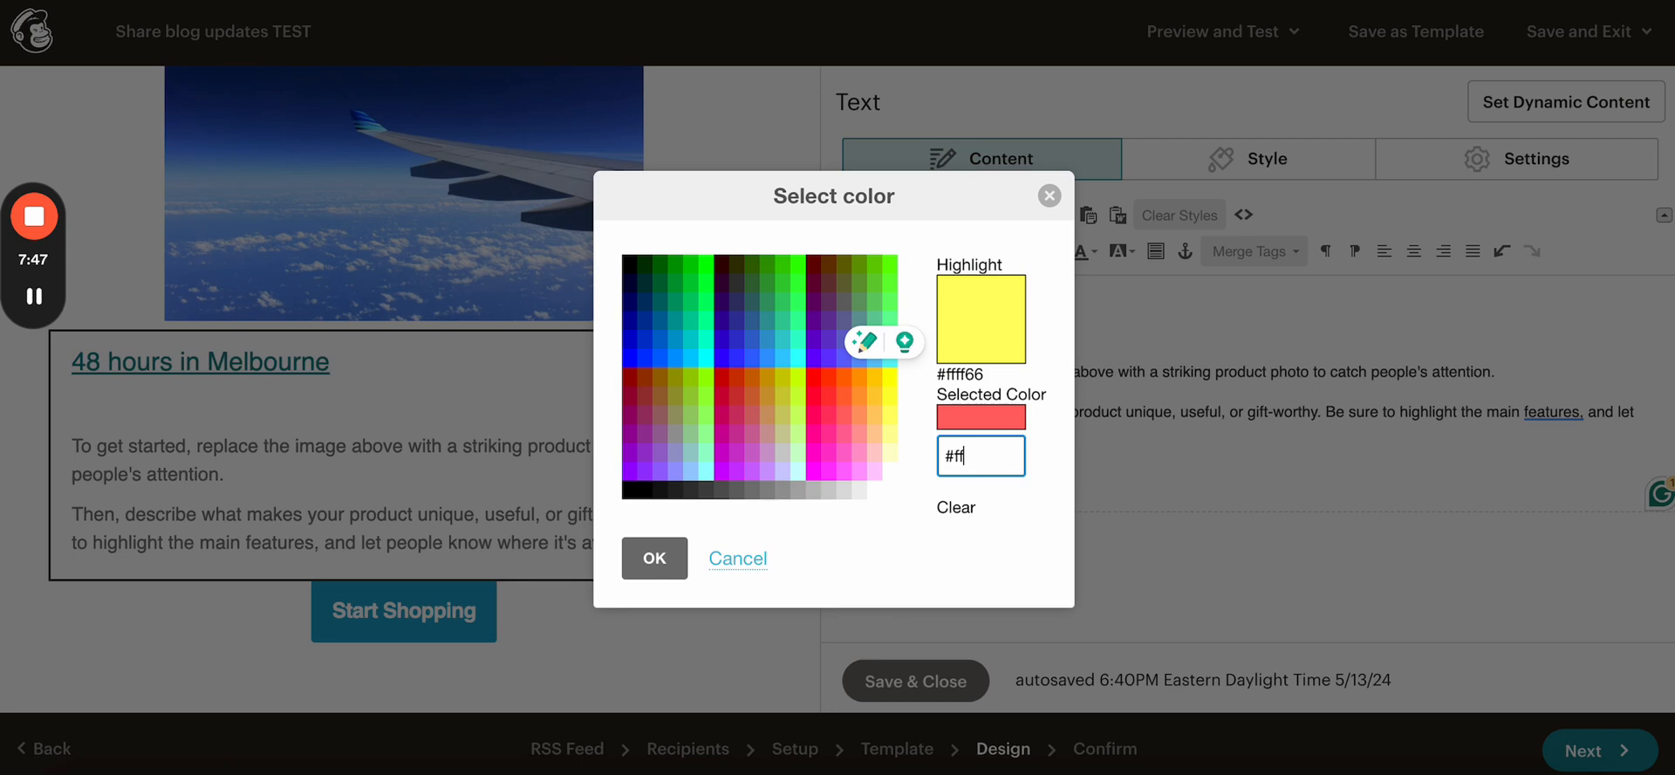
type("007f")
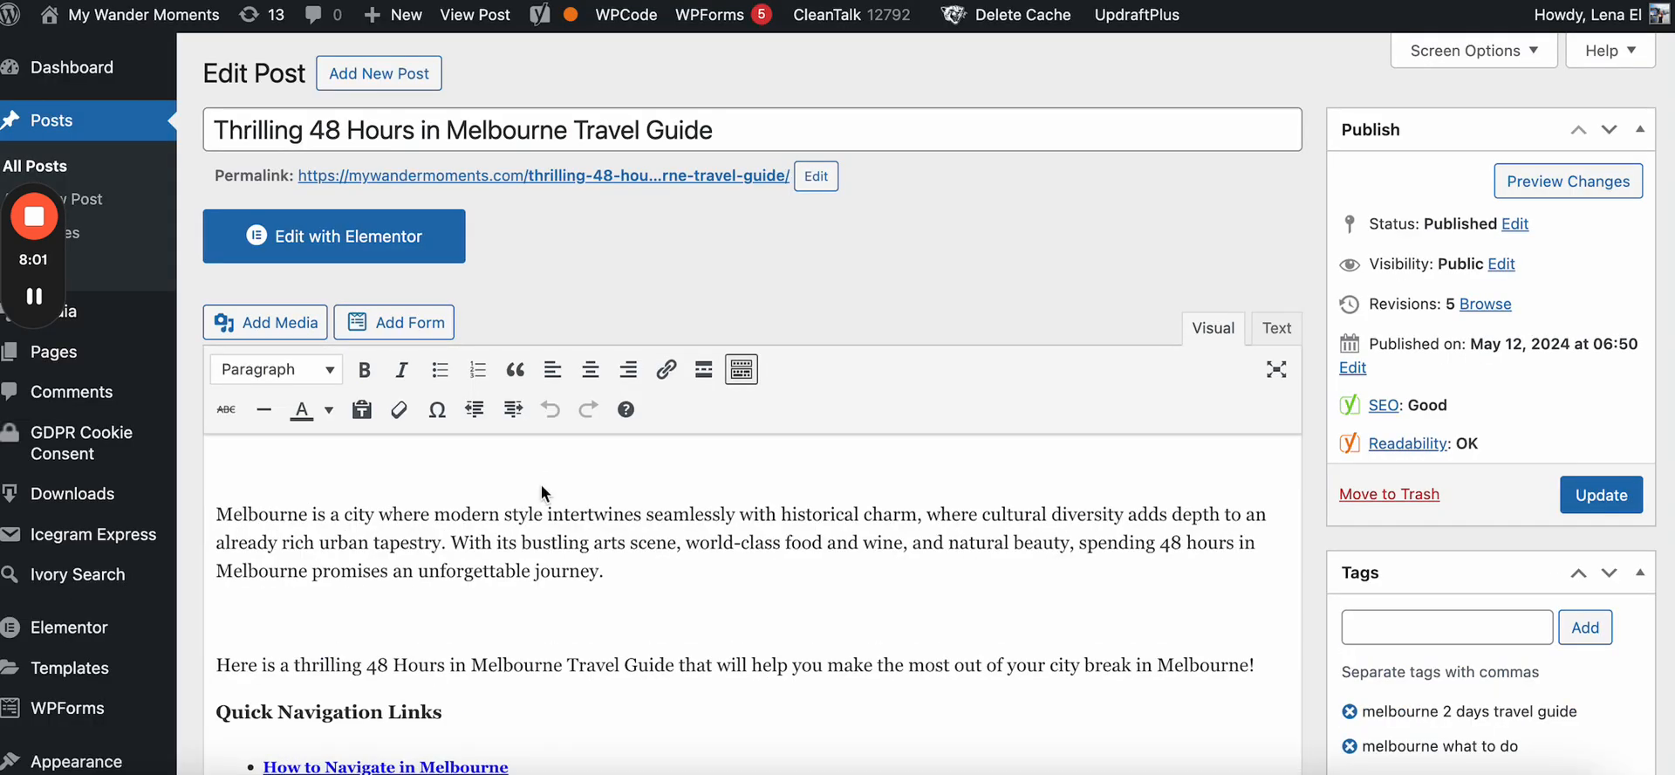
Step: Scroll through the Melbourne guide post to read its introduction
scroll("down", 3)
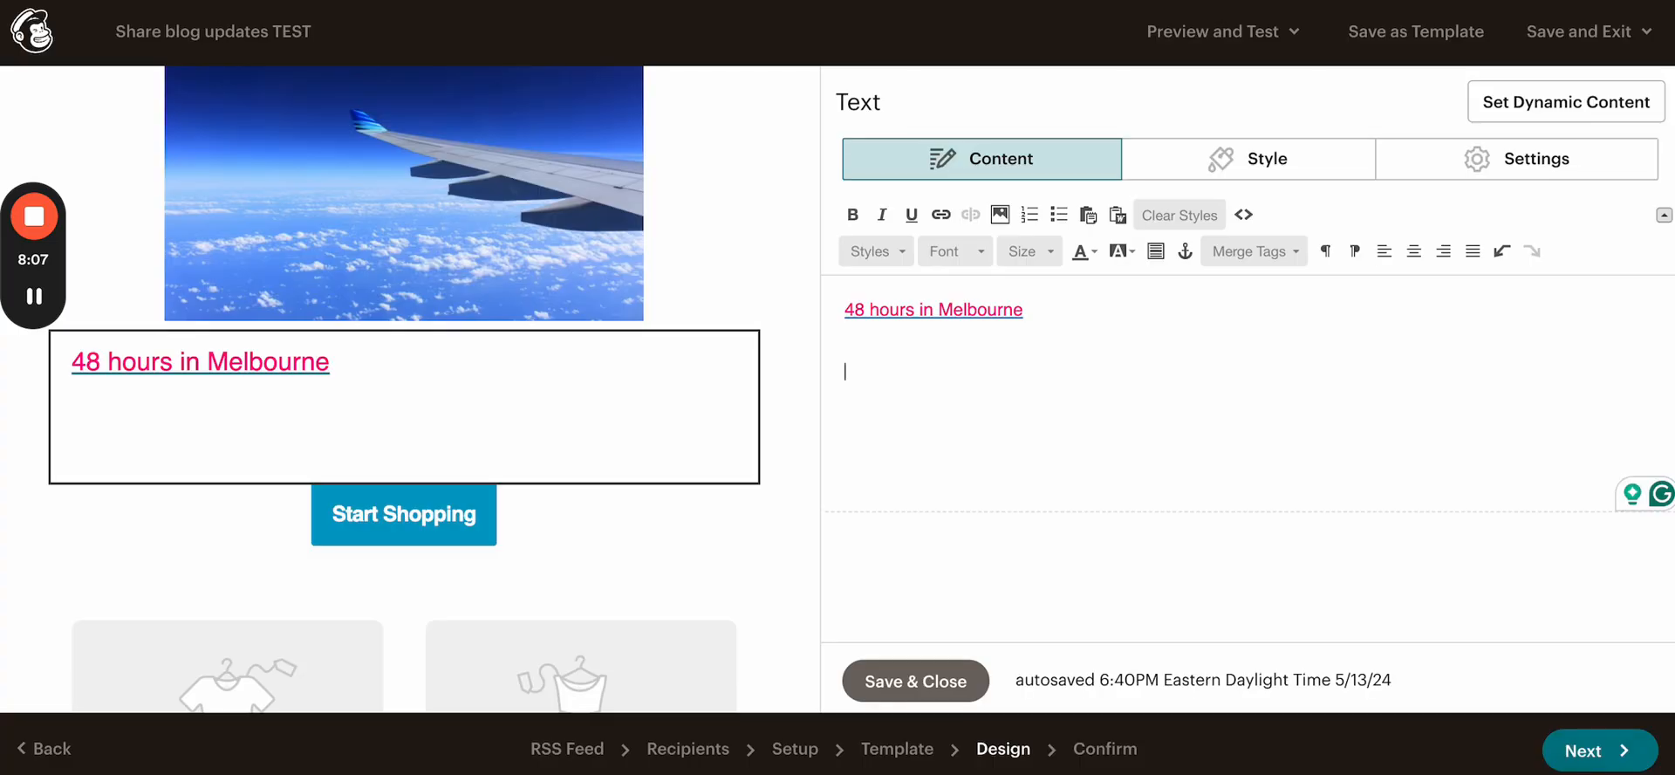
Step: Add the 'Check out this complete thrilling 48 Hours in Melbourne travel guide...' sentence as Default Text at size 14
type("Check out this complete thrilling 48 Hours in Melbourne travel guide and make the most out of your 2 days in Melbourne!")
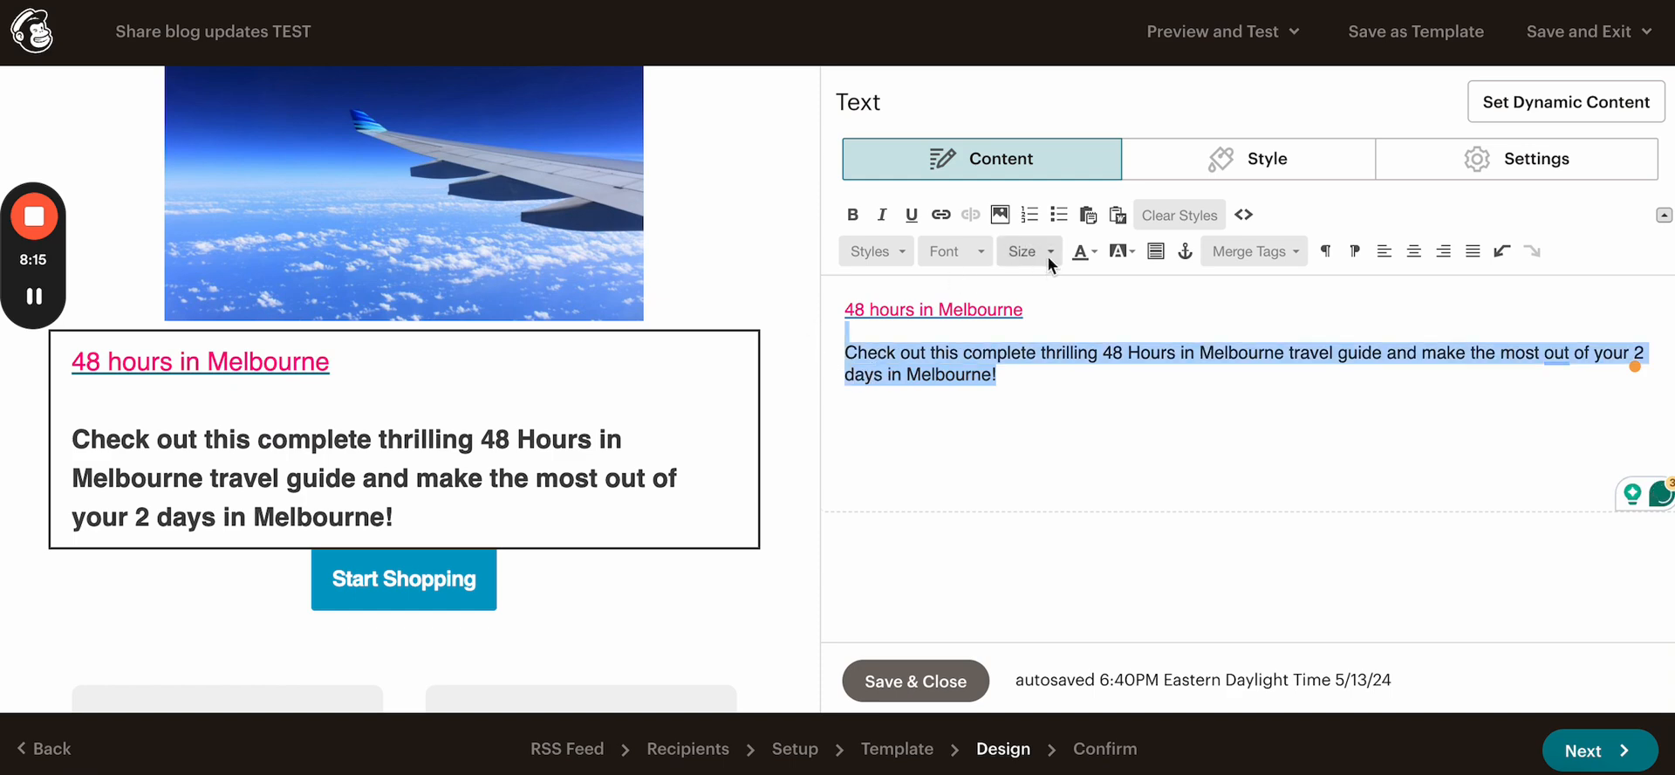
left_click(874, 251)
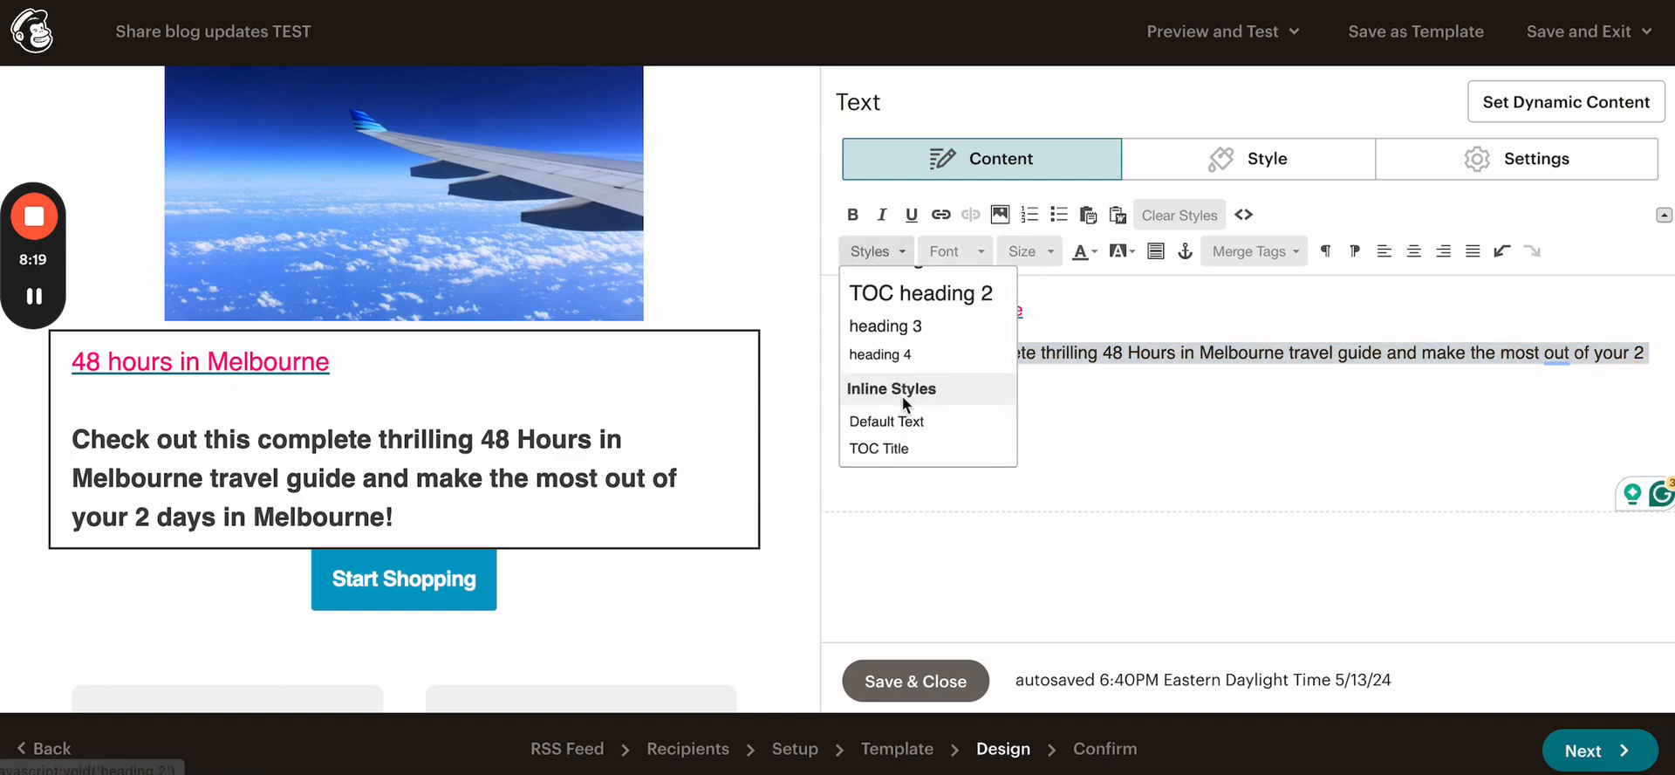
left_click(886, 420)
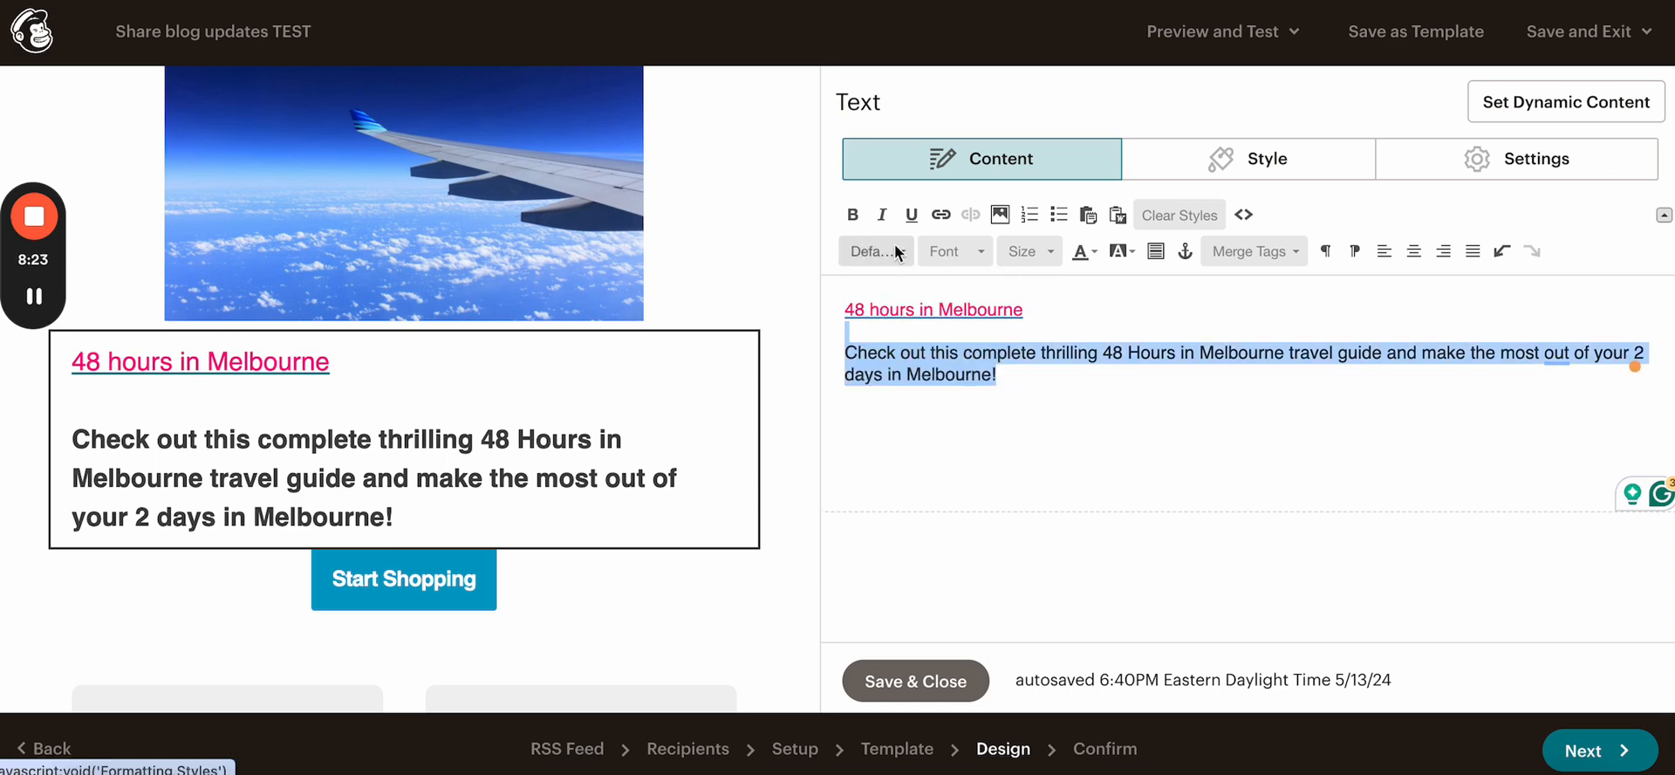
mouse_move(1082, 250)
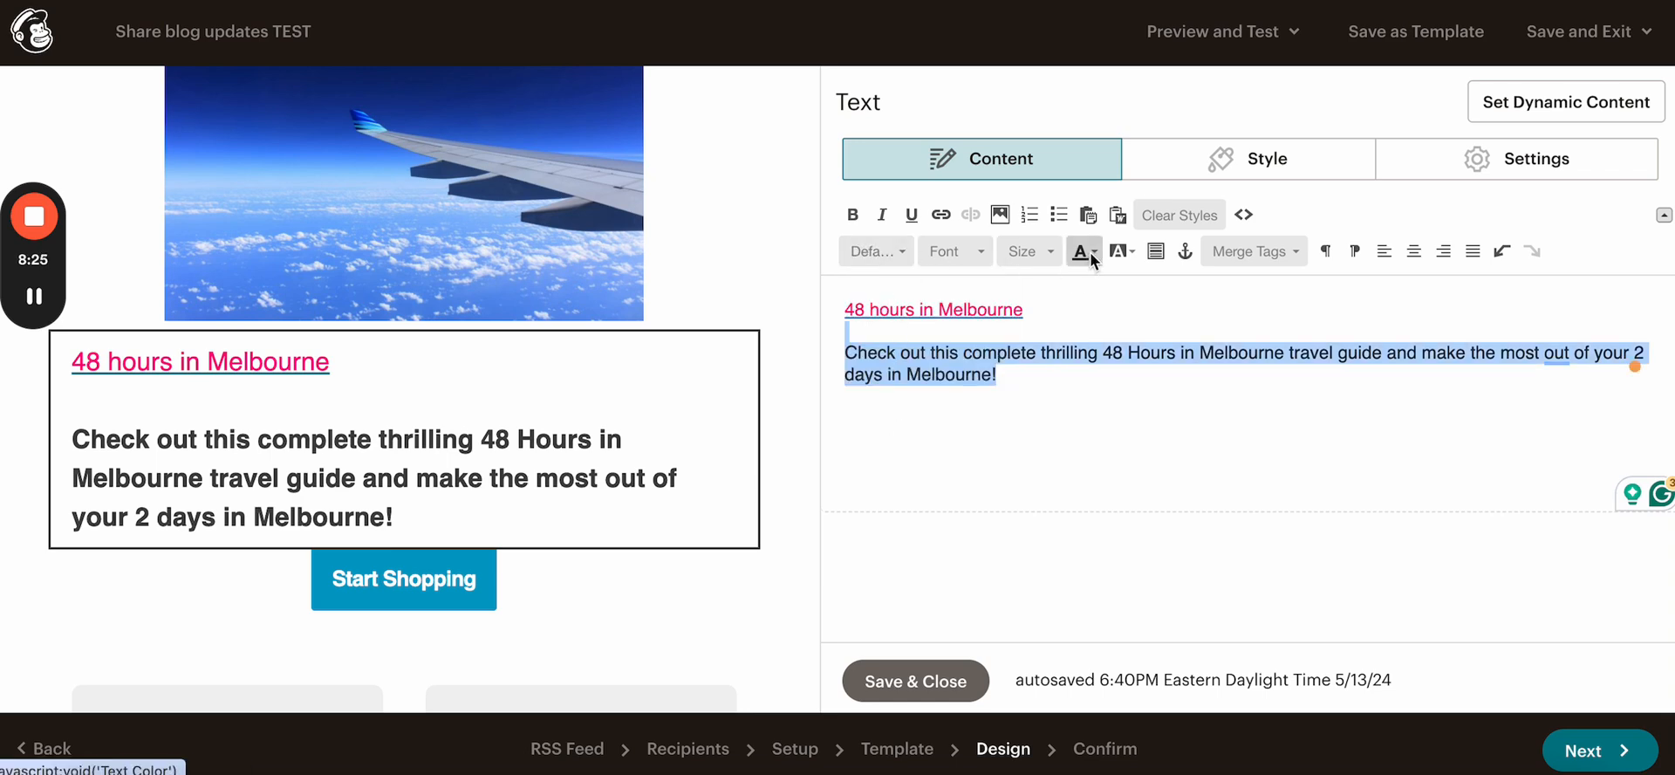
mouse_move(853, 213)
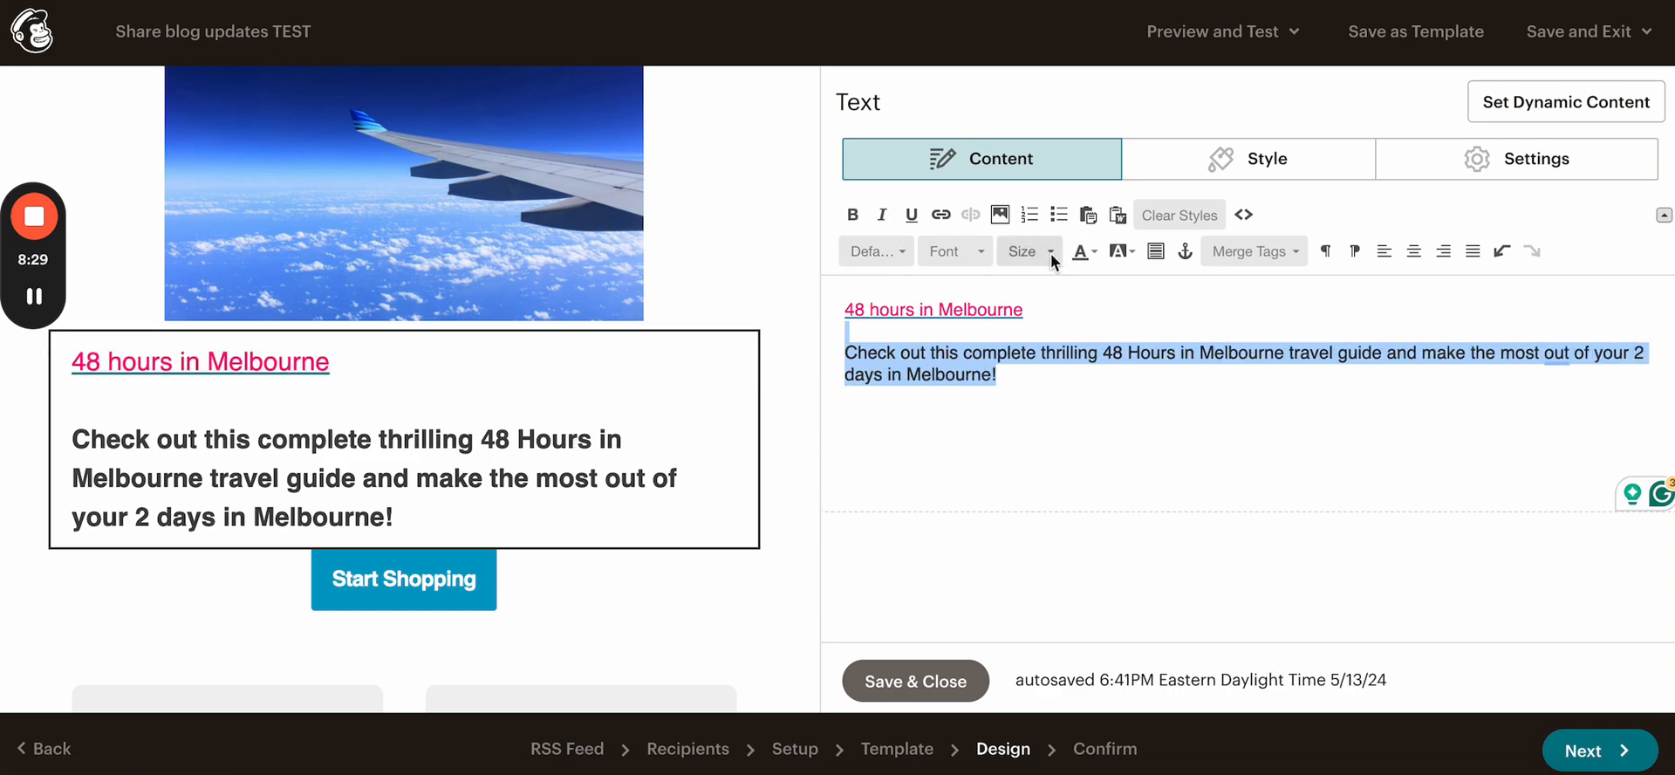
left_click(1019, 249)
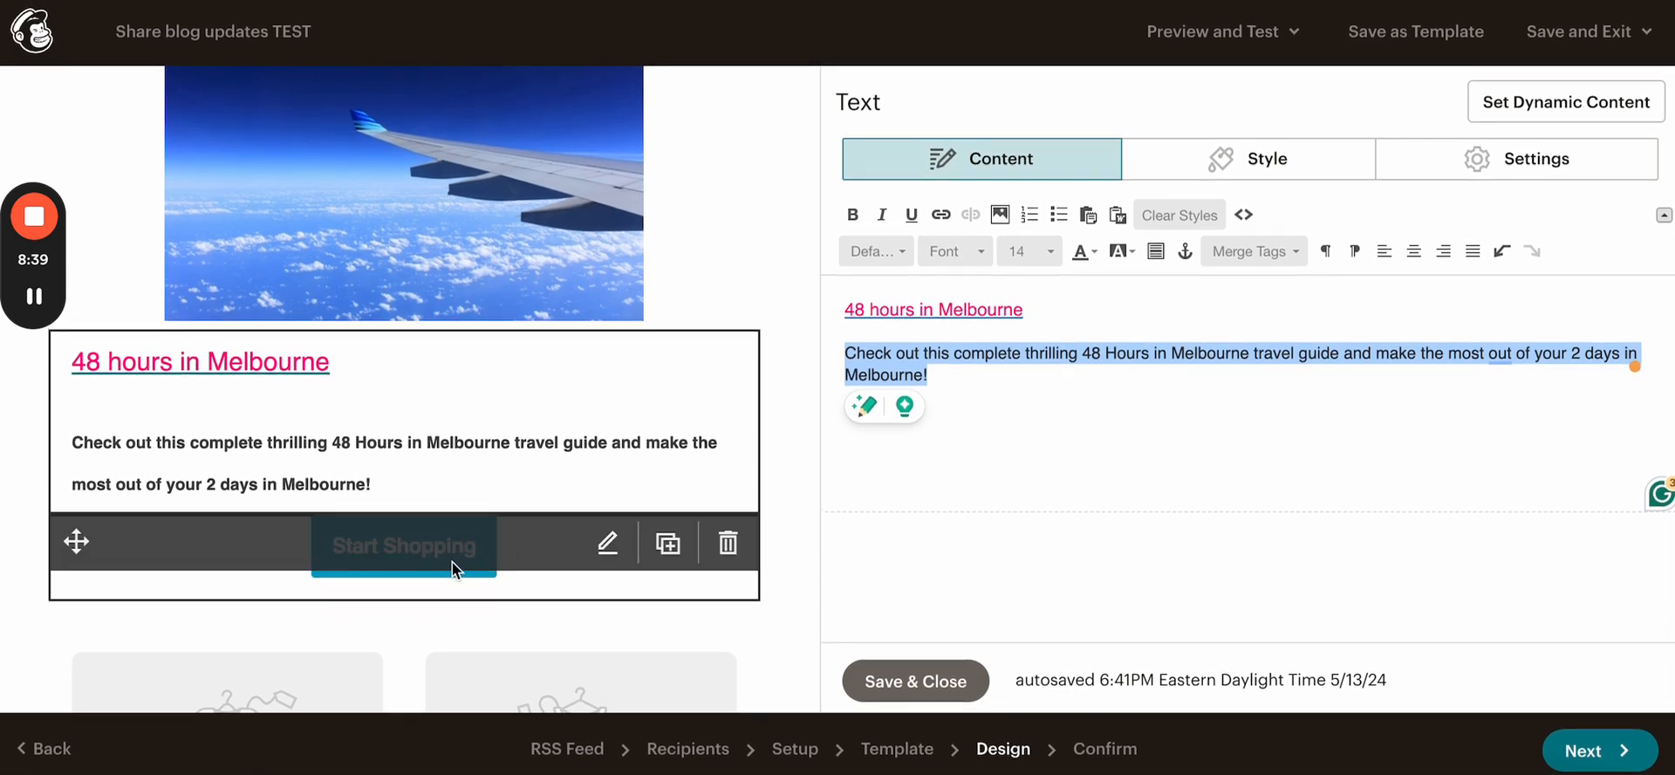
mouse_move(397, 546)
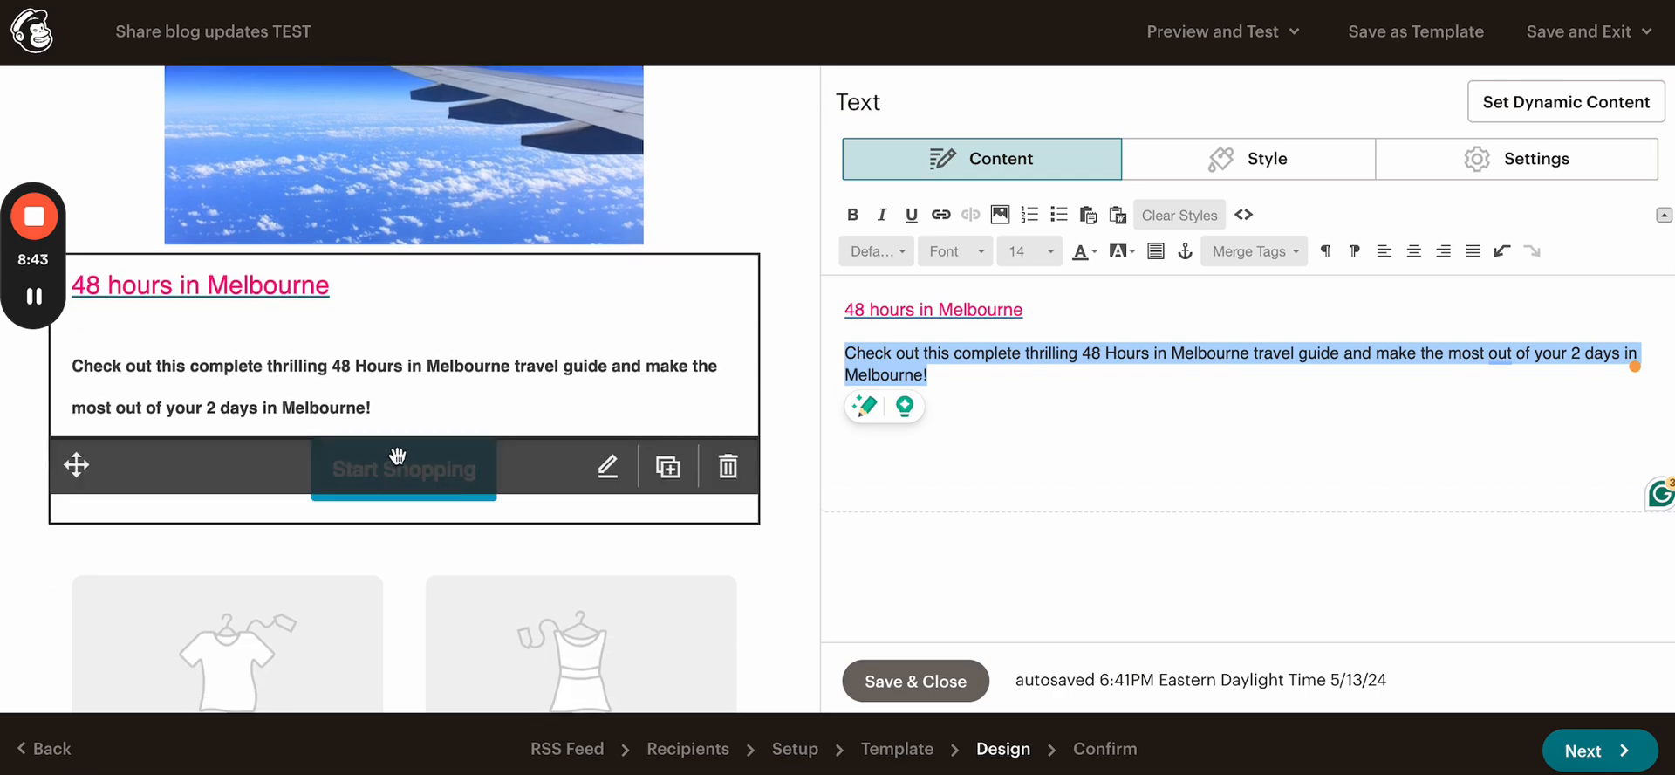
mouse_move(403, 478)
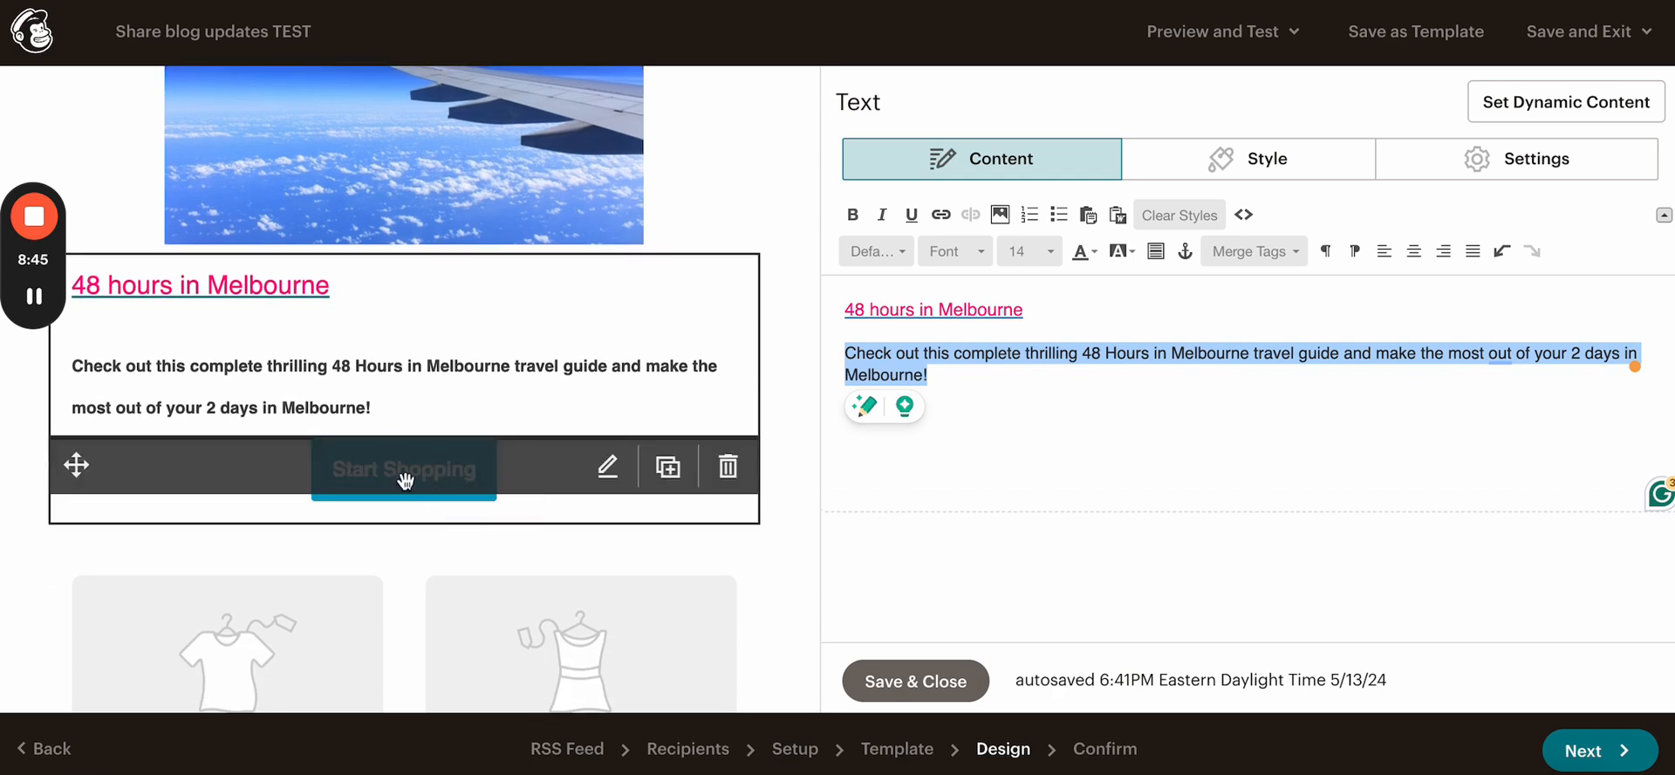
mouse_move(382, 454)
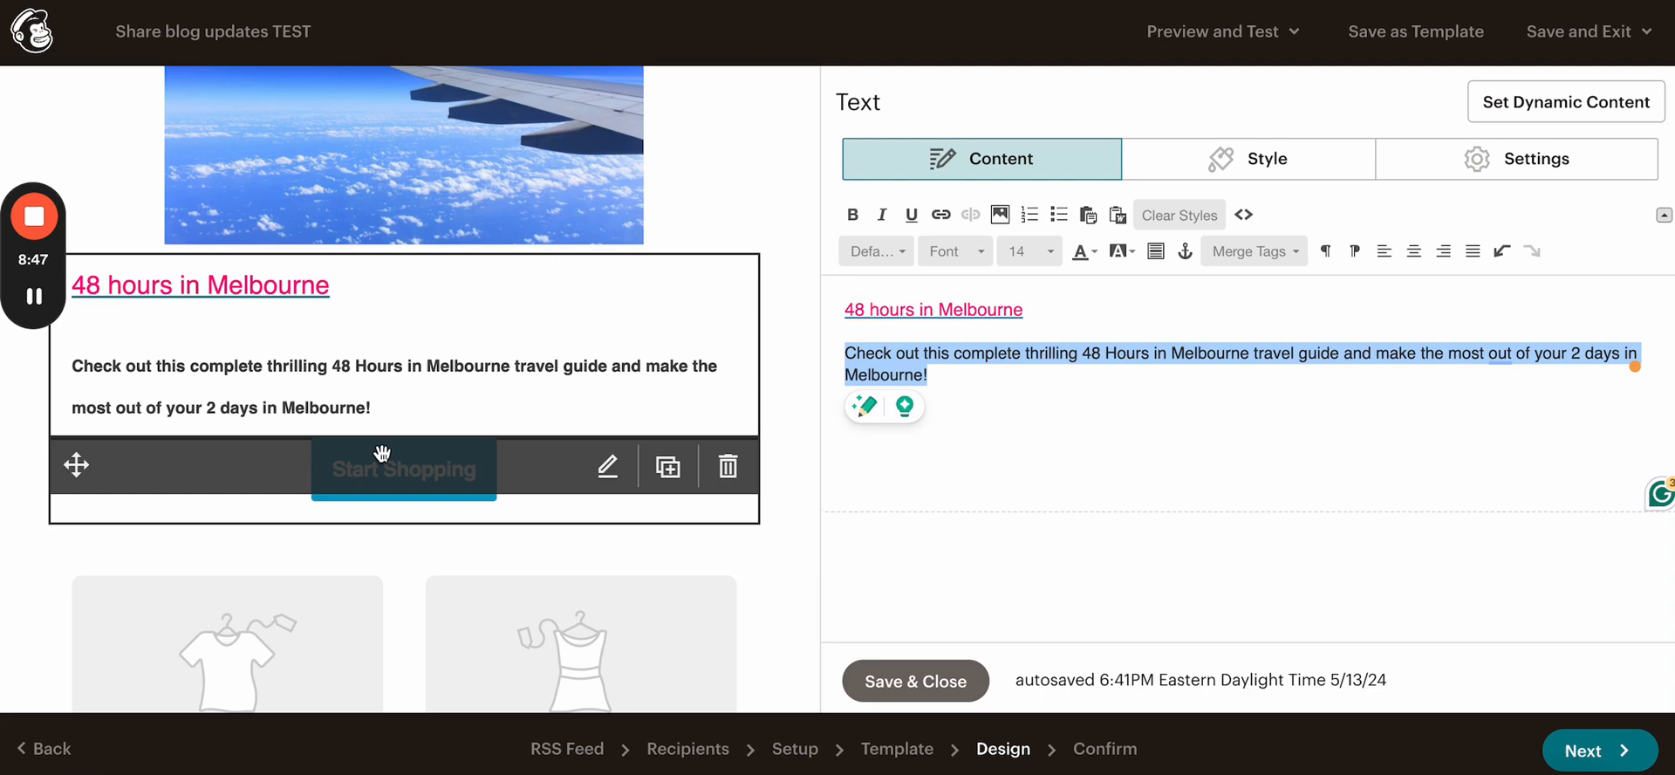
Step: Change the button label to 'Start Traveling'
left_click(605, 466)
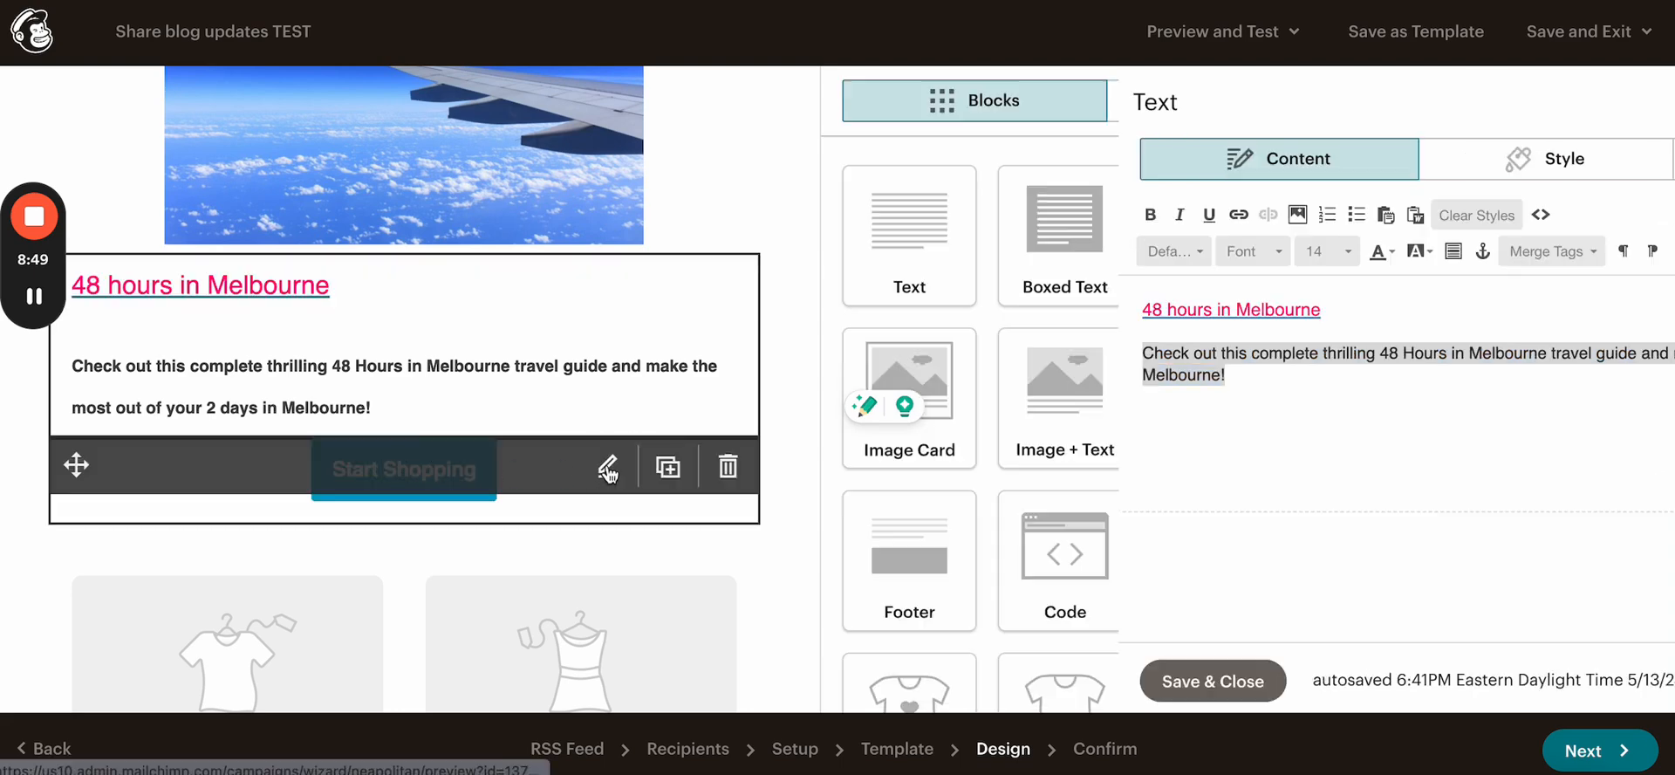
left_click(607, 467)
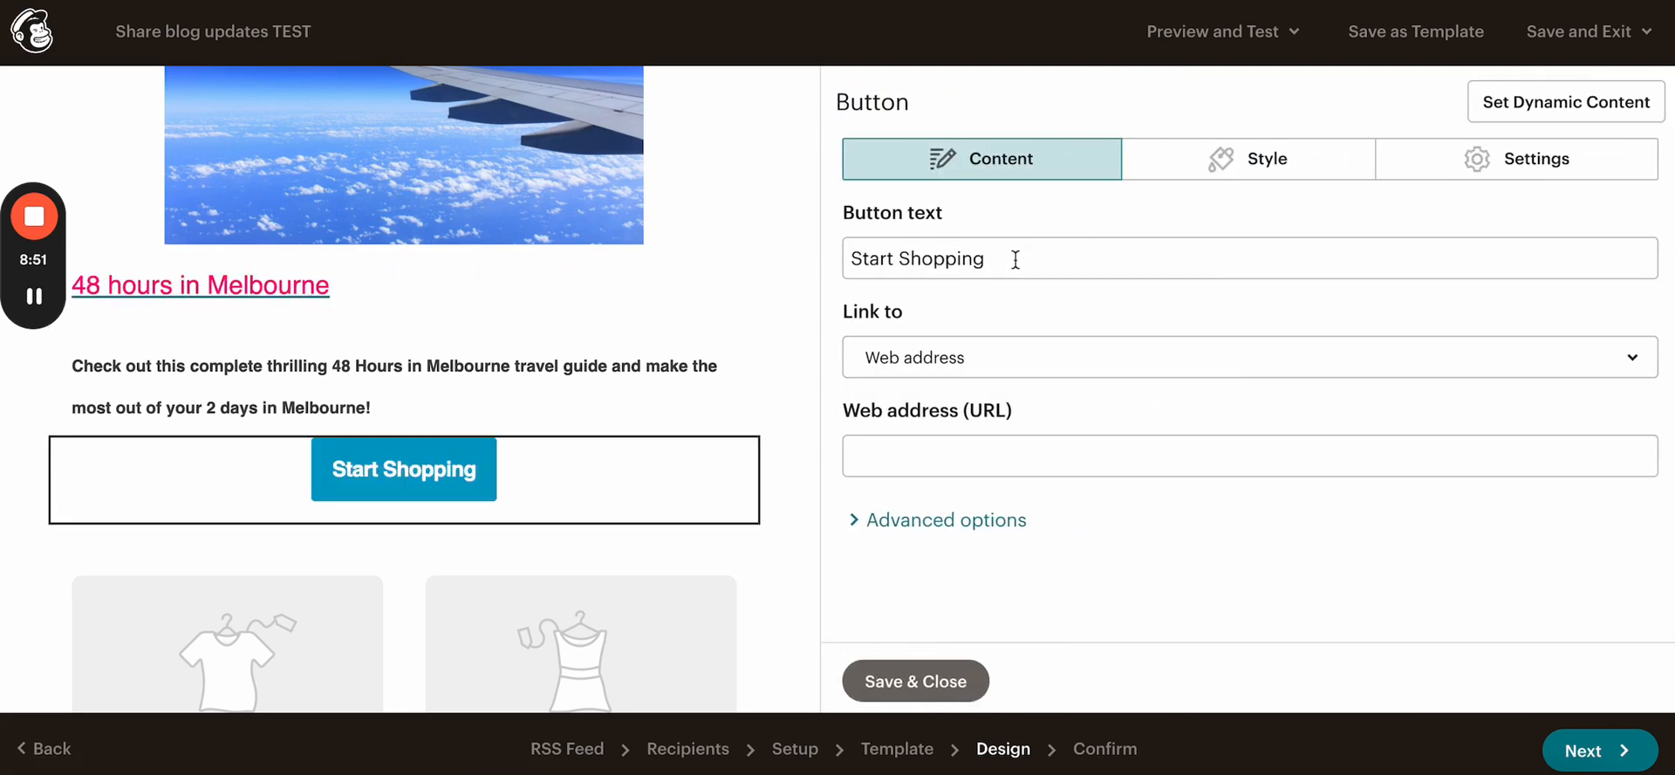
type("Start T")
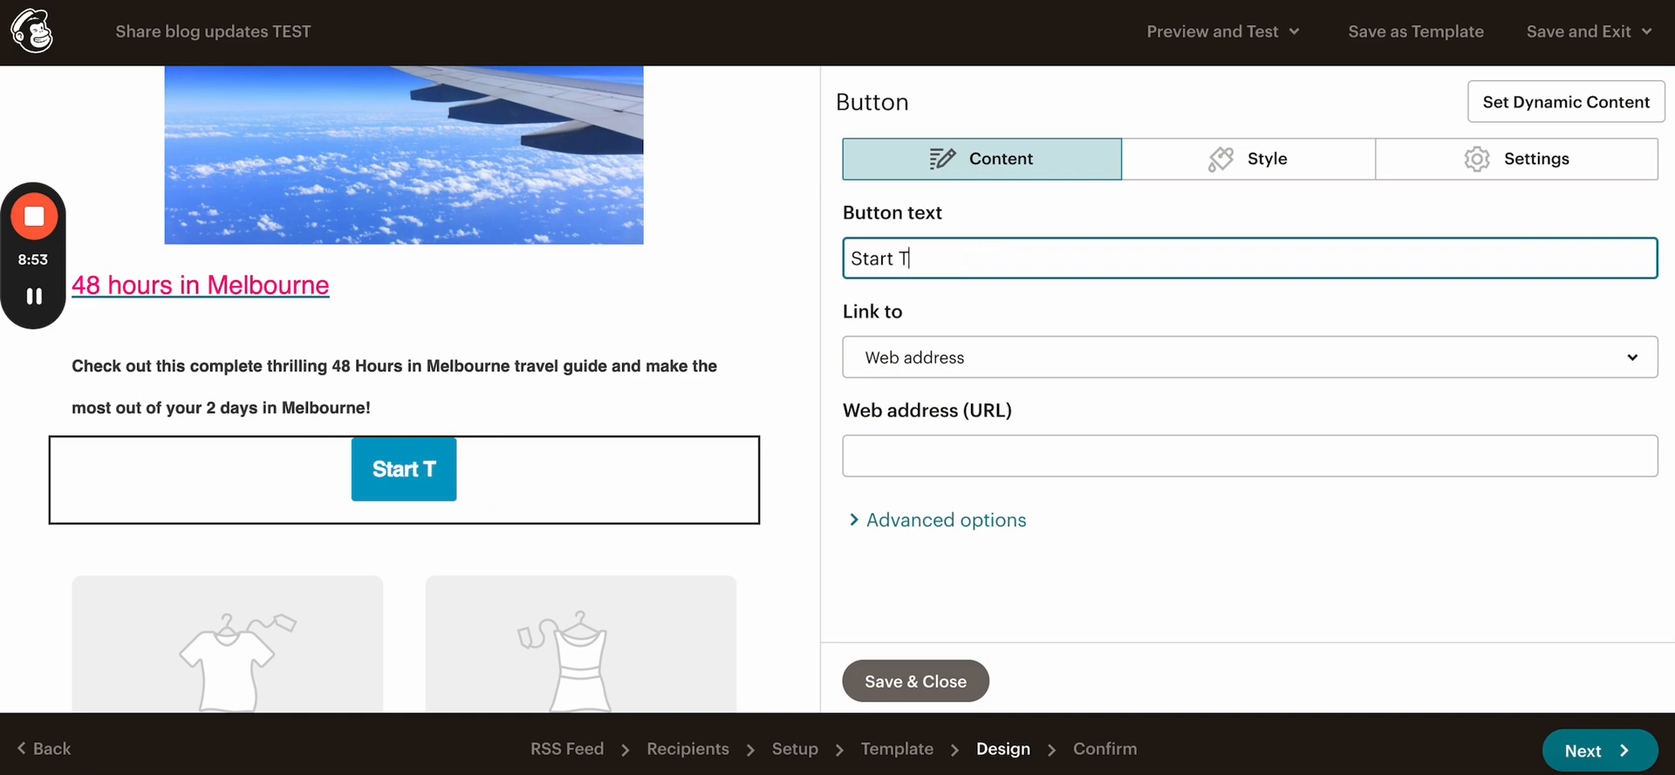
type("ravelin")
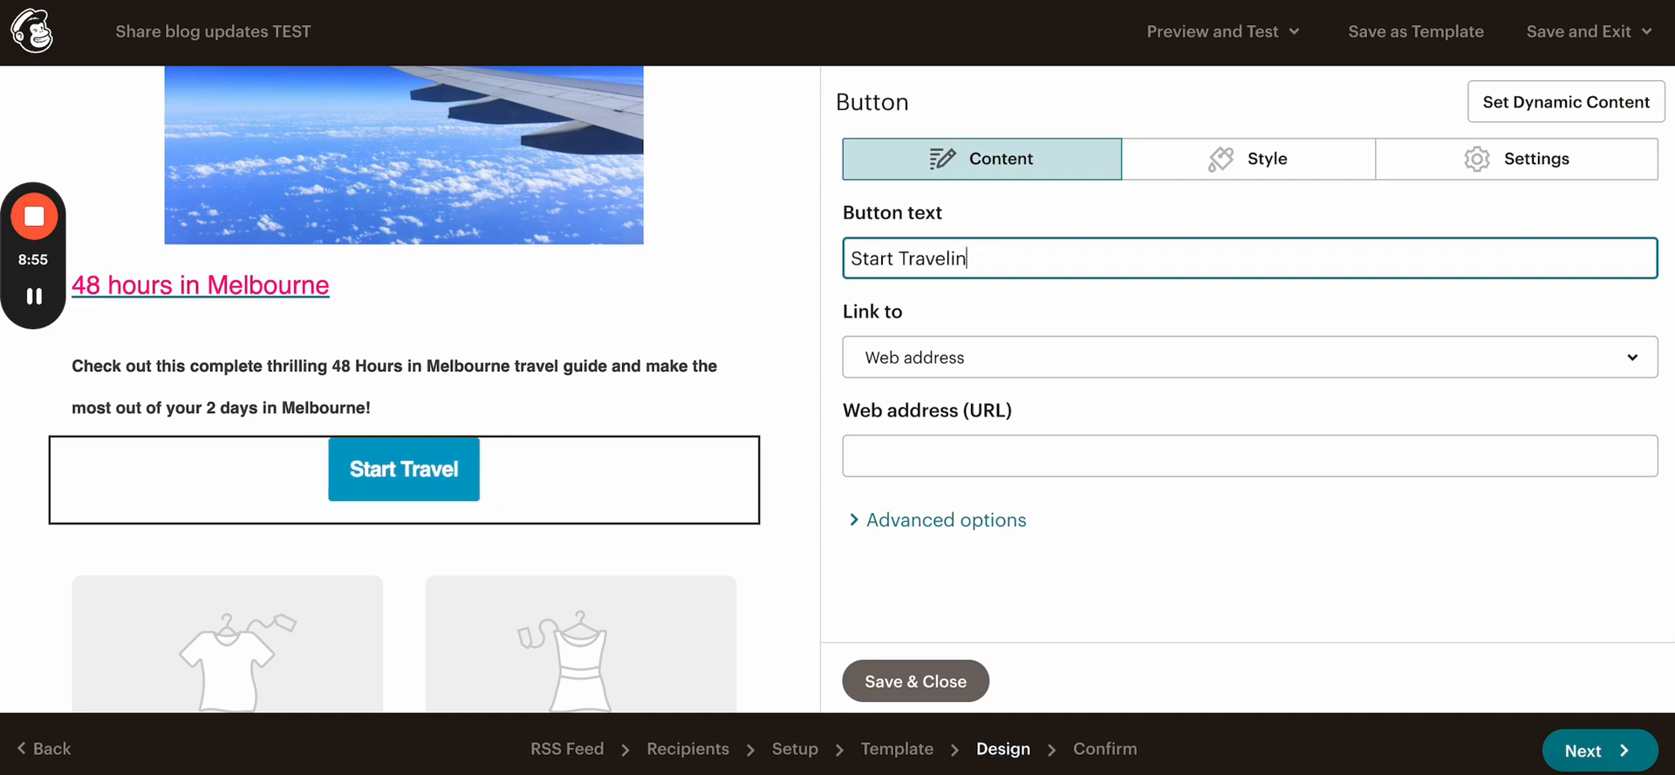
type("g")
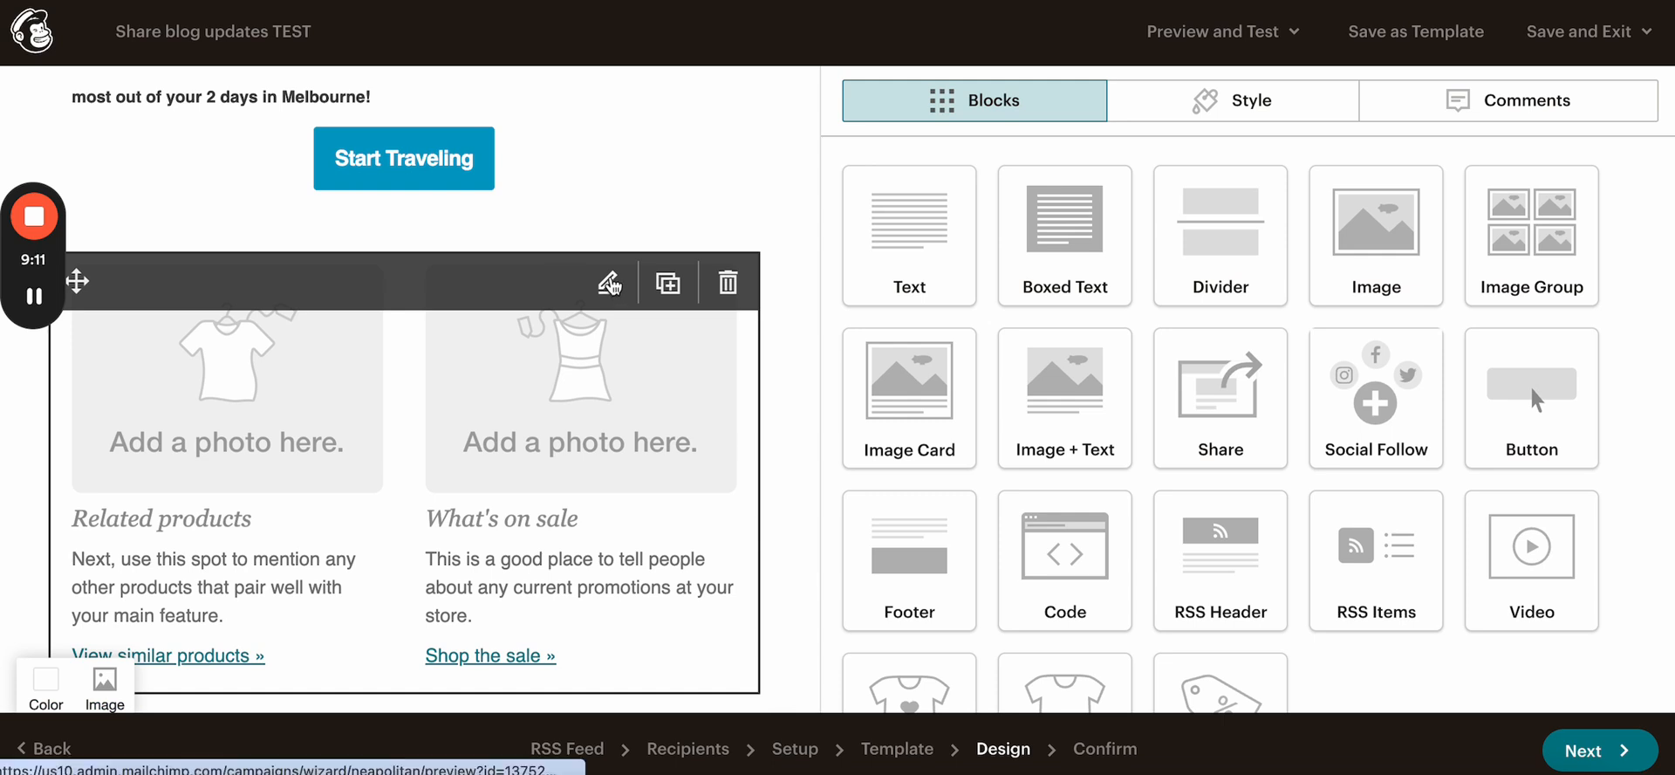
Step: Click through the divider and button blocks until the two-column photo cards block opens for editing
left_click(609, 283)
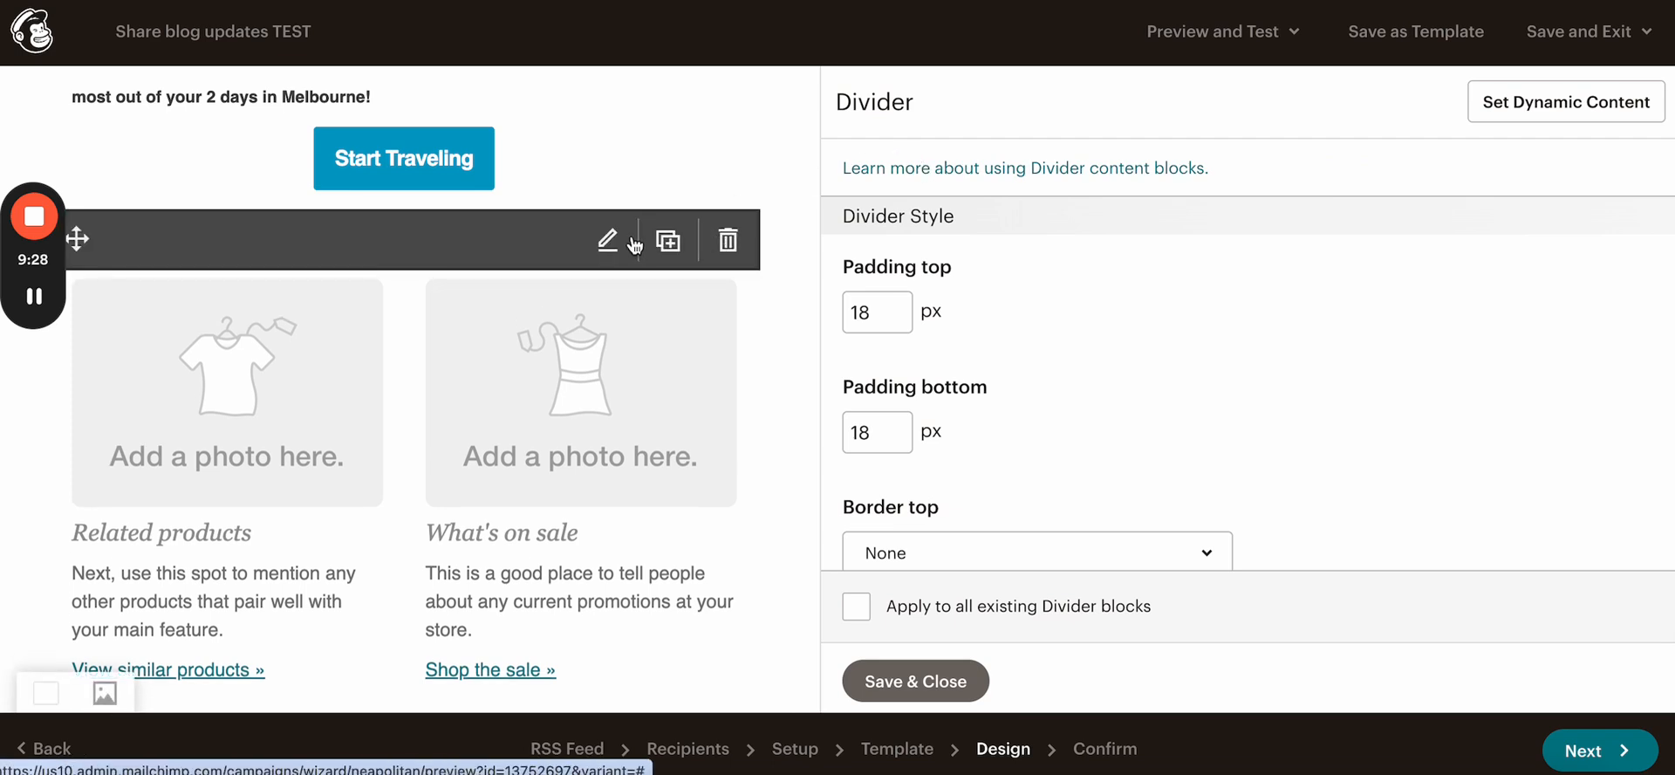
mouse_move(412, 288)
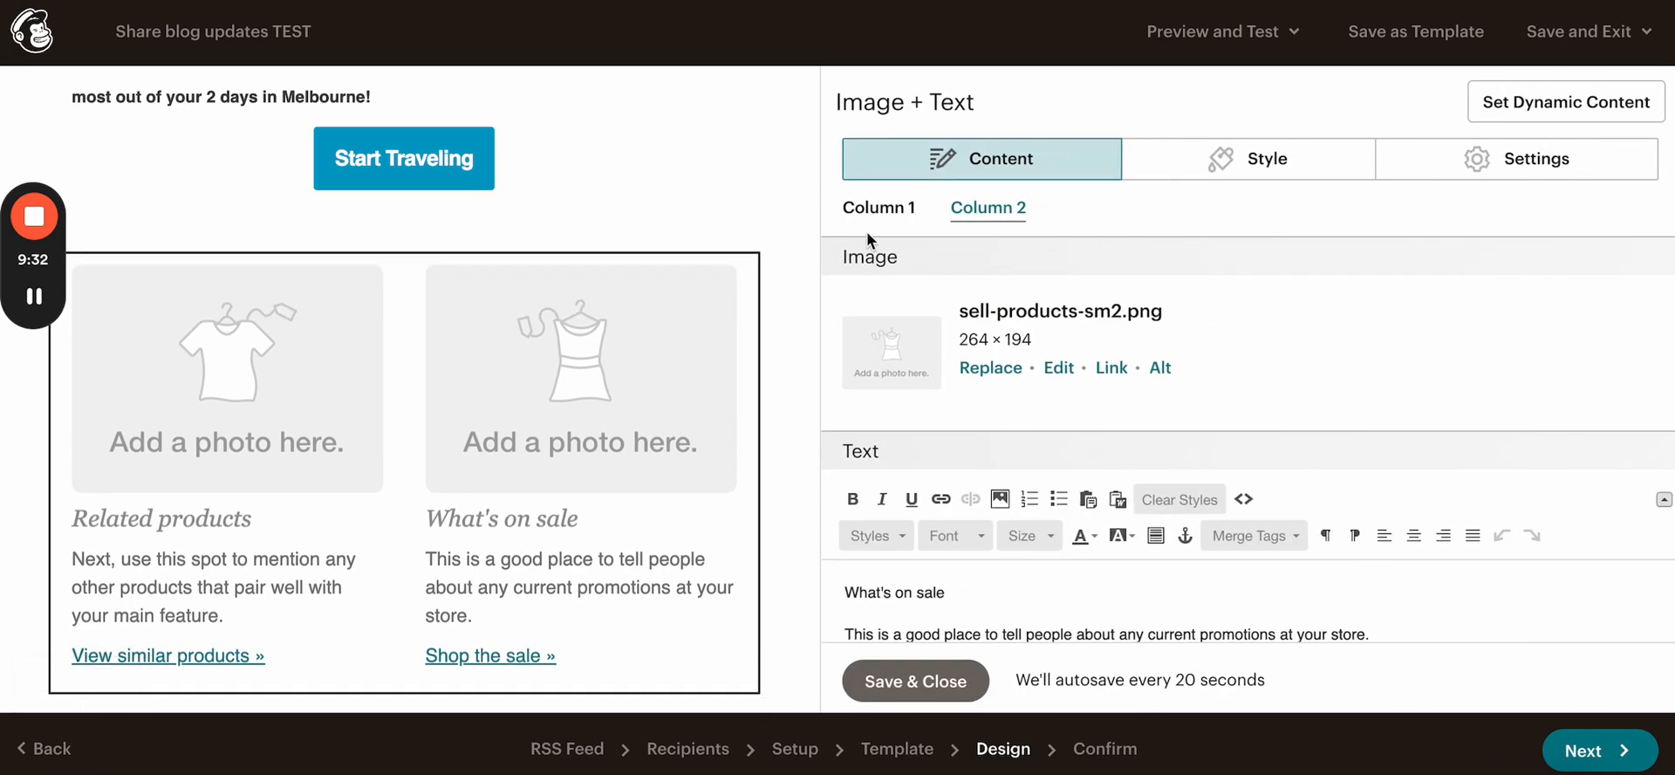
left_click(403, 230)
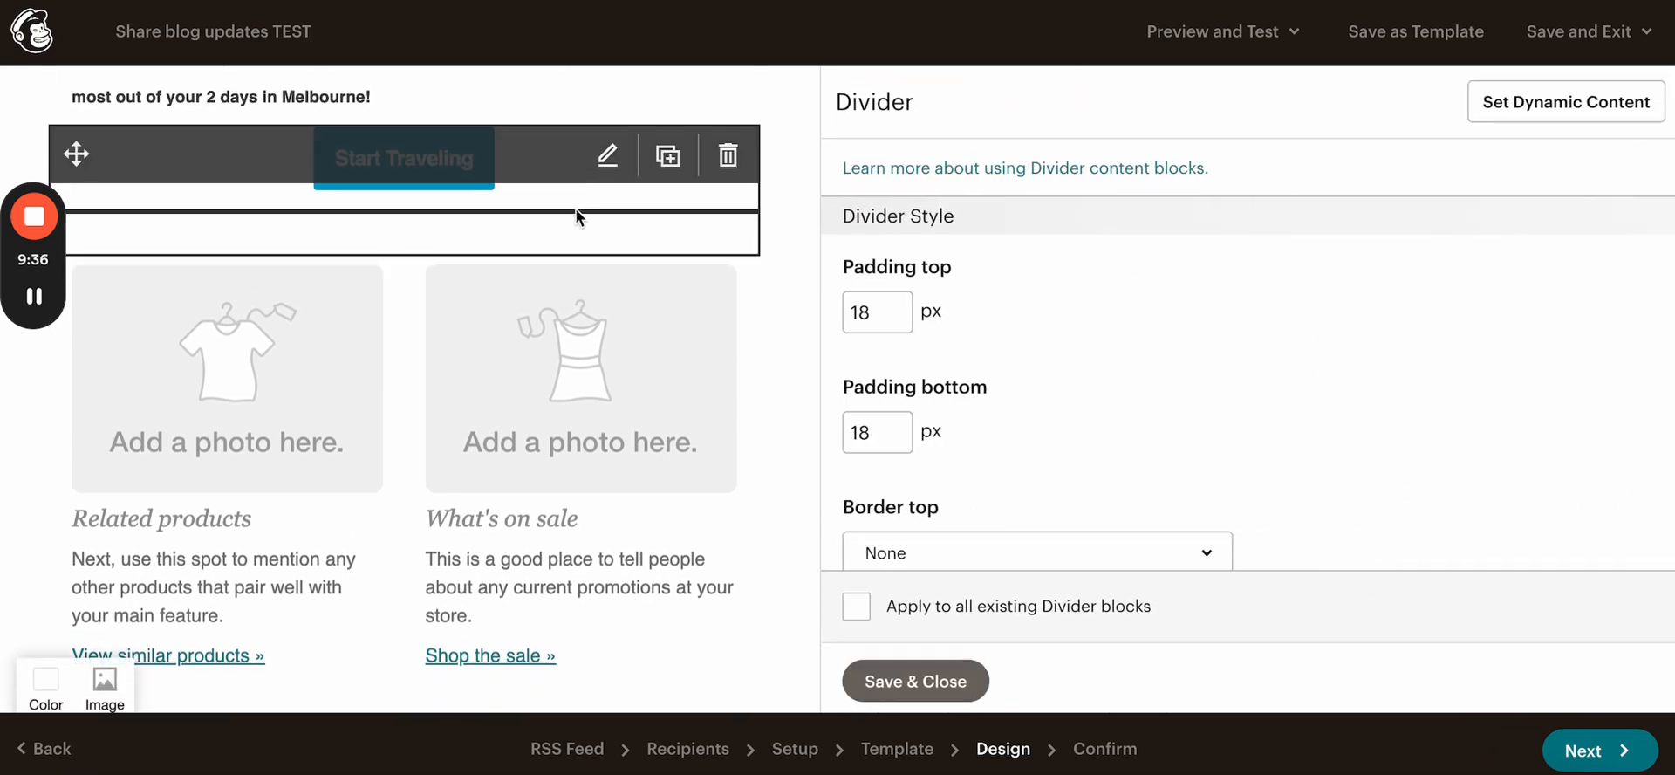
left_click(403, 158)
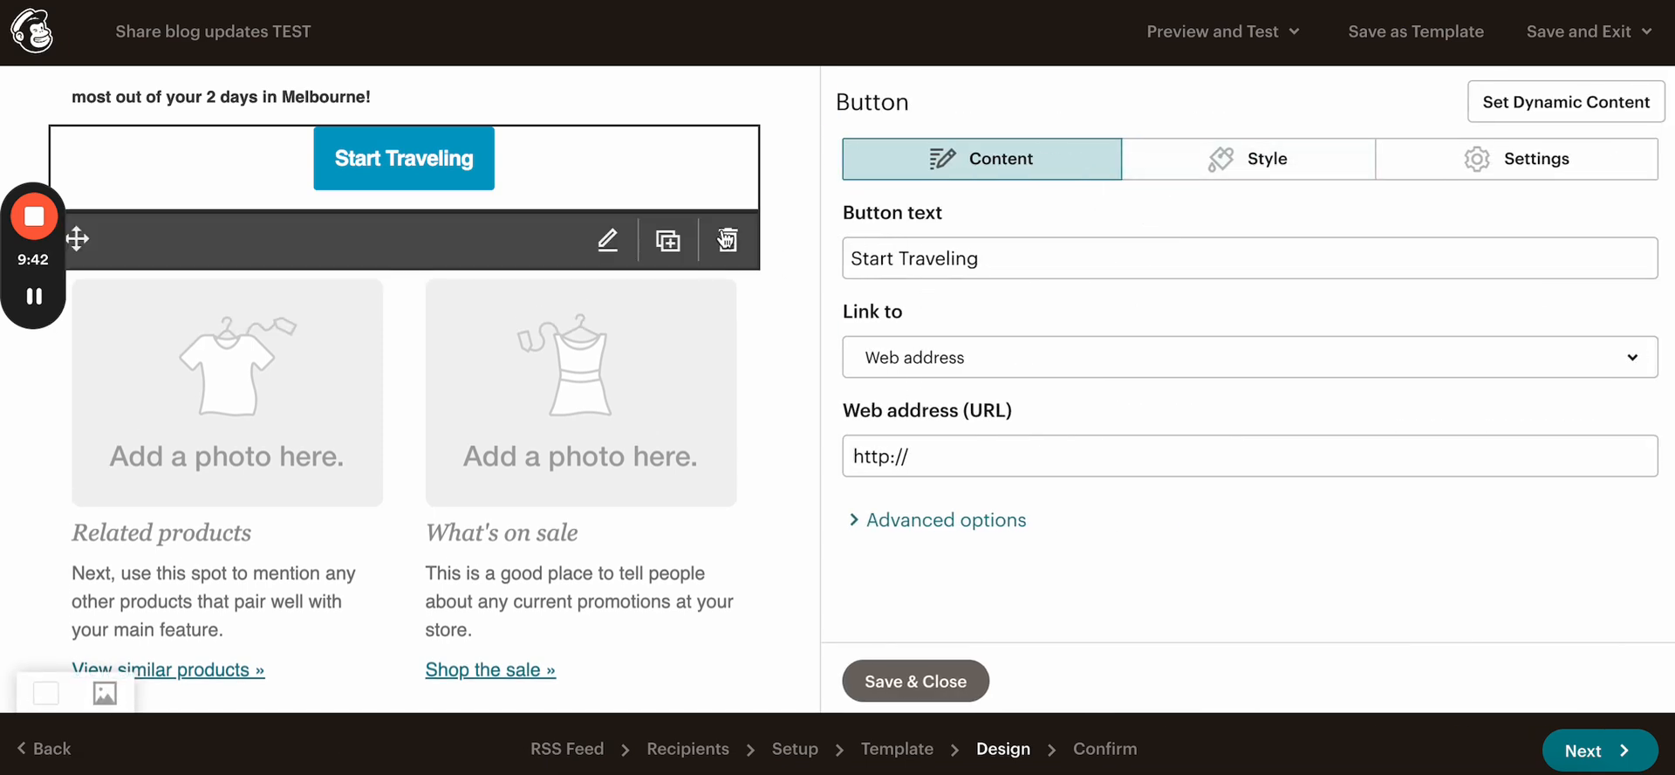
left_click(608, 239)
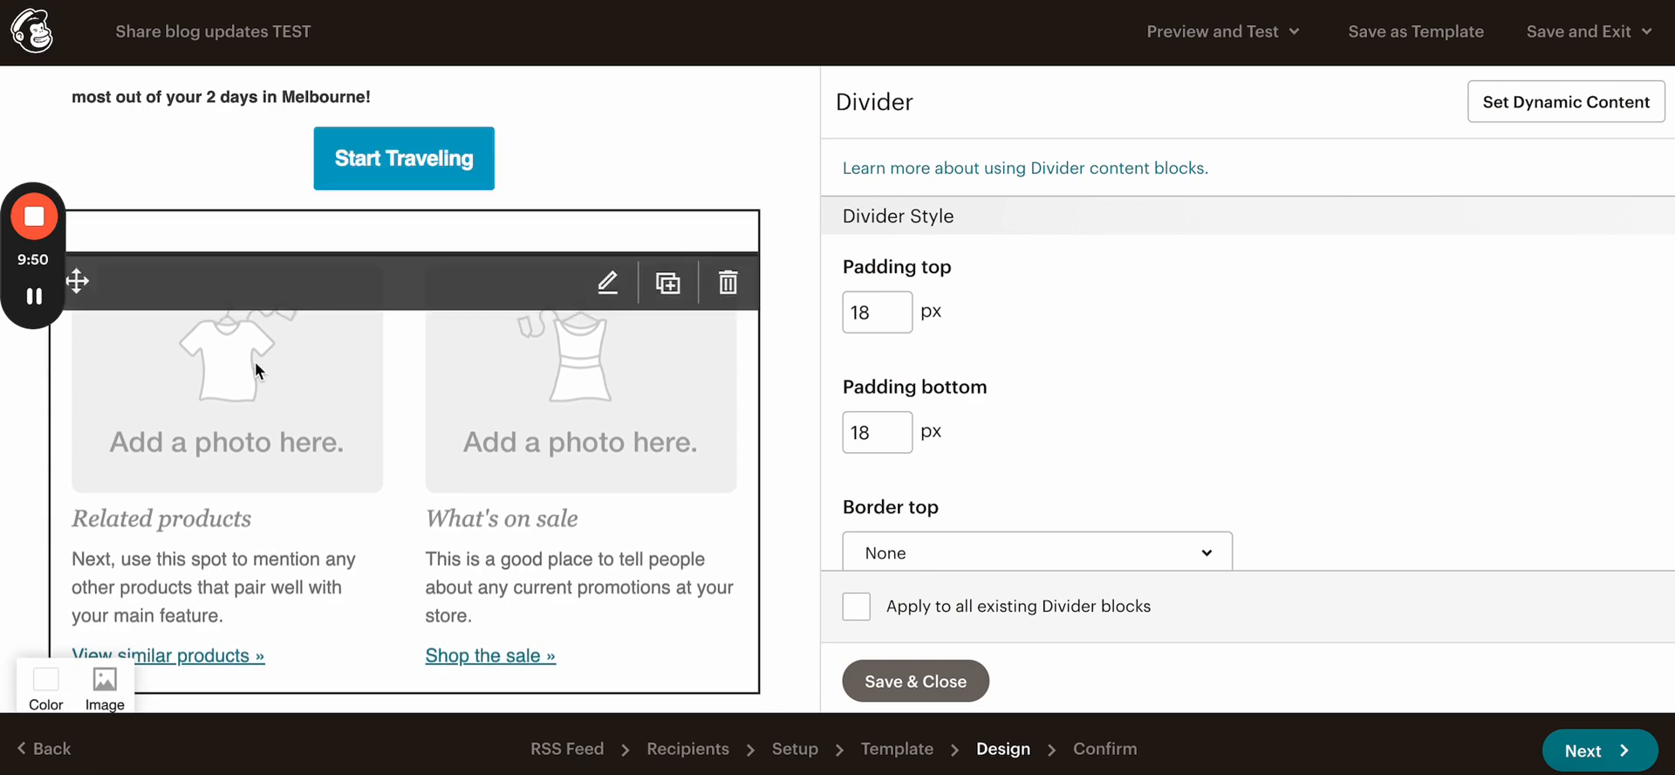
left_click(607, 283)
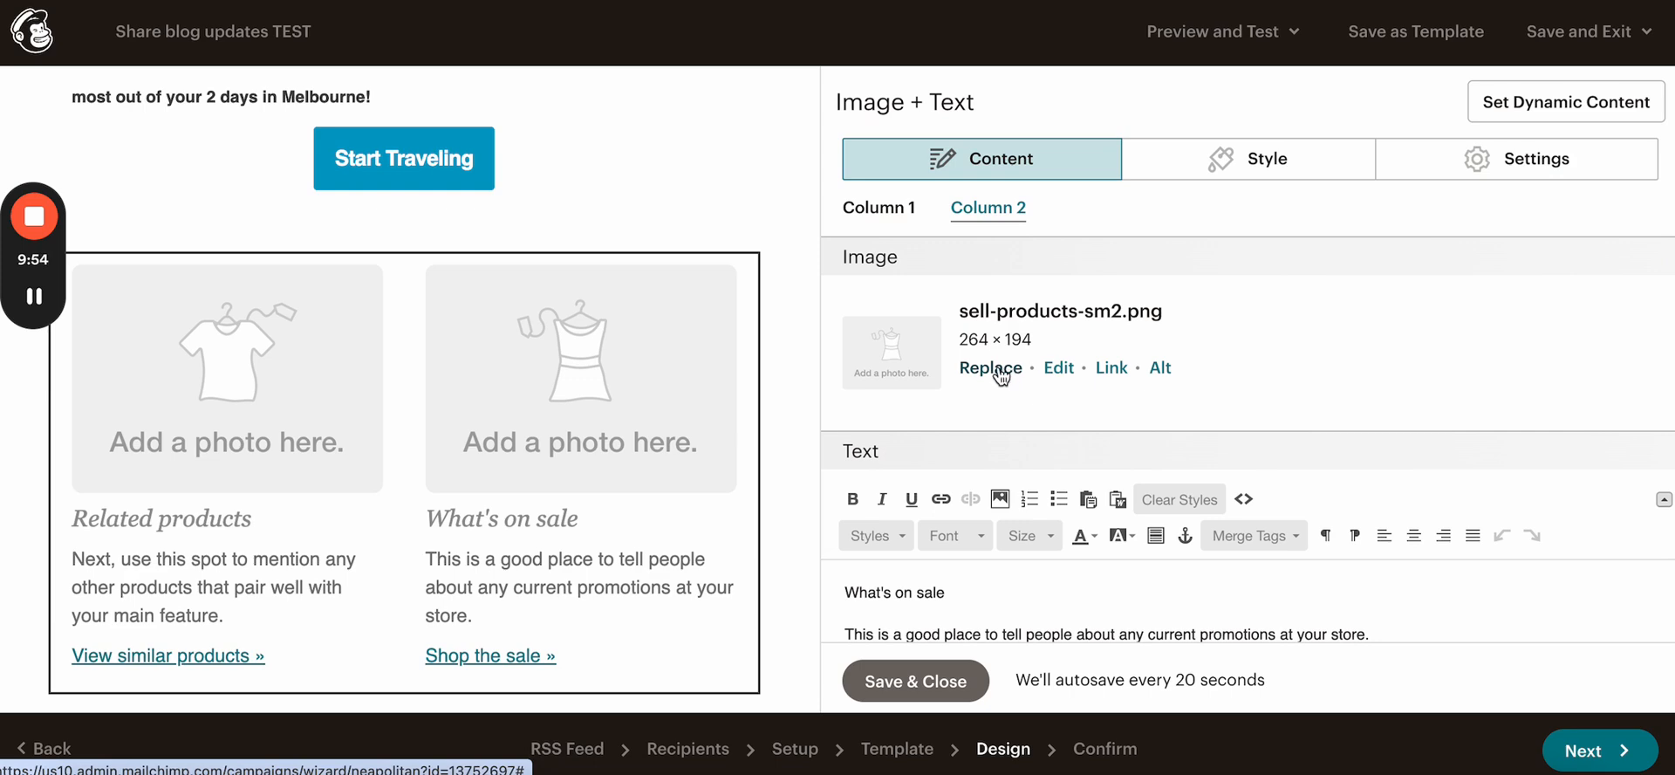
Step: Insert the mountain-bridge photo into the right card and switch to editing the left card
left_click(987, 366)
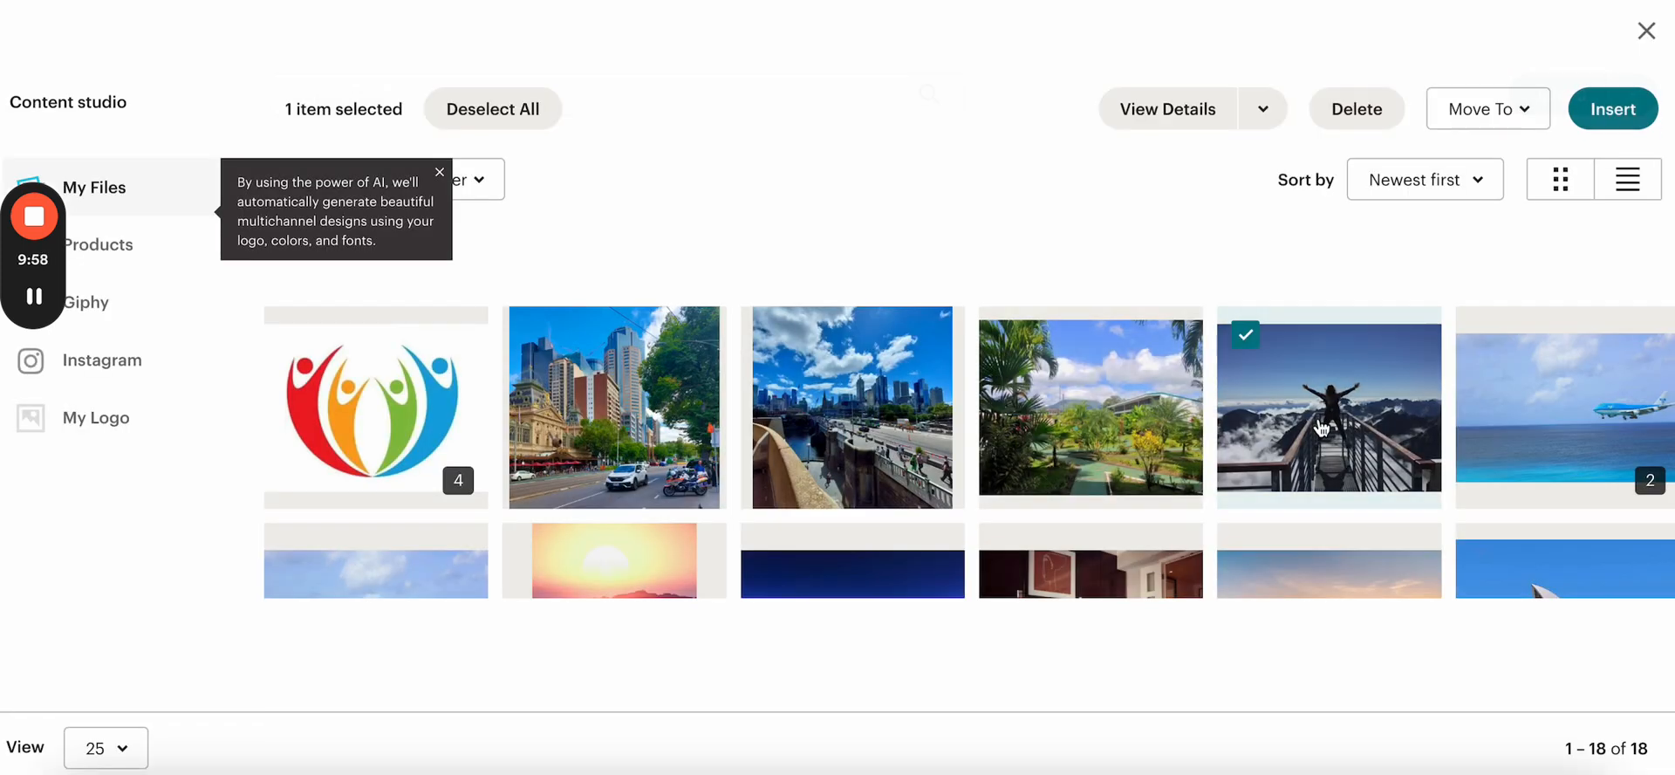
left_click(1612, 108)
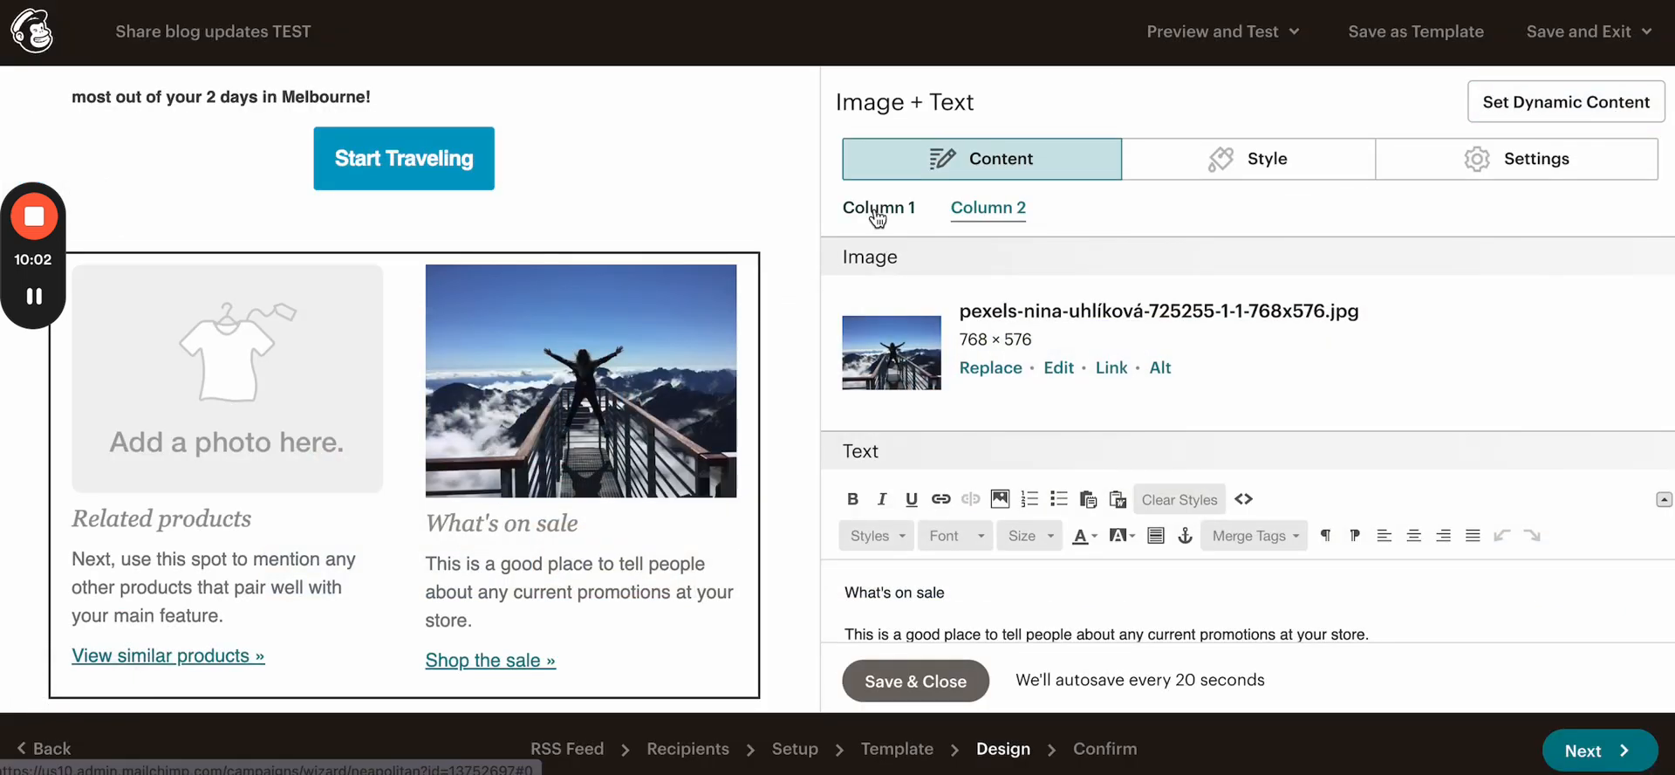
left_click(989, 368)
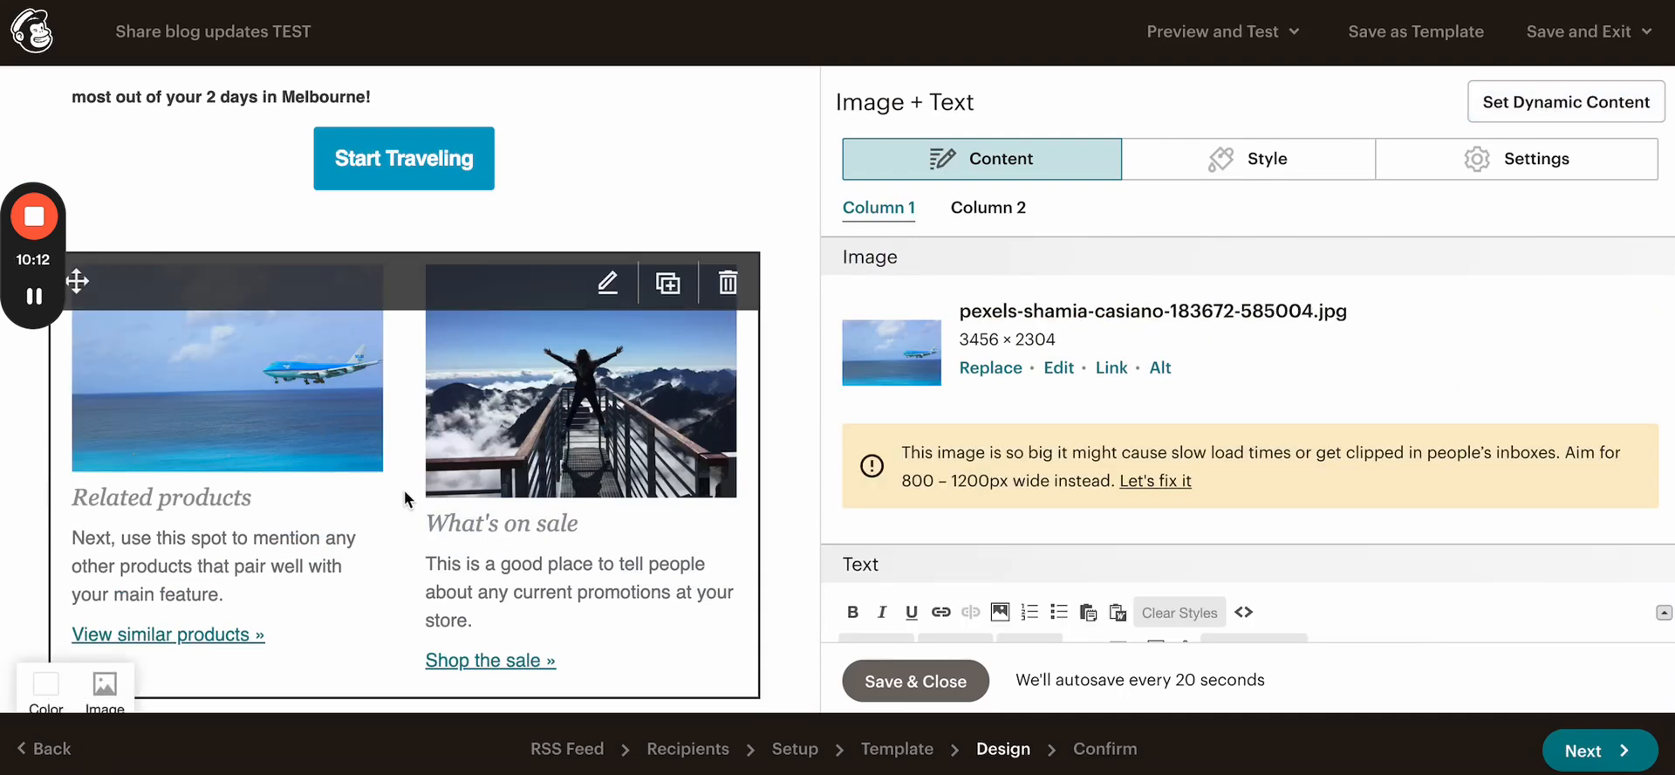
mouse_move(1033, 354)
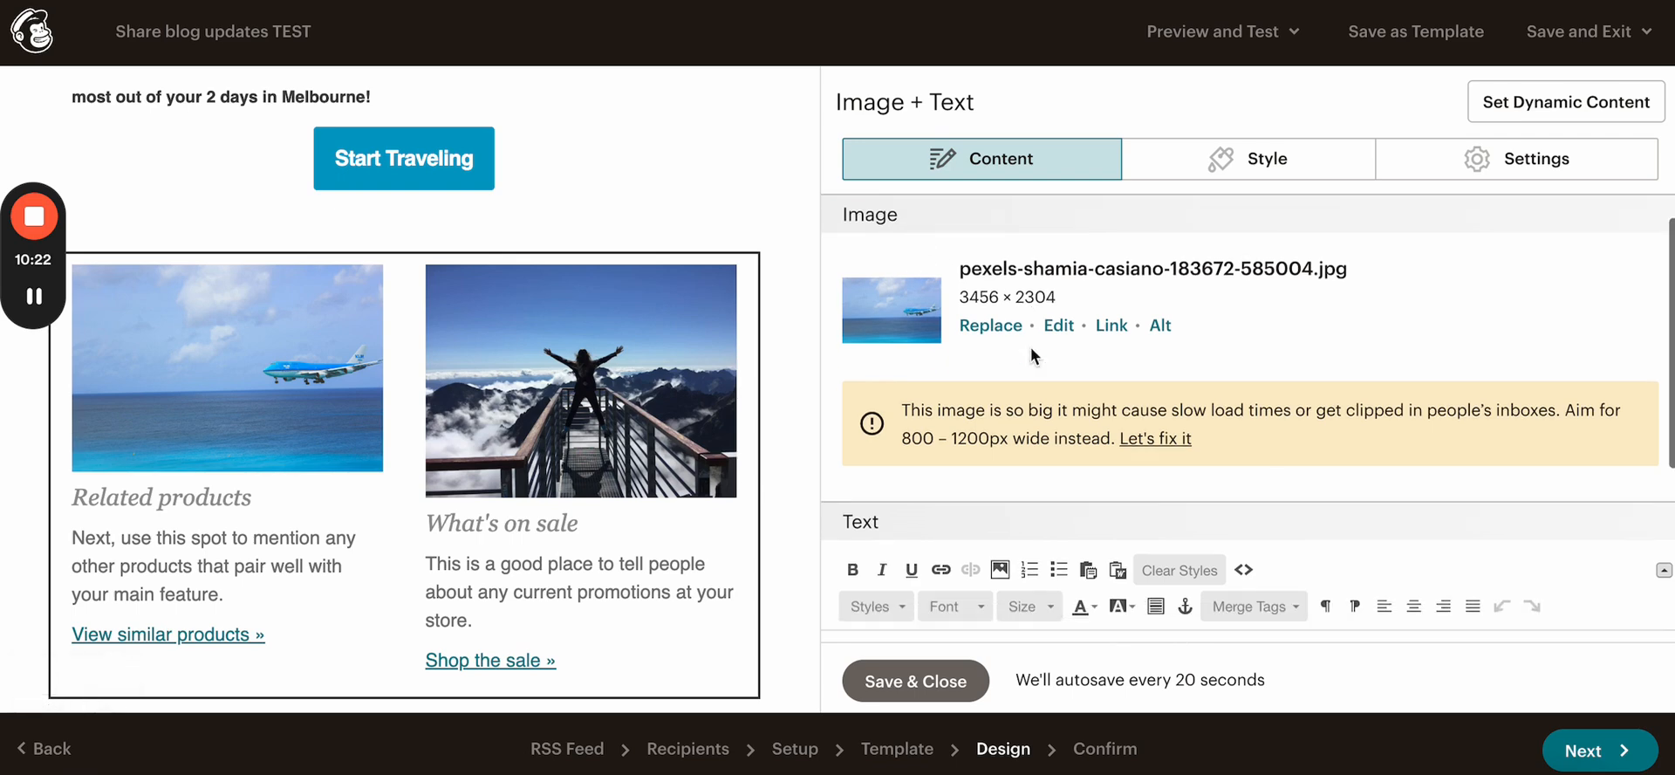
Step: Replace the left card's 'Related products' heading with 'Travel cheap', then open the right card's text
scroll("down", 3)
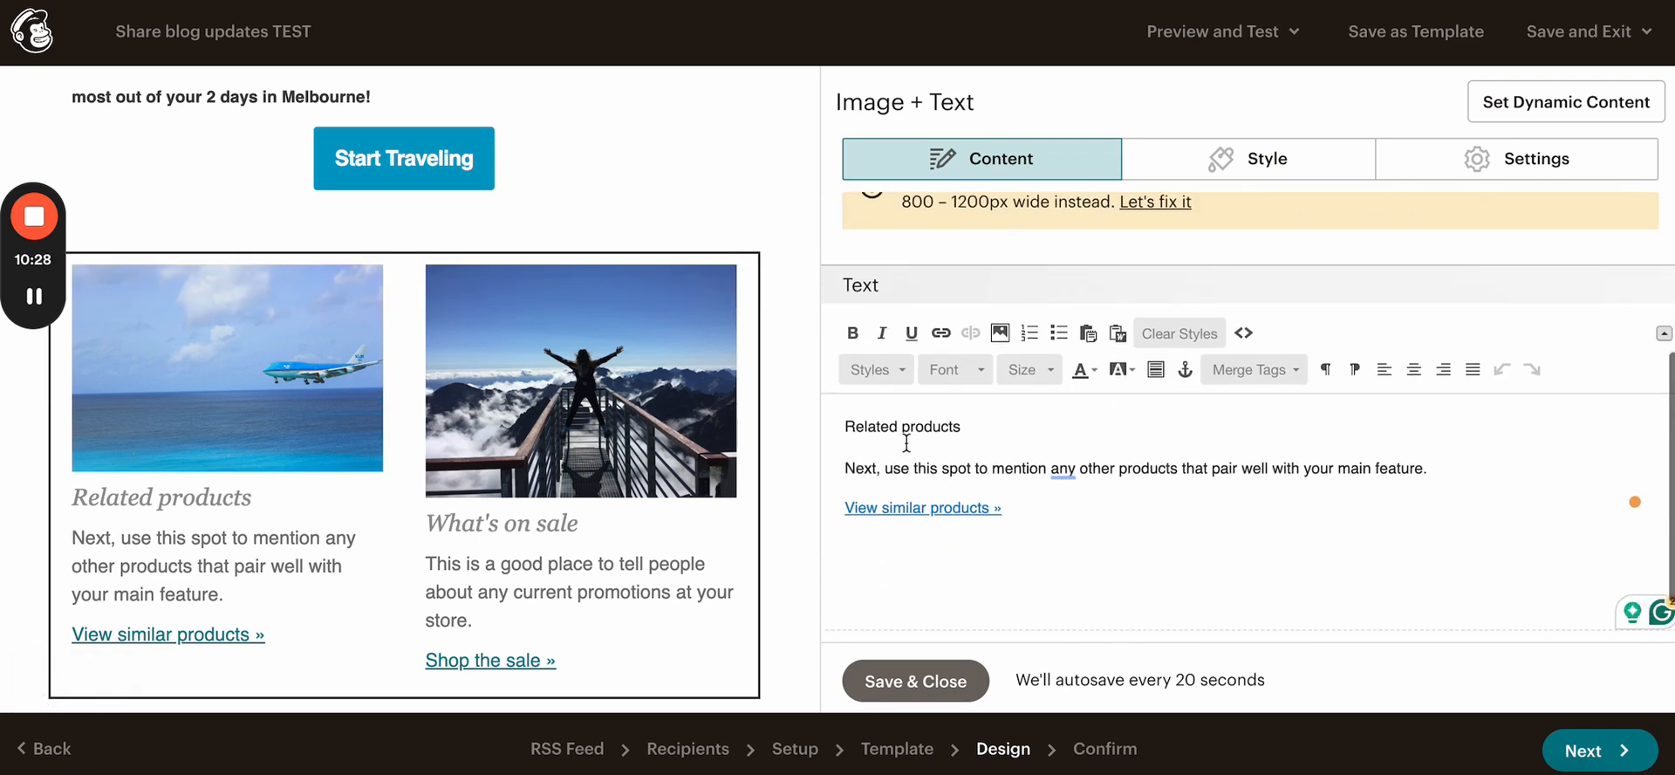
double_click(902, 425)
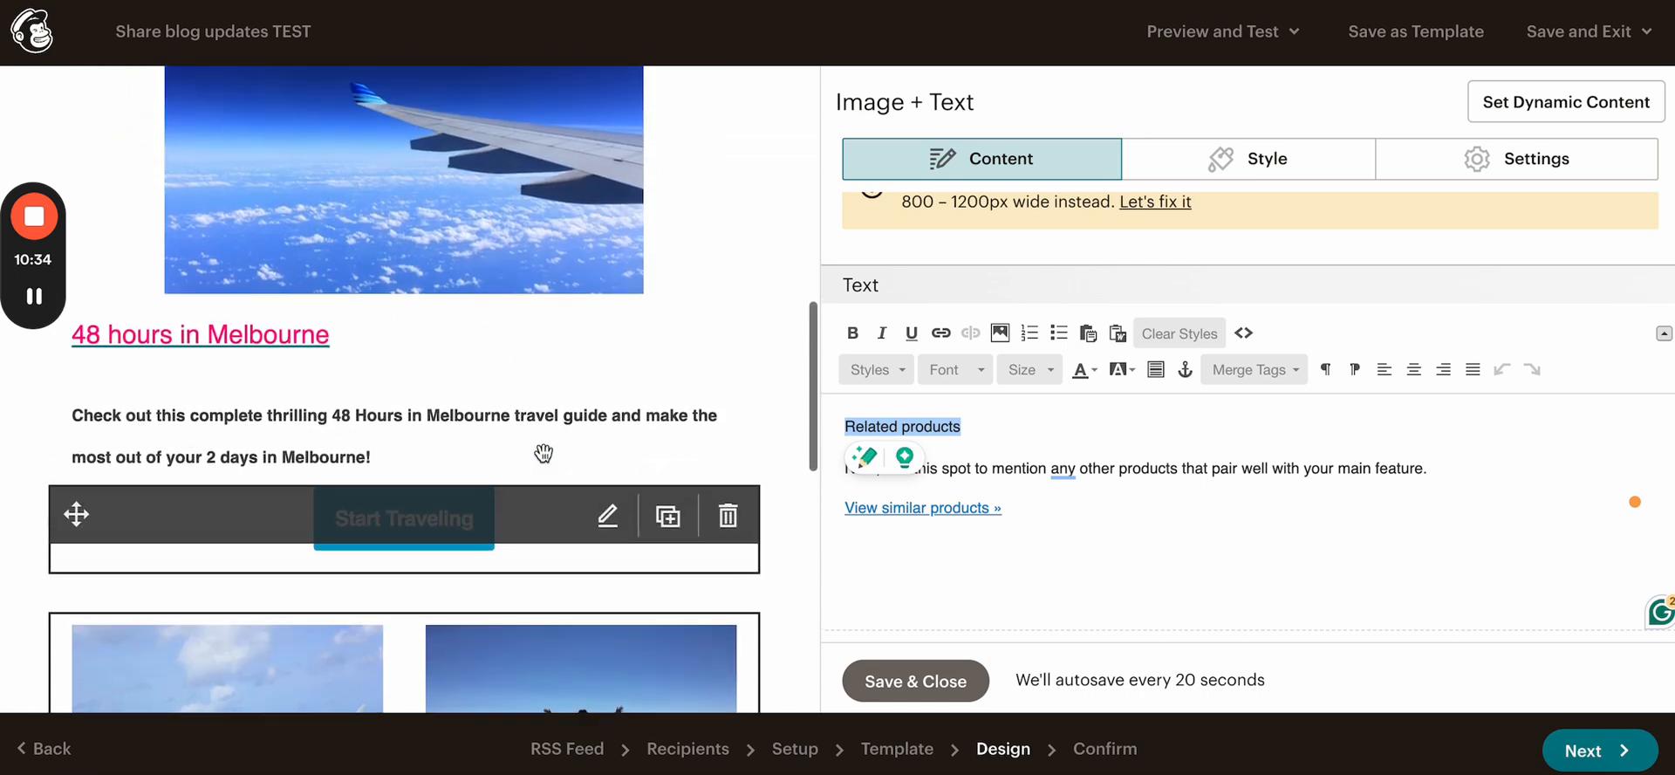
scroll("down", 3)
type("T")
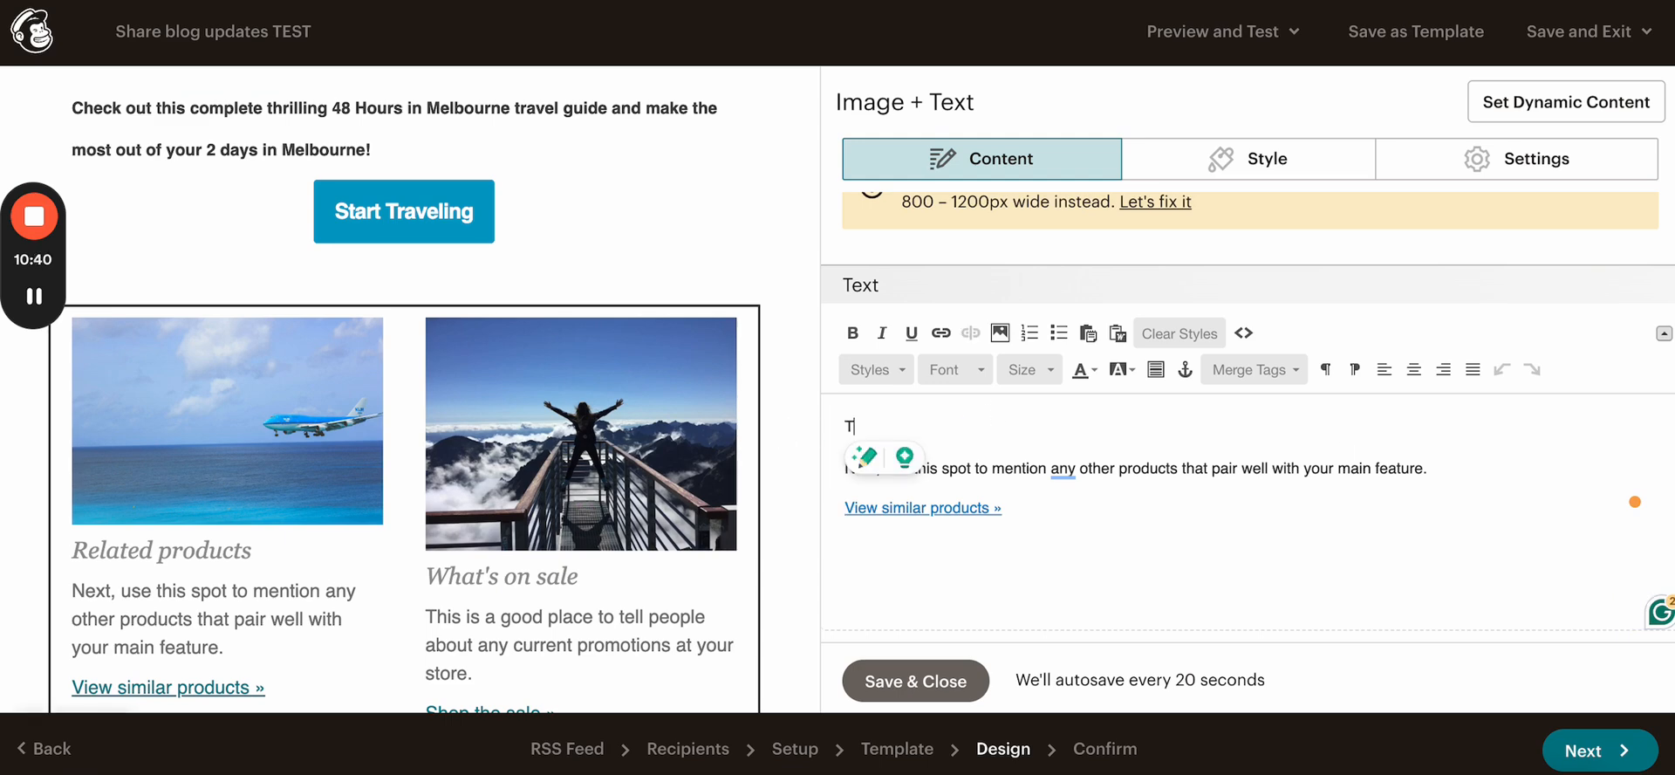
type("ravel cheap")
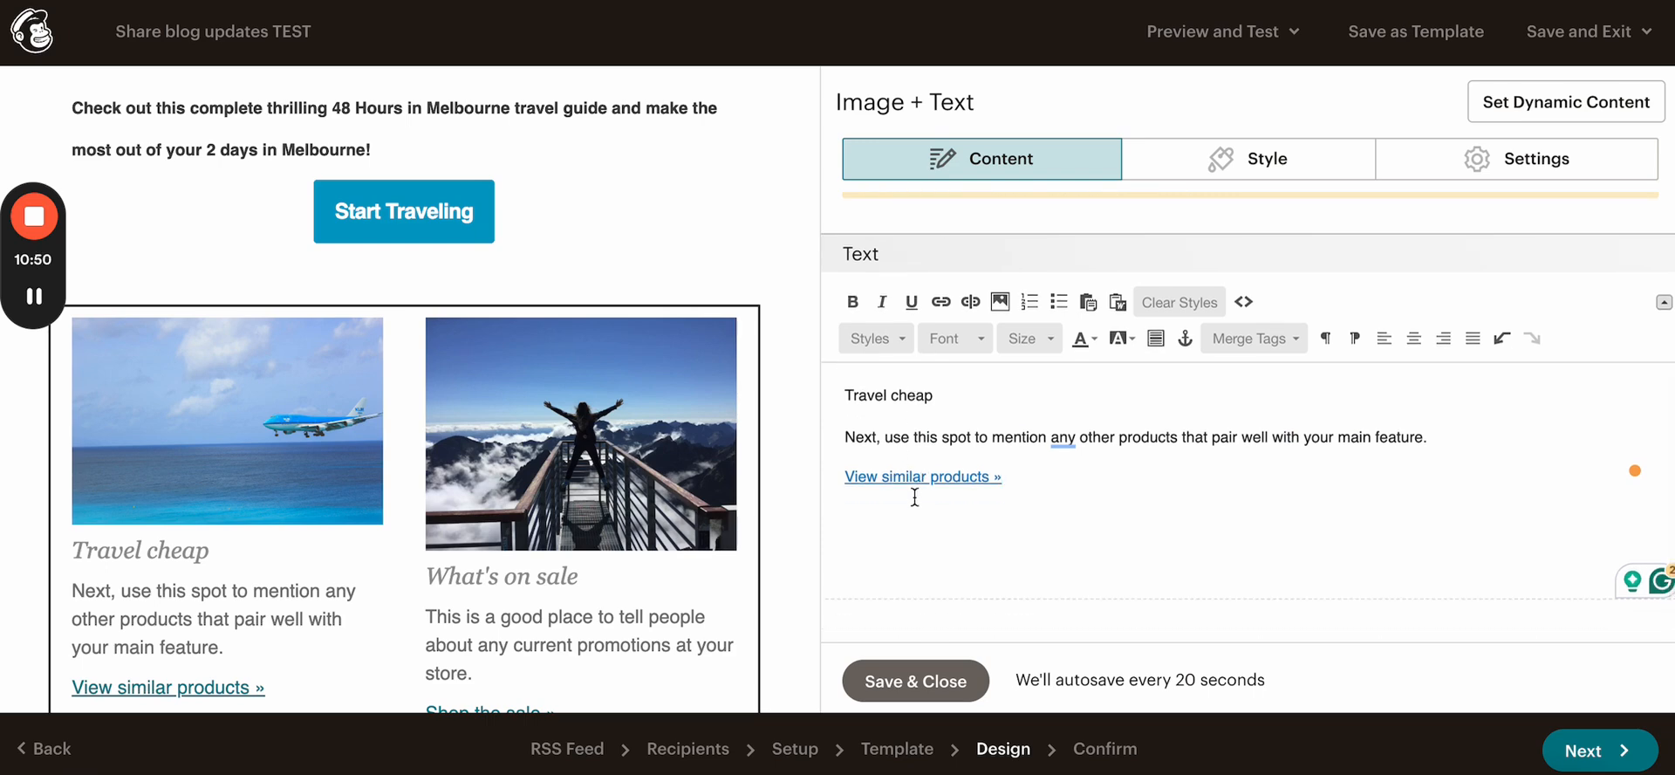
left_click(1081, 339)
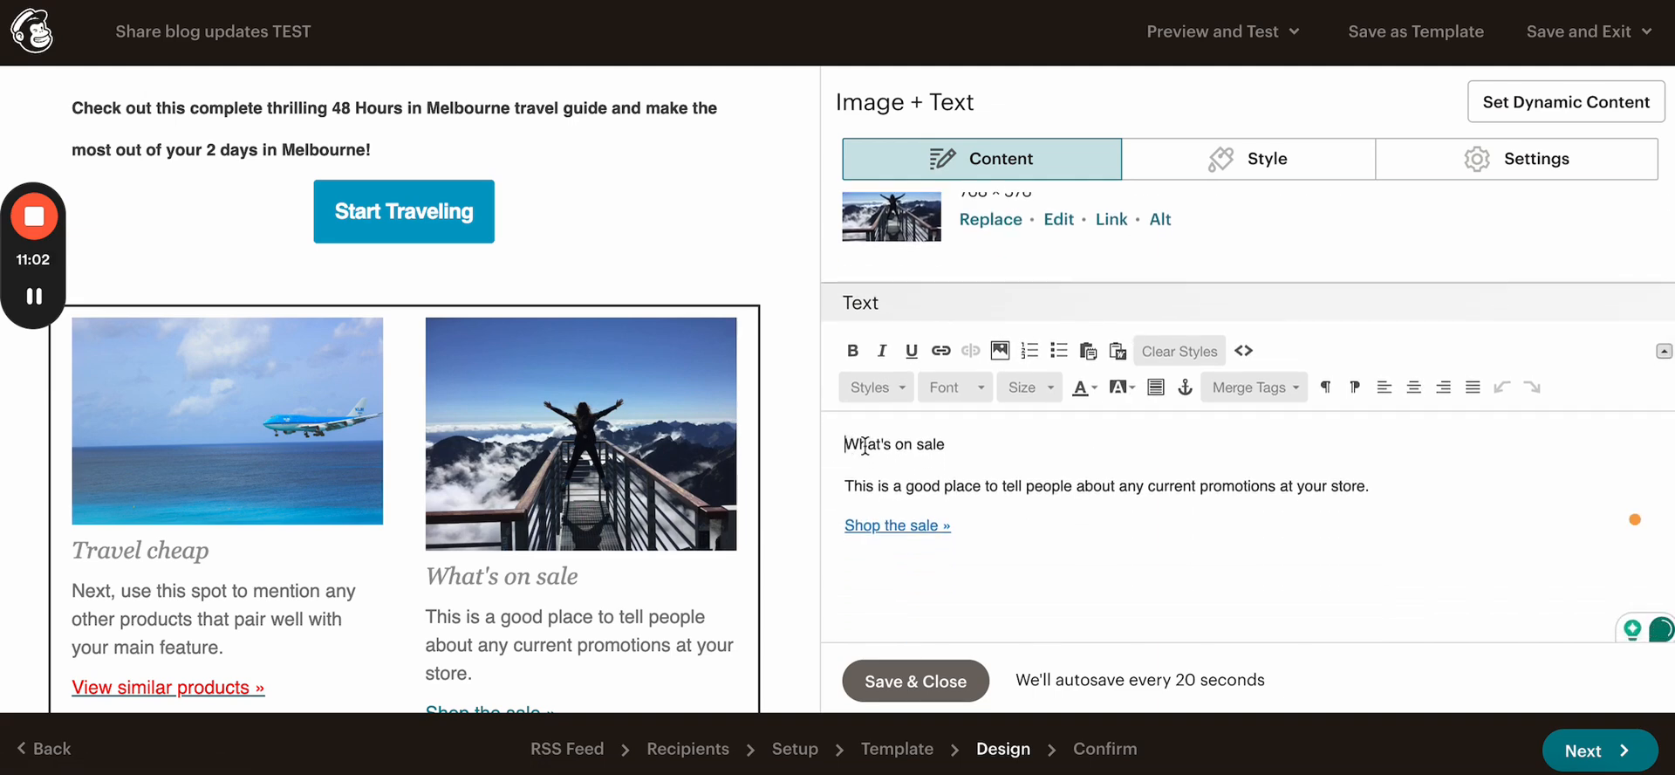
Step: Replace the right card's 'What's on sale' heading with 'Best travel deal' and select the 'Shop the sale' link's colour menu
double_click(895, 443)
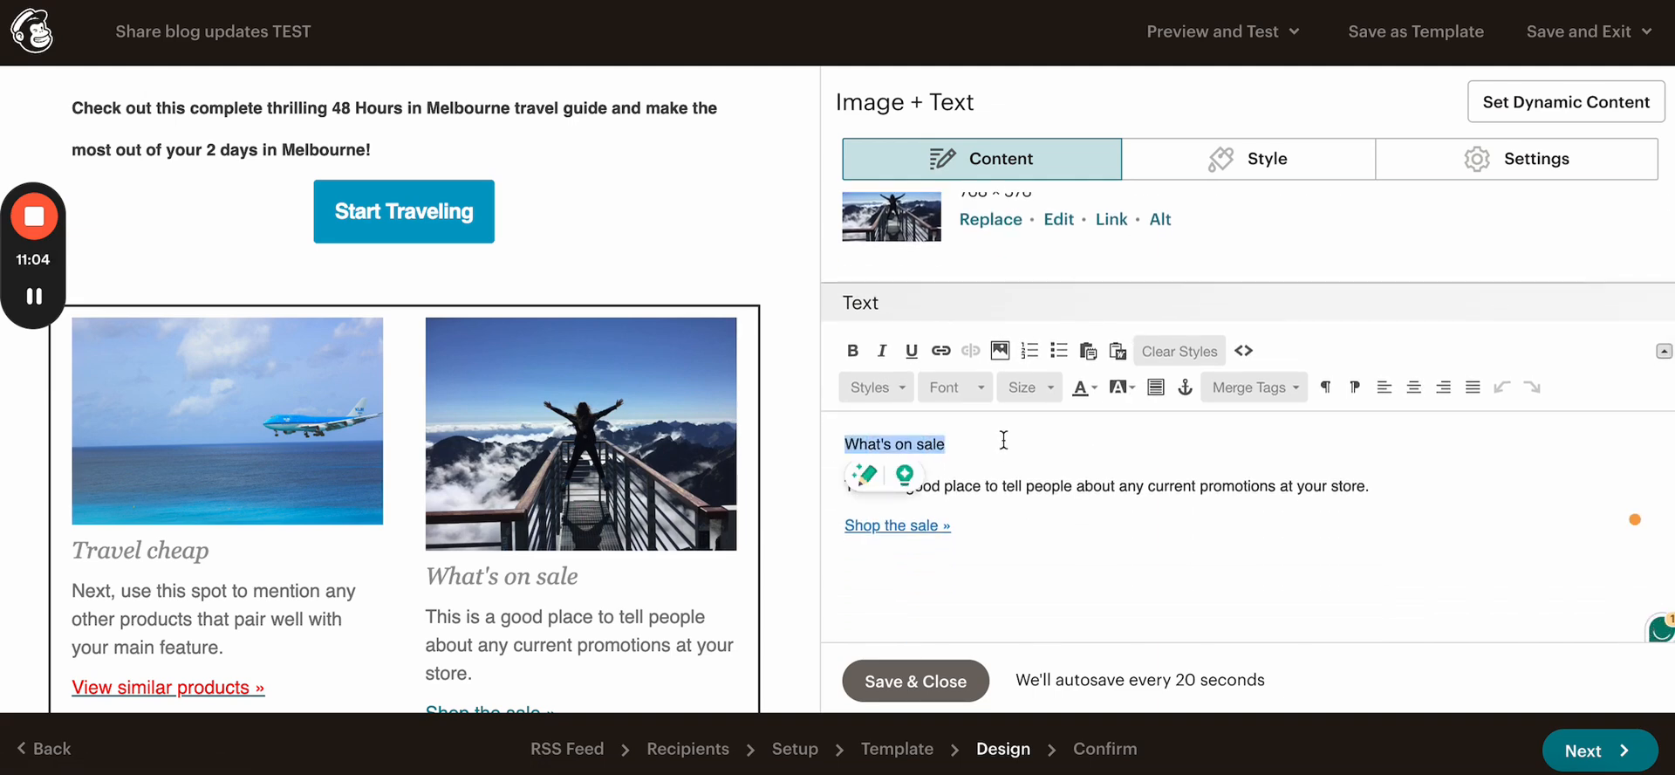
type("Best travel deal")
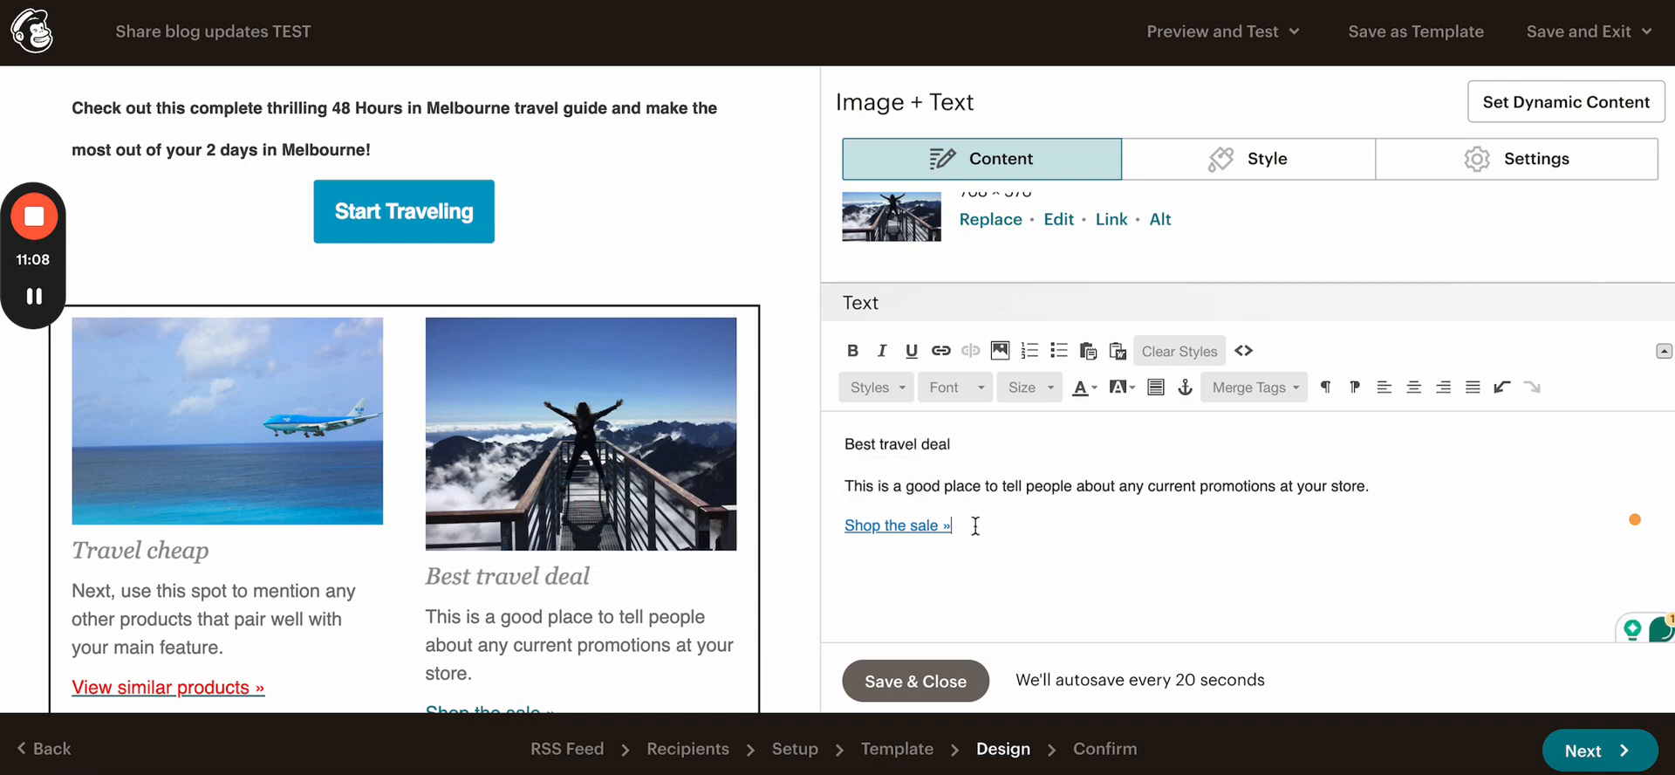
left_click(1080, 387)
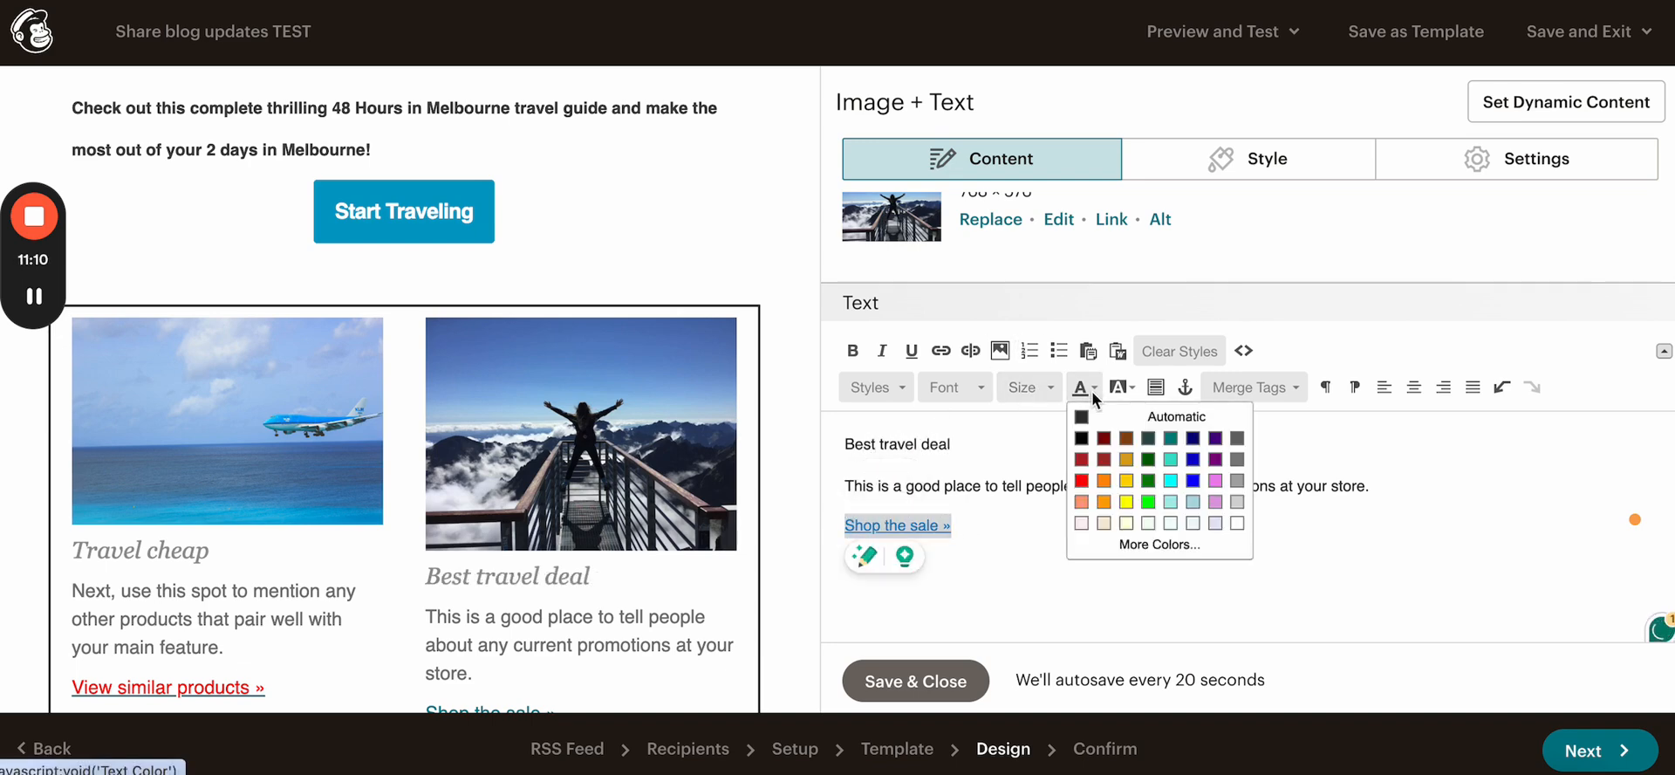
left_click(1192, 459)
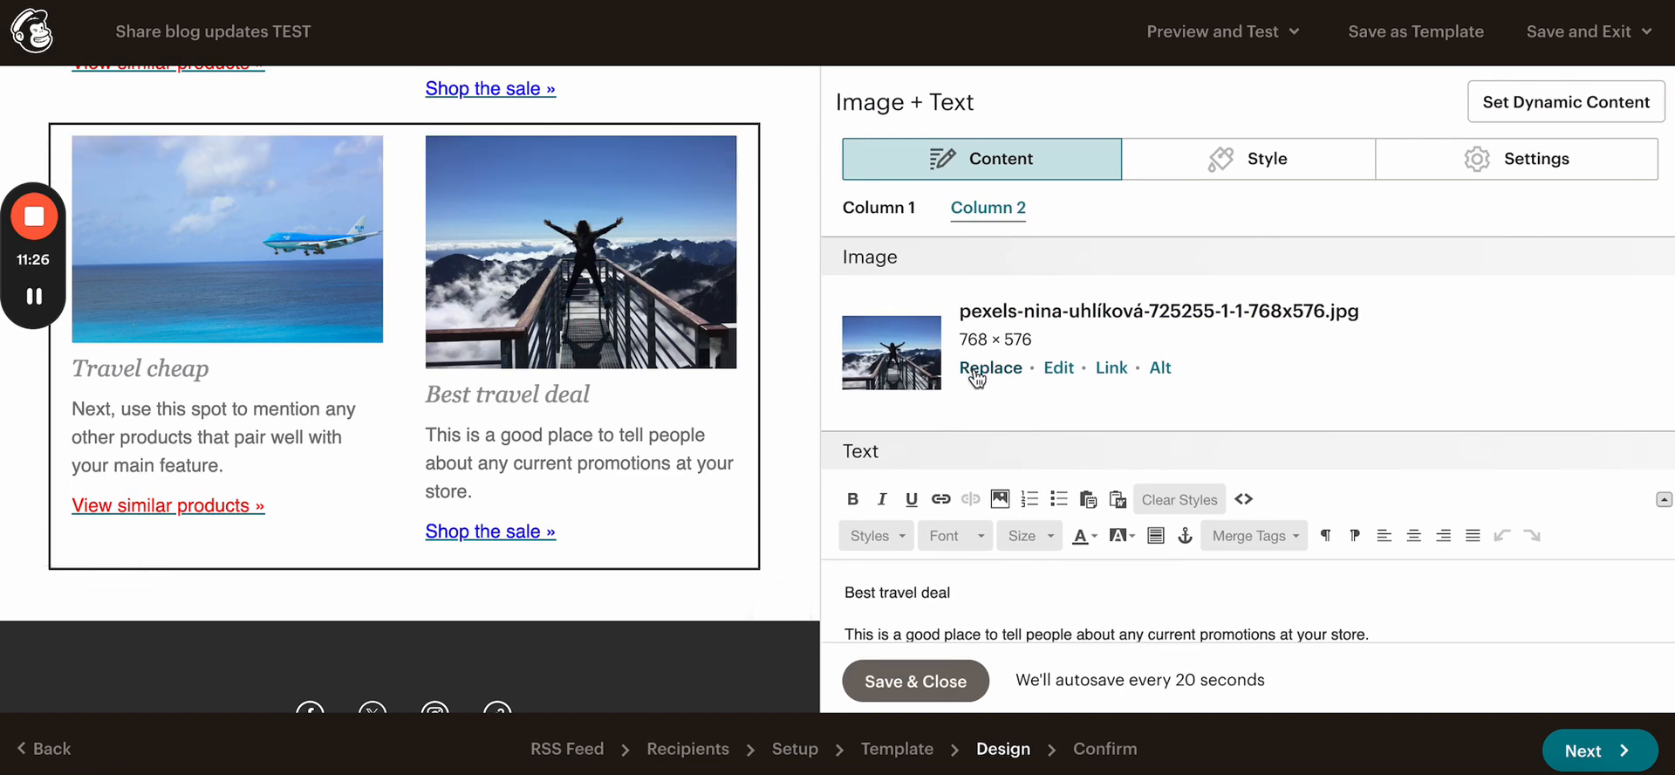
Step: Give the right card a tropical garden photo and the left card the Maldives overwater-bungalow sunset photo
left_click(991, 367)
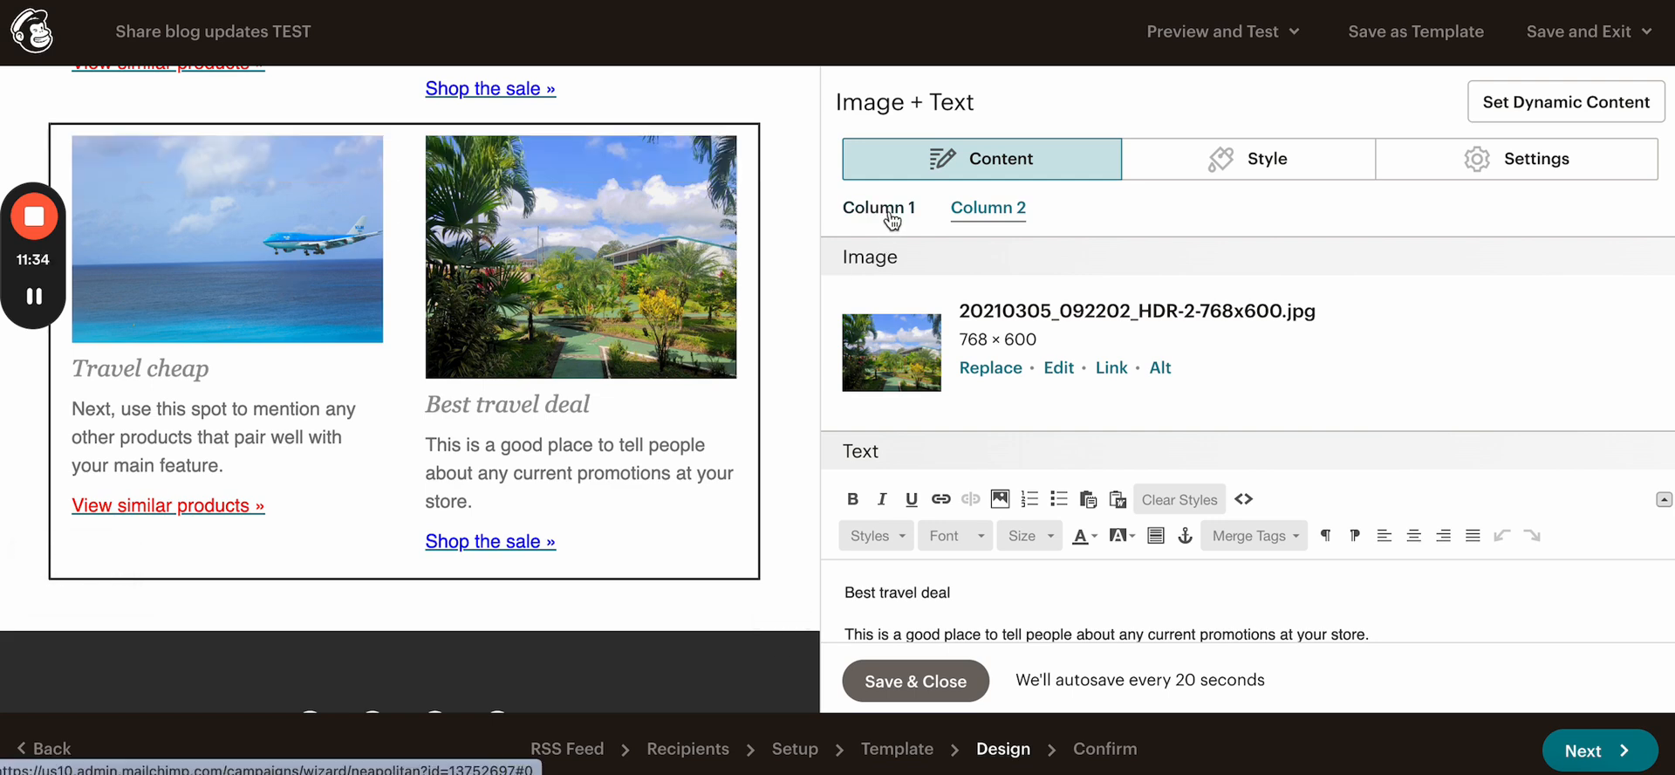
left_click(877, 208)
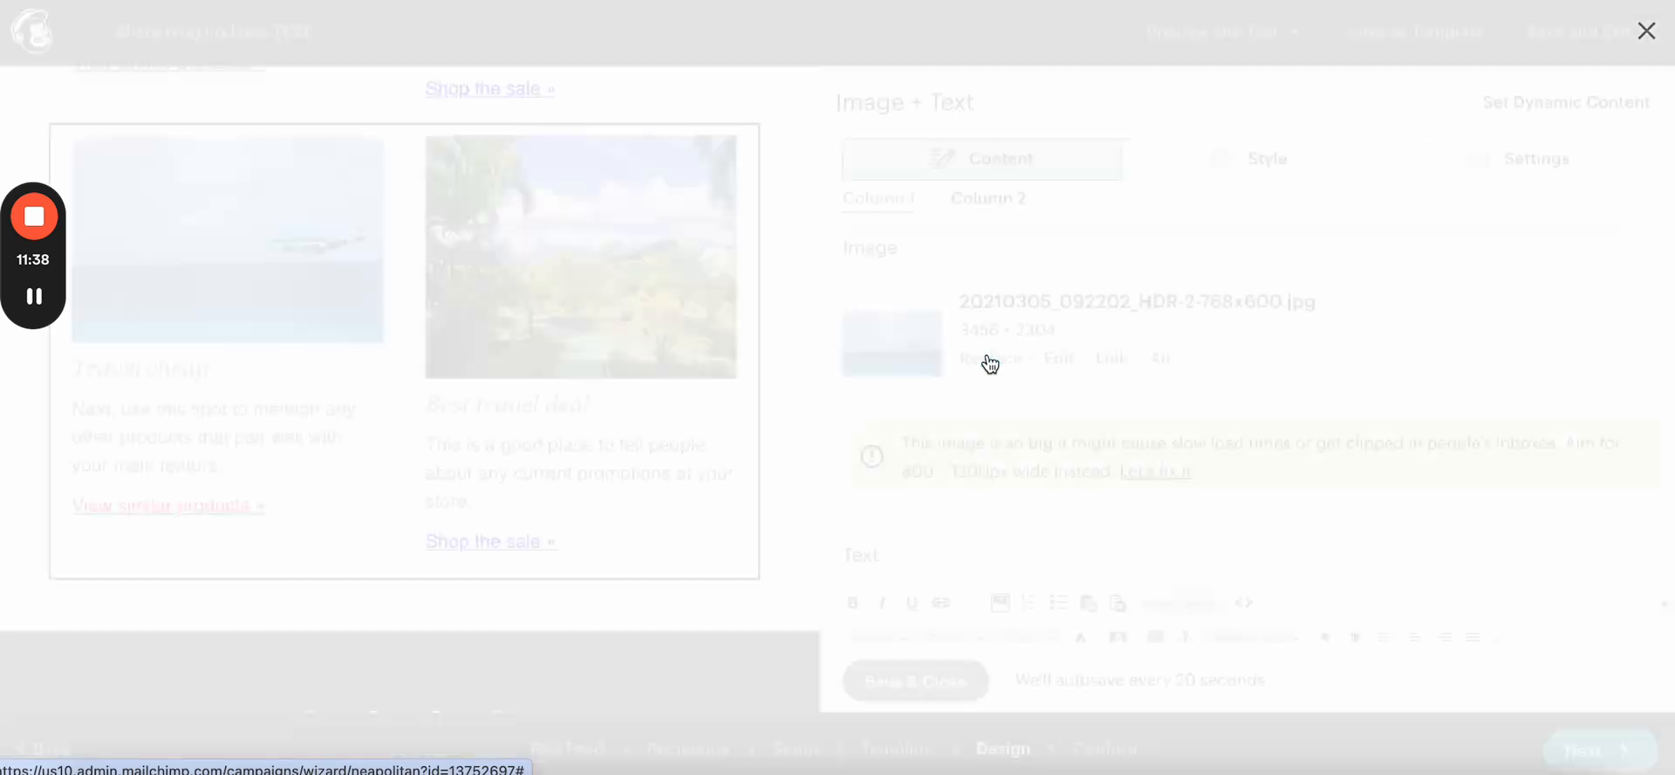
left_click(988, 358)
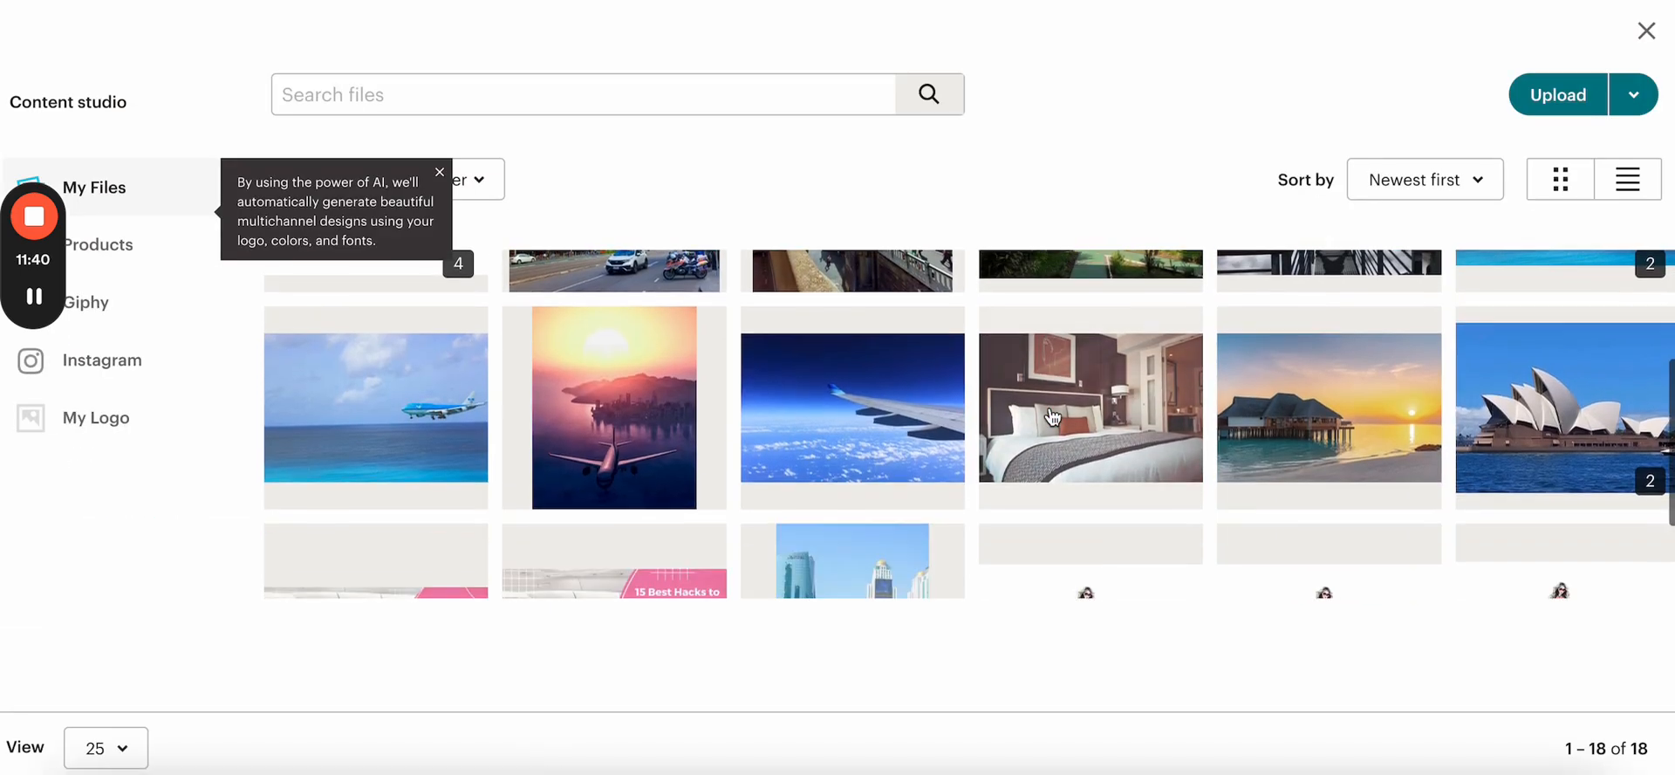
left_click(1328, 407)
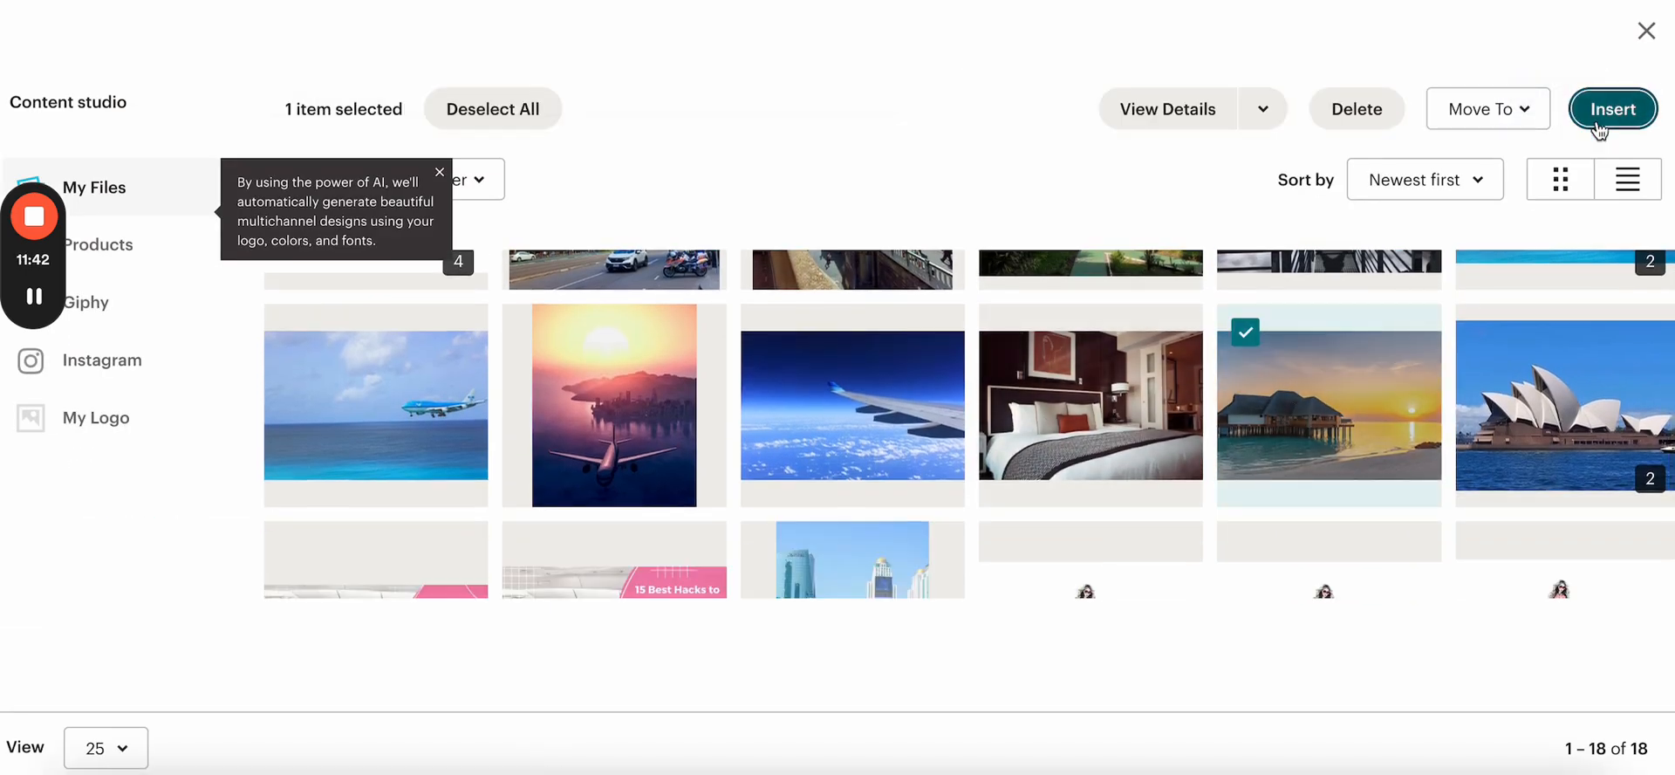
left_click(1610, 108)
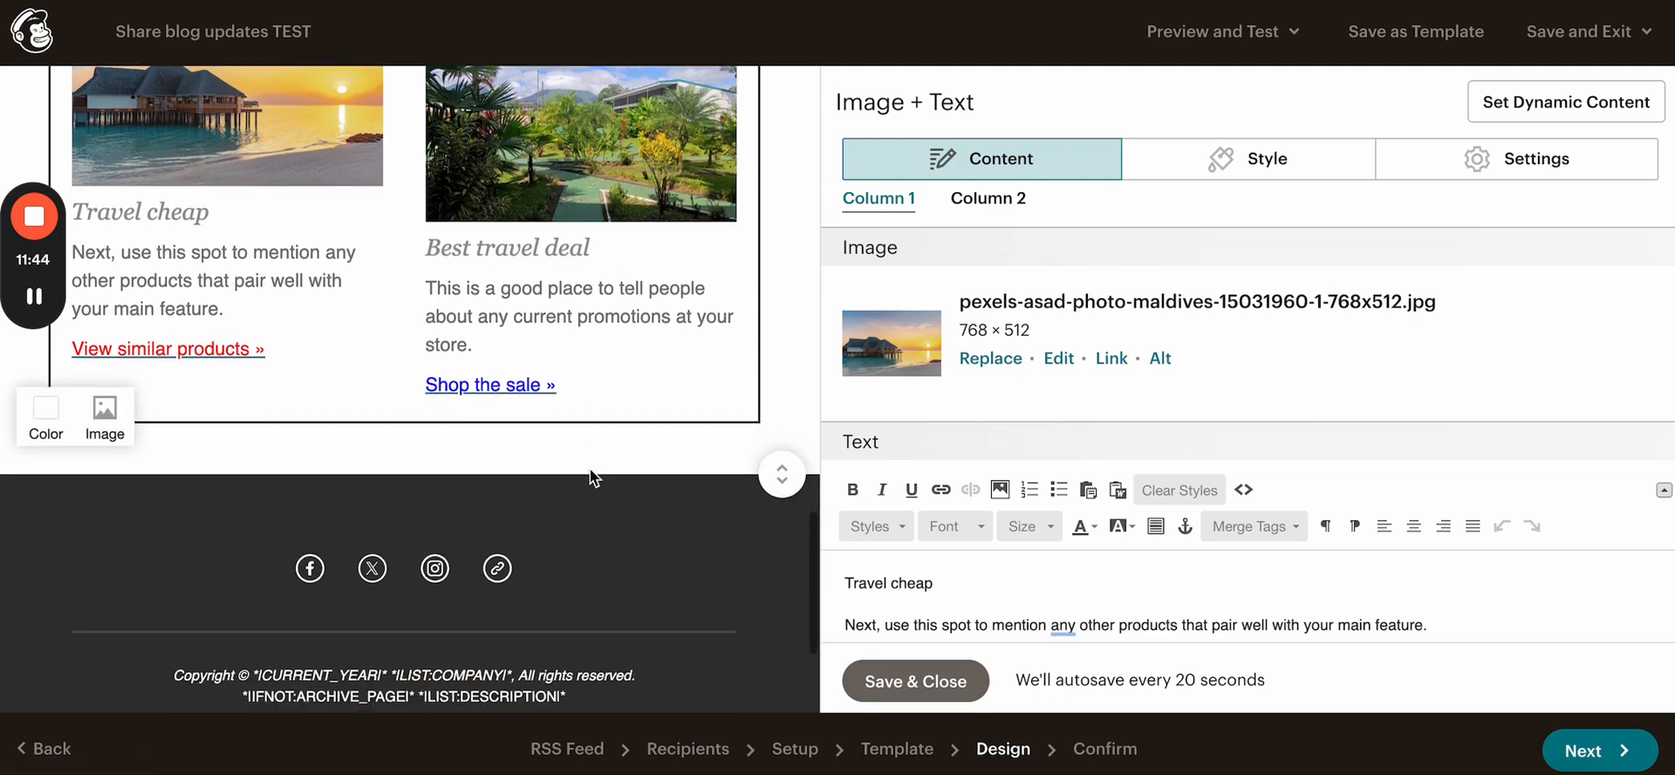
scroll("down", 3)
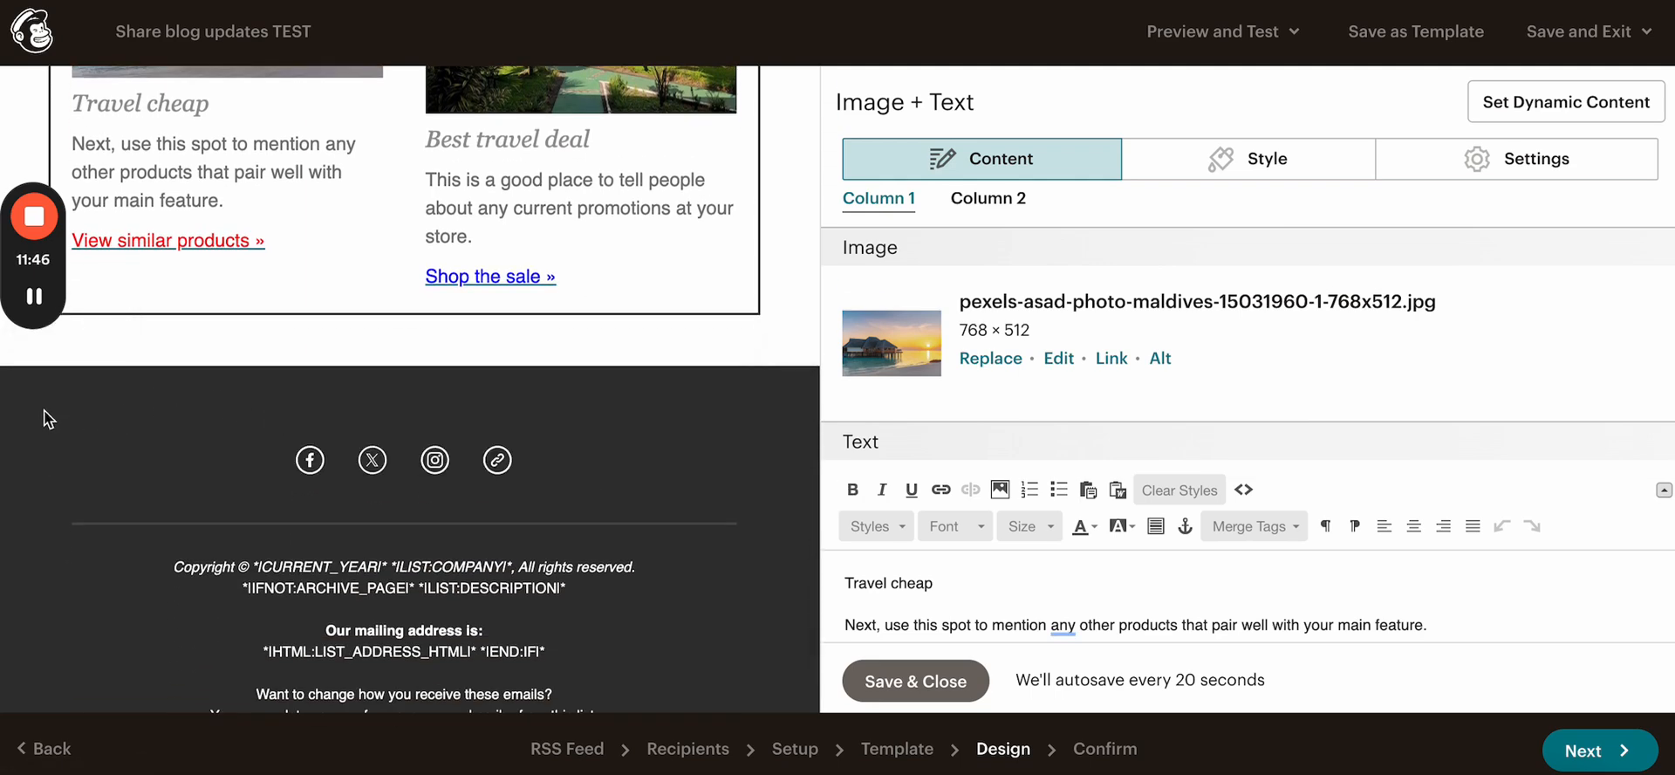
Step: Delete the footer's Social Follow icons block and tint the footer background dark green
left_click(403, 459)
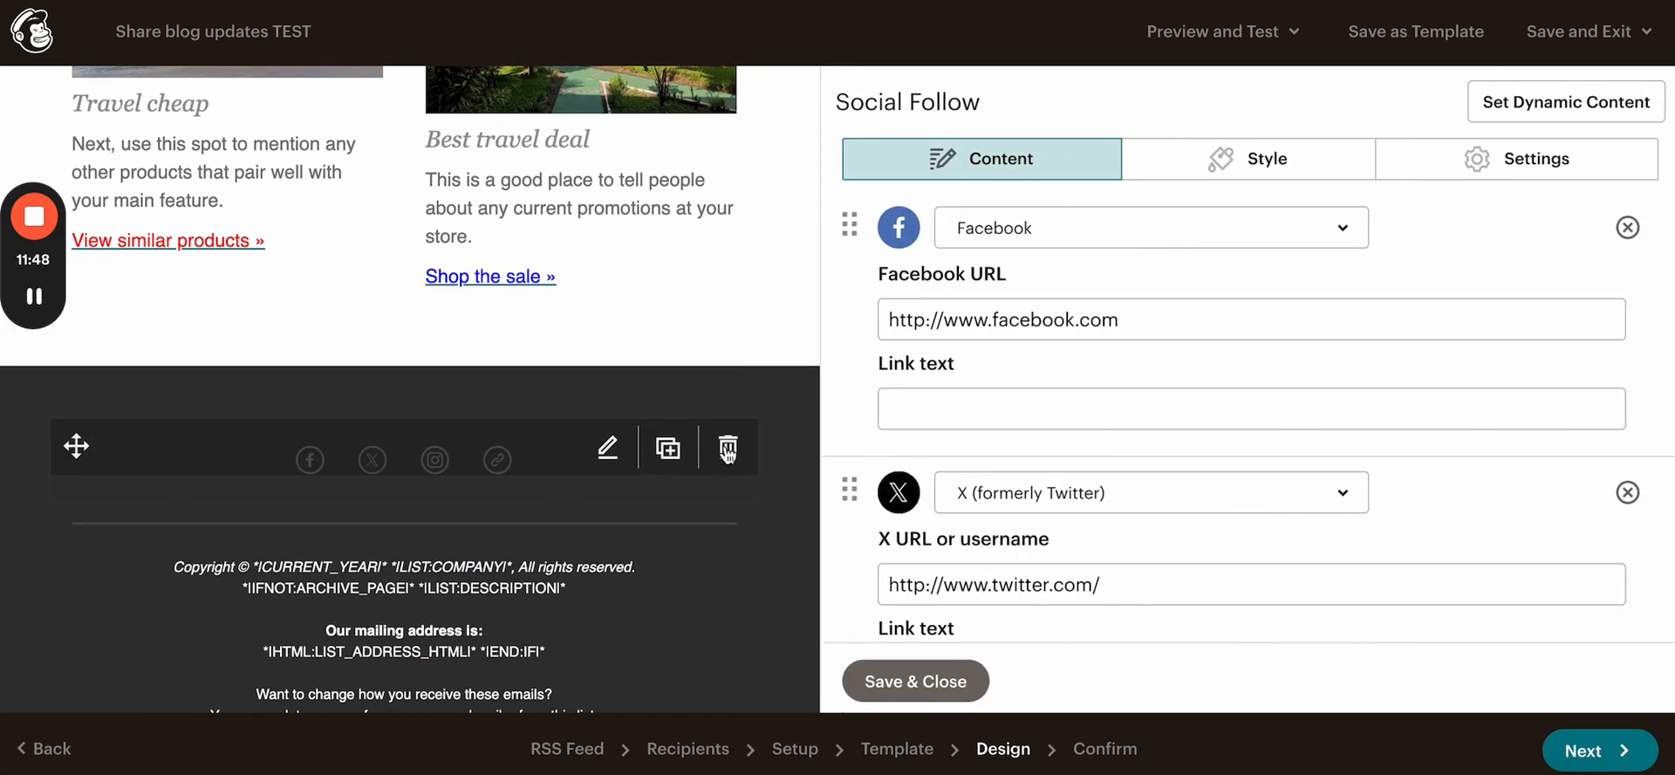
left_click(728, 444)
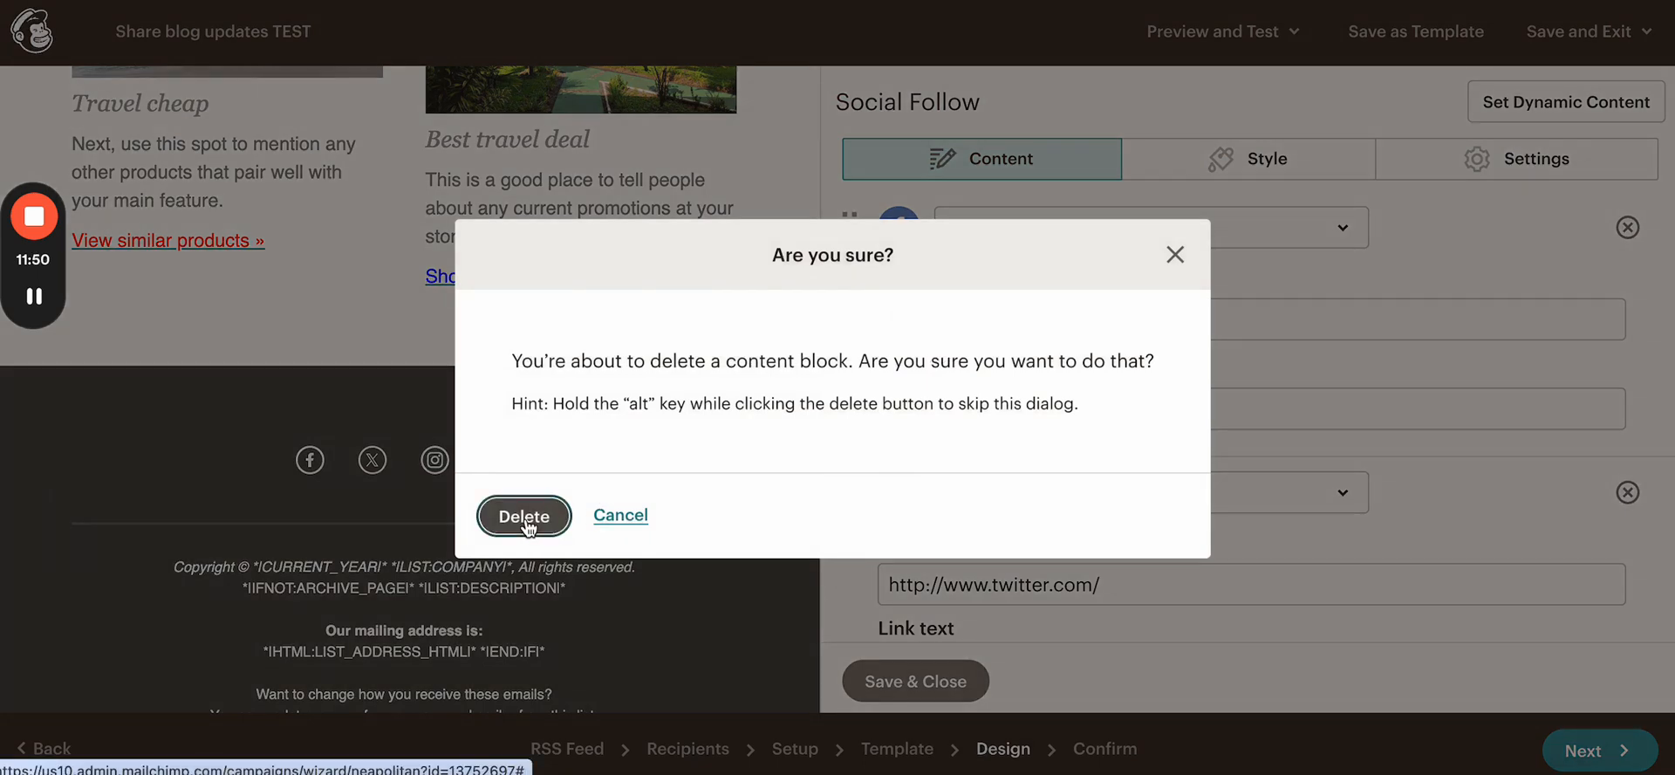
left_click(524, 515)
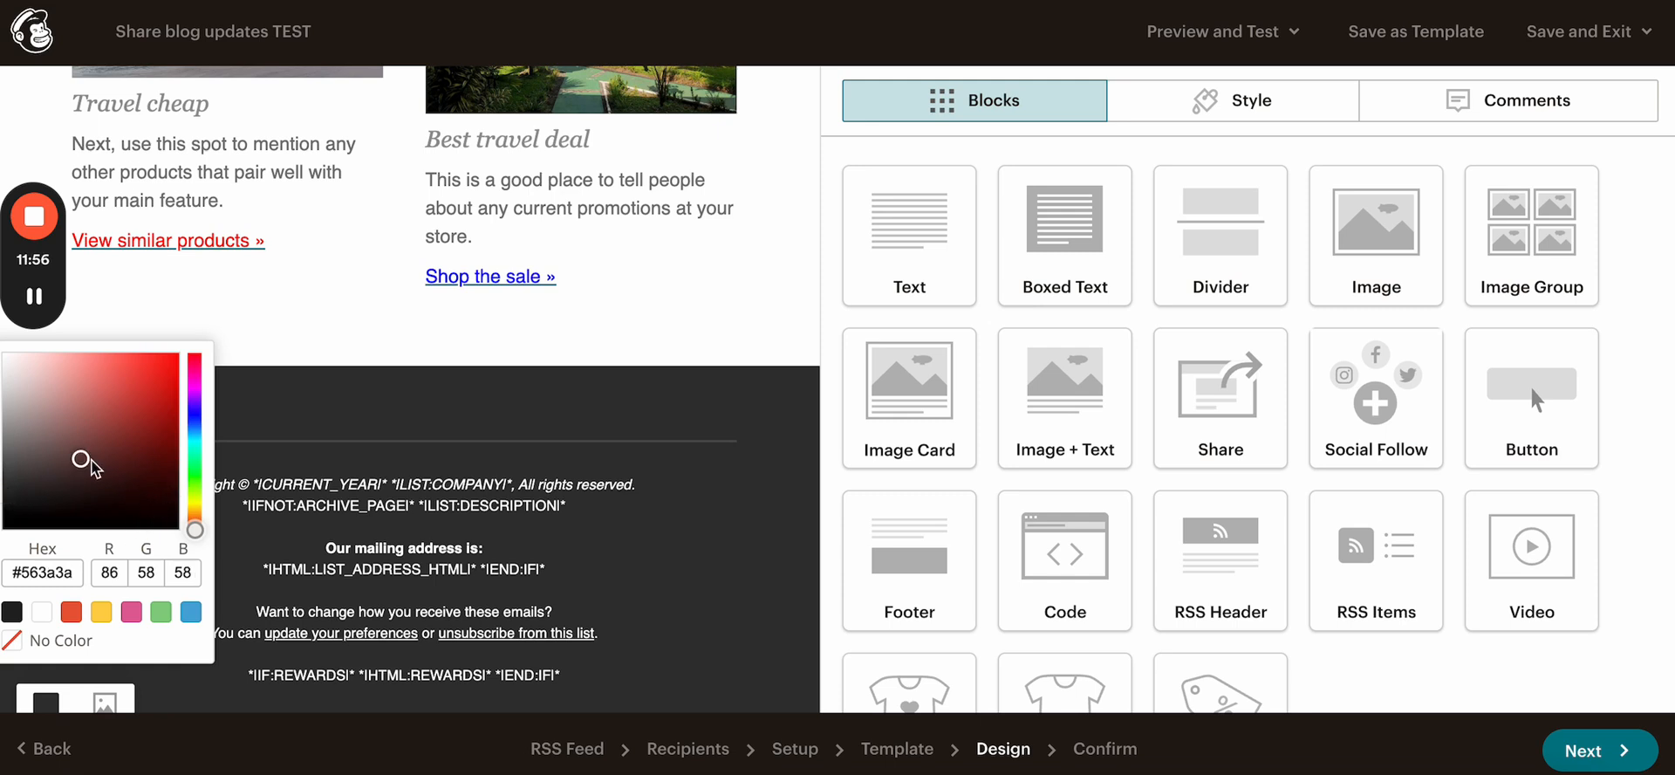
left_click_drag(80, 462, 157, 386)
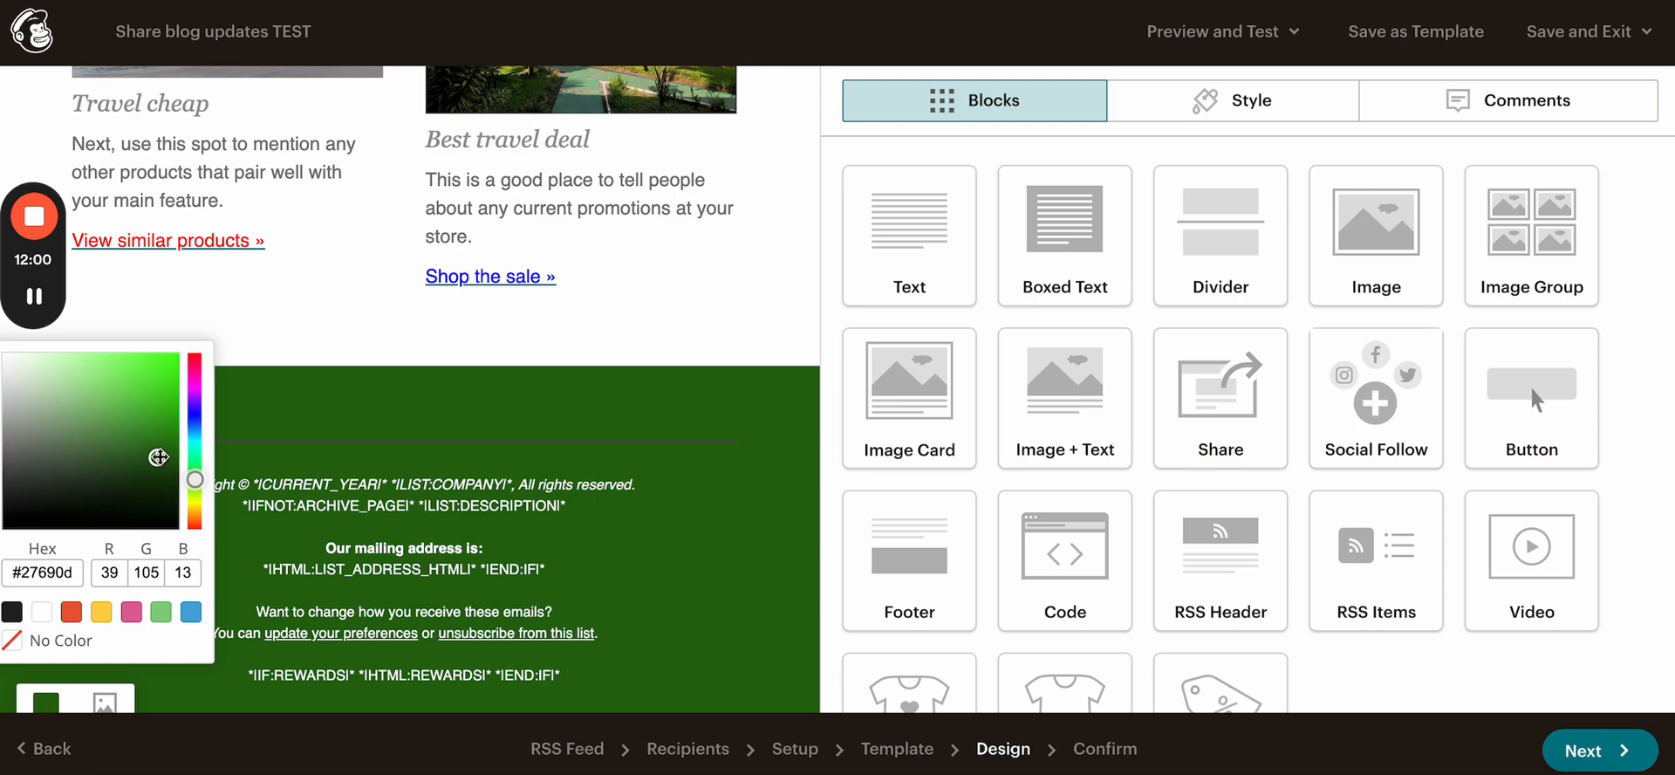
Step: Open the footer text block and scroll through its copyright, address and preferences text
left_click(428, 567)
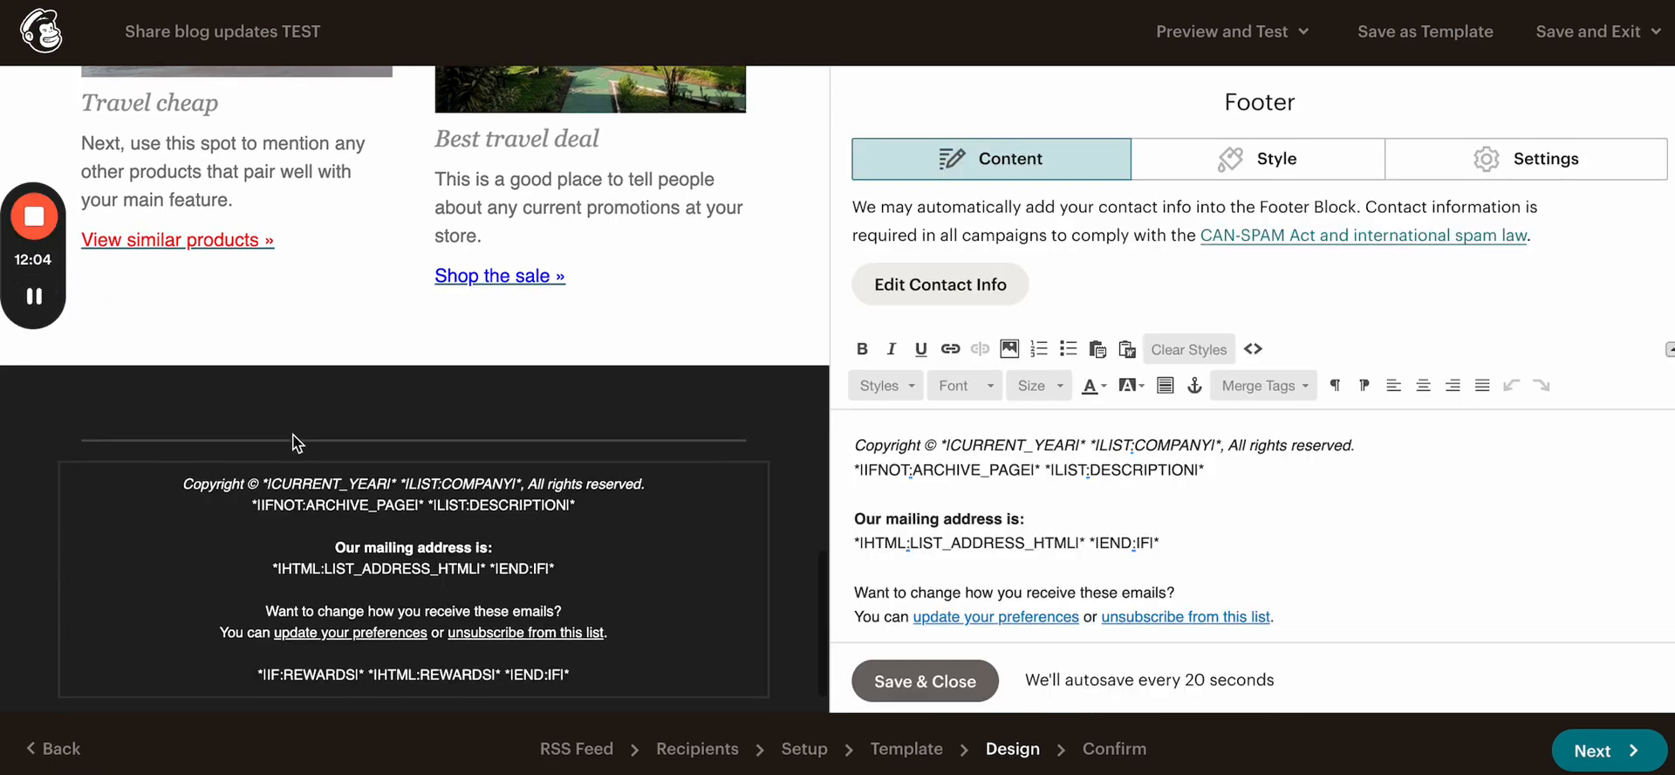
scroll("up", 3)
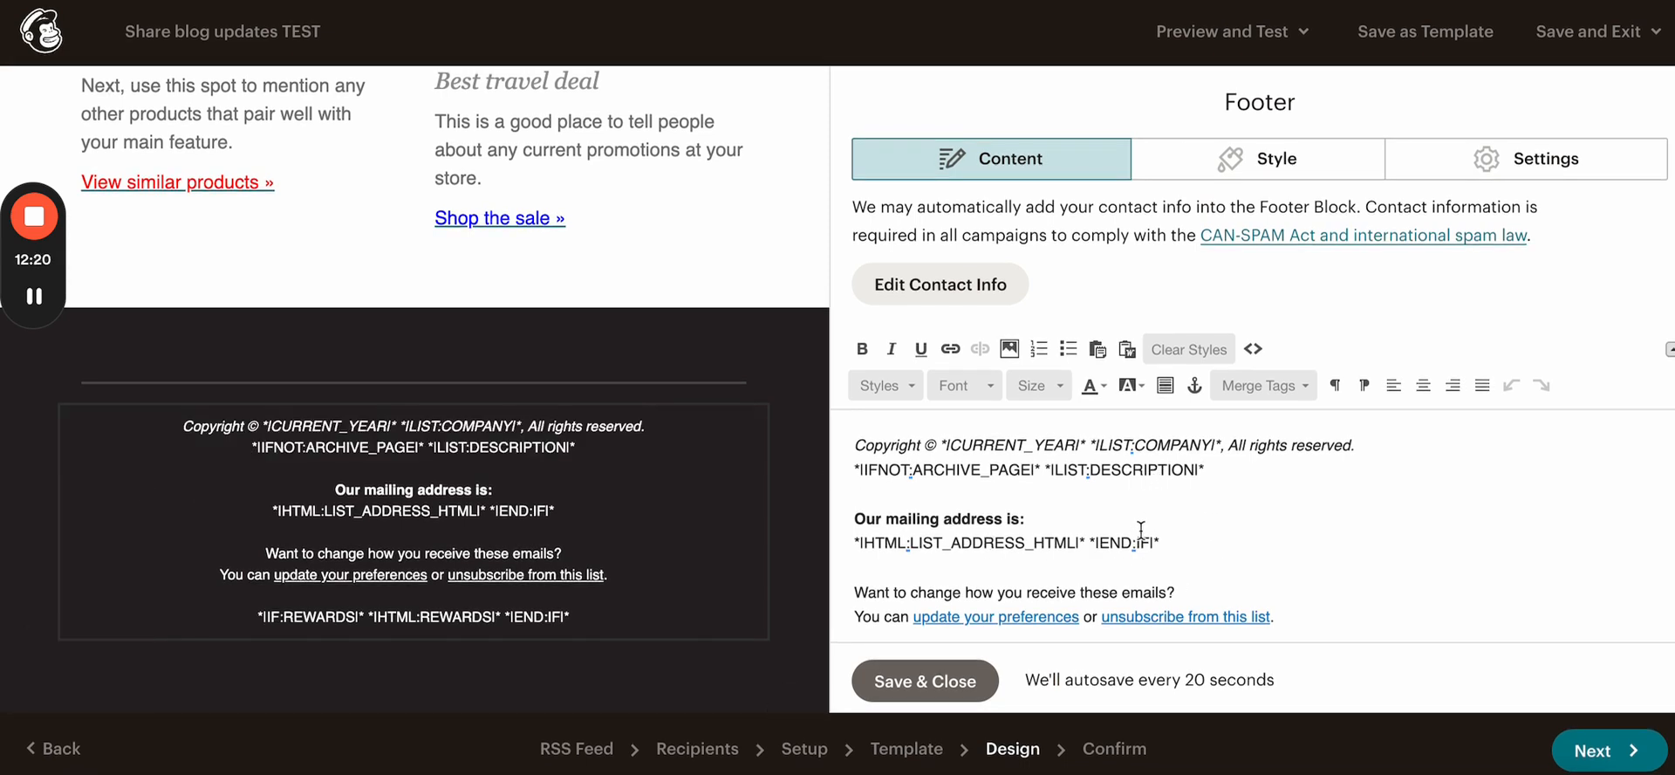
scroll("down", 3)
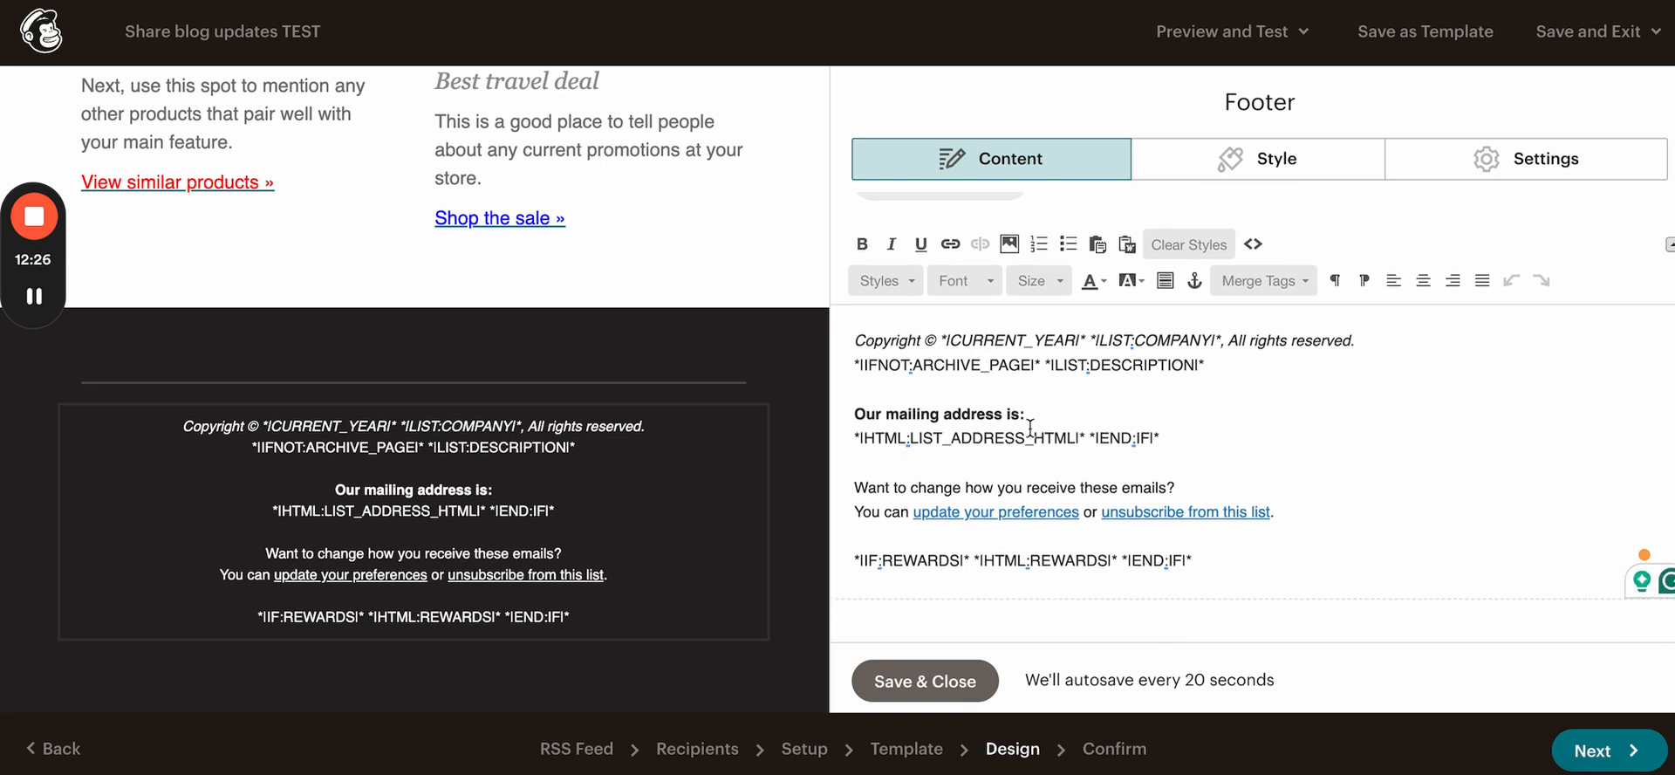
scroll("up", 3)
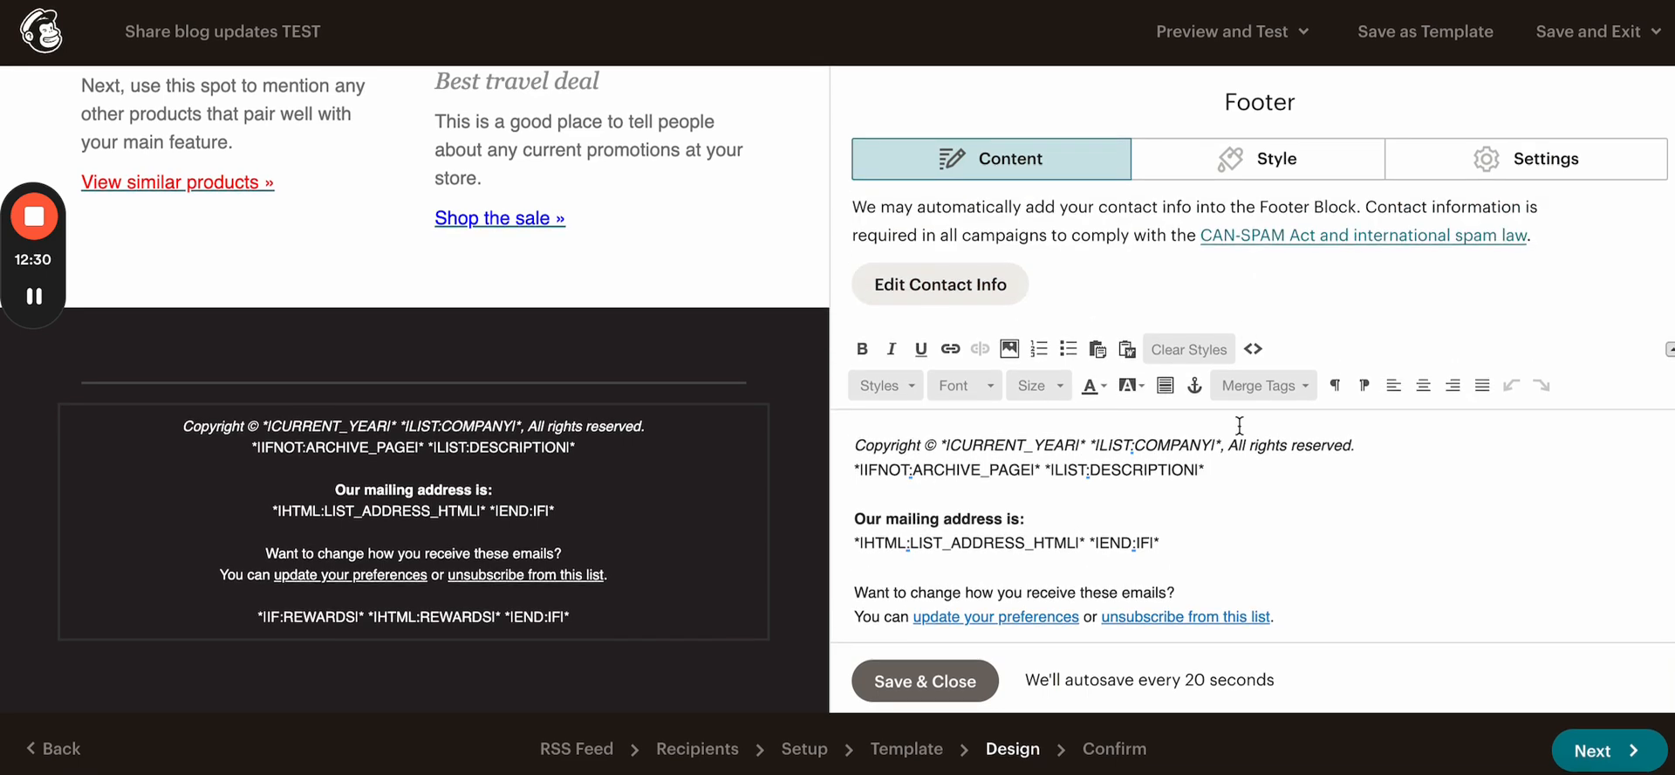
Step: Review the footer's Style and Settings, leaving its layout at one column
left_click(1258, 159)
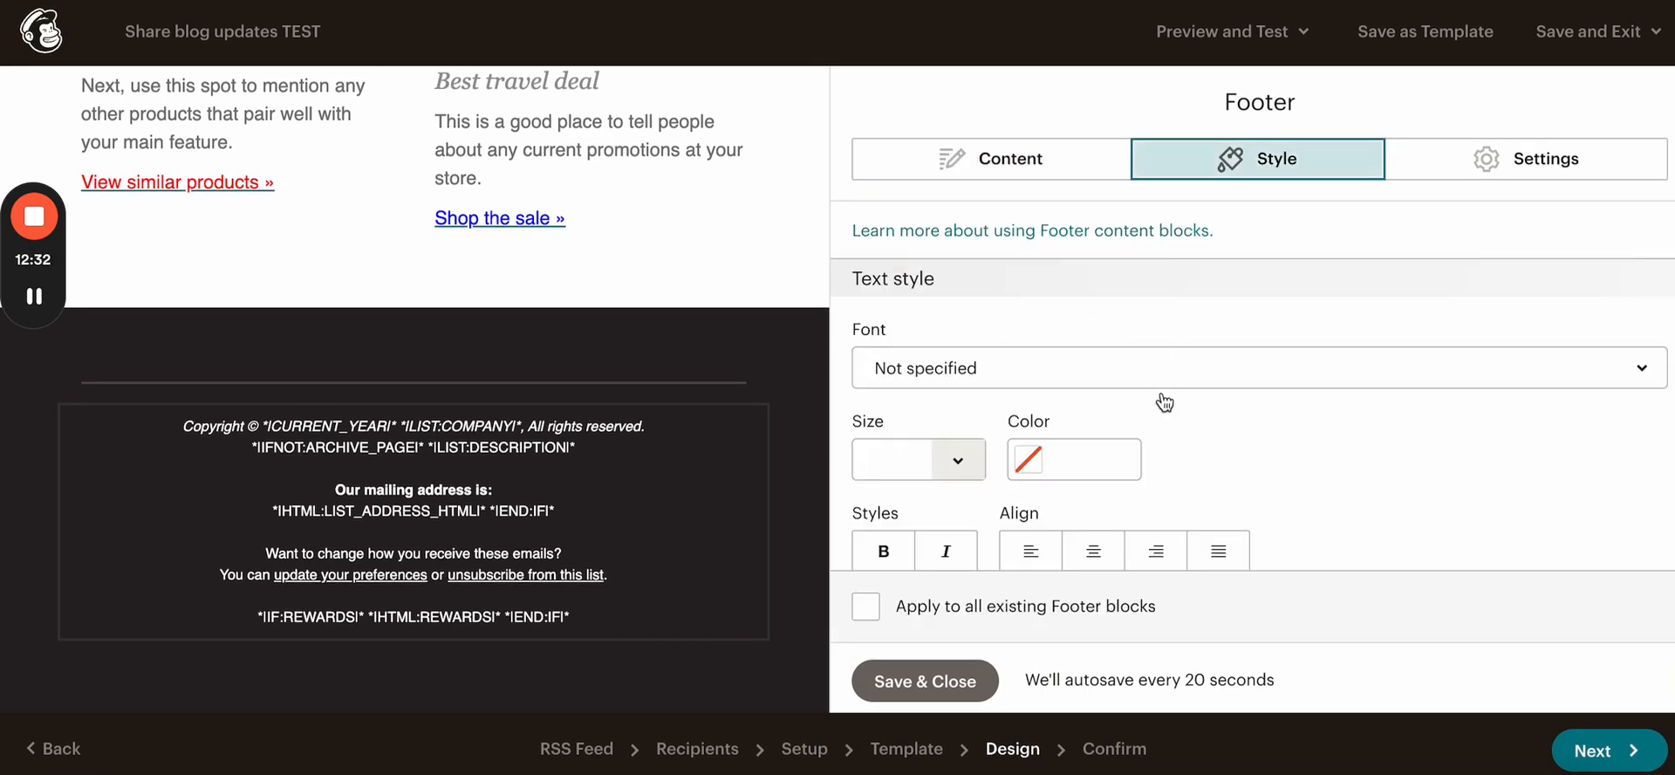
left_click(1527, 159)
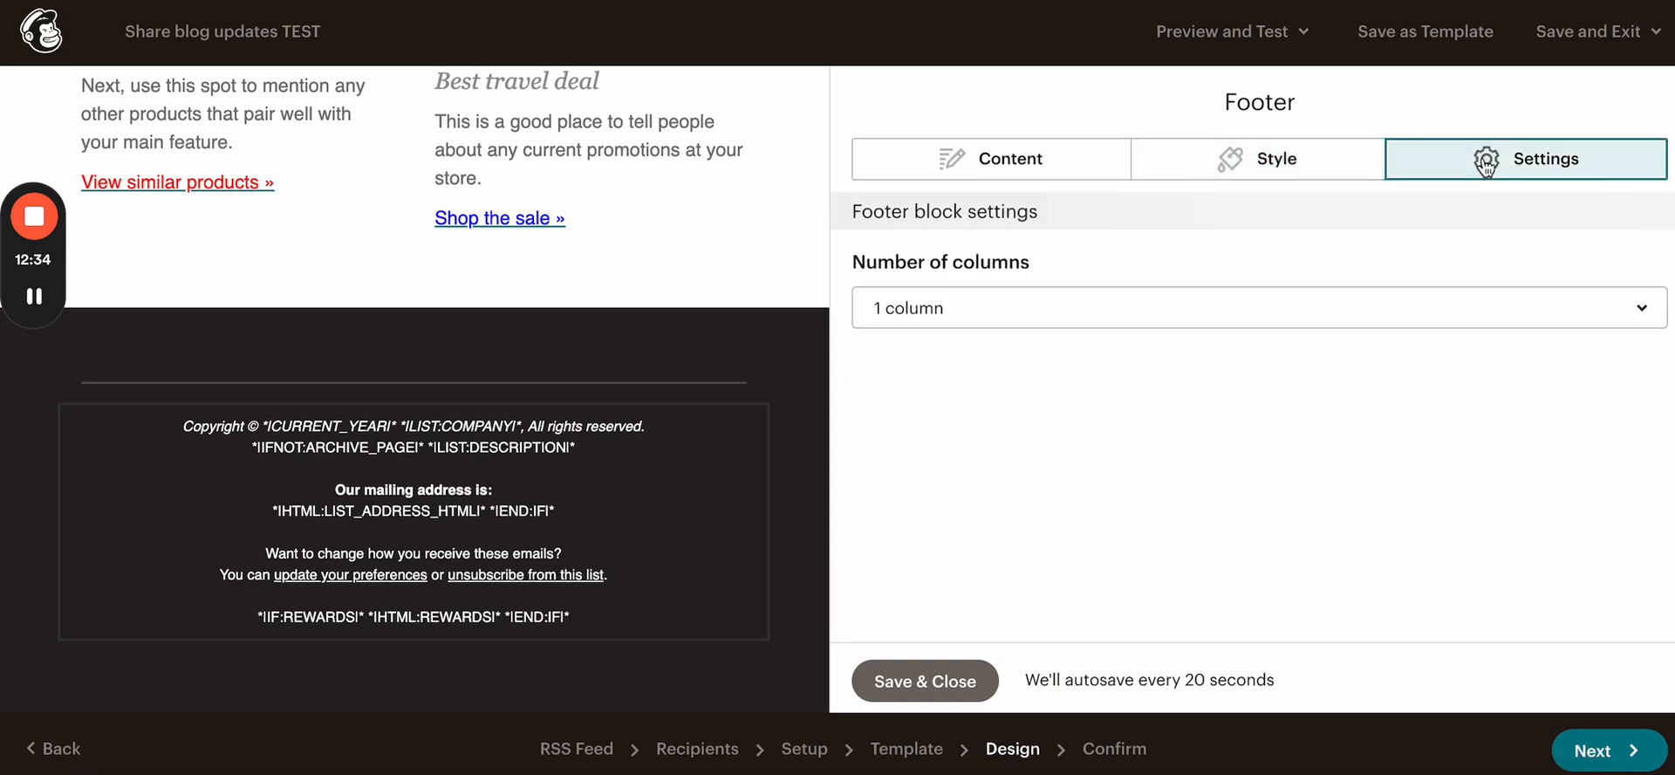
left_click(1258, 307)
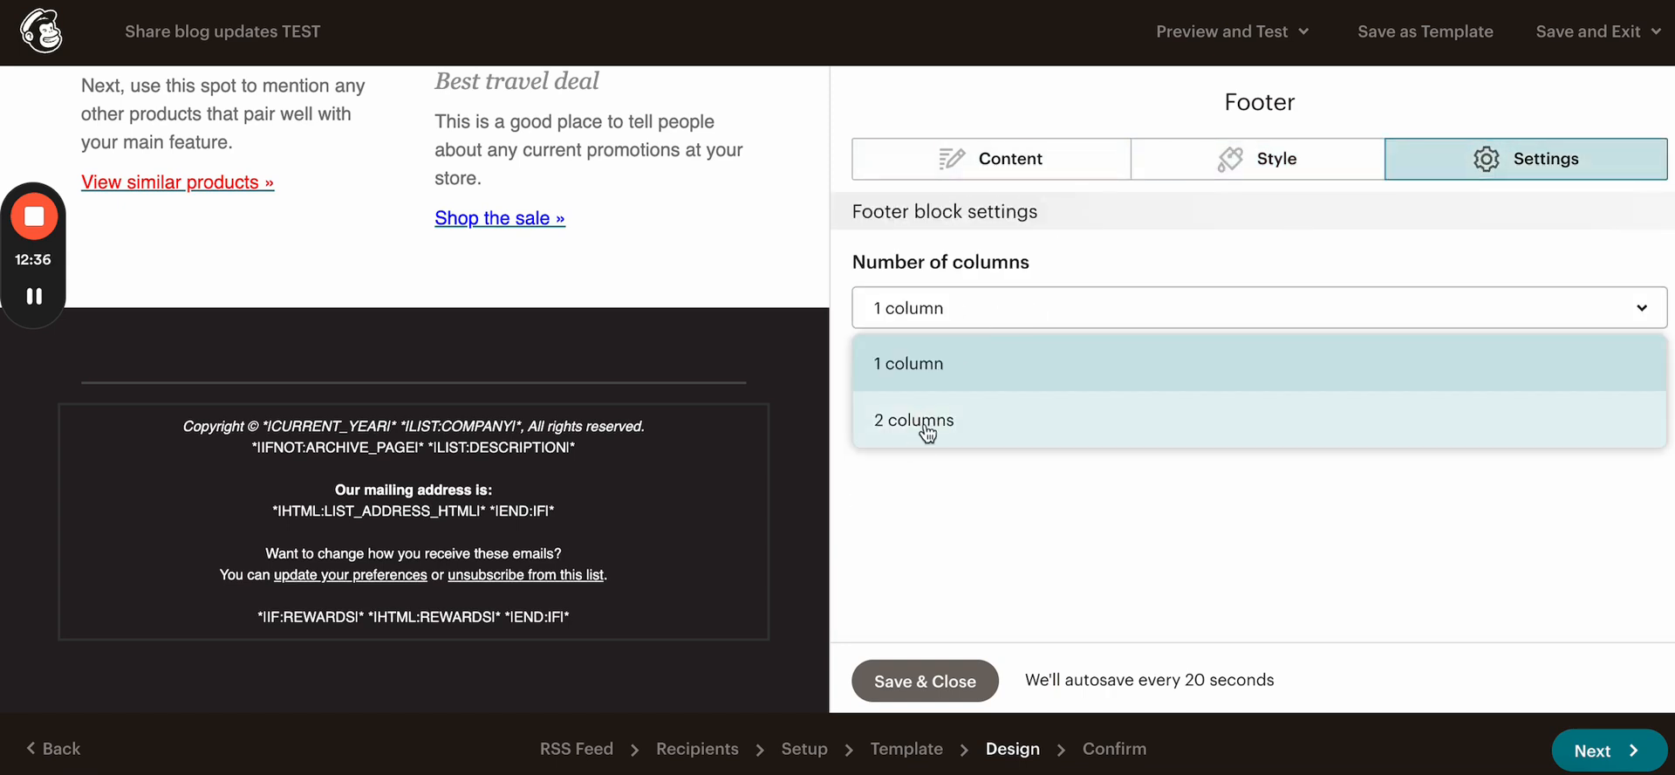
left_click(913, 419)
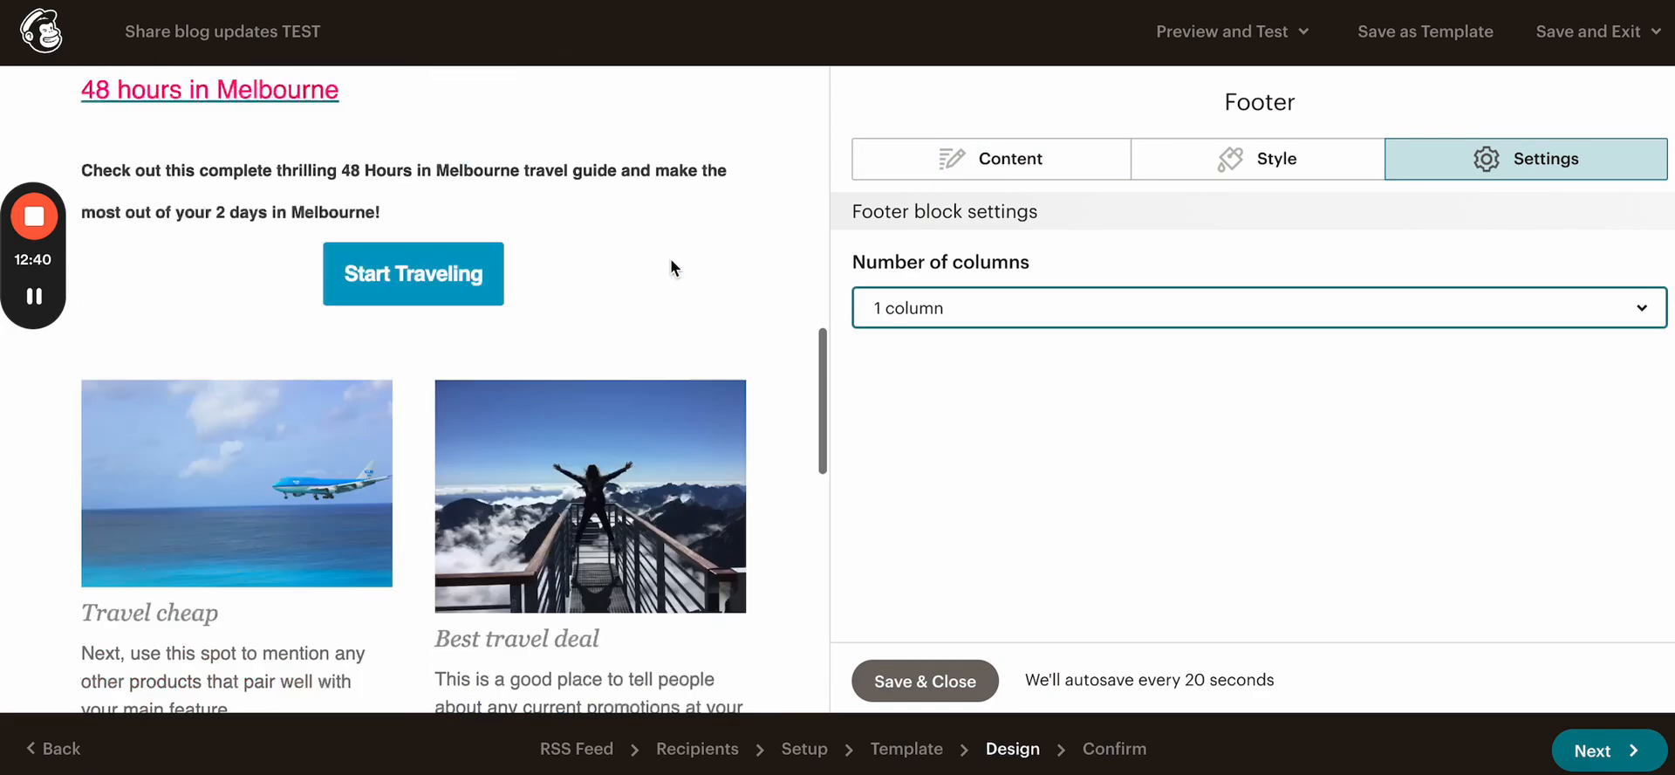
scroll("up", 3)
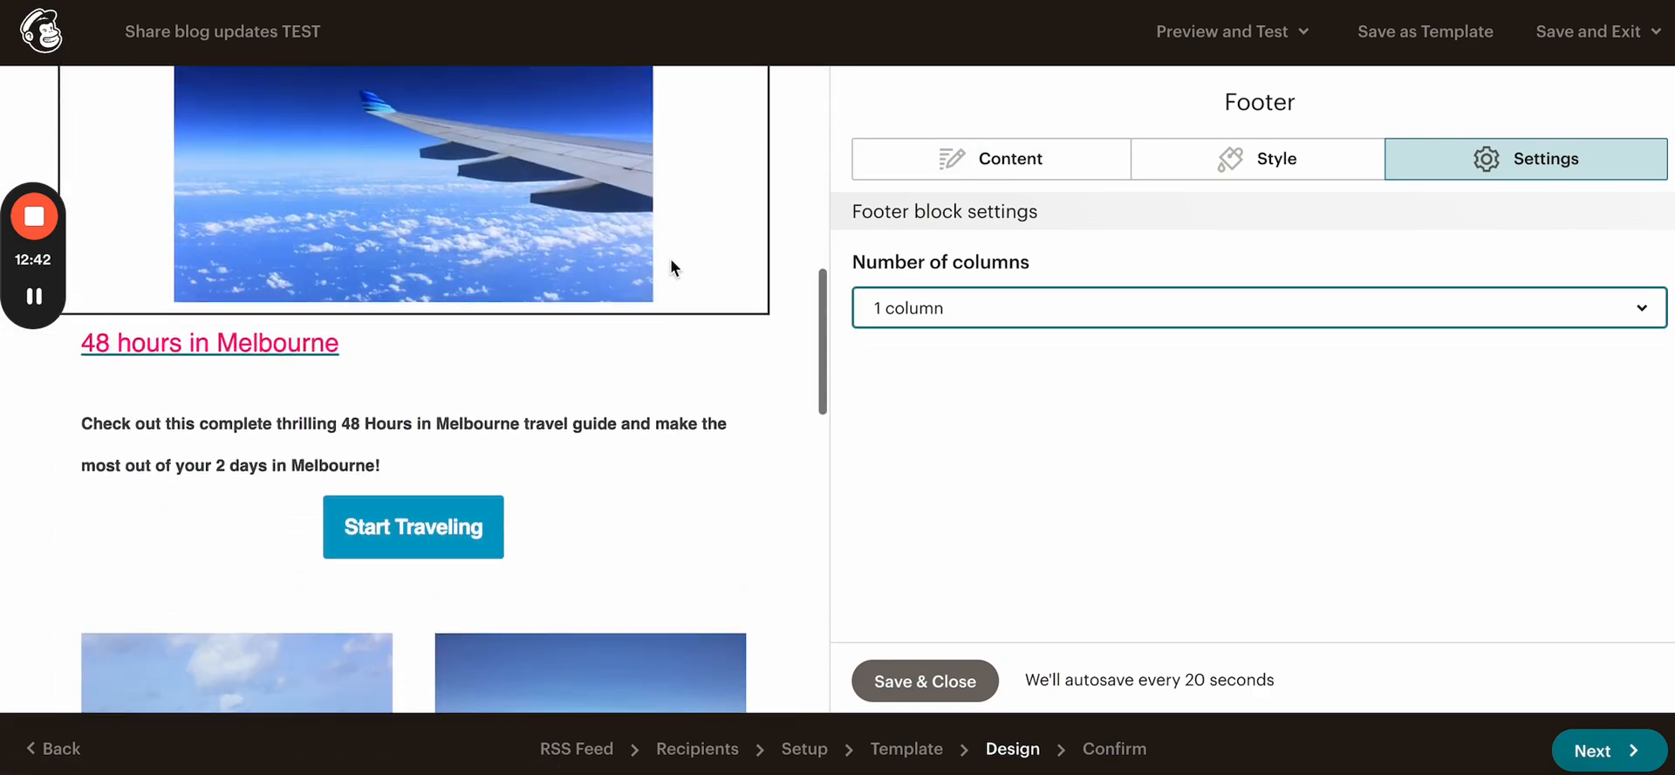
scroll("down", 3)
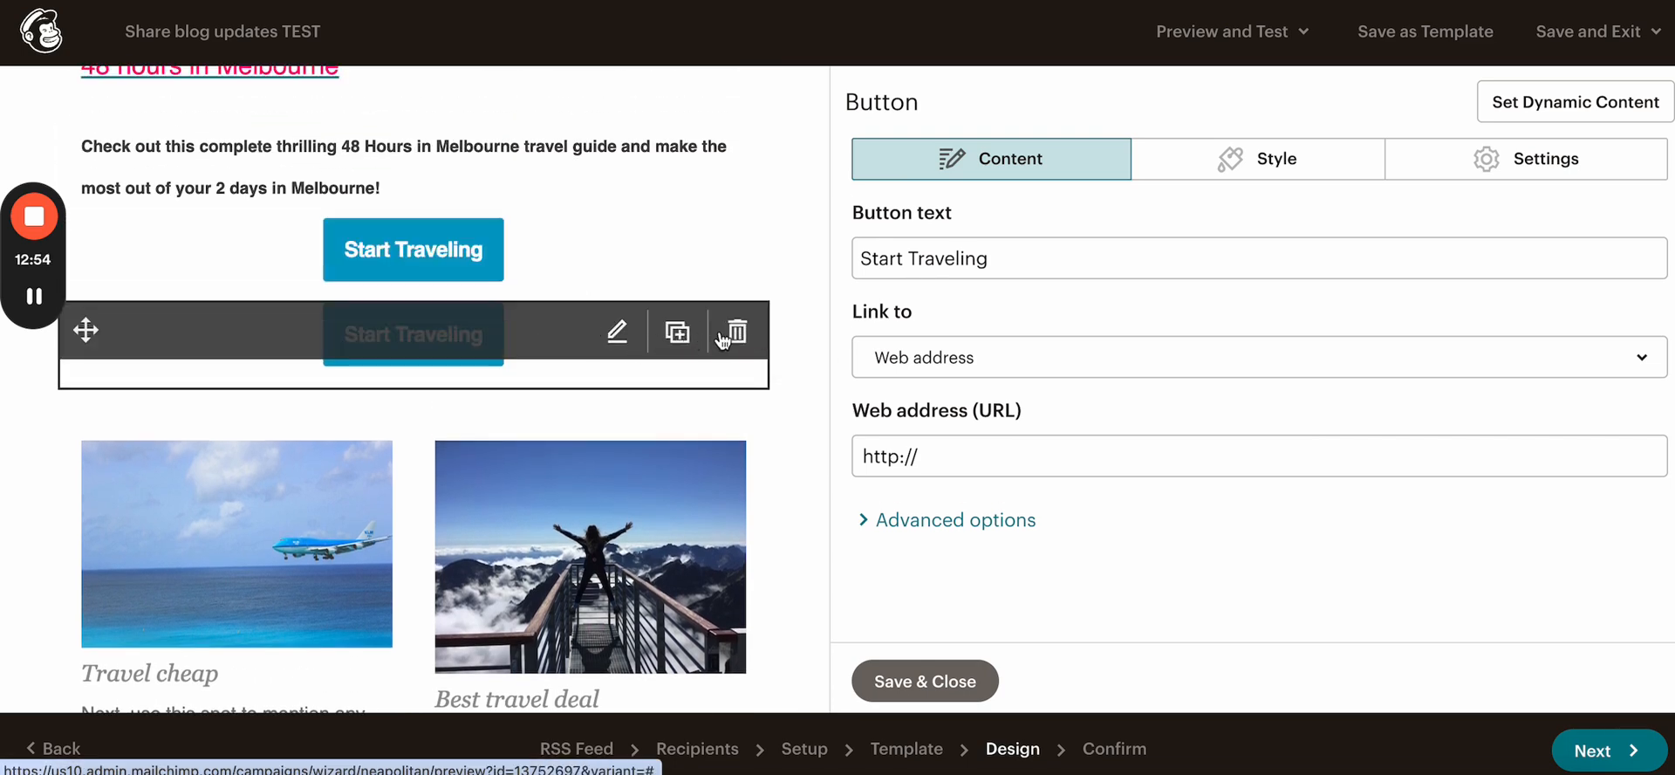
Step: Delete the duplicate Start Traveling button and scroll to the '48 hours in Melbourne' intro text
left_click(734, 330)
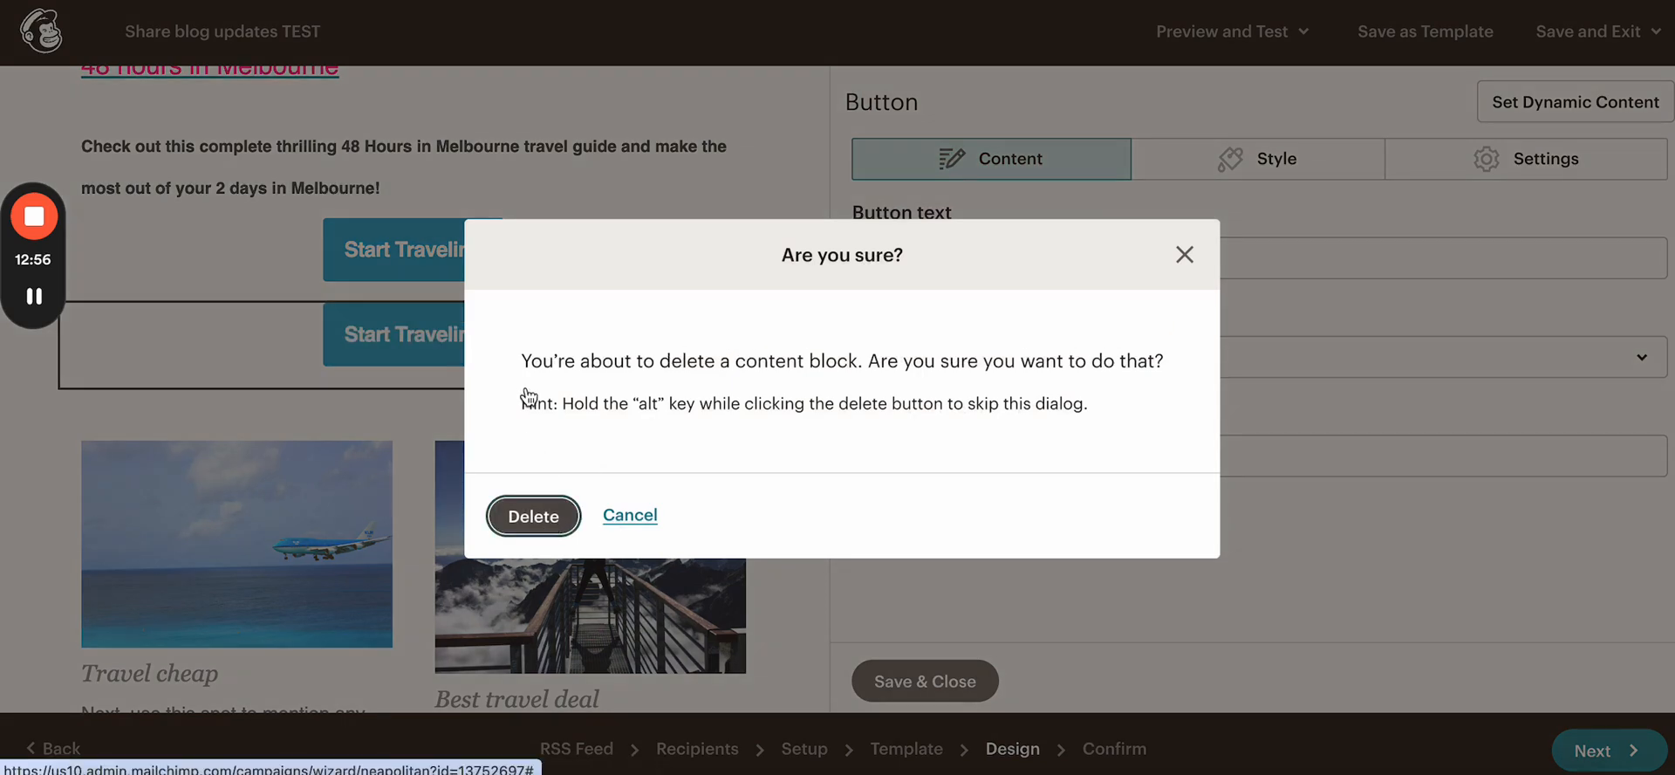
left_click(532, 514)
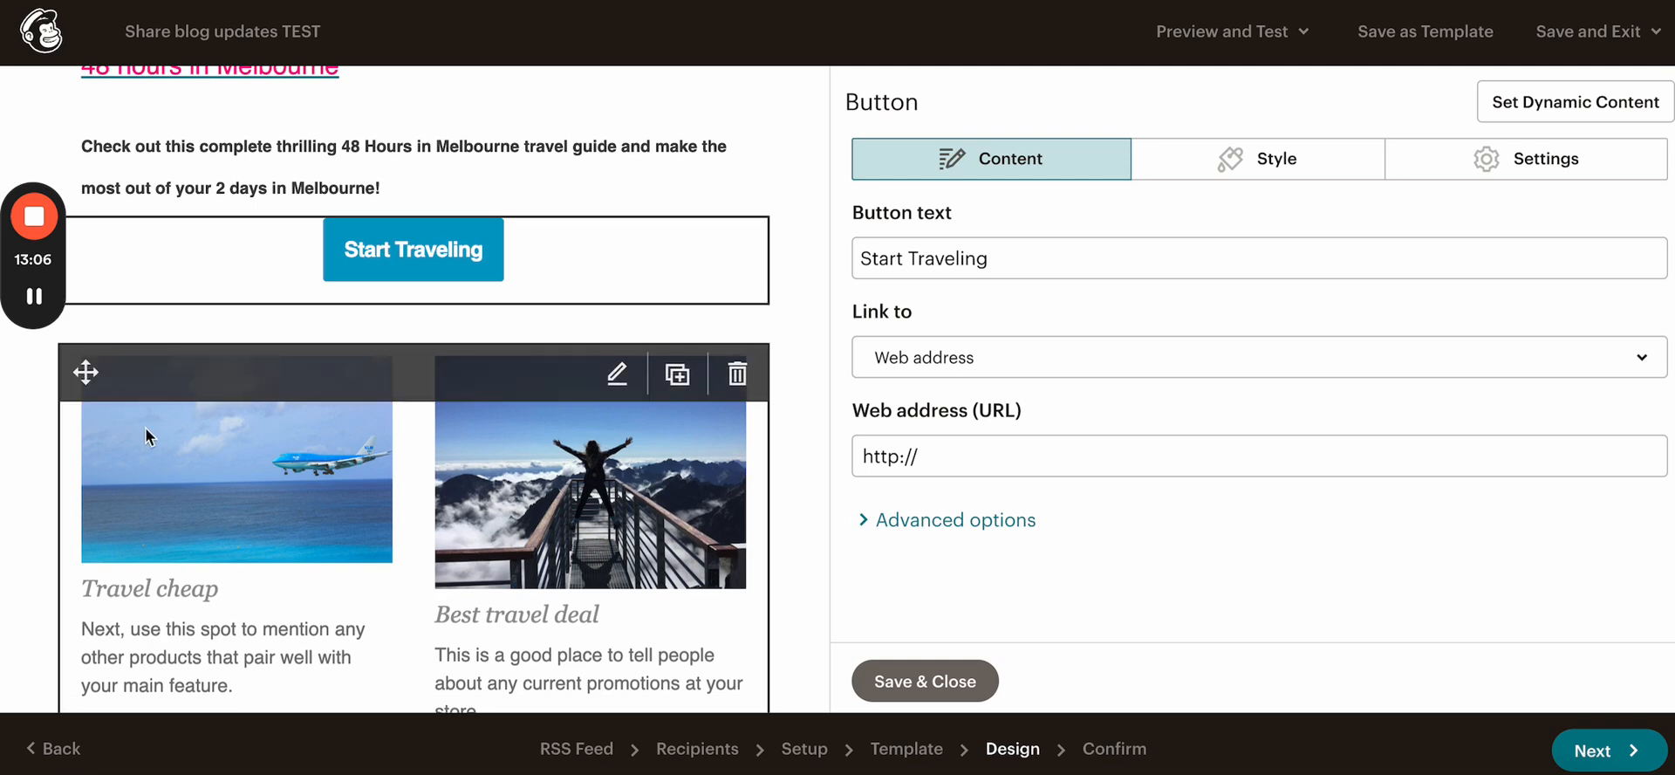
scroll("up", 3)
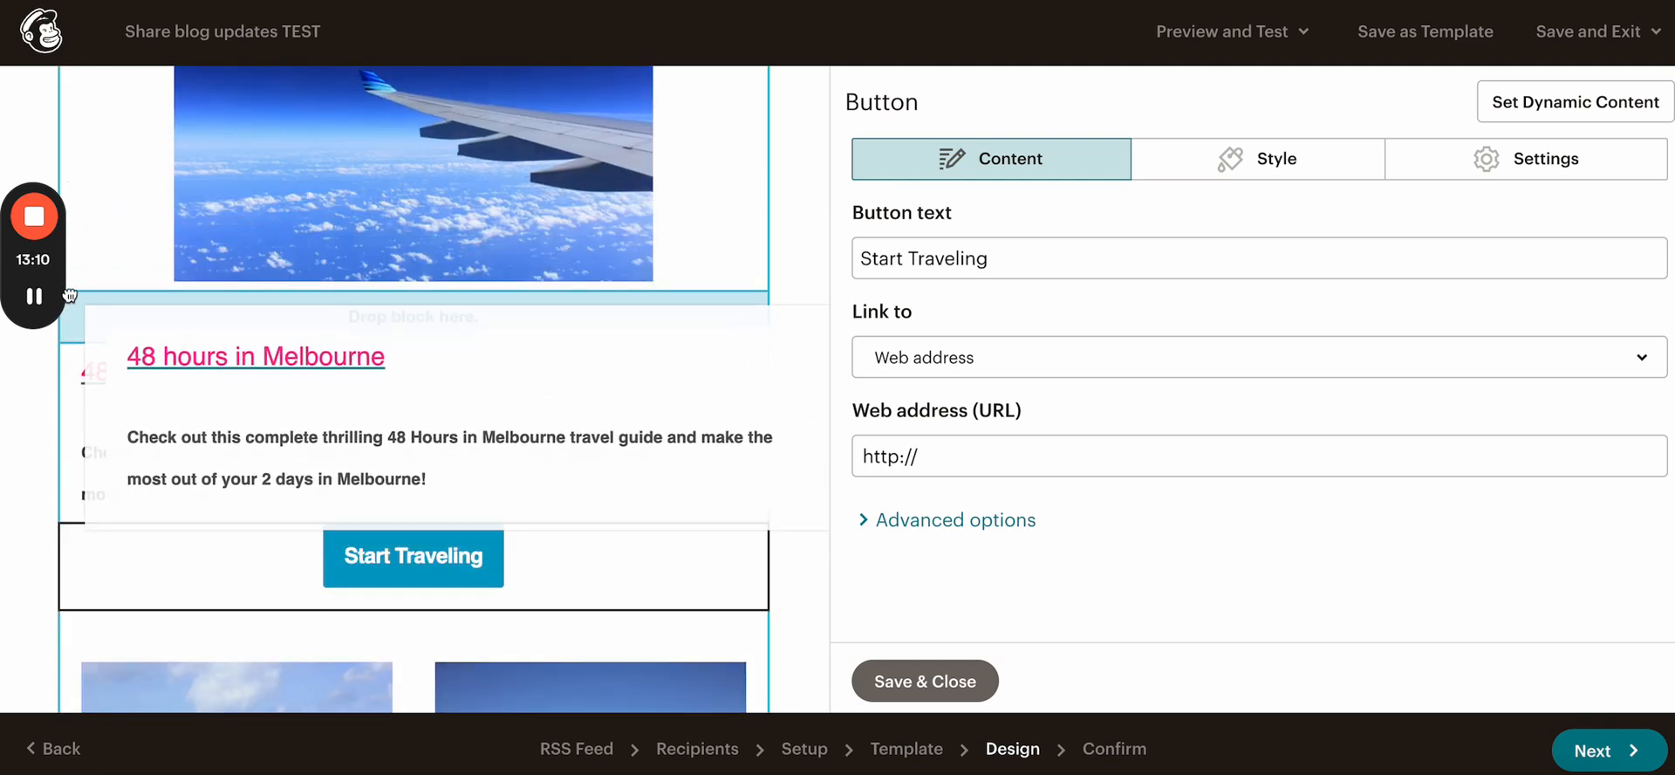
scroll("down", 3)
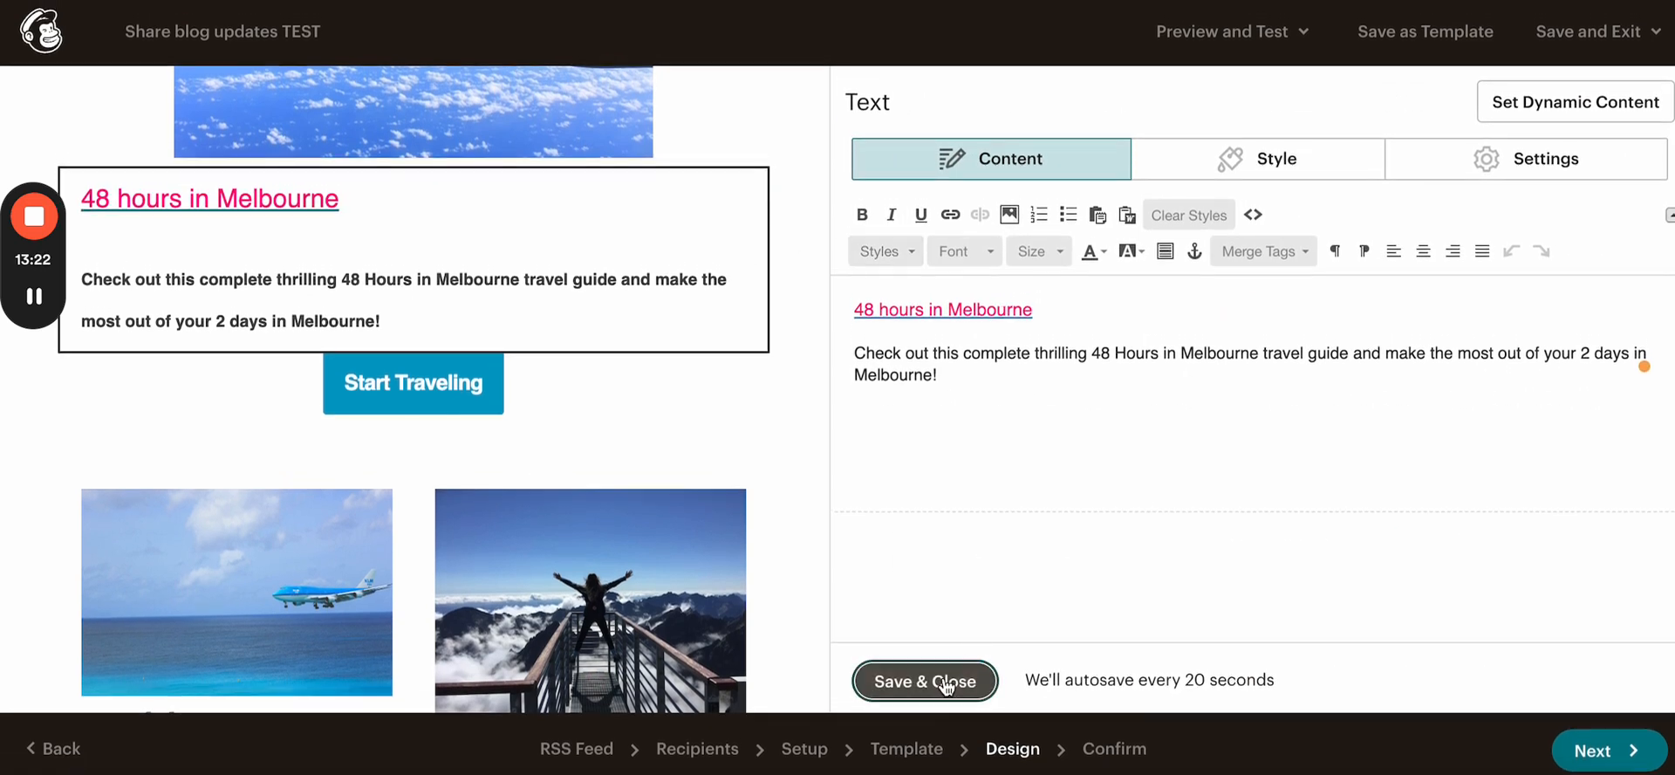
Step: Save the intro text, write 'Recent posts' in the new text block and select it for formatting
left_click(923, 681)
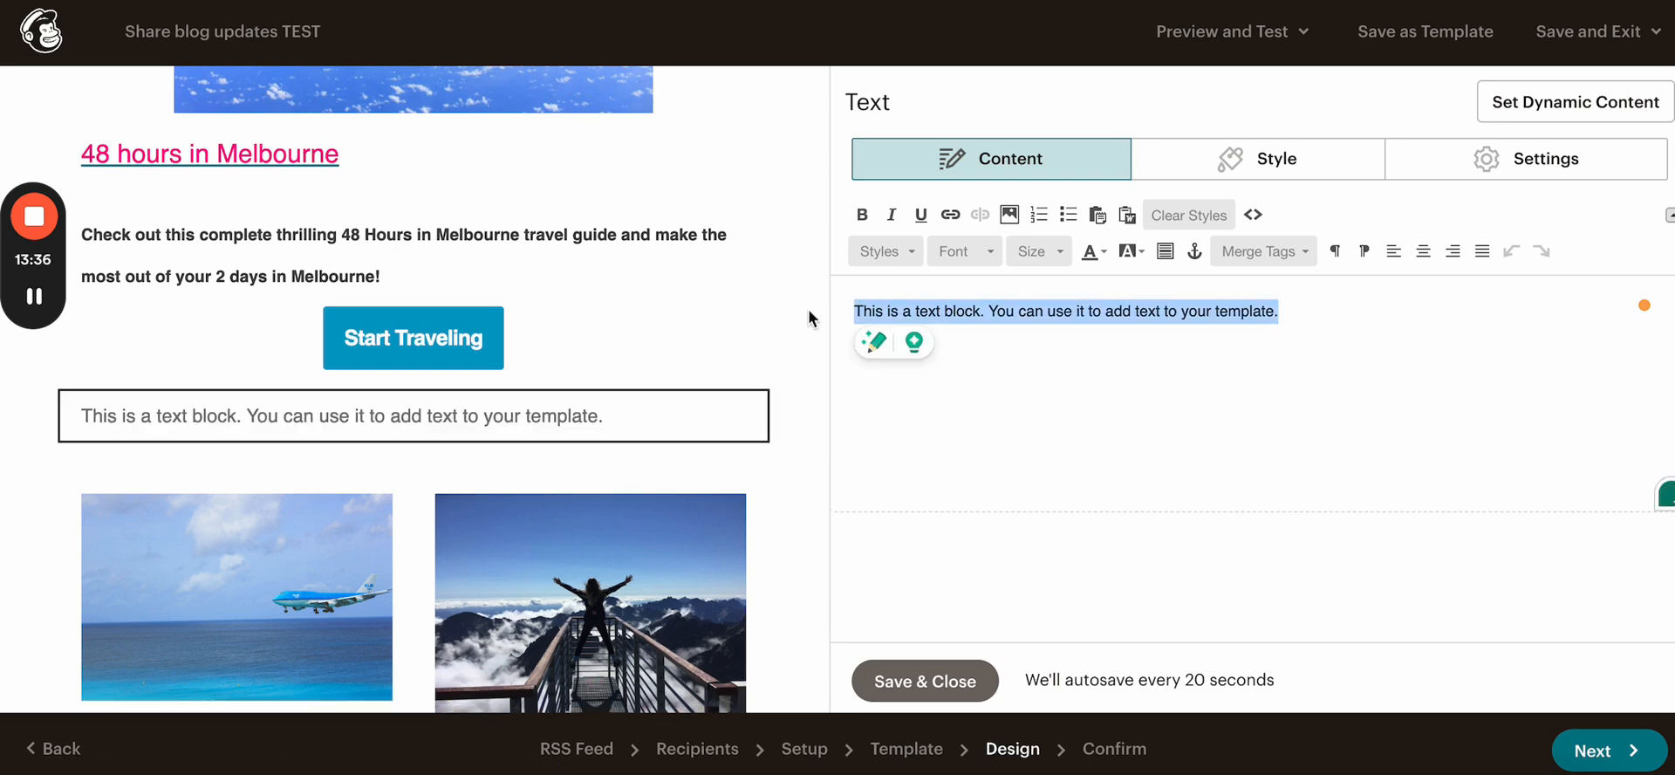
type("Recent po")
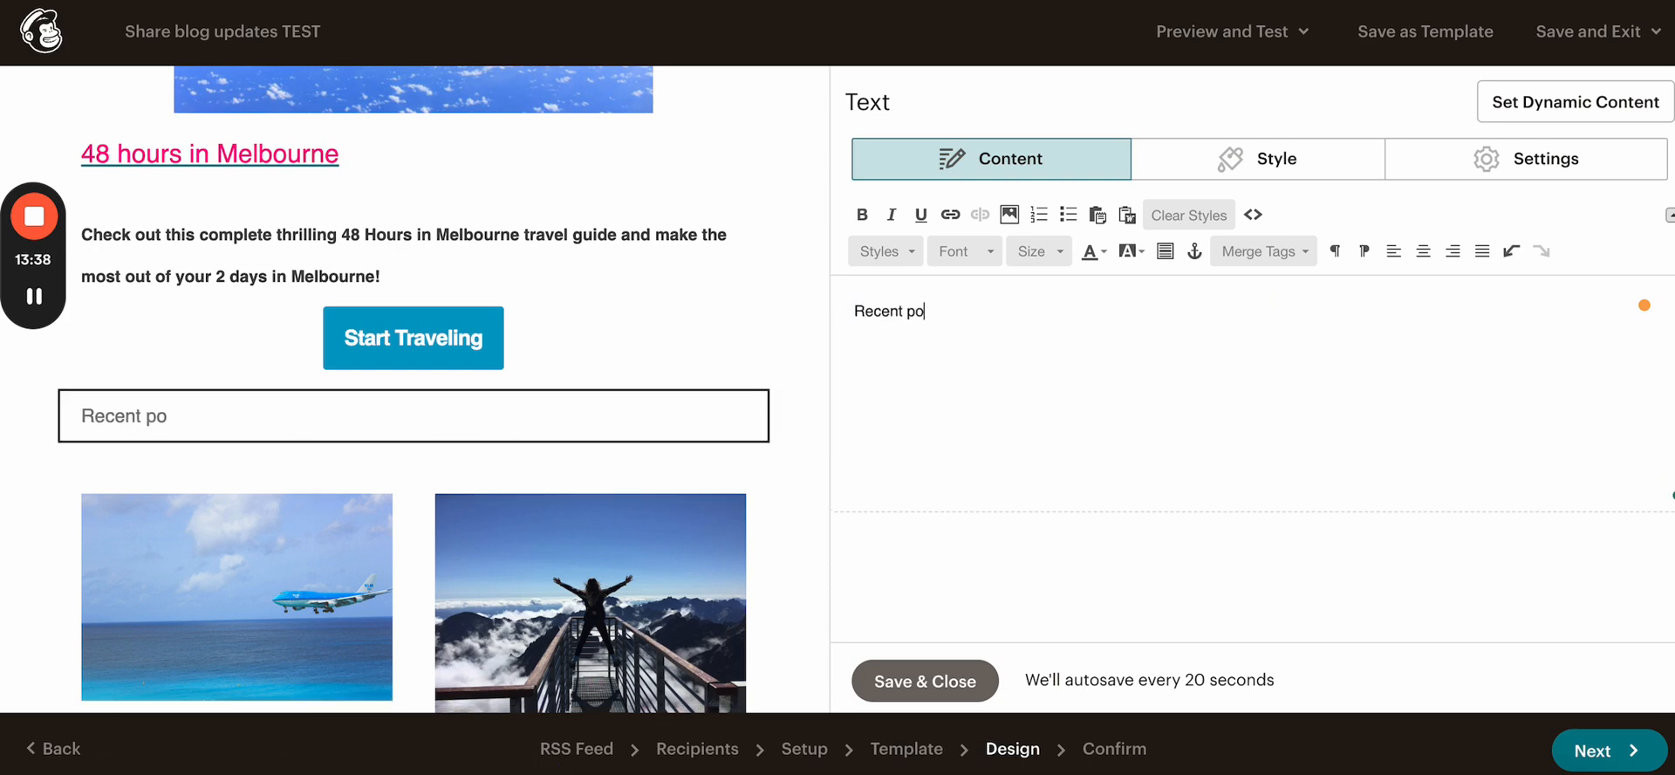
type("sts")
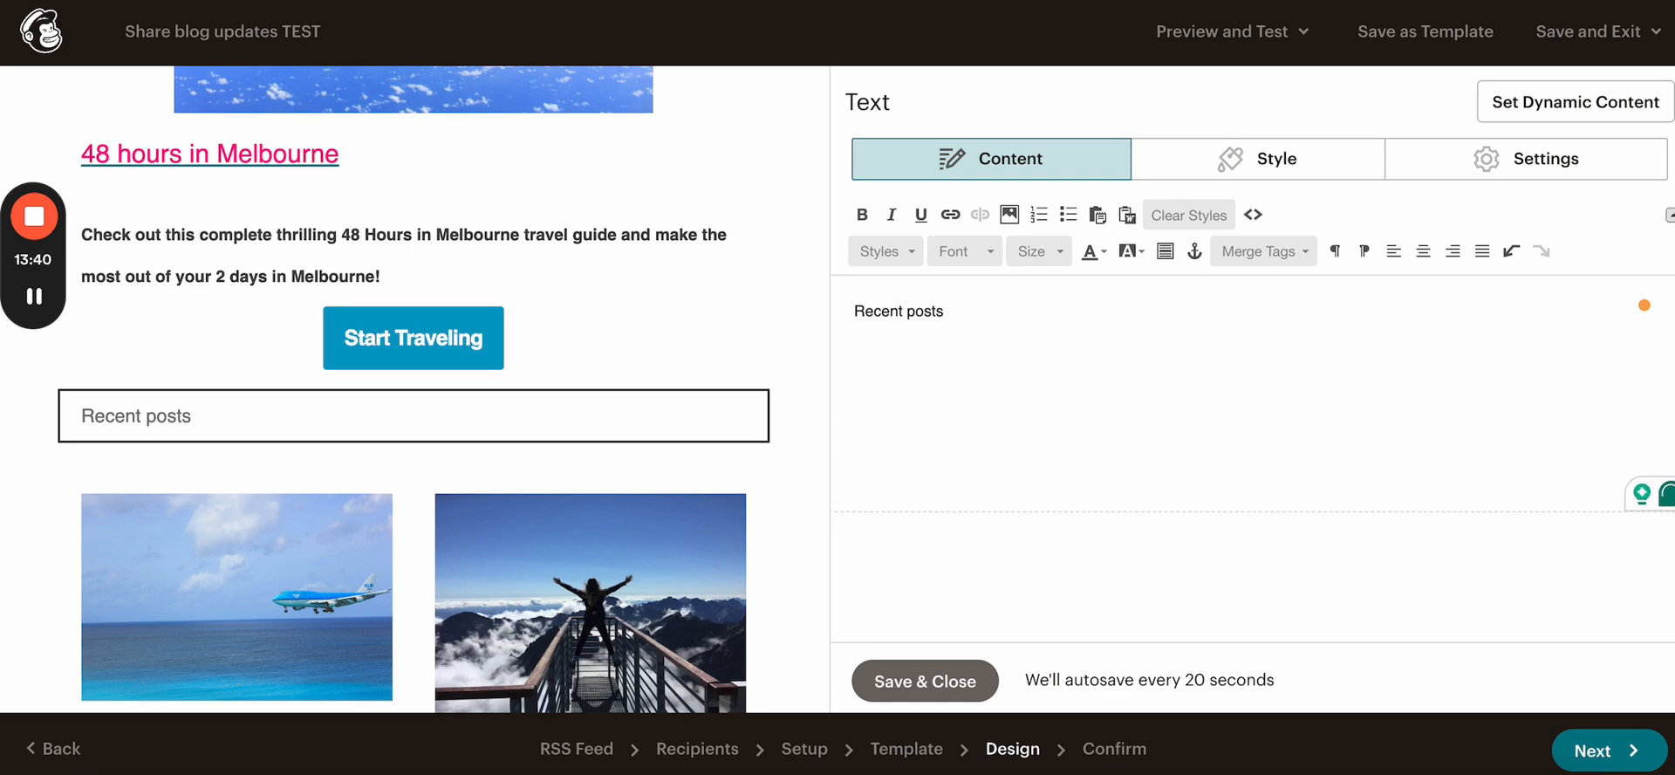
double_click(898, 311)
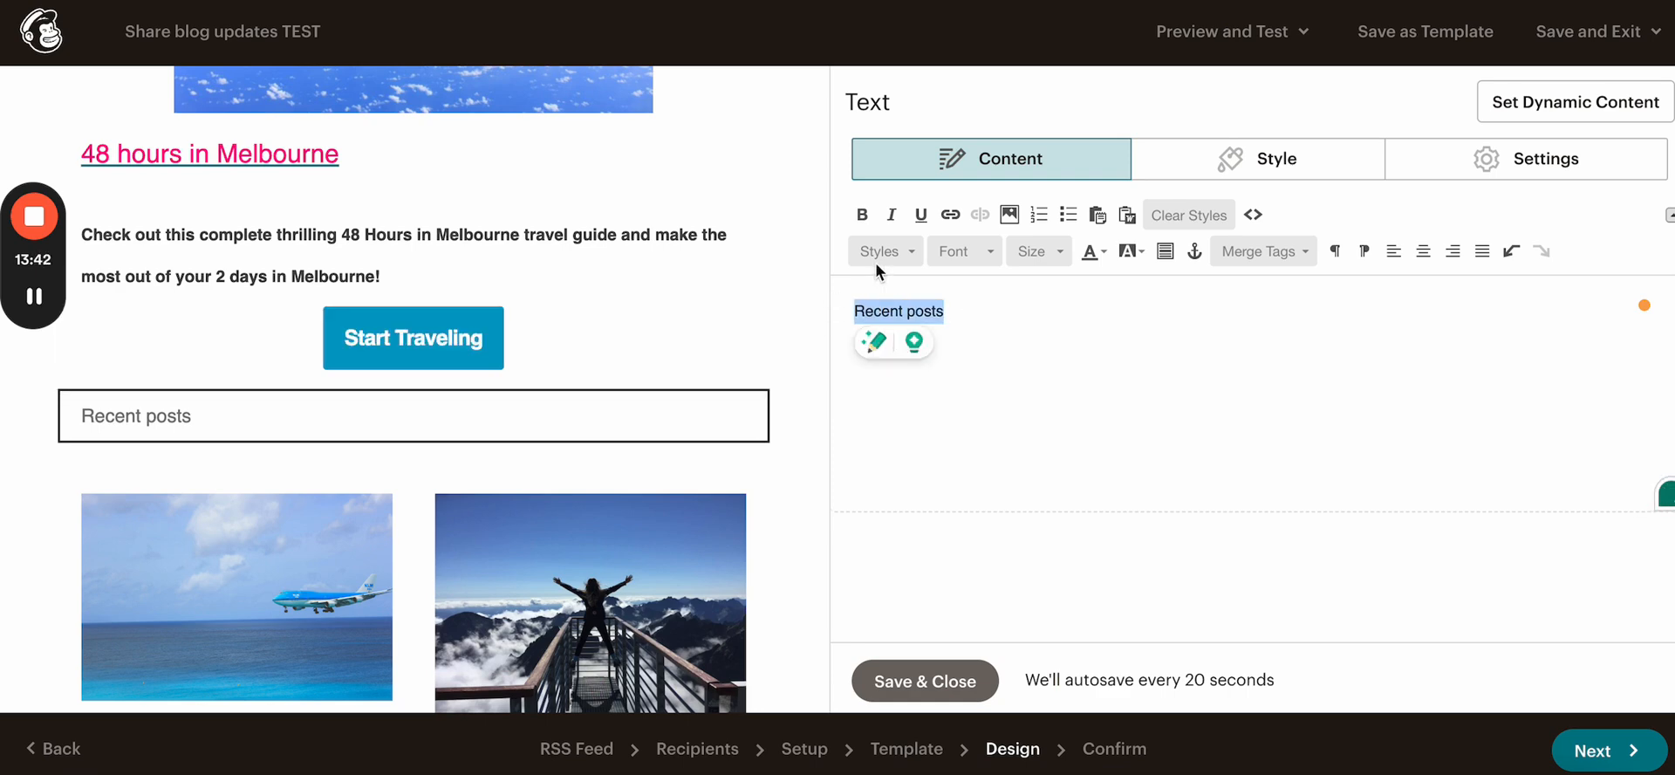
mouse_move(993, 358)
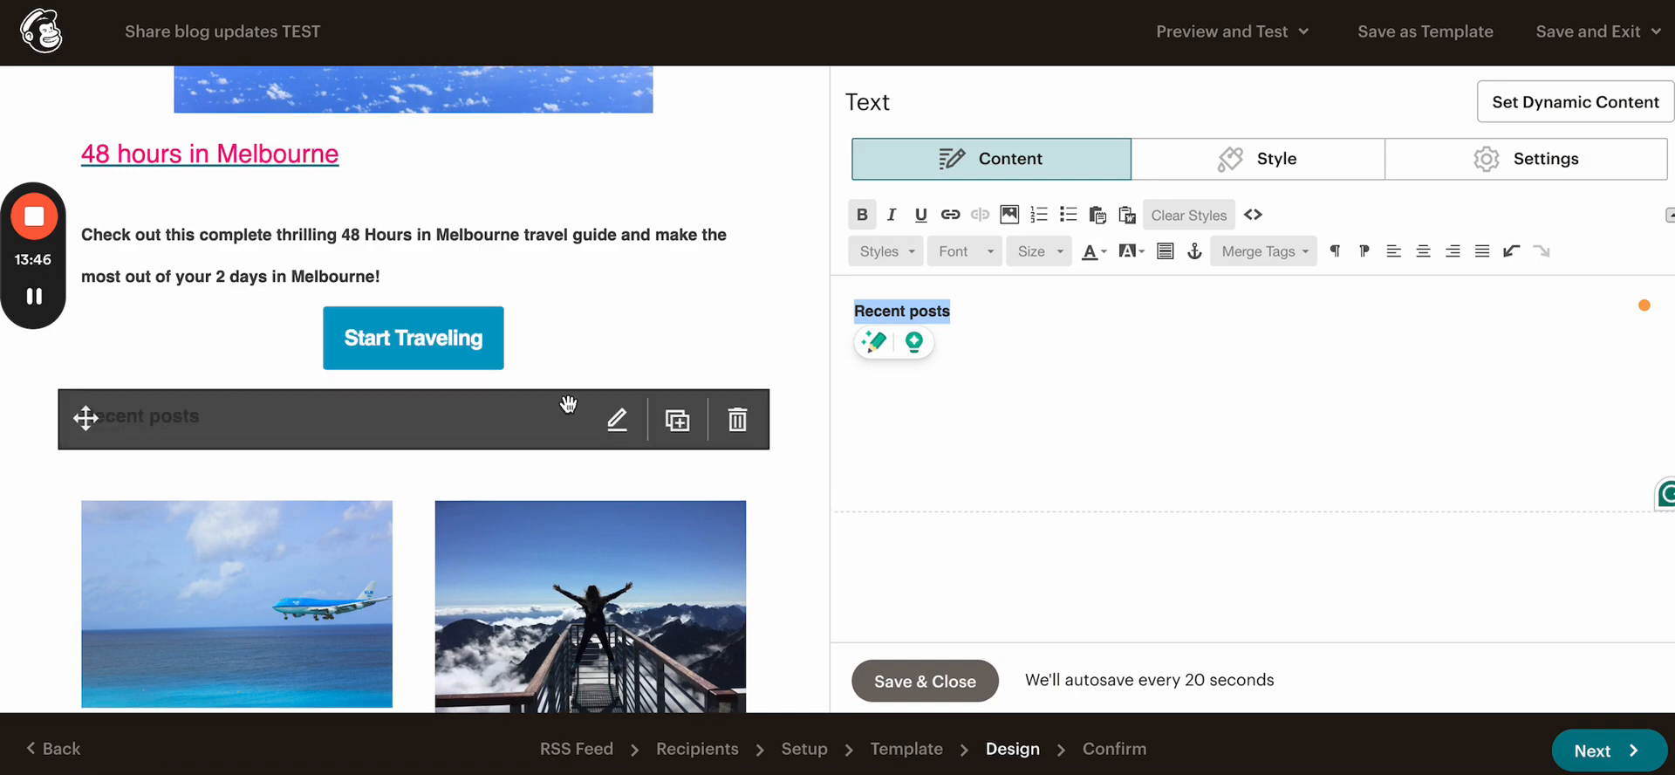
scroll("down", 3)
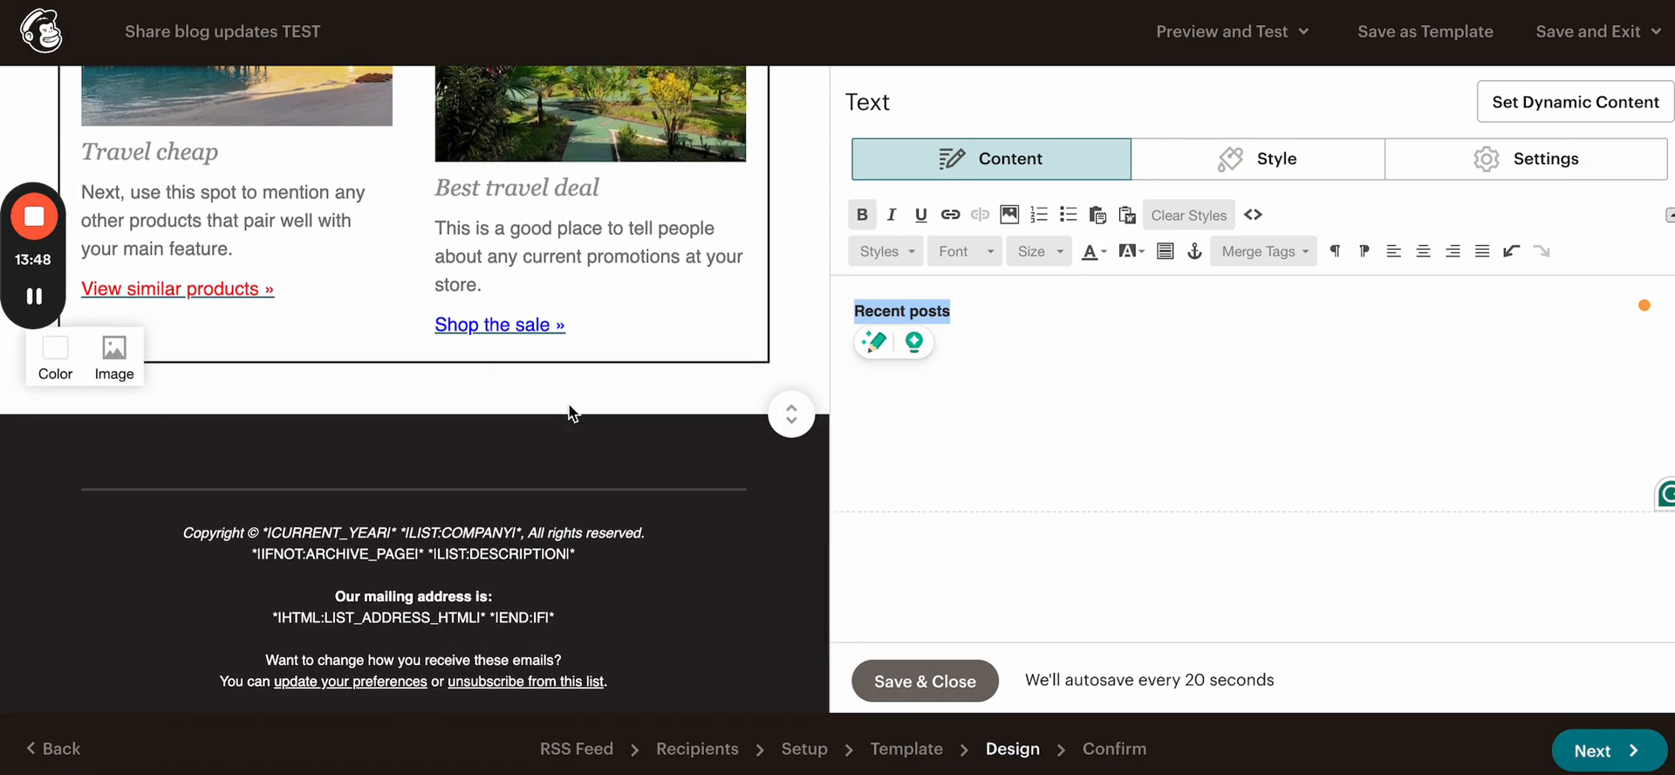
scroll("up", 3)
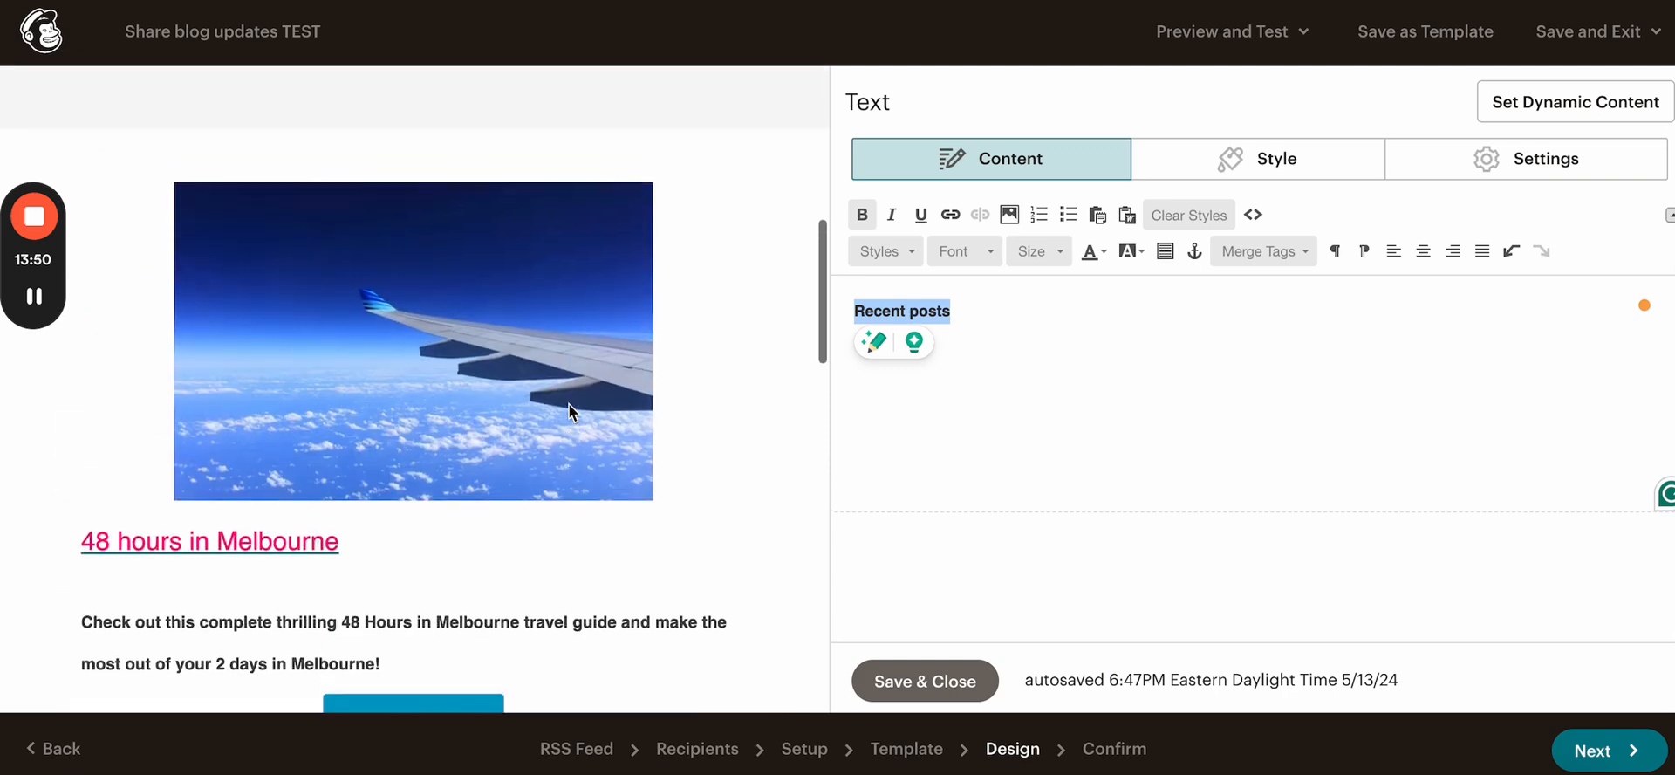
scroll("up", 3)
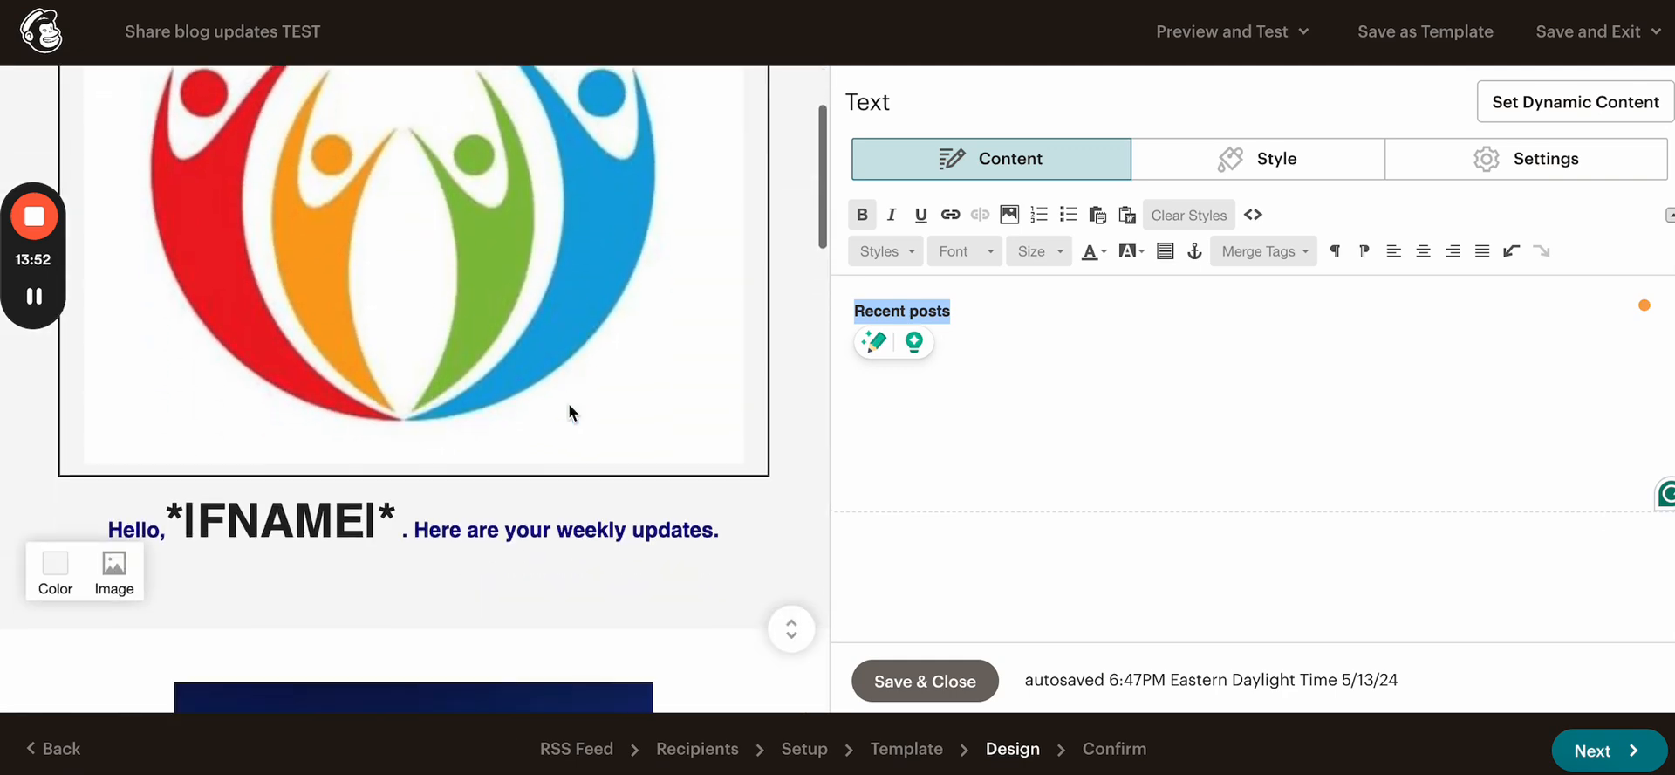
scroll("down", 3)
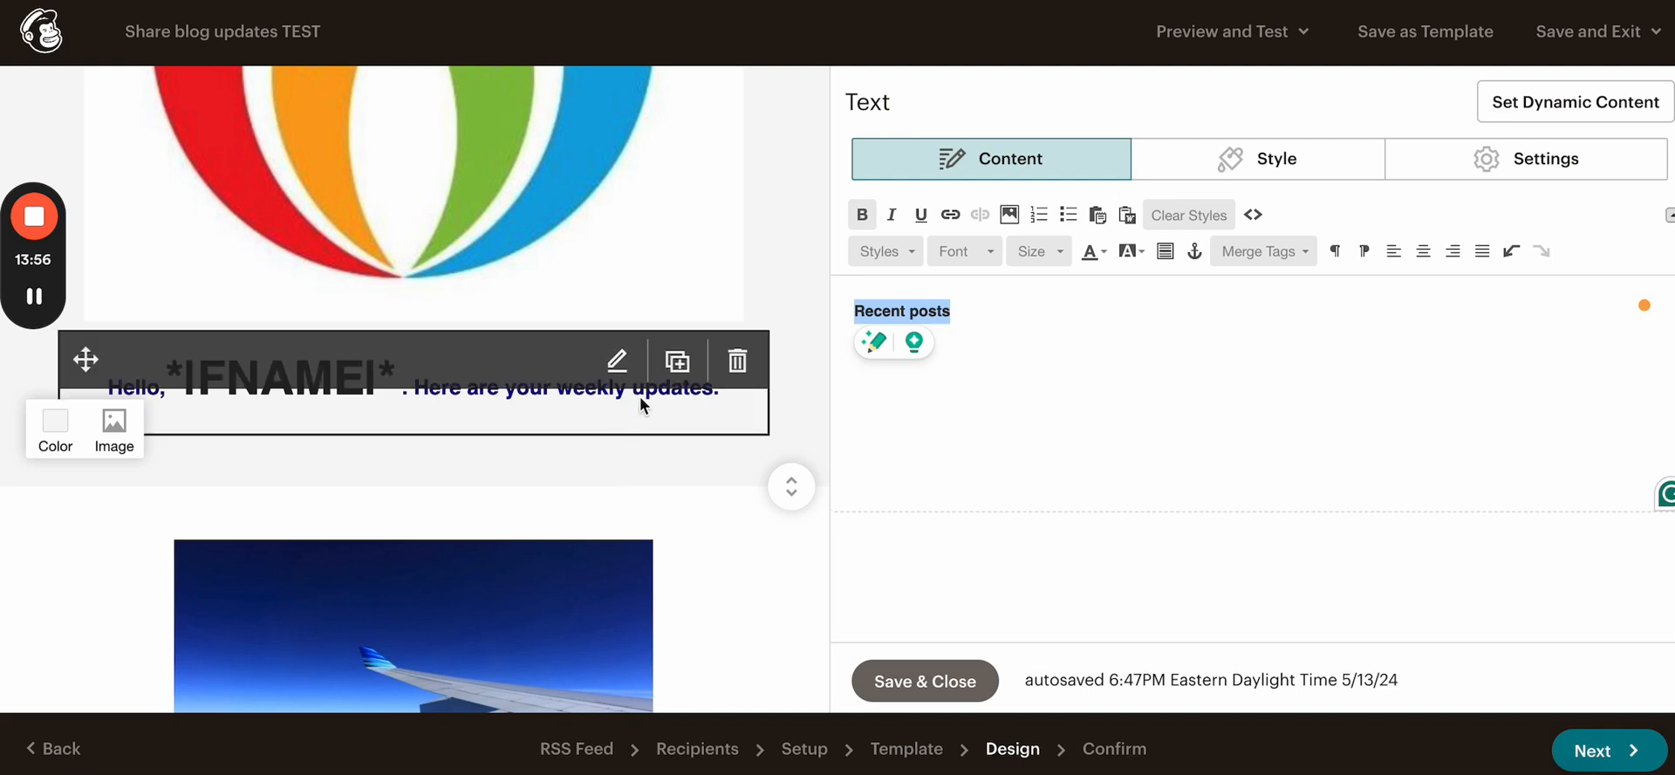
mouse_move(599, 429)
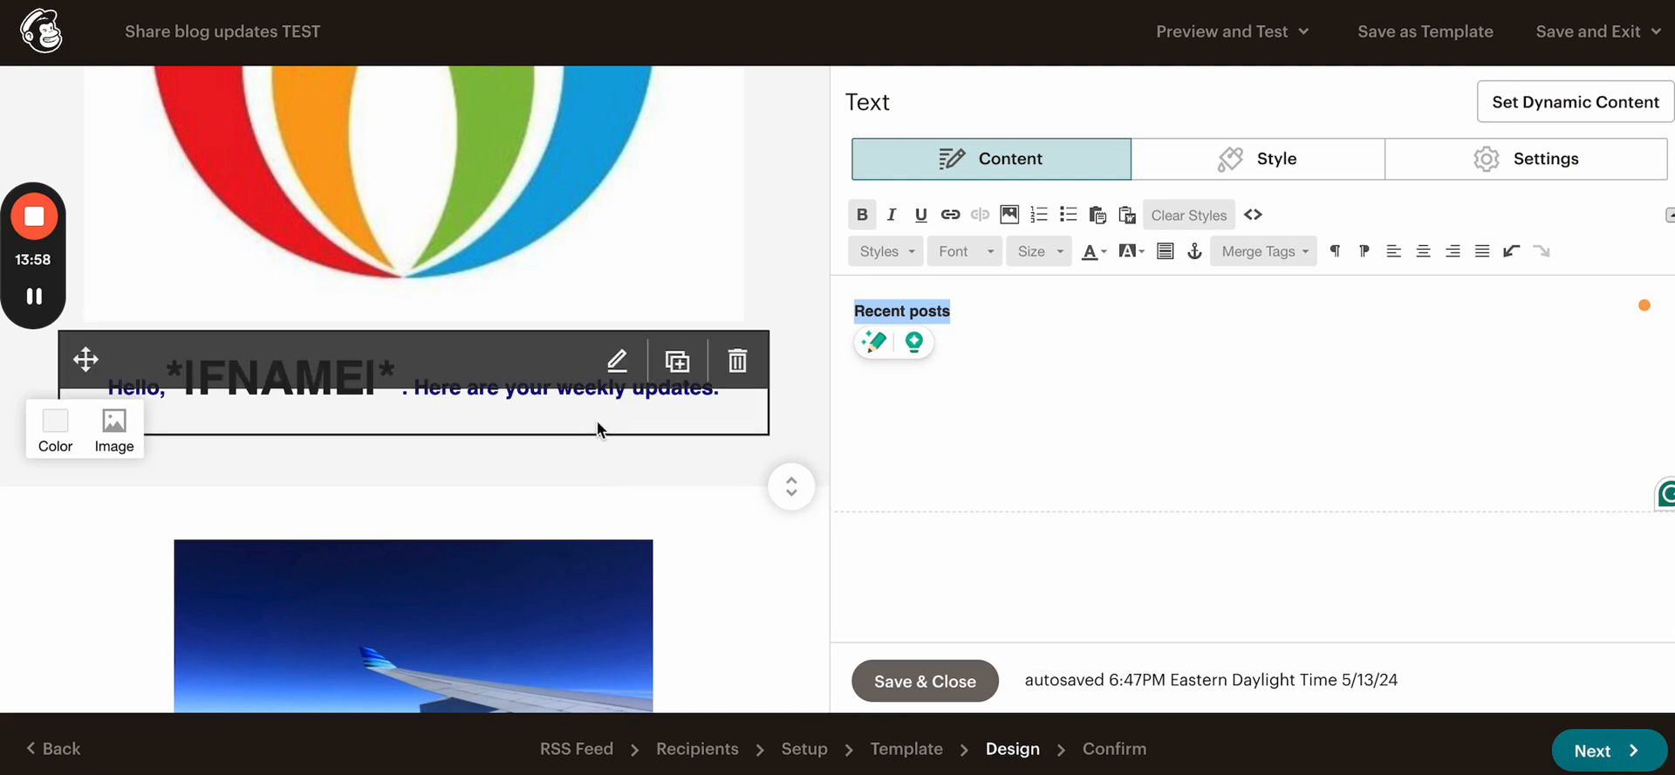
mouse_move(568, 347)
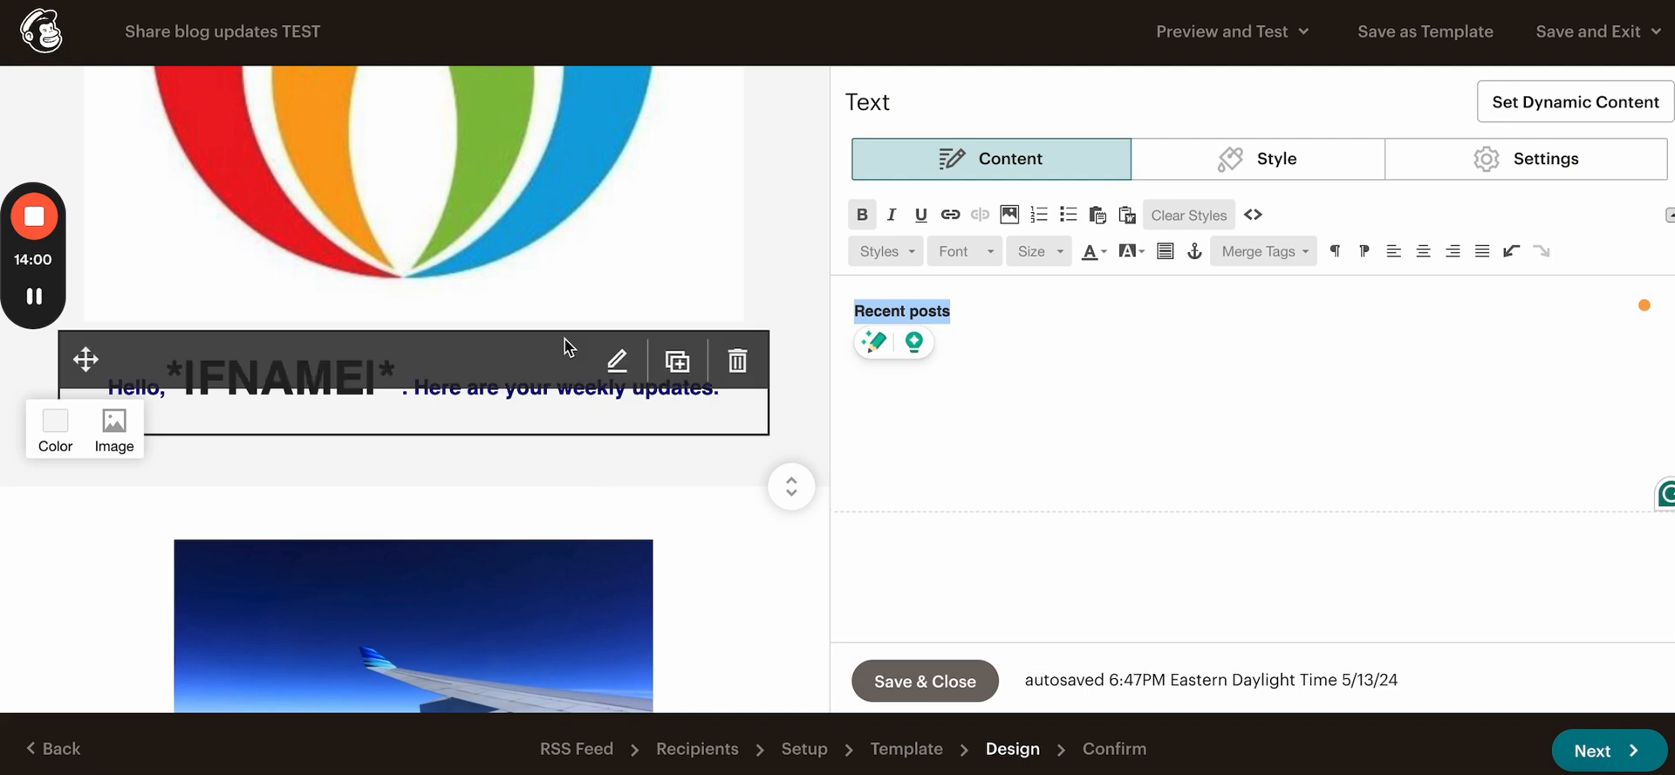
mouse_move(619, 431)
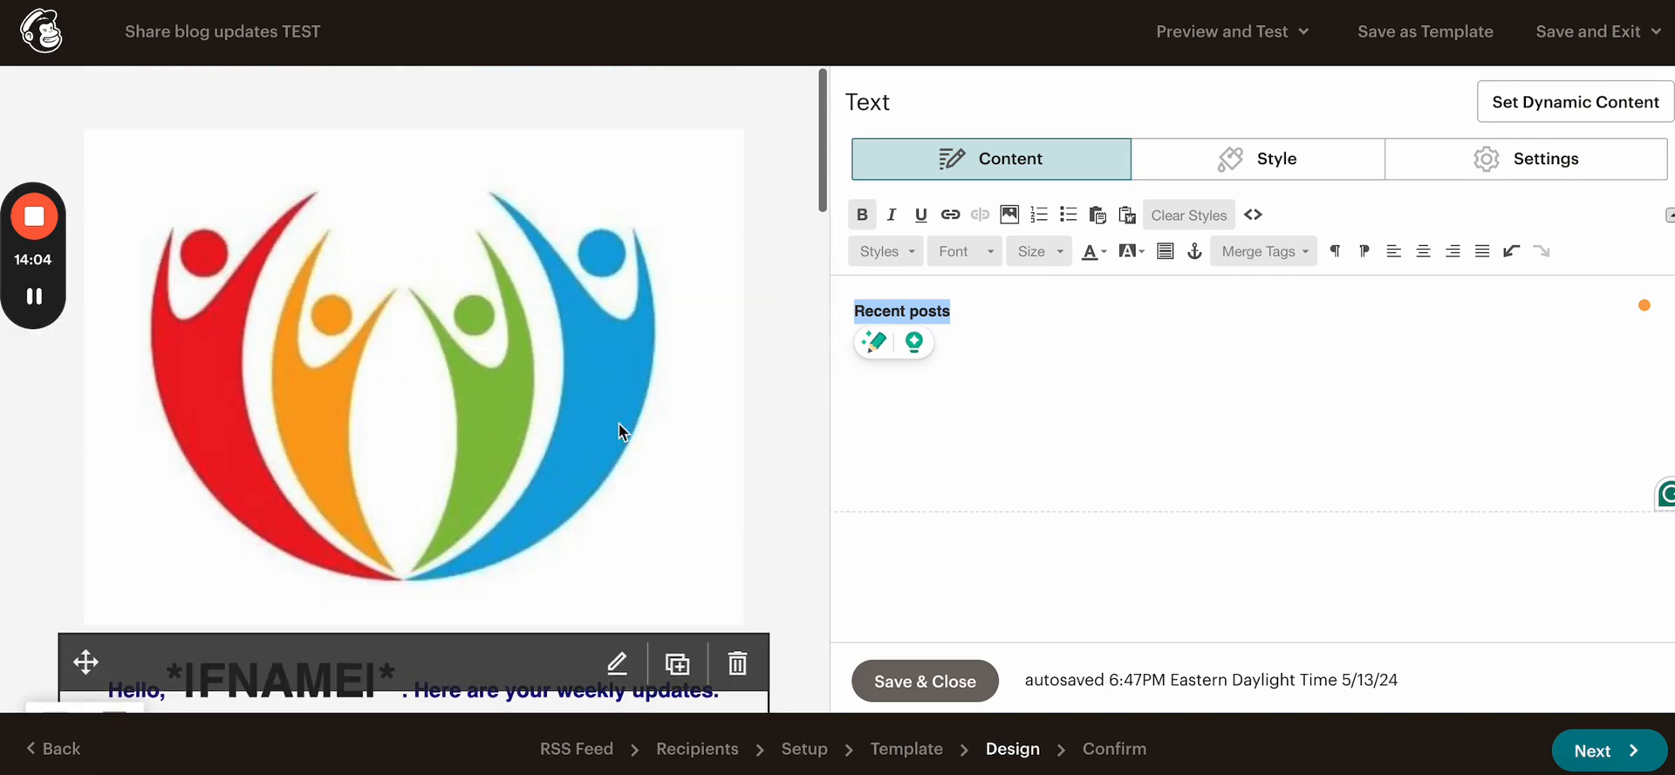
scroll("down", 3)
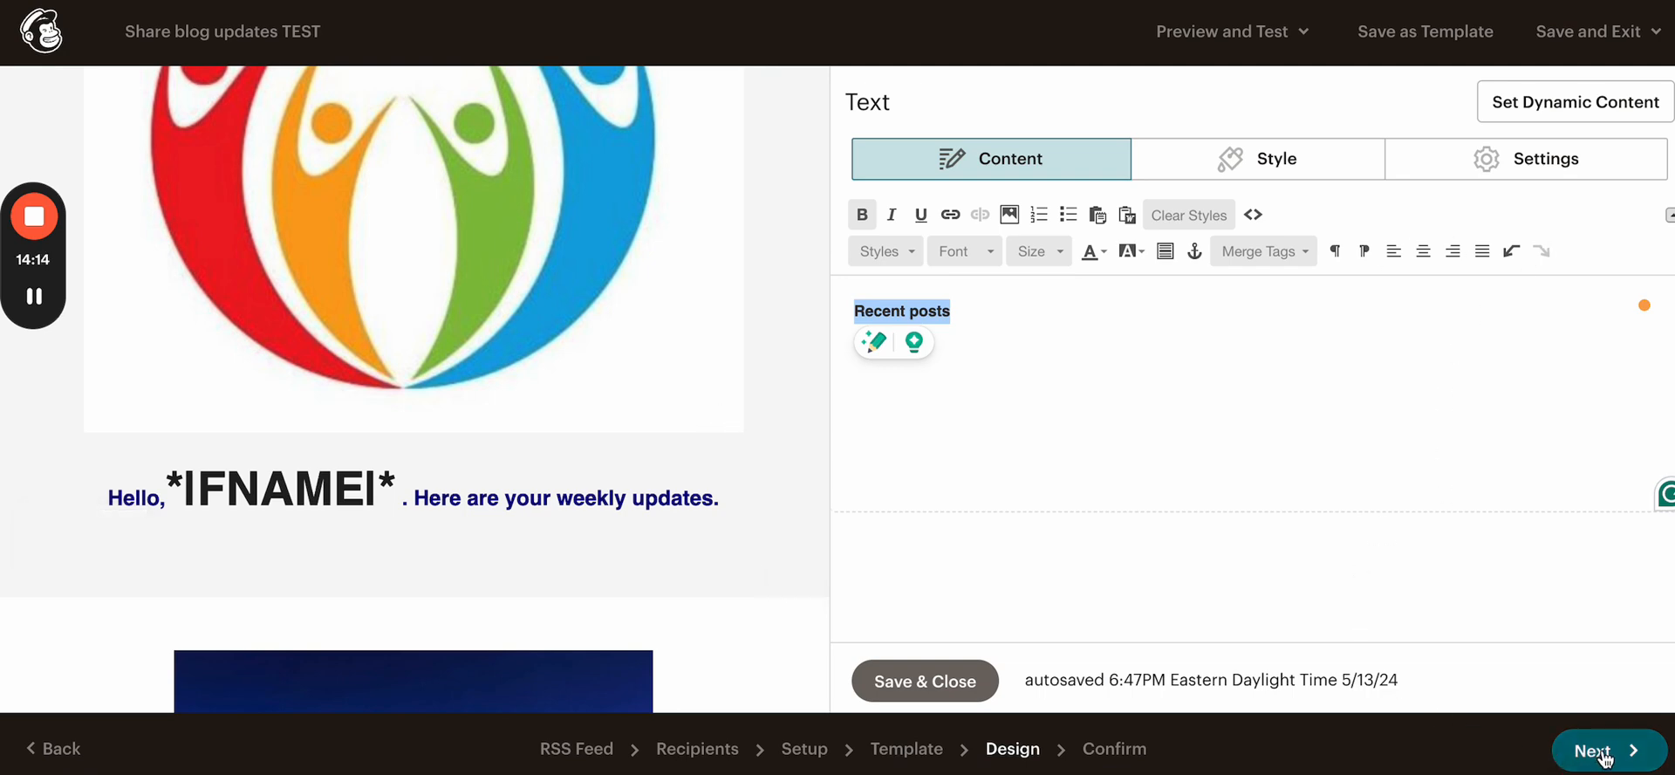
mouse_move(1106, 325)
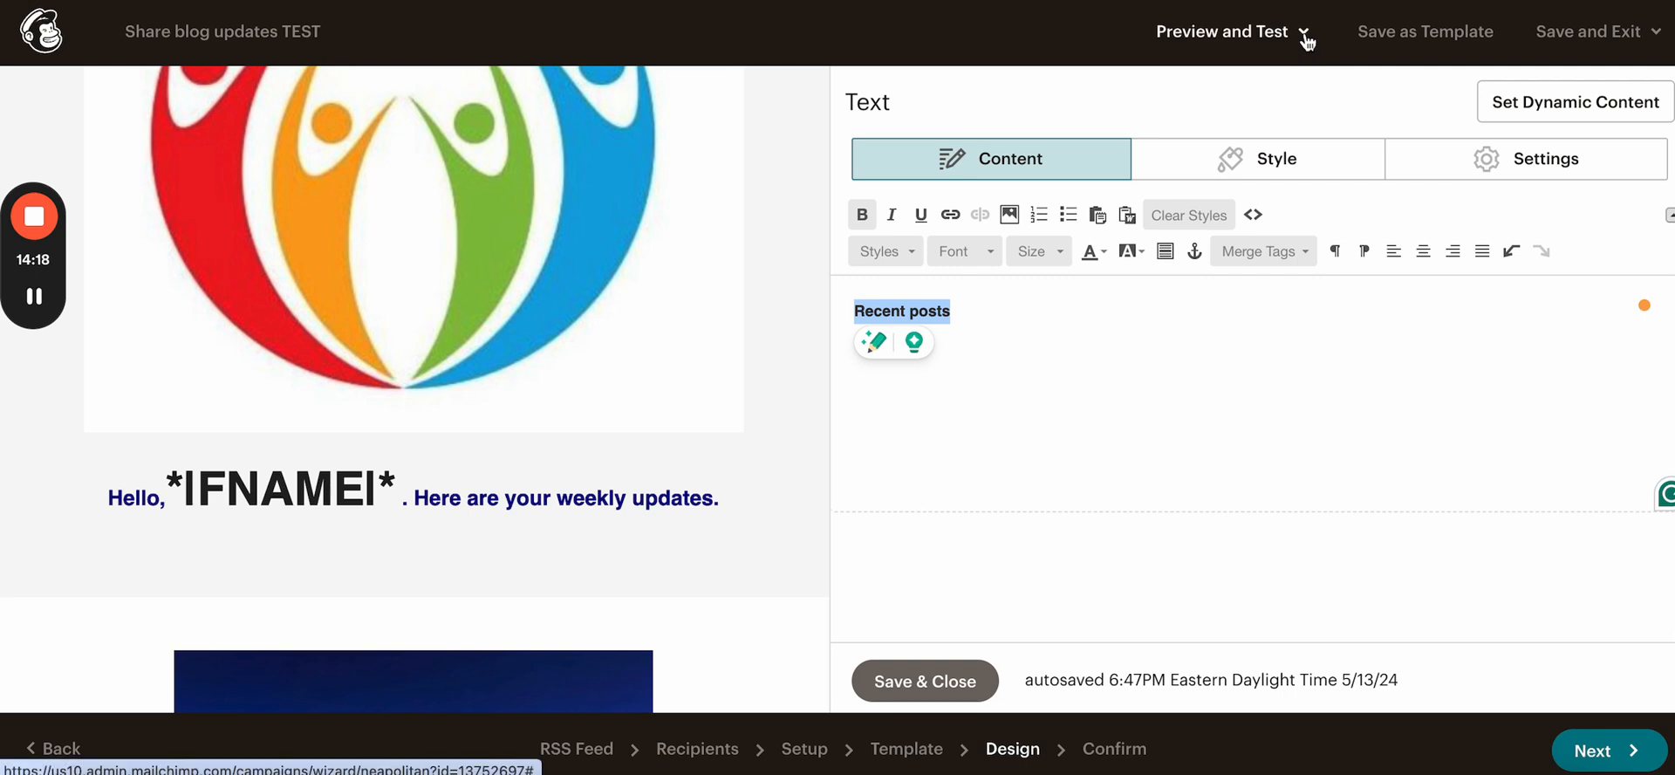
Step: Enter preview mode and scroll through the desktop view of the email
left_click(1223, 31)
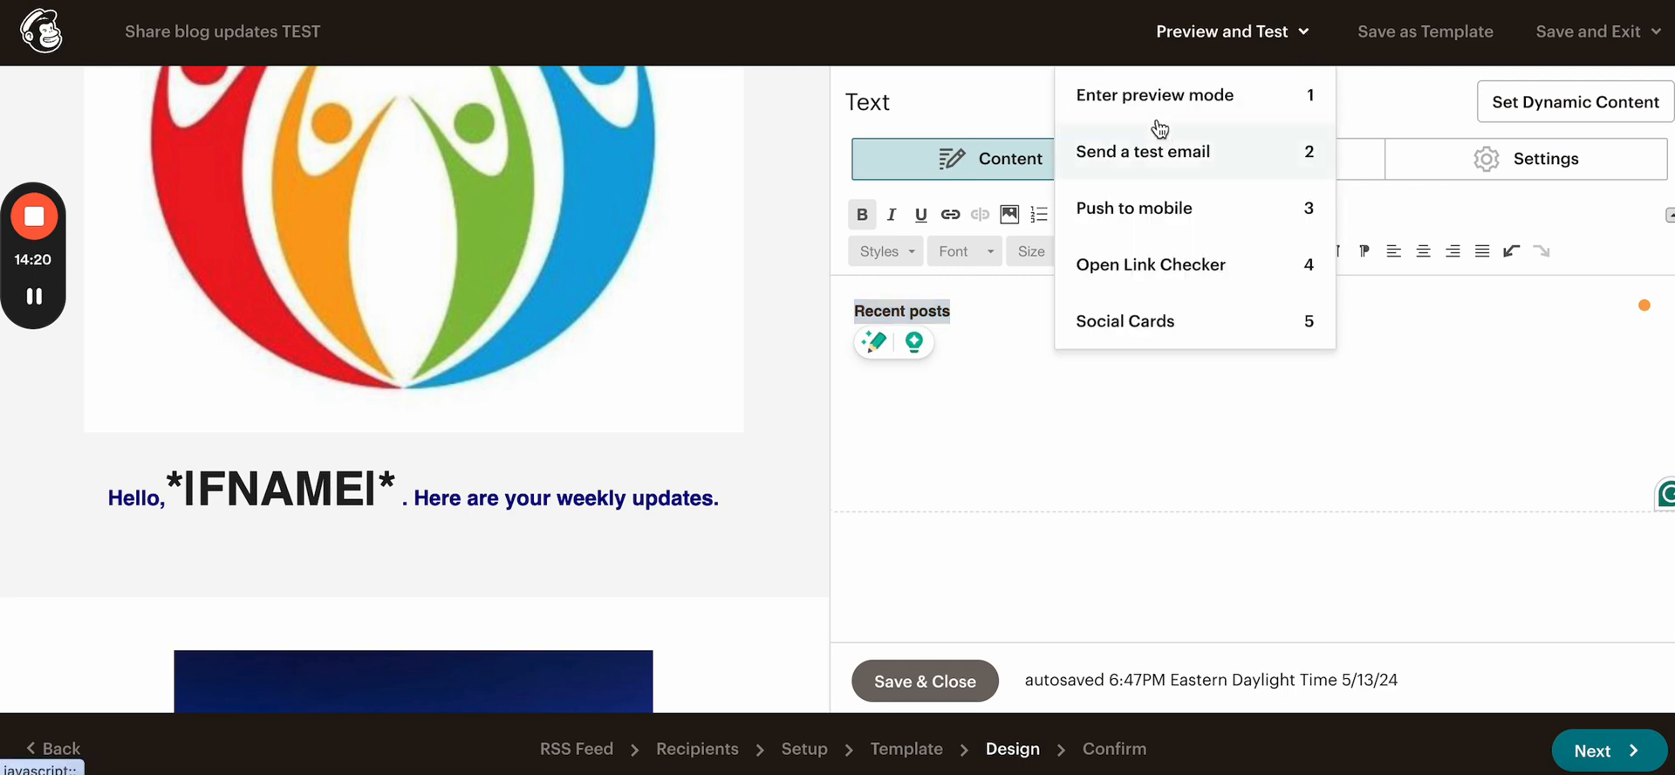
mouse_move(1155, 96)
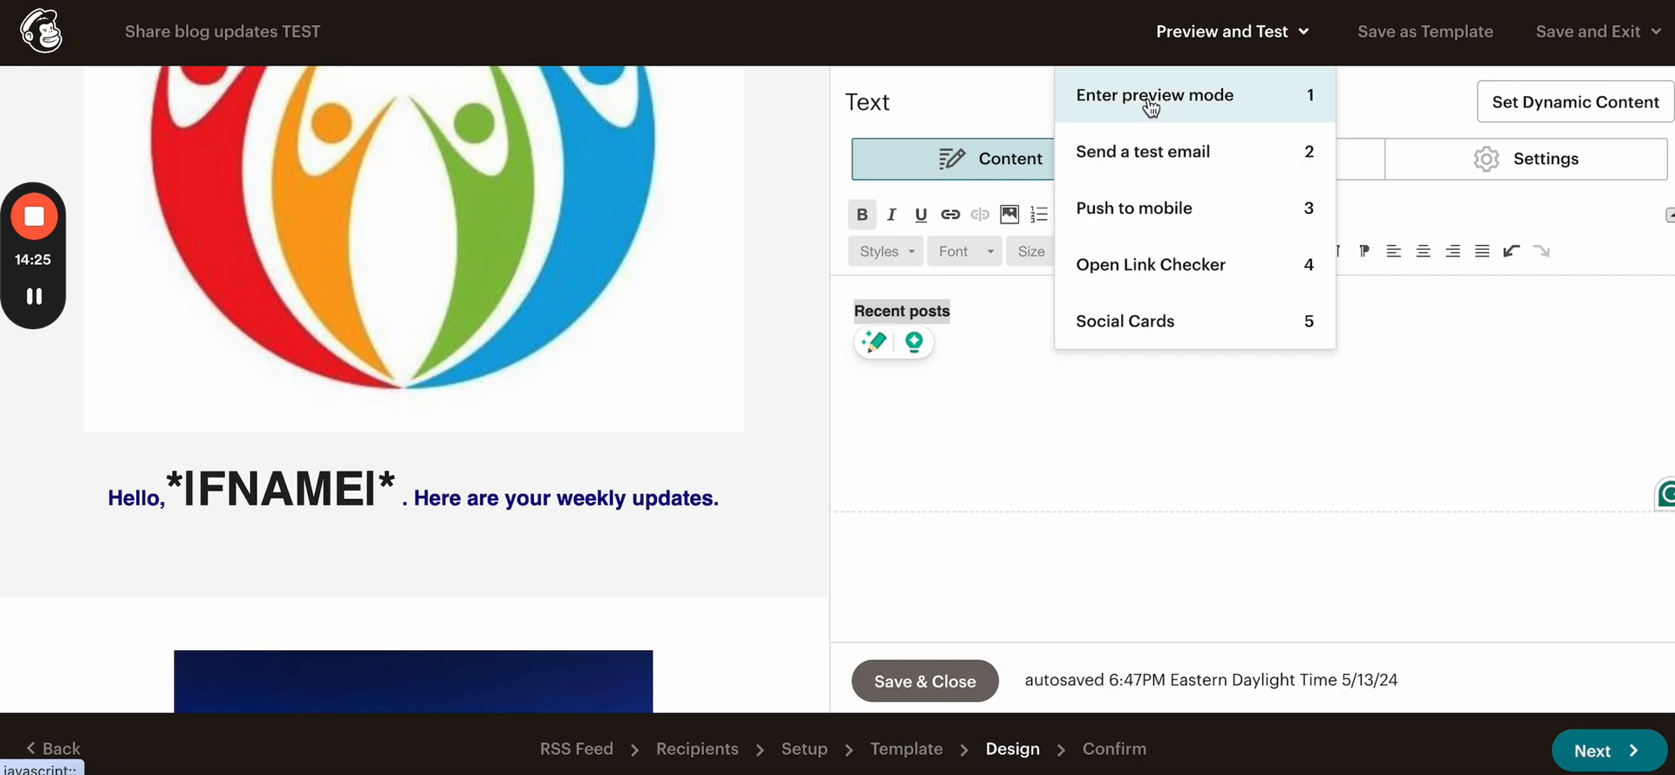
left_click(1153, 95)
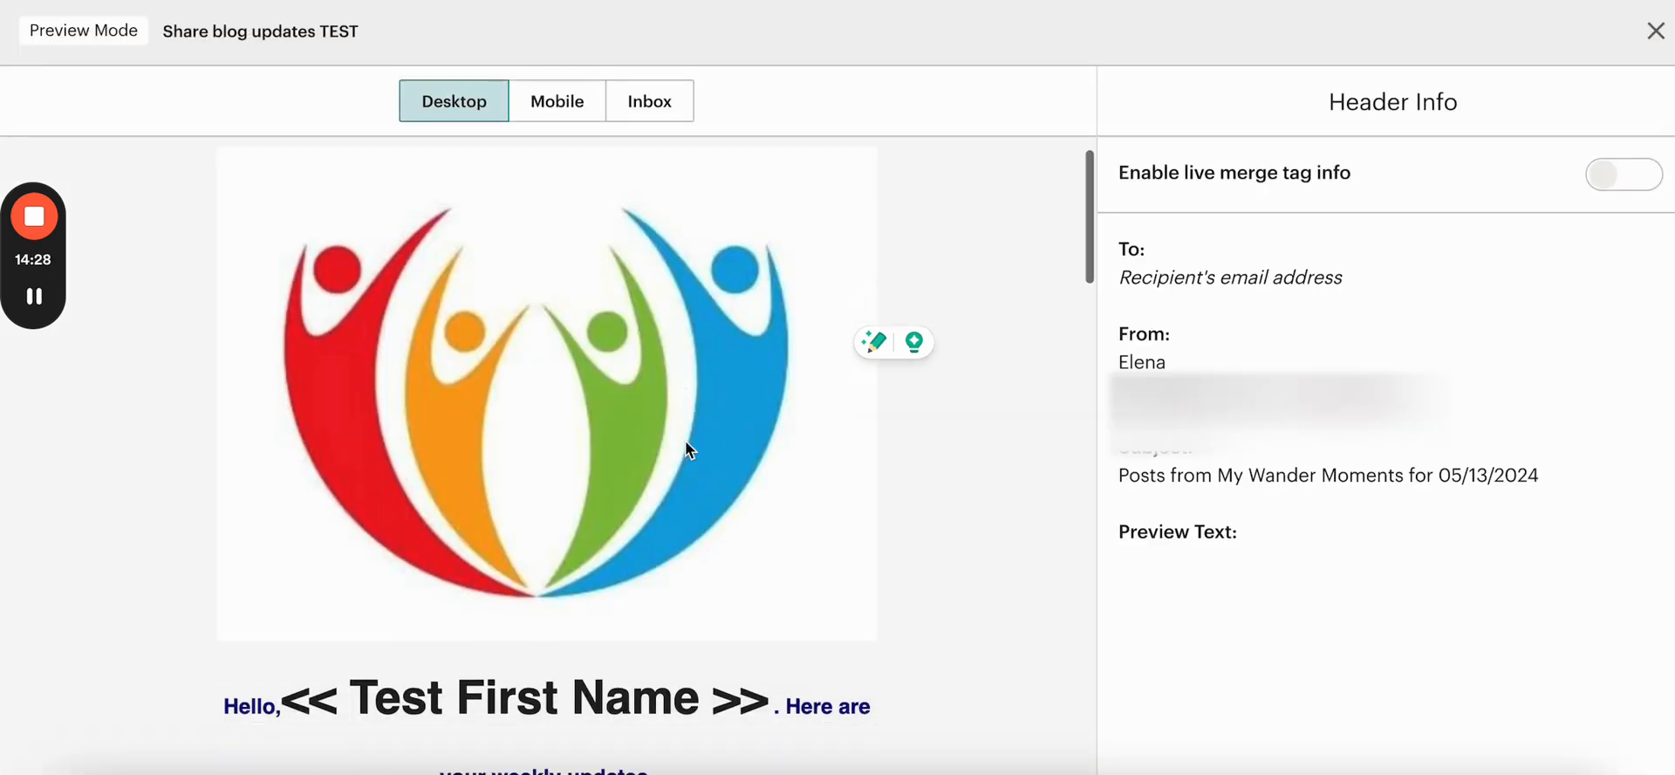
scroll("down", 3)
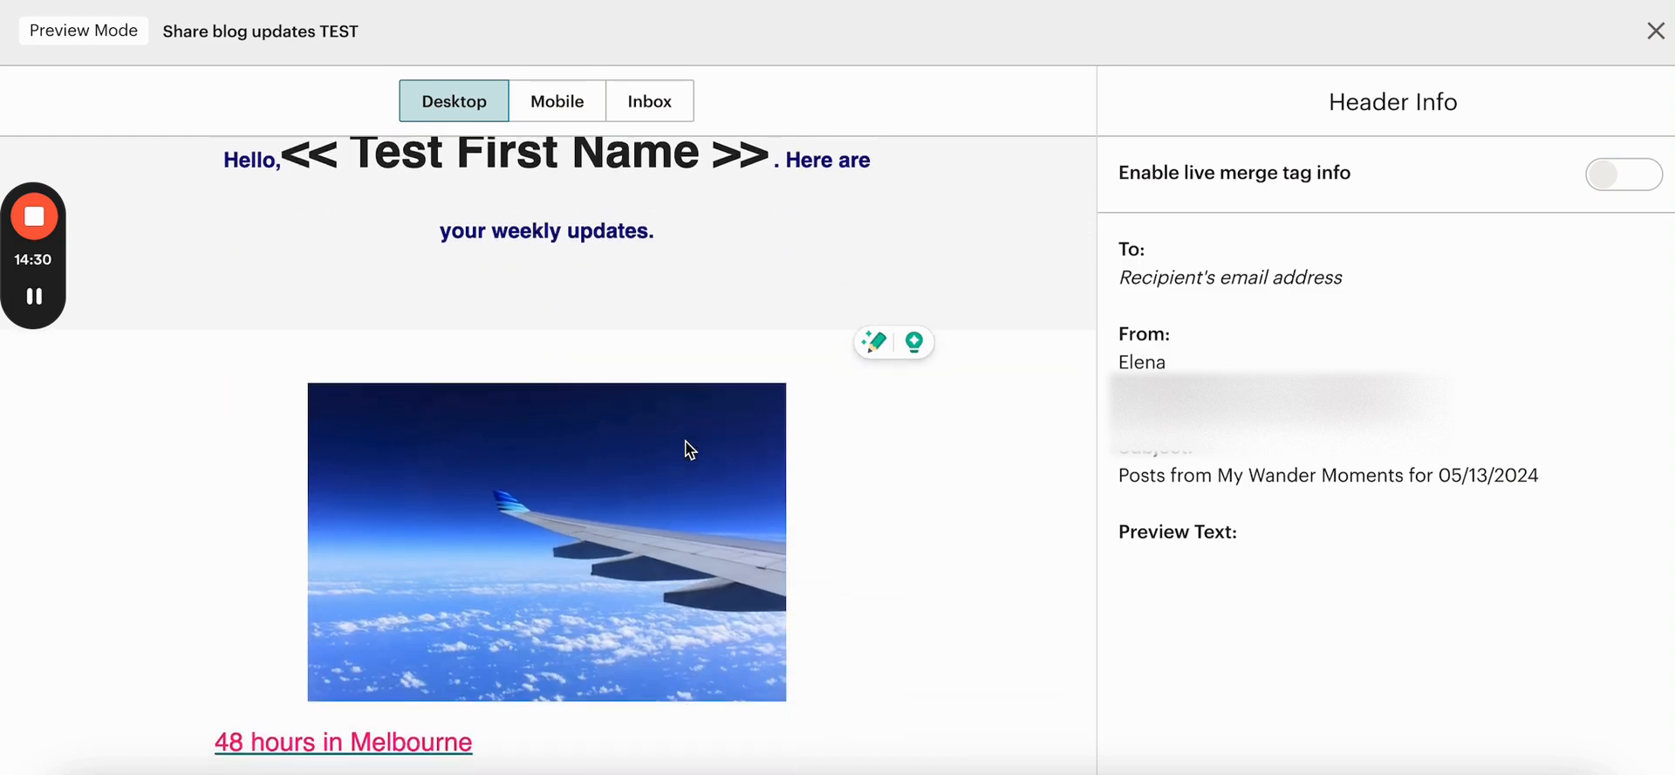
scroll("down", 3)
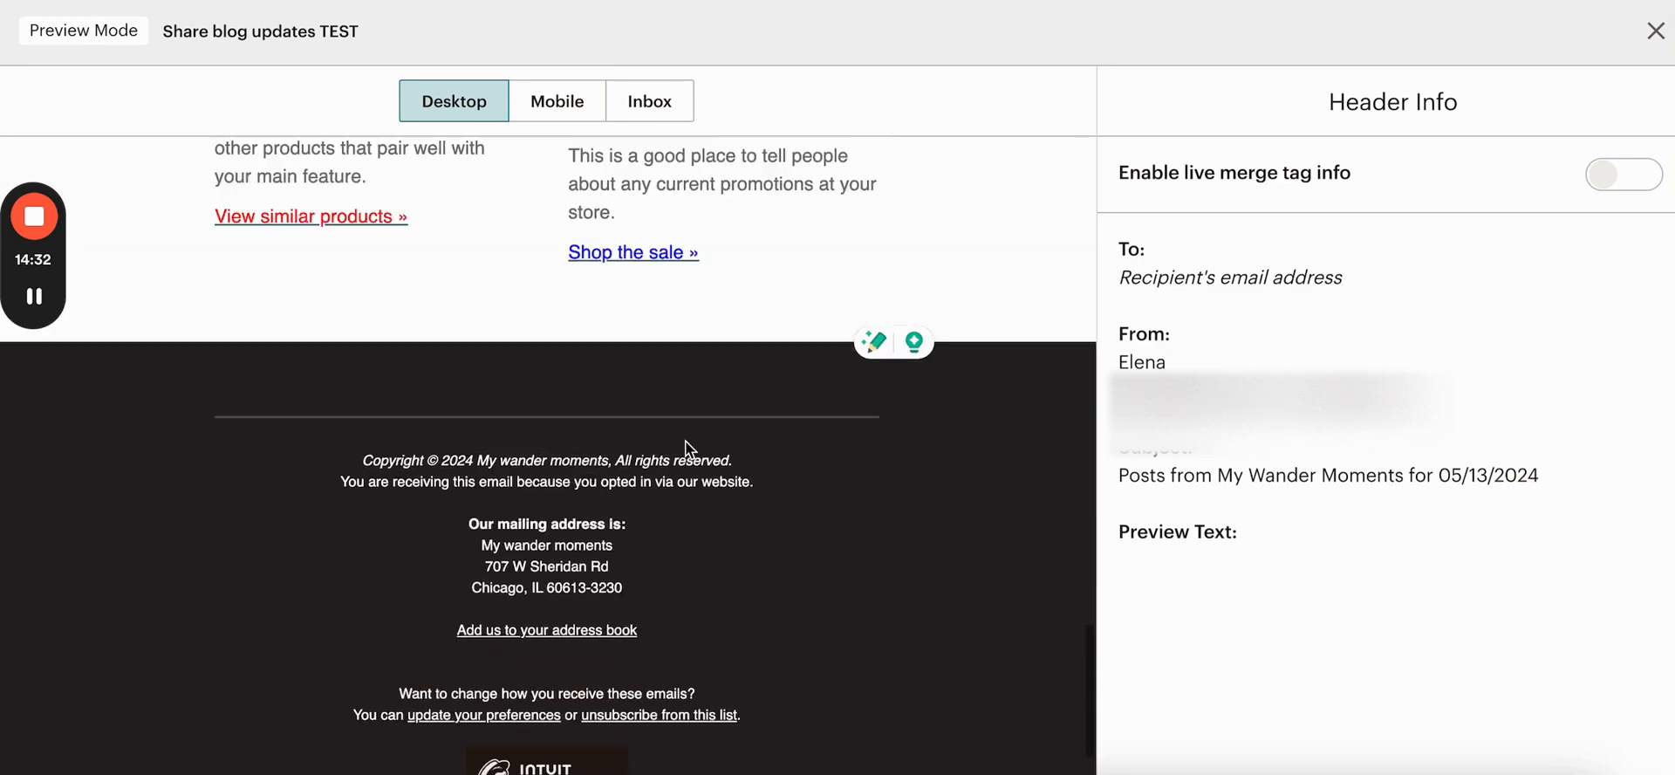
Step: Switch the preview to mobile and enable live merge tag info showing real subscriber data
left_click(557, 101)
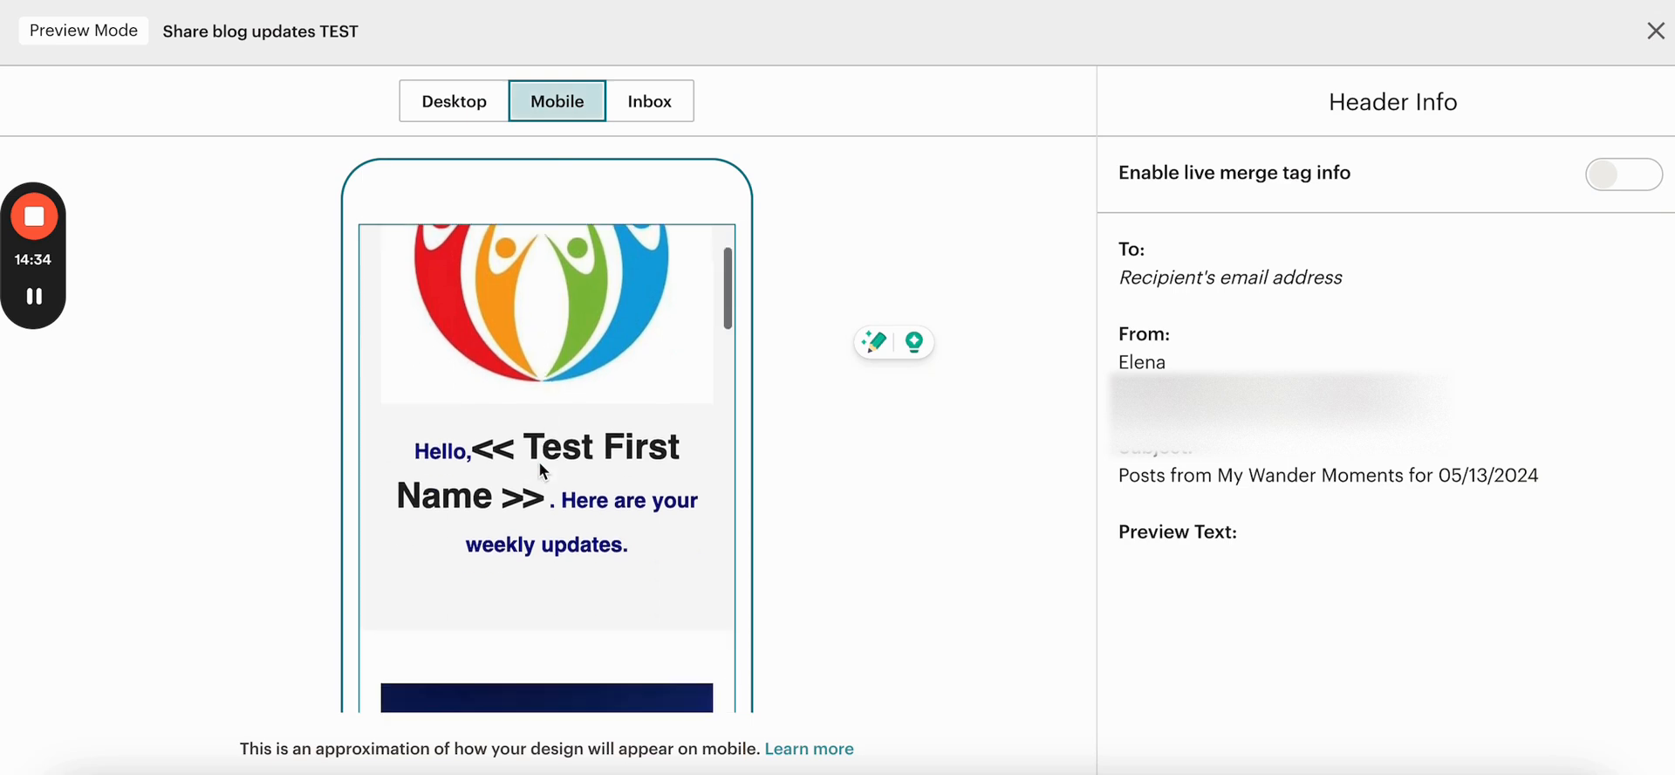
scroll("up", 3)
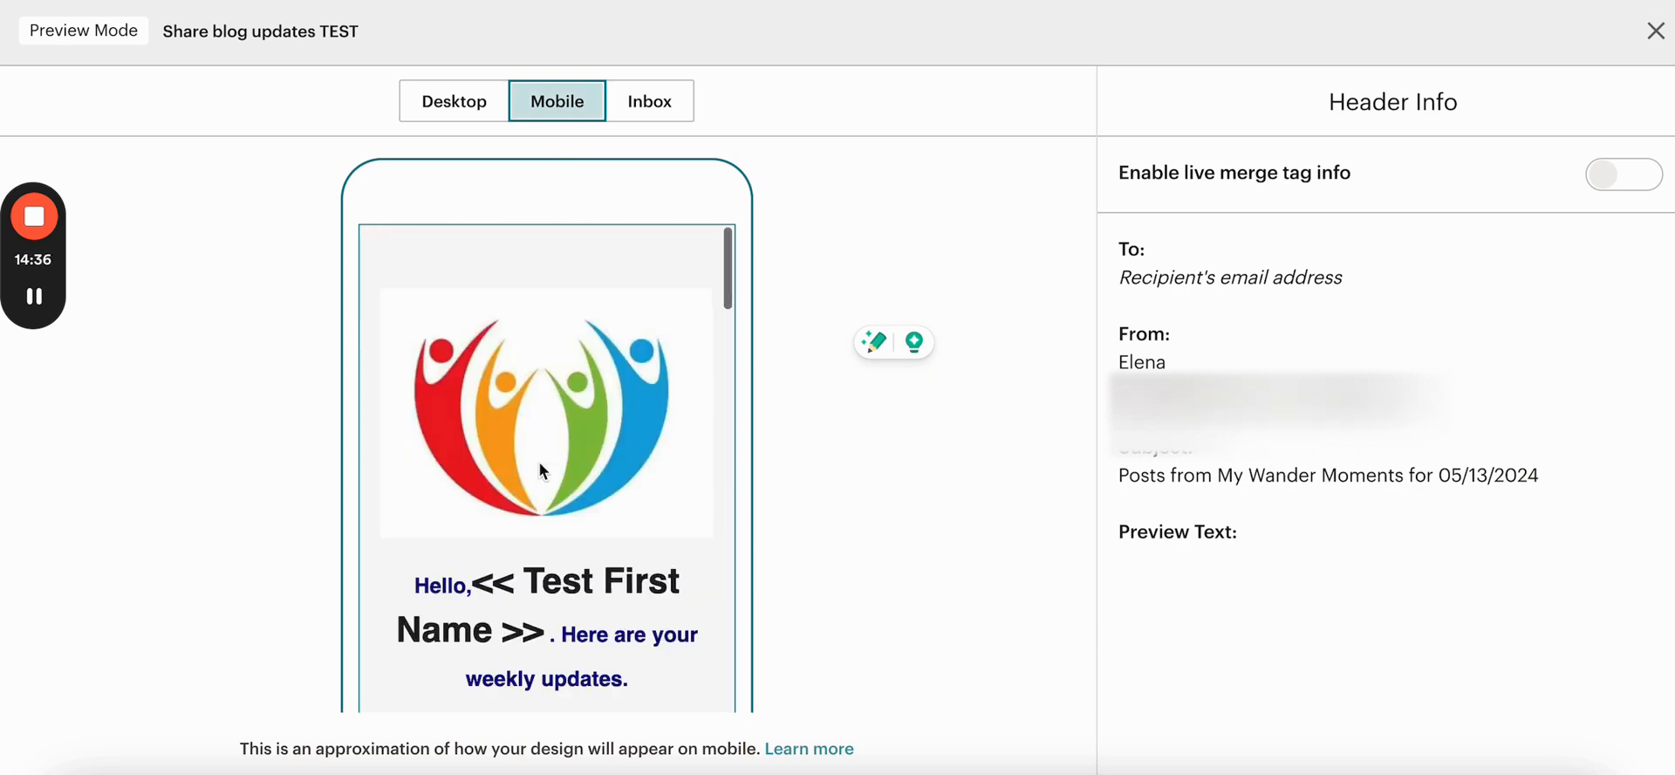
left_click(1623, 172)
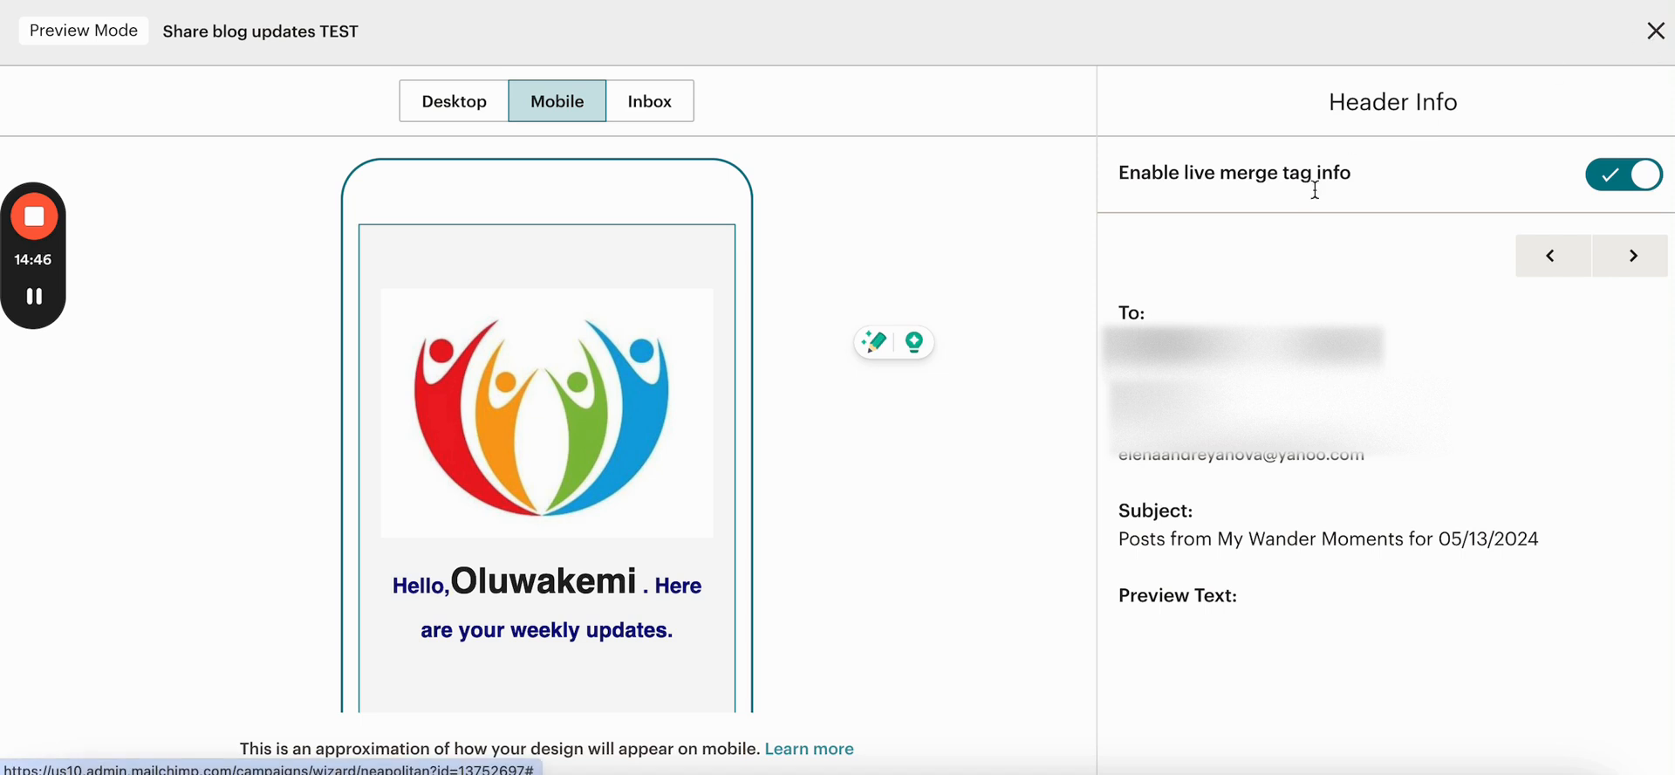
scroll("down", 3)
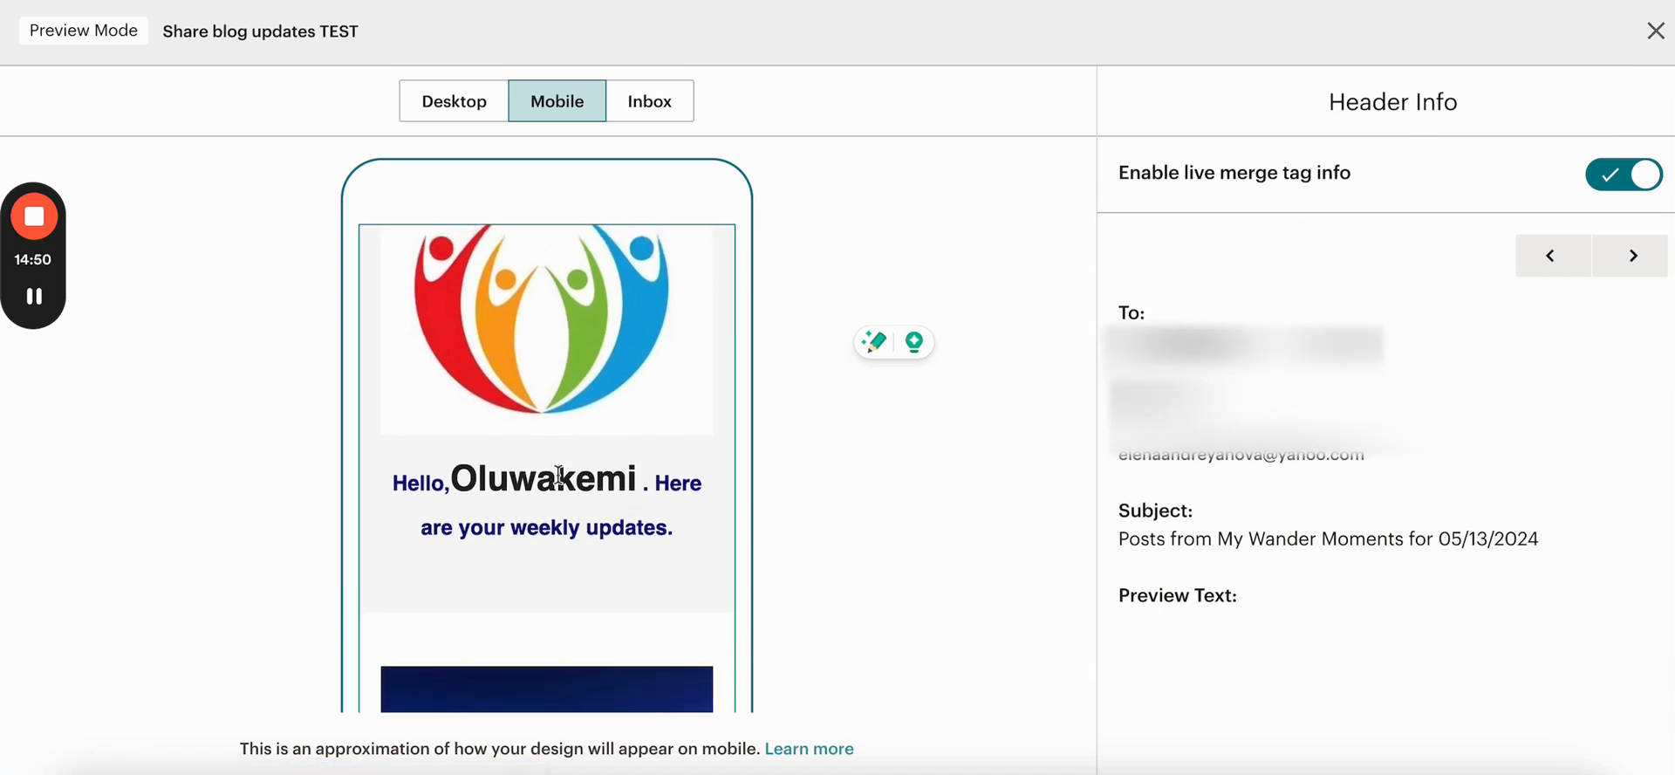
mouse_move(1490, 241)
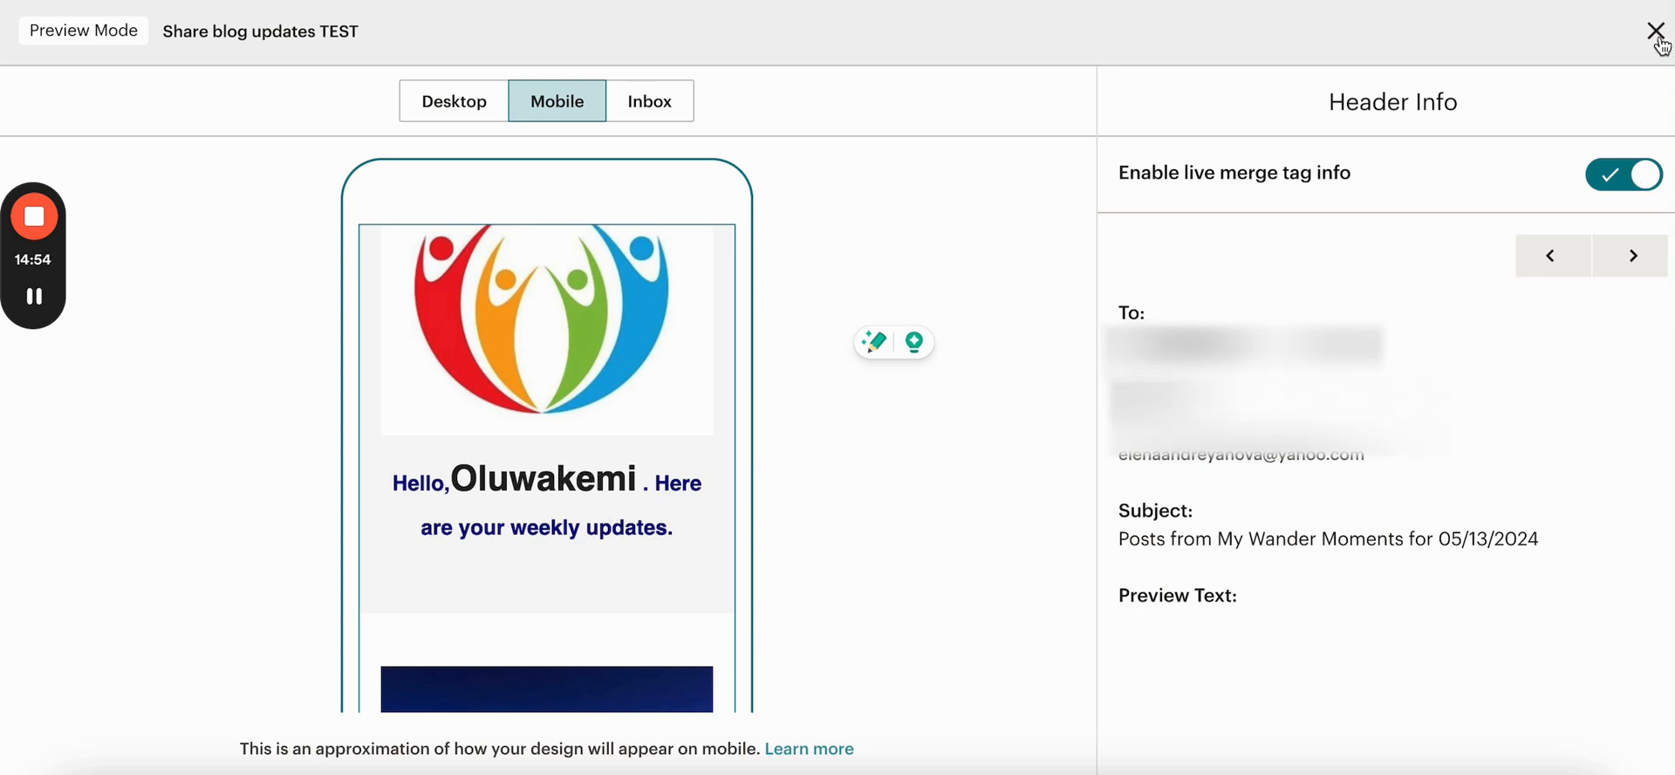
Step: Exit the preview and bring up the Send a Test form, then dismiss it without sending
left_click(1658, 32)
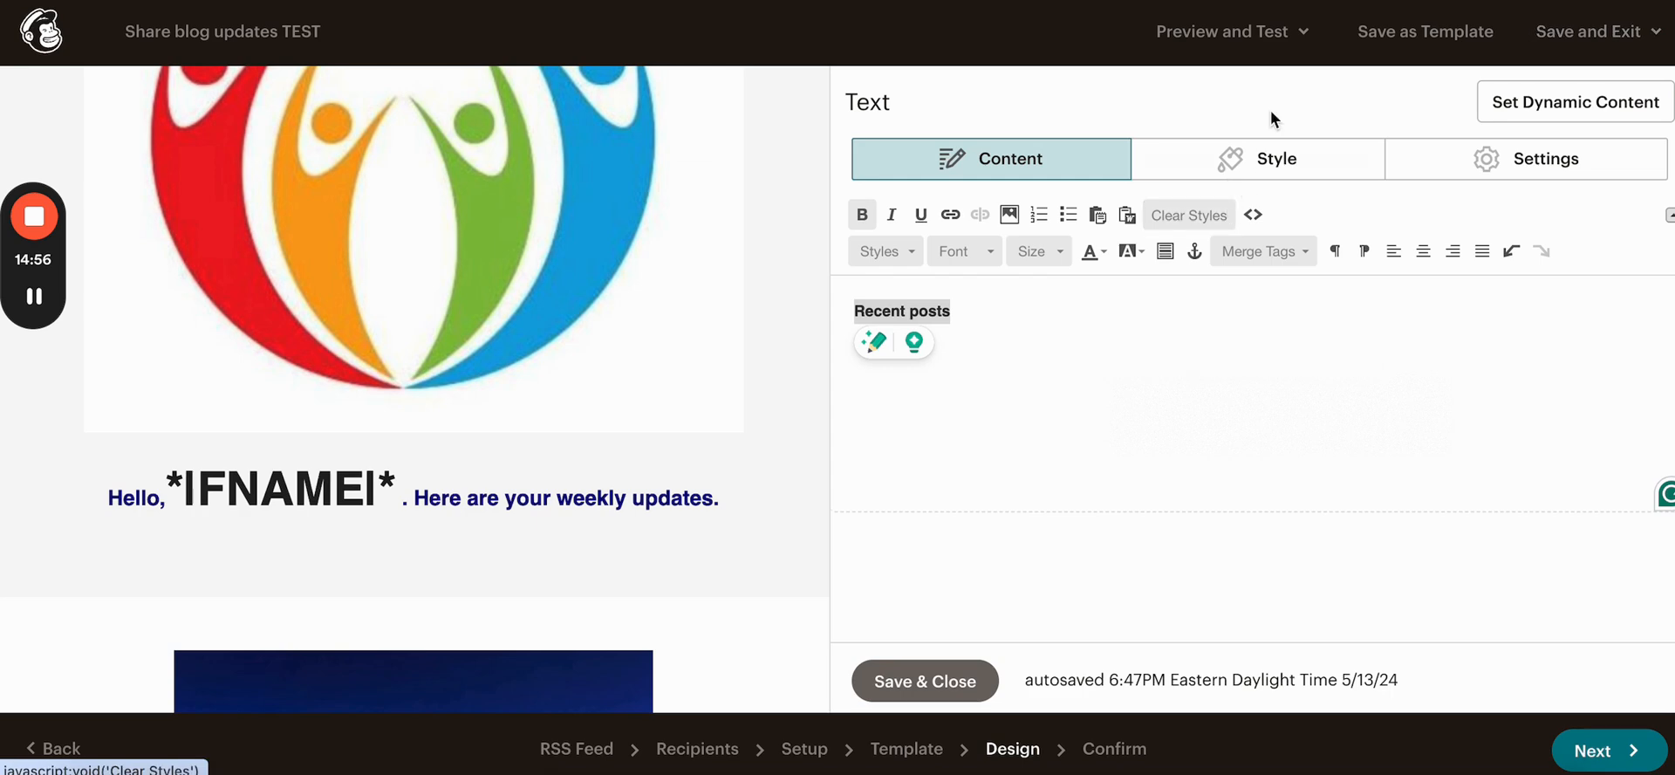
left_click(1225, 32)
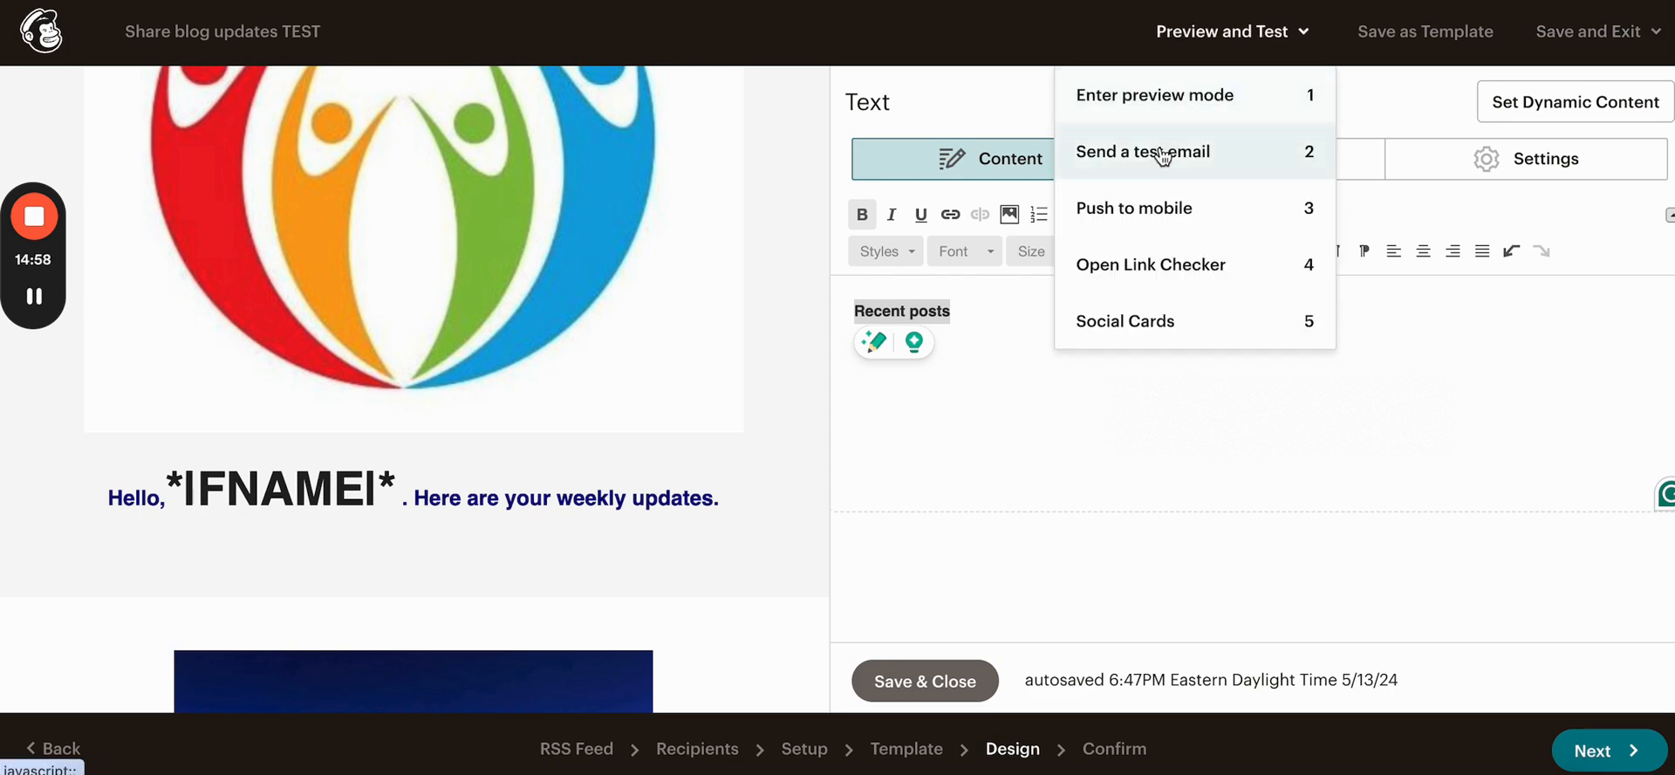
left_click(1141, 150)
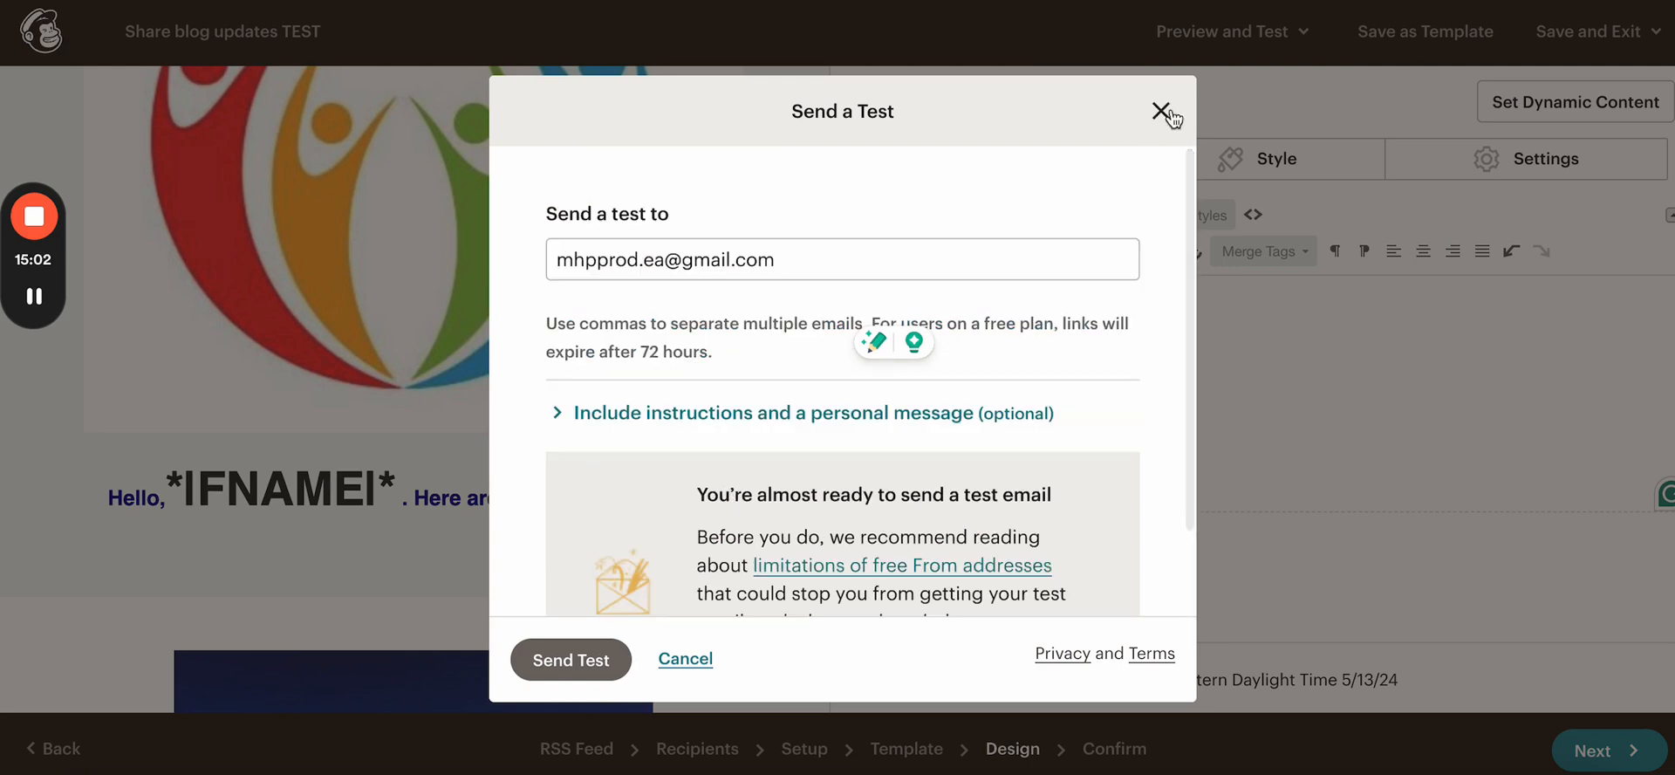
left_click(1164, 111)
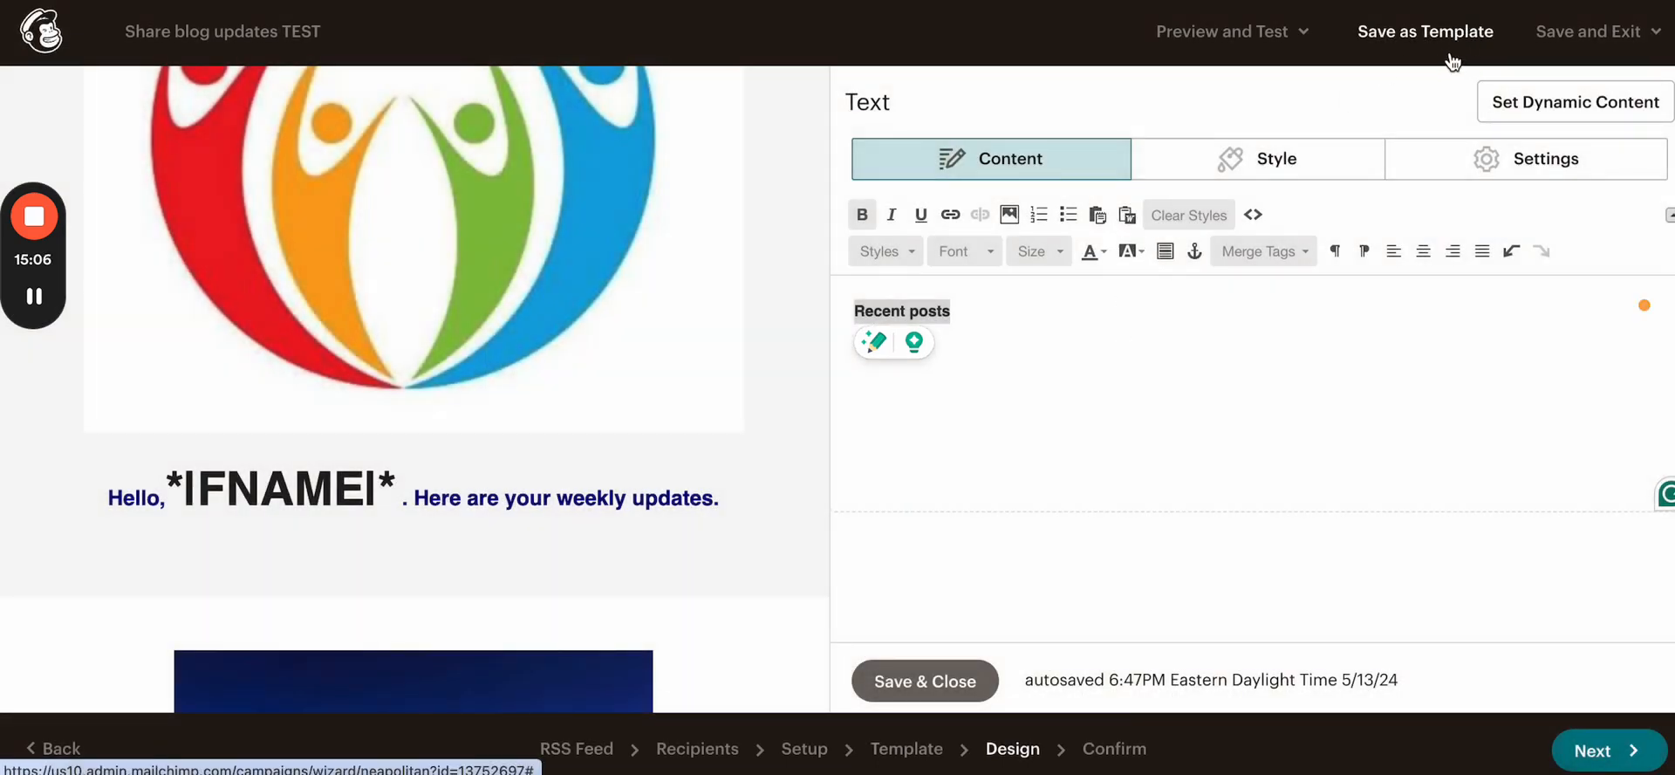
mouse_move(1605, 59)
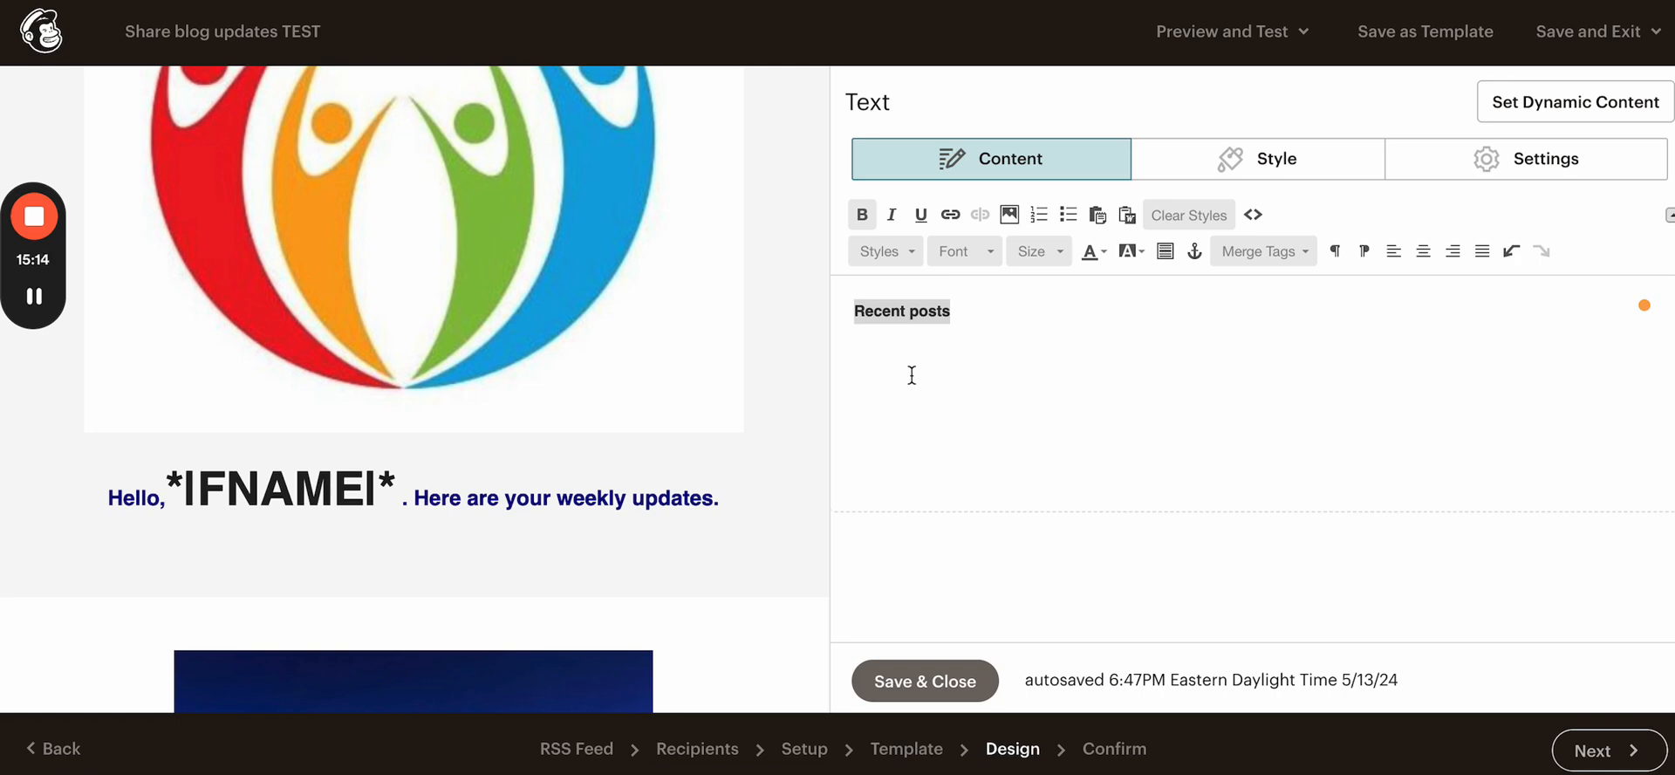
Step: Advance the RSS campaign to its Confirm checklist via Next
left_click(1593, 748)
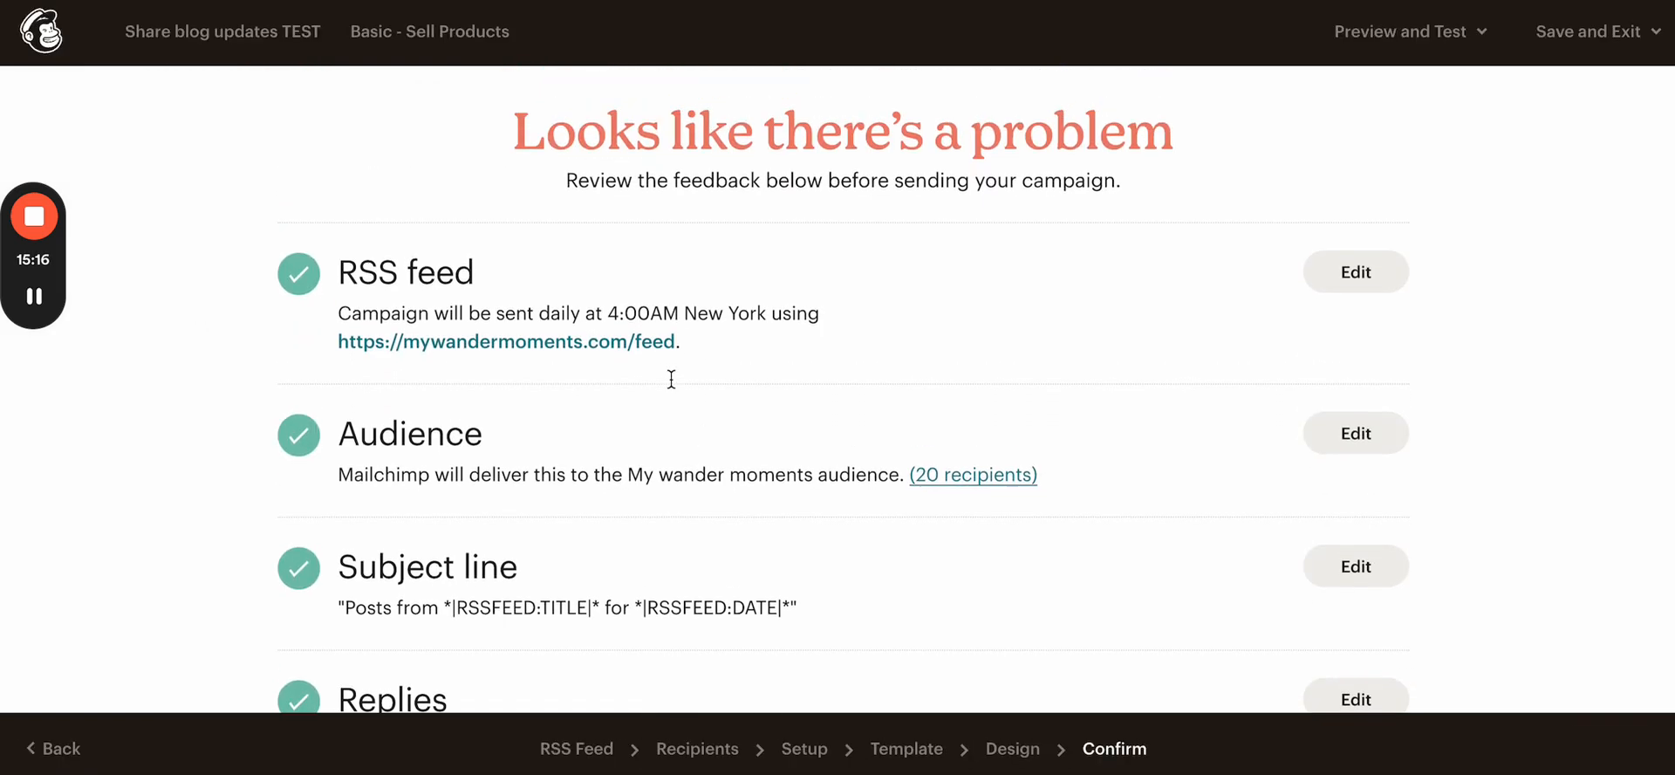
Step: Resolve the failing Default text content check to return to the design
scroll("down", 3)
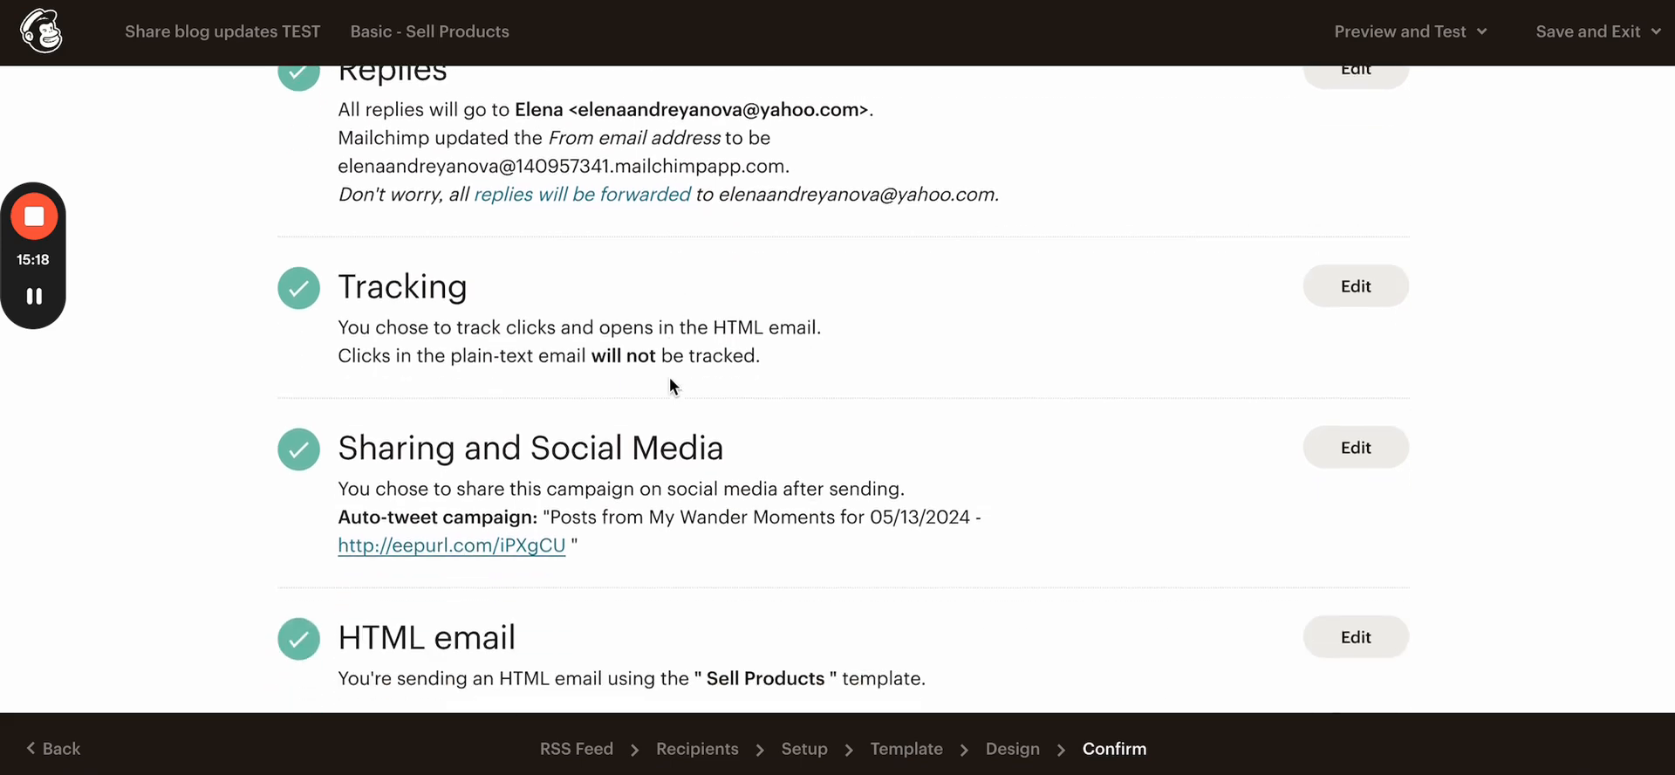
scroll("down", 3)
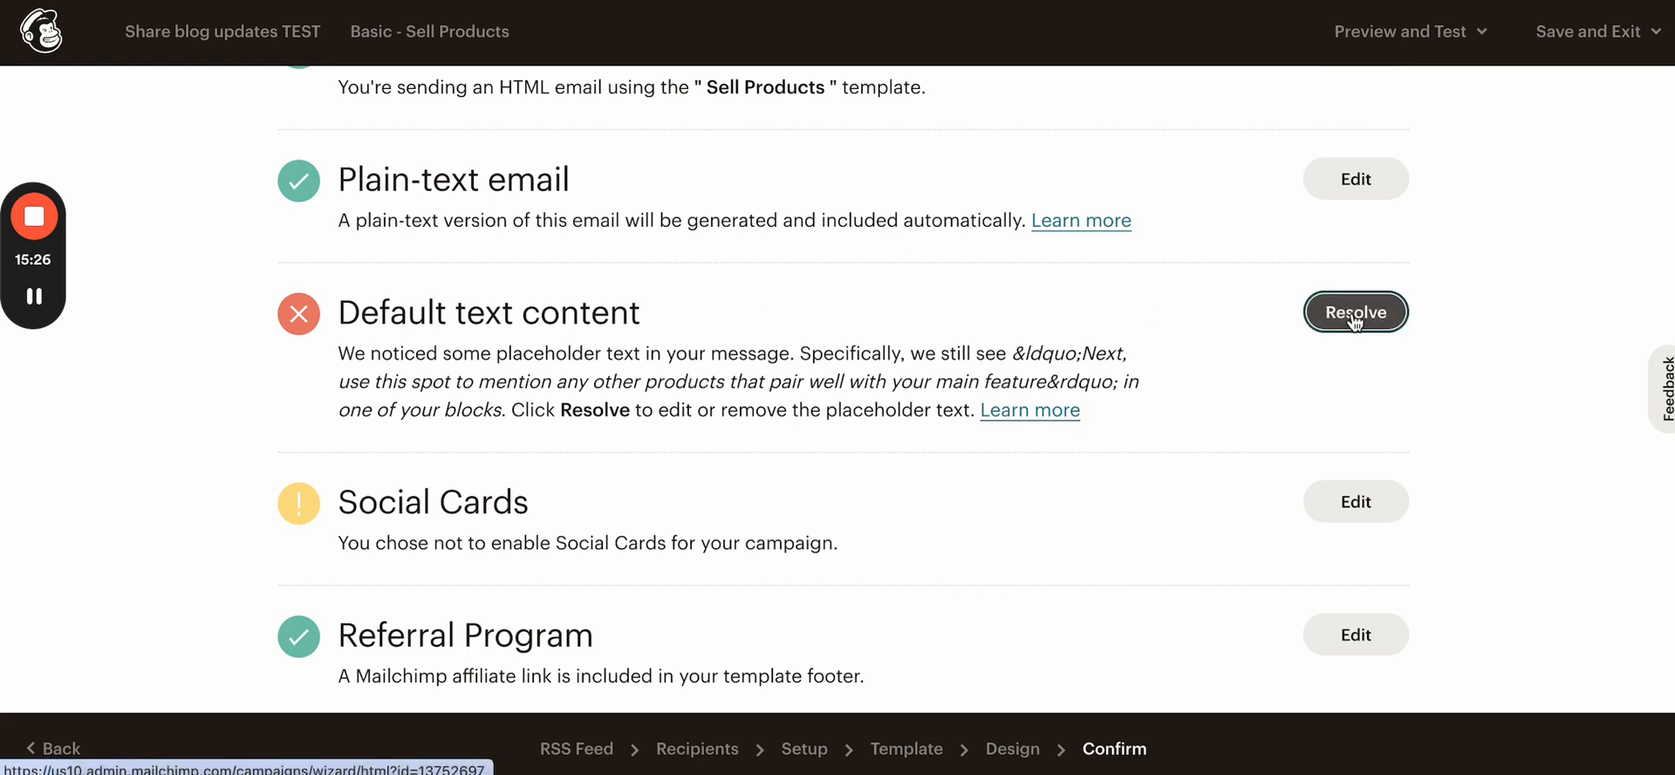
left_click(1356, 311)
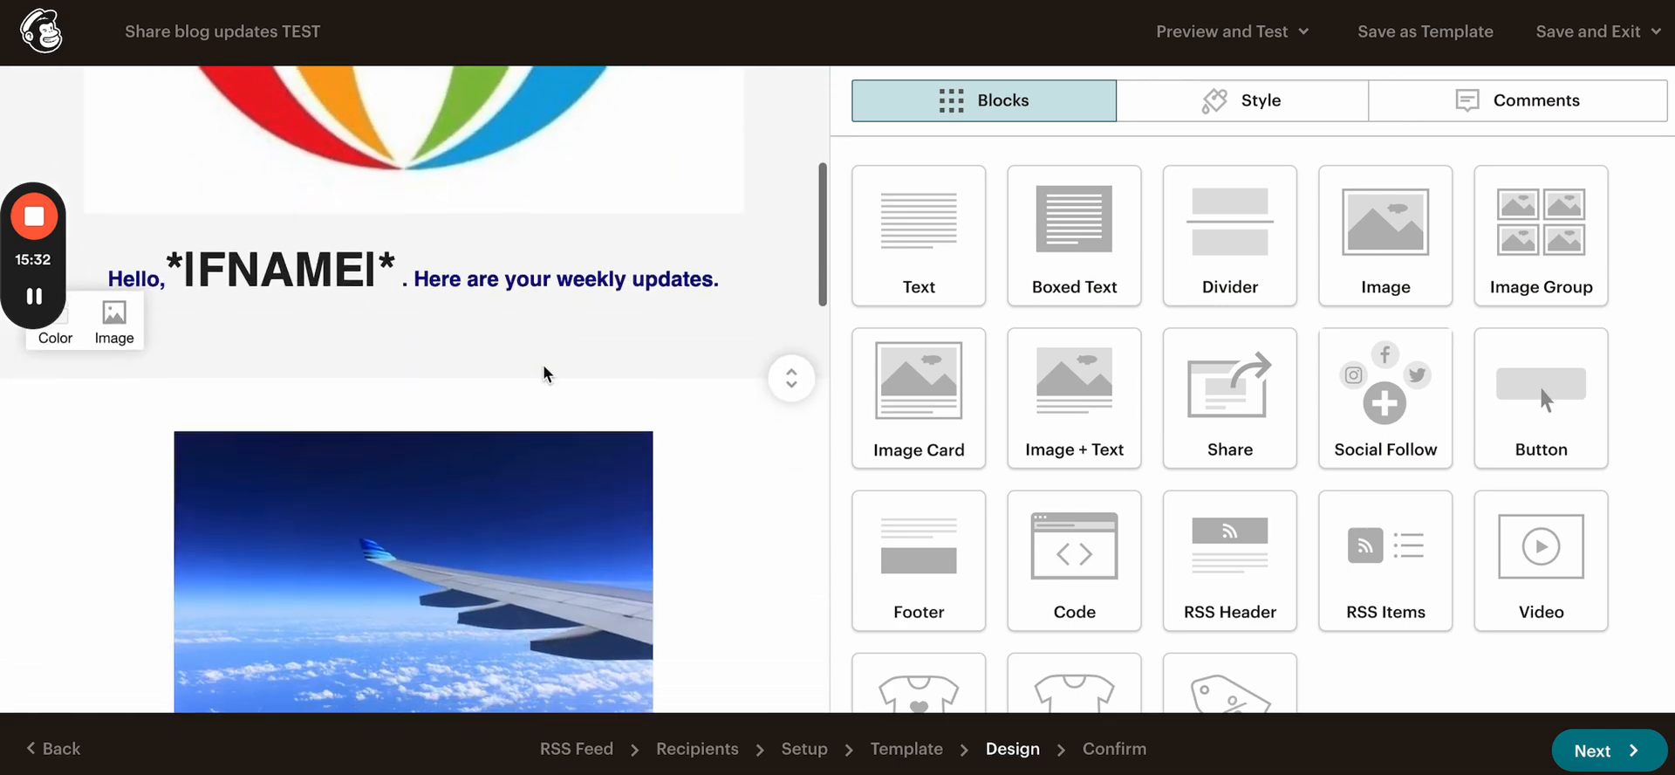
Step: Replace the first travel row's Column 2 placeholder text with 'lorem ipsum...'
scroll("down", 3)
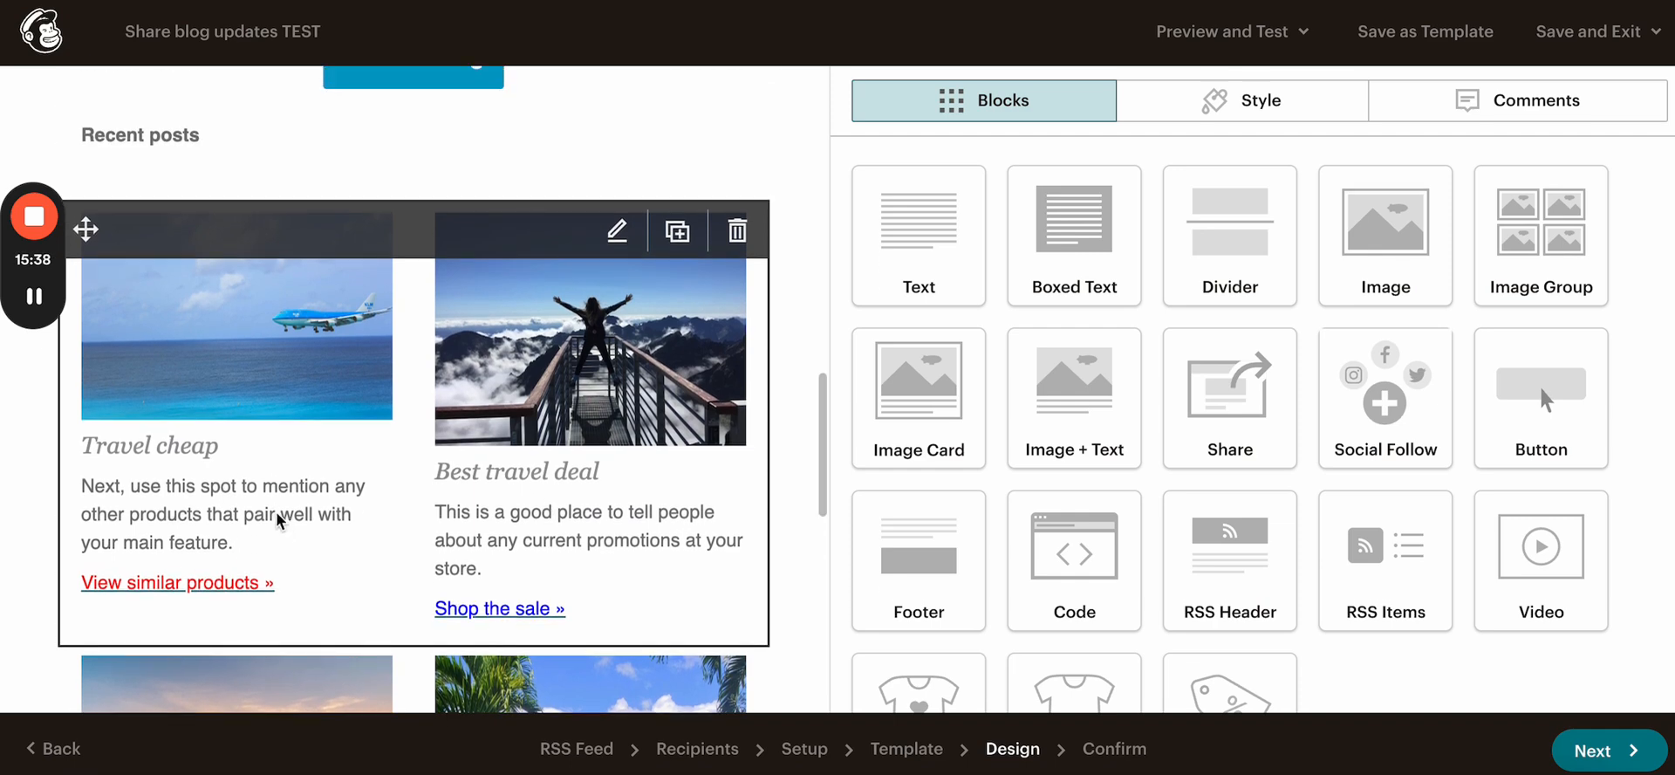
left_click(616, 231)
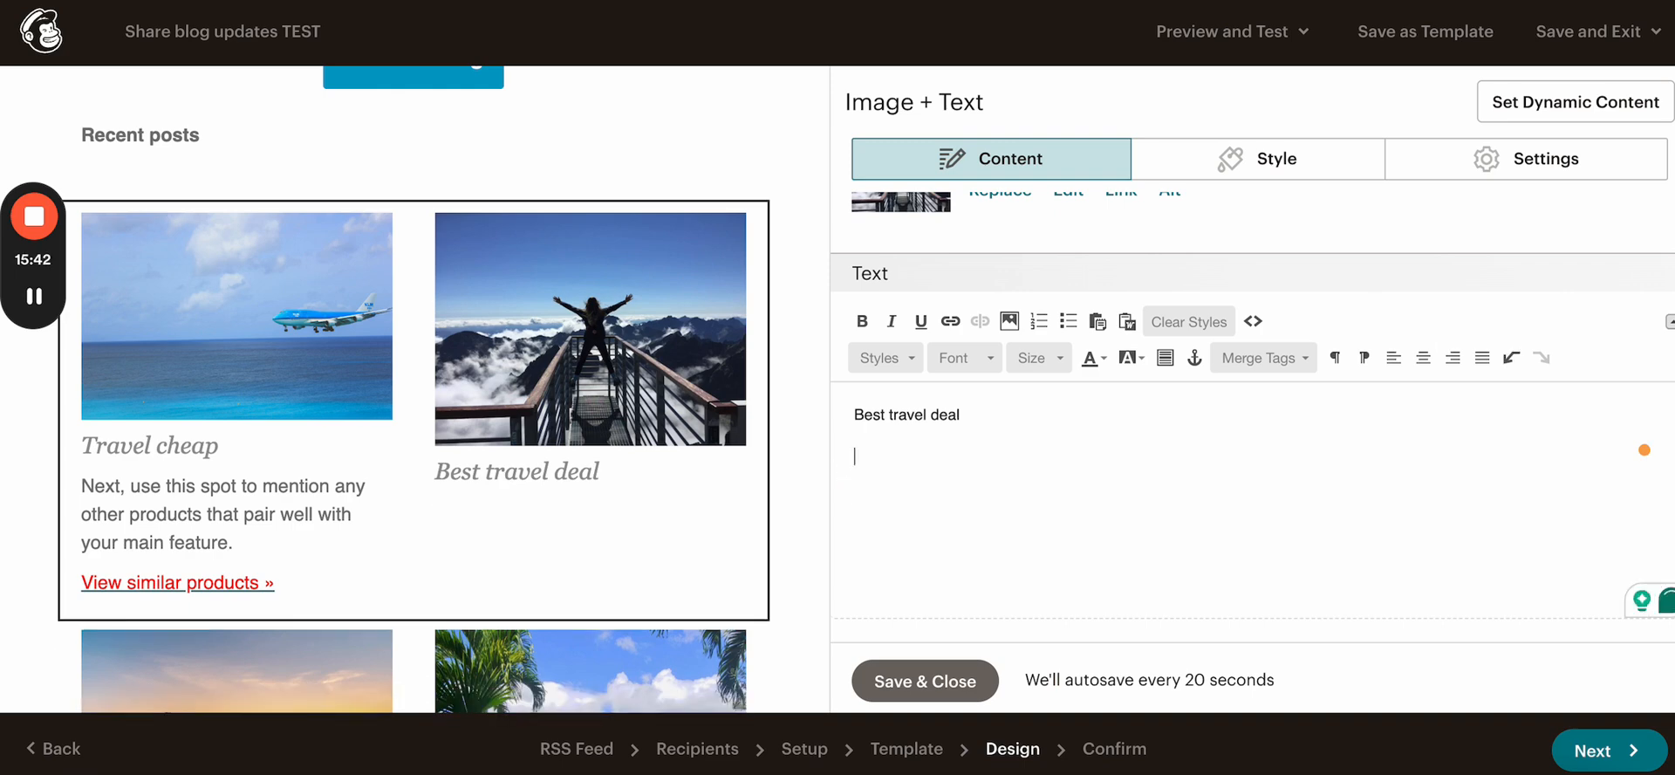
type("lorem i")
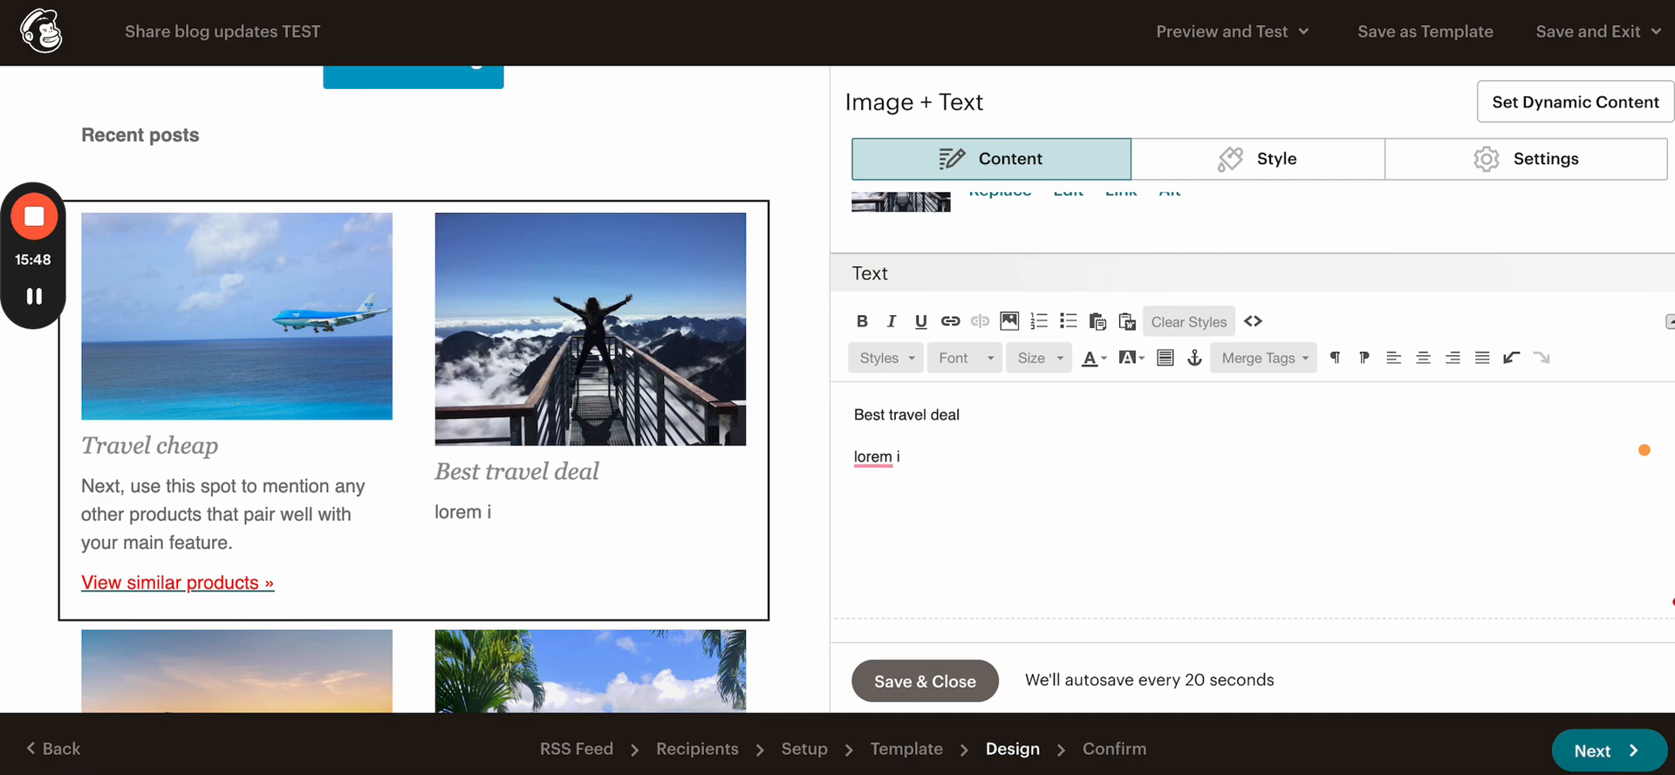
type("psum...")
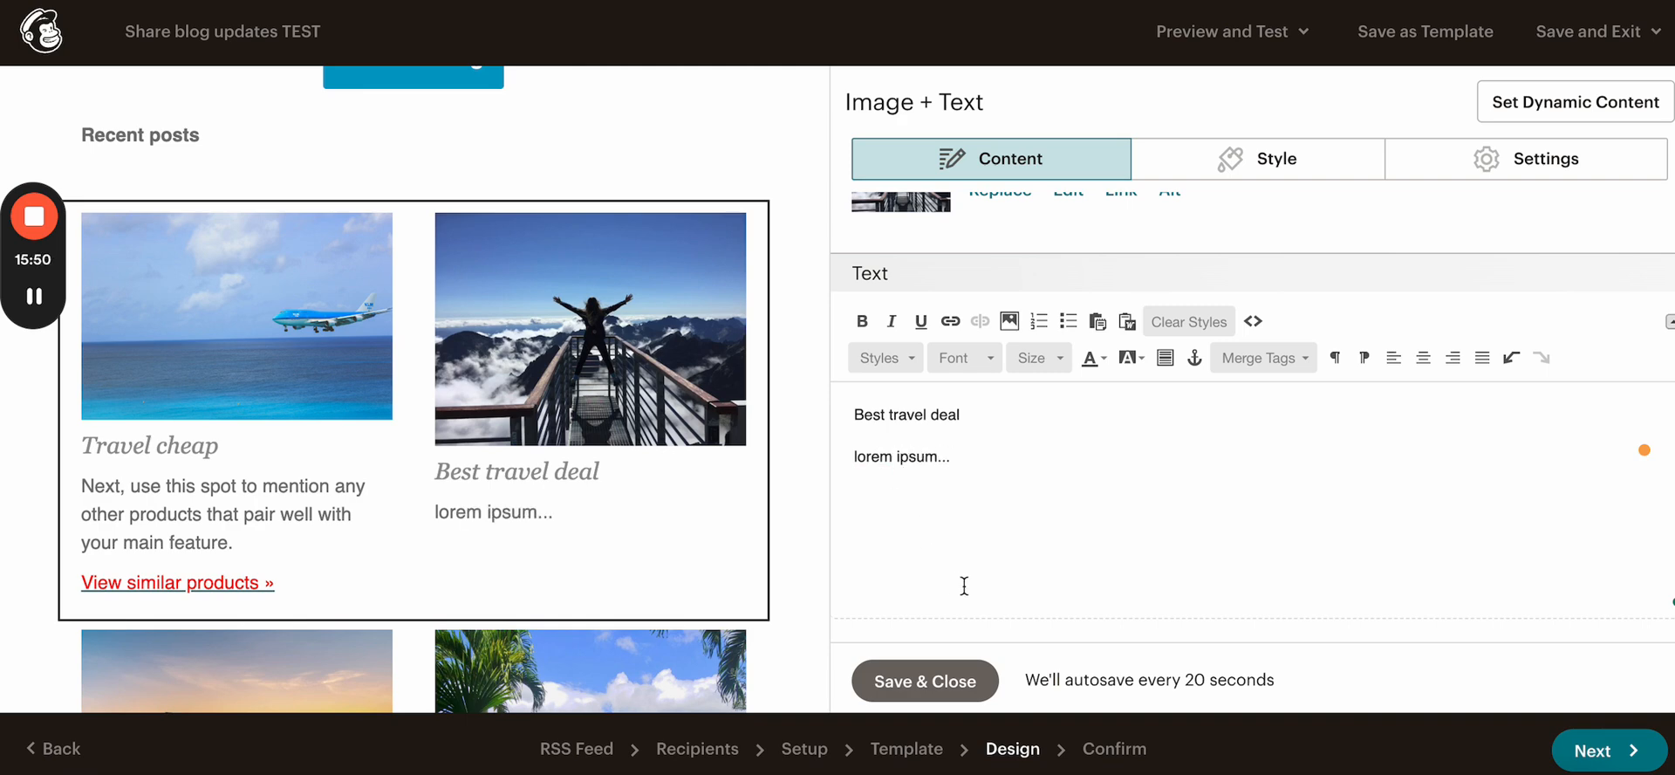
left_click(923, 679)
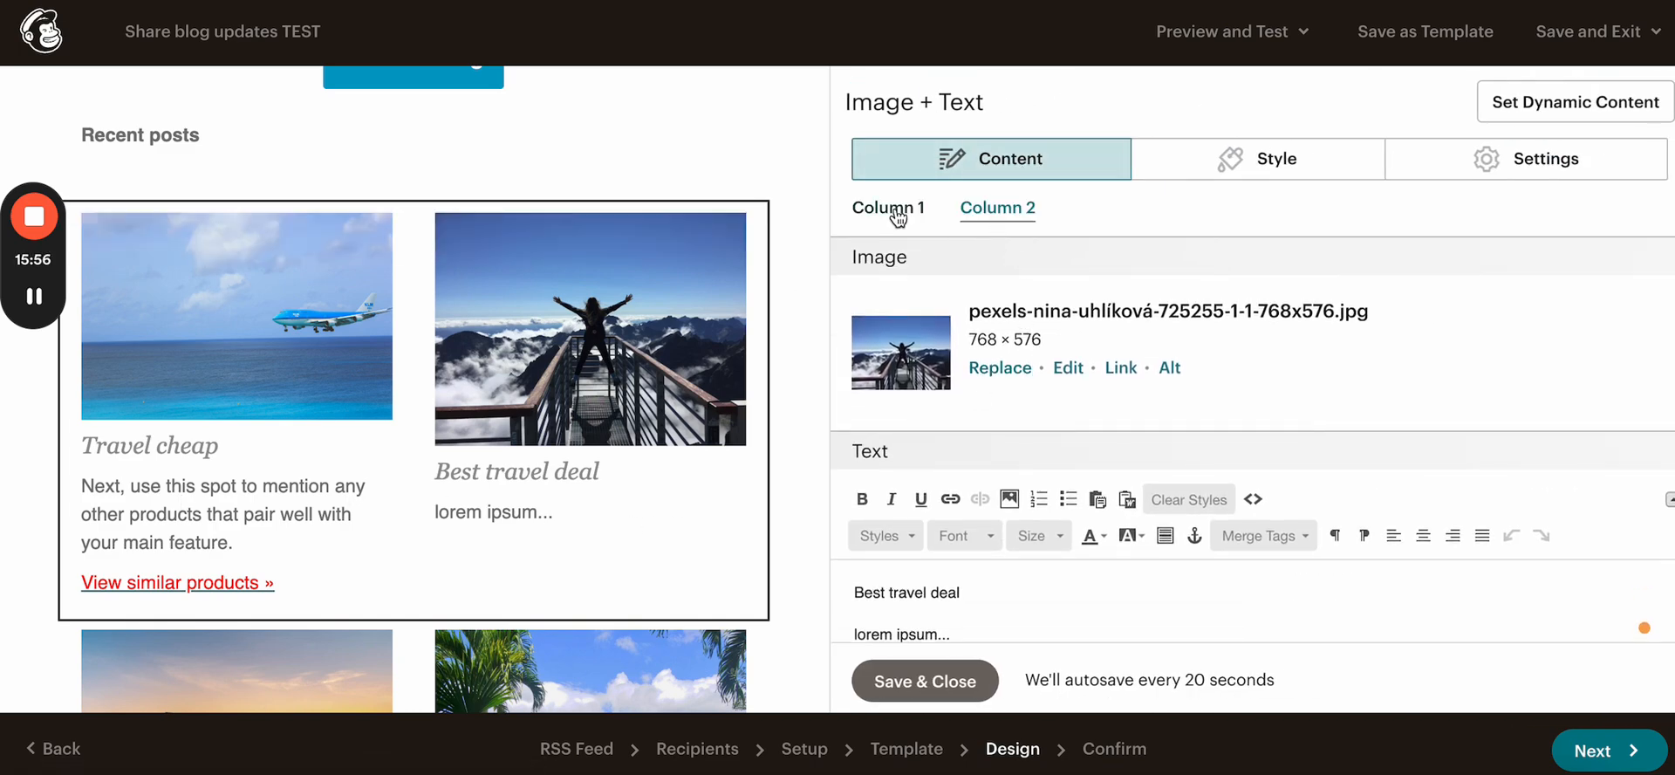
Step: Replace the row's Column 1 text with 'lorem ipsum 2....' and return to Confirm
left_click(888, 208)
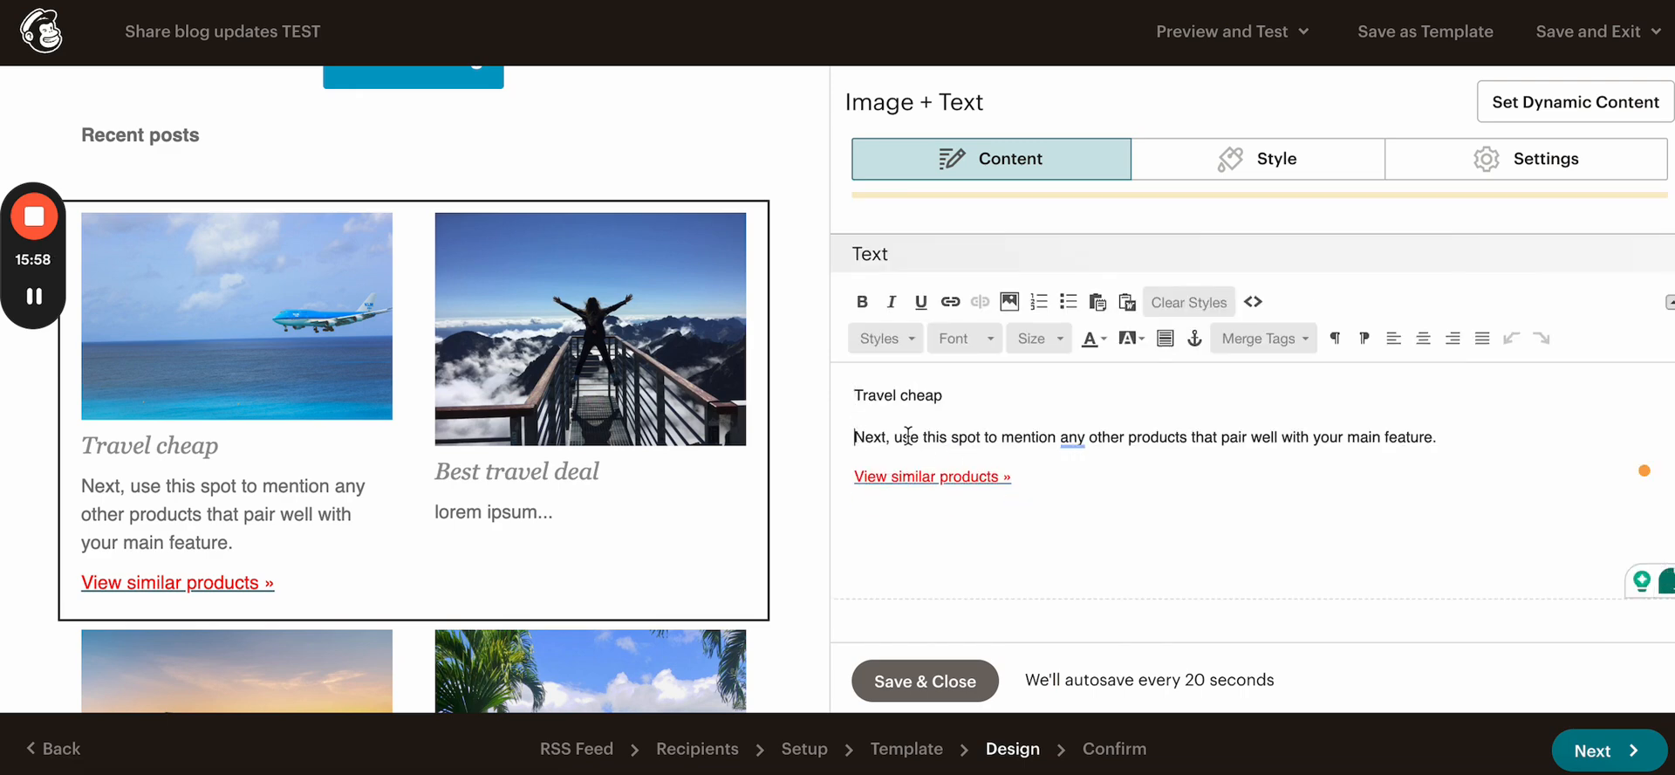
type("lorem i")
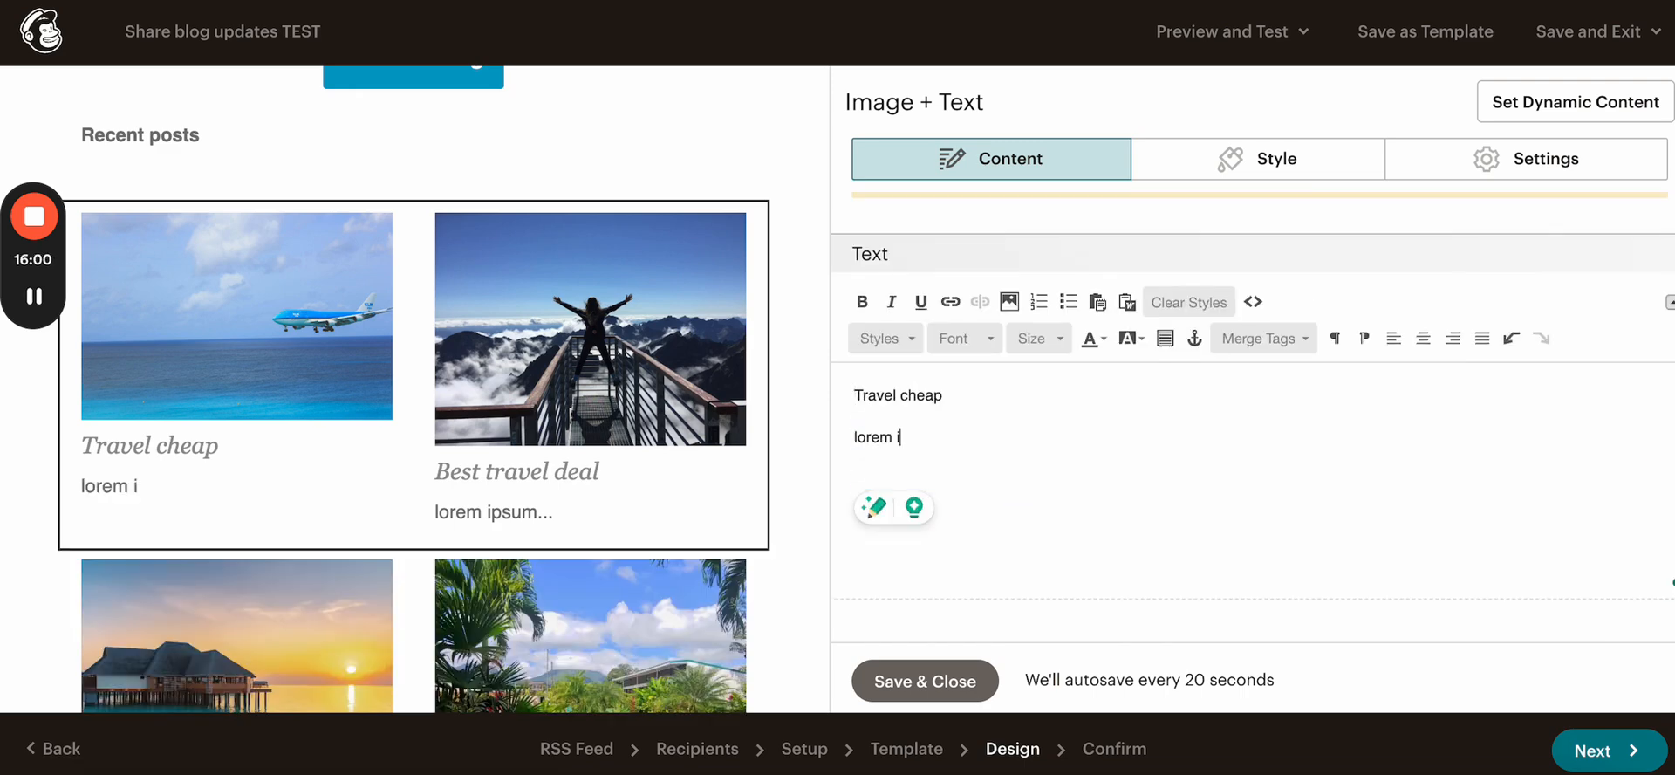
type("psum 2....")
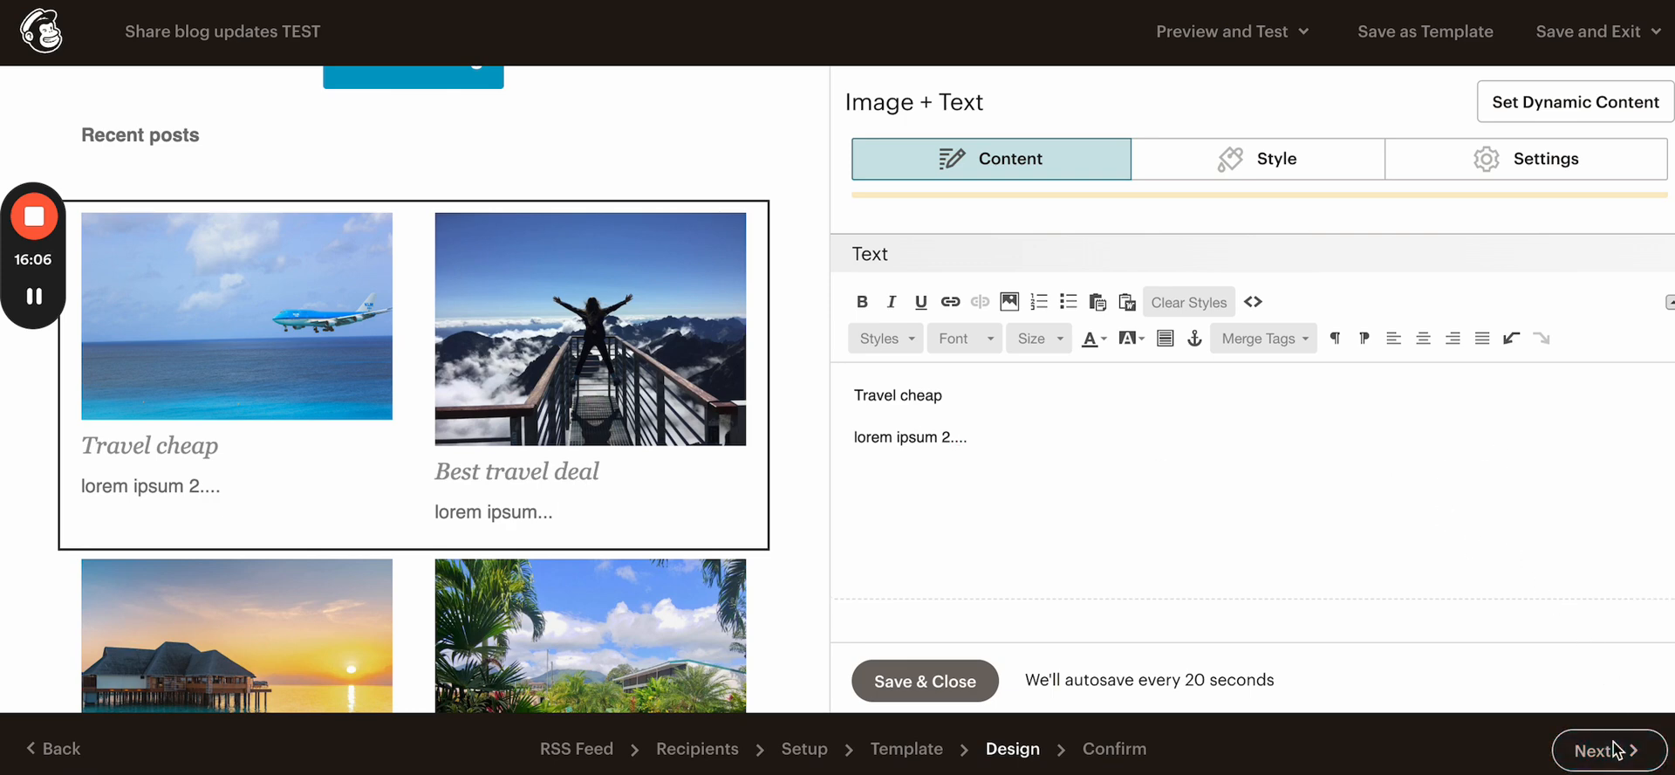
left_click(1596, 748)
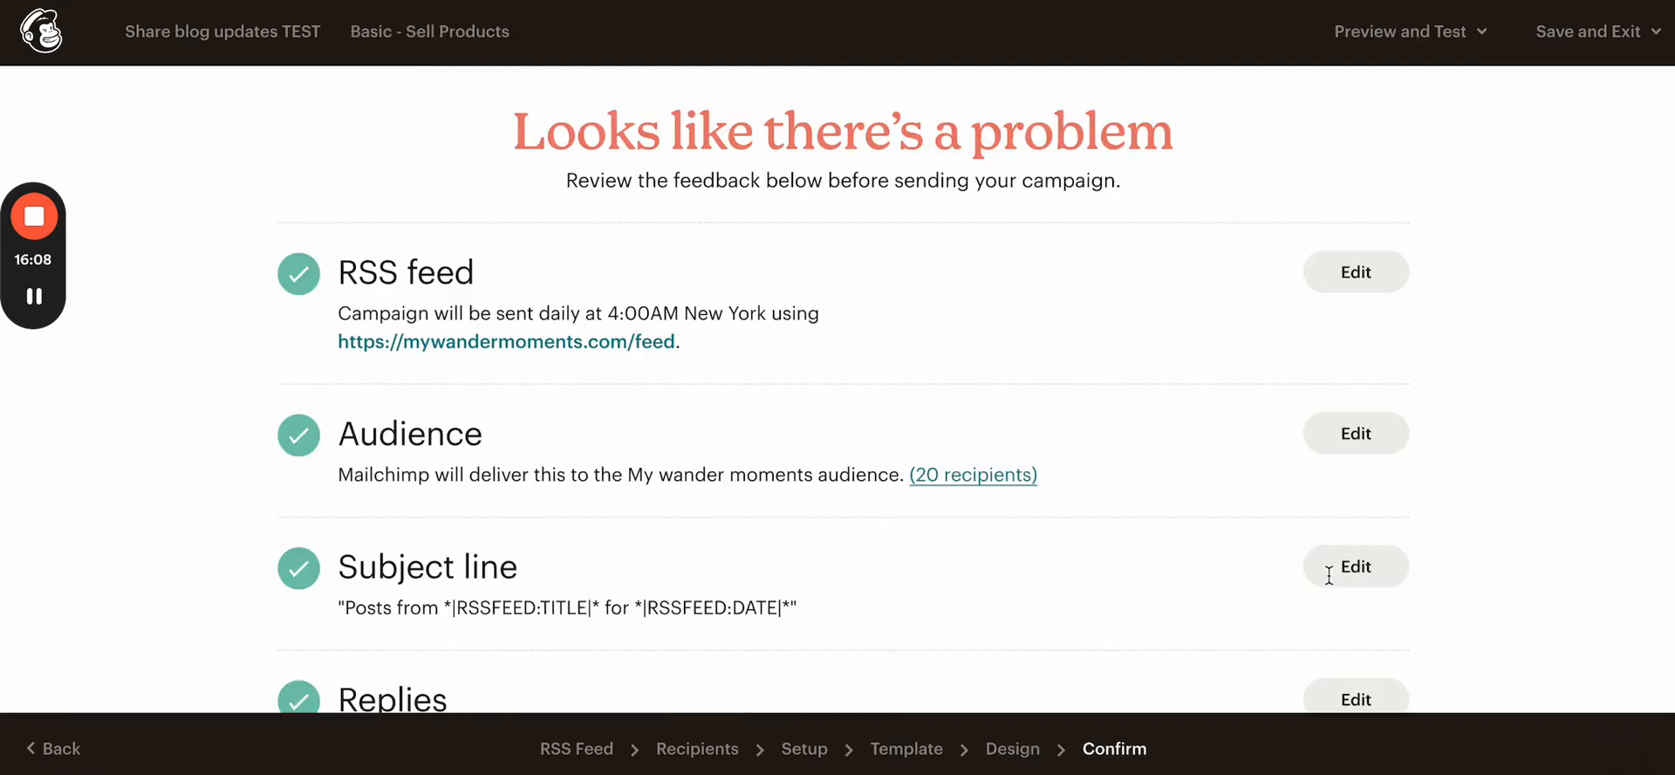
Step: Resolve the still-failing Default text content check to reopen the design
scroll("down", 3)
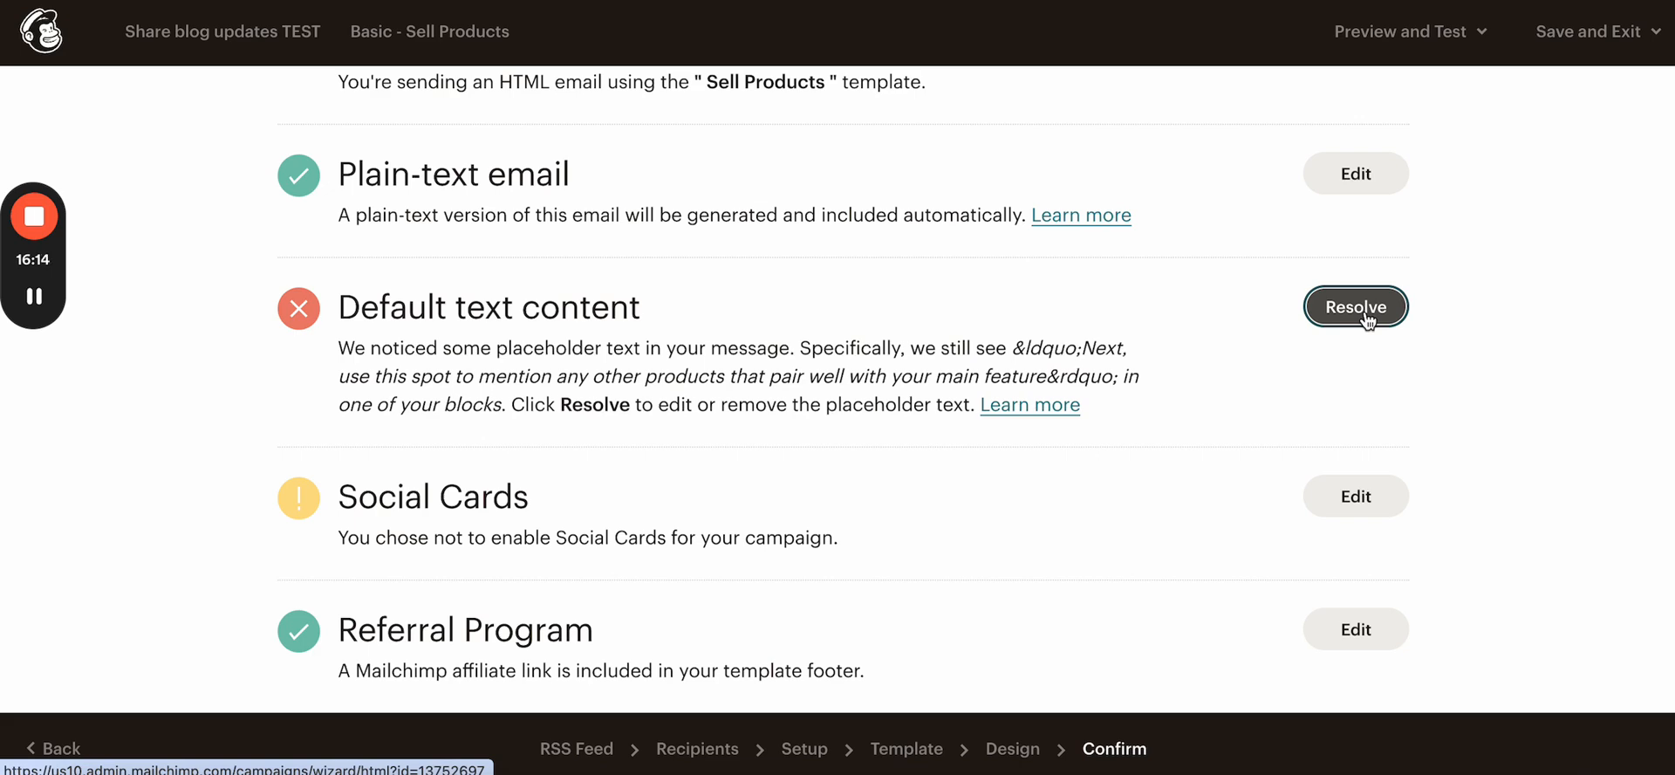
left_click(1354, 307)
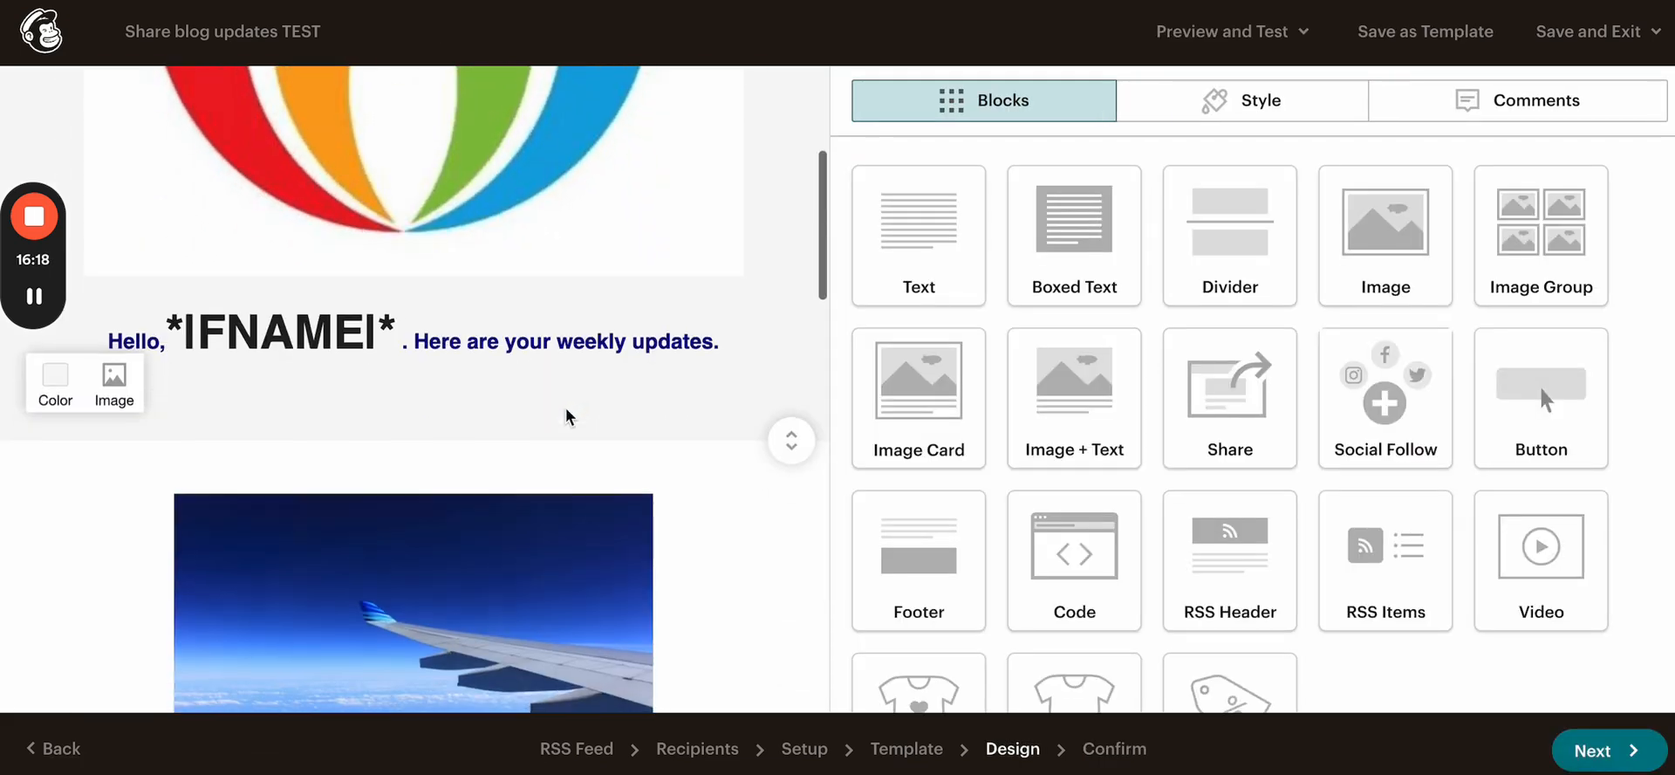
Step: Replace the second travel row's first card placeholder text with 'lorem ipsum...'
scroll("down", 3)
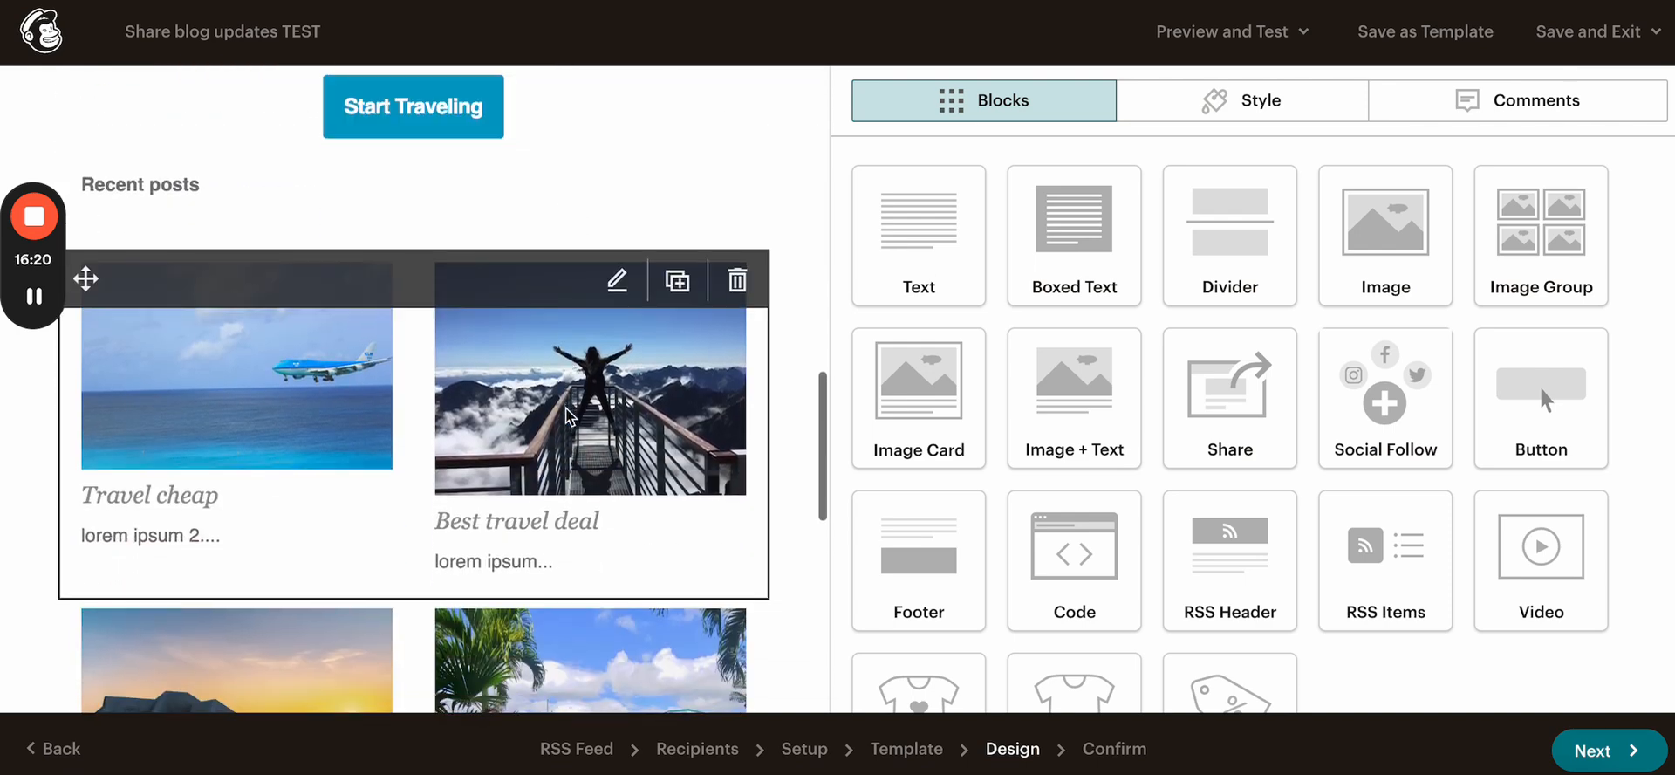
scroll("down", 3)
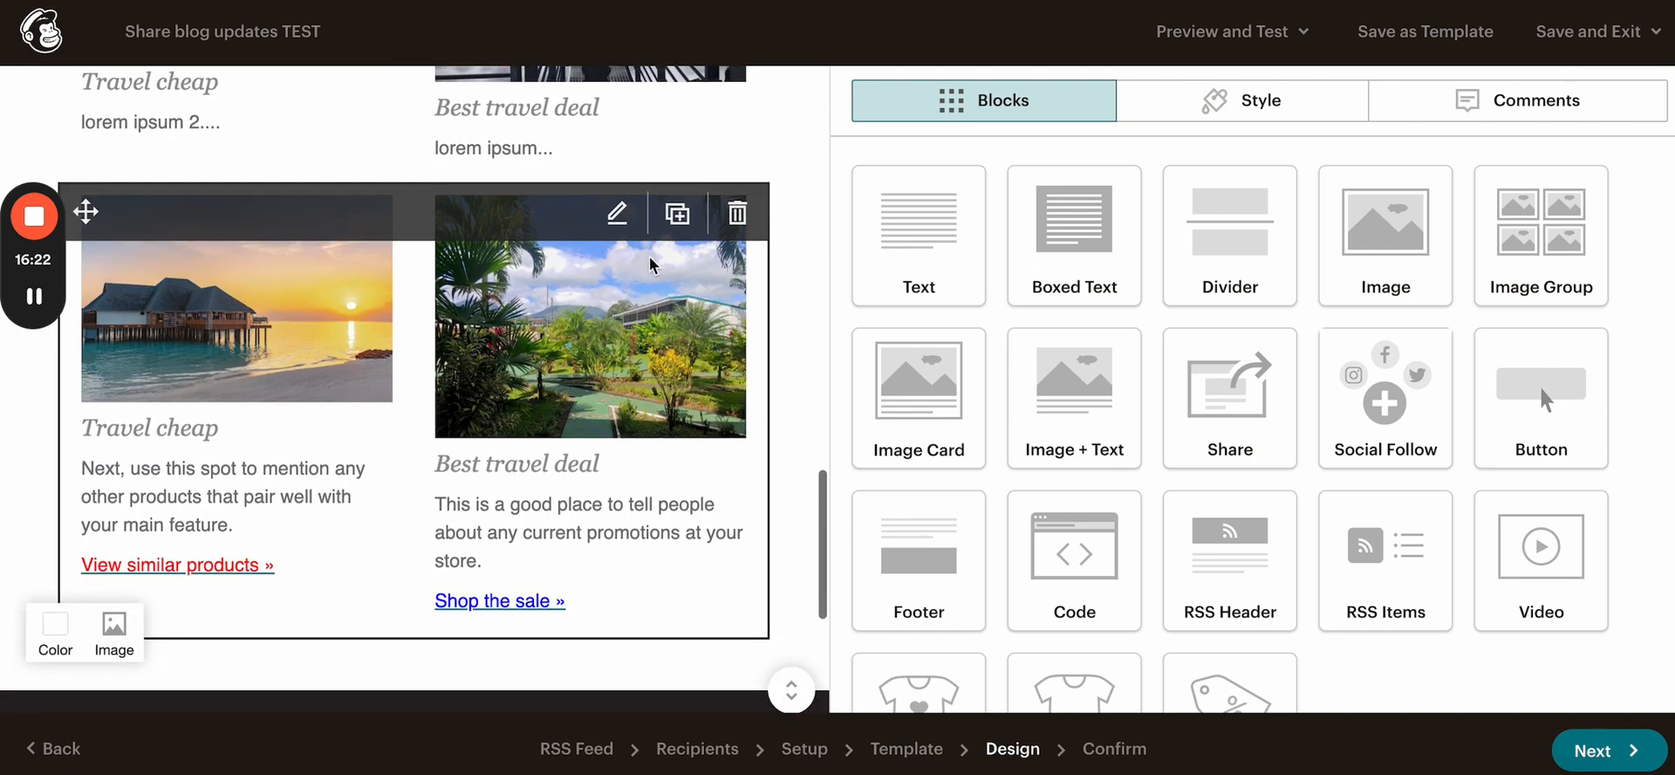
left_click(616, 211)
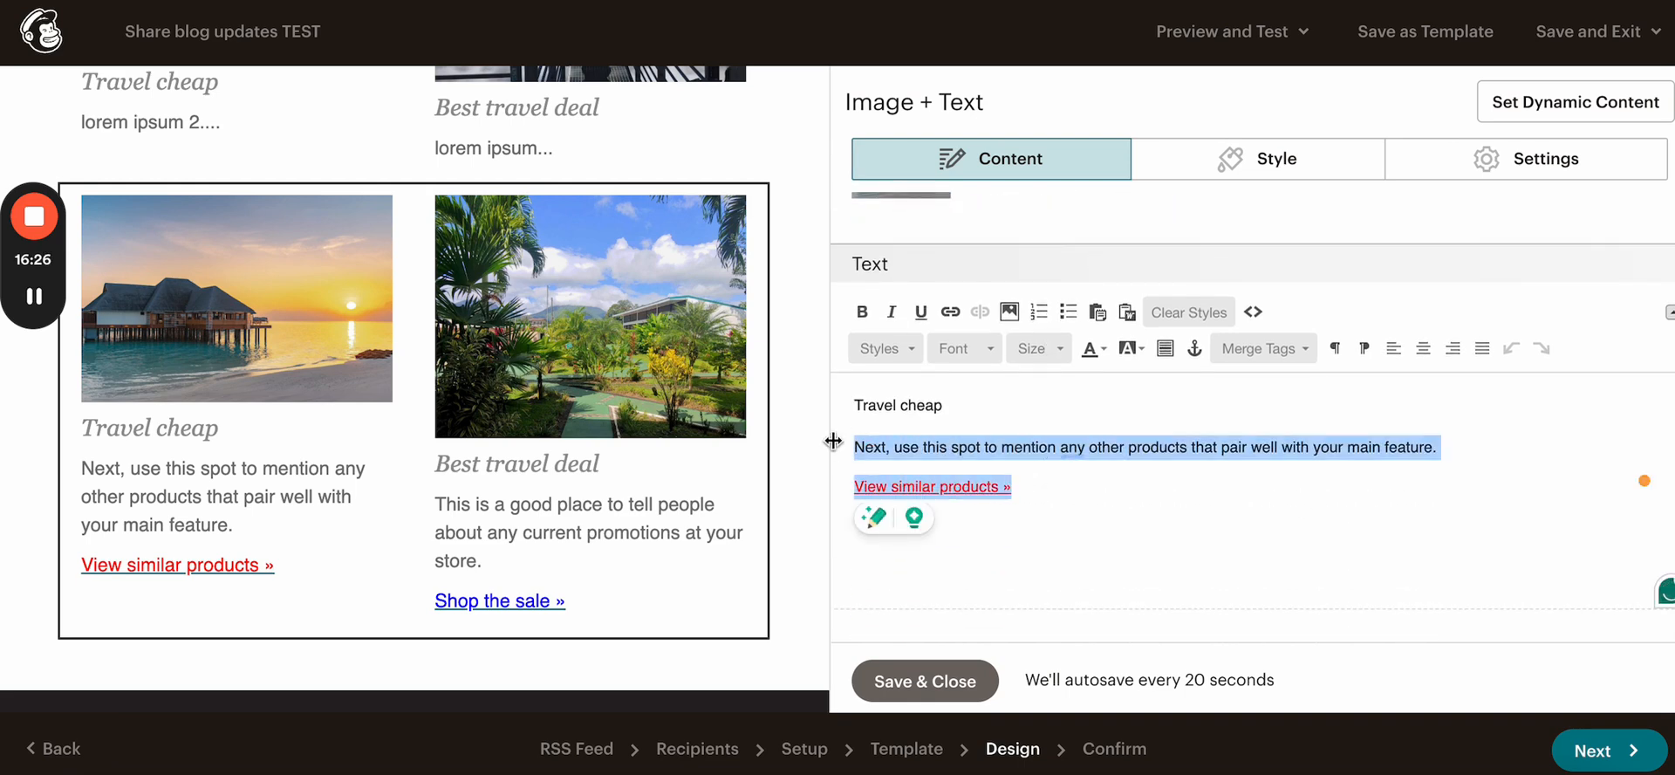
type("lorem ipsum")
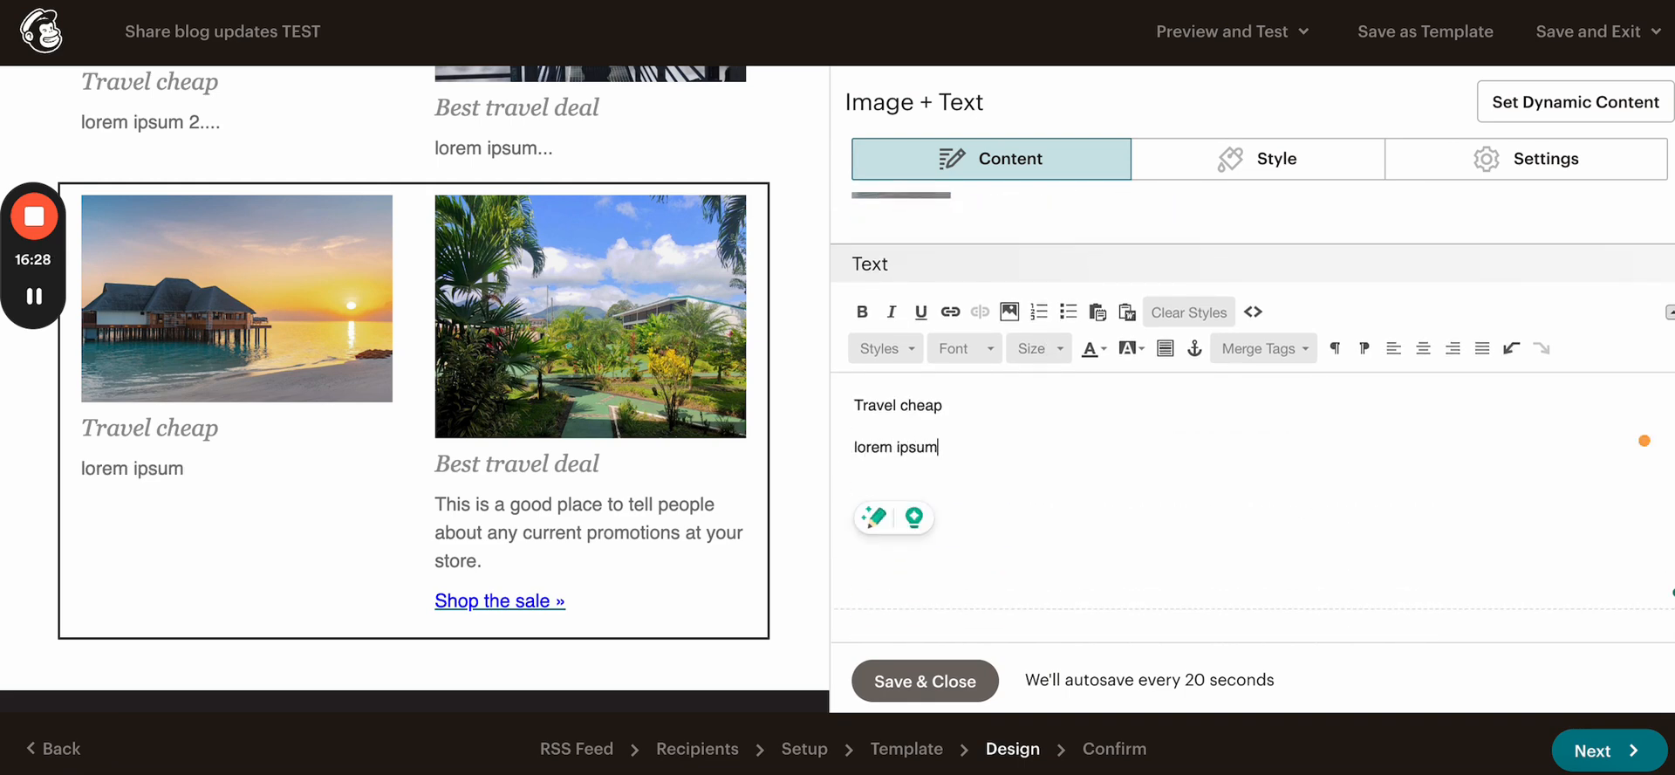
type("...")
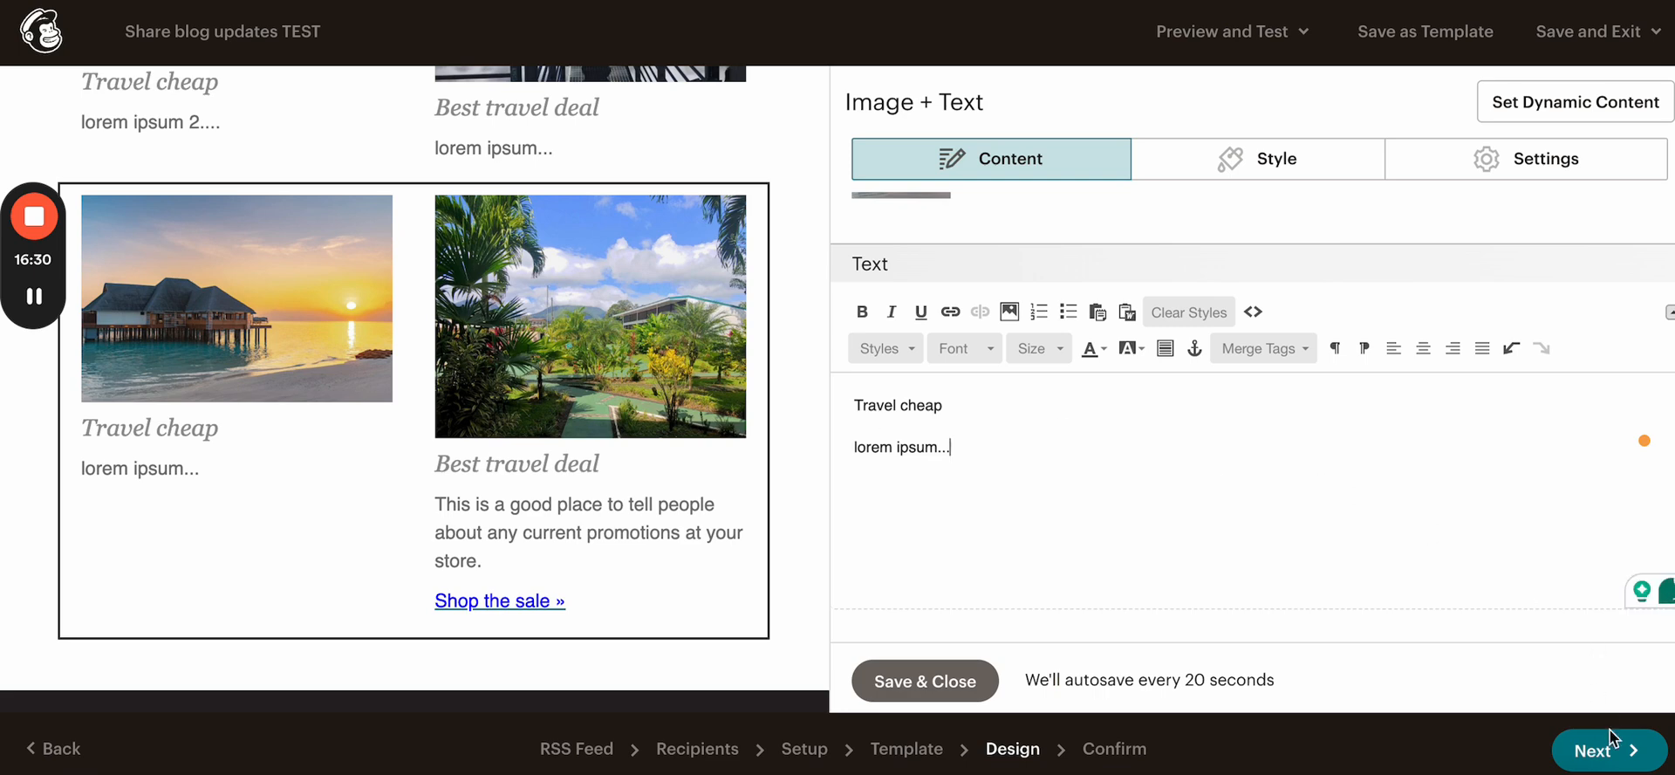
left_click(888, 208)
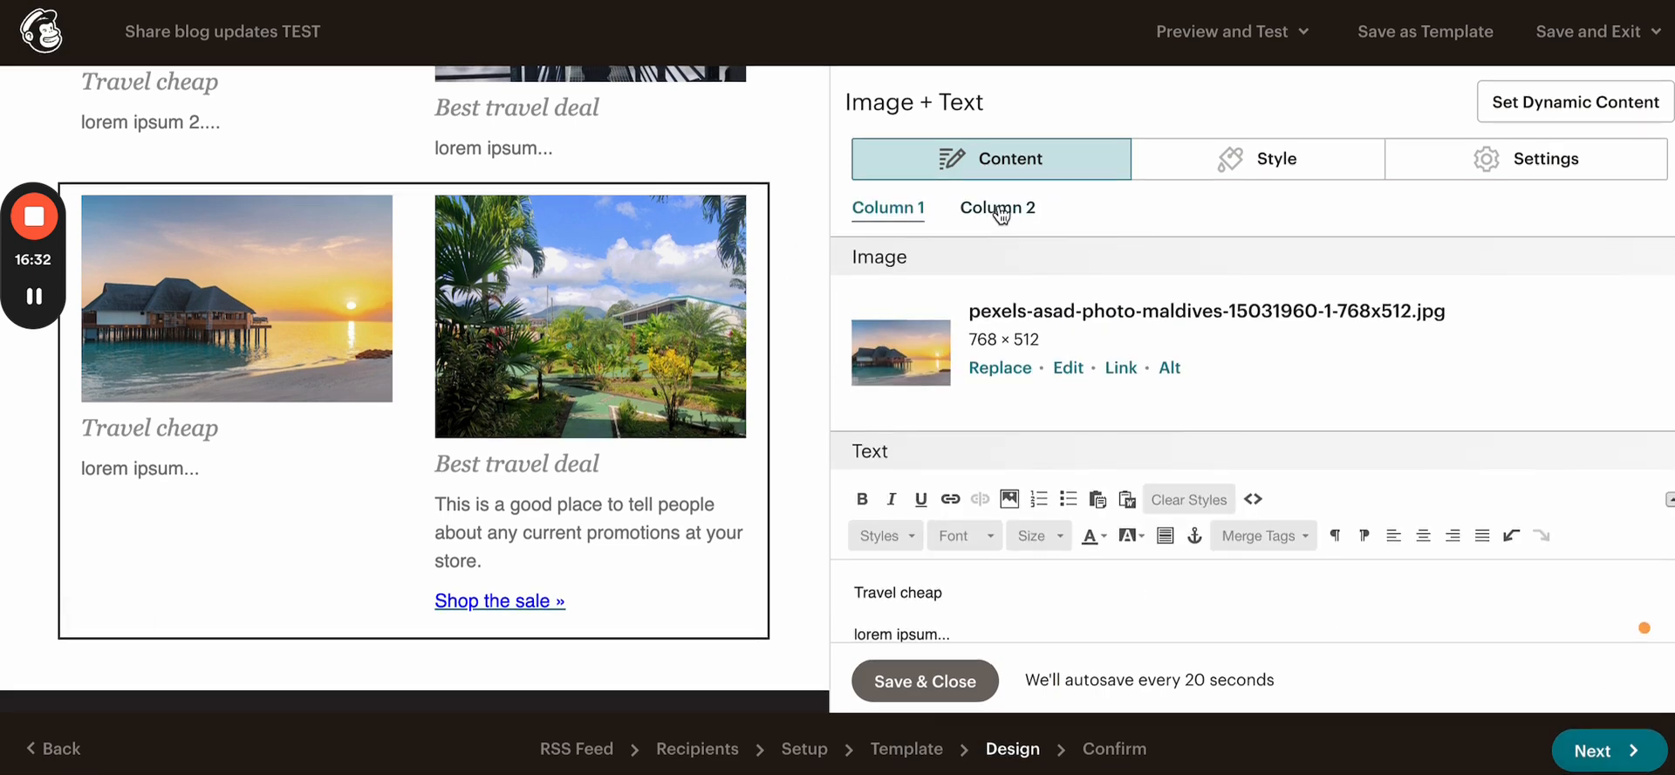
Step: Replace the right-hand card's text with 'lorem ipsum', return to Confirm and choose Start RSS
left_click(997, 207)
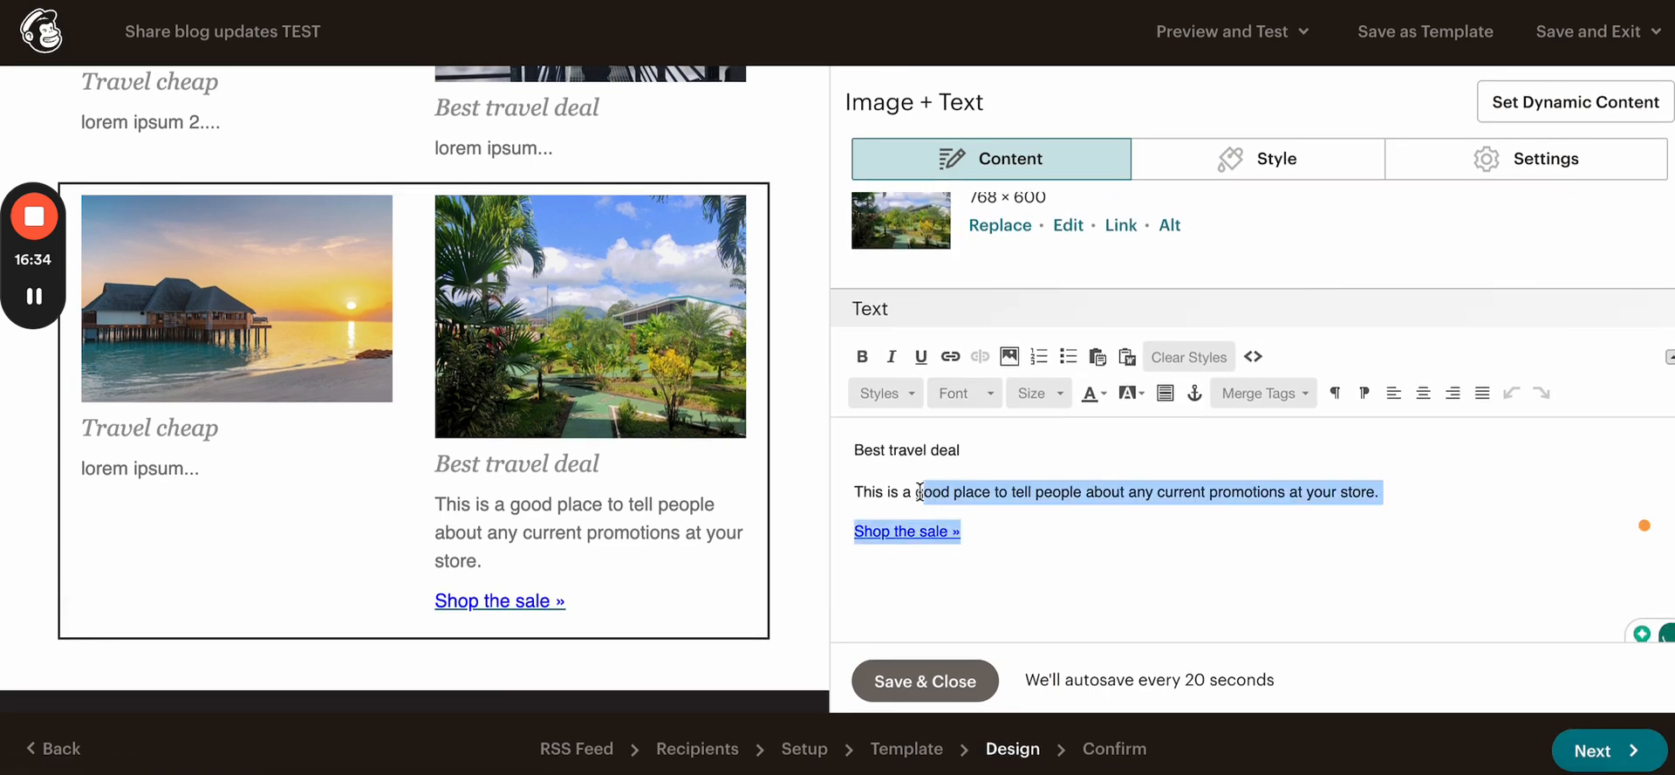
type("lorem ip")
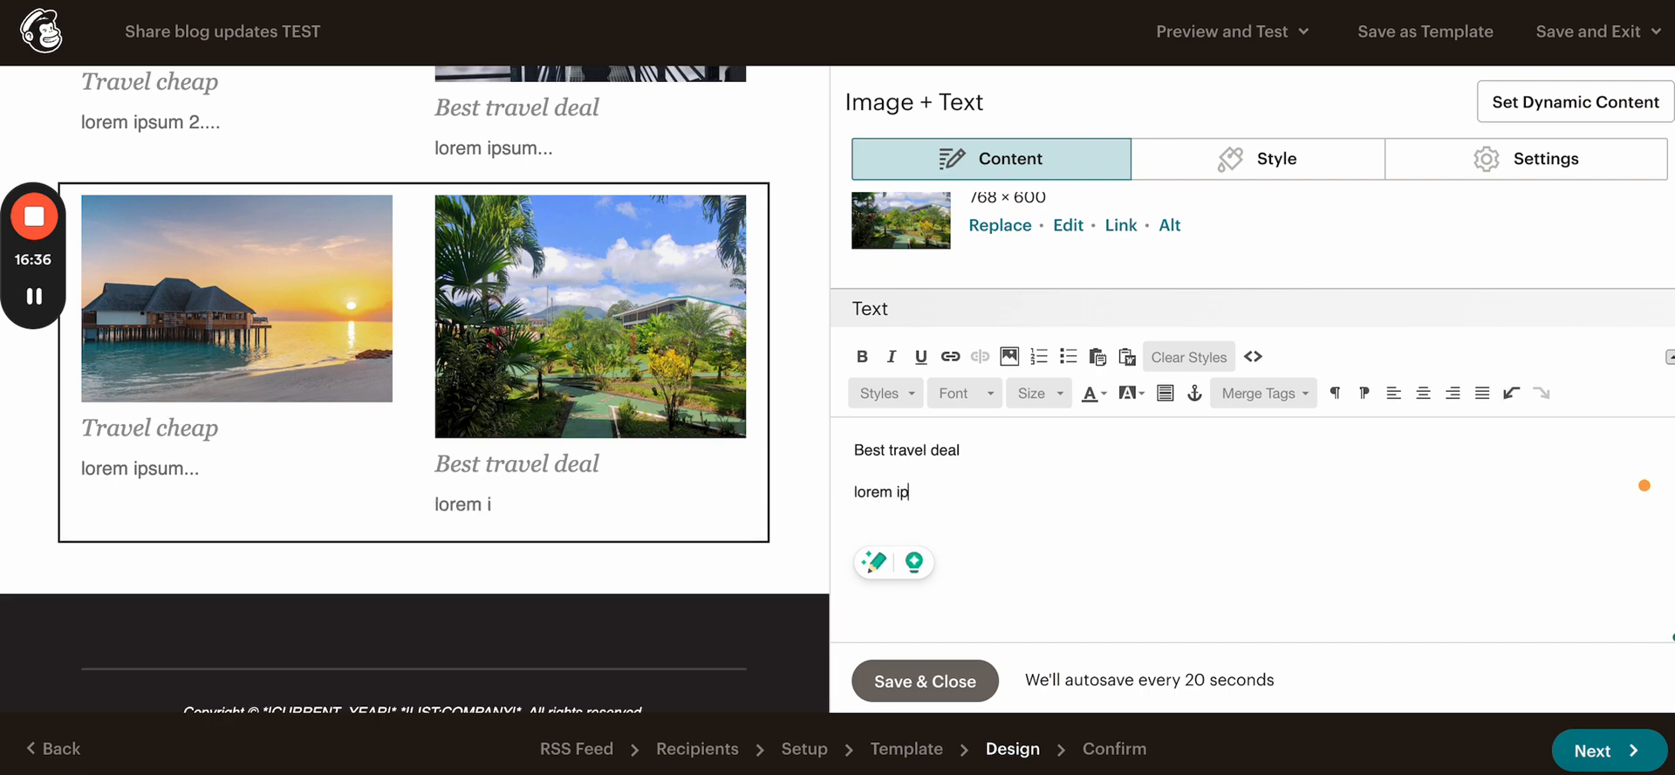
type("sum")
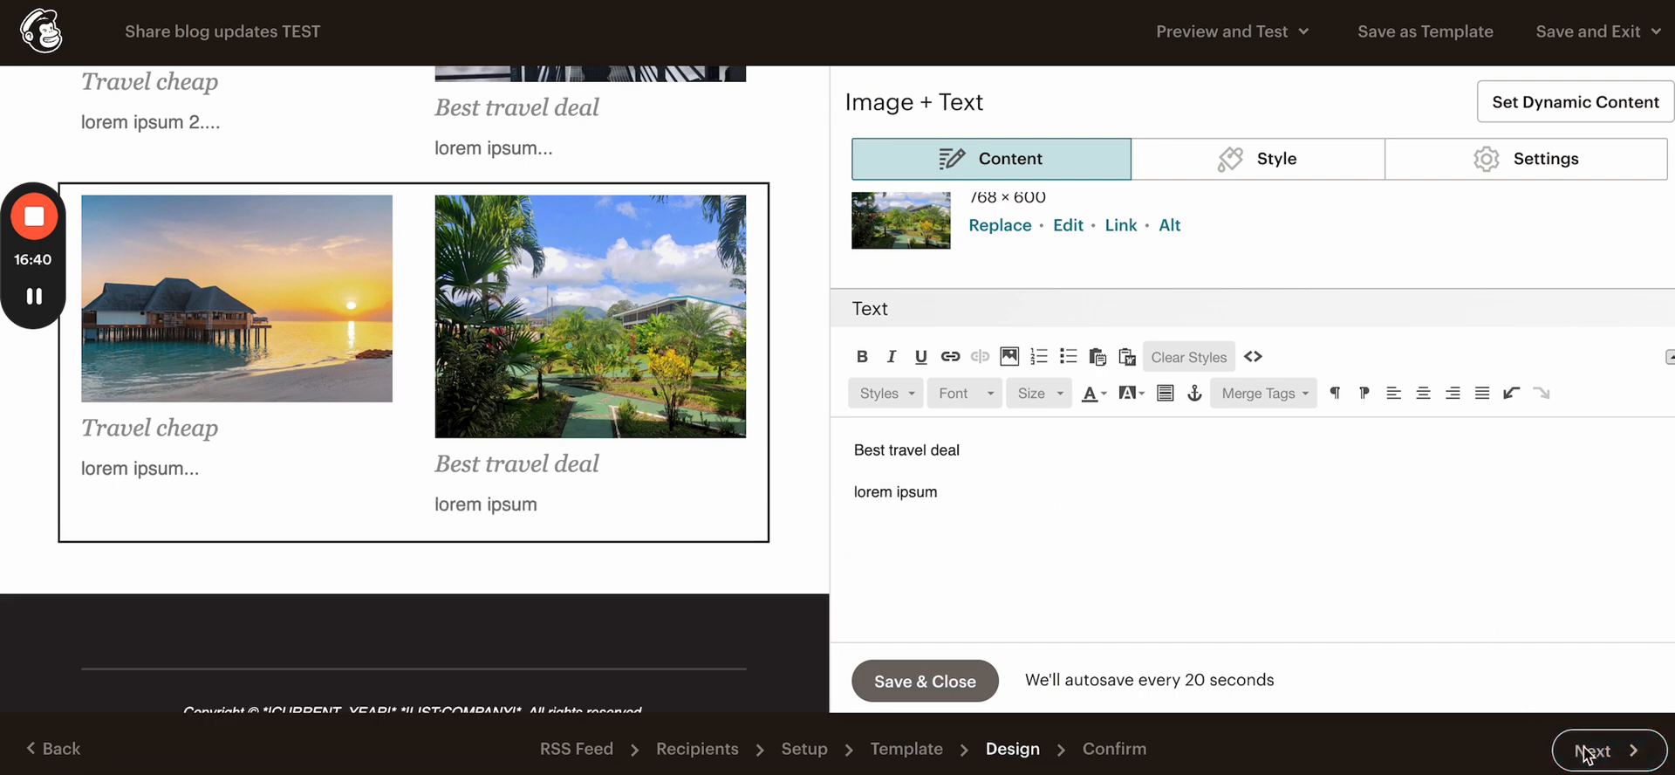
mouse_move(1224, 586)
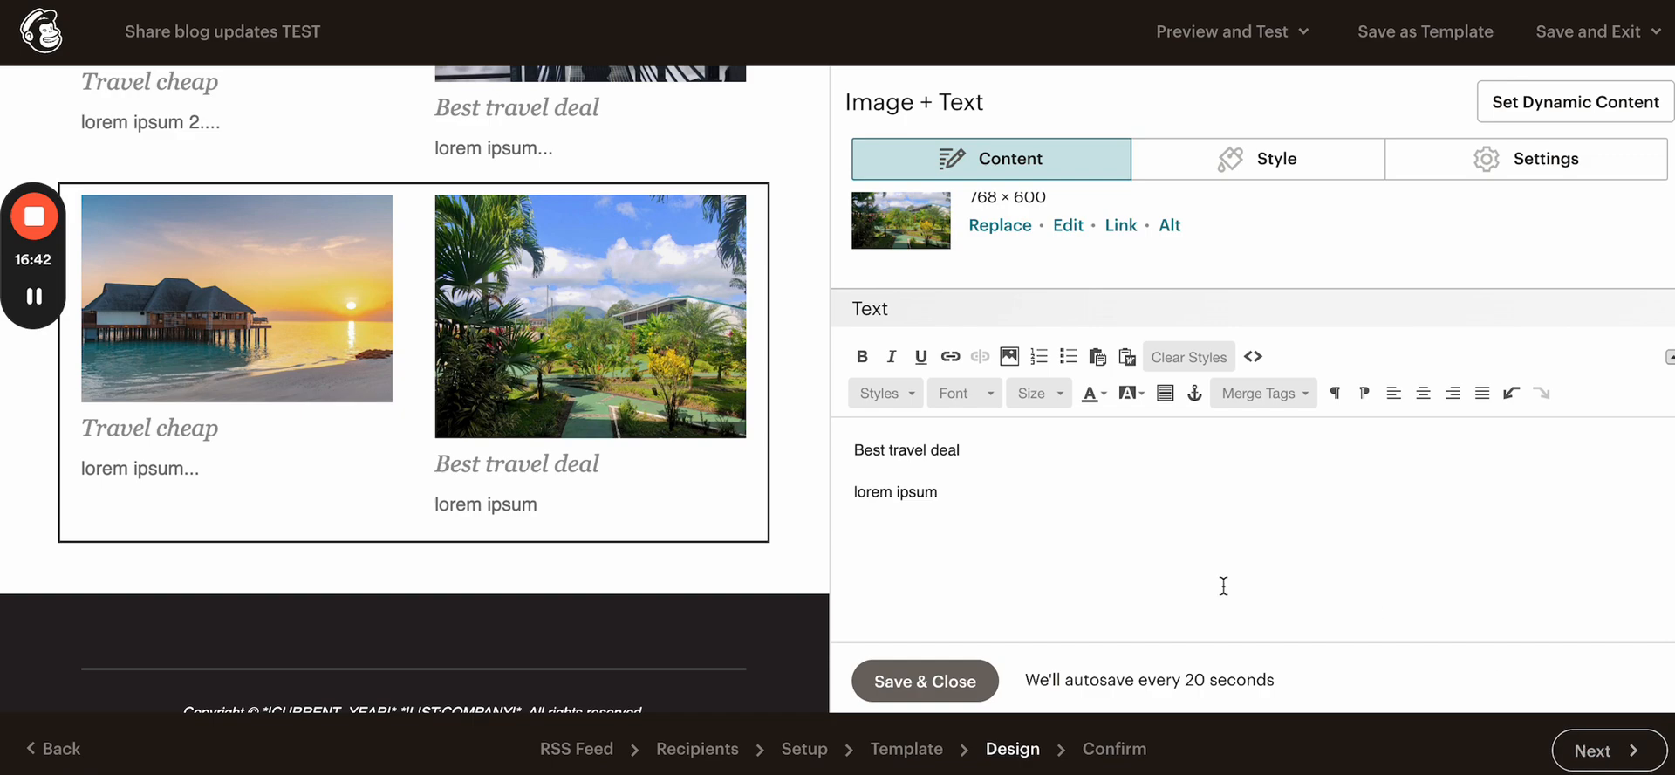
left_click(1591, 749)
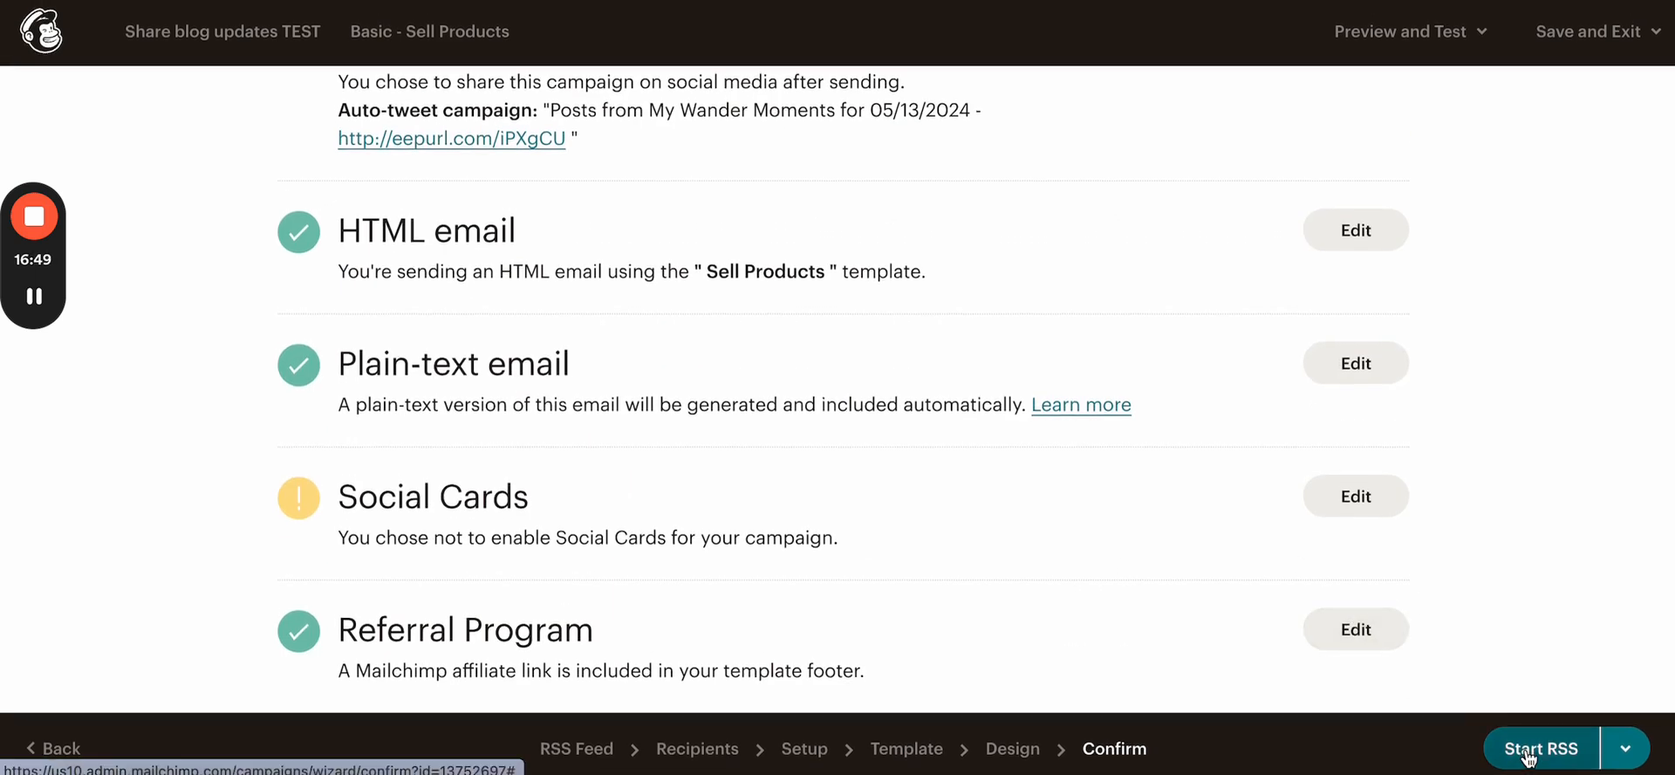
left_click(1541, 749)
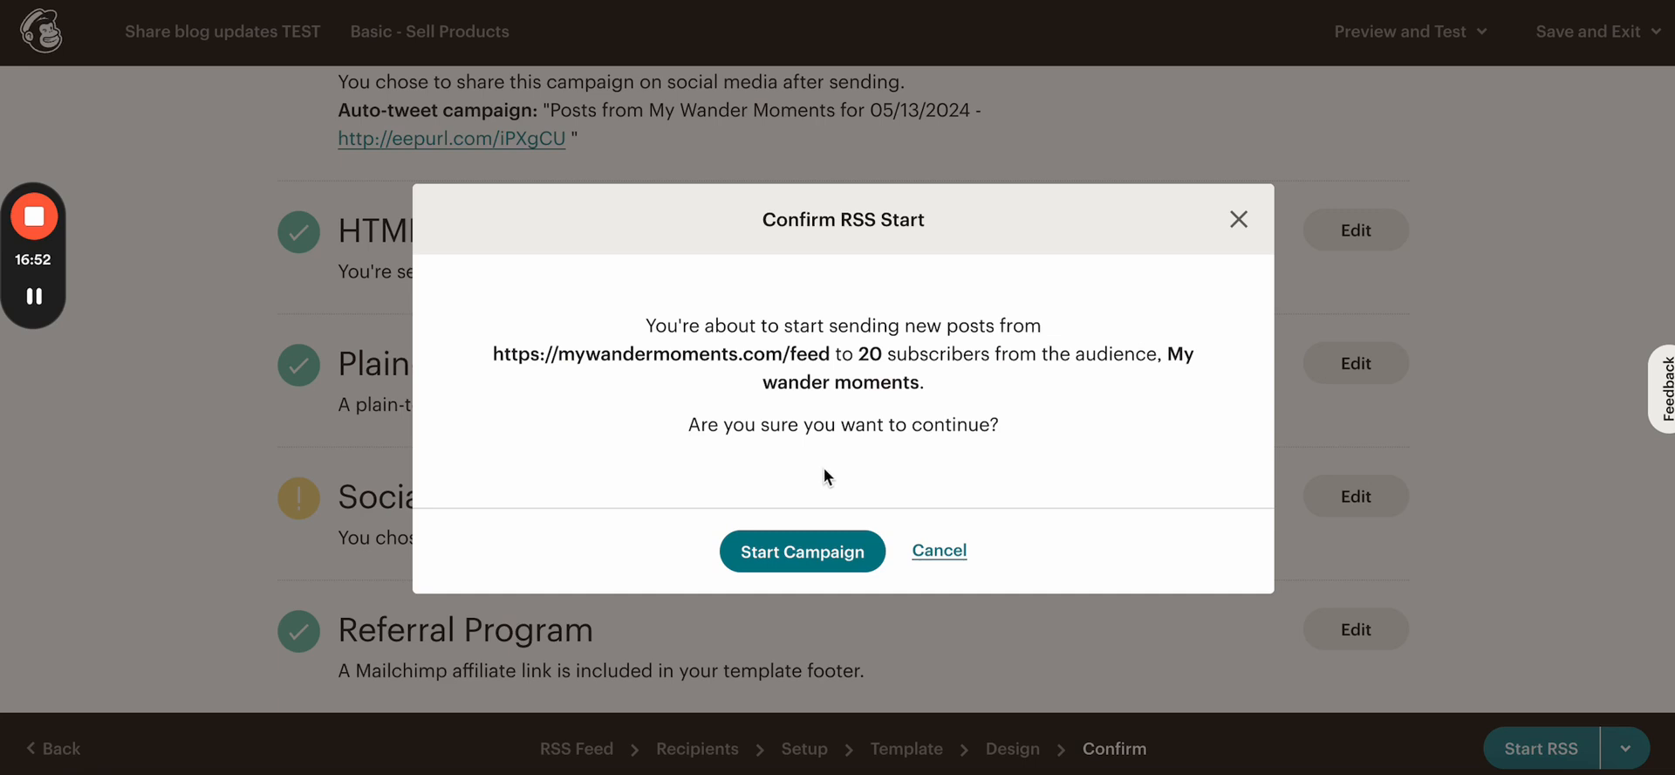
mouse_move(894, 416)
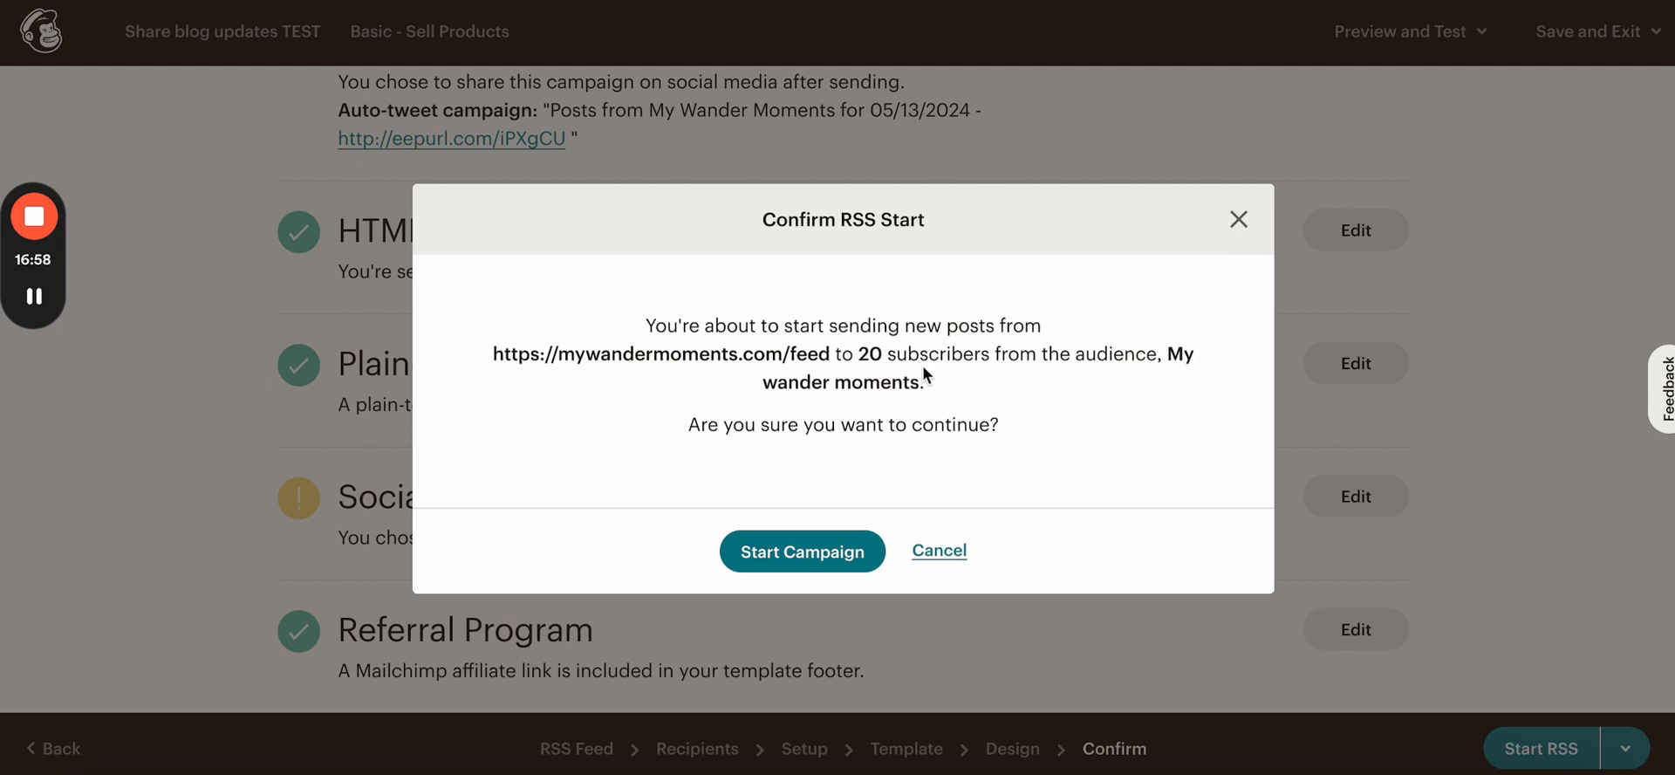
mouse_move(895, 374)
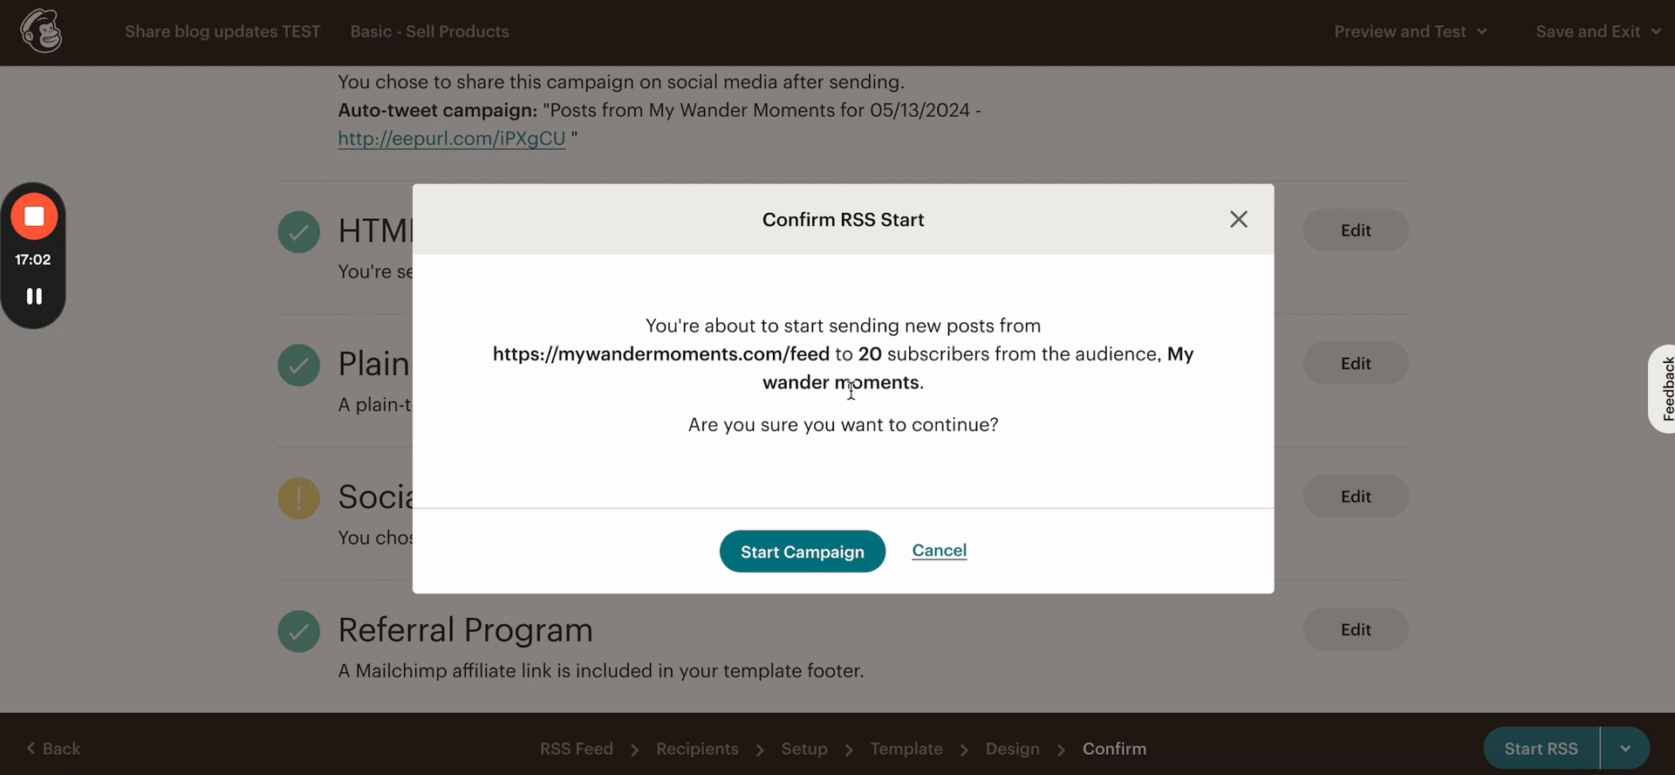
mouse_move(834, 500)
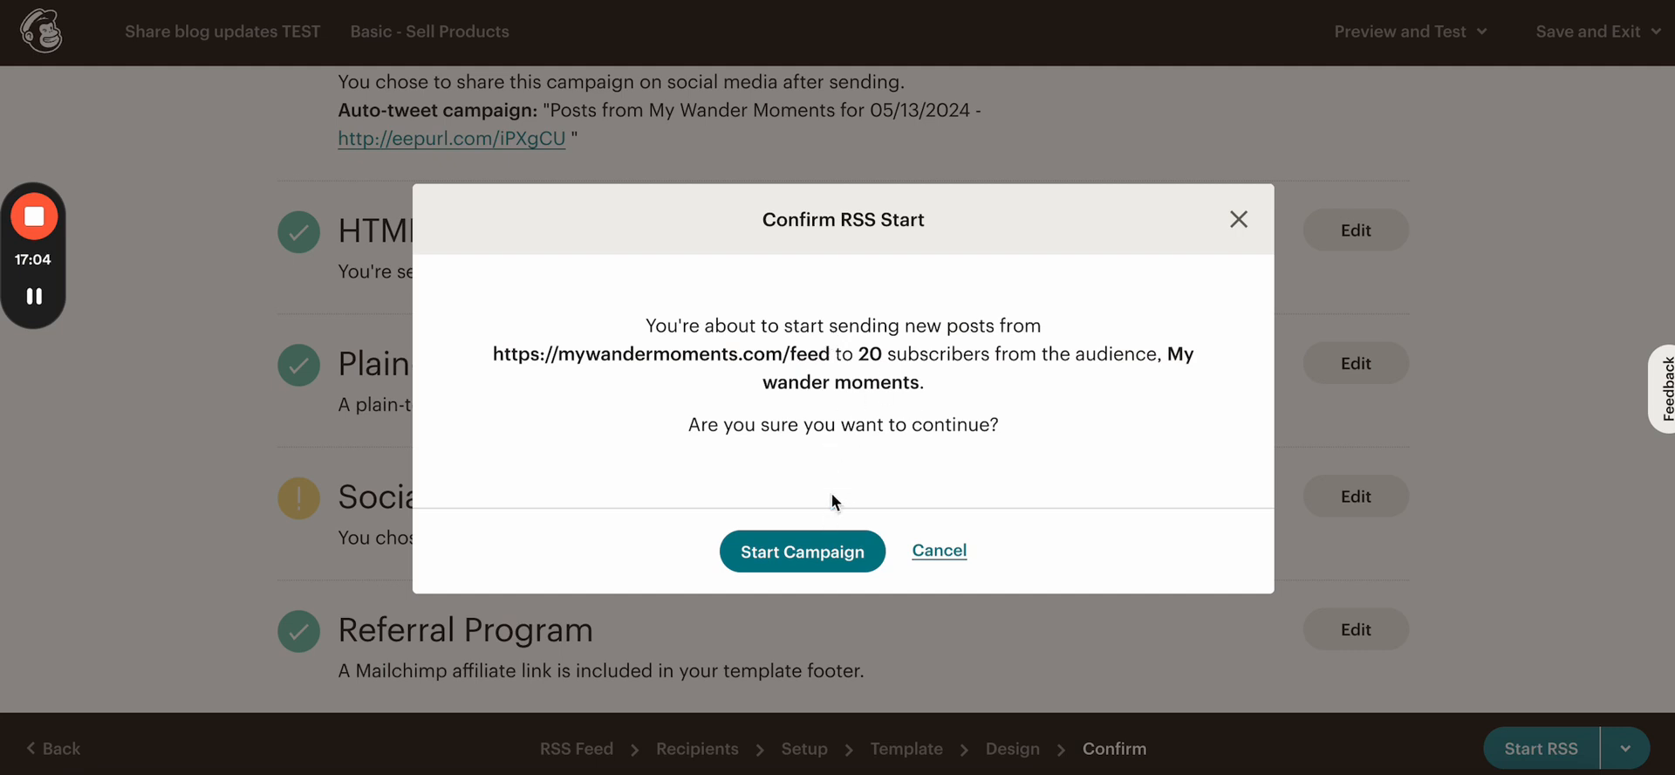
mouse_move(925, 471)
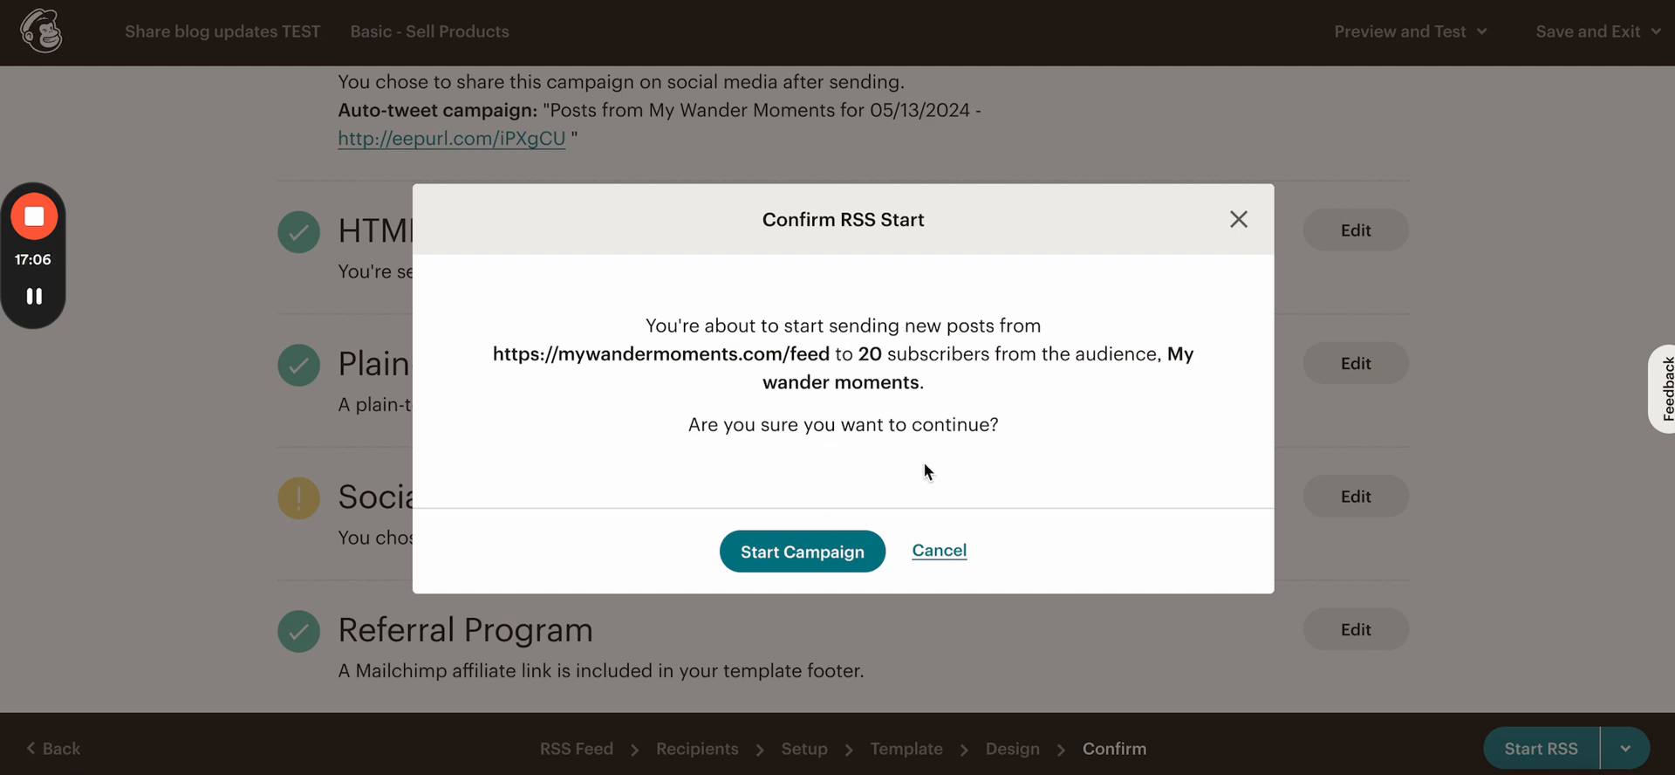
mouse_move(925, 406)
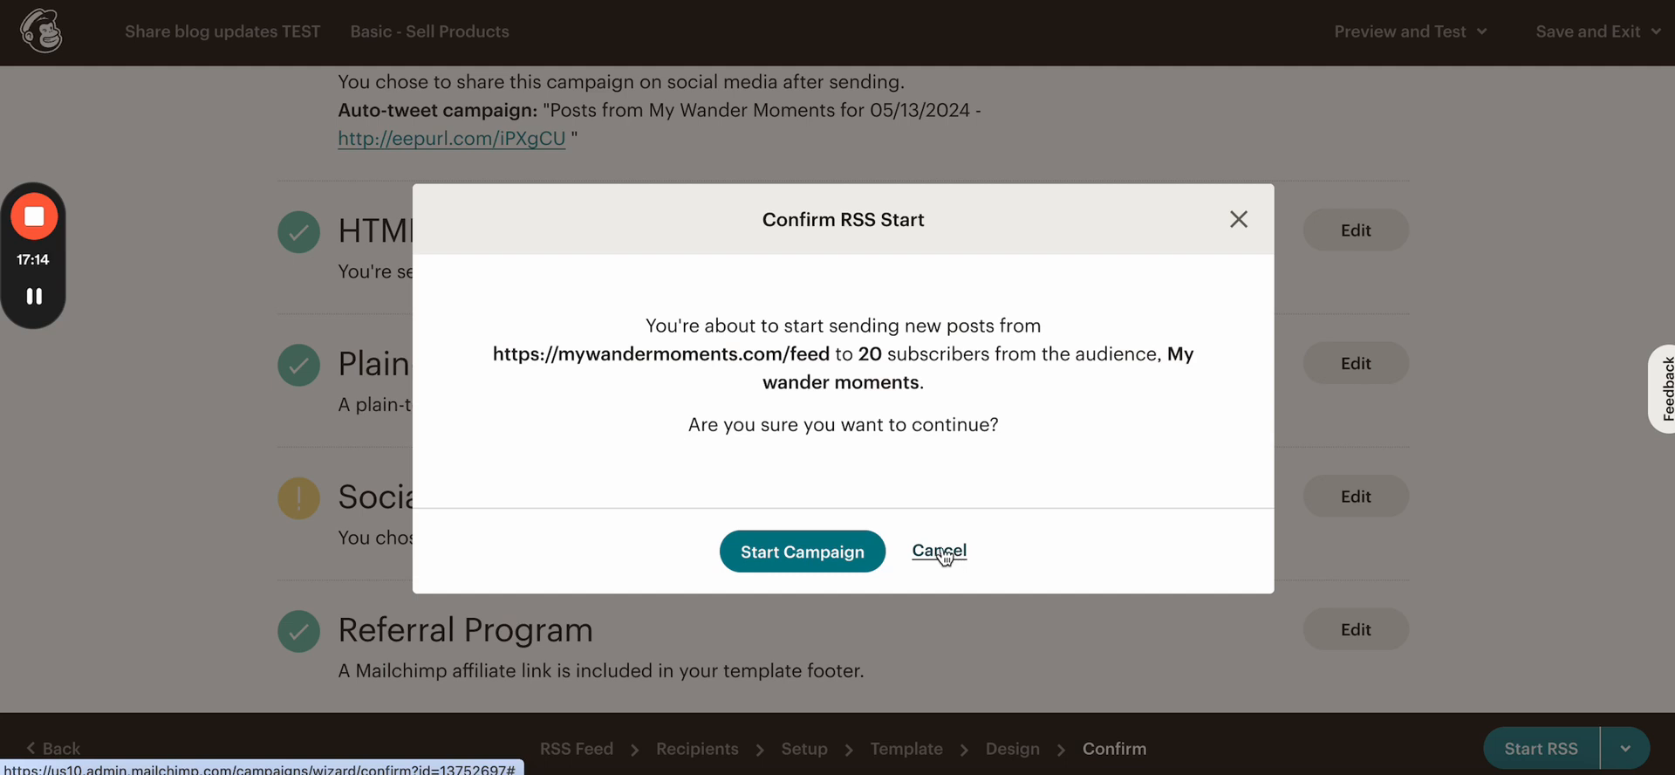
mouse_move(931, 435)
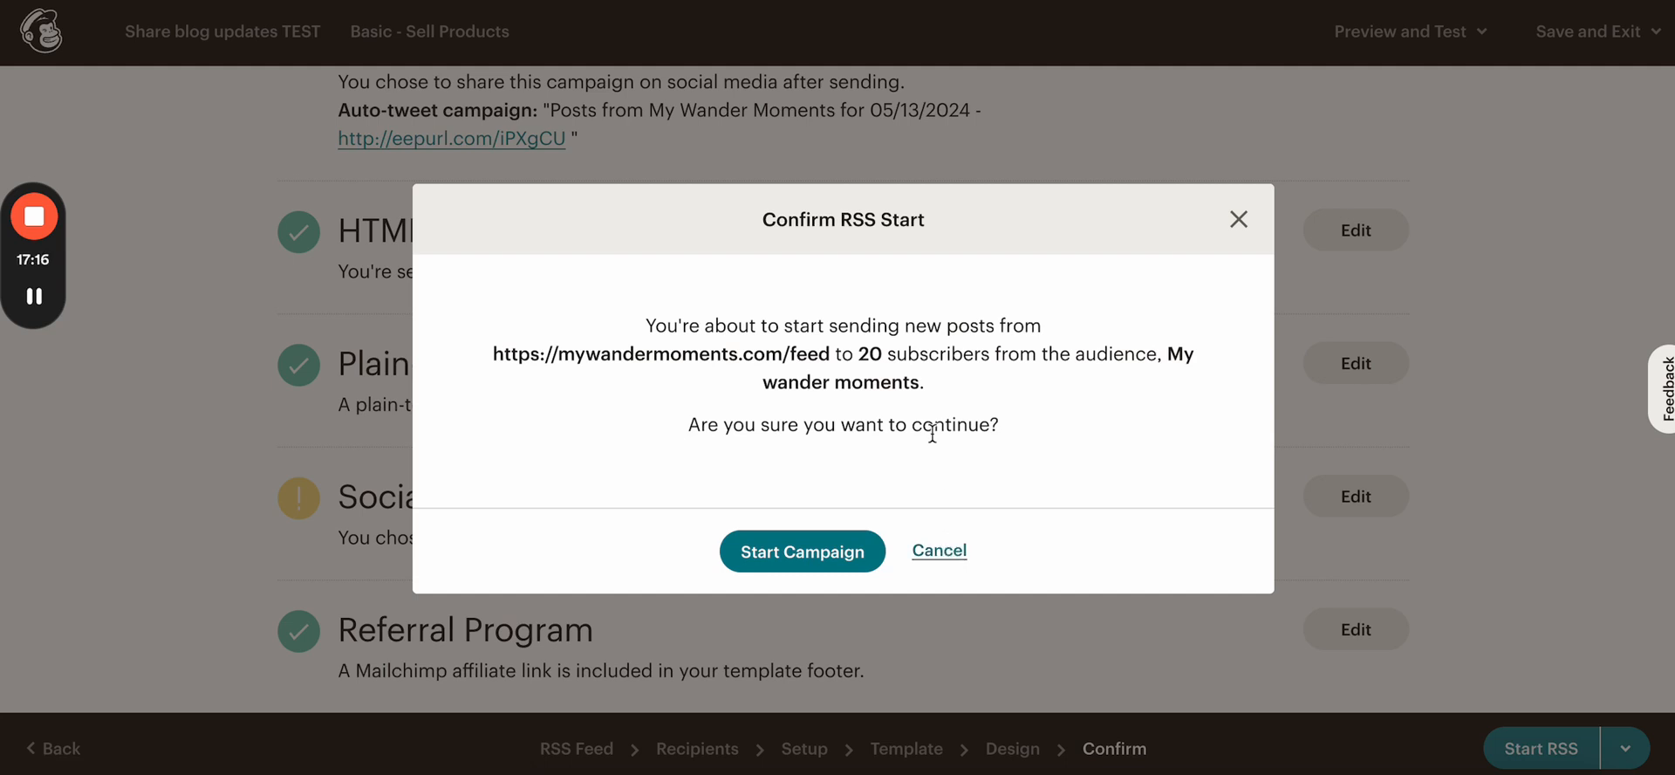
mouse_move(855, 483)
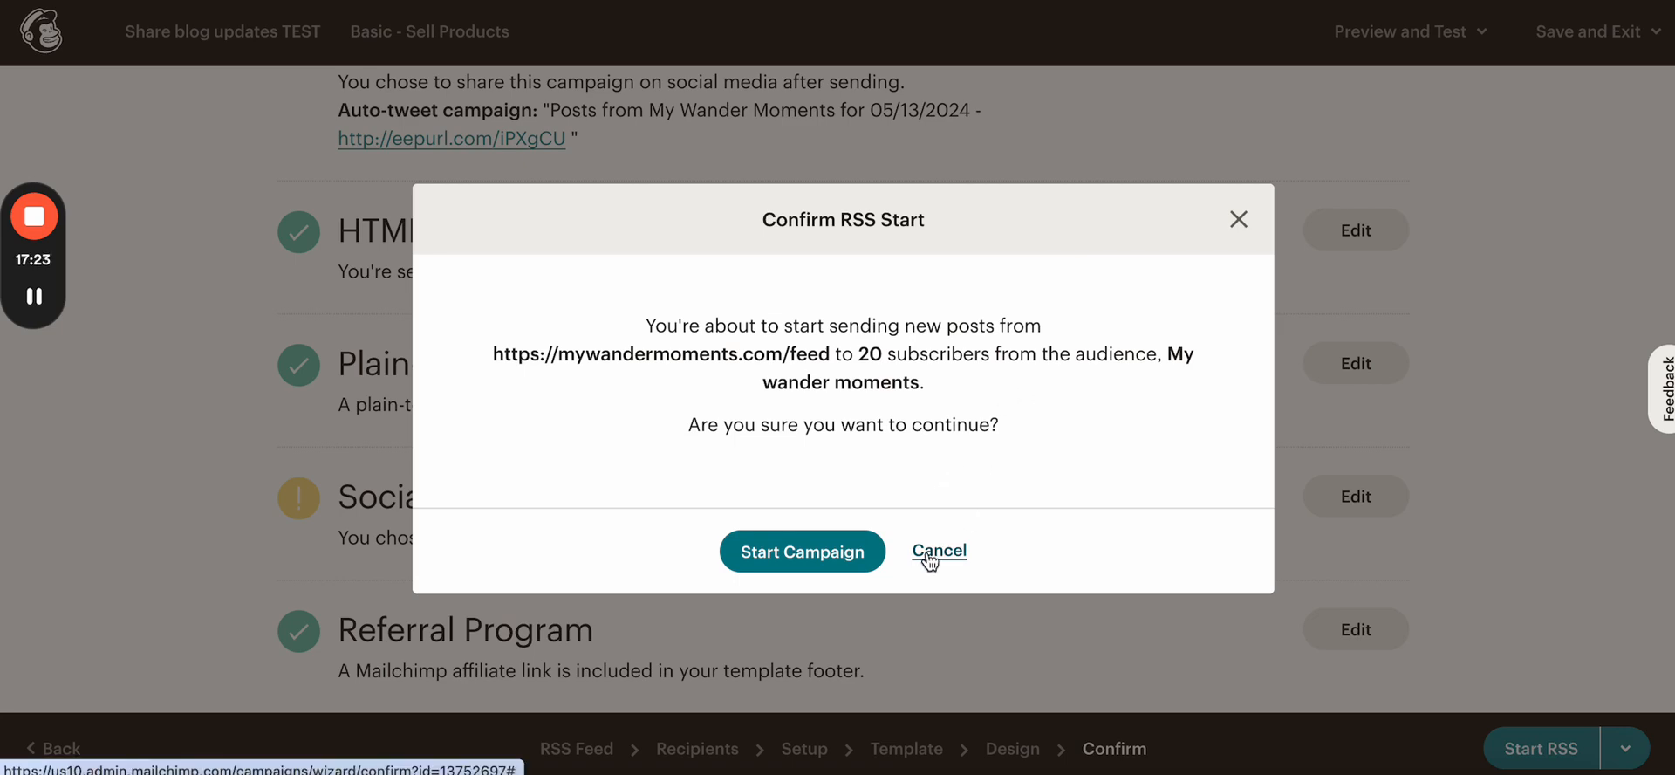
Step: Cancel the Confirm RSS Start prompt for 20 subscribers, staying on the checklist
left_click(939, 551)
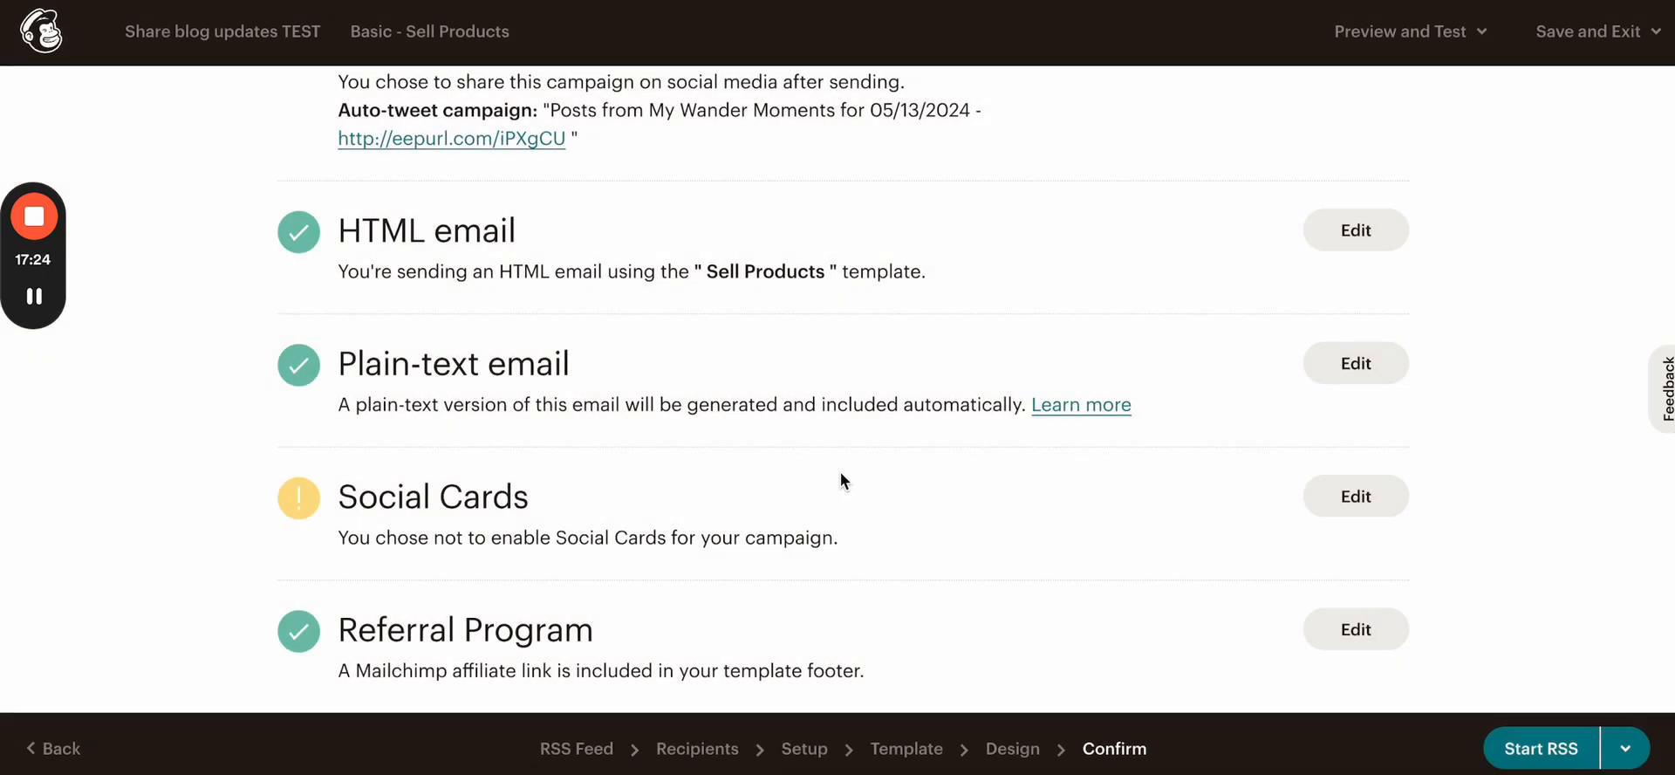